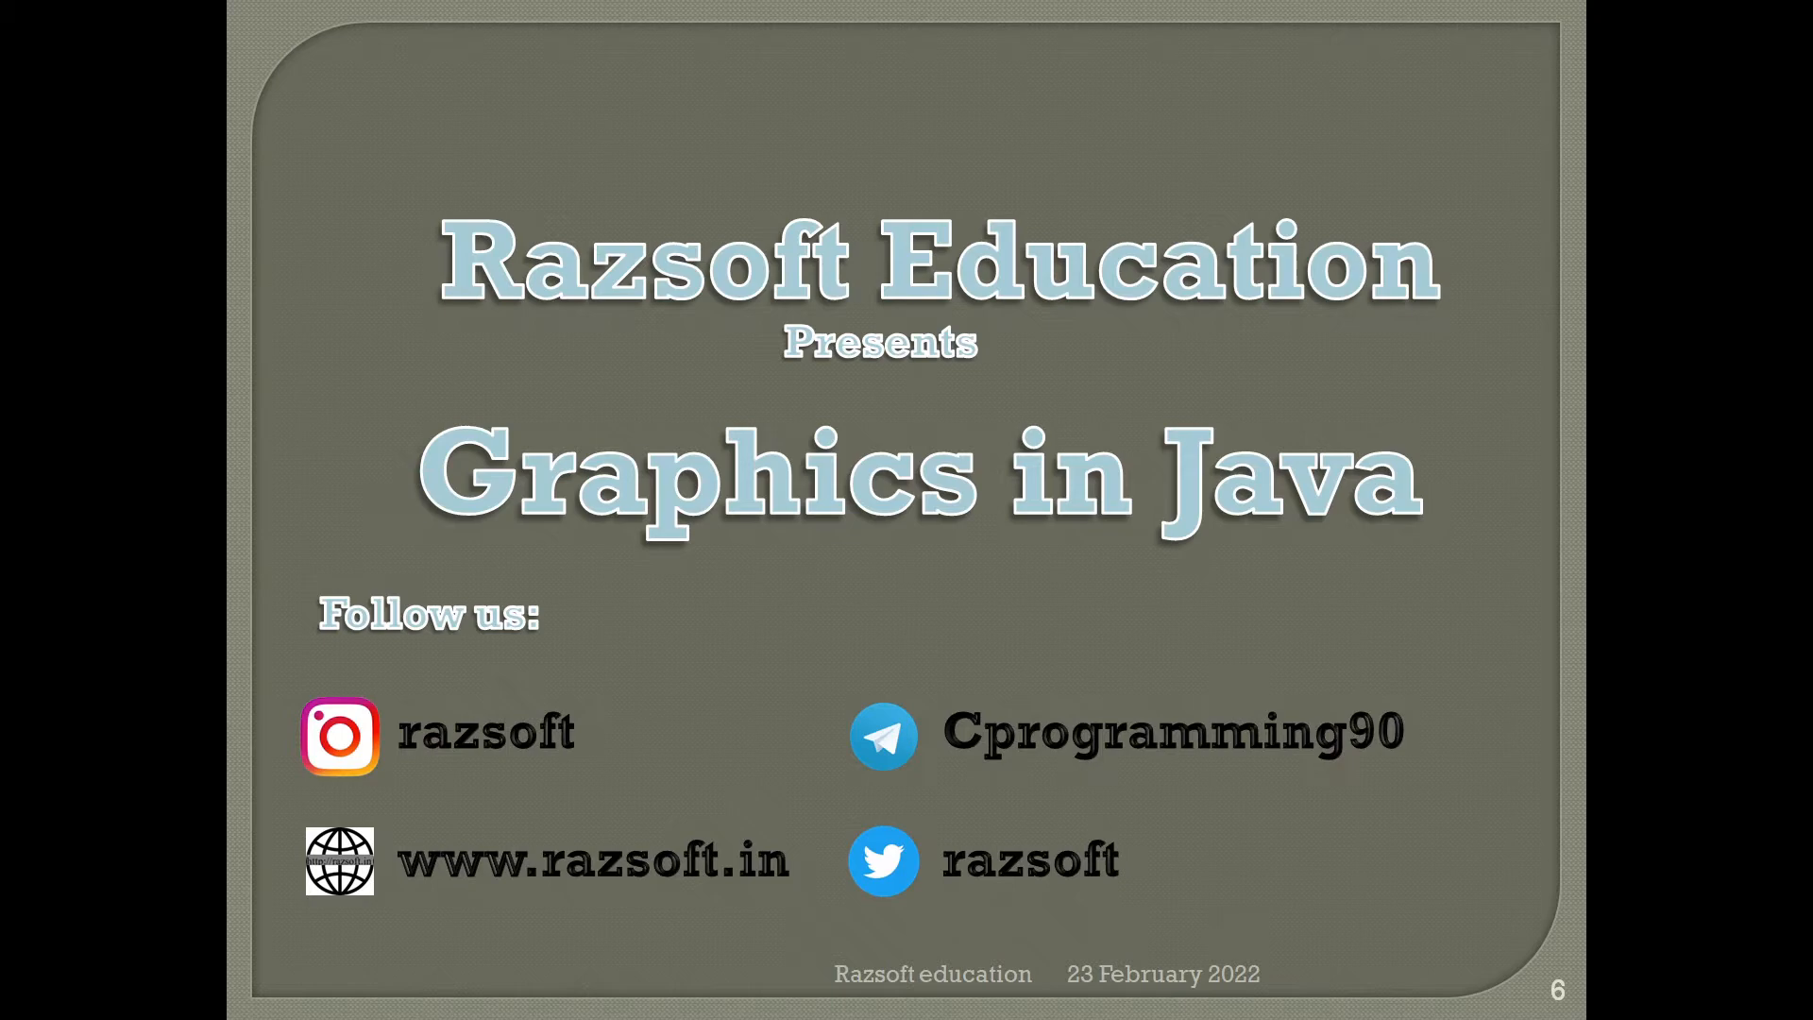
{"action": "mouse_move", "coordinate": [959, 786]}
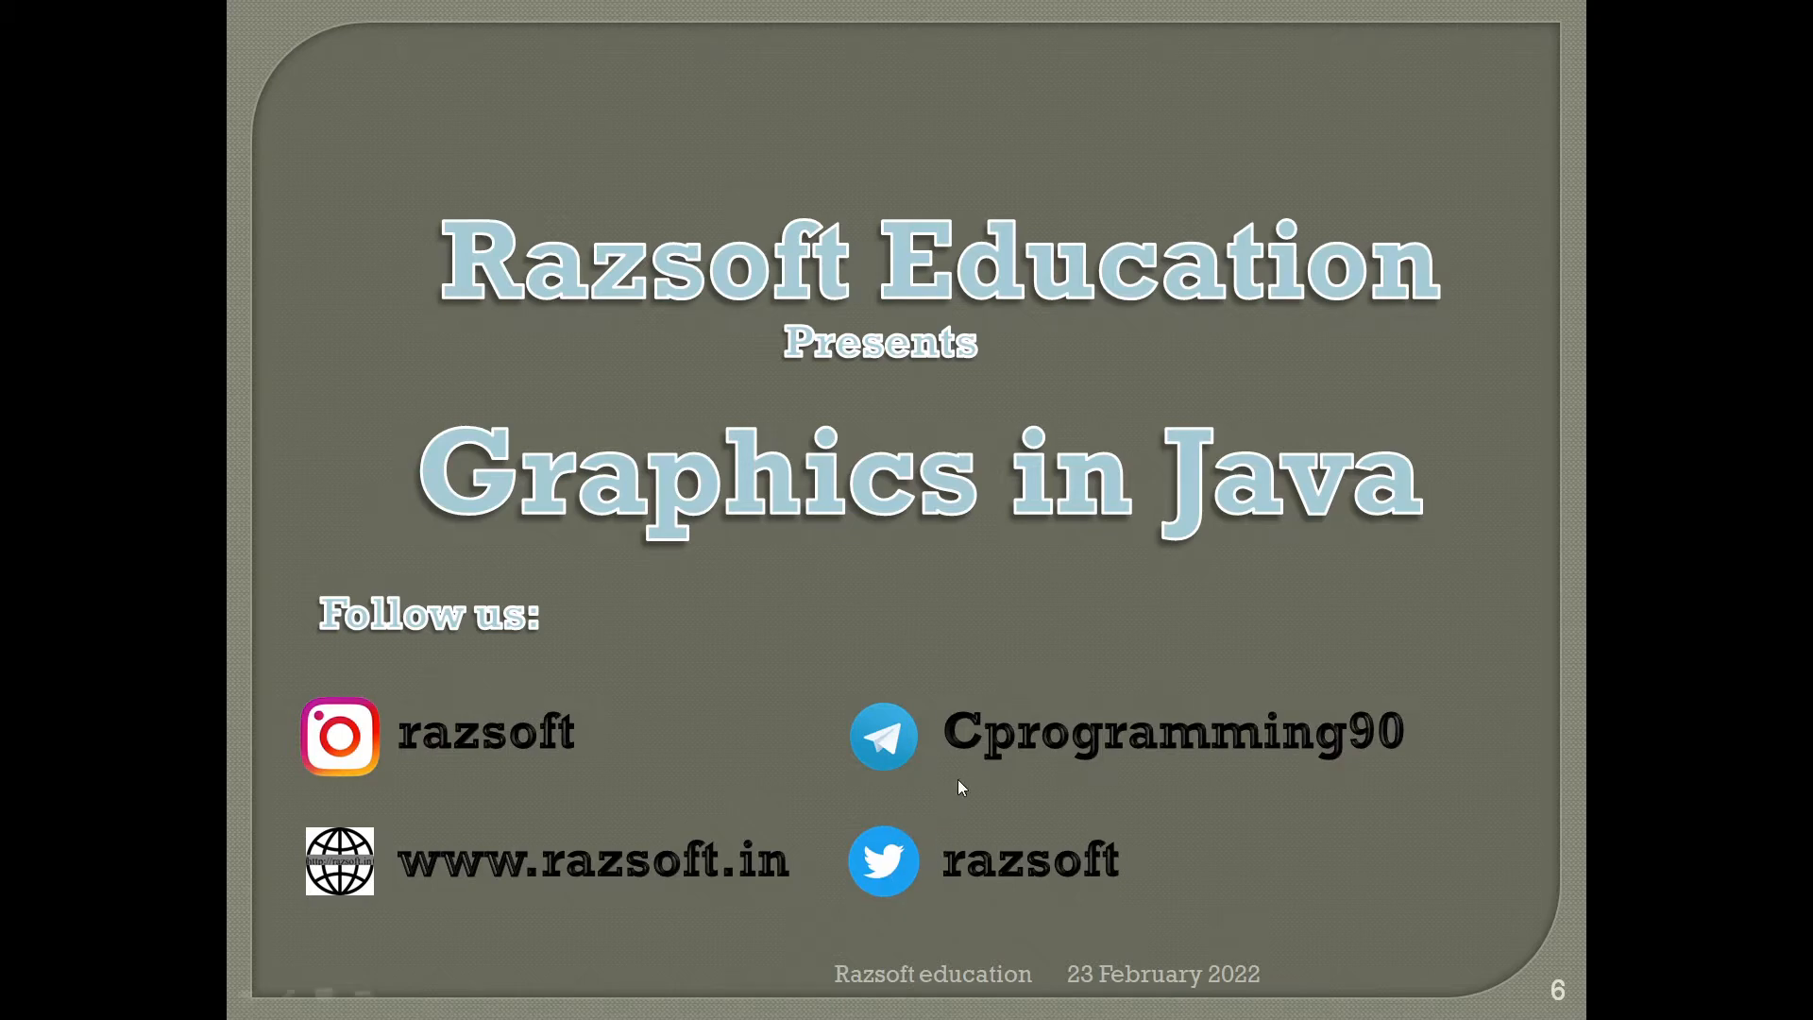
{"action": "mouse_move", "coordinate": [1239, 776]}
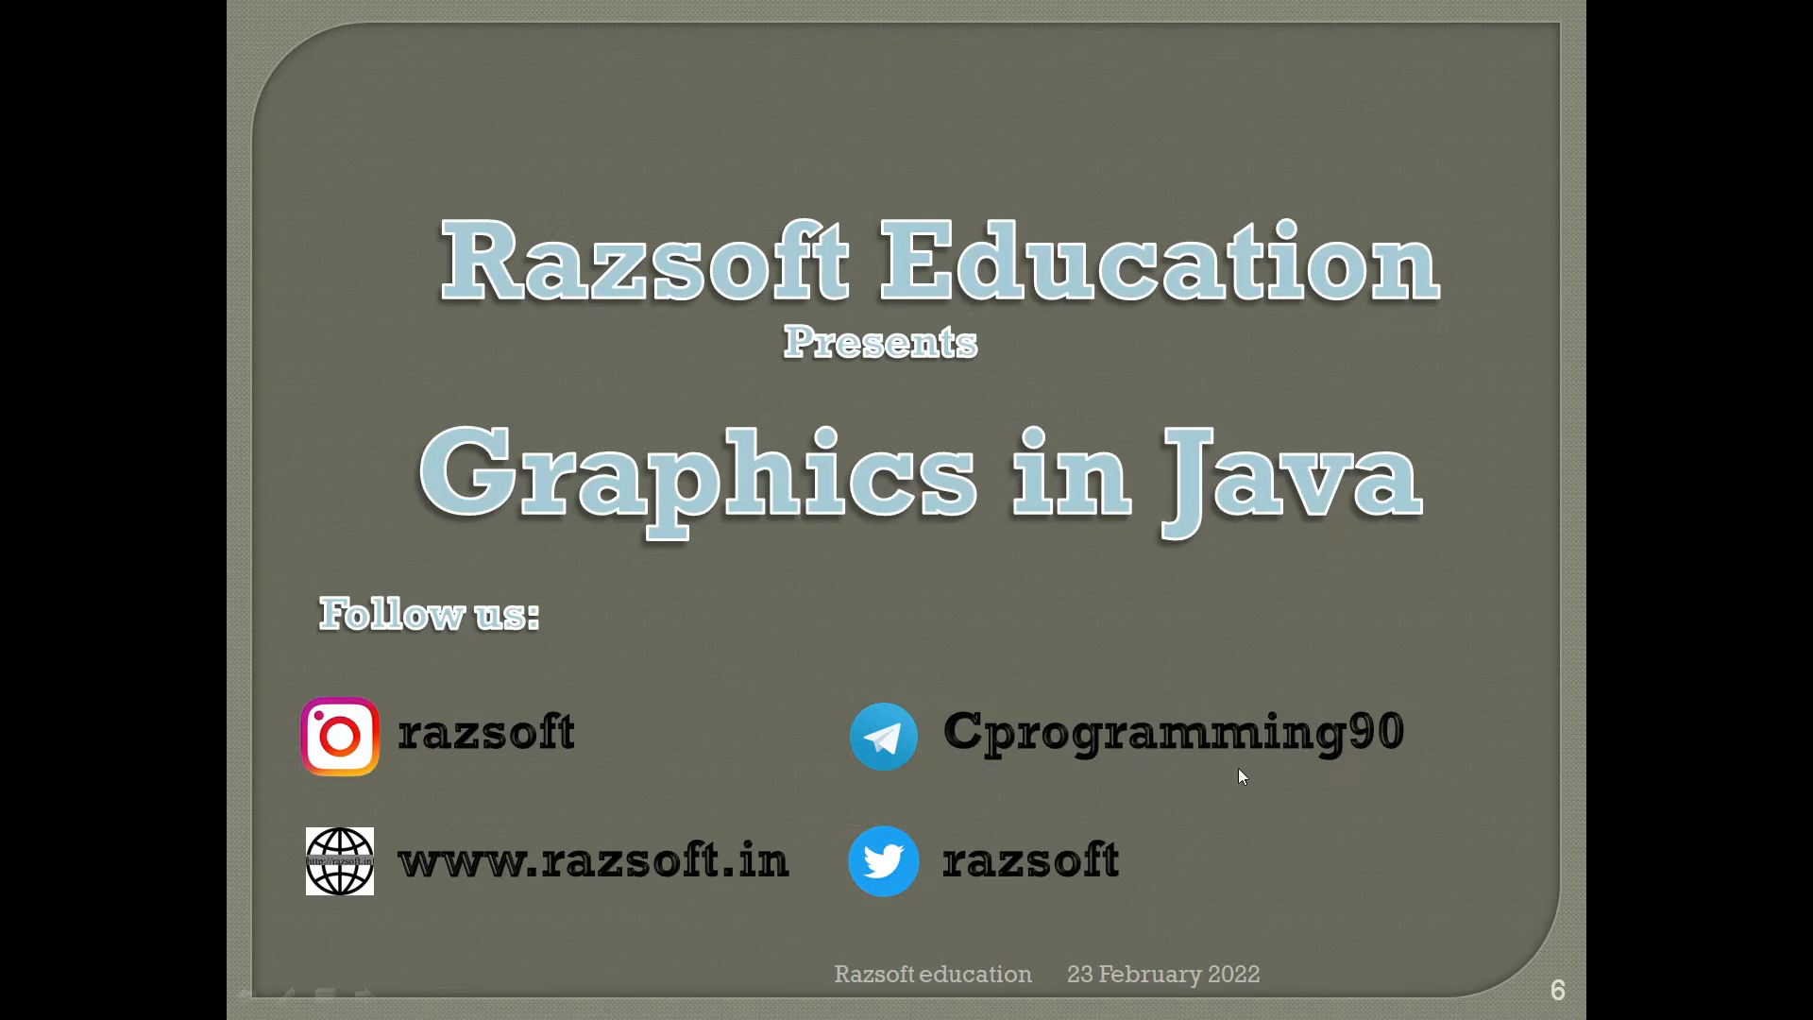
{"action": "mouse_move", "coordinate": [461, 837]}
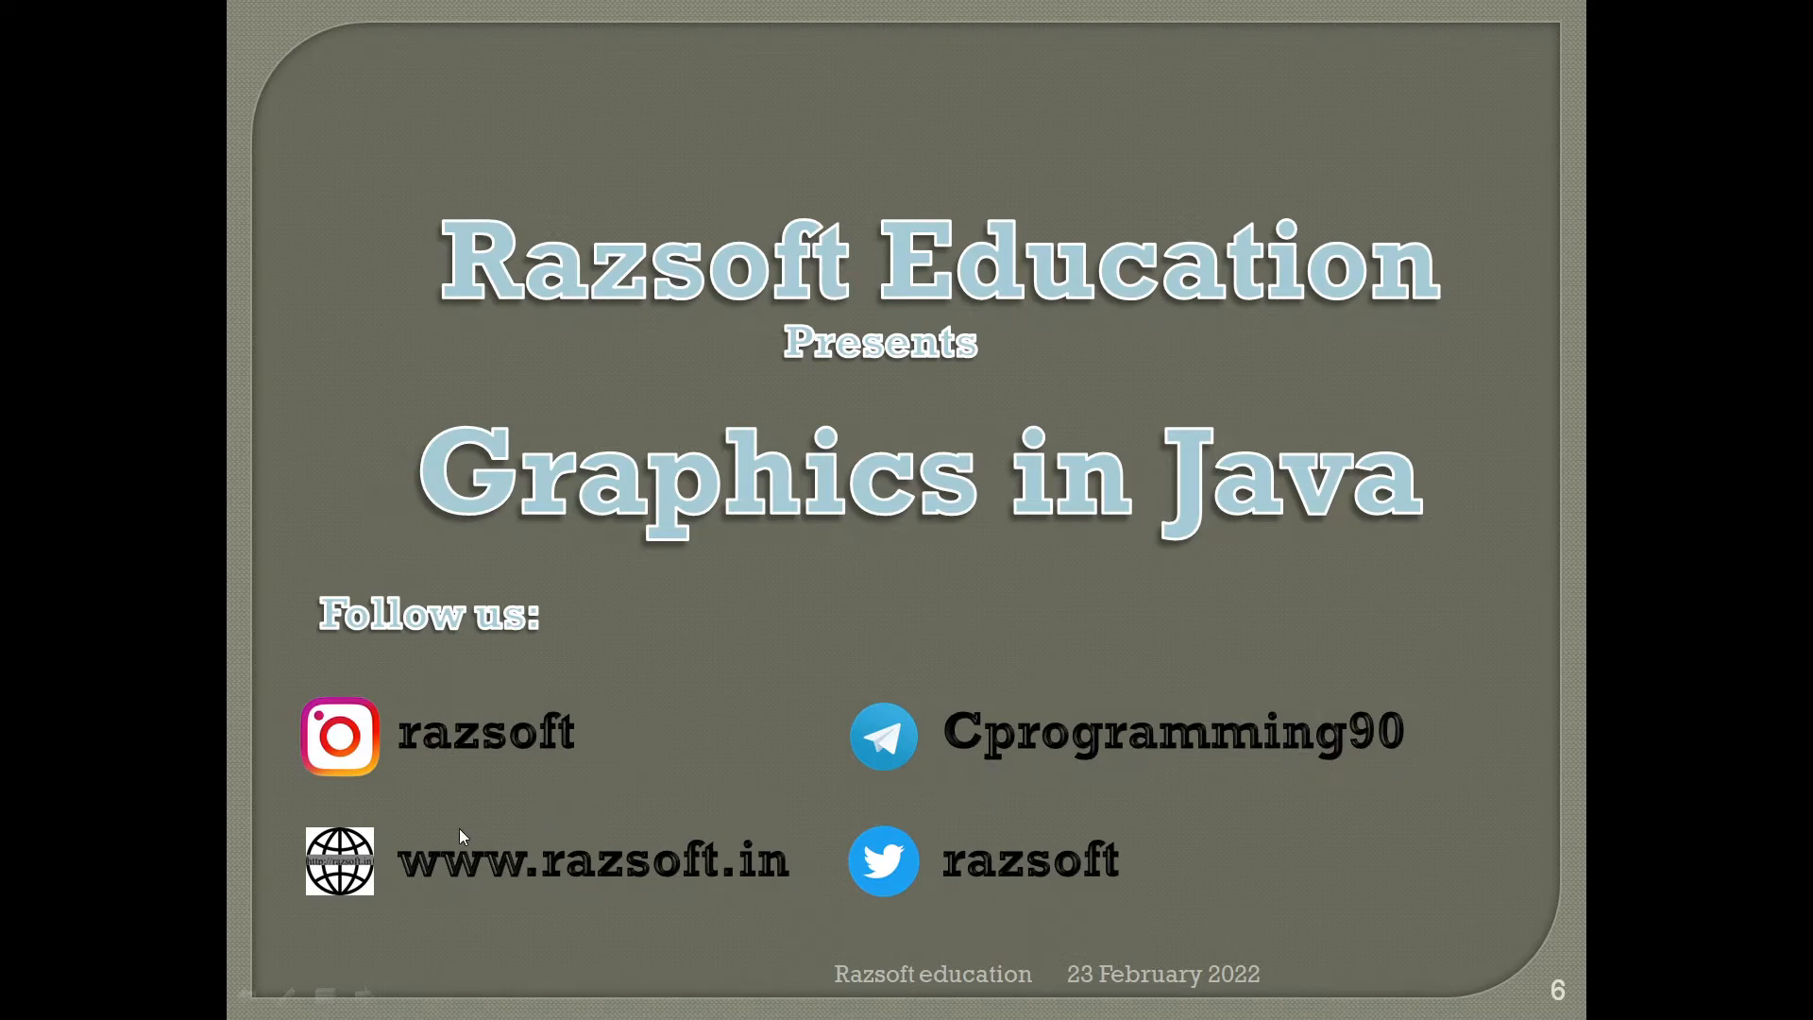
{"action": "mouse_move", "coordinate": [663, 894]}
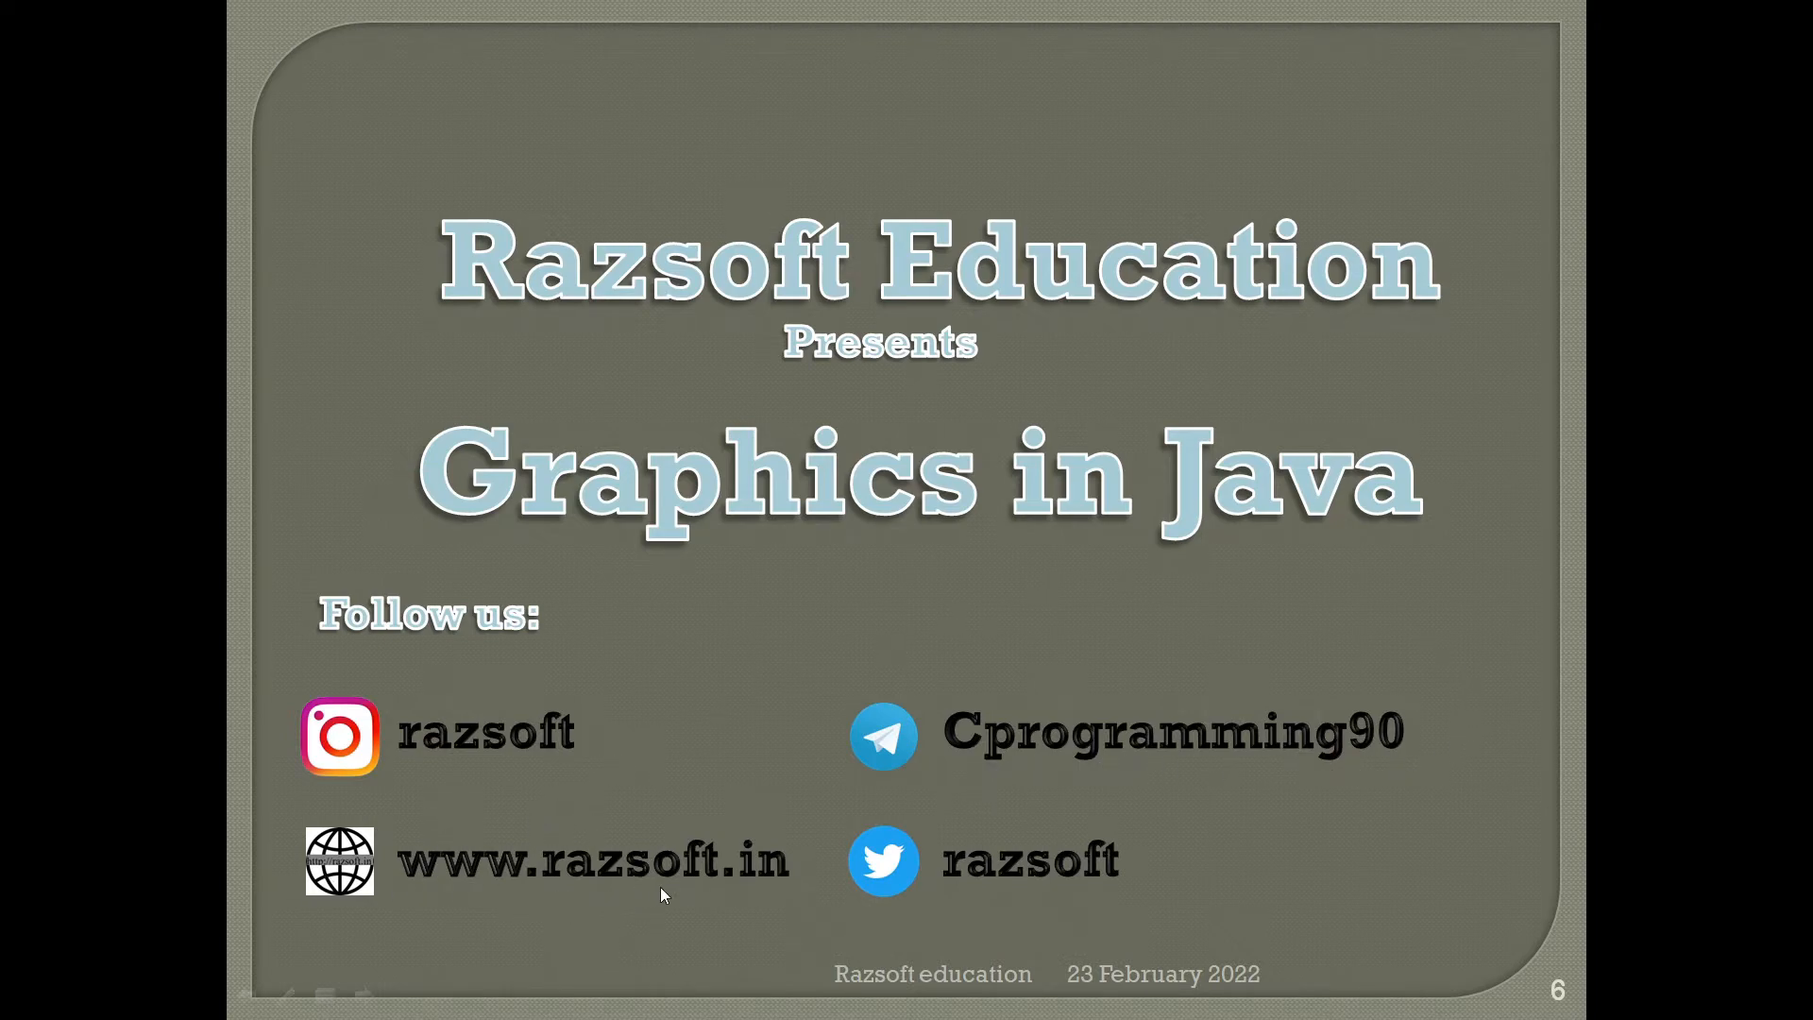
{"action": "mouse_move", "coordinate": [1037, 585]}
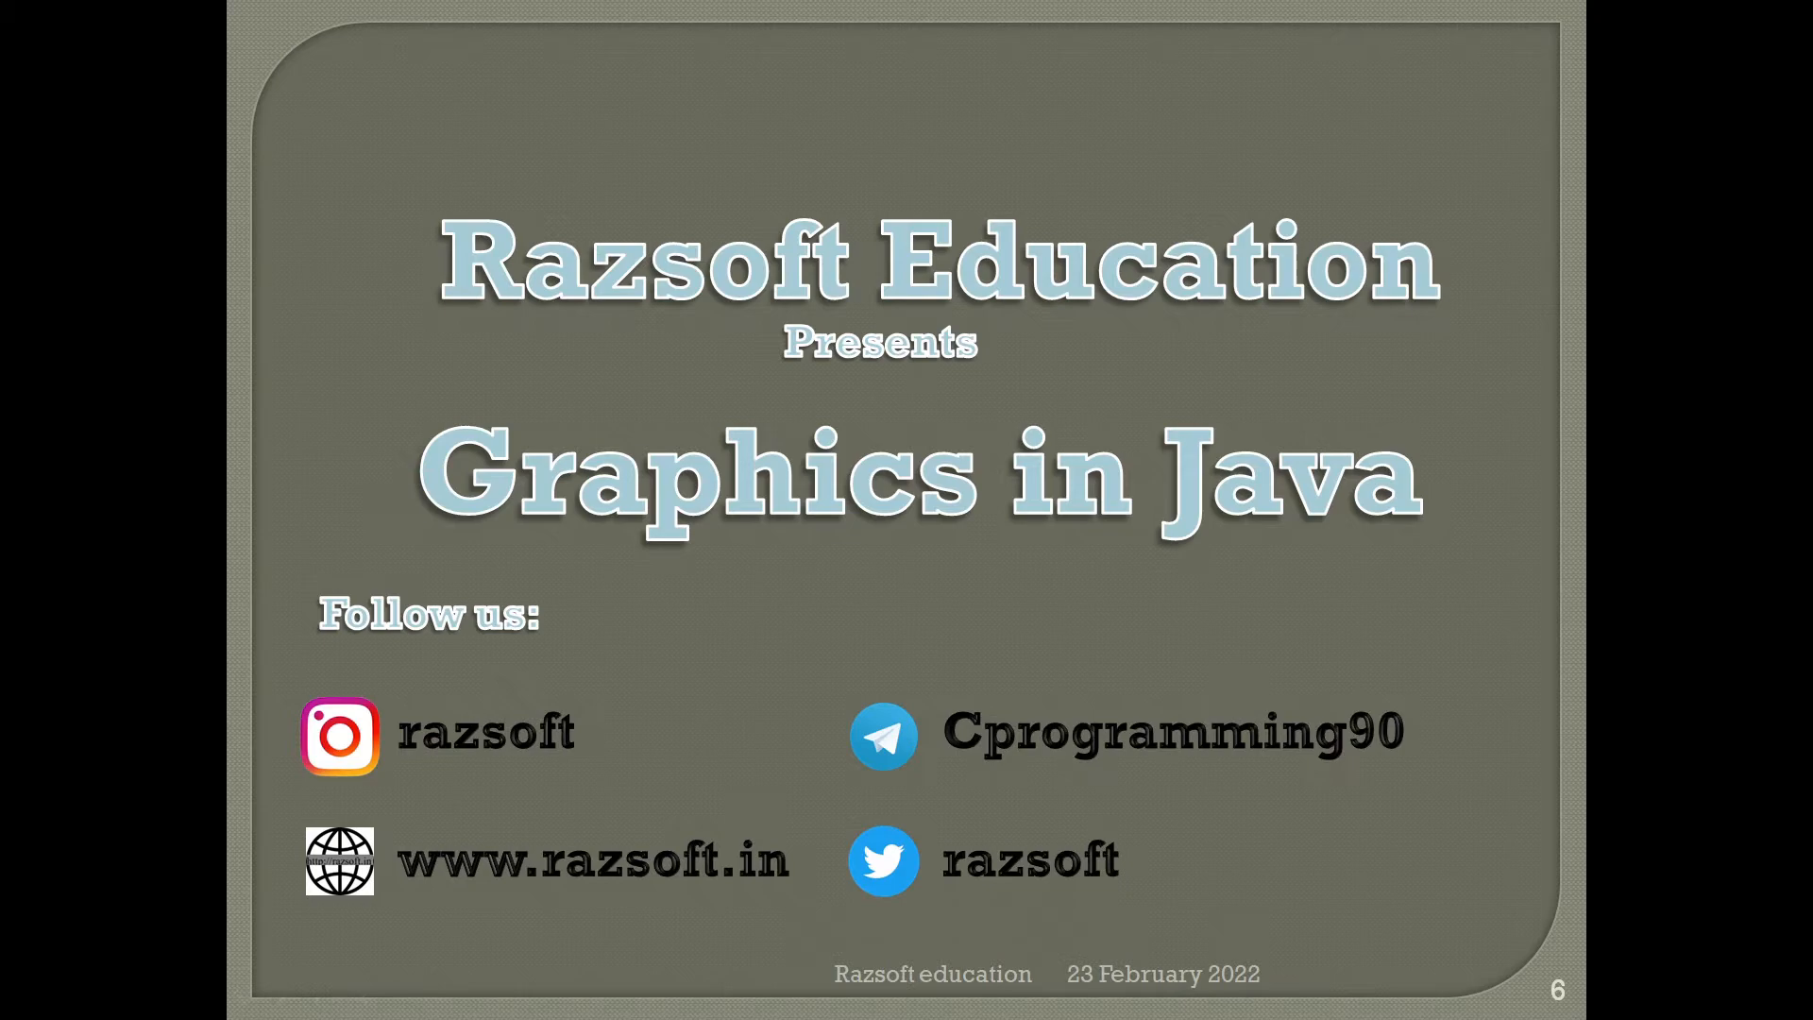
{"action": "mouse_move", "coordinate": [1165, 587]}
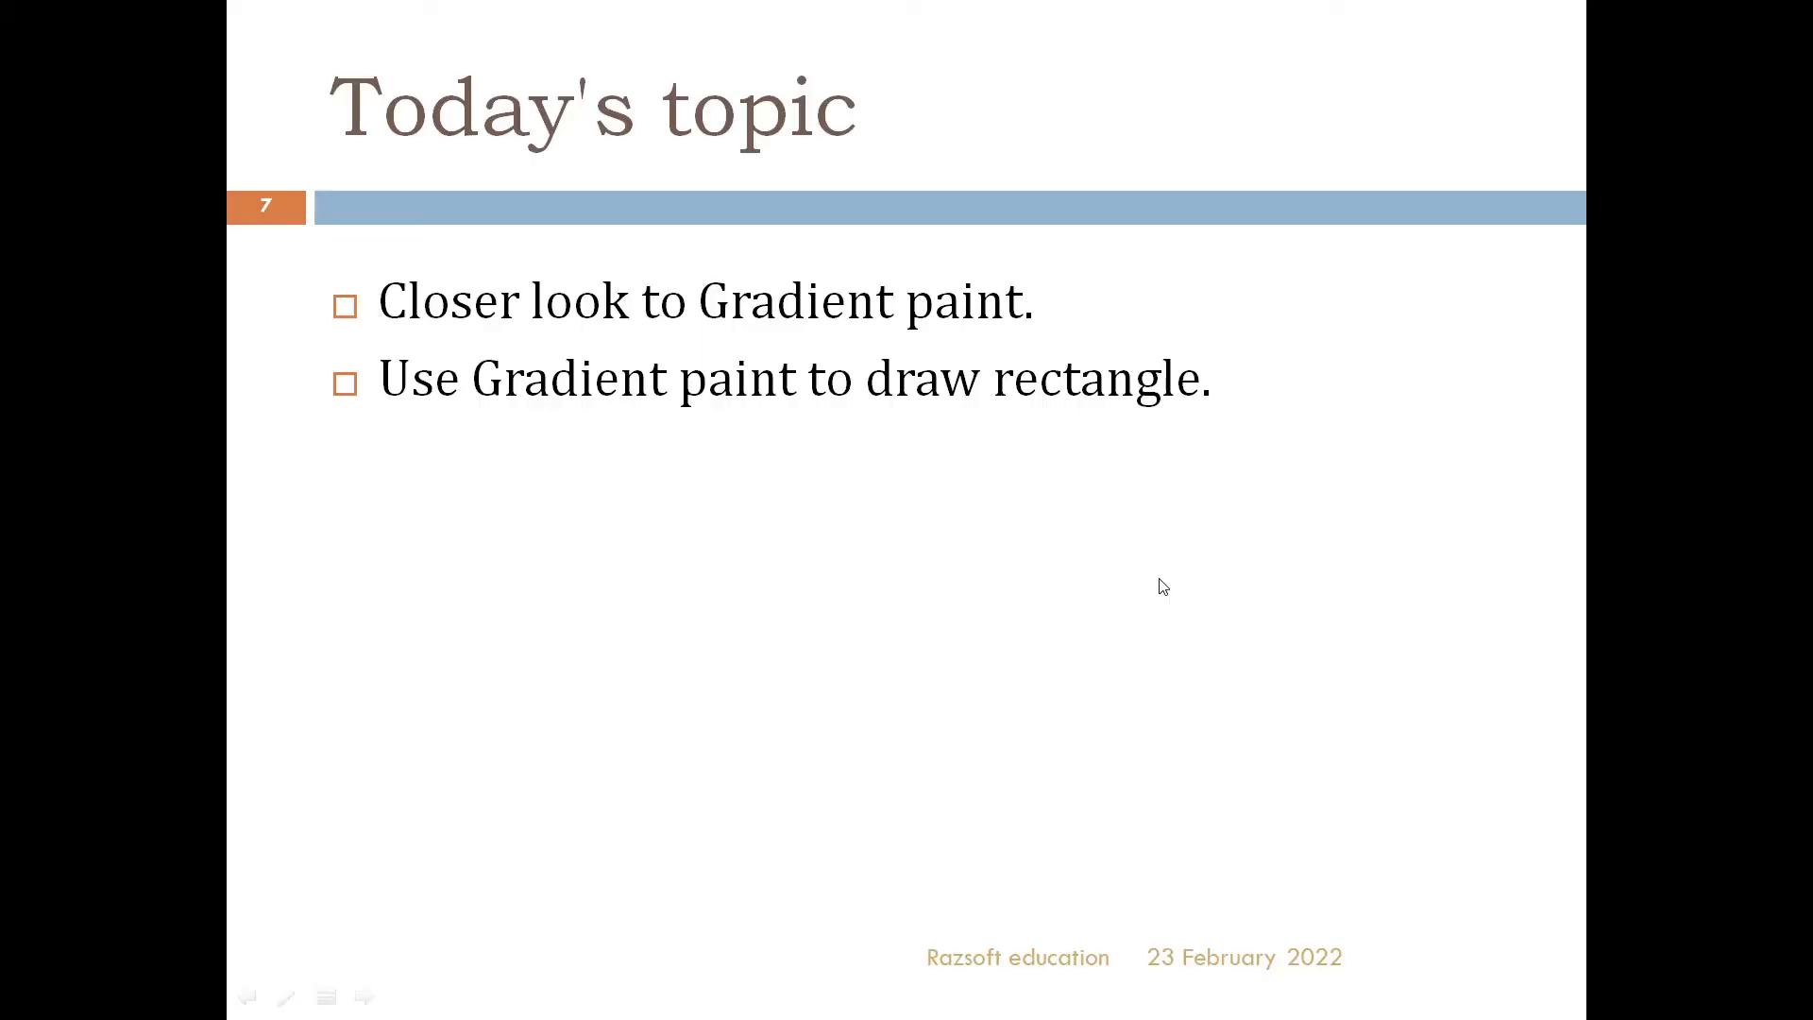
{"action": "mouse_move", "coordinate": [438, 336]}
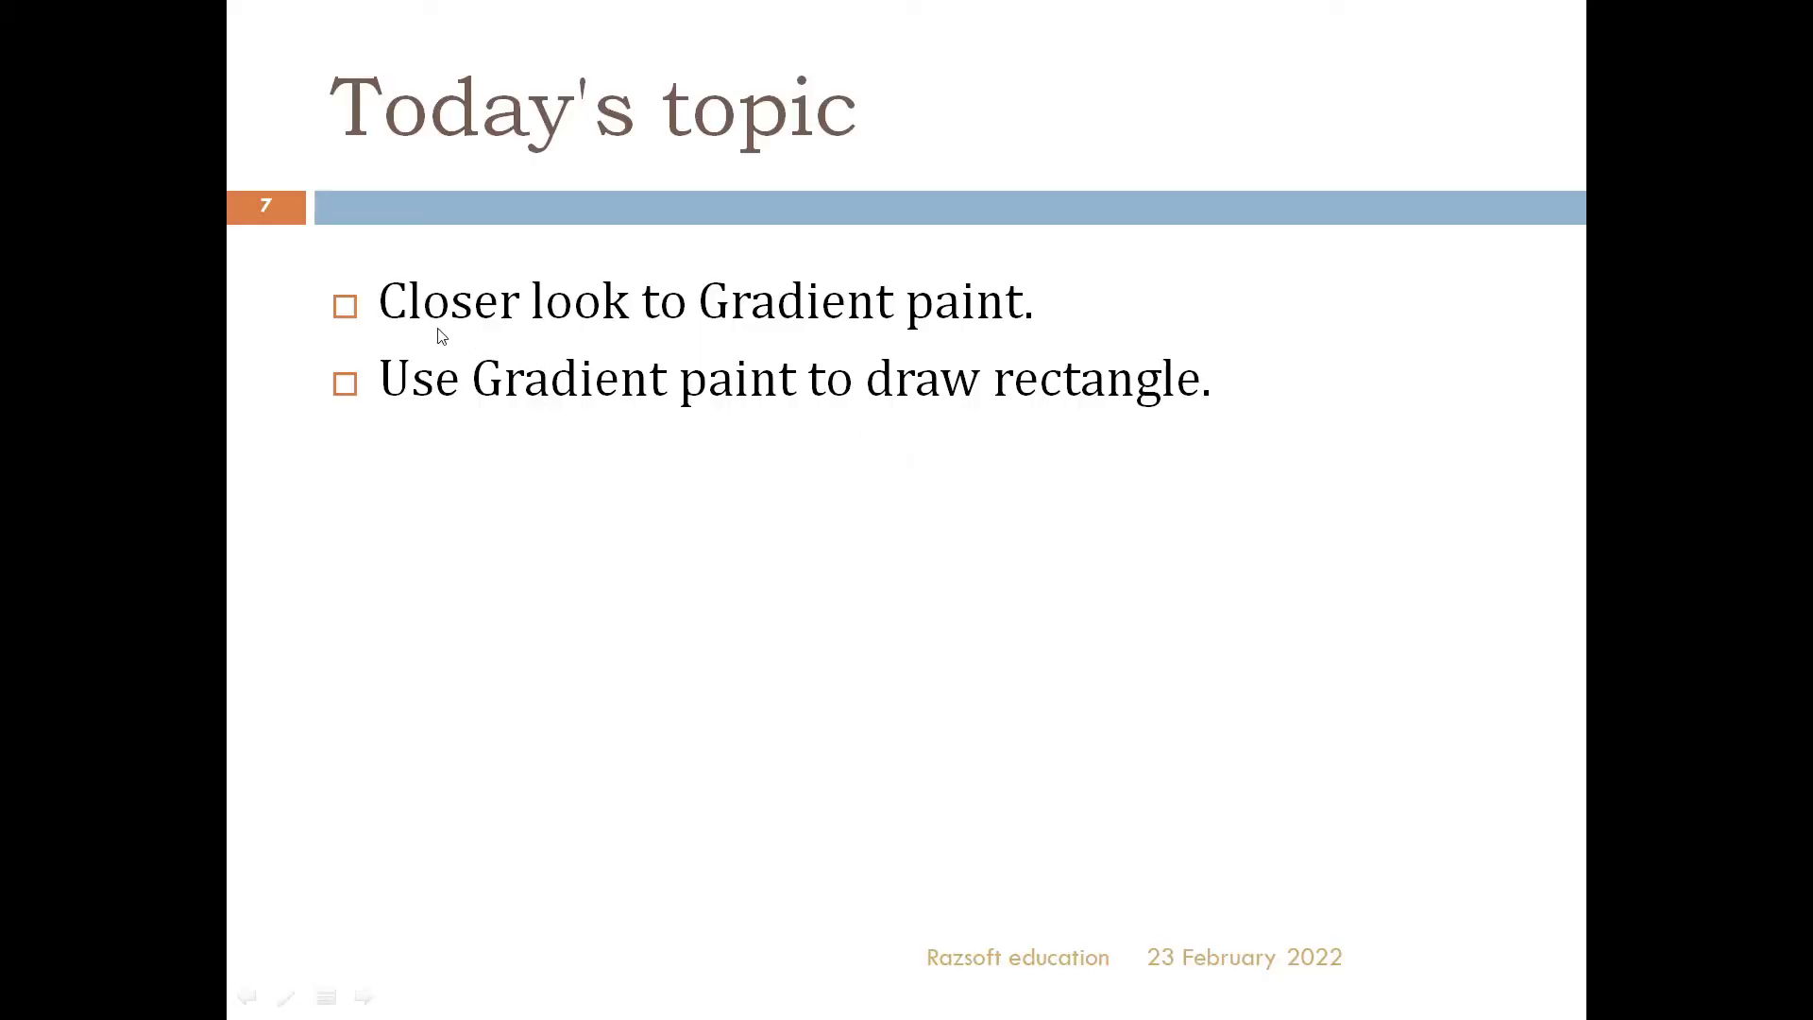
{"action": "mouse_move", "coordinate": [957, 217]}
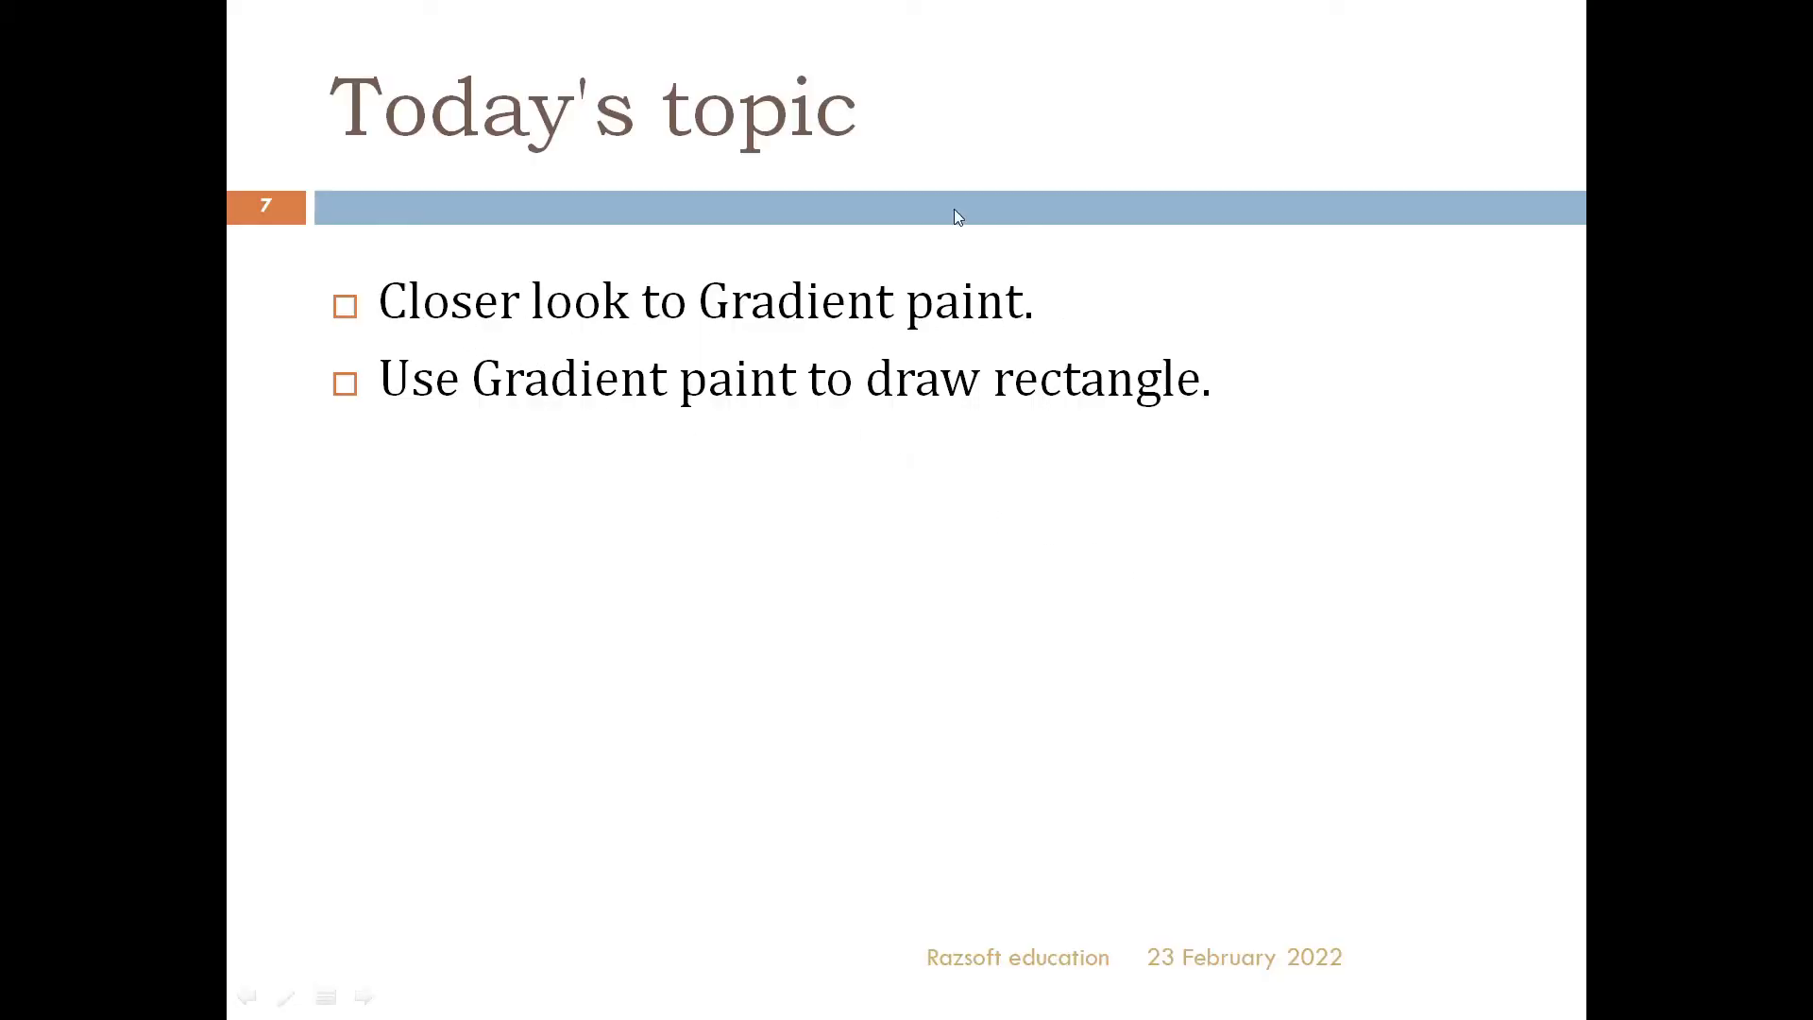
{"action": "mouse_move", "coordinate": [709, 336]}
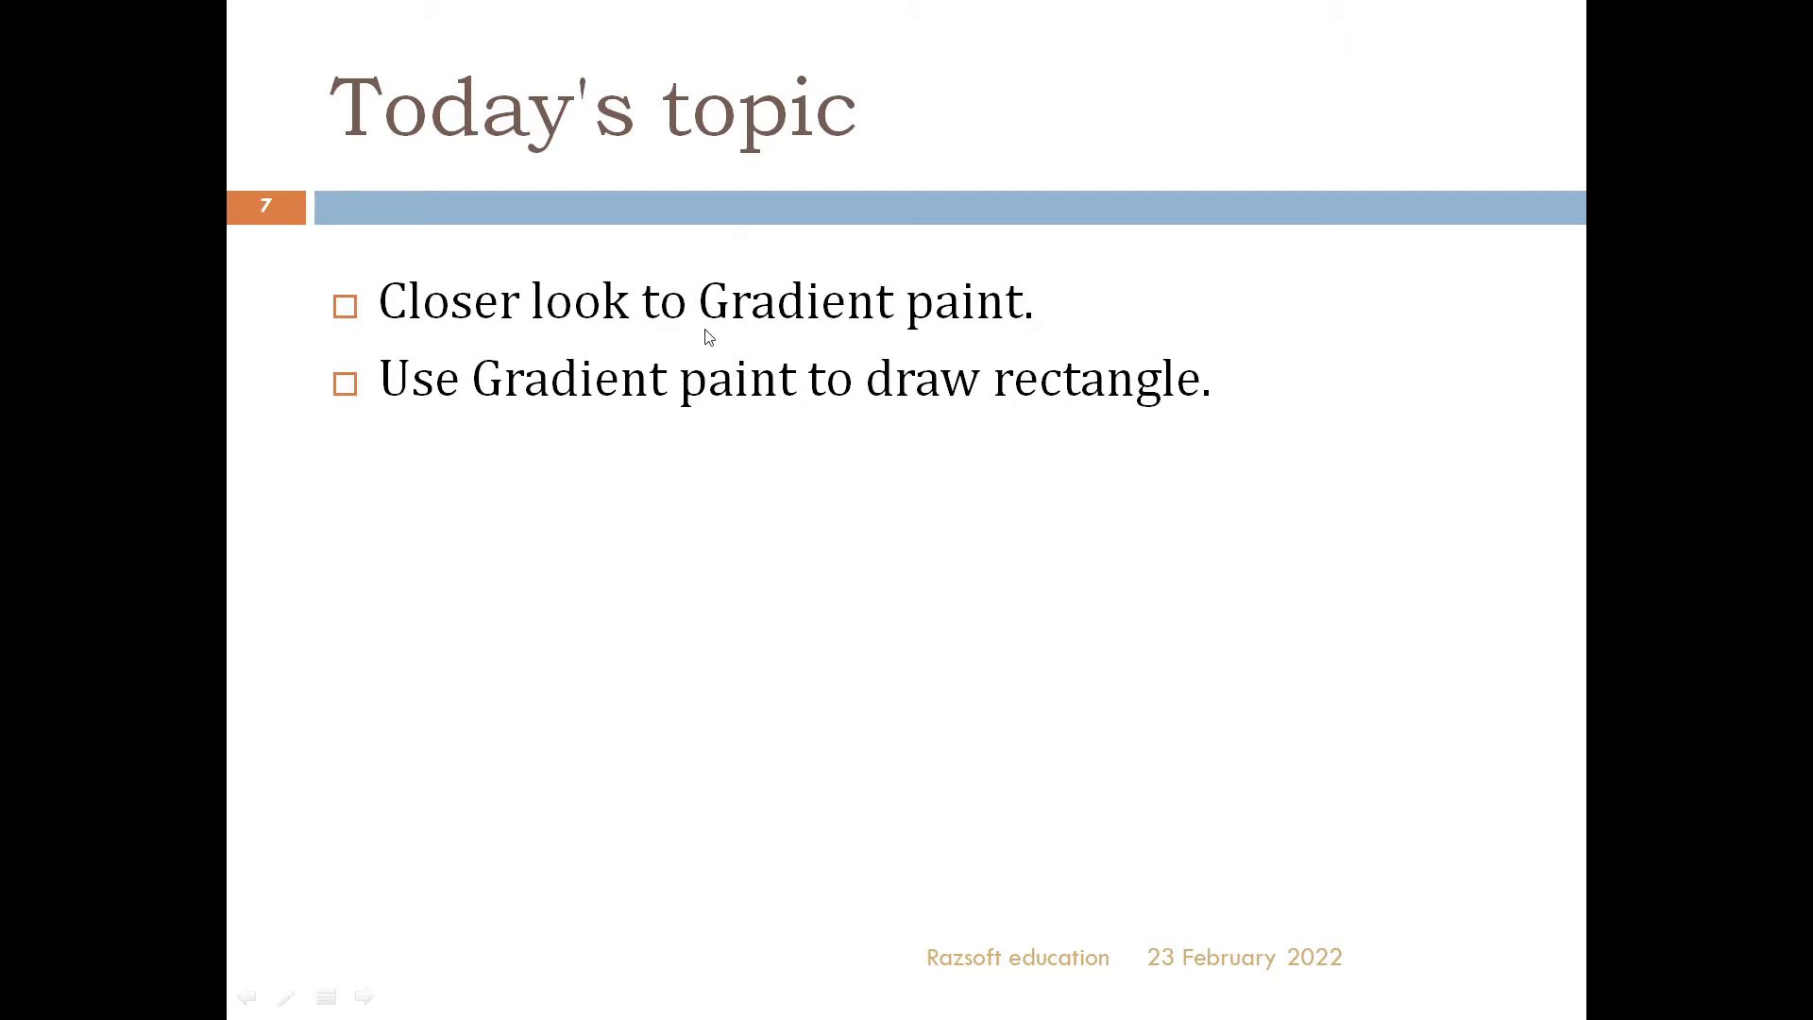
{"action": "mouse_move", "coordinate": [736, 217]}
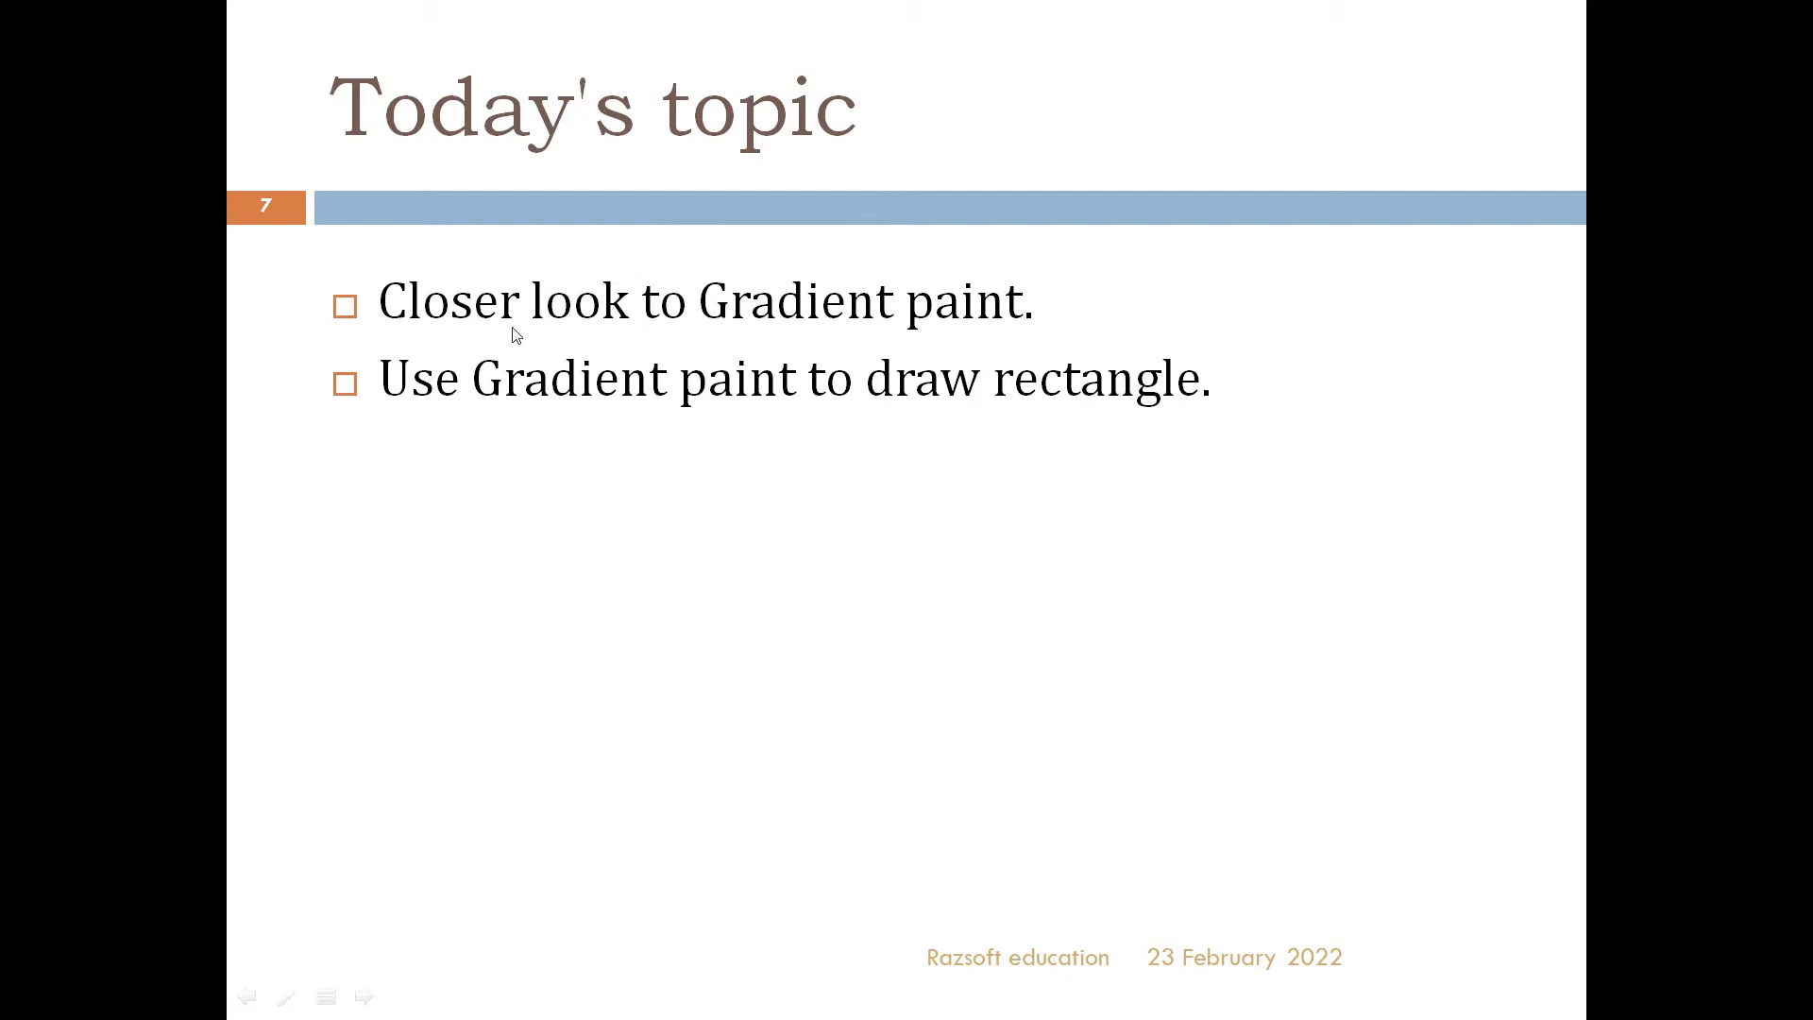
{"action": "mouse_move", "coordinate": [406, 249]}
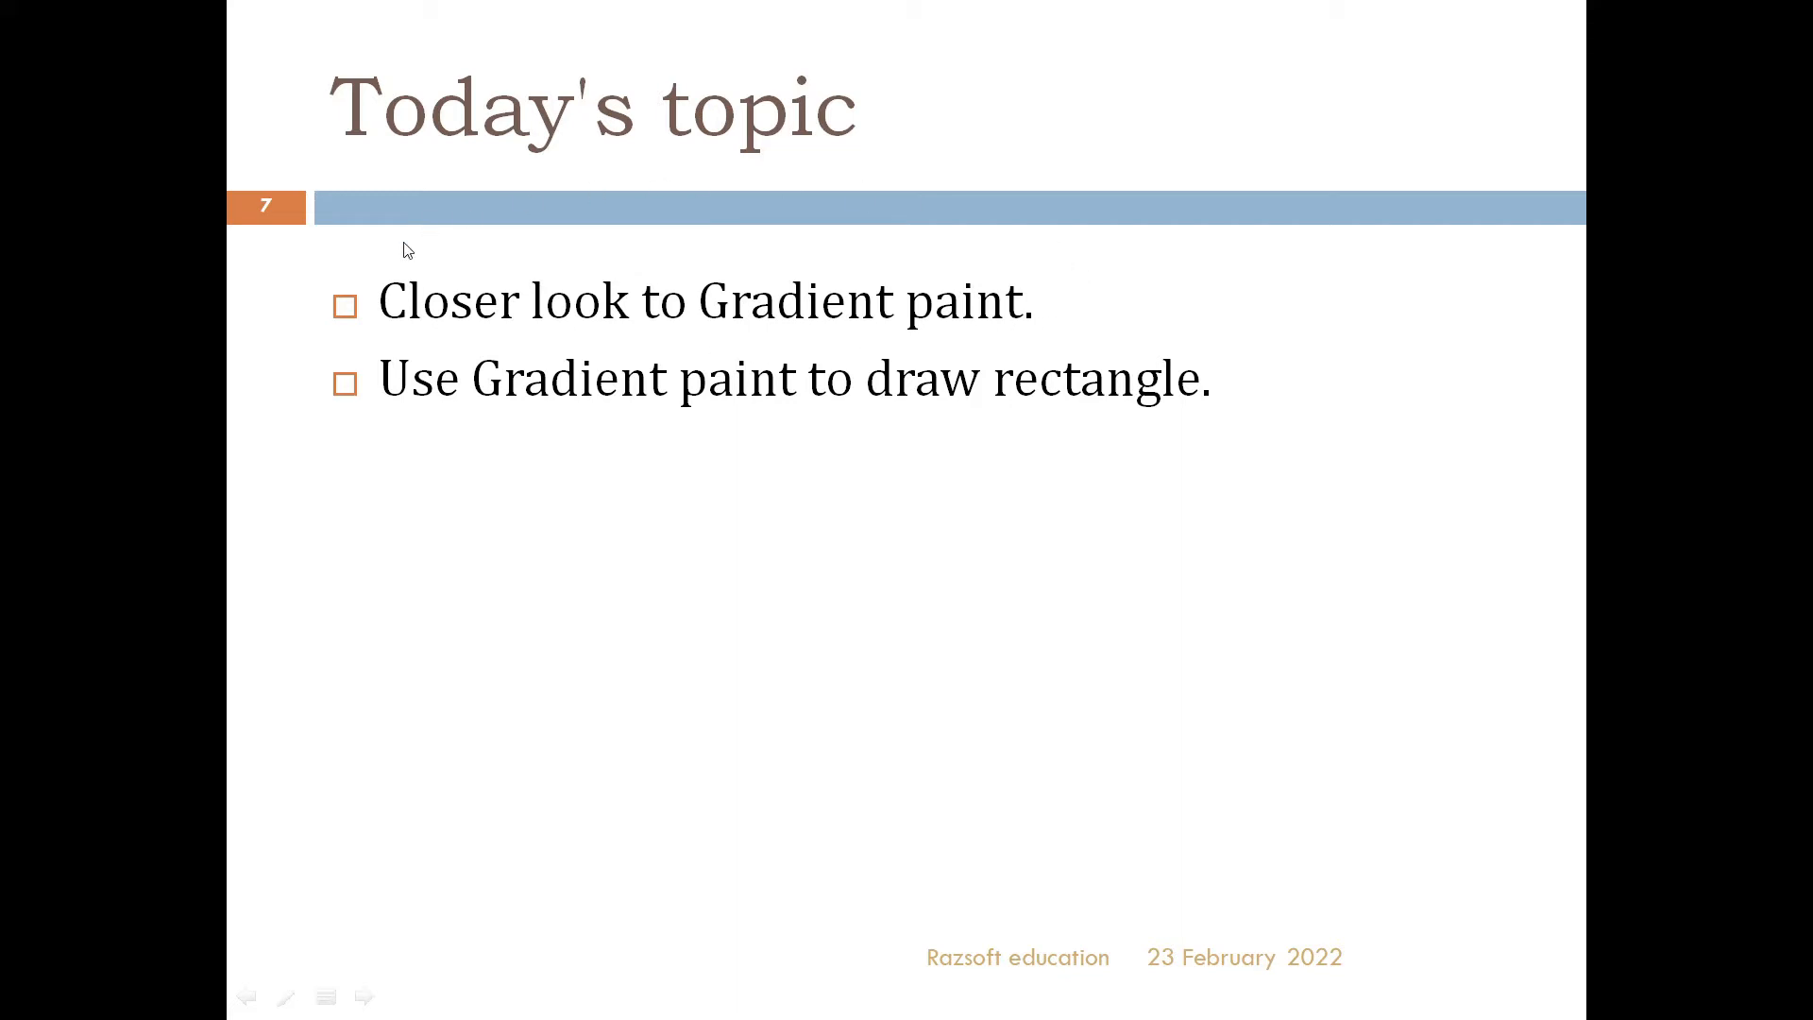
{"action": "mouse_move", "coordinate": [342, 295]}
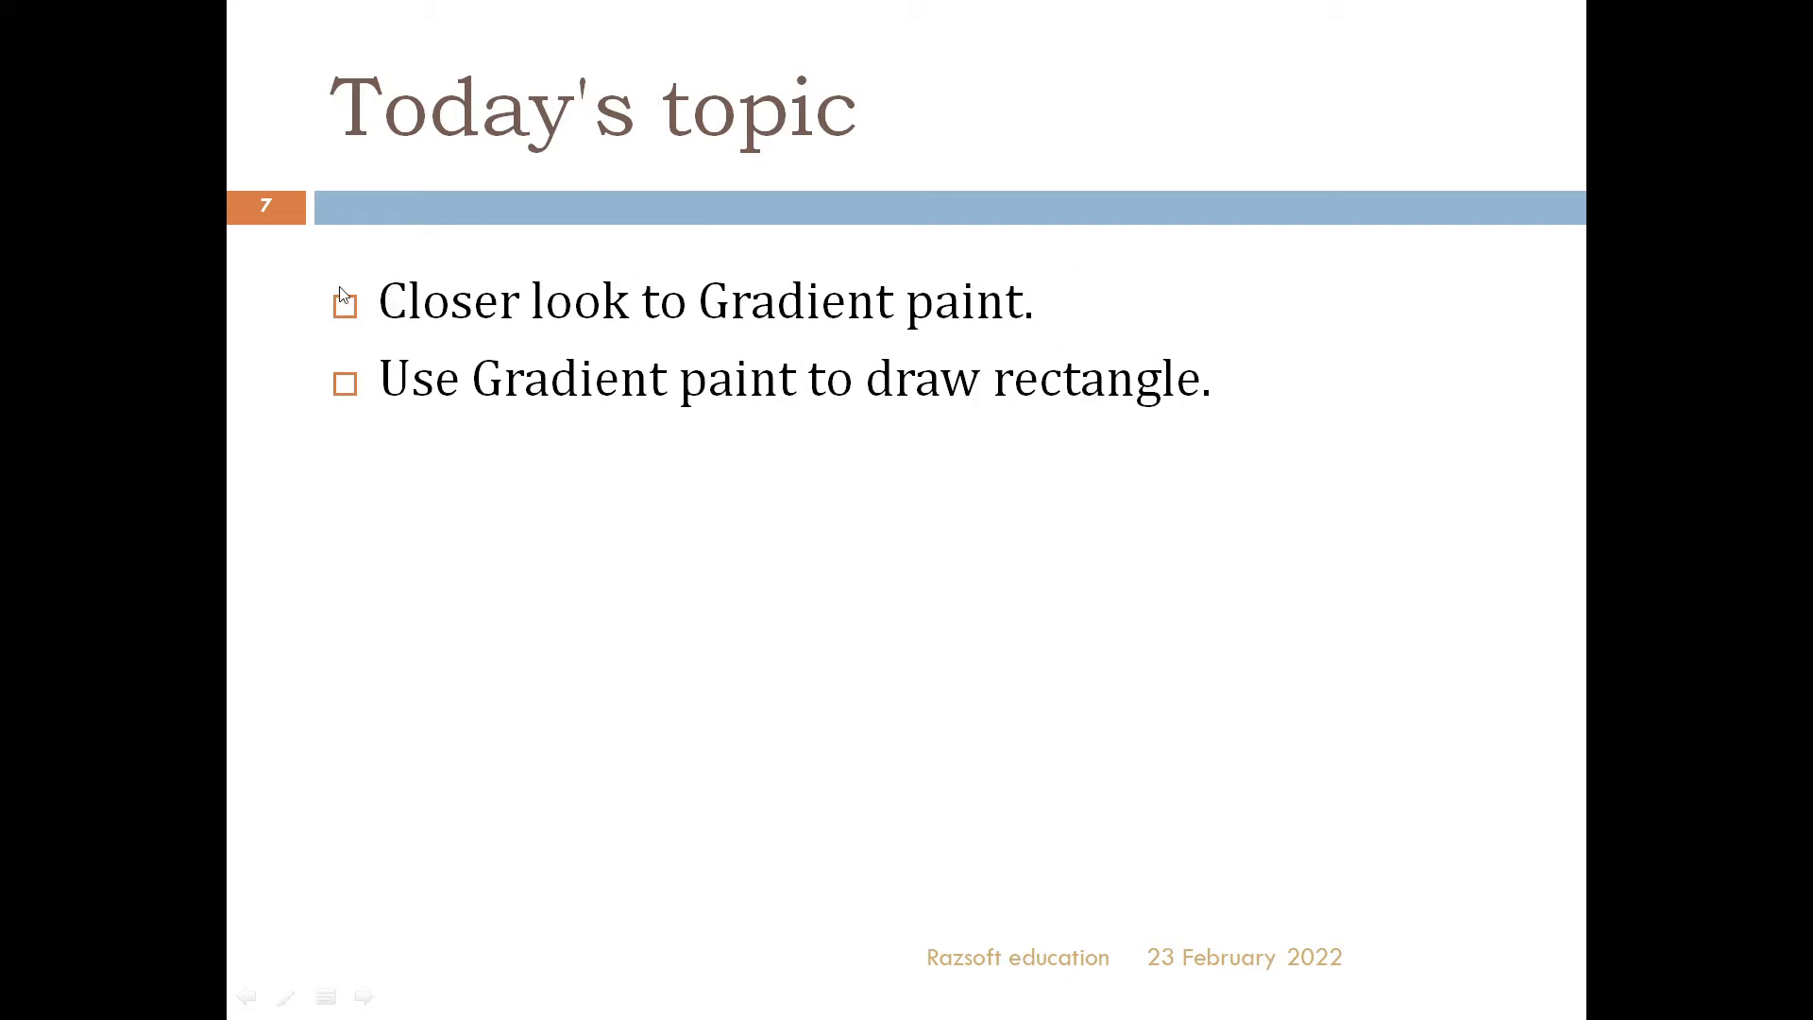
{"action": "mouse_move", "coordinate": [1218, 410]}
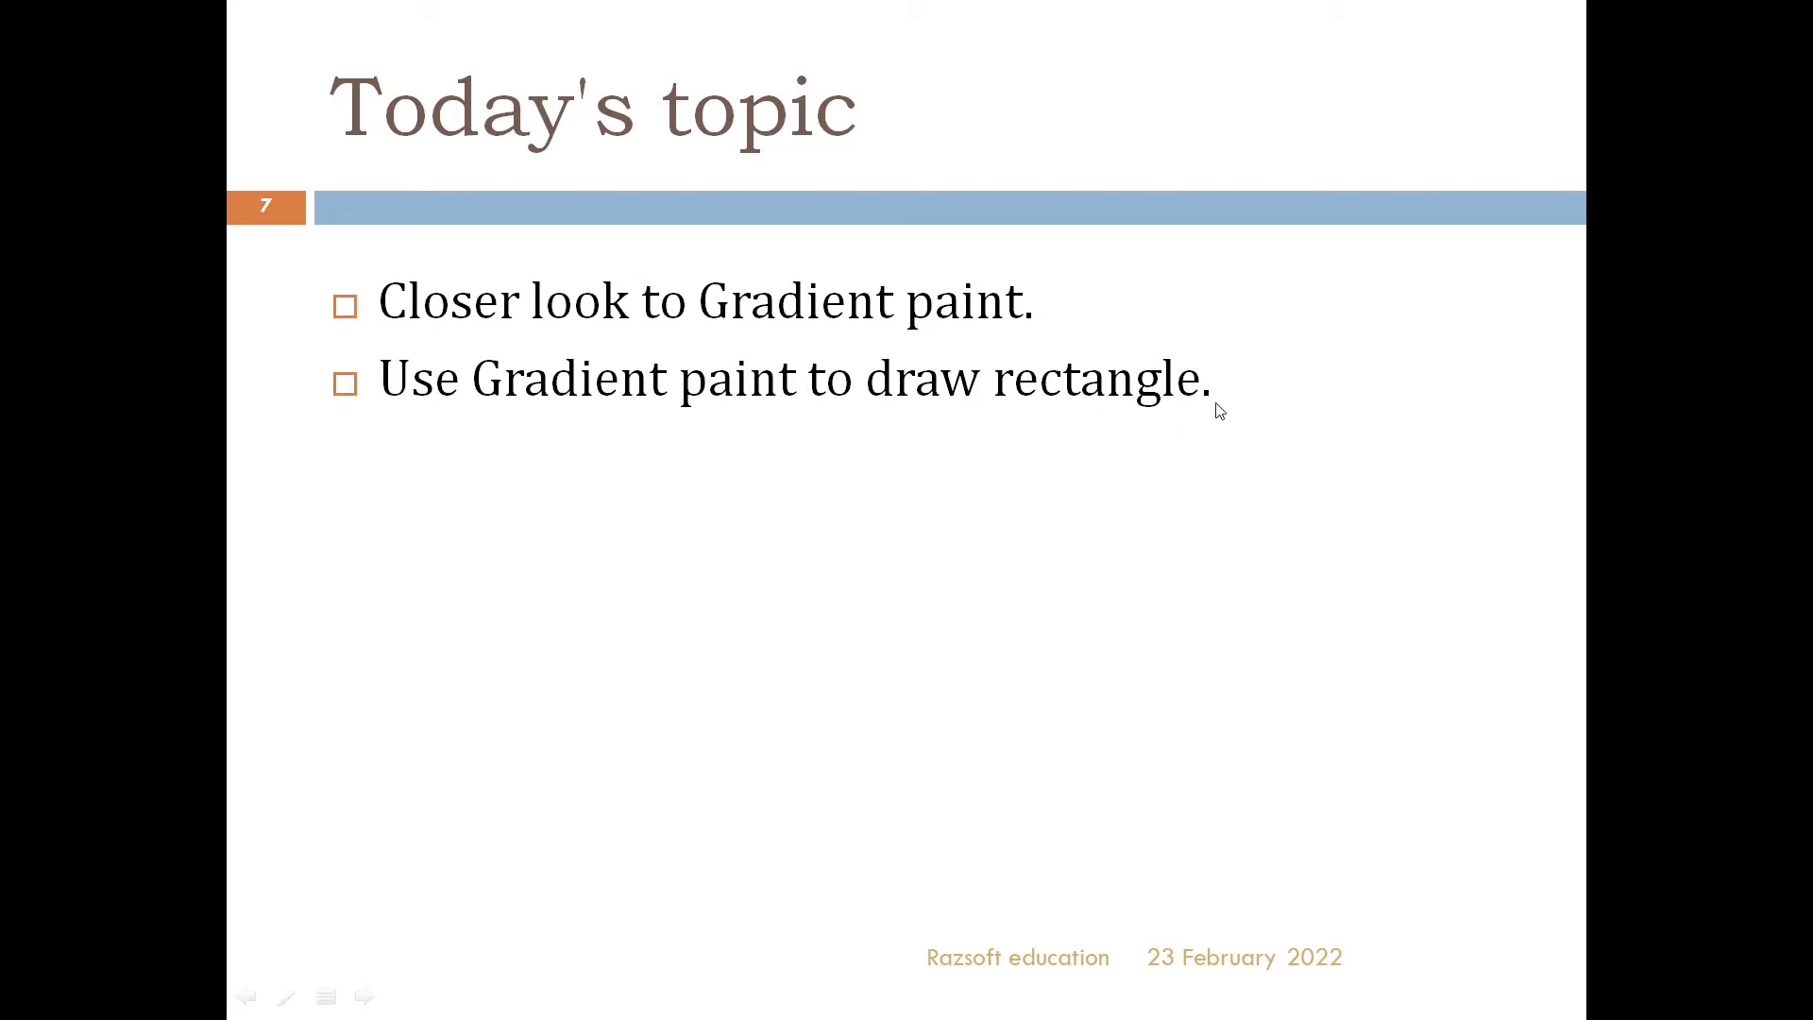
{"action": "mouse_move", "coordinate": [523, 440]}
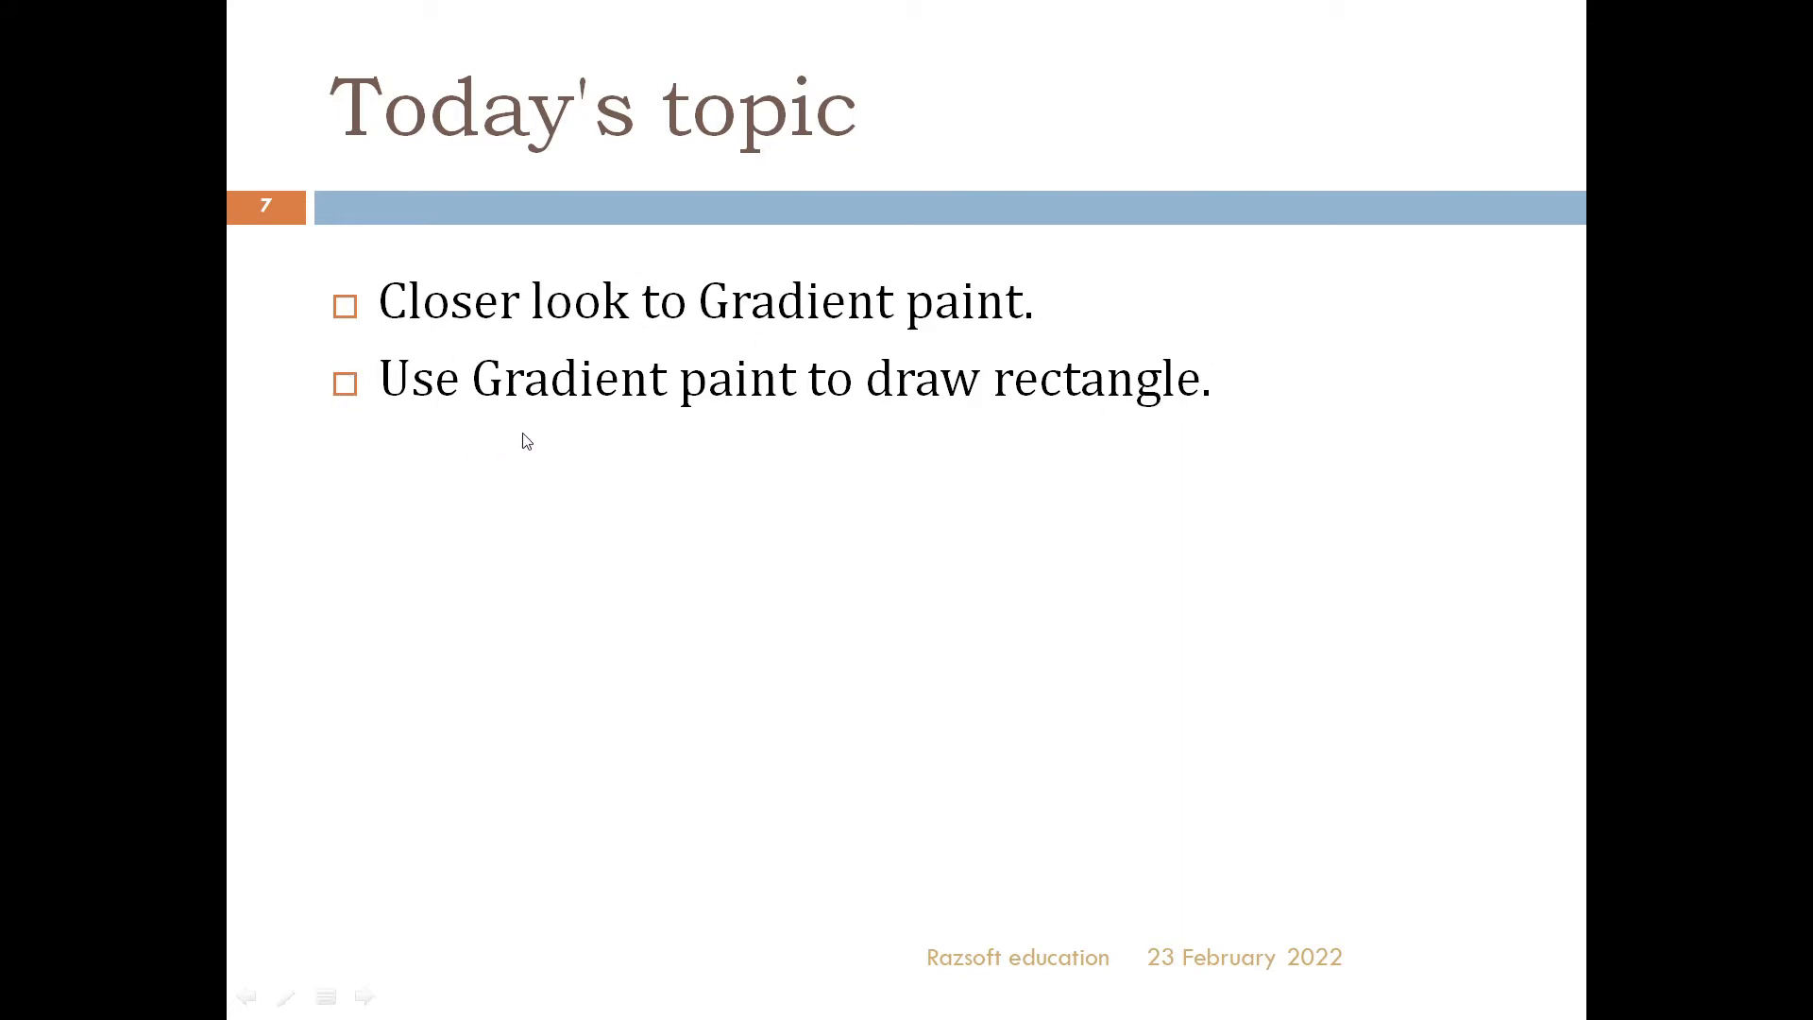
{"action": "mouse_move", "coordinate": [1283, 395]}
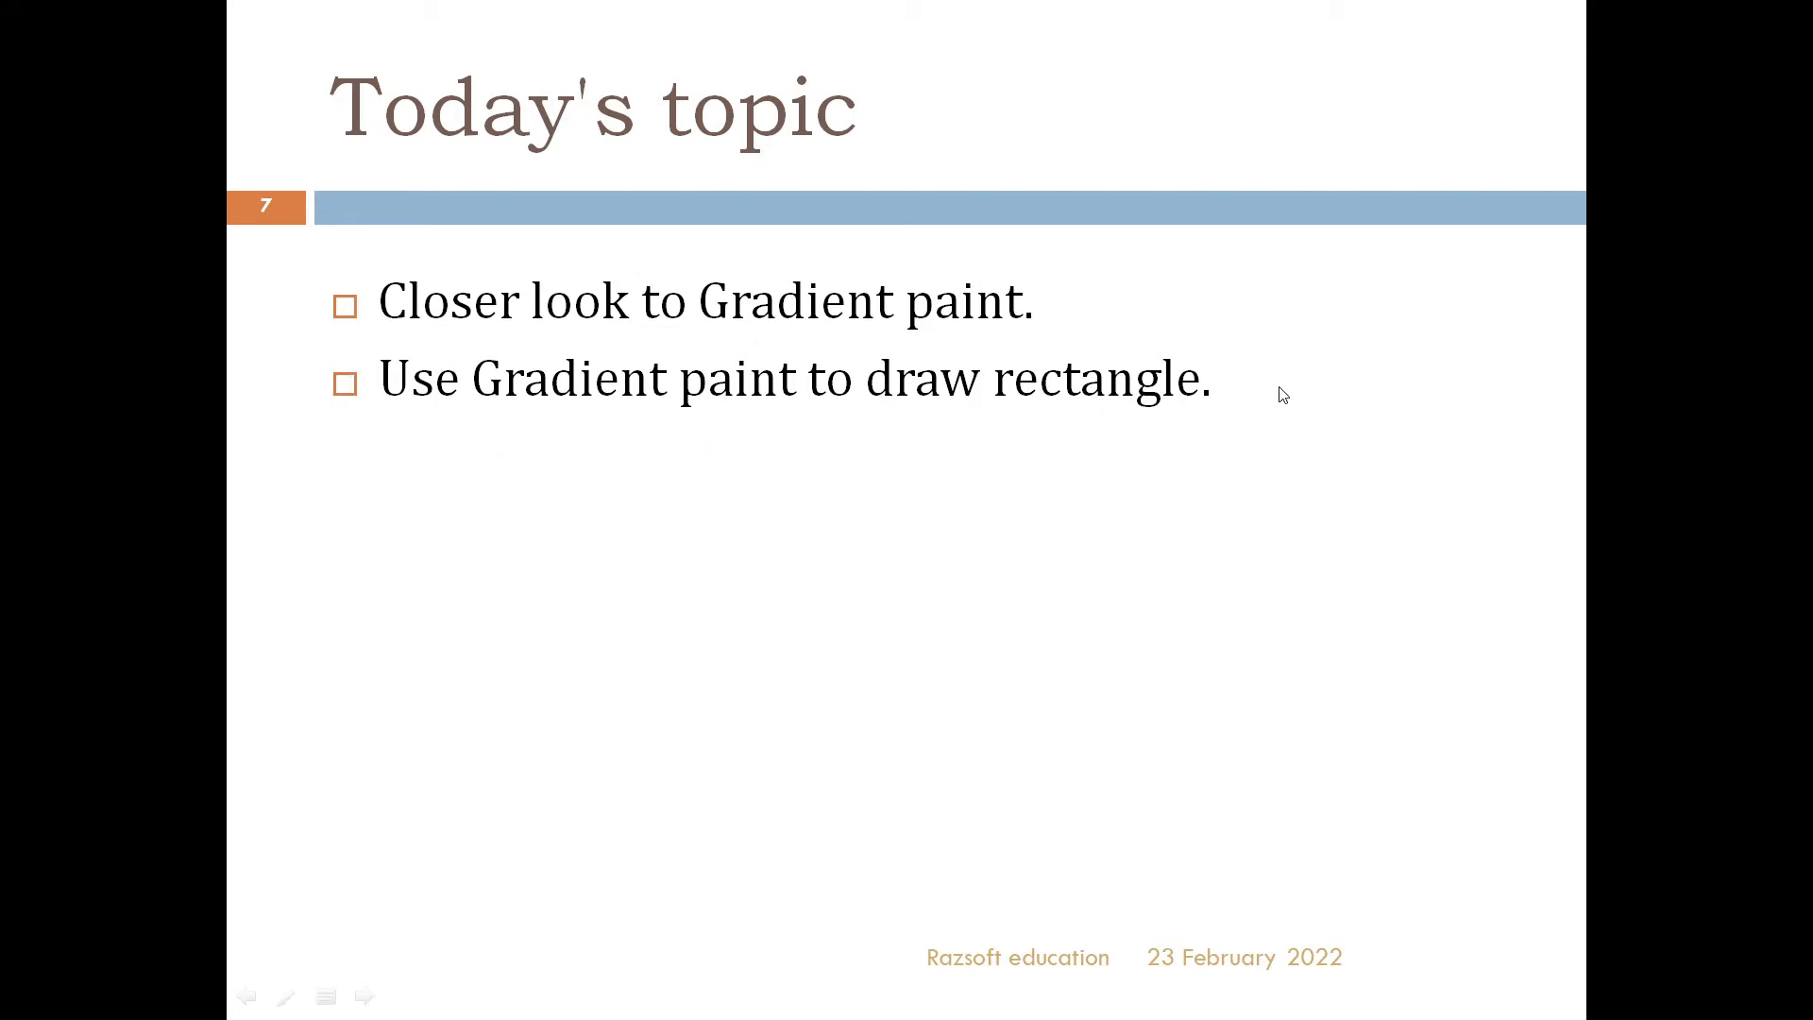
{"action": "mouse_move", "coordinate": [408, 377]}
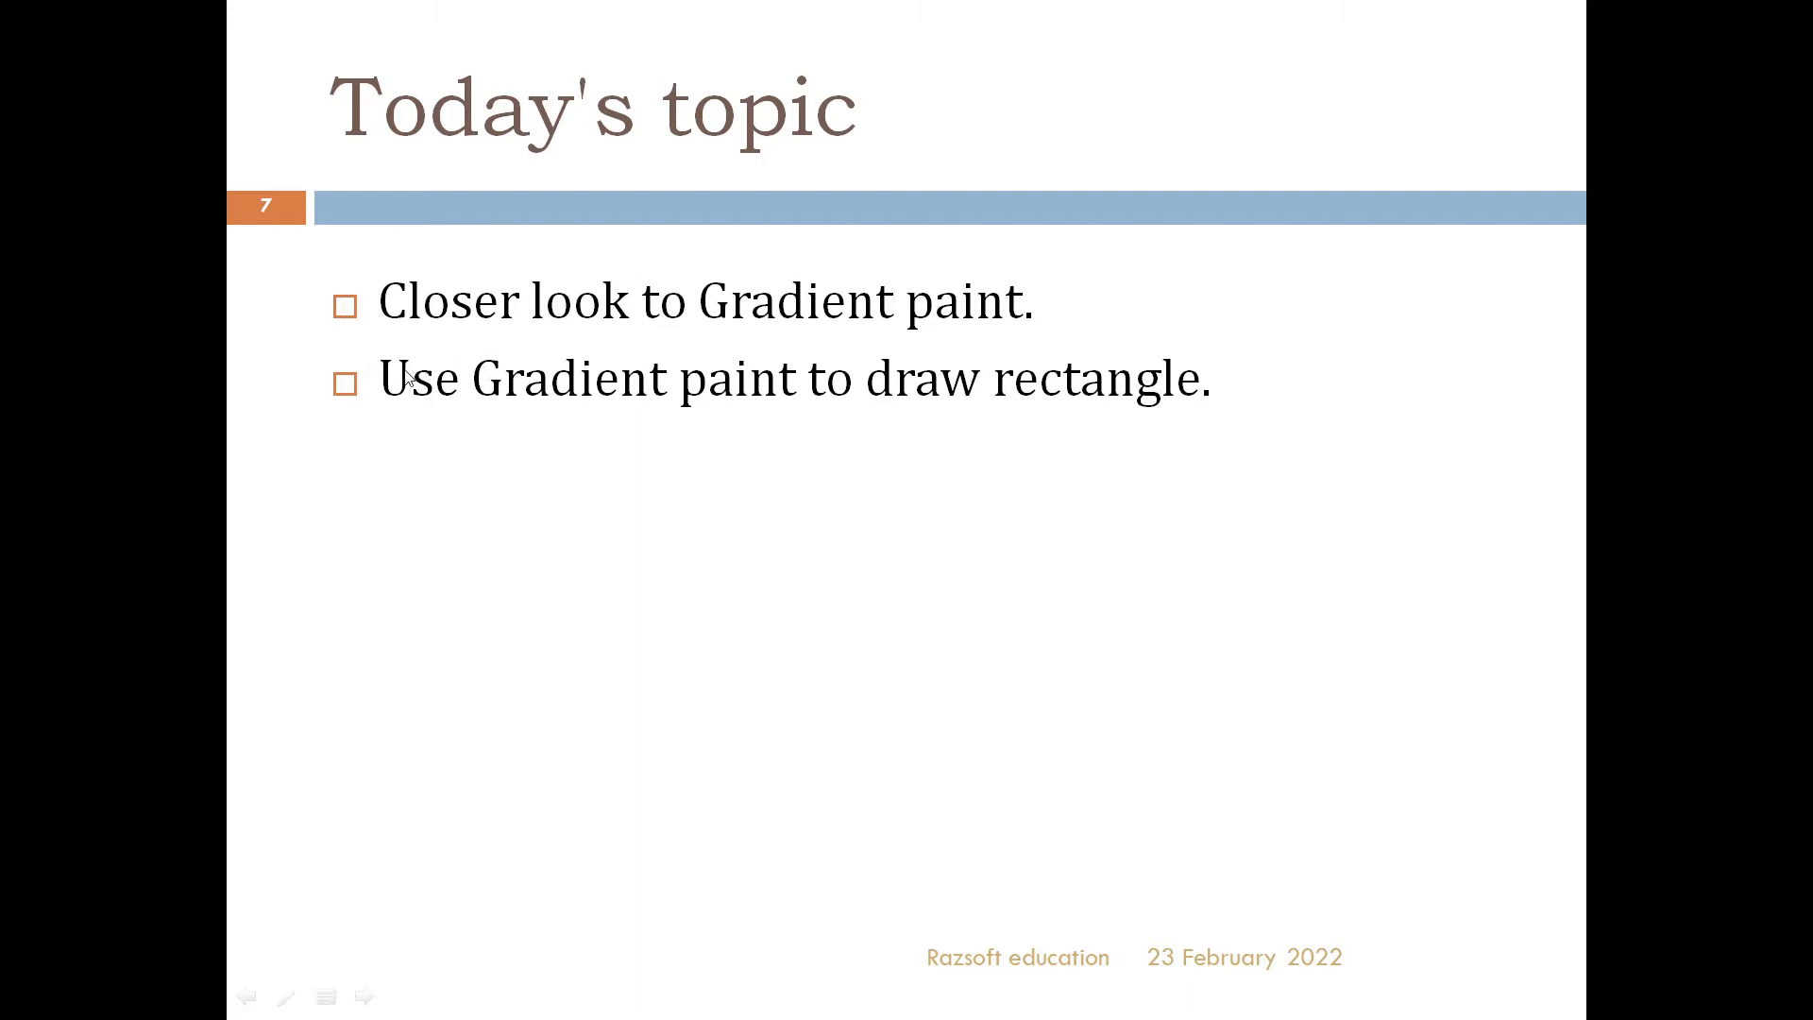
{"action": "mouse_move", "coordinate": [1132, 625]}
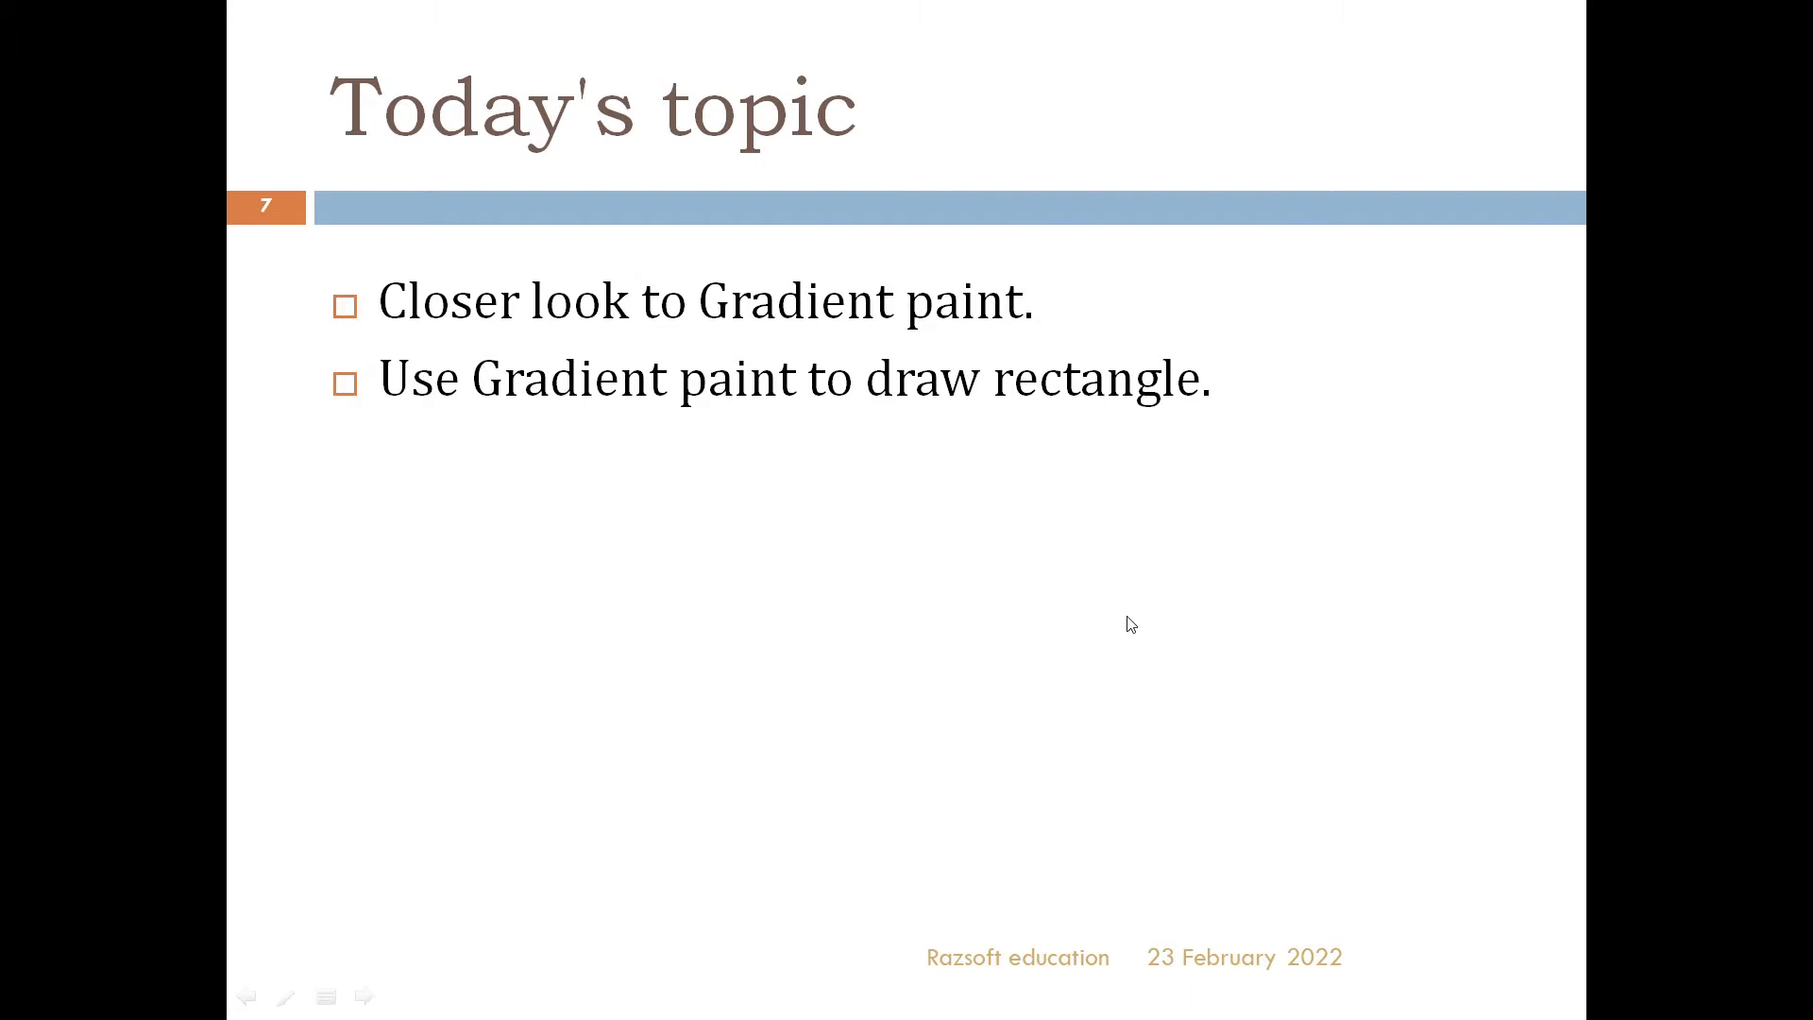
{"action": "mouse_move", "coordinate": [1123, 610]}
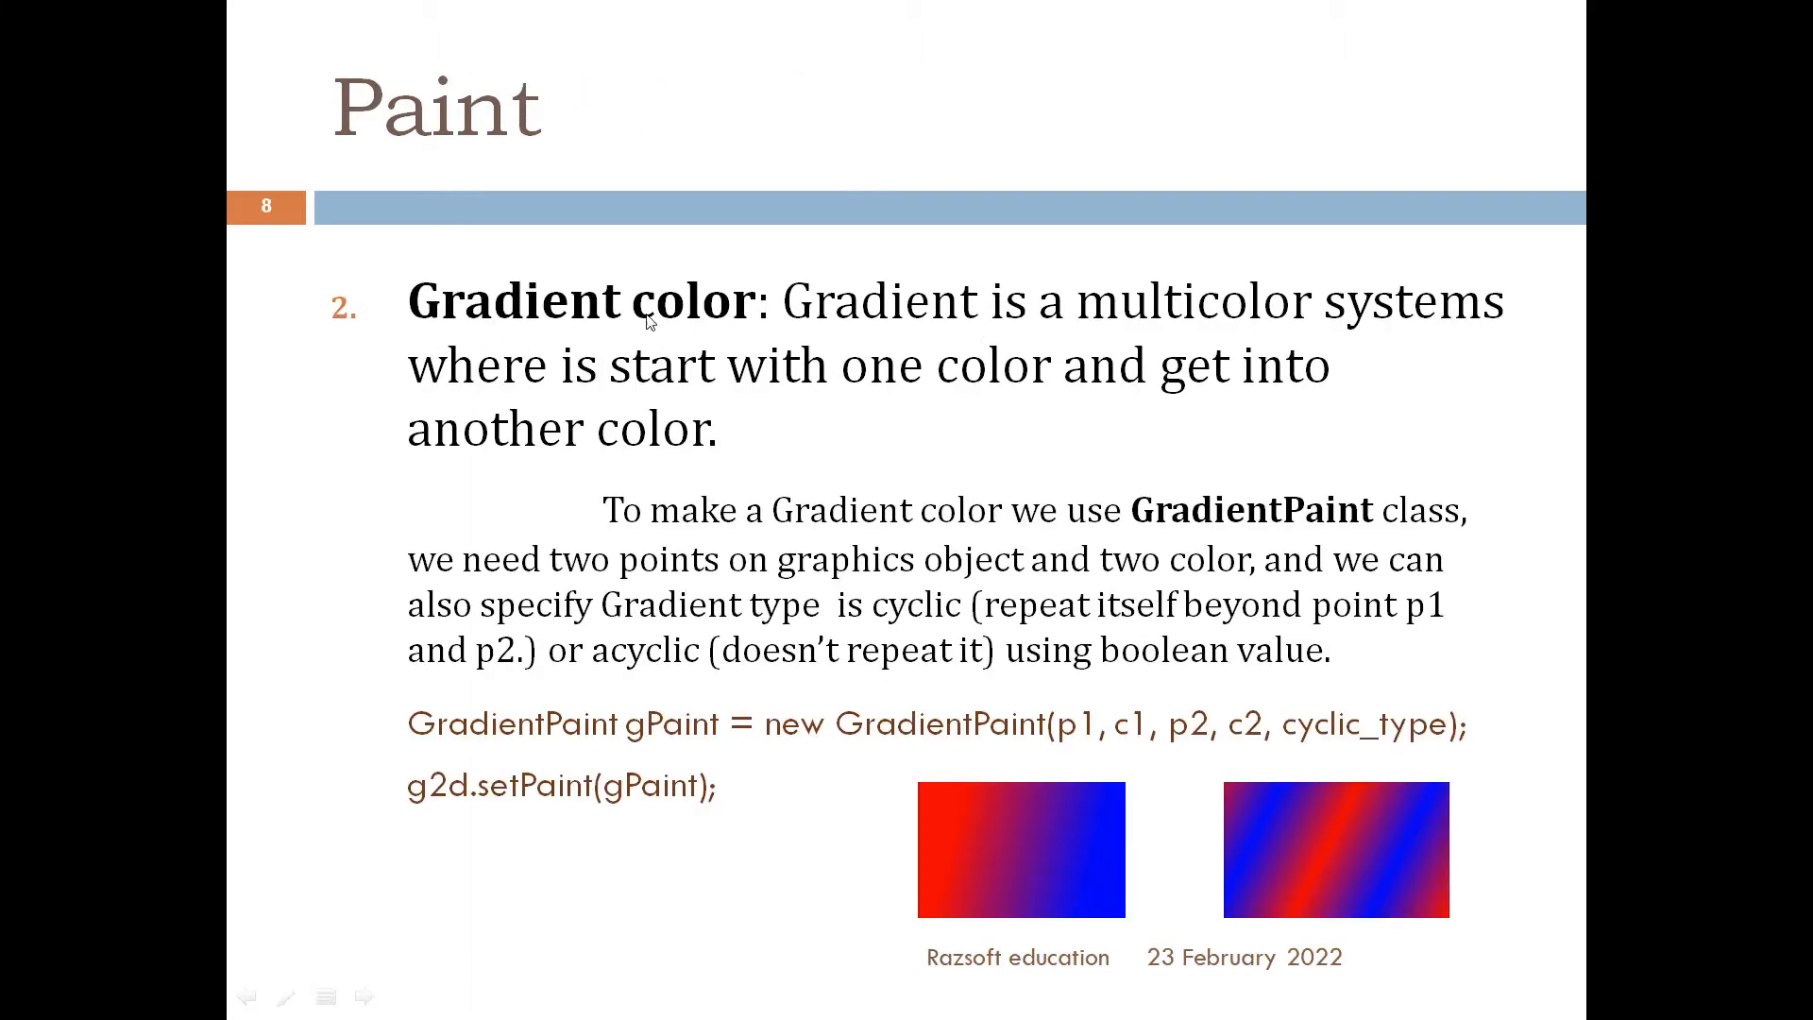
{"action": "mouse_move", "coordinate": [1079, 332]}
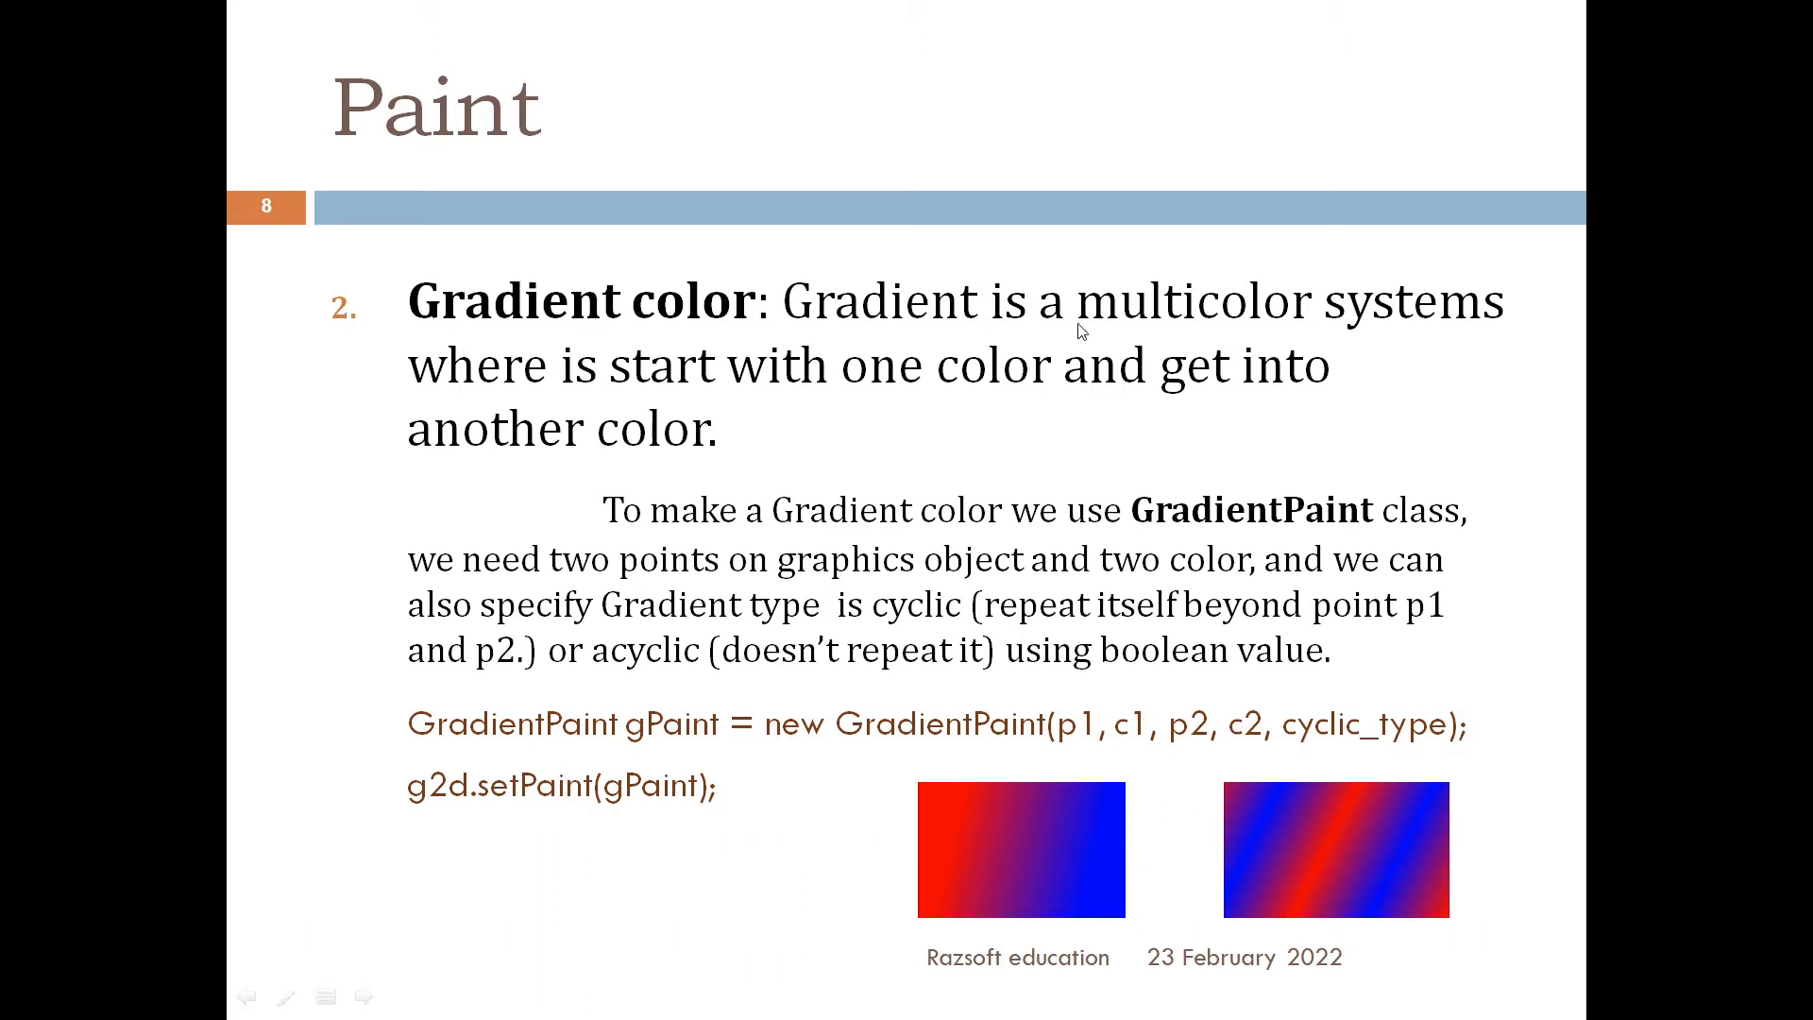
{"action": "mouse_move", "coordinate": [1403, 327]}
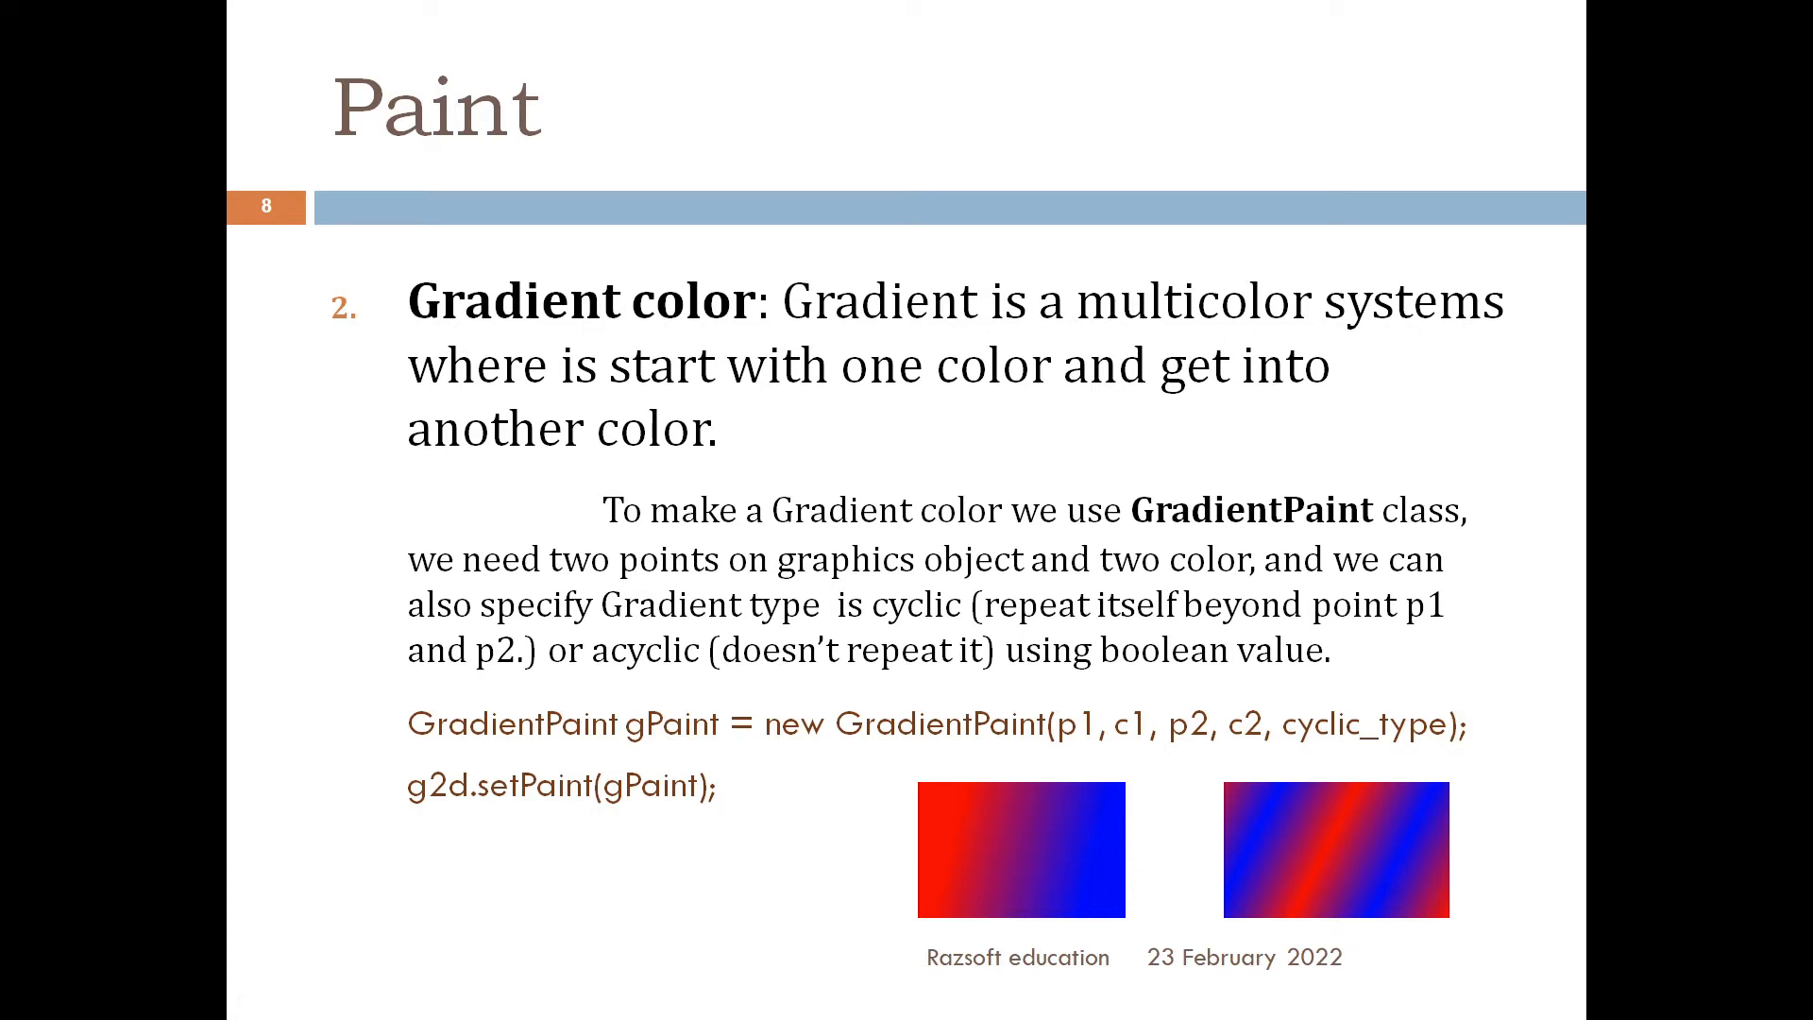
{"action": "mouse_move", "coordinate": [982, 839]}
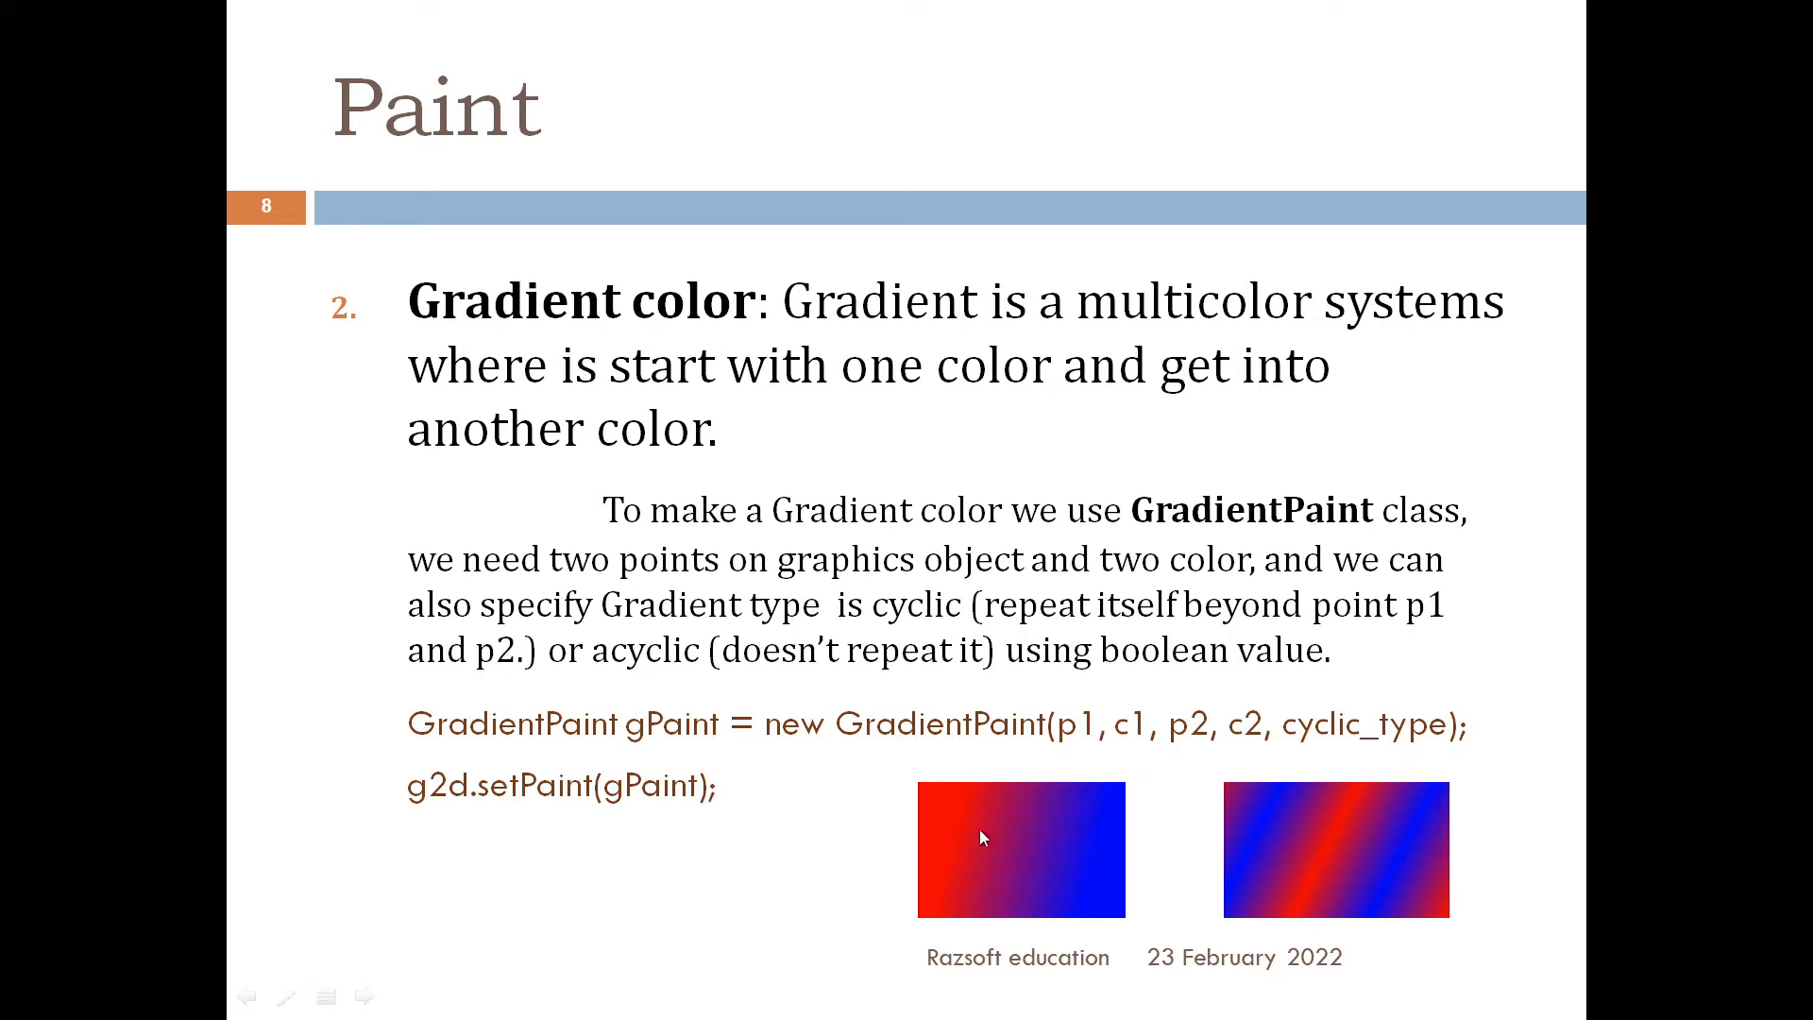
{"action": "mouse_move", "coordinate": [956, 831]}
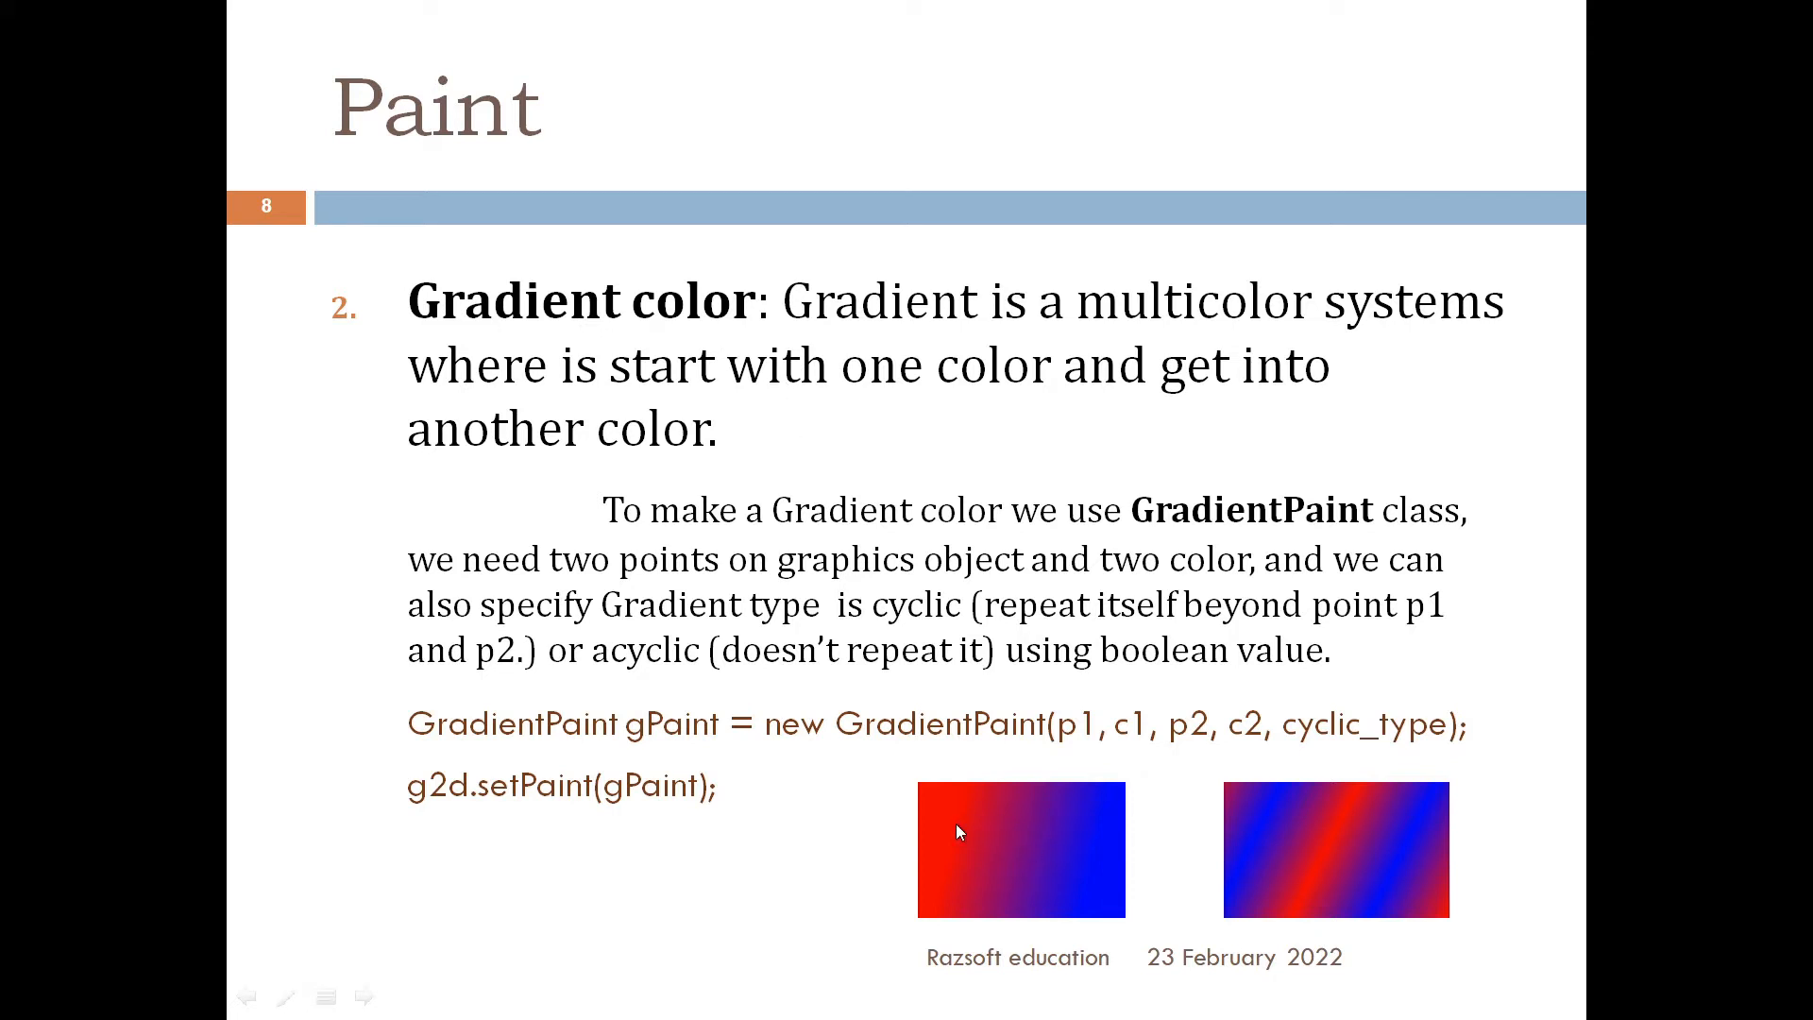
{"action": "mouse_move", "coordinate": [1085, 904]}
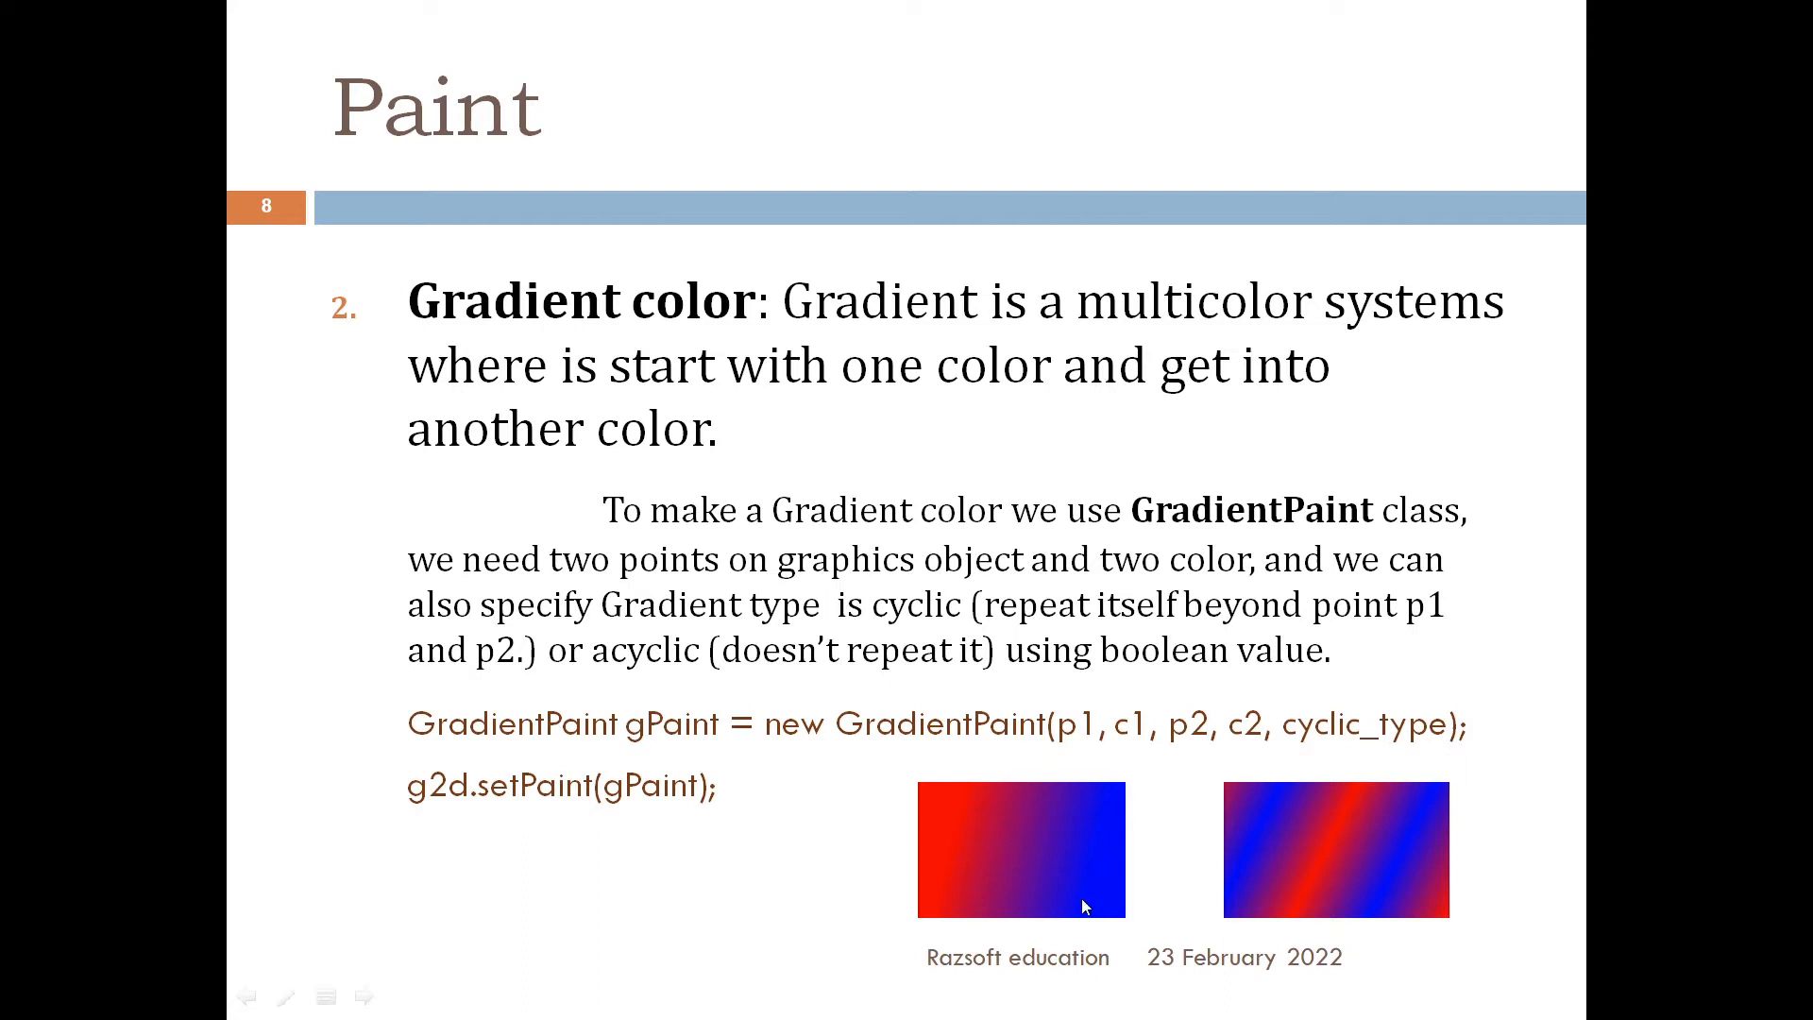
{"action": "mouse_move", "coordinate": [1111, 899]}
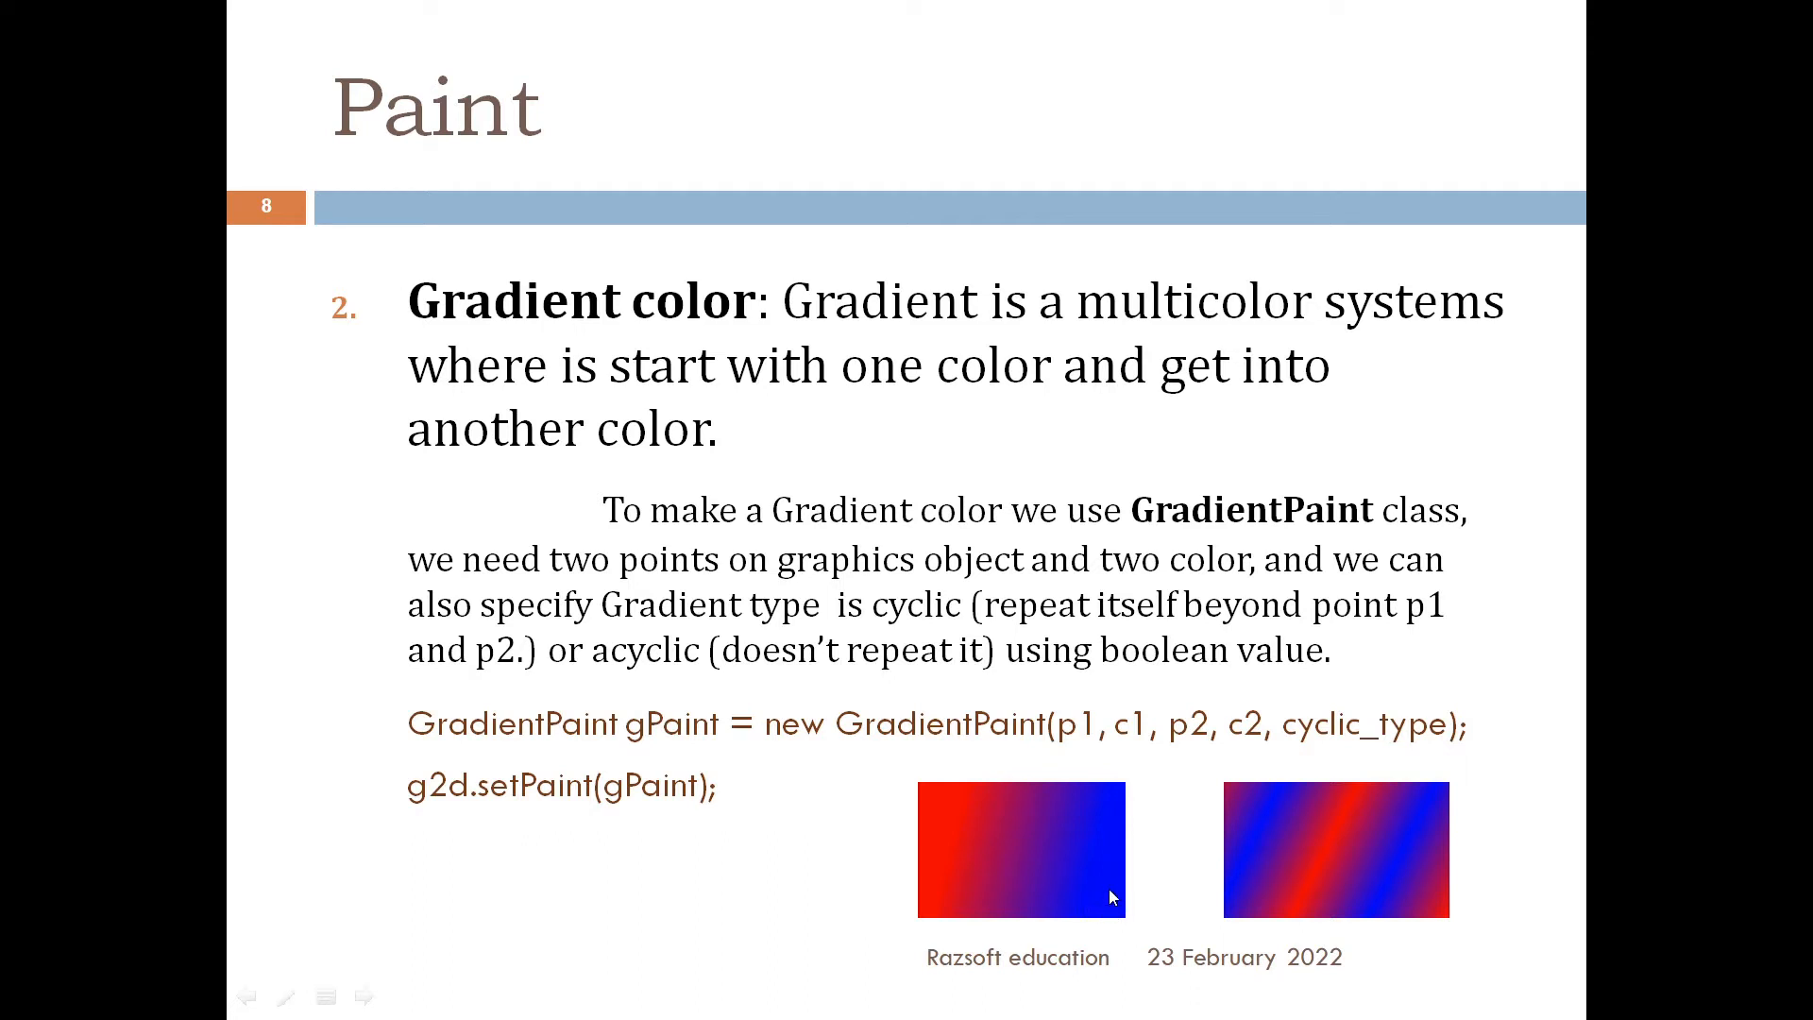
{"action": "mouse_move", "coordinate": [1051, 875]}
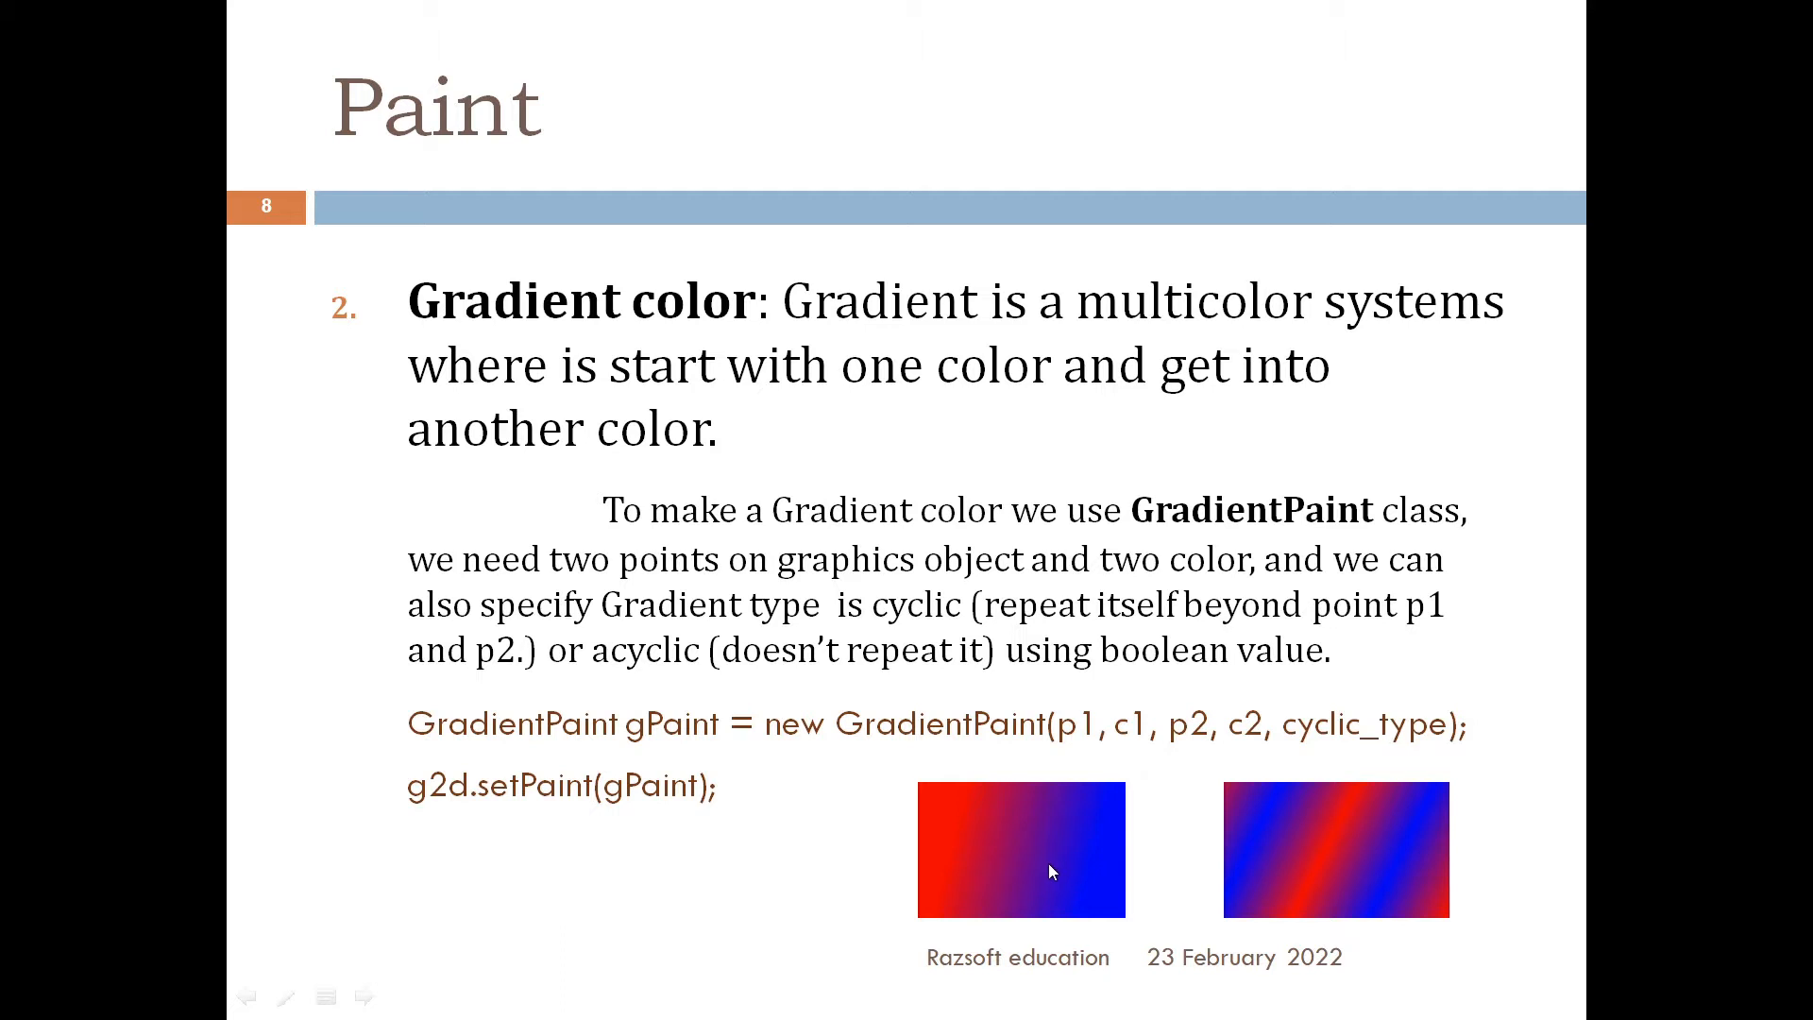
{"action": "mouse_move", "coordinate": [1096, 904]}
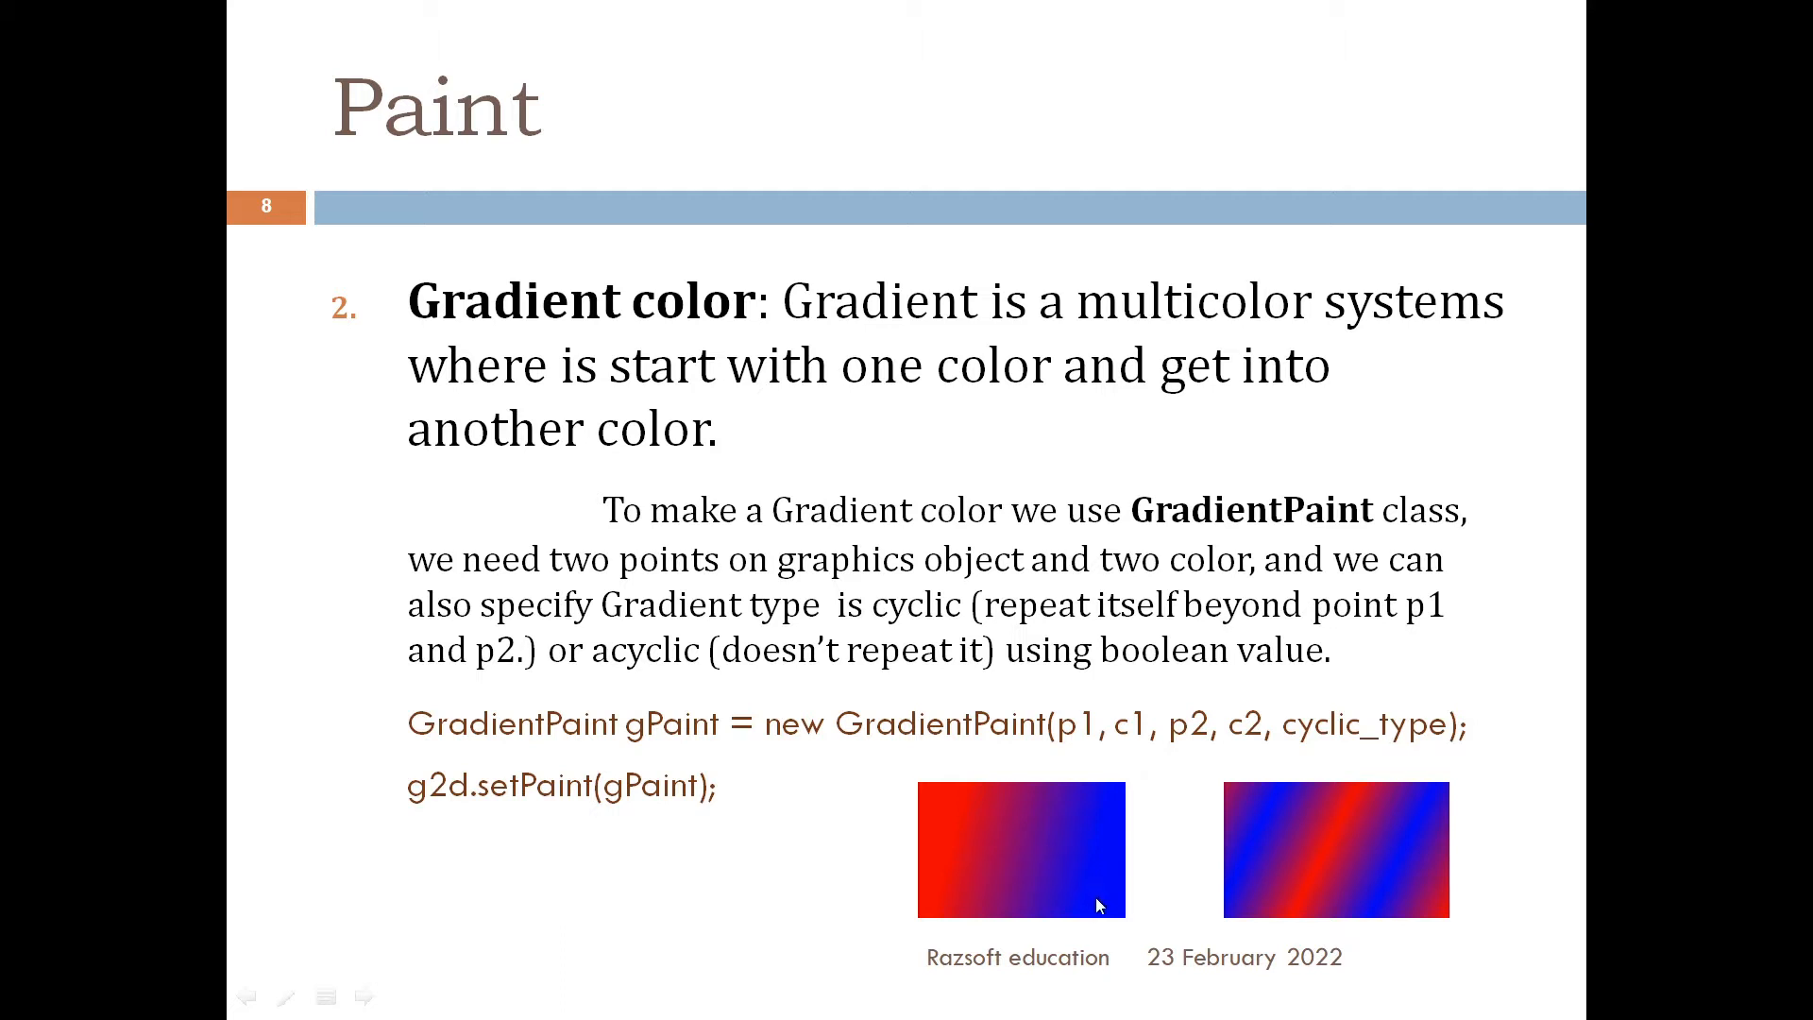
{"action": "mouse_move", "coordinate": [1116, 922]}
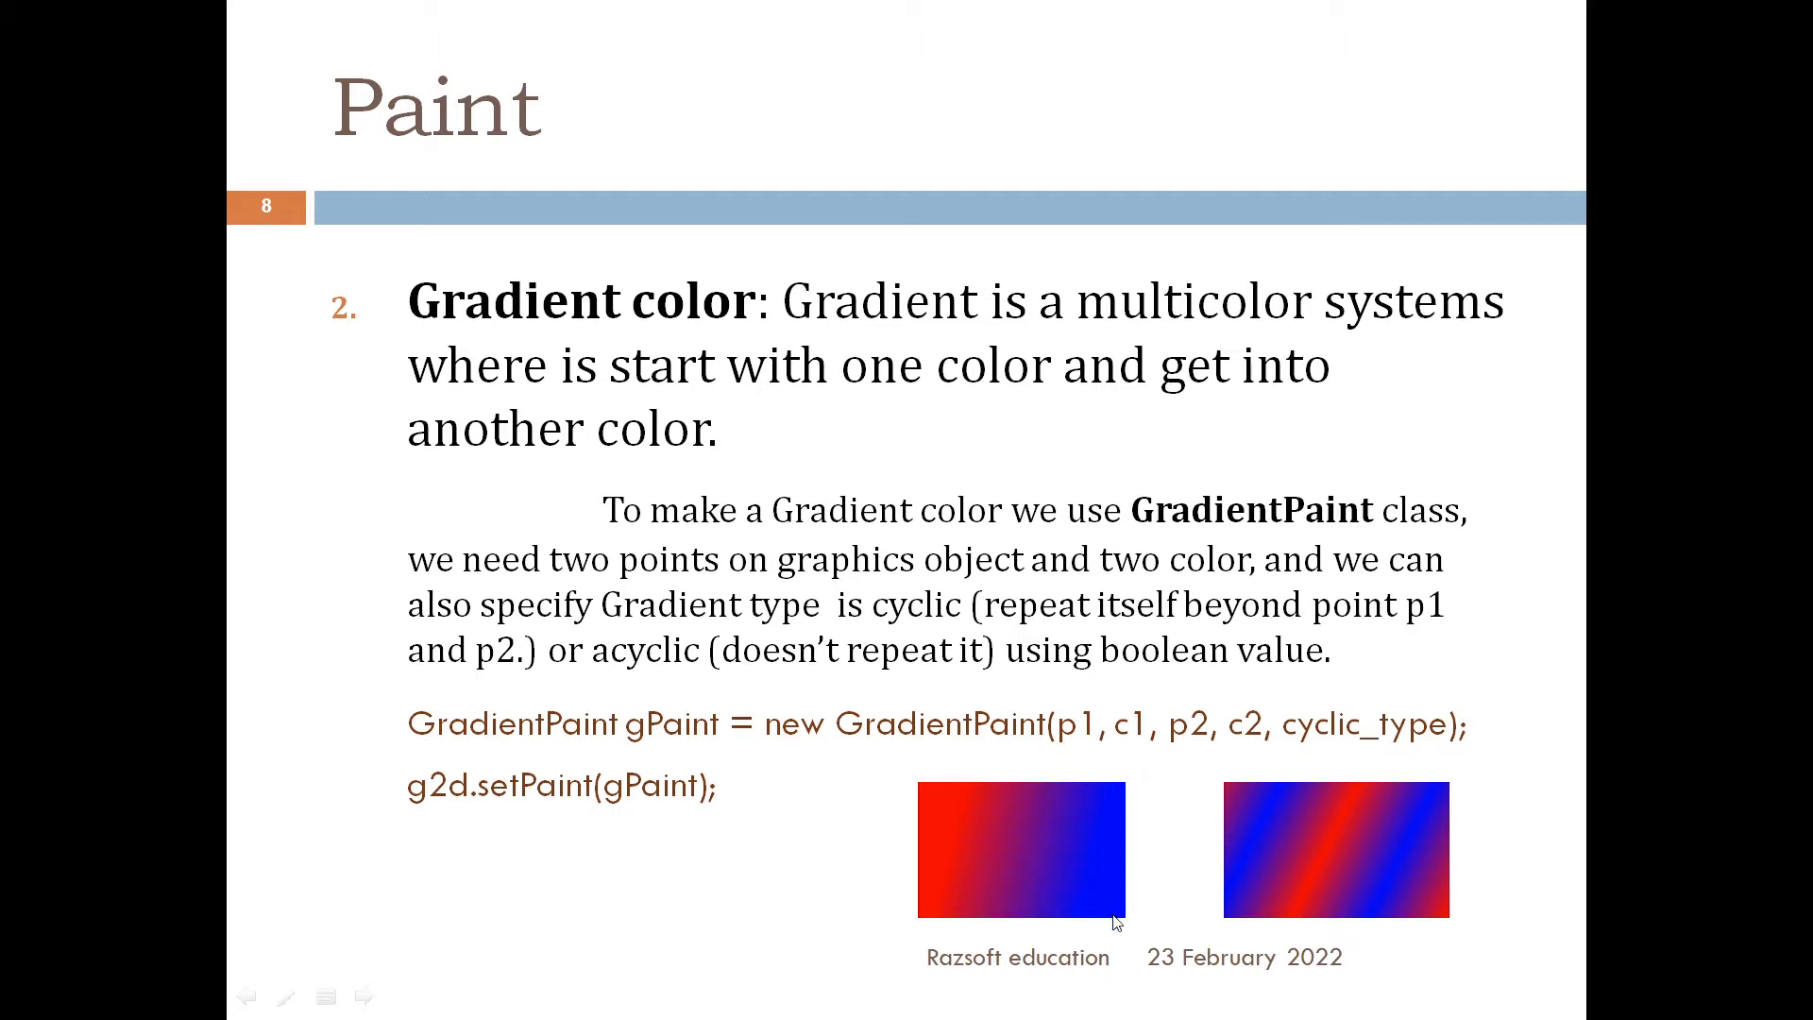
{"action": "mouse_move", "coordinate": [1115, 905]}
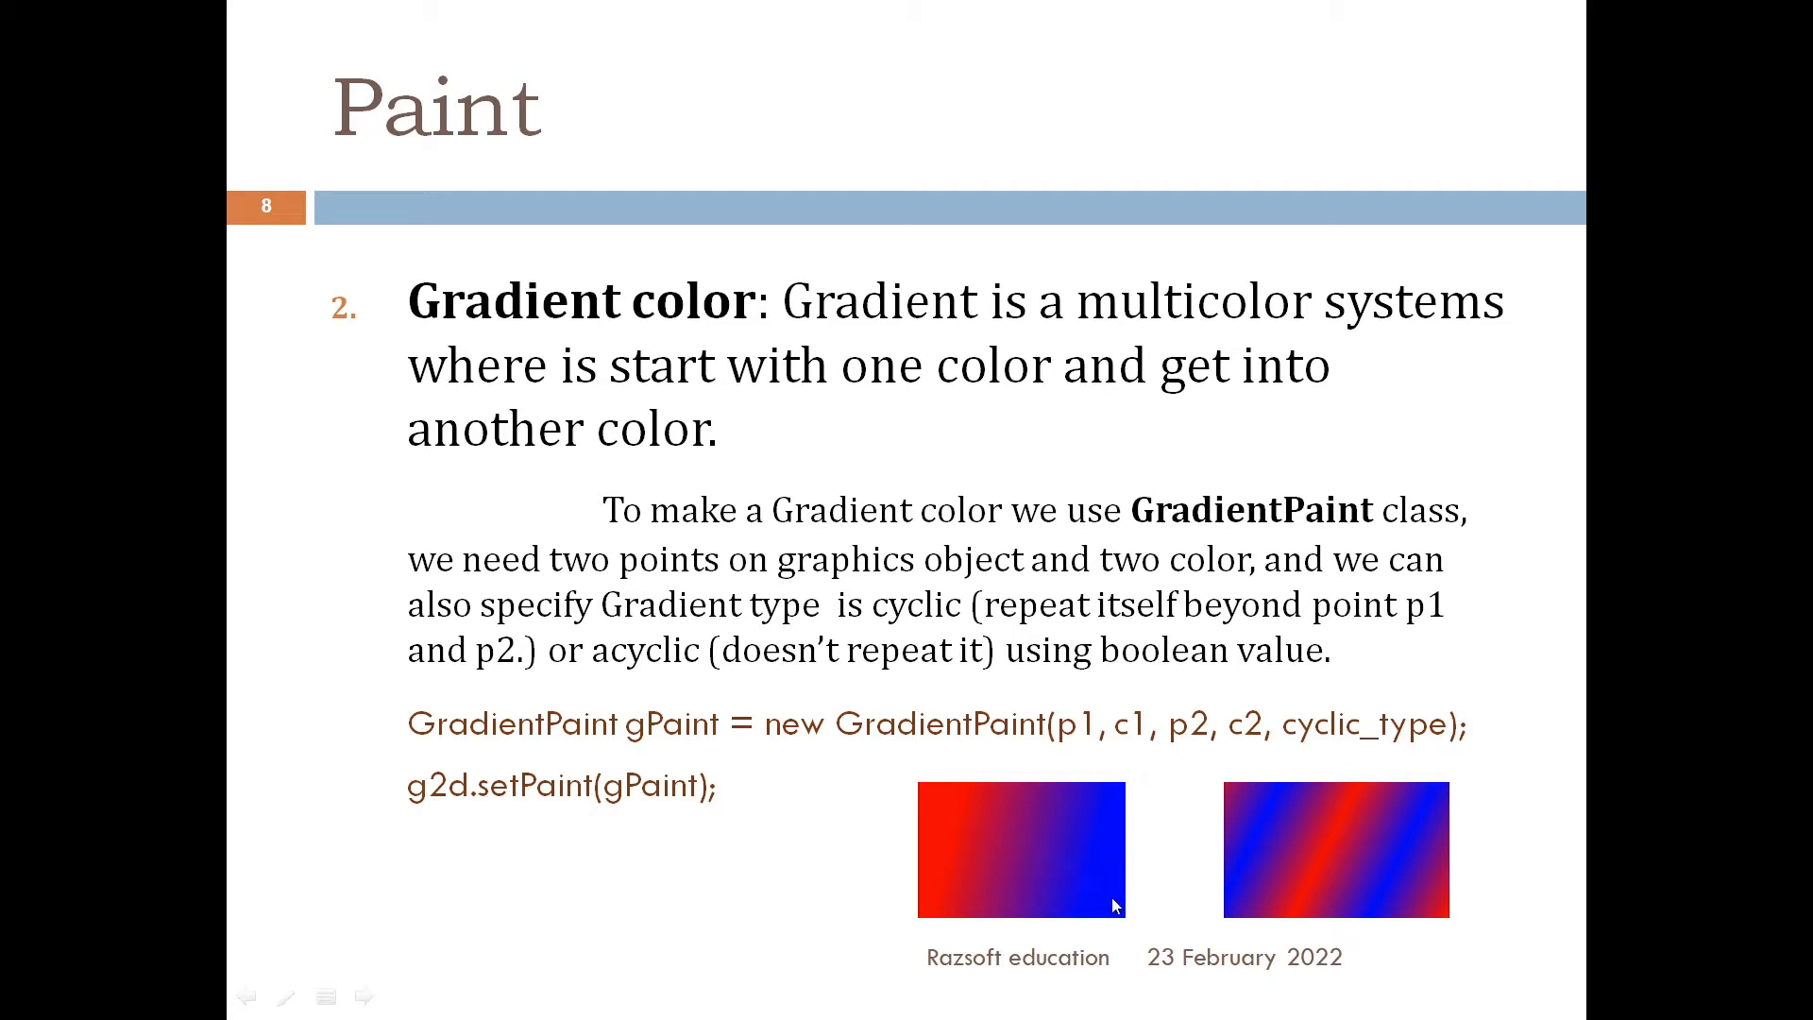
{"action": "mouse_move", "coordinate": [1052, 437]}
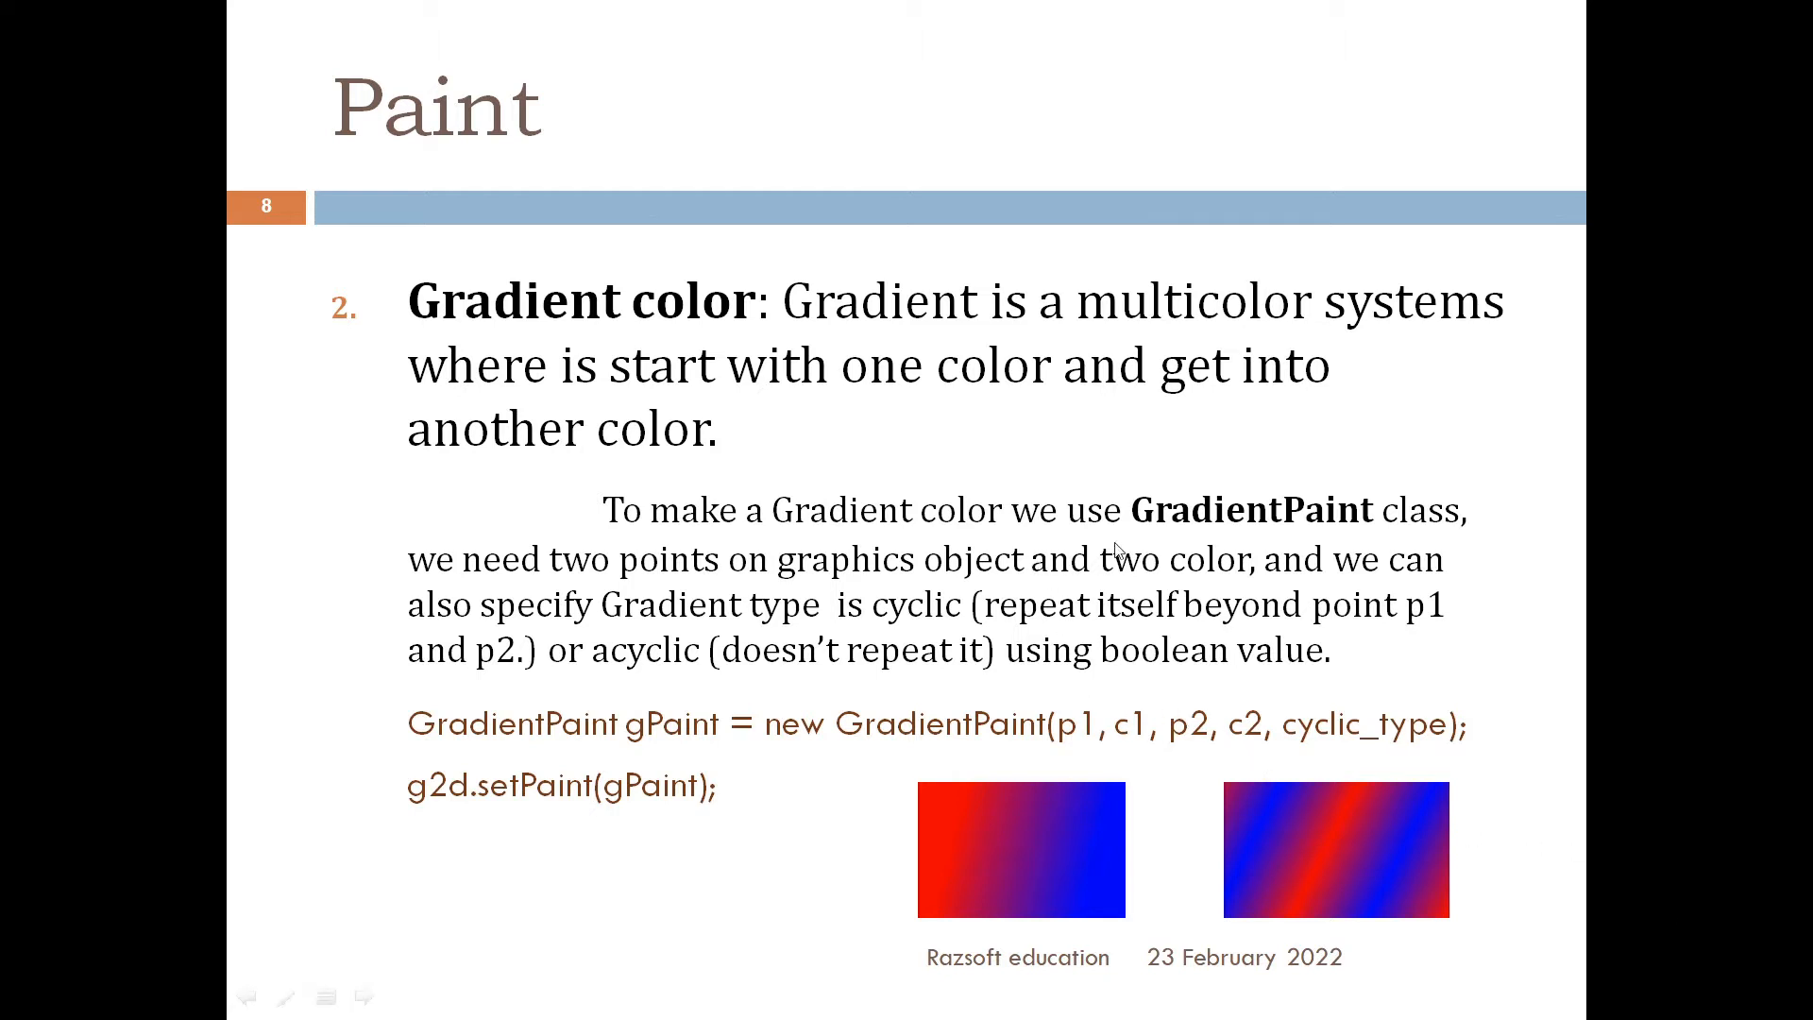
{"action": "mouse_move", "coordinate": [1350, 535]}
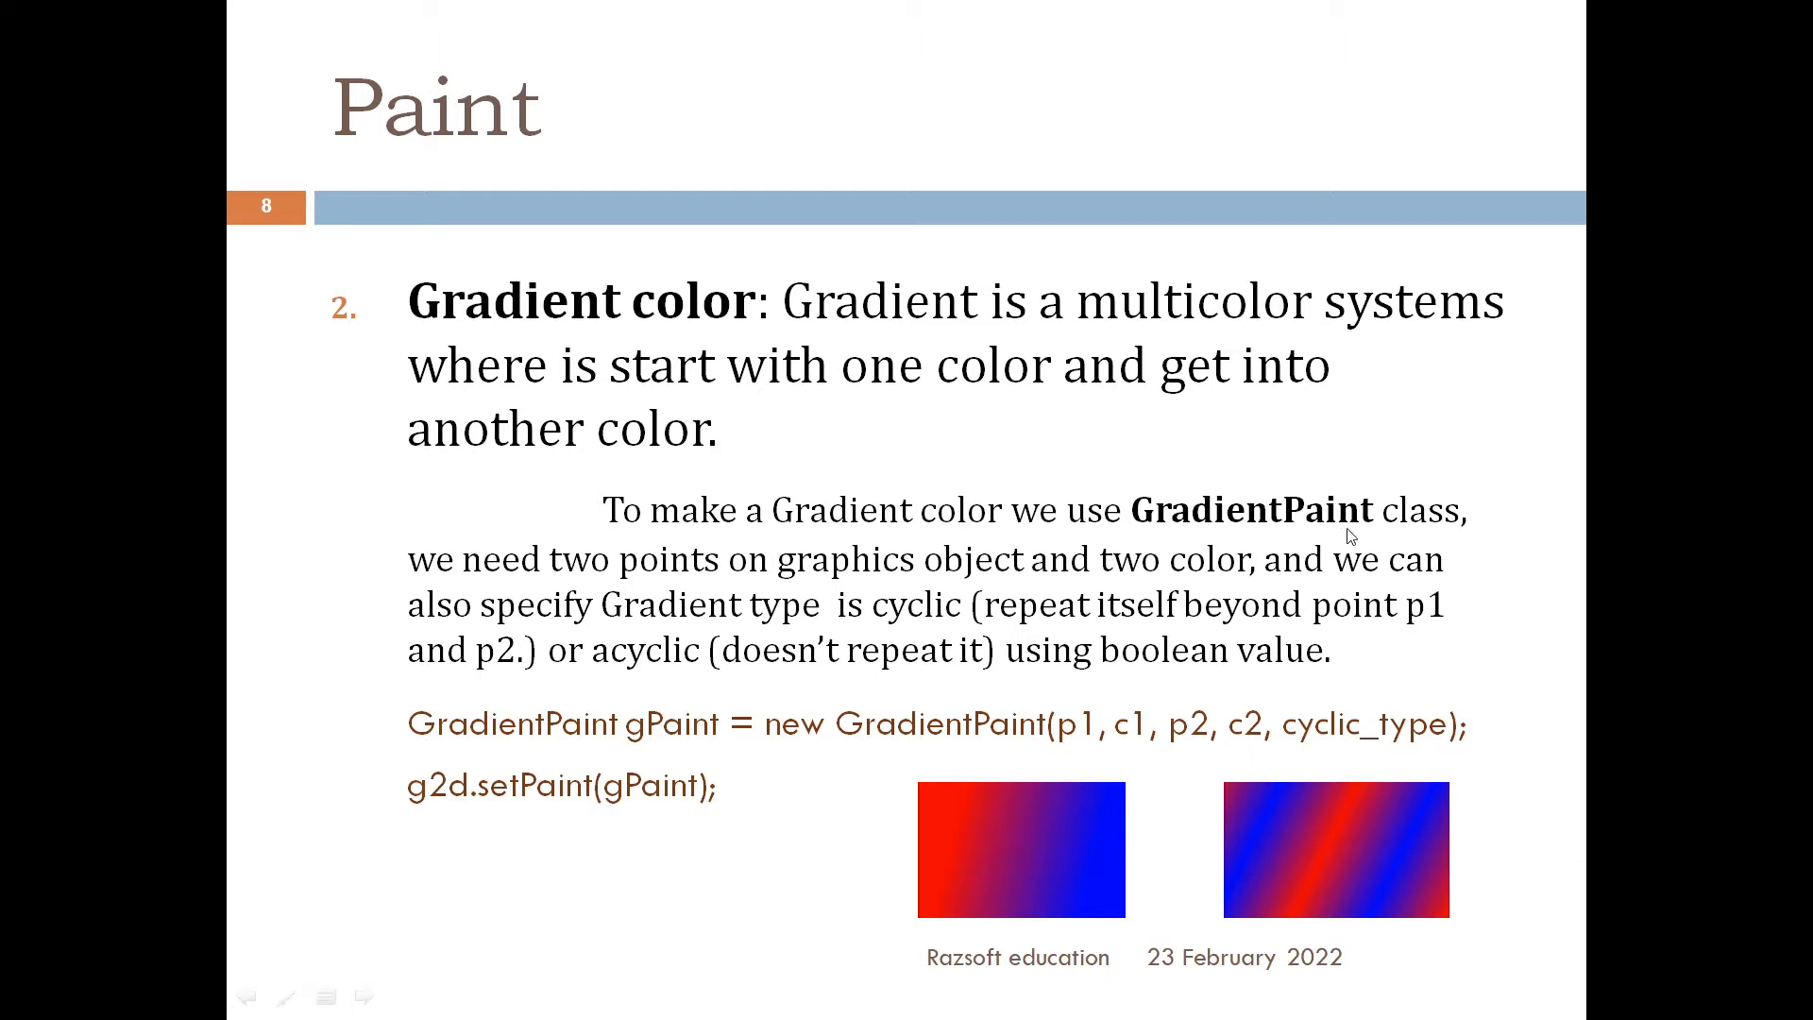
{"action": "mouse_move", "coordinate": [1139, 476]}
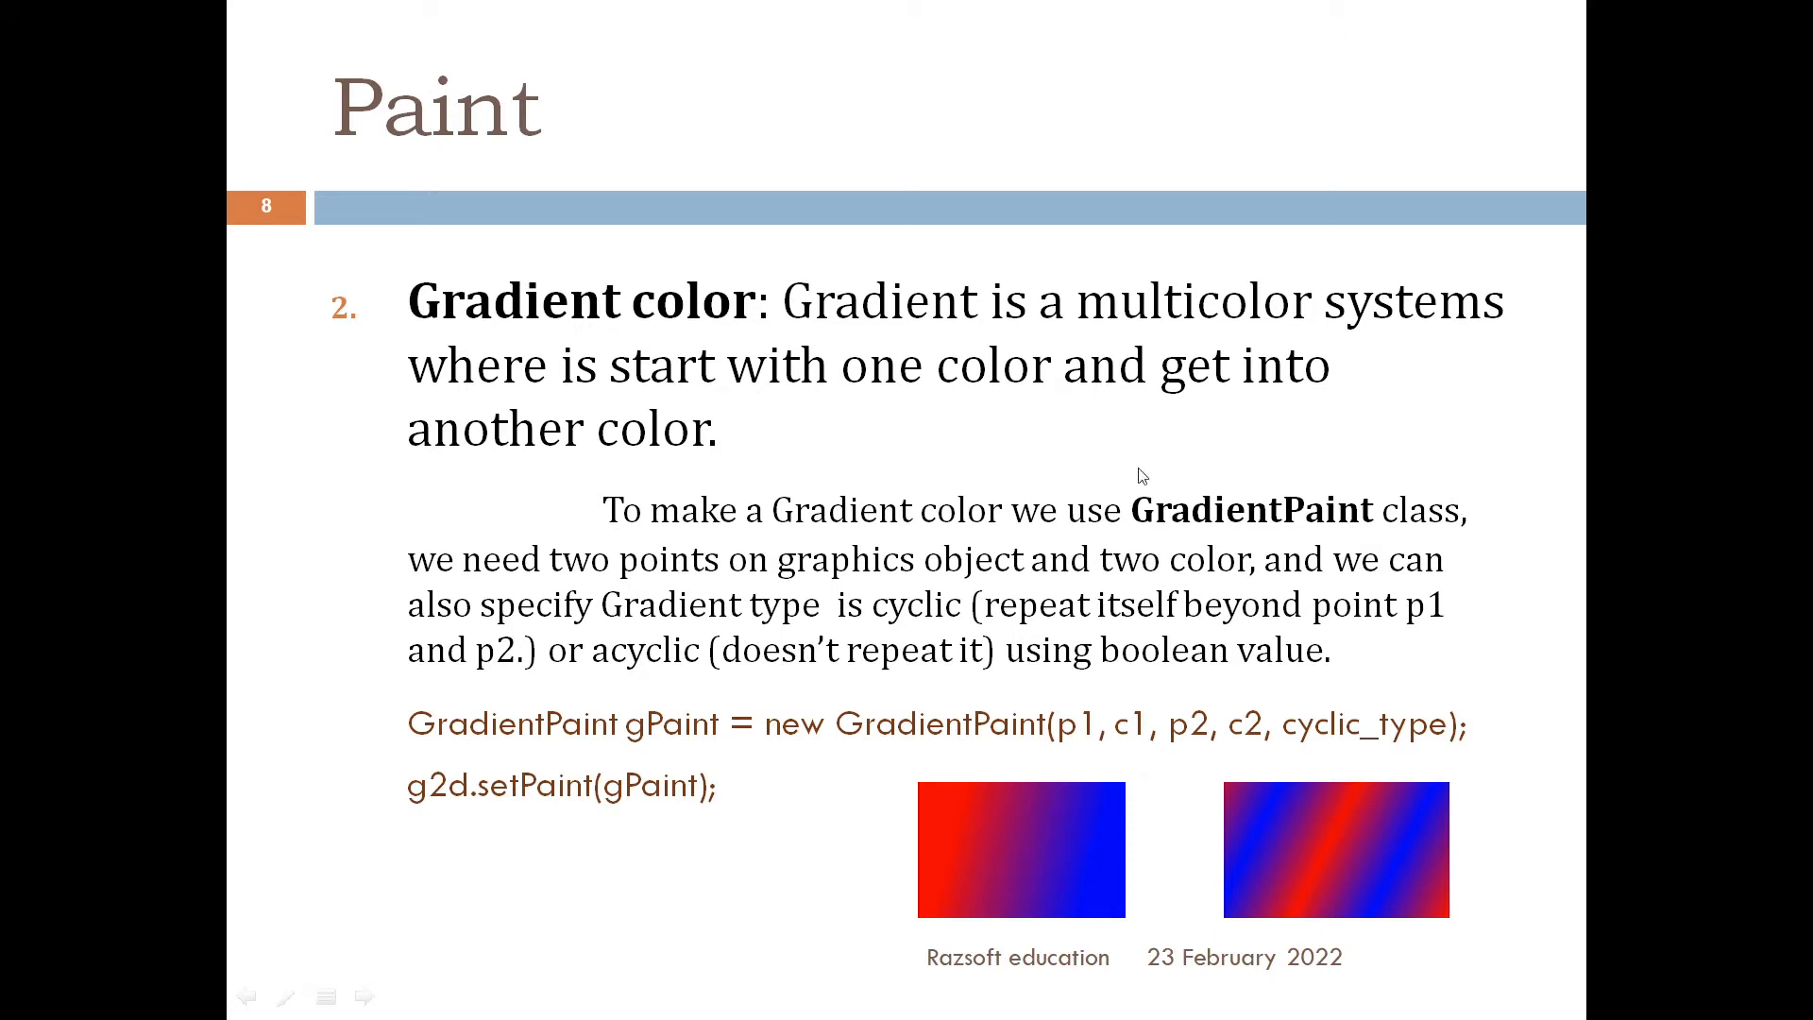
{"action": "mouse_move", "coordinate": [1487, 529]}
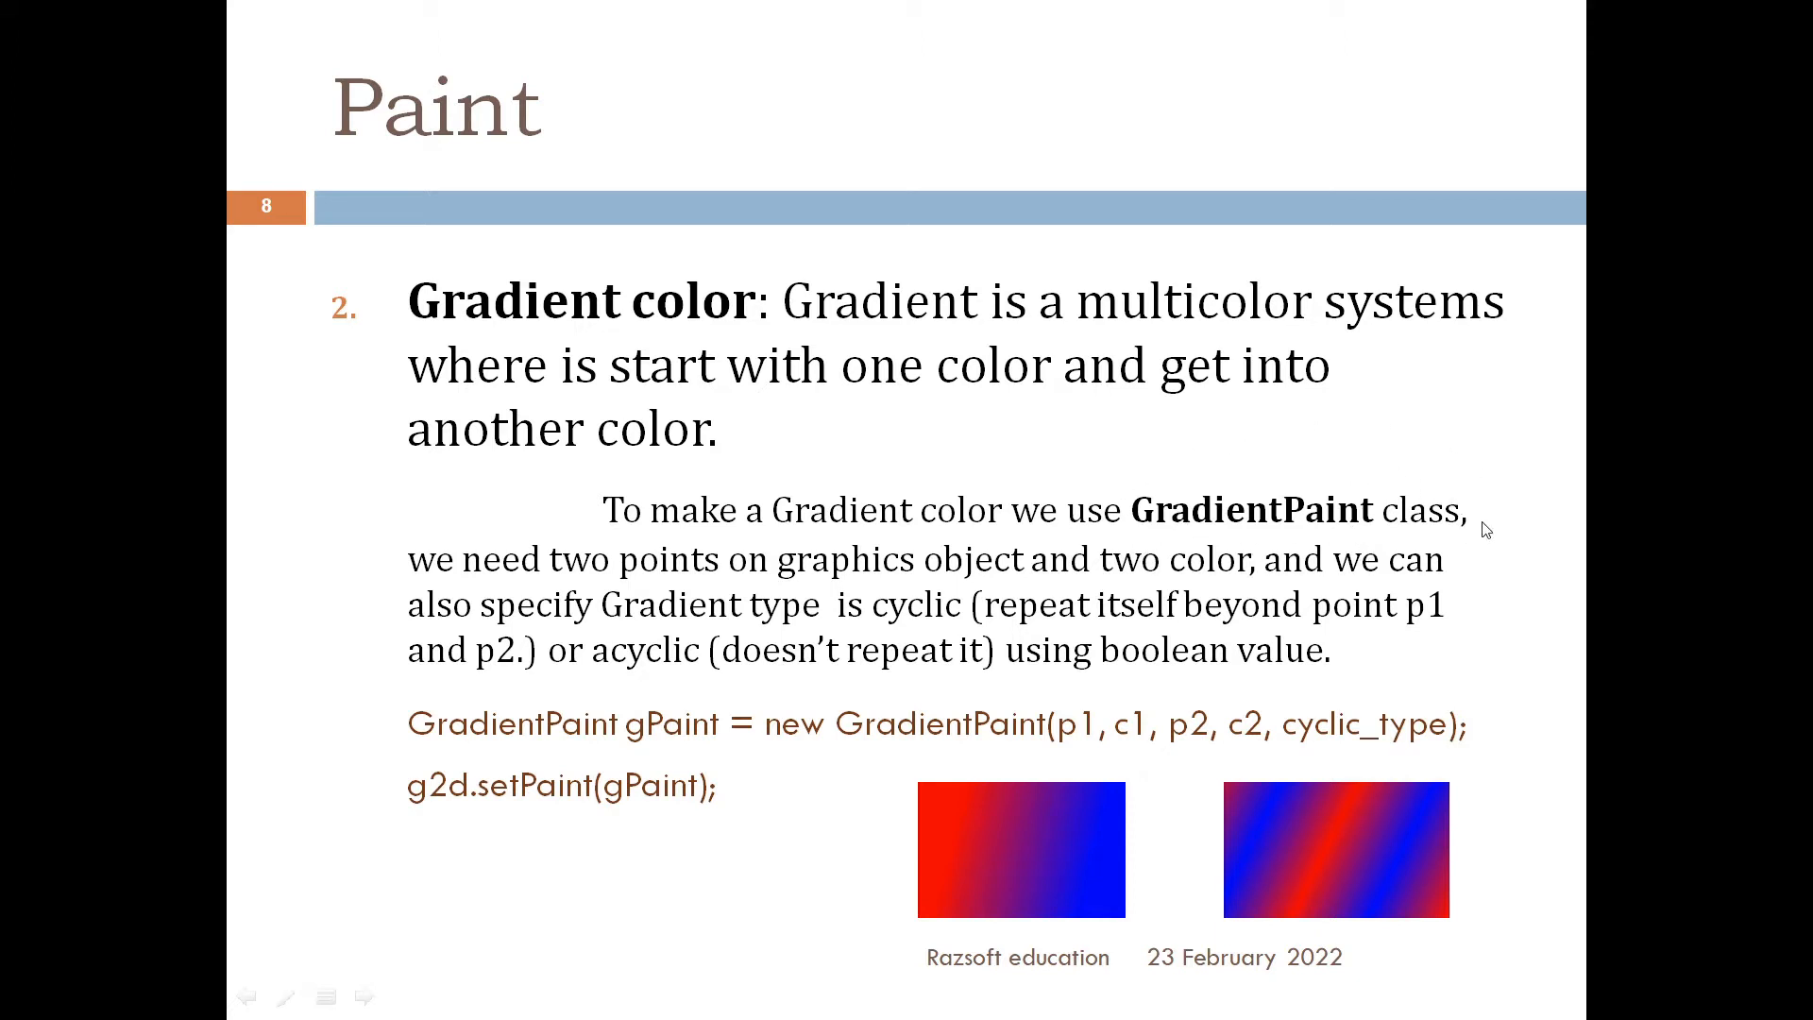
{"action": "mouse_move", "coordinate": [1226, 565]}
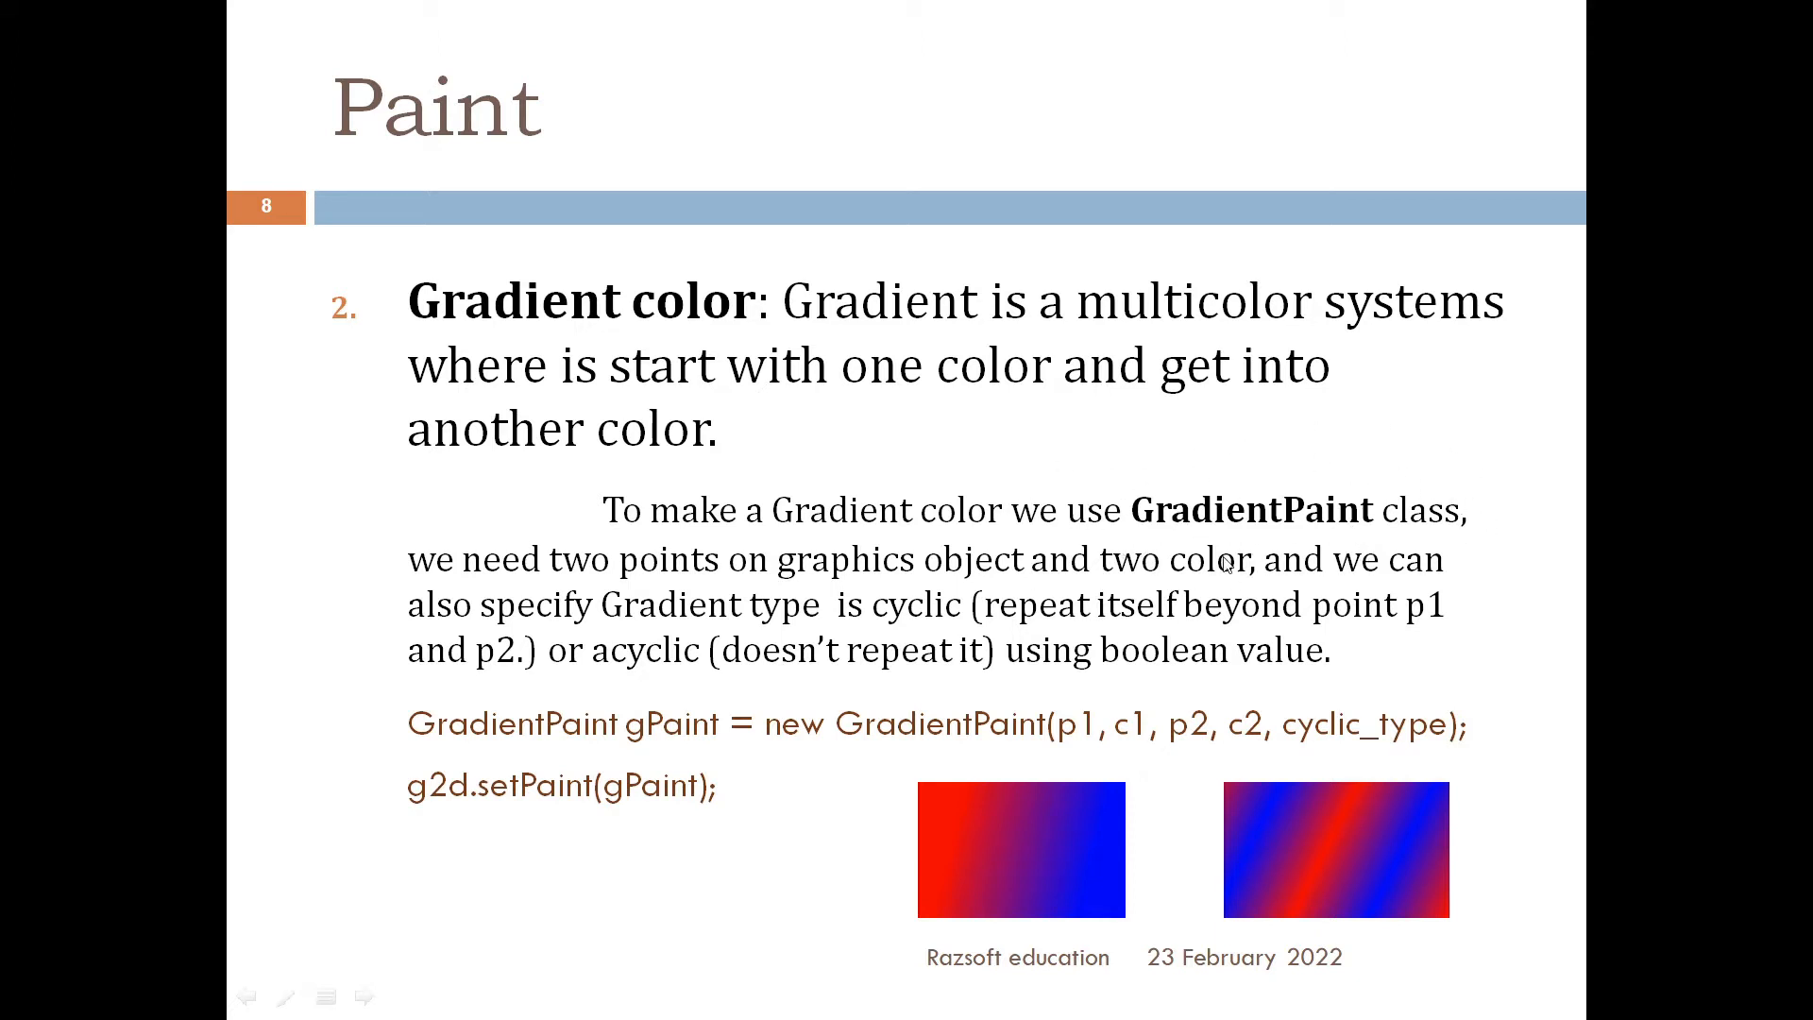
{"action": "mouse_move", "coordinate": [601, 826]}
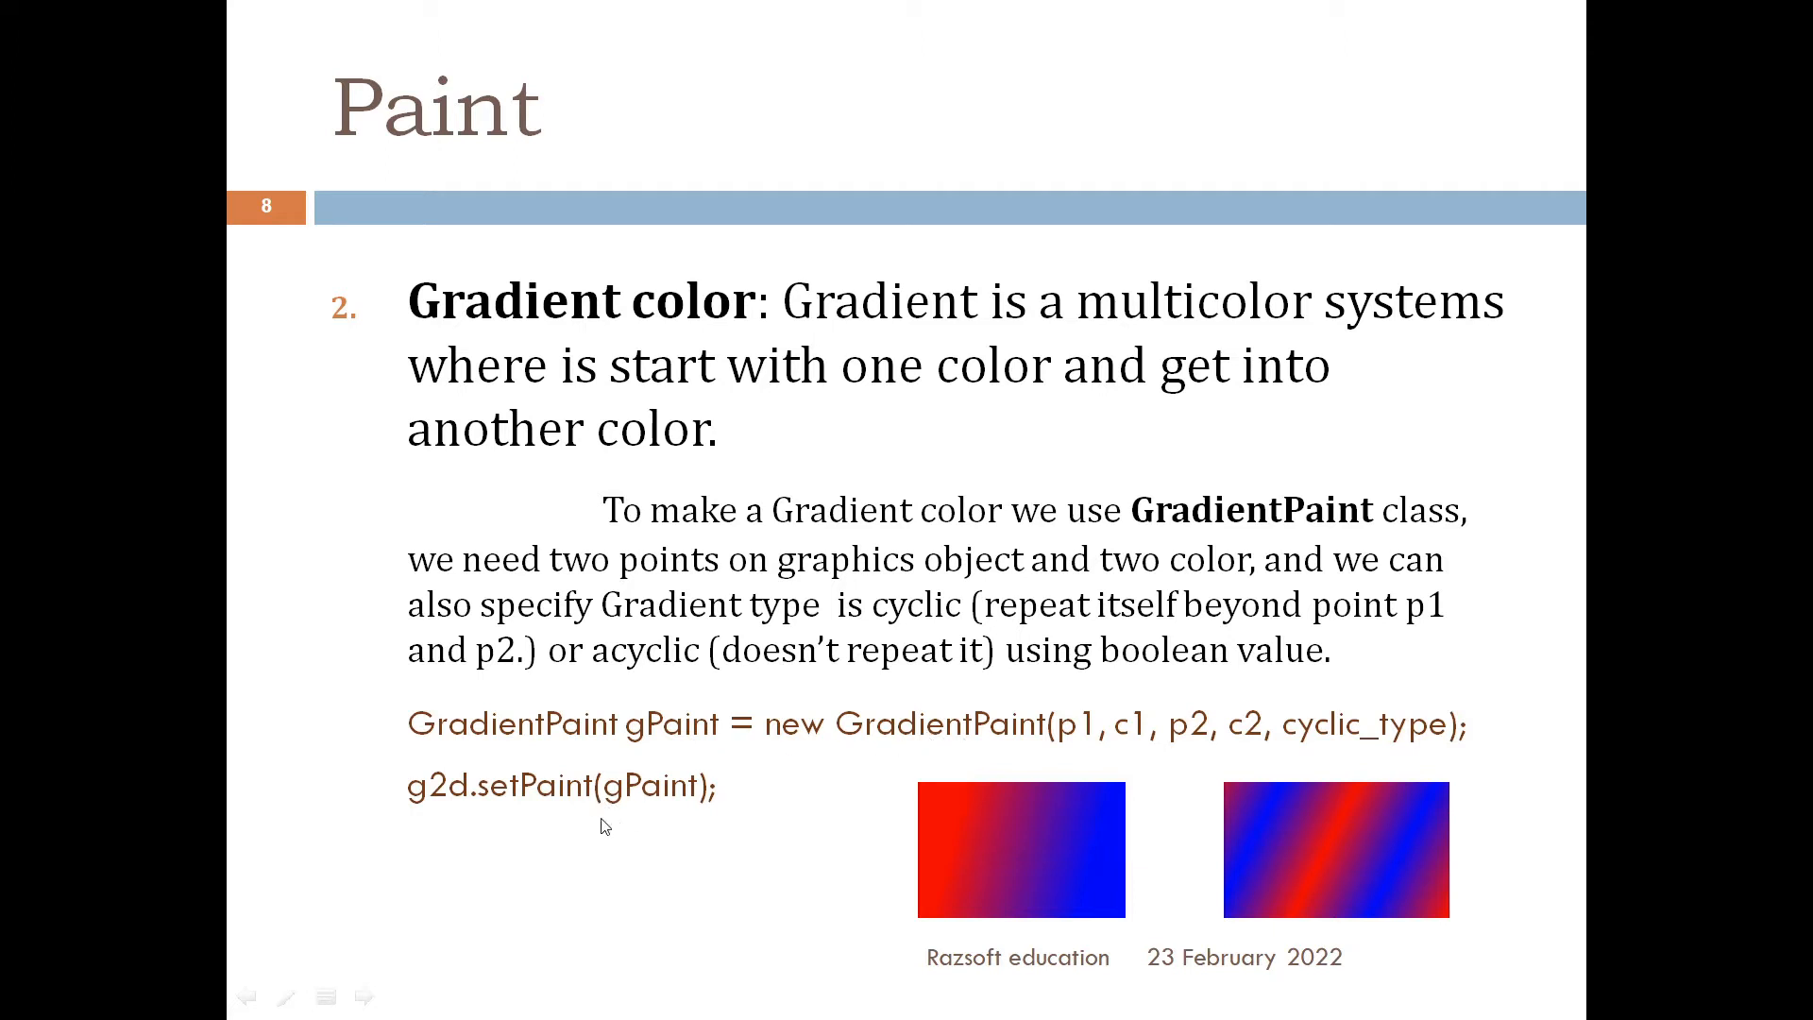
{"action": "mouse_move", "coordinate": [646, 750]}
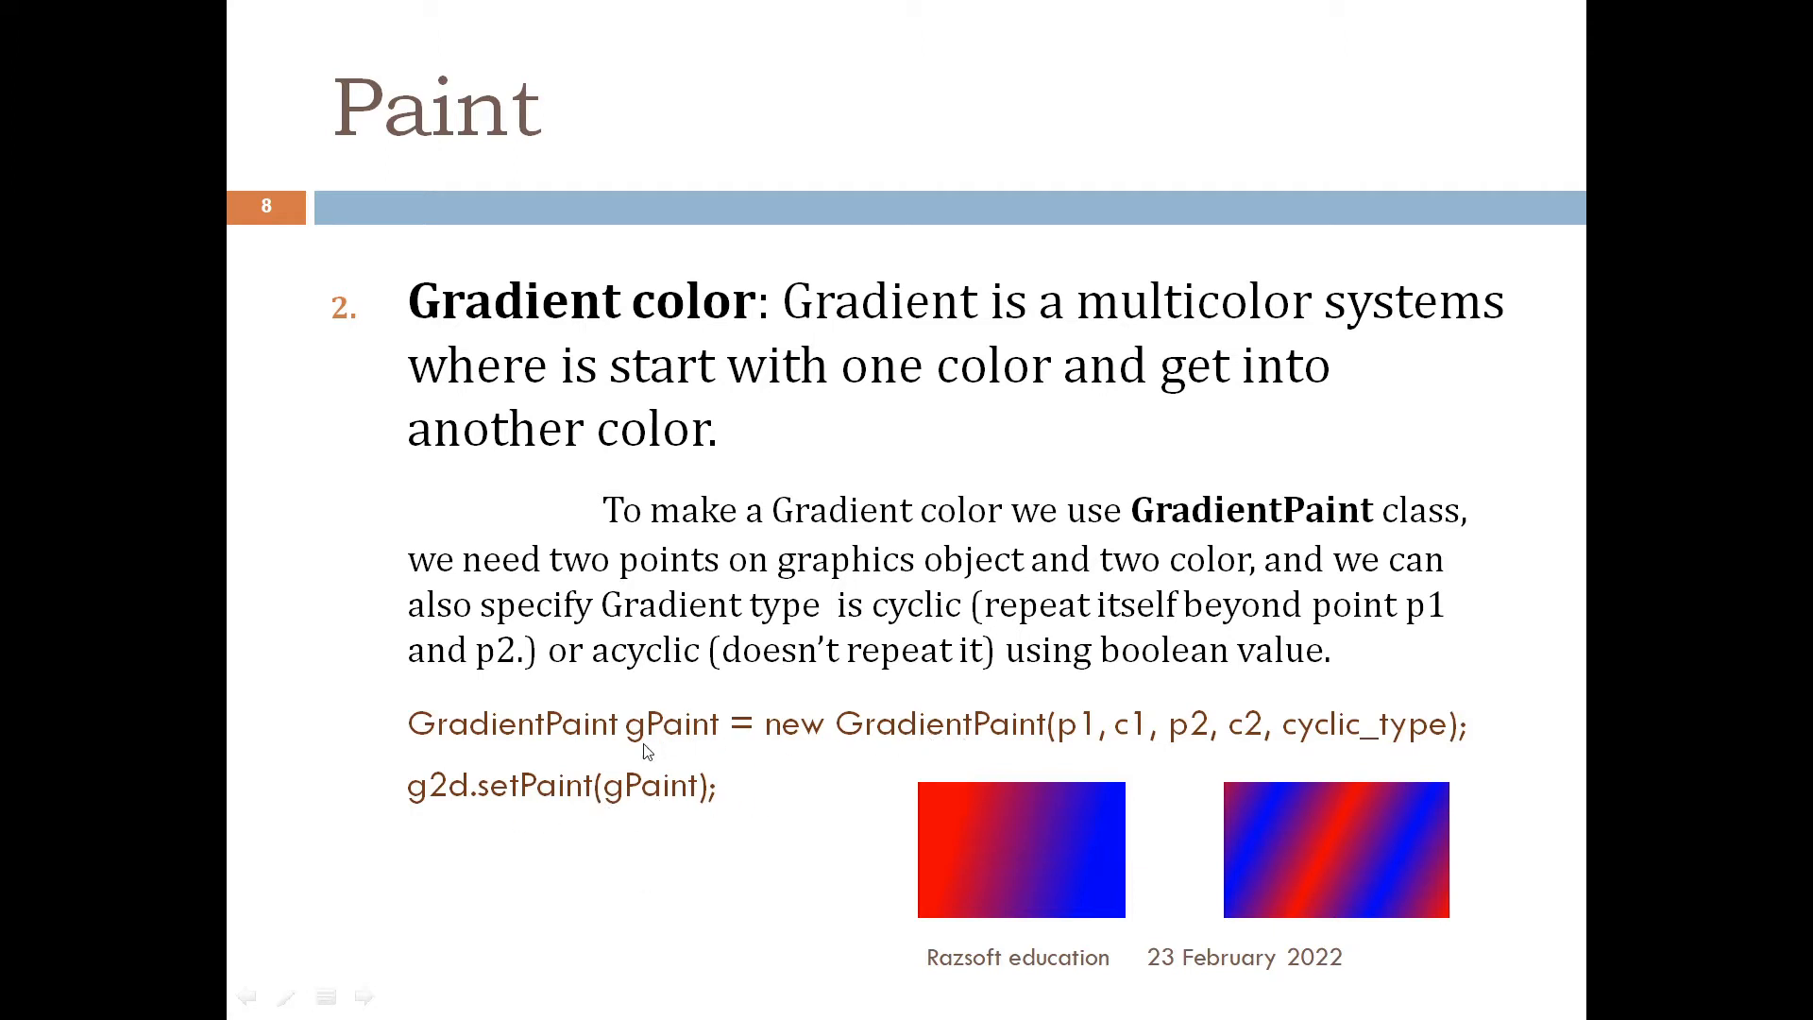
{"action": "mouse_move", "coordinate": [924, 842]}
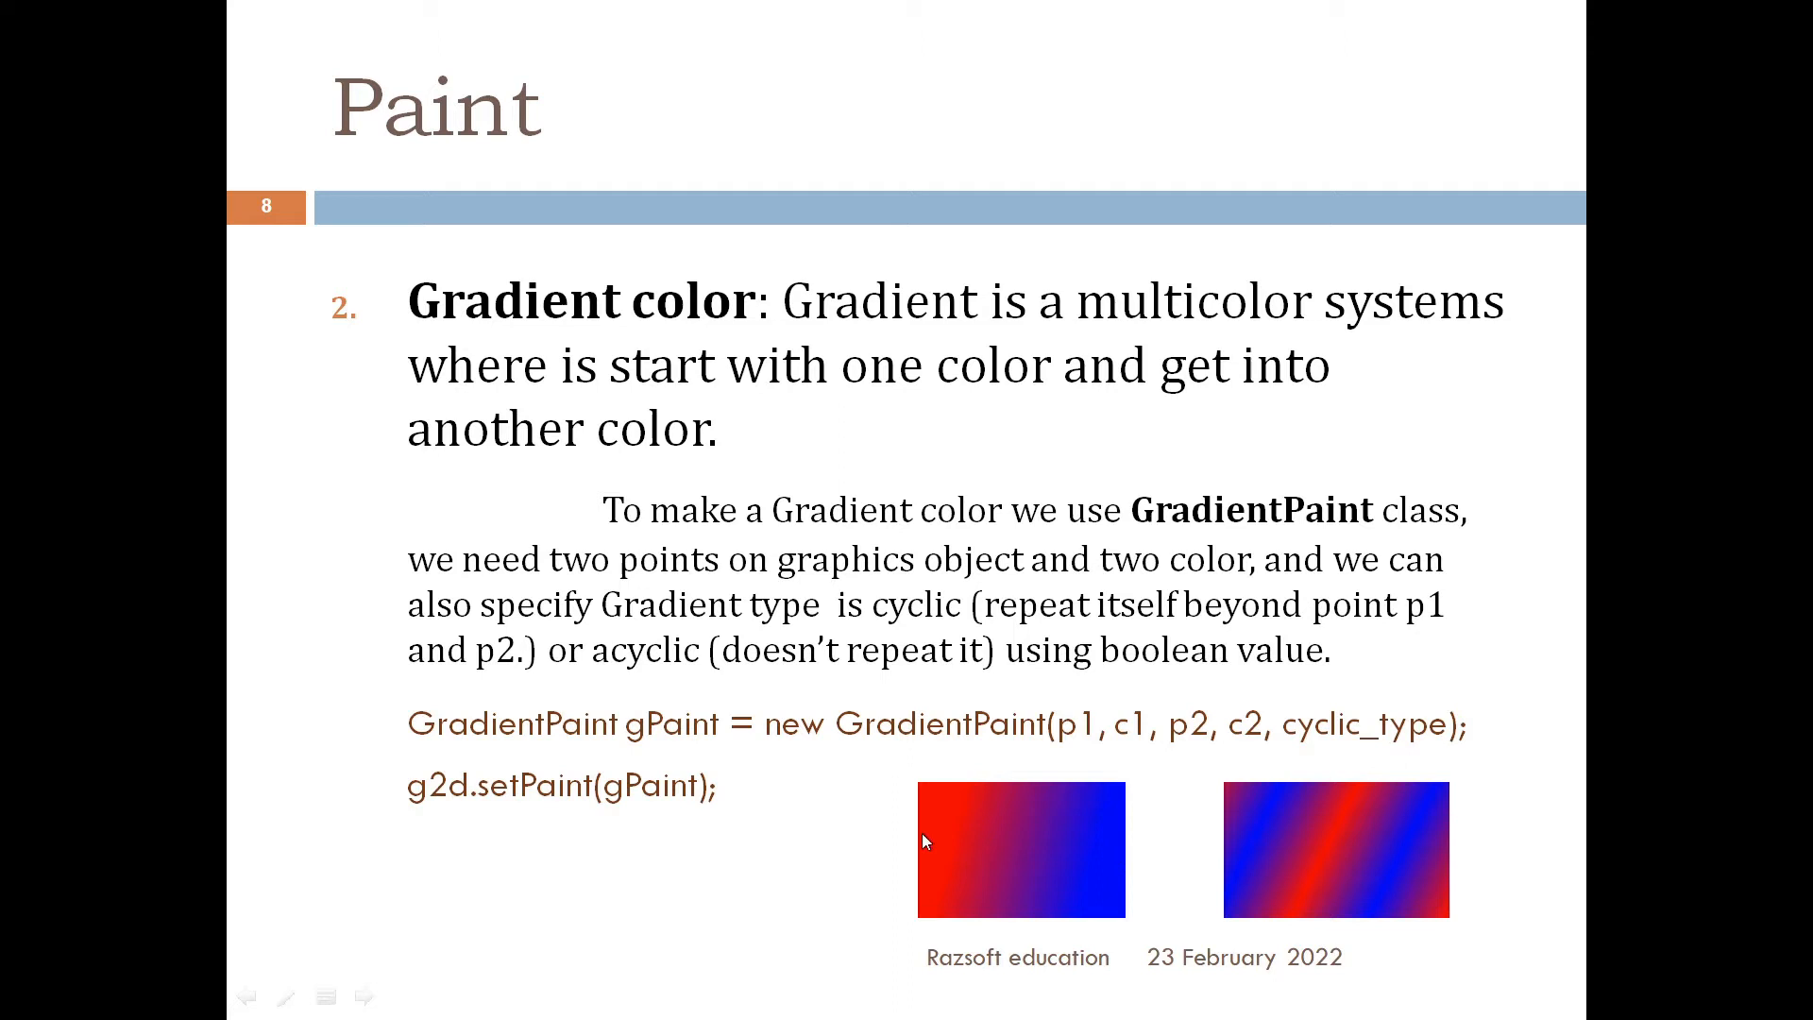
{"action": "mouse_move", "coordinate": [935, 791]}
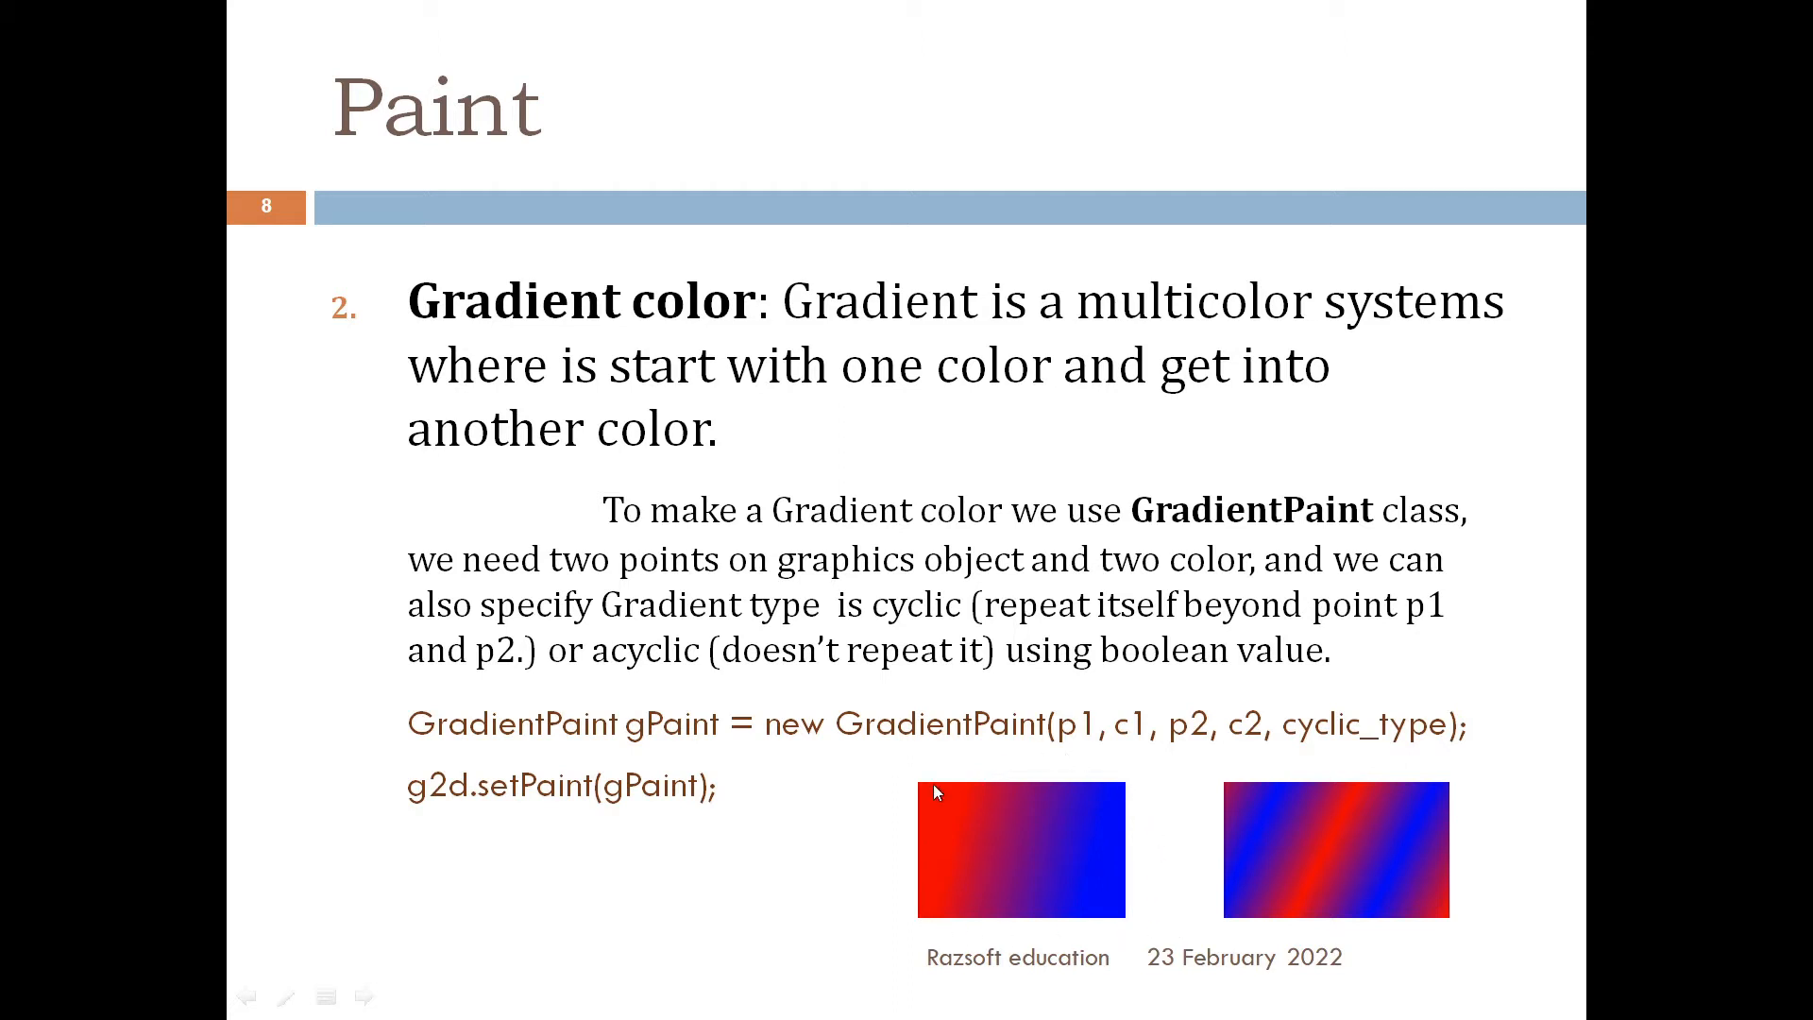
{"action": "mouse_move", "coordinate": [1213, 580]}
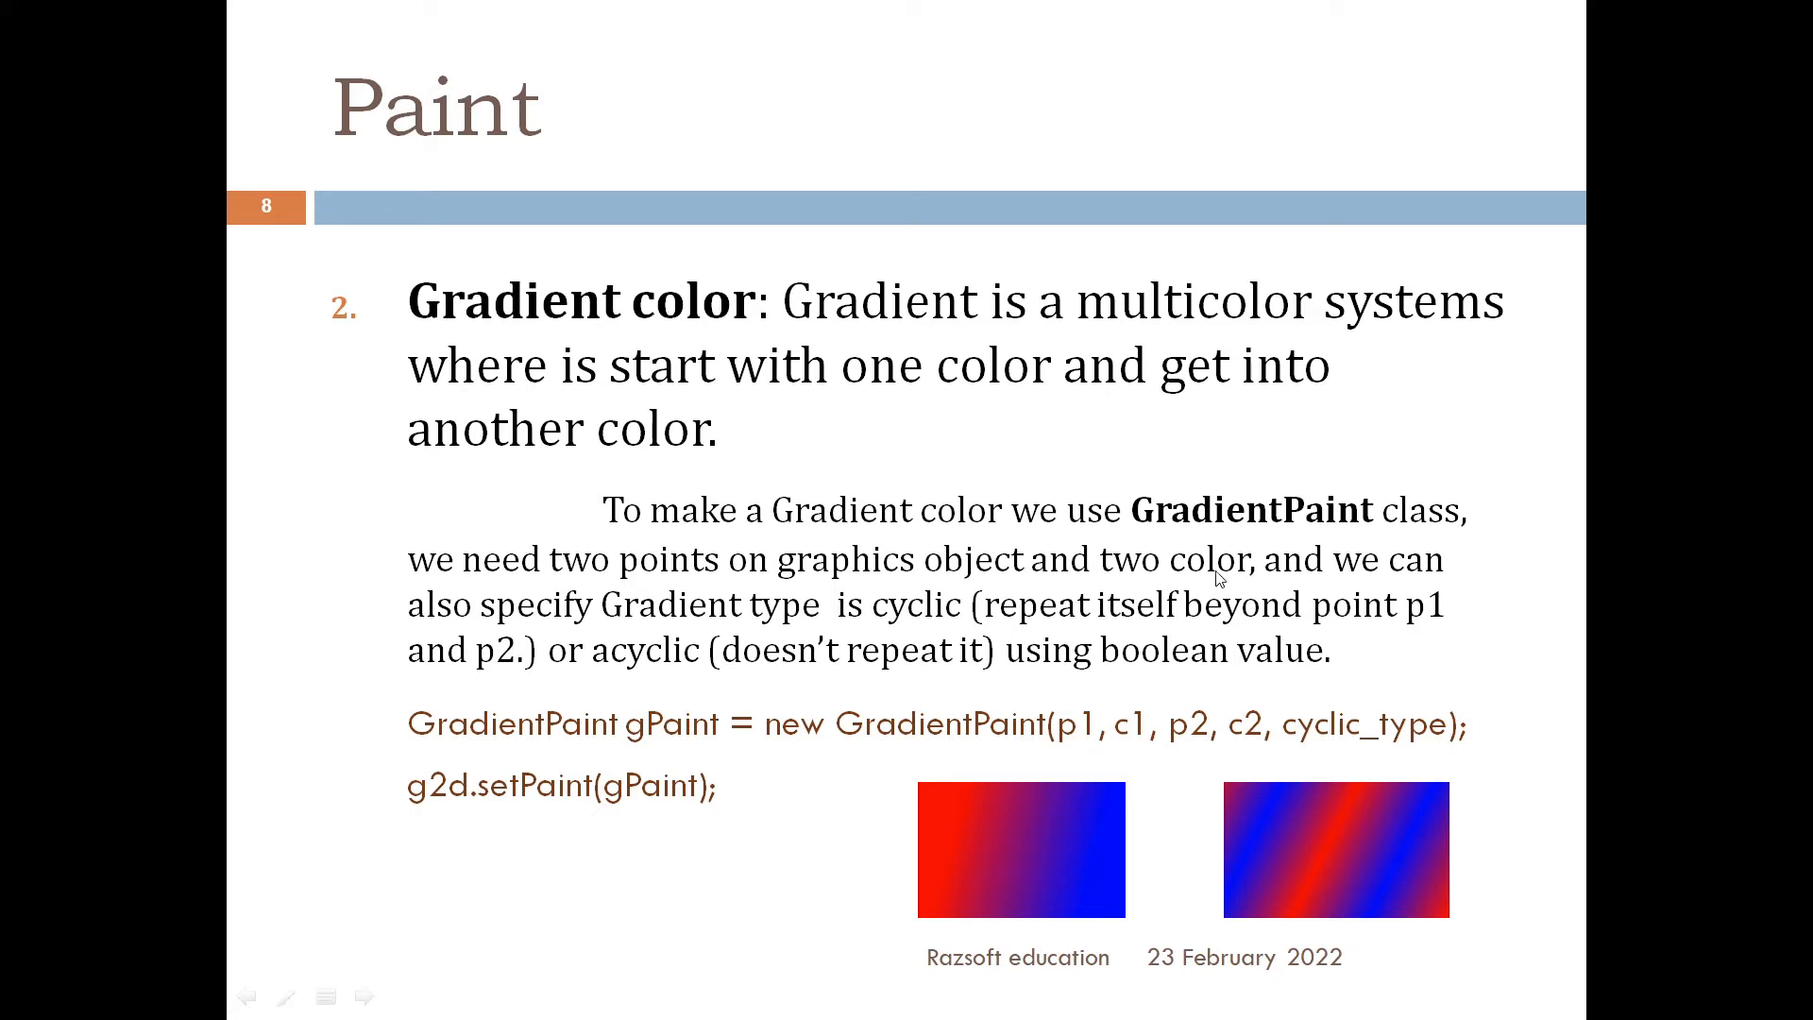
{"action": "mouse_move", "coordinate": [1109, 591]}
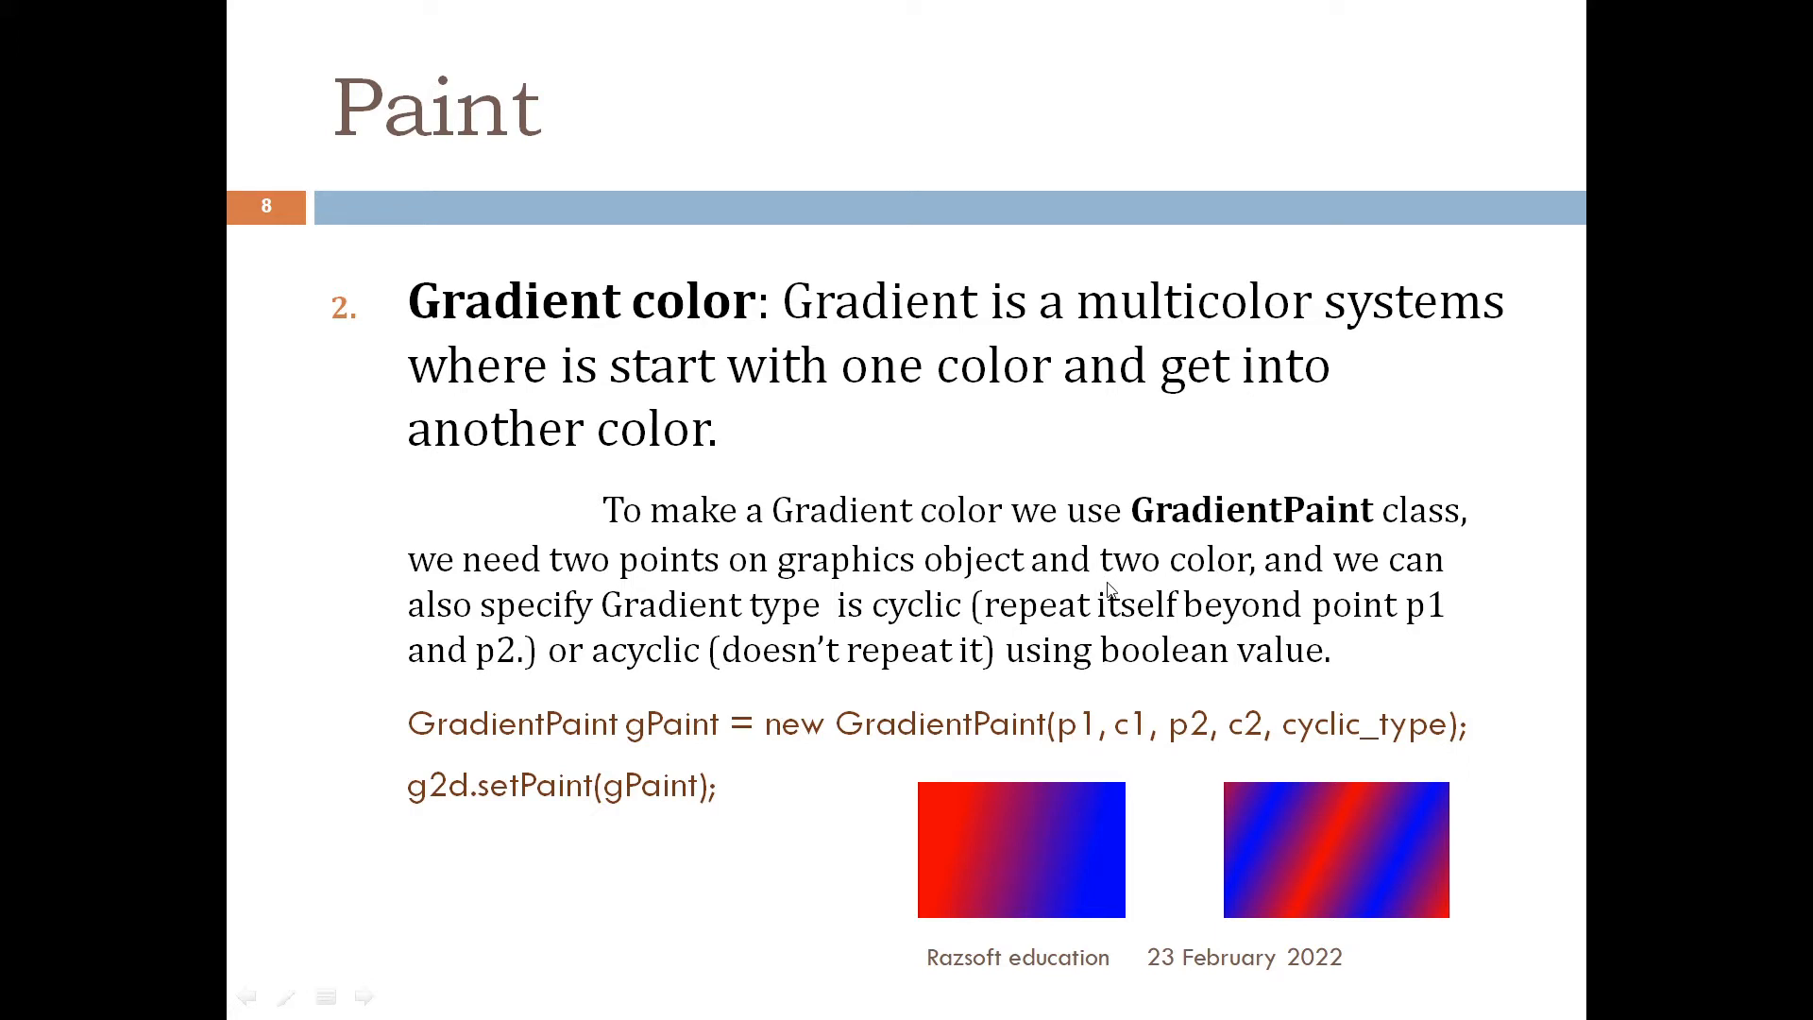
{"action": "mouse_move", "coordinate": [1247, 590]}
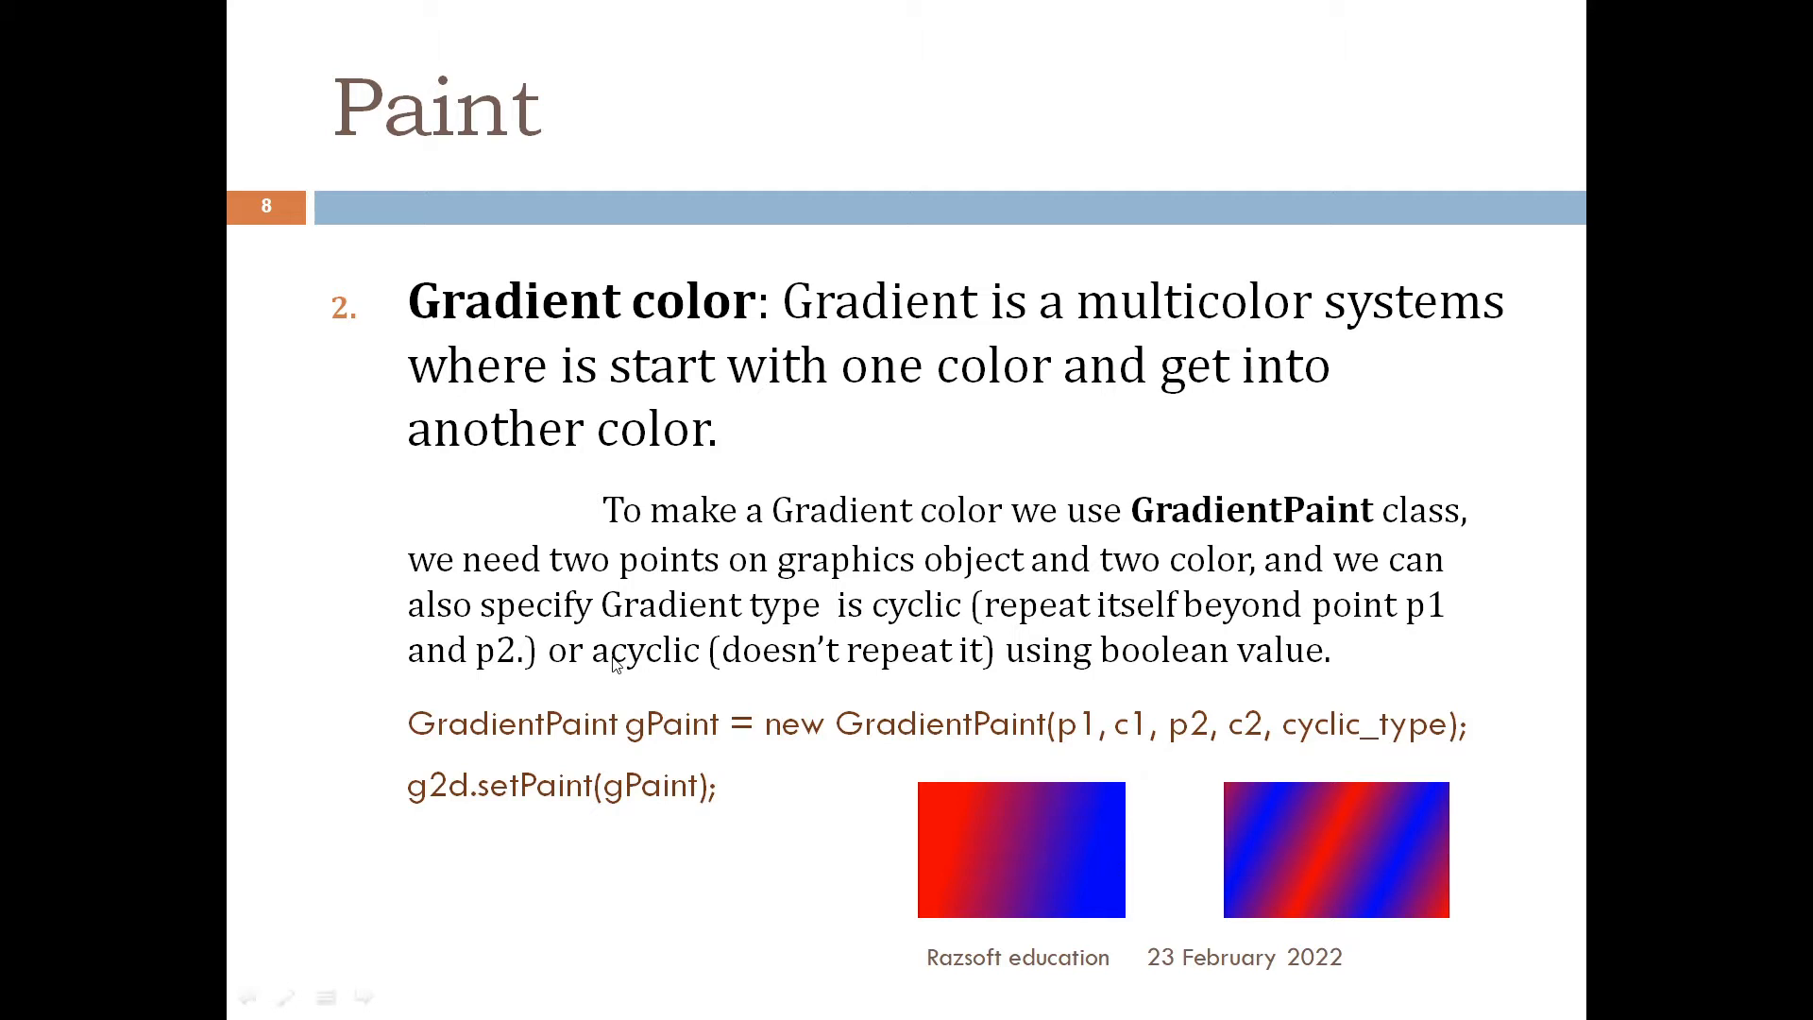
{"action": "mouse_move", "coordinate": [1403, 634]}
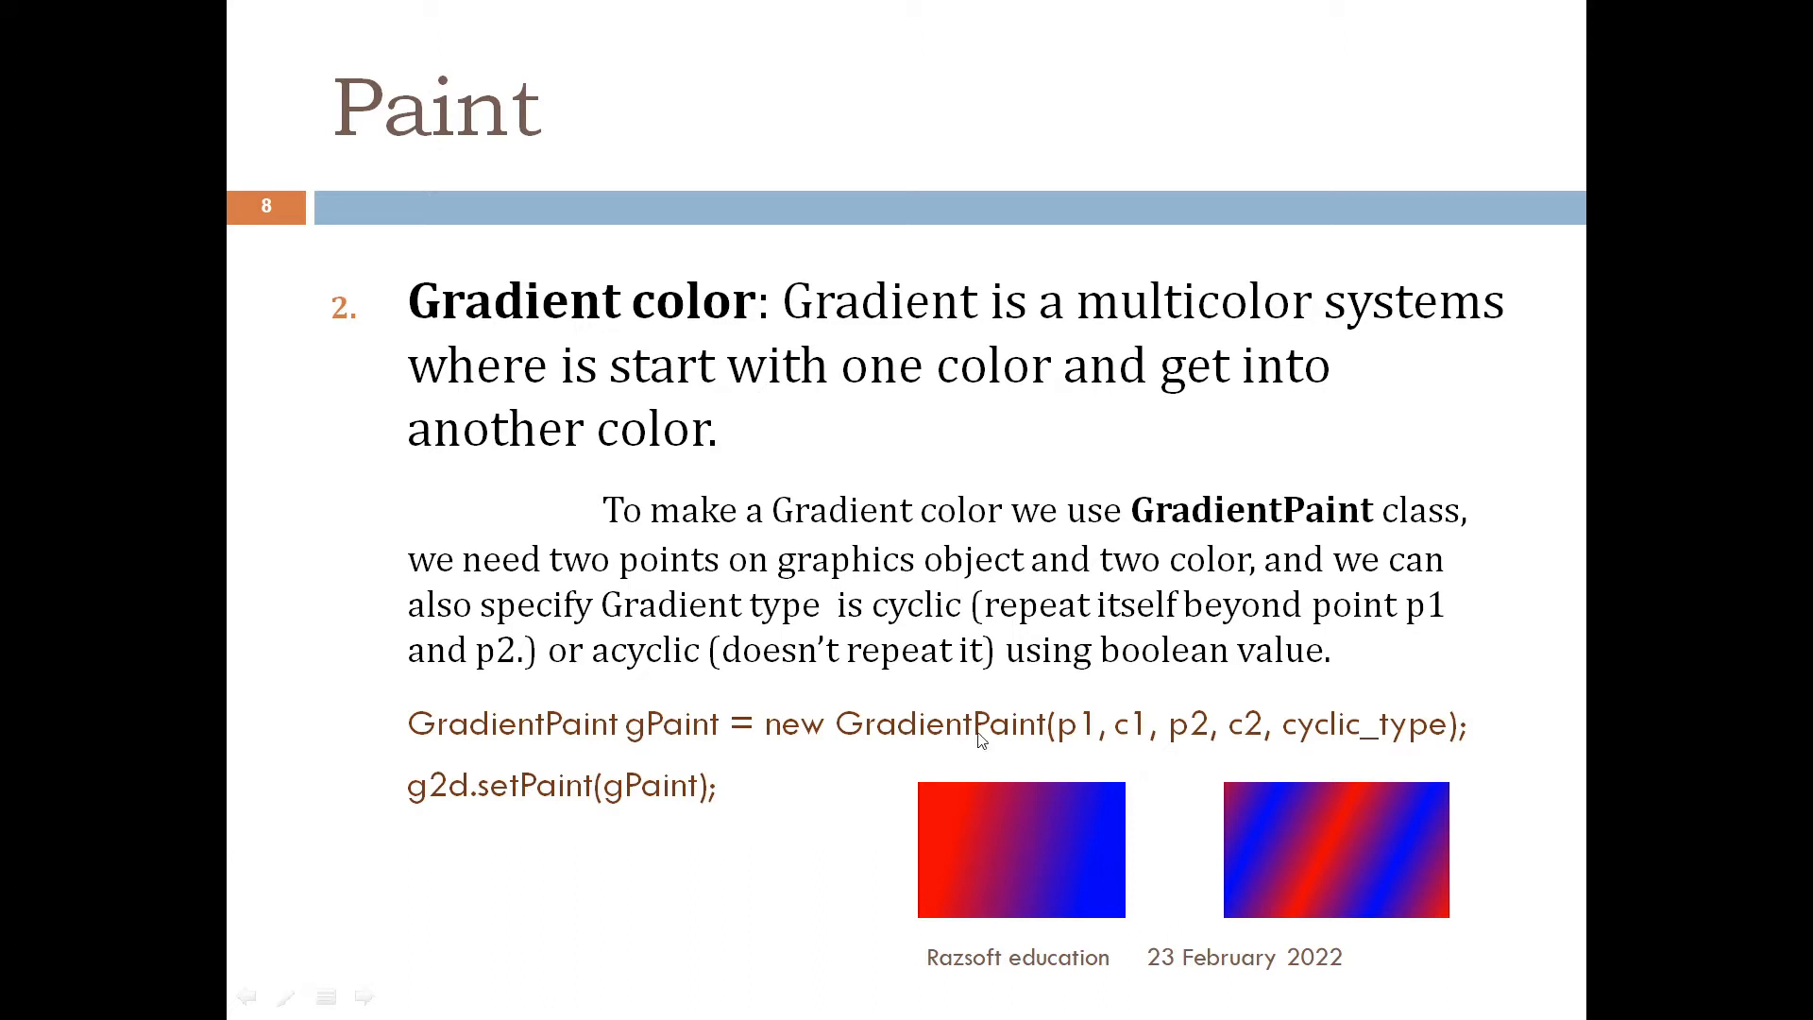
{"action": "mouse_move", "coordinate": [969, 831]}
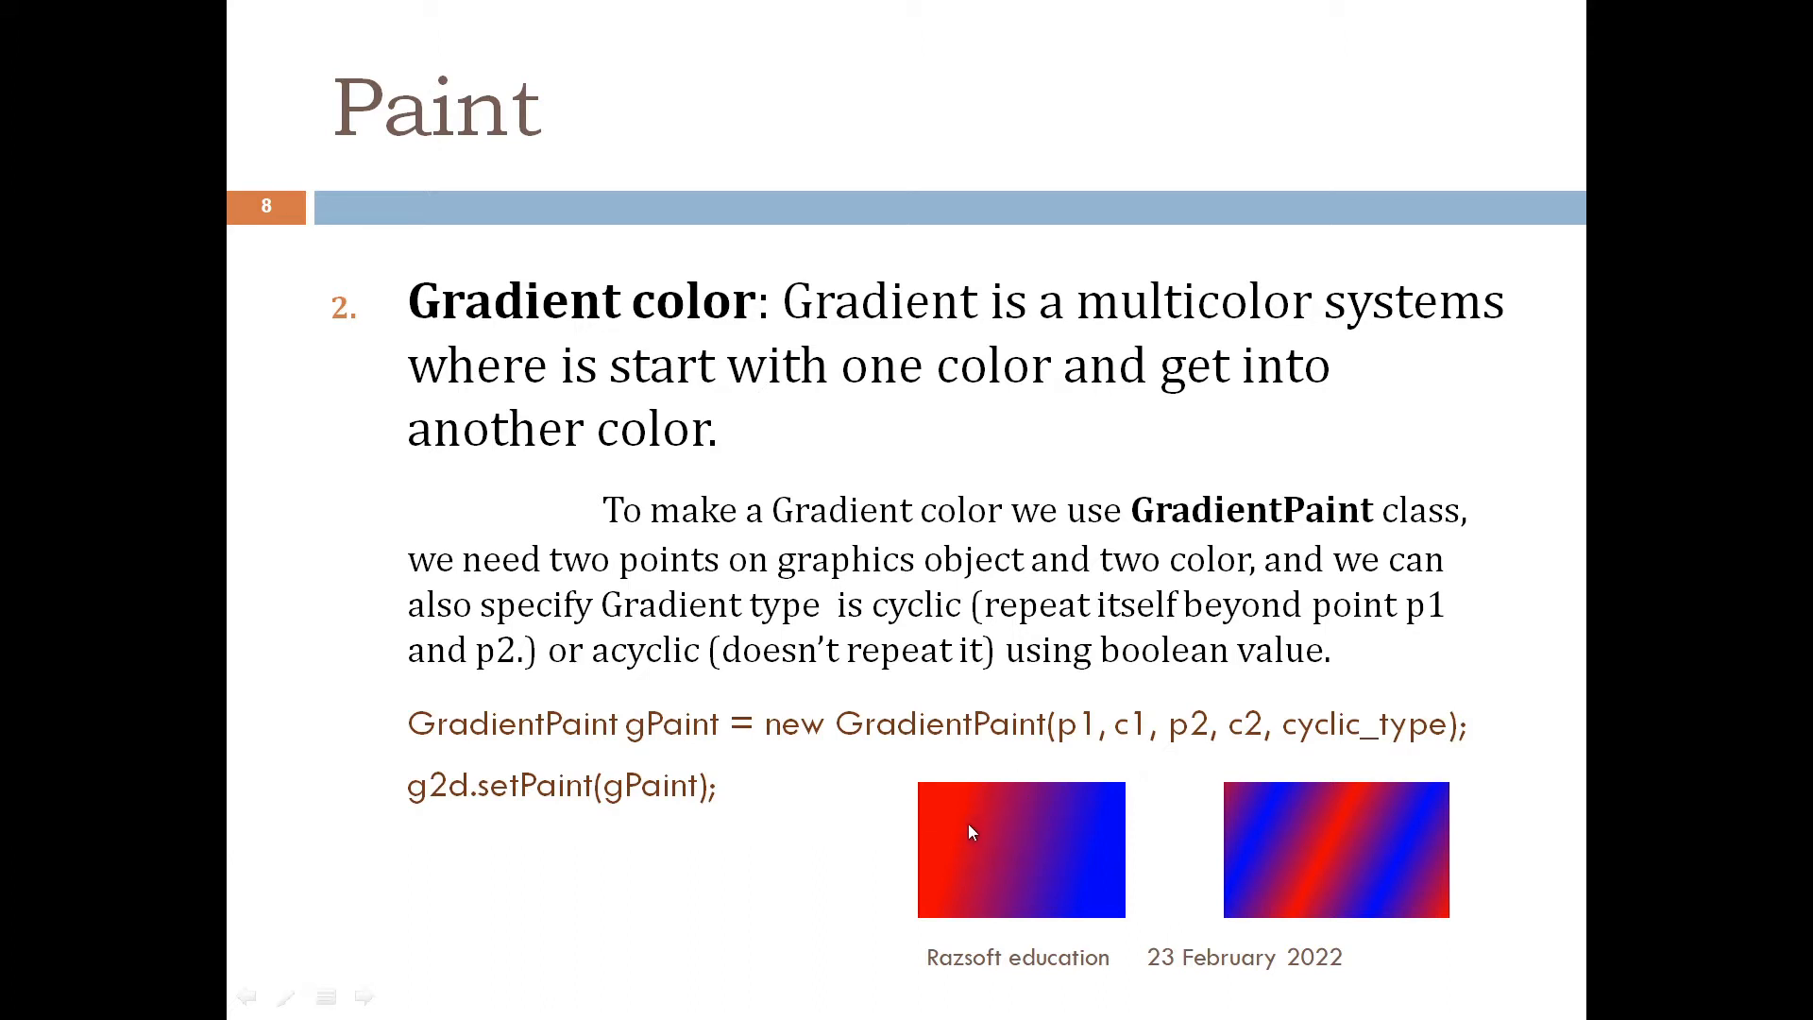
{"action": "mouse_move", "coordinate": [1084, 846]}
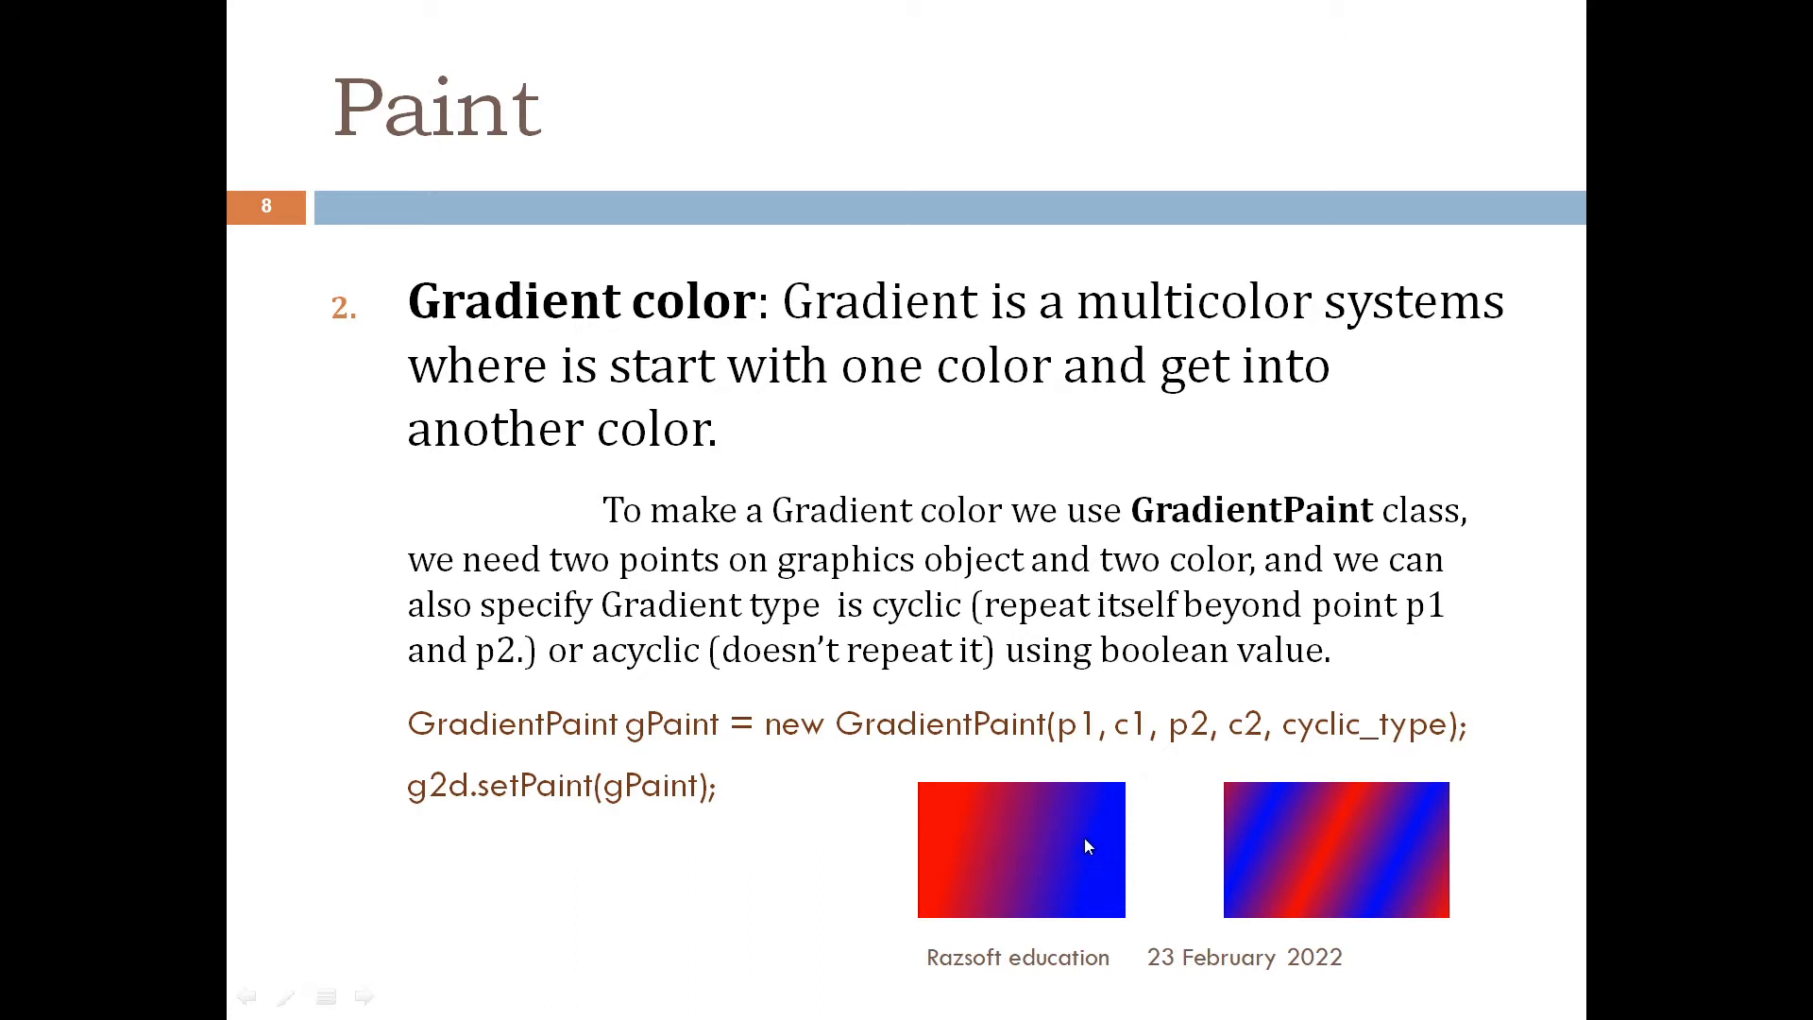
{"action": "mouse_move", "coordinate": [643, 688]}
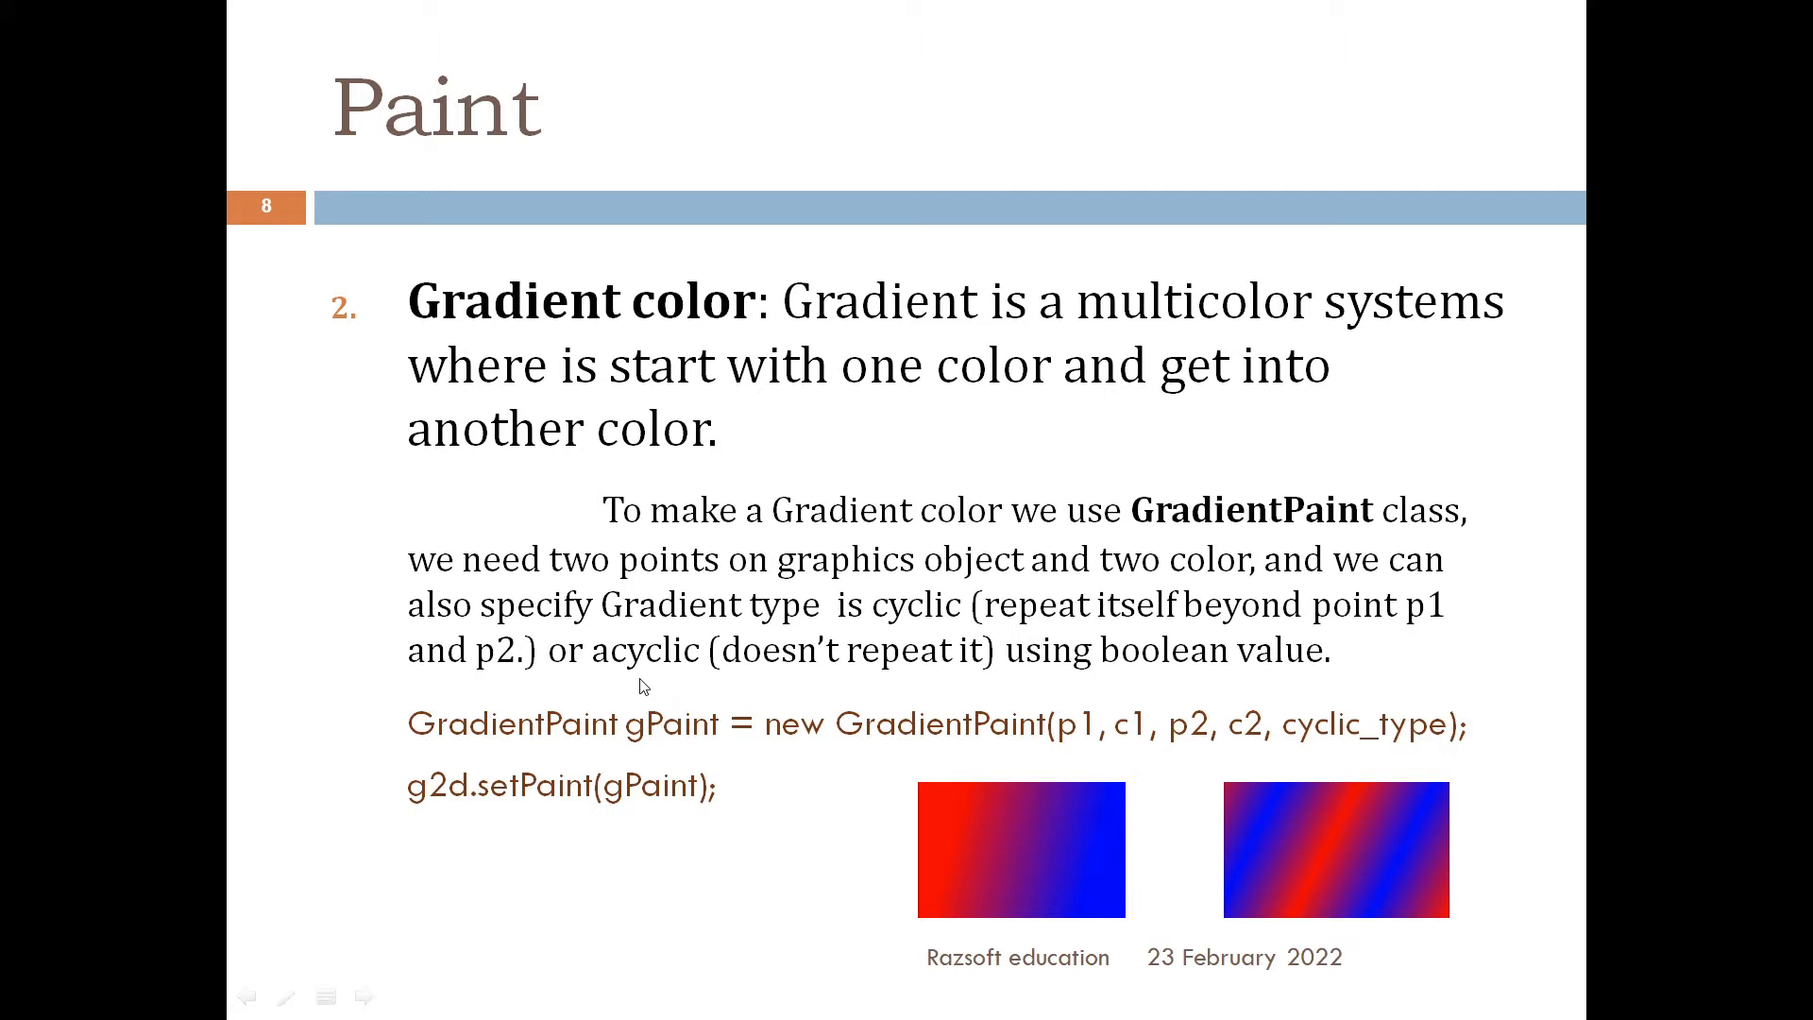
{"action": "mouse_move", "coordinate": [681, 687]}
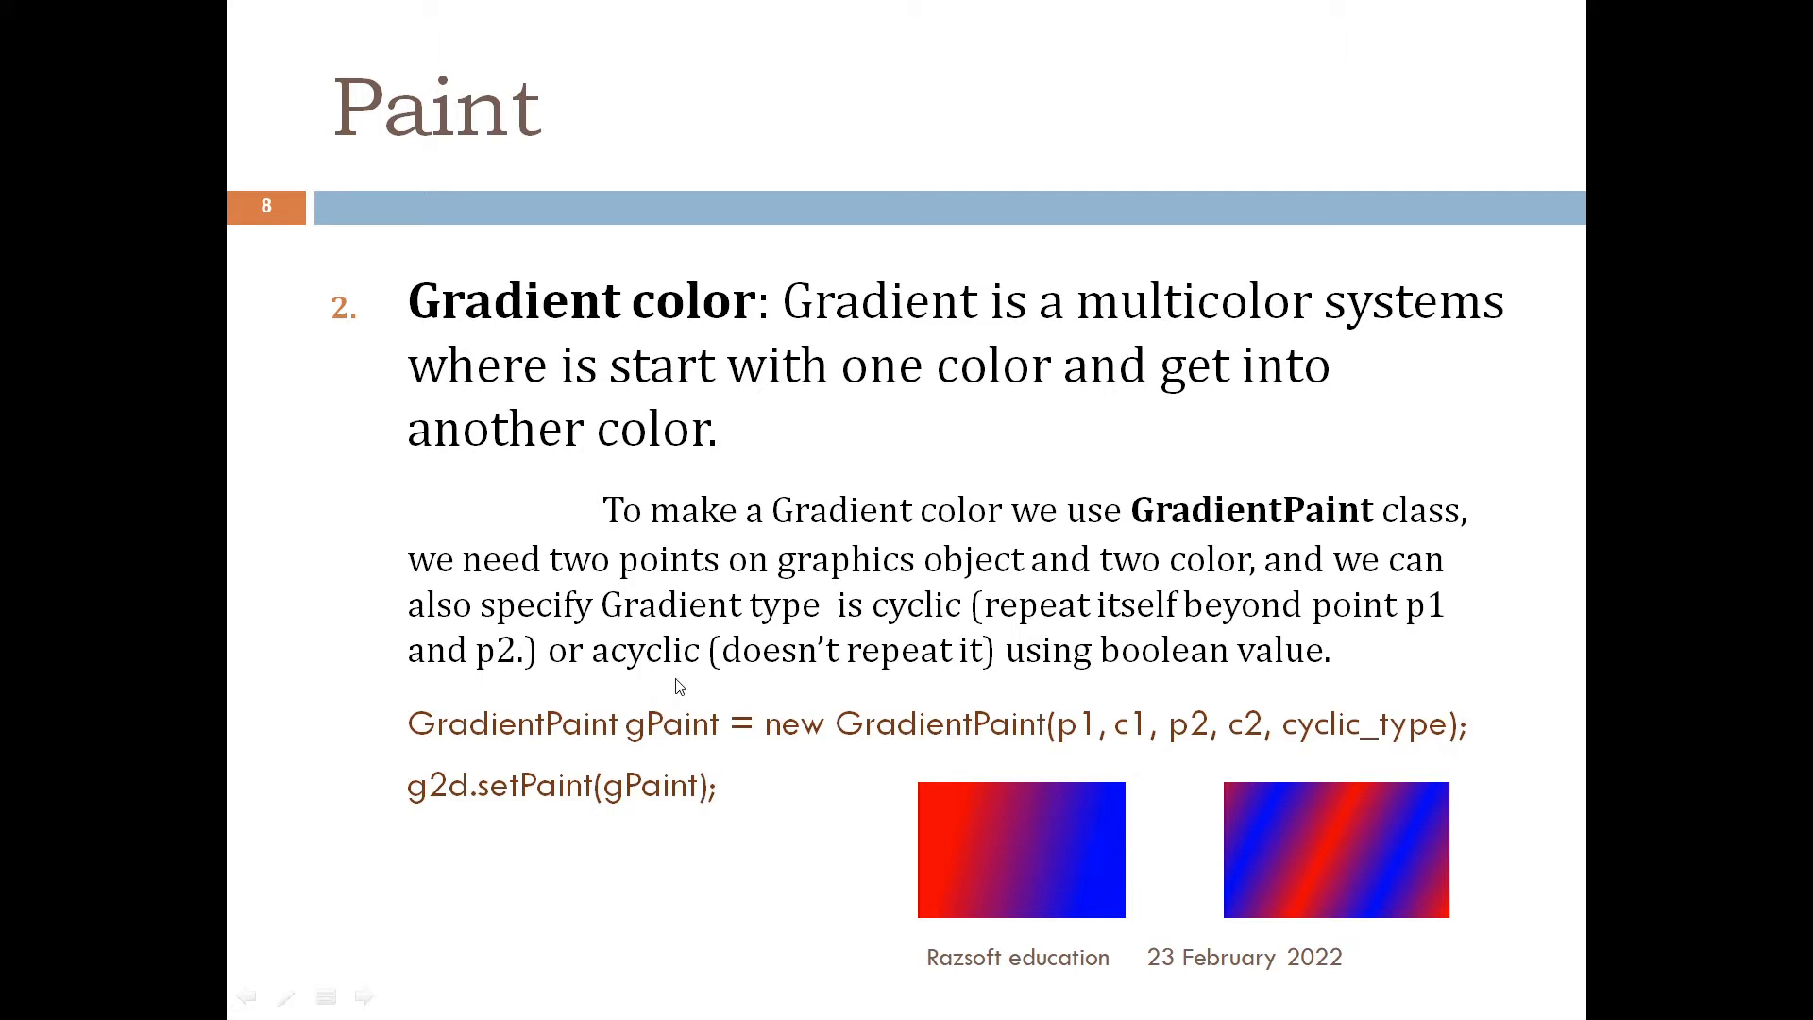
{"action": "mouse_move", "coordinate": [697, 692]}
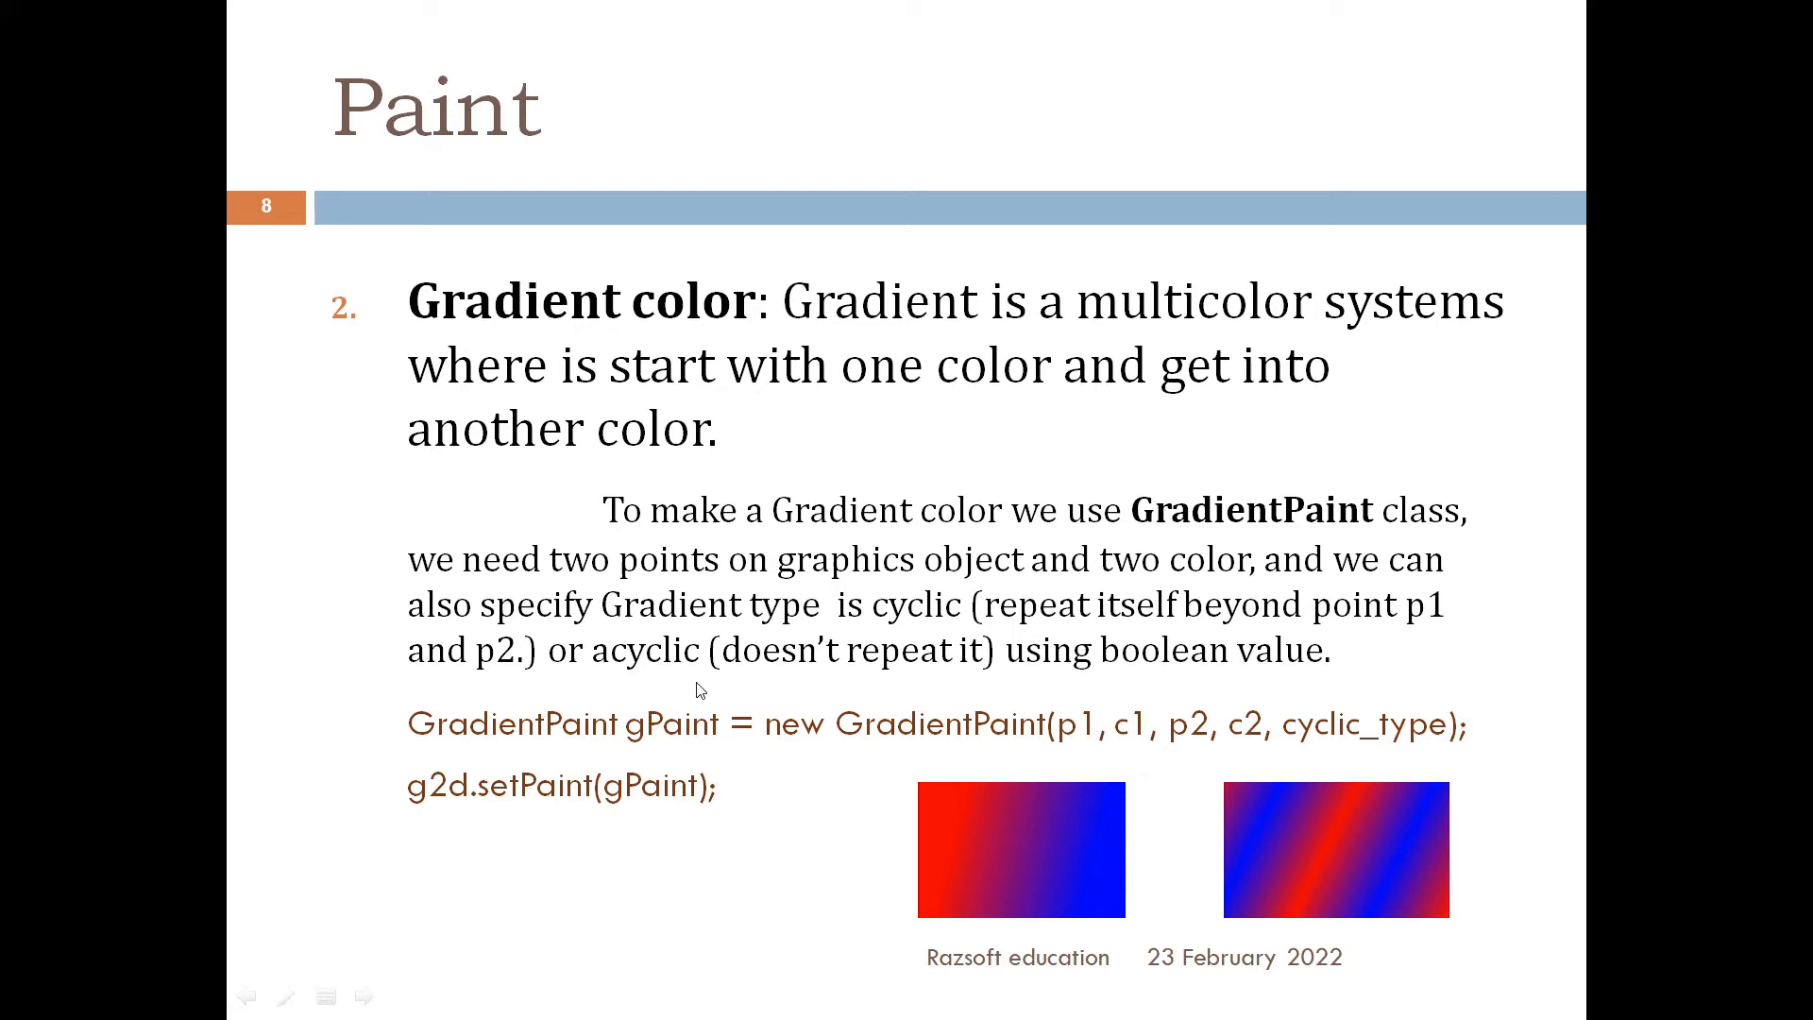
{"action": "mouse_move", "coordinate": [937, 854]}
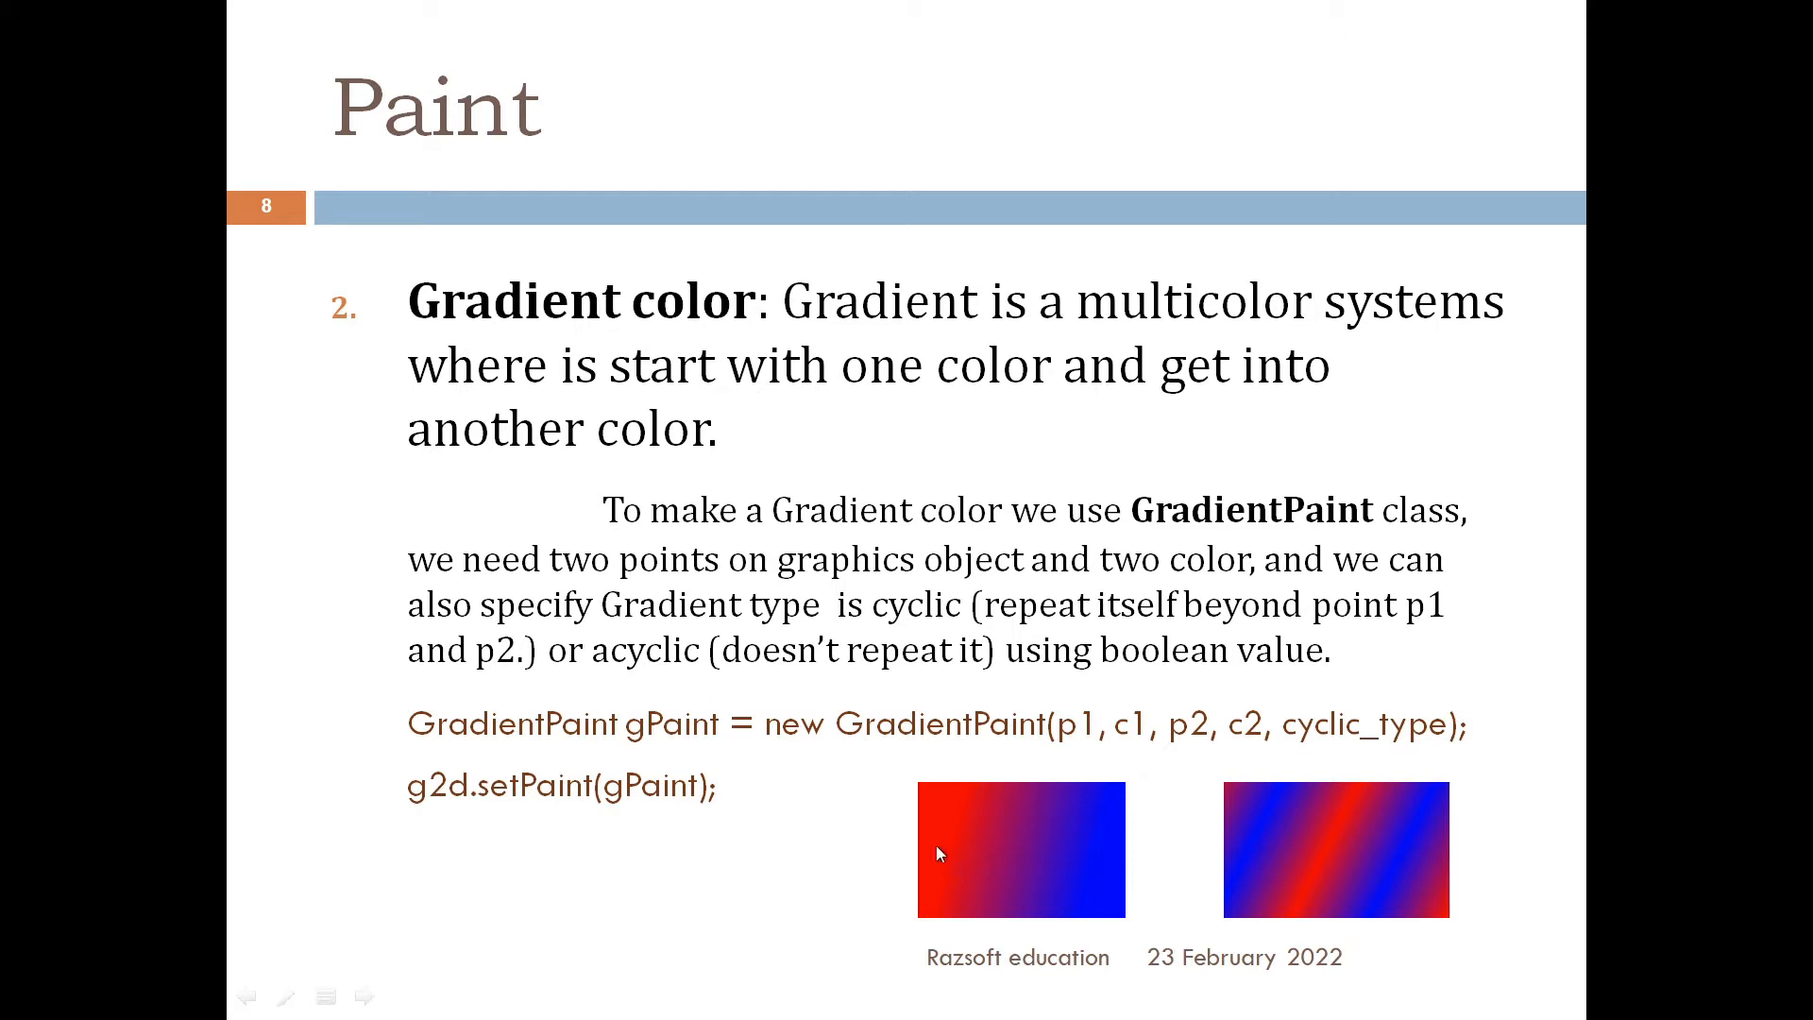
{"action": "mouse_move", "coordinate": [1392, 863]}
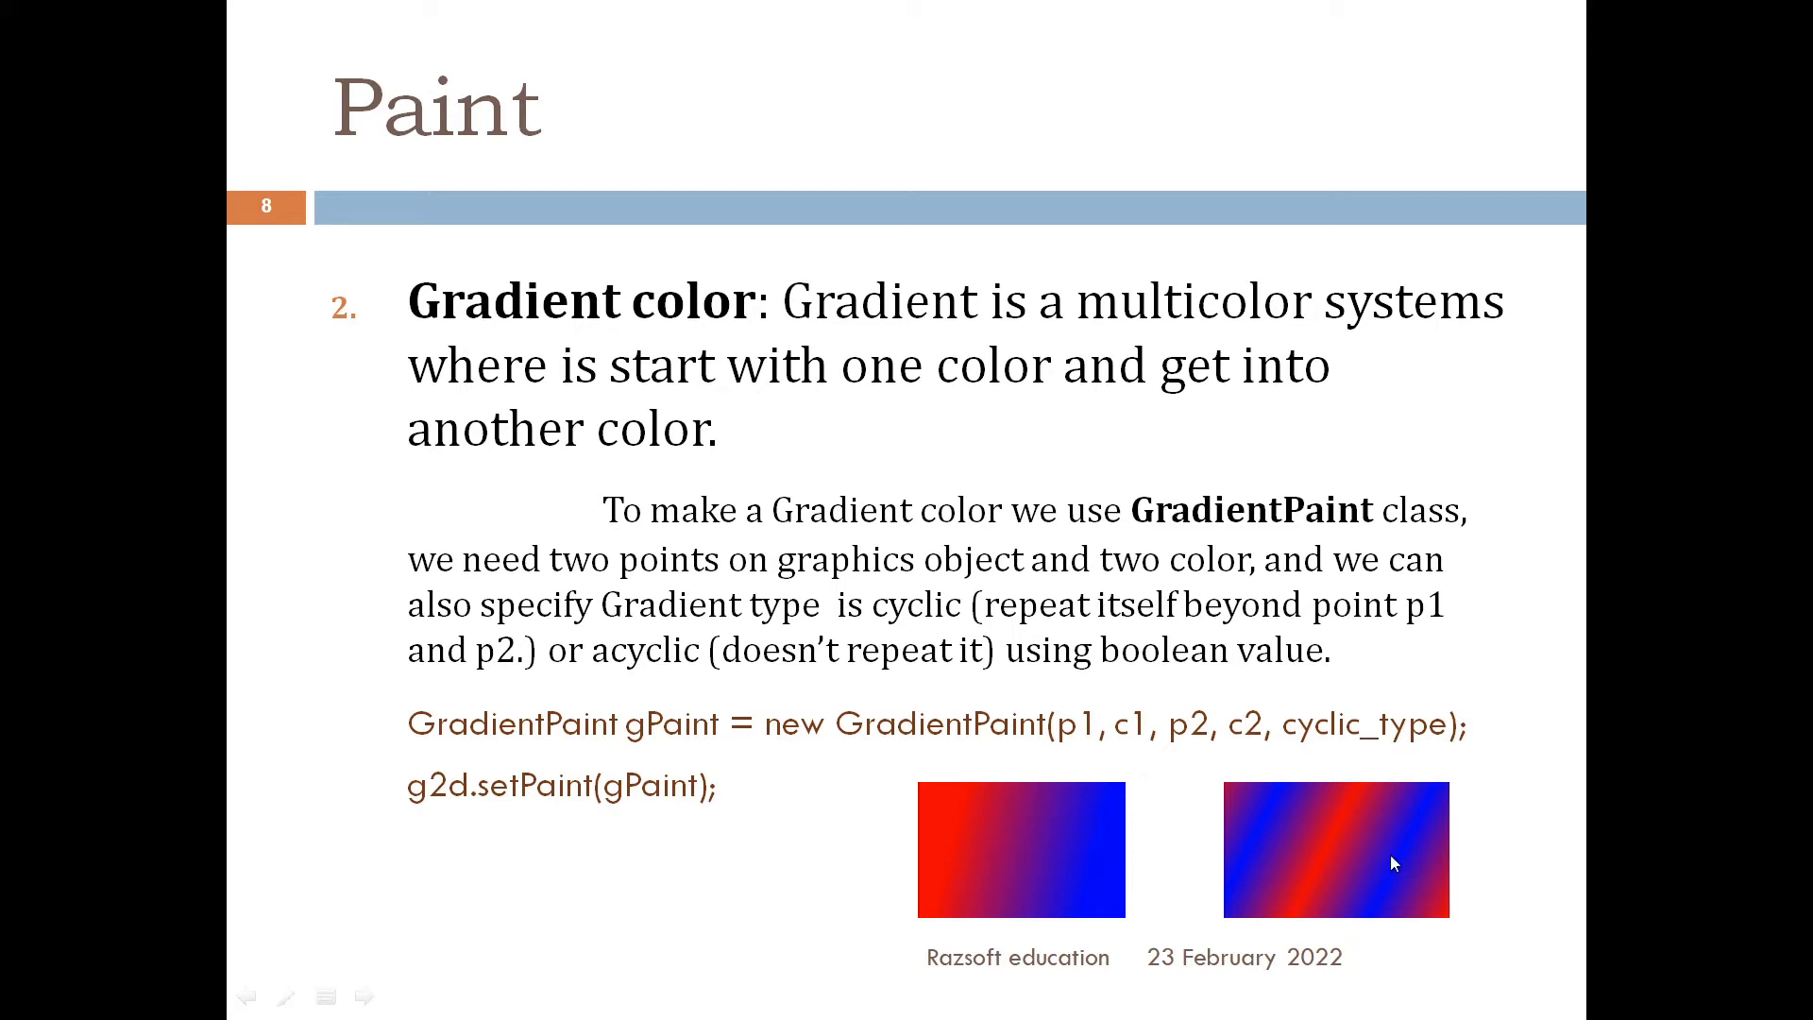
{"action": "mouse_move", "coordinate": [1398, 880]}
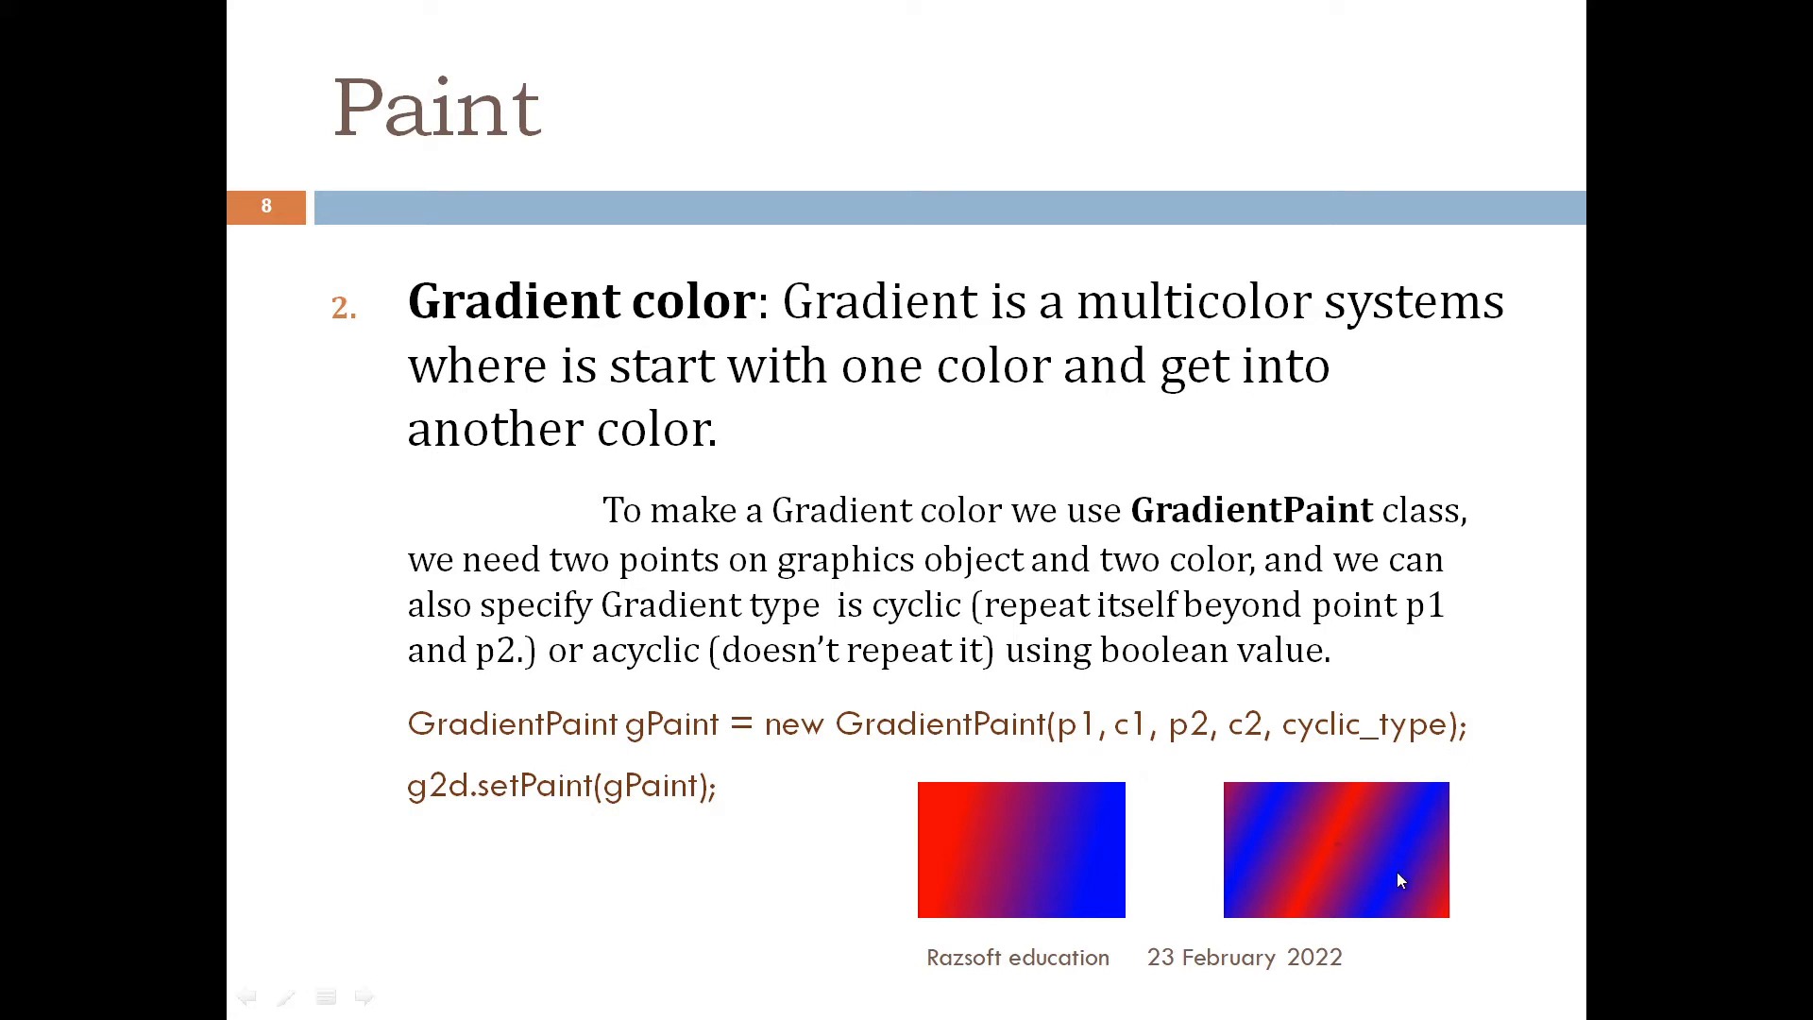
{"action": "mouse_move", "coordinate": [950, 875]}
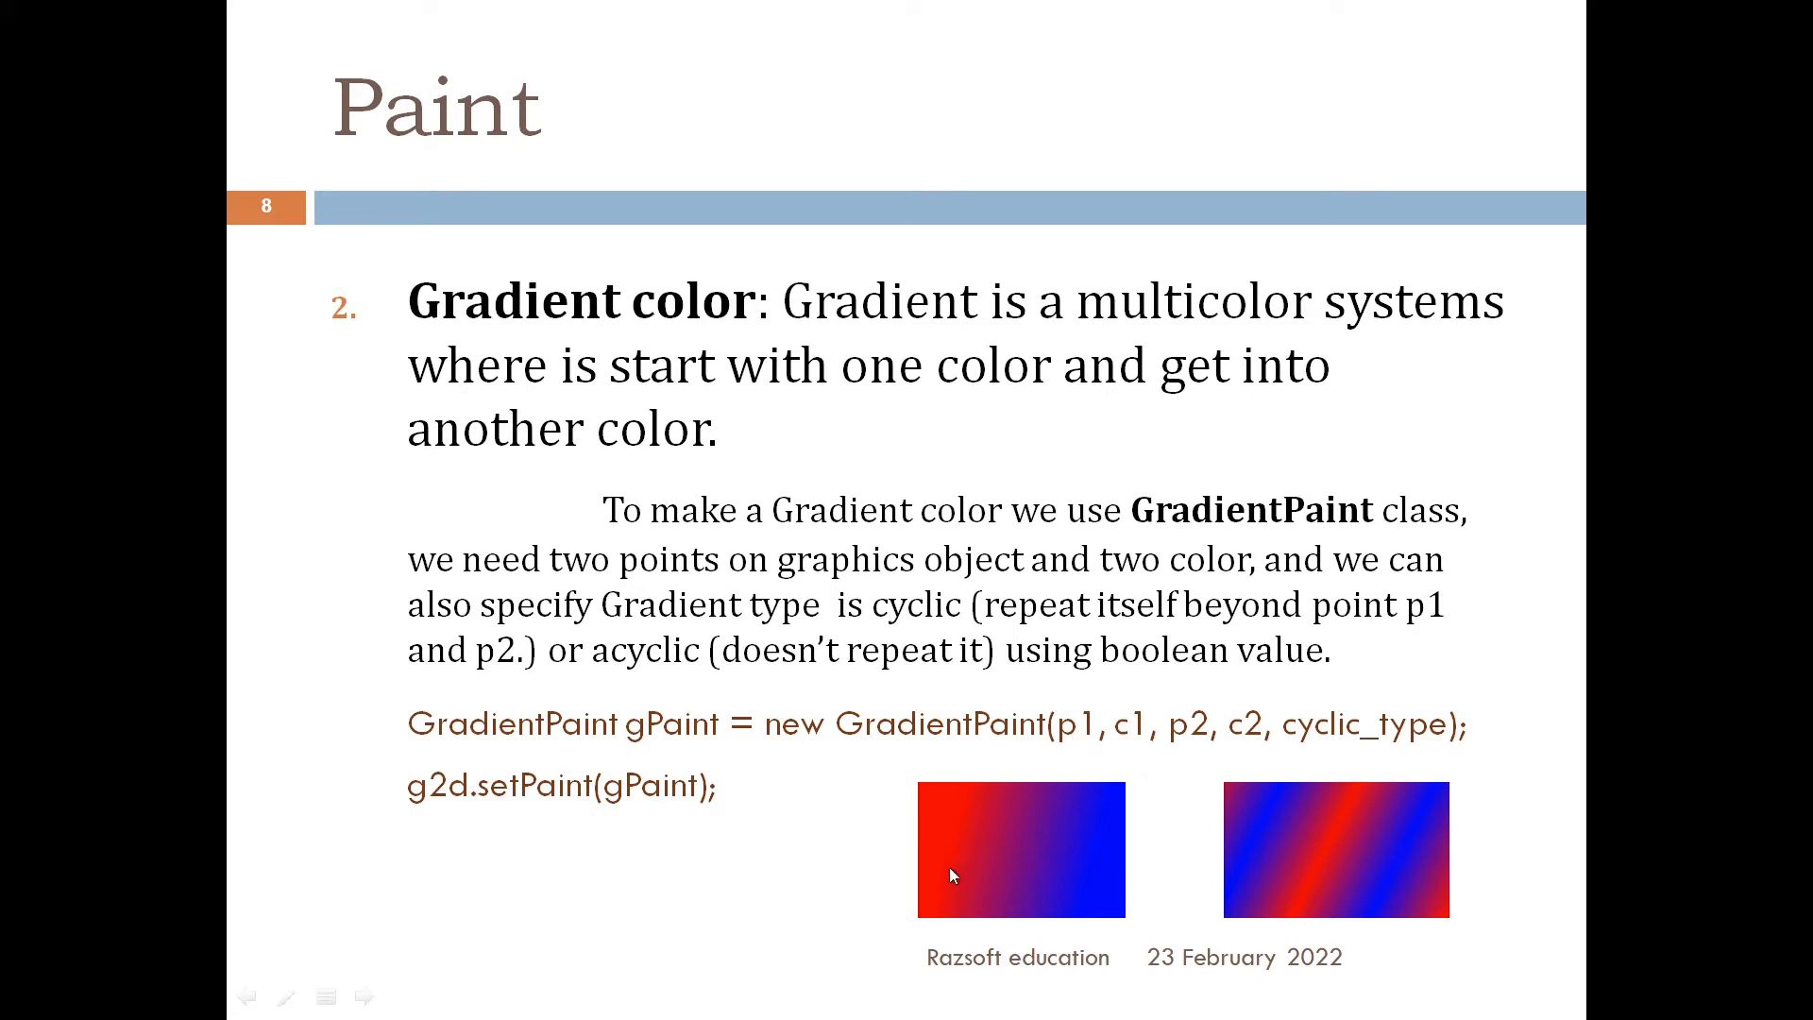
{"action": "mouse_move", "coordinate": [1130, 886]}
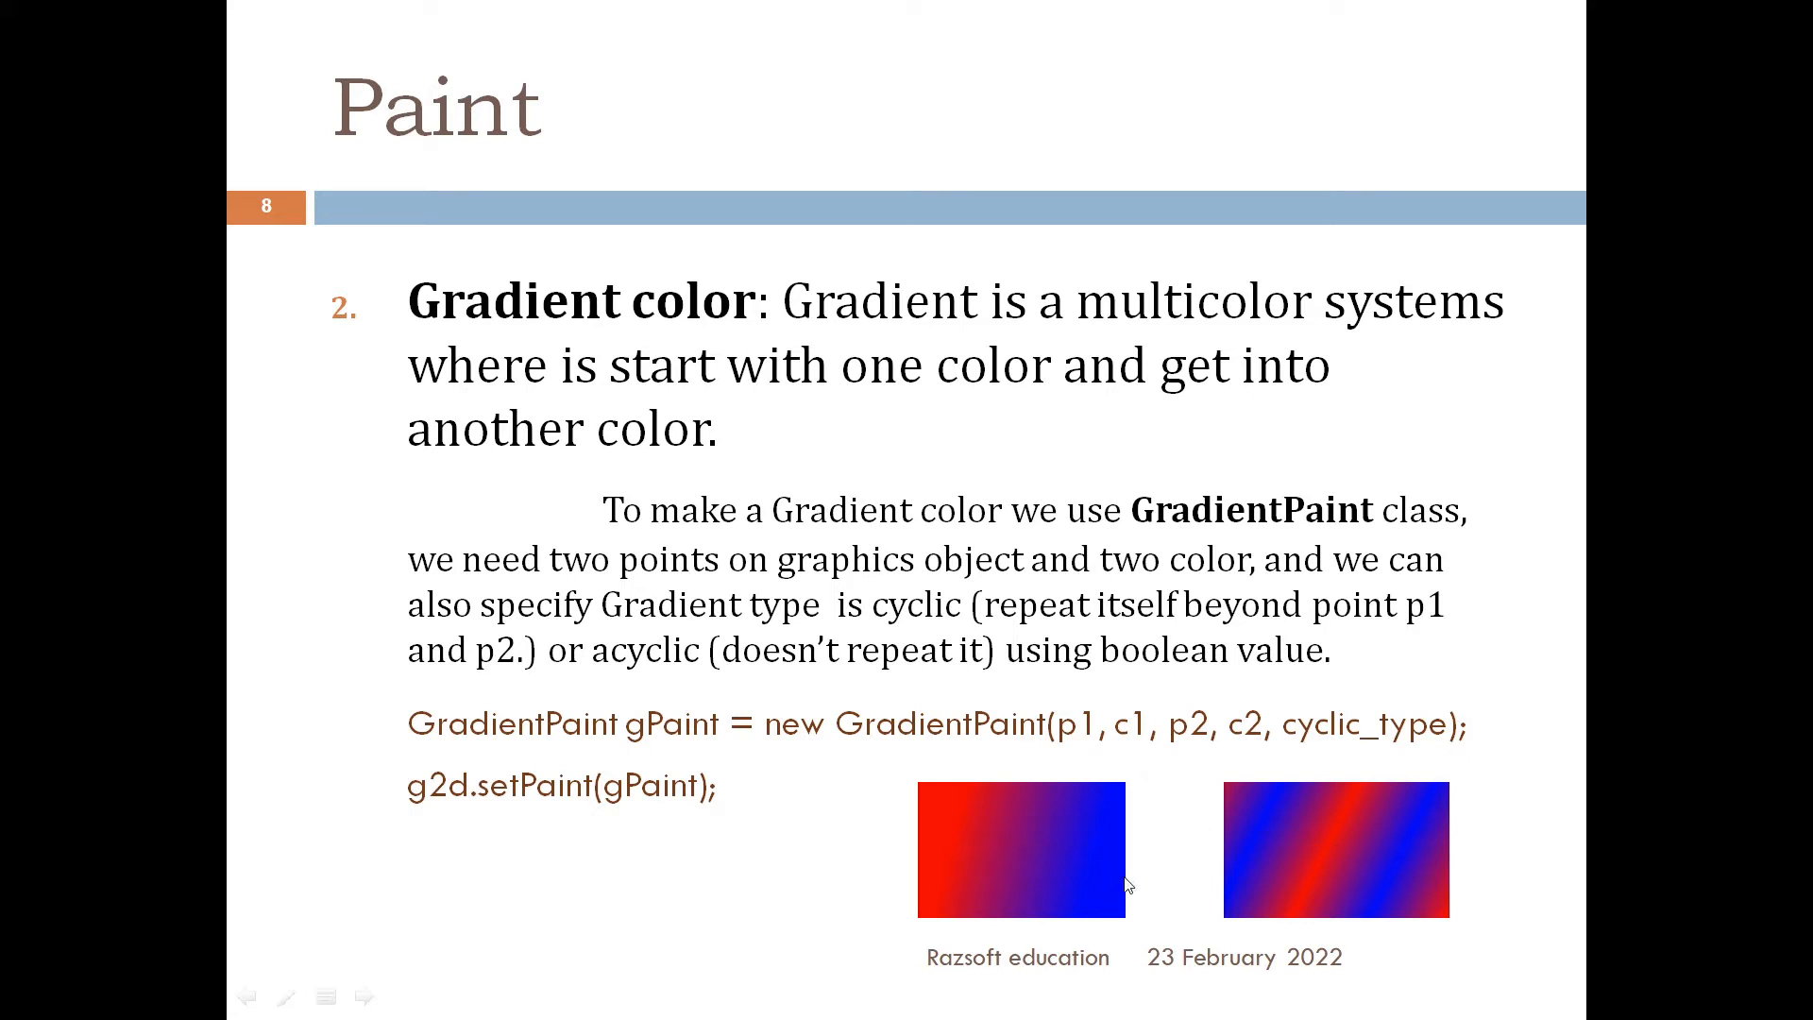
{"action": "mouse_move", "coordinate": [970, 835]}
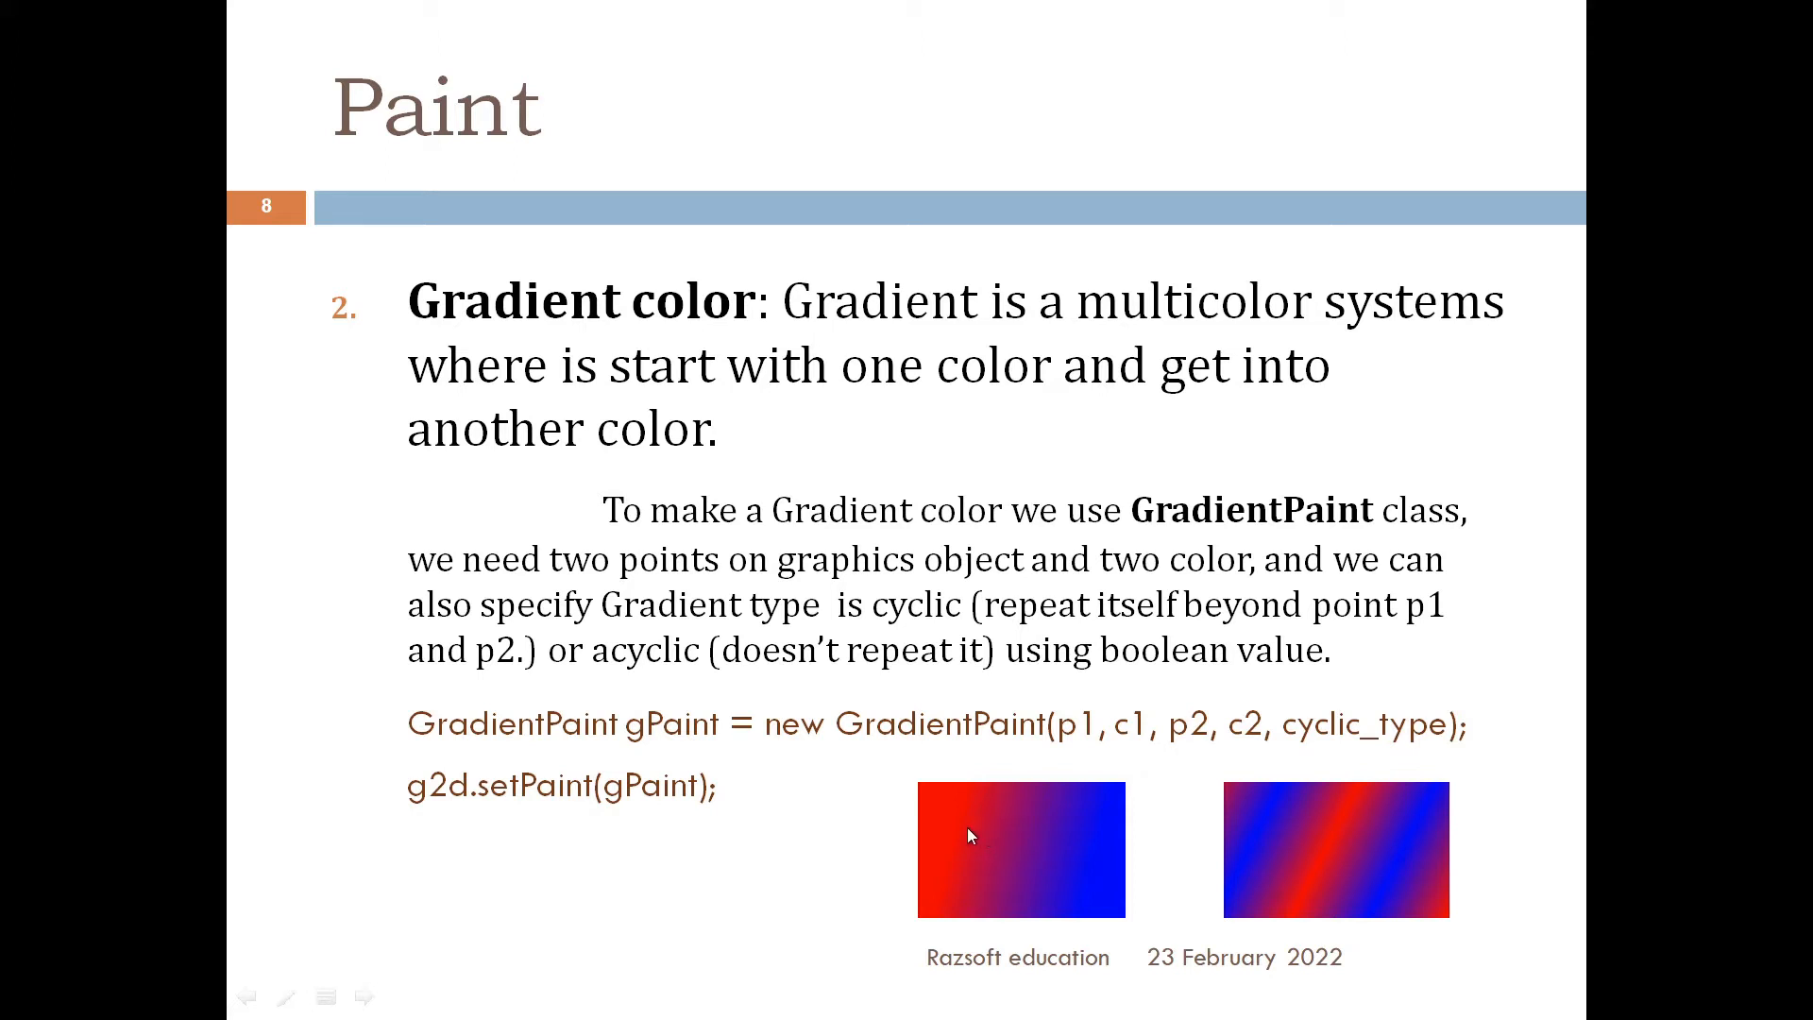
{"action": "mouse_move", "coordinate": [1110, 892]}
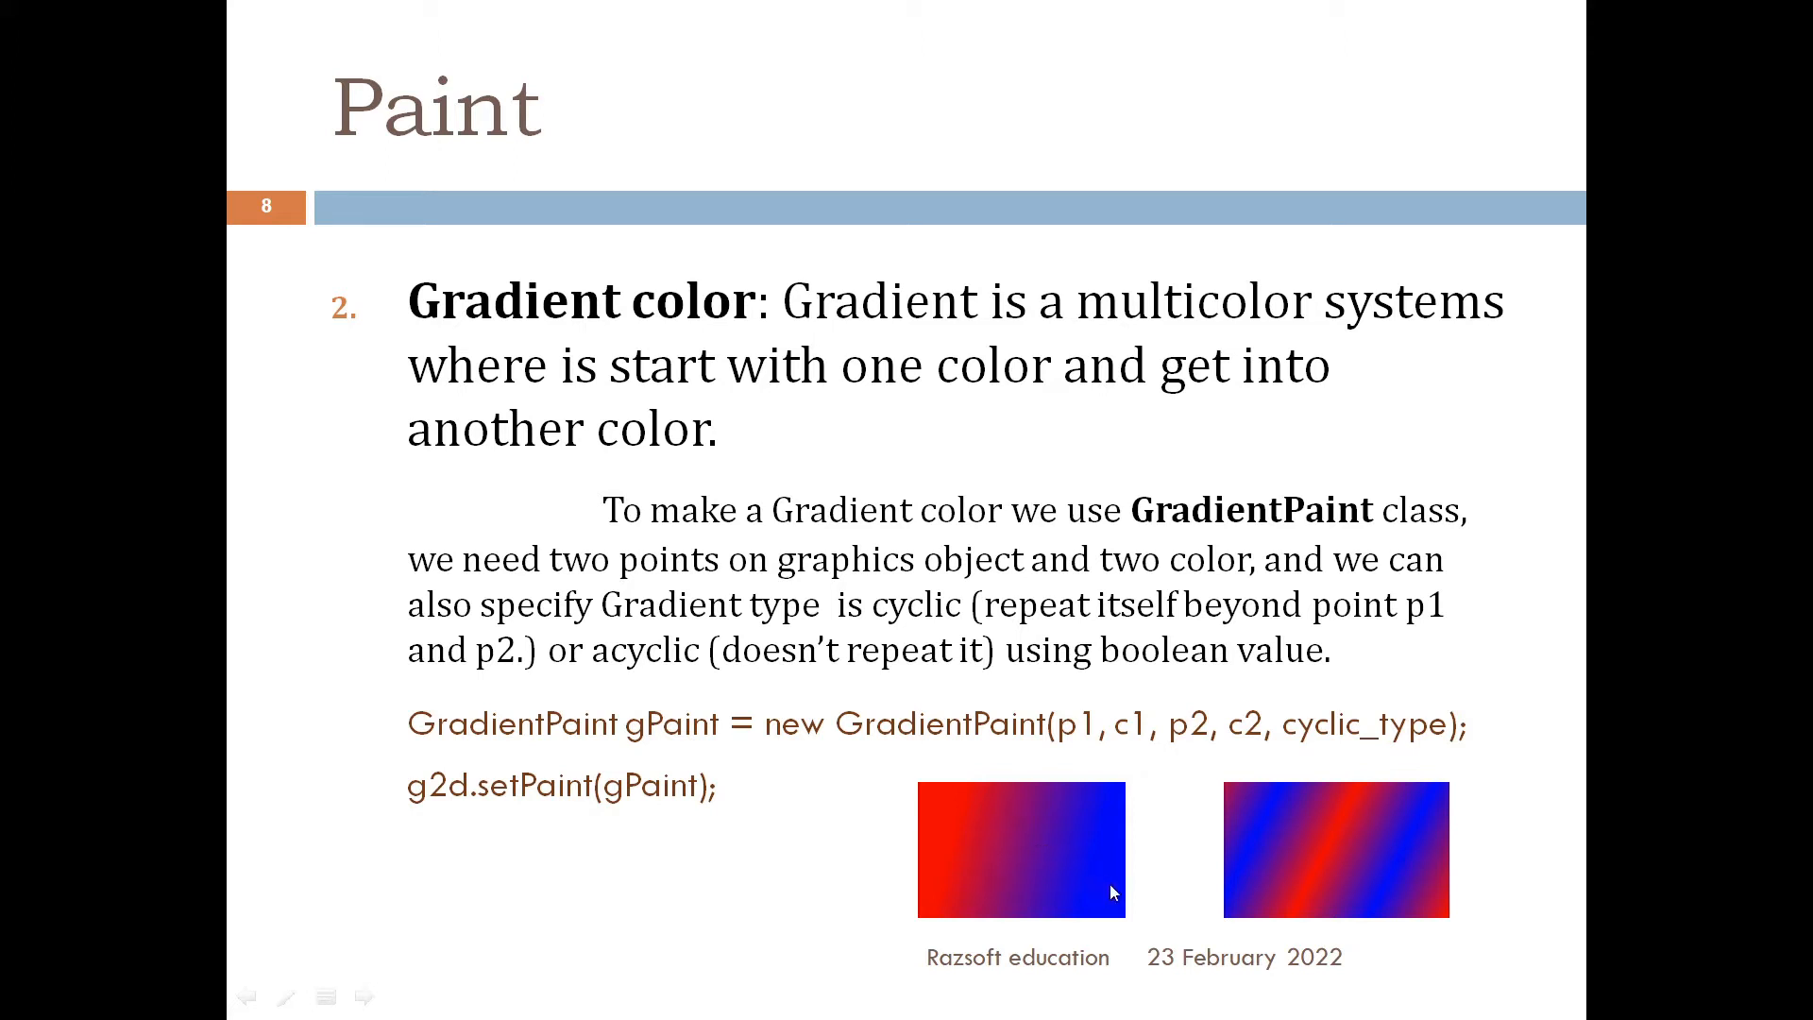
{"action": "mouse_move", "coordinate": [1127, 916]}
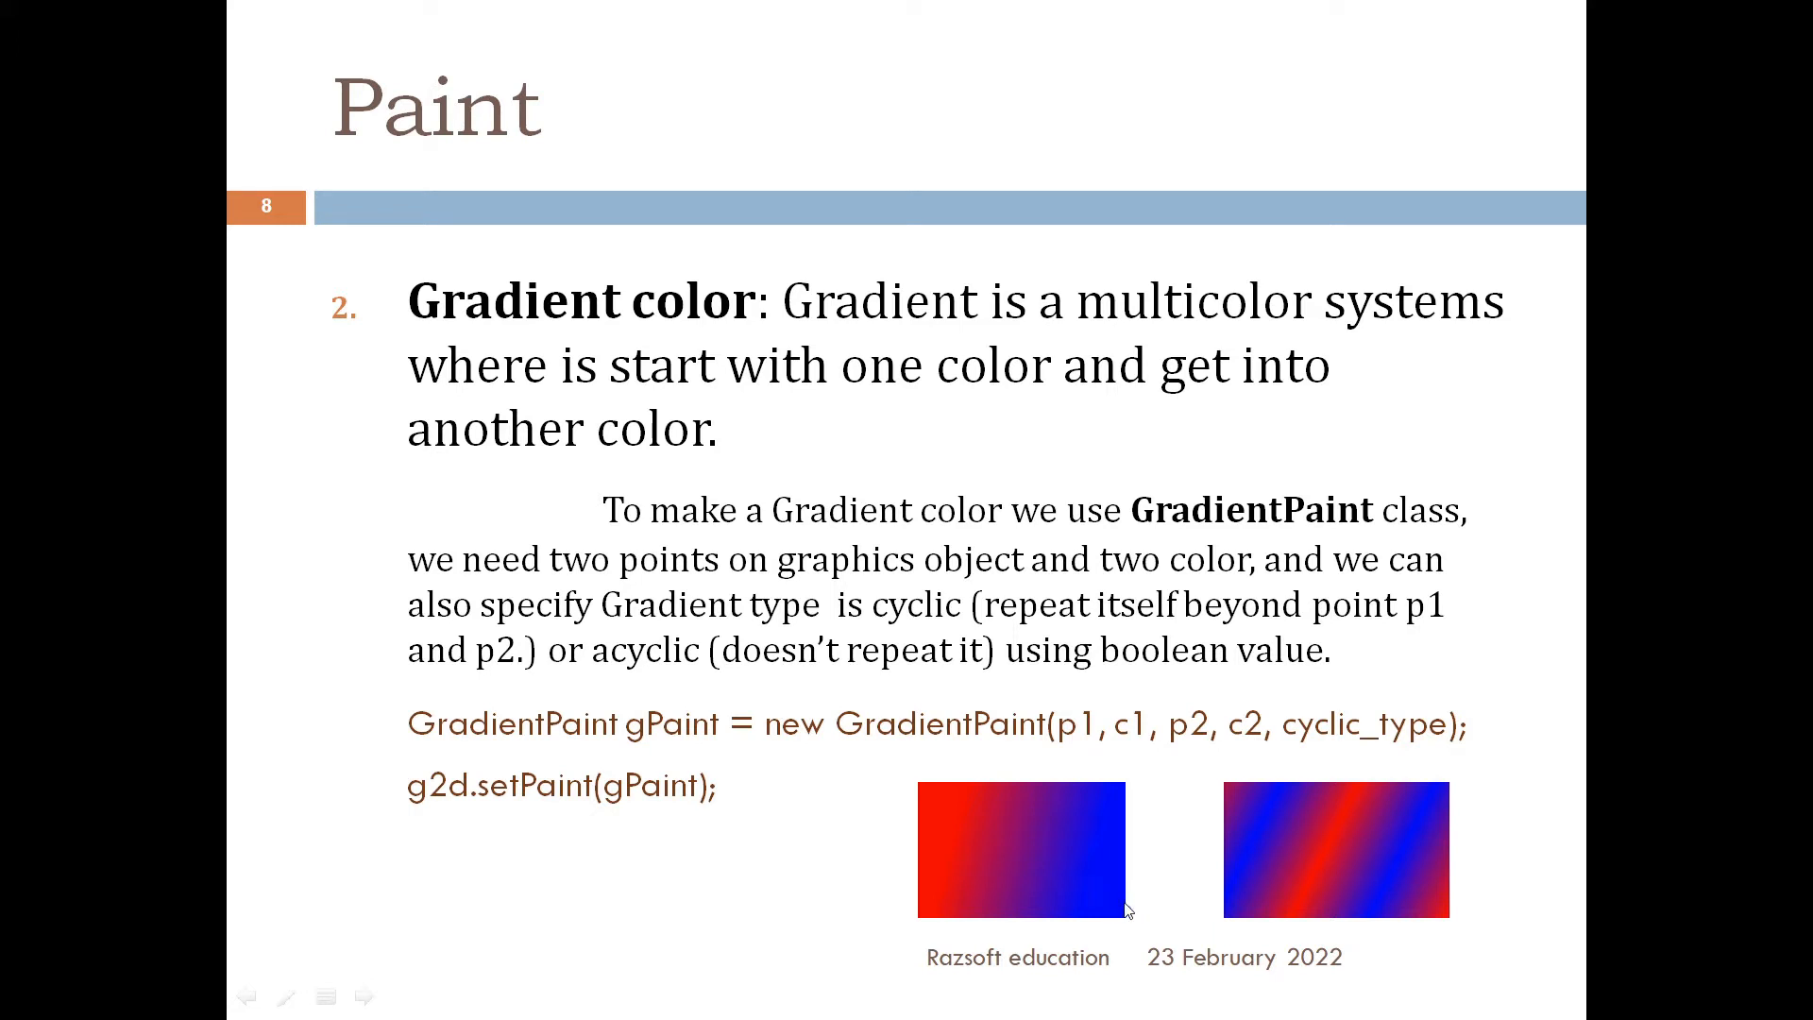
{"action": "mouse_move", "coordinate": [831, 797]}
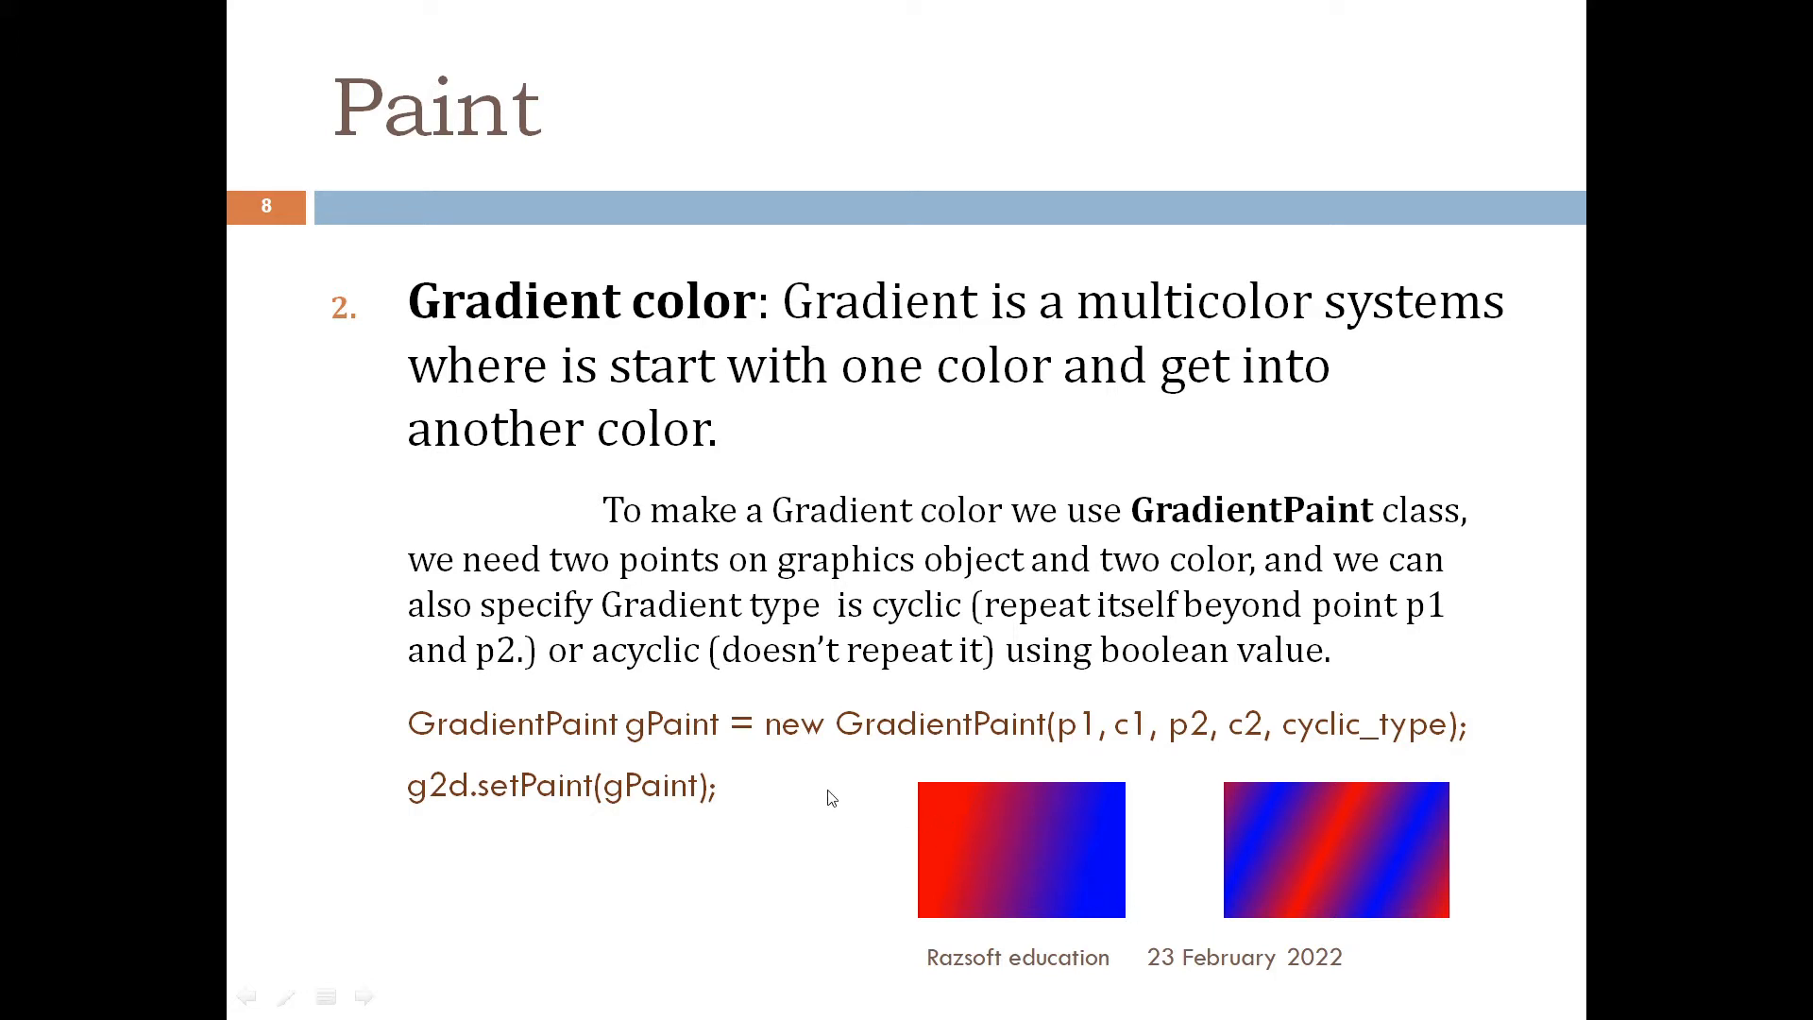
{"action": "mouse_move", "coordinate": [944, 652]}
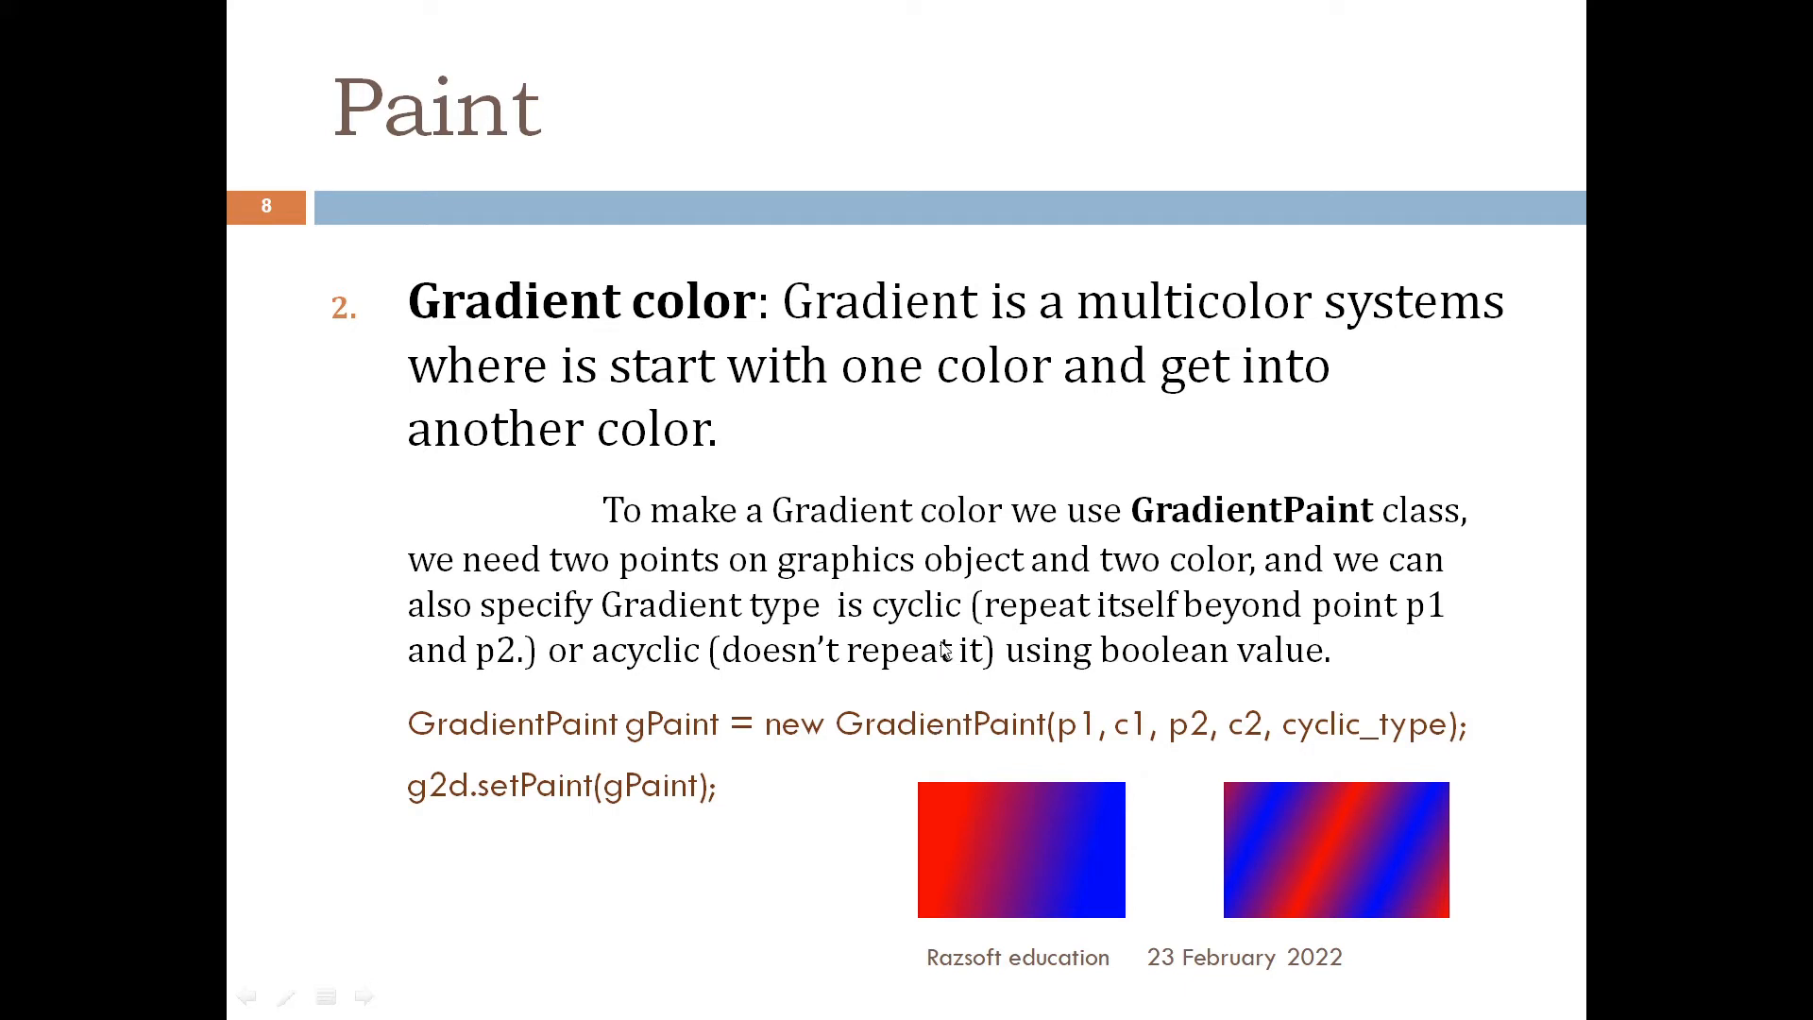
{"action": "mouse_move", "coordinate": [943, 647]}
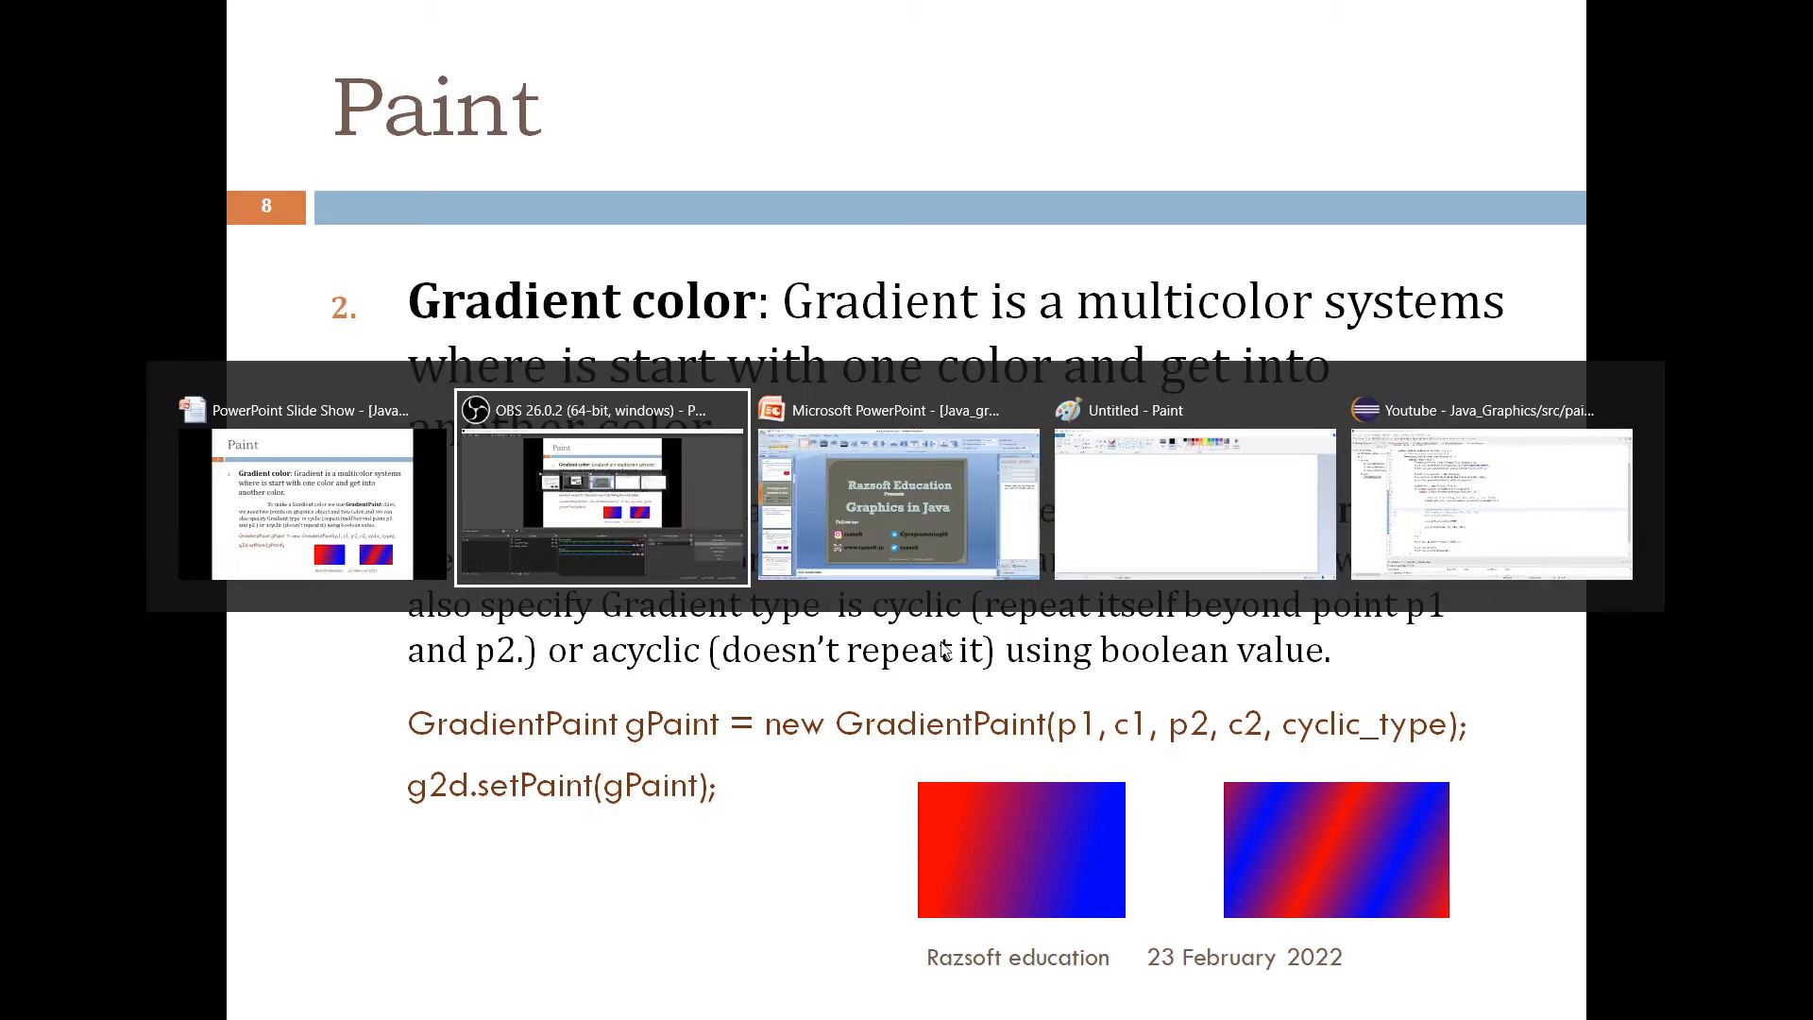
- Hand-draw the first gradient point label (x1, y1) on the blank Paint canvas
{"action": "left_click", "coordinate": [1194, 503]}
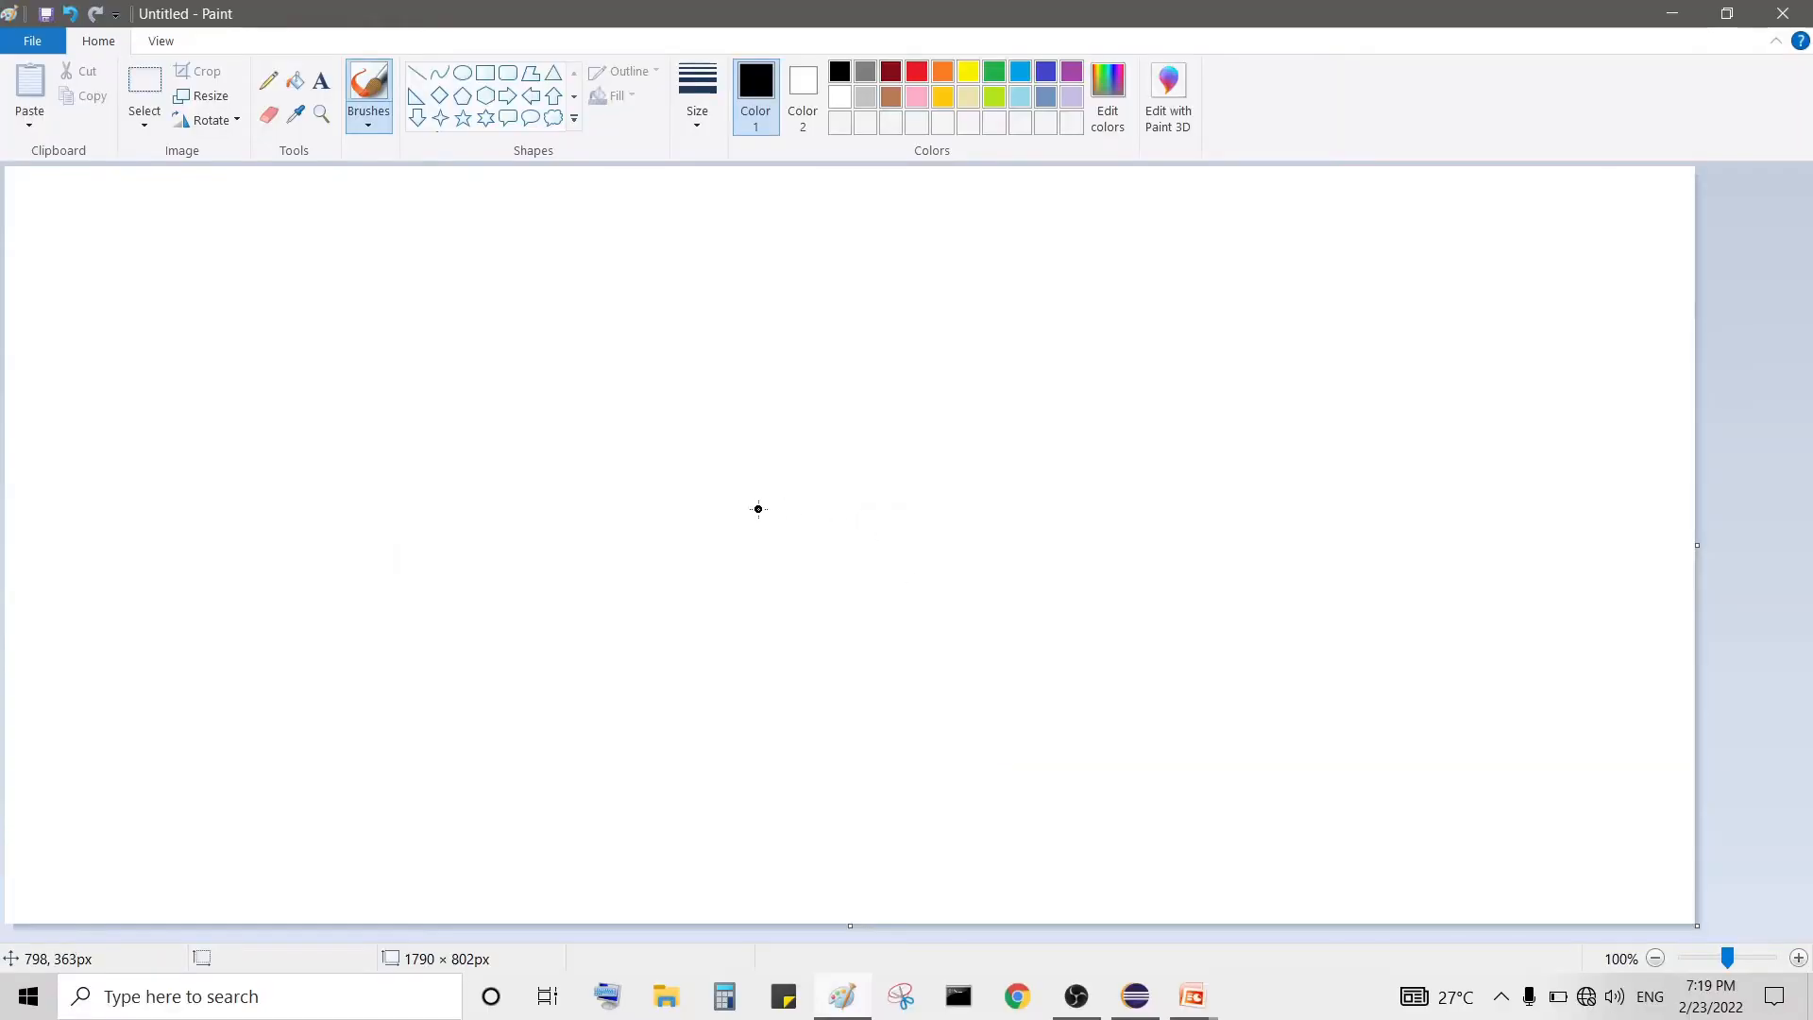
{"action": "mouse_move", "coordinate": [398, 346]}
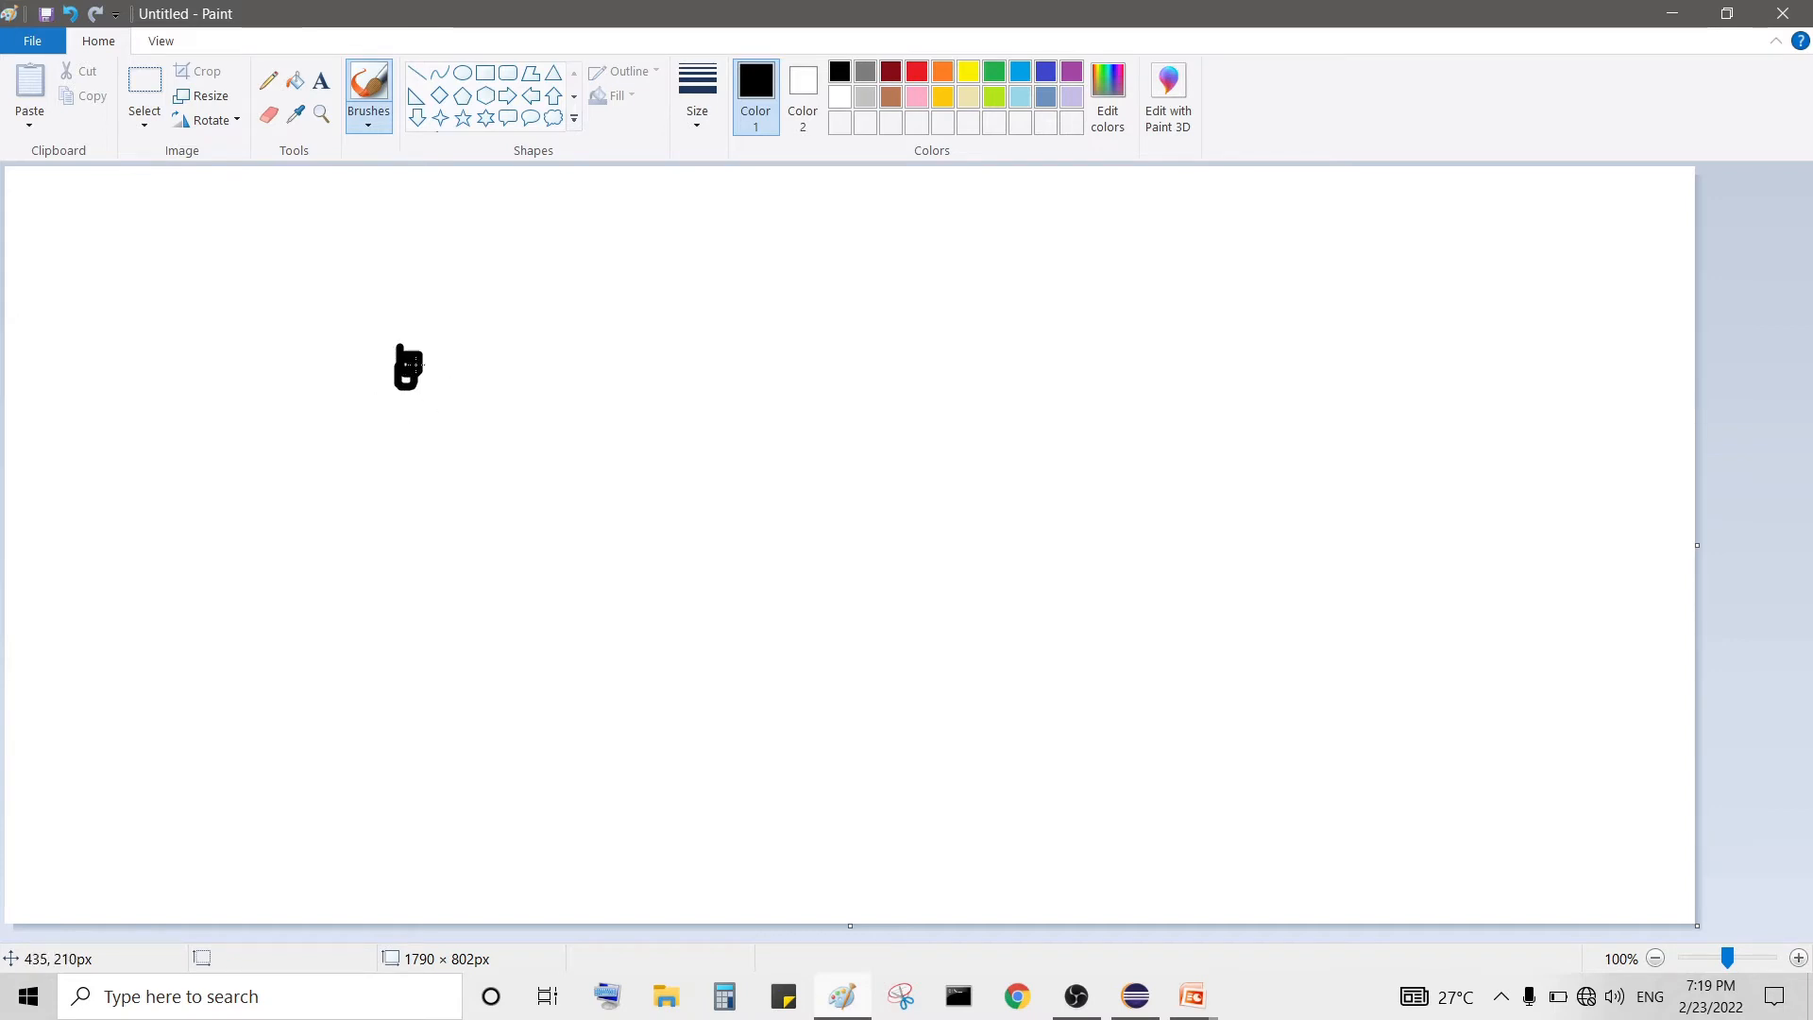
{"action": "left_click_drag", "start_coordinate": [408, 368], "coordinate": [451, 277]}
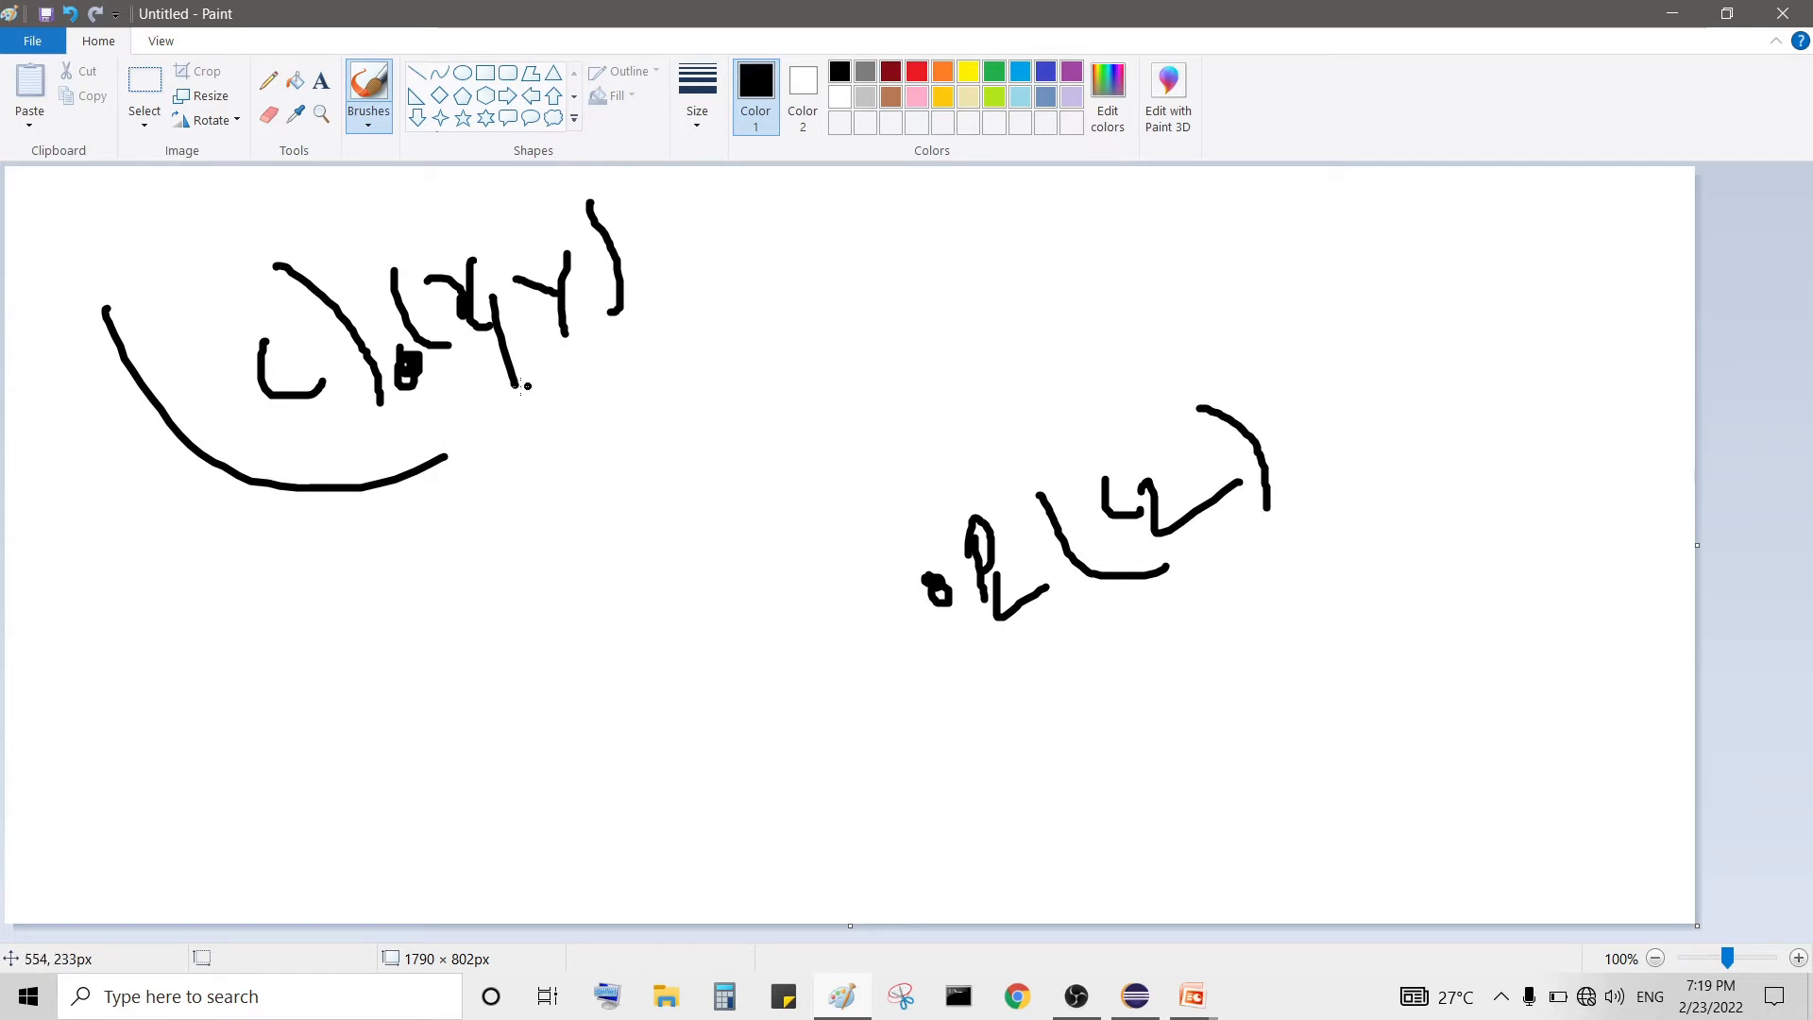
{"action": "mouse_move", "coordinate": [437, 383]}
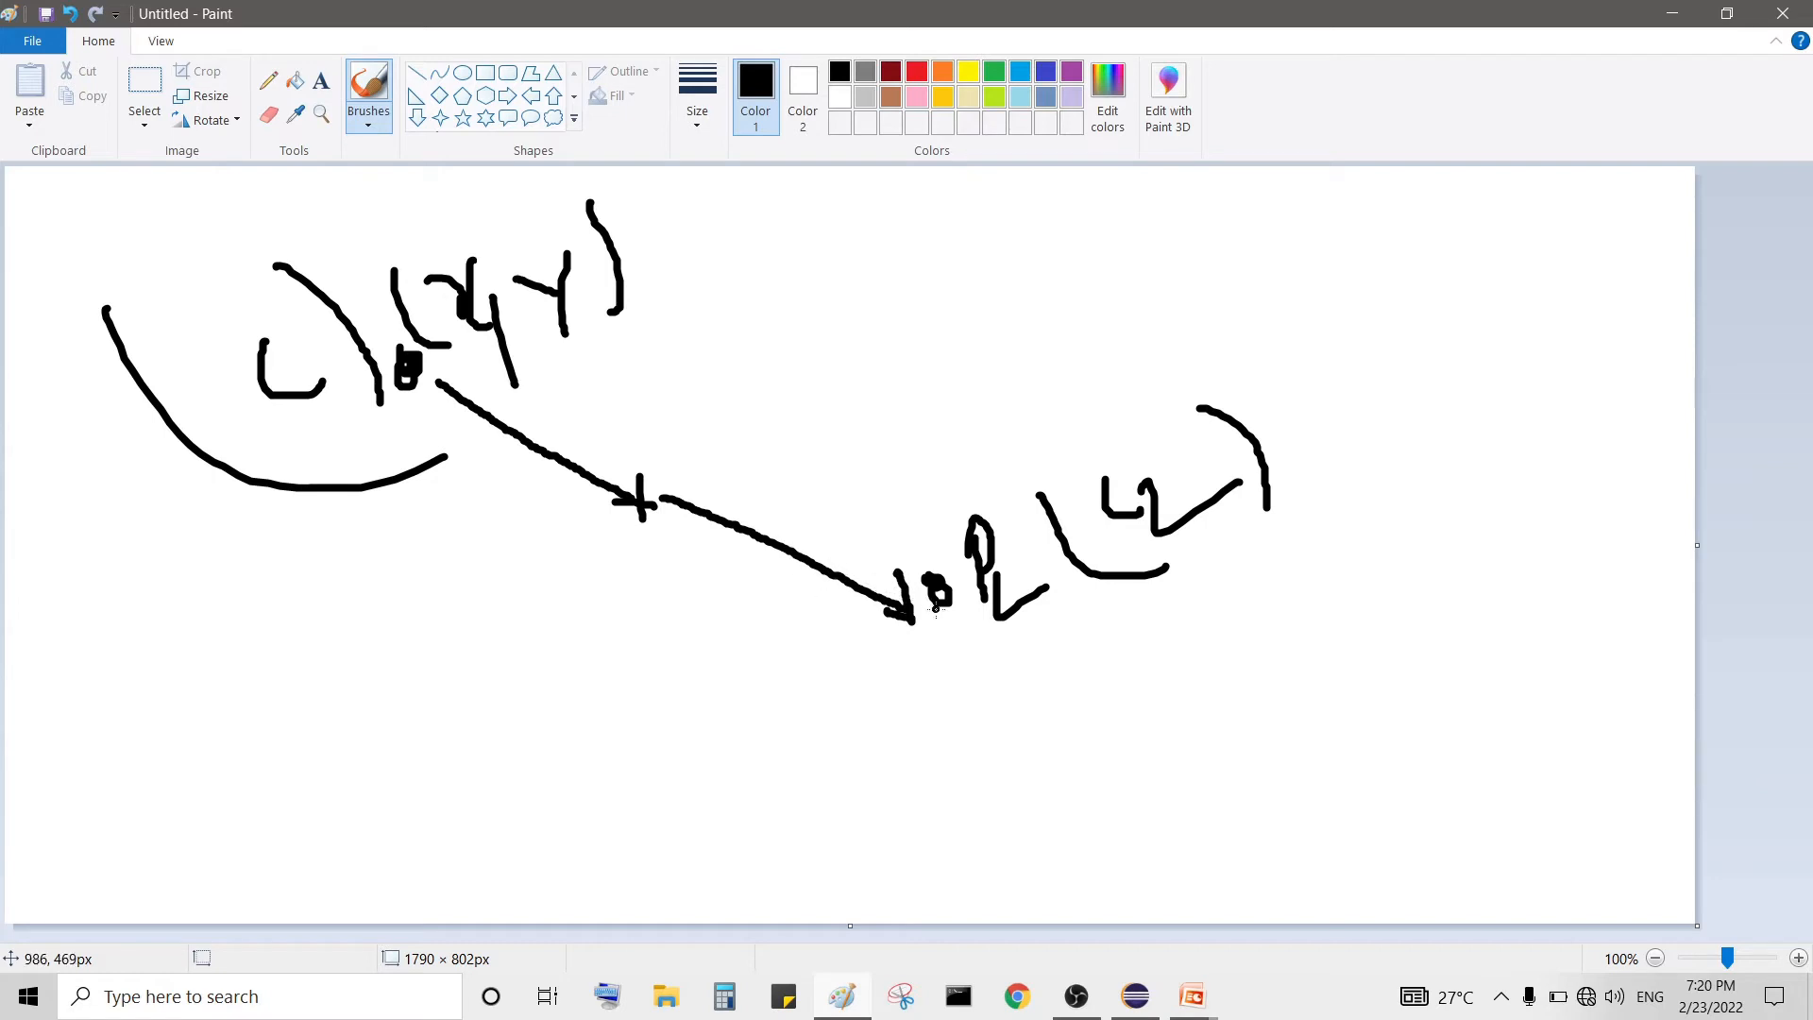
{"action": "mouse_move", "coordinate": [949, 614]}
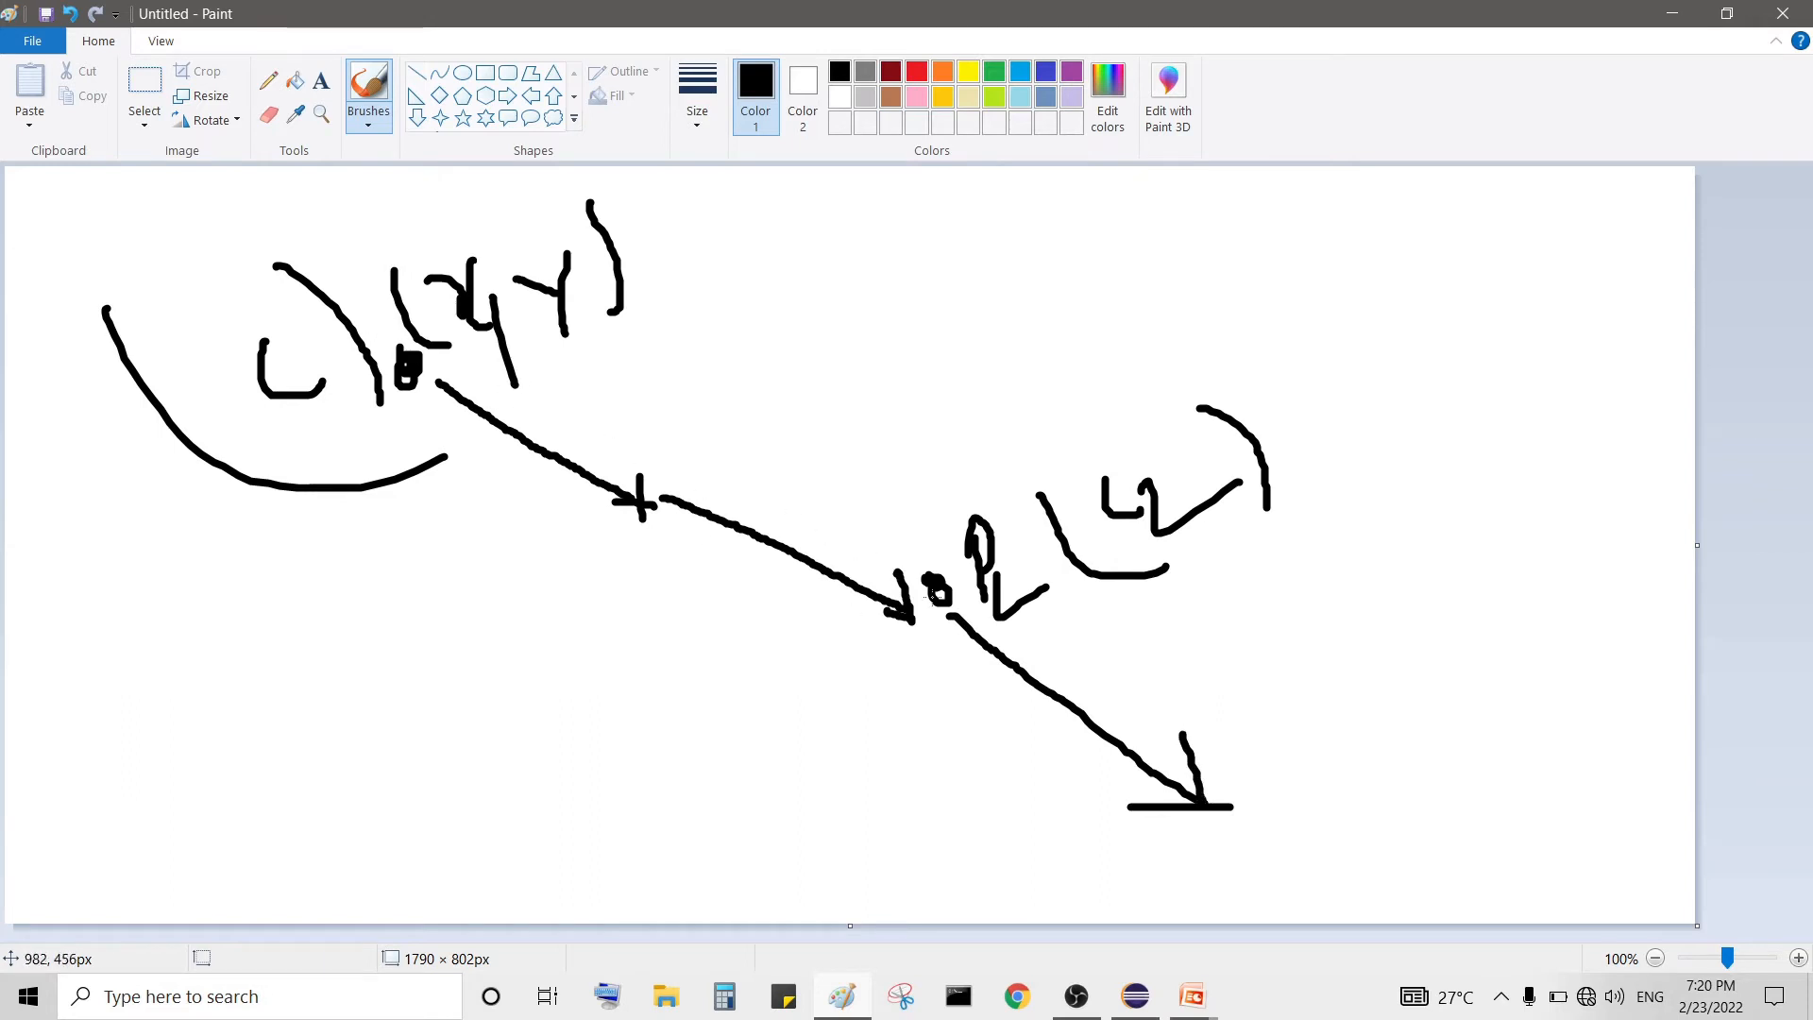
{"action": "mouse_move", "coordinate": [397, 342]}
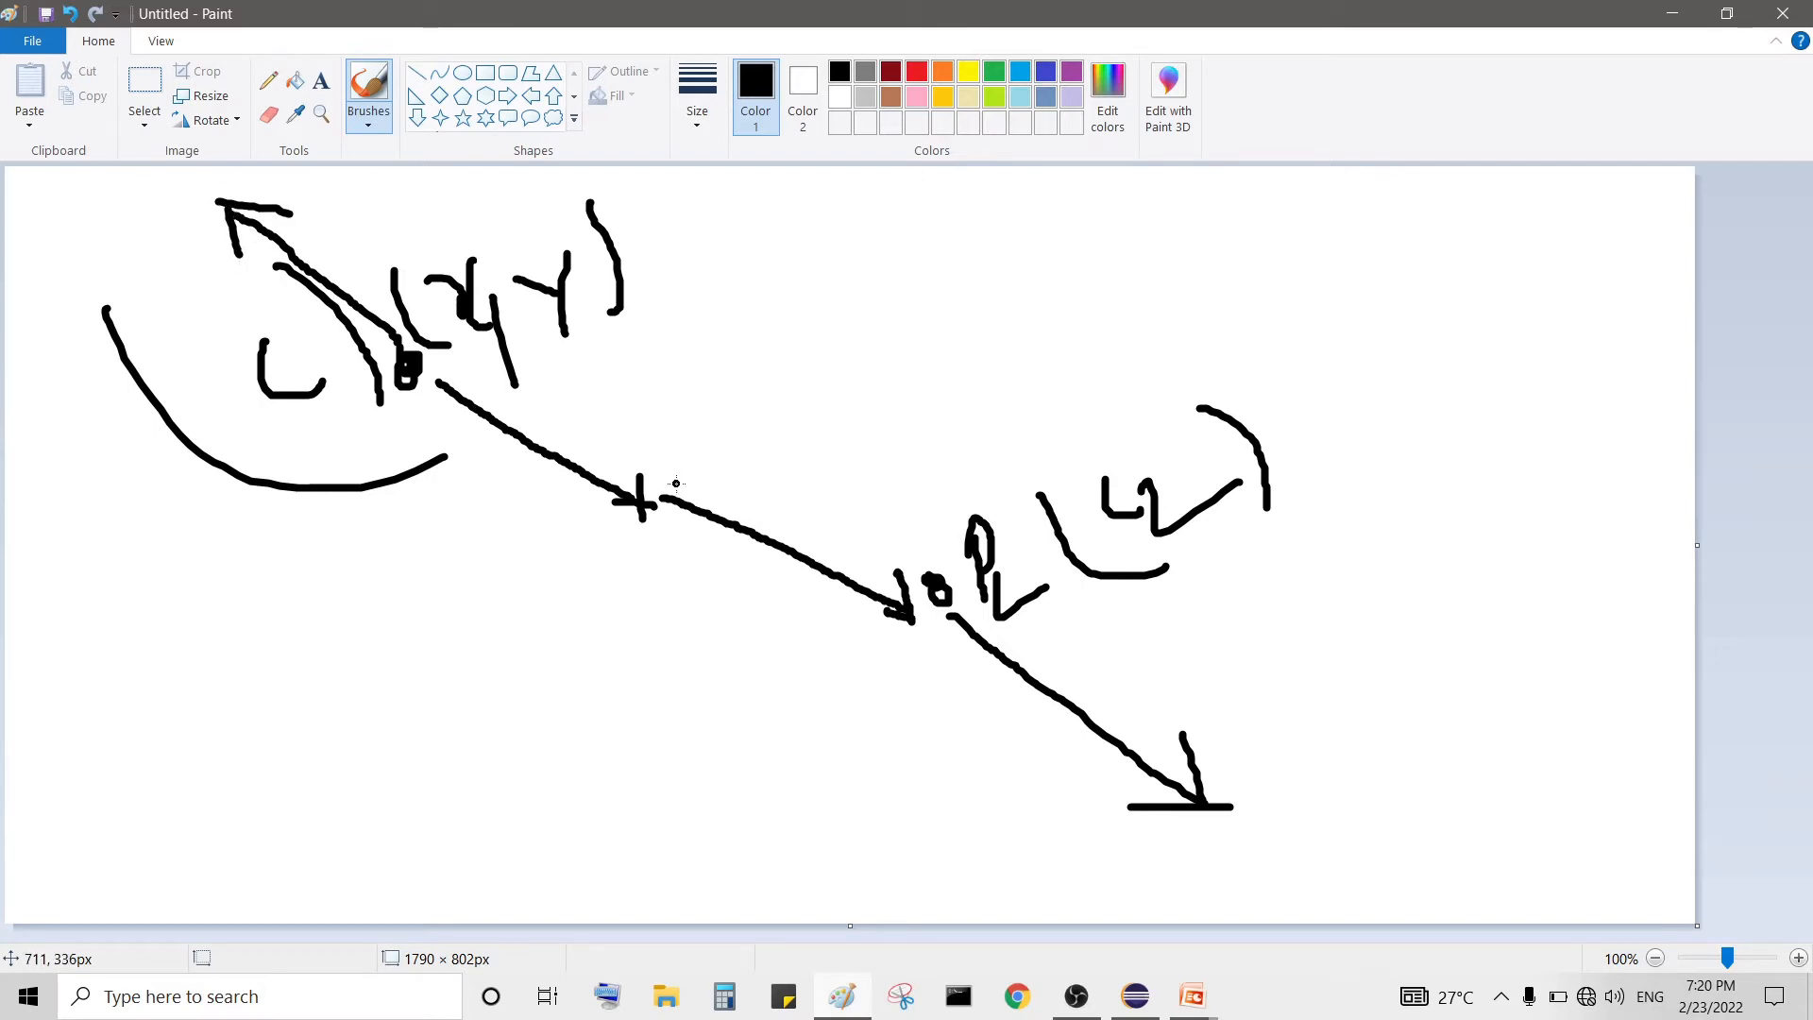
{"action": "mouse_move", "coordinate": [493, 637]}
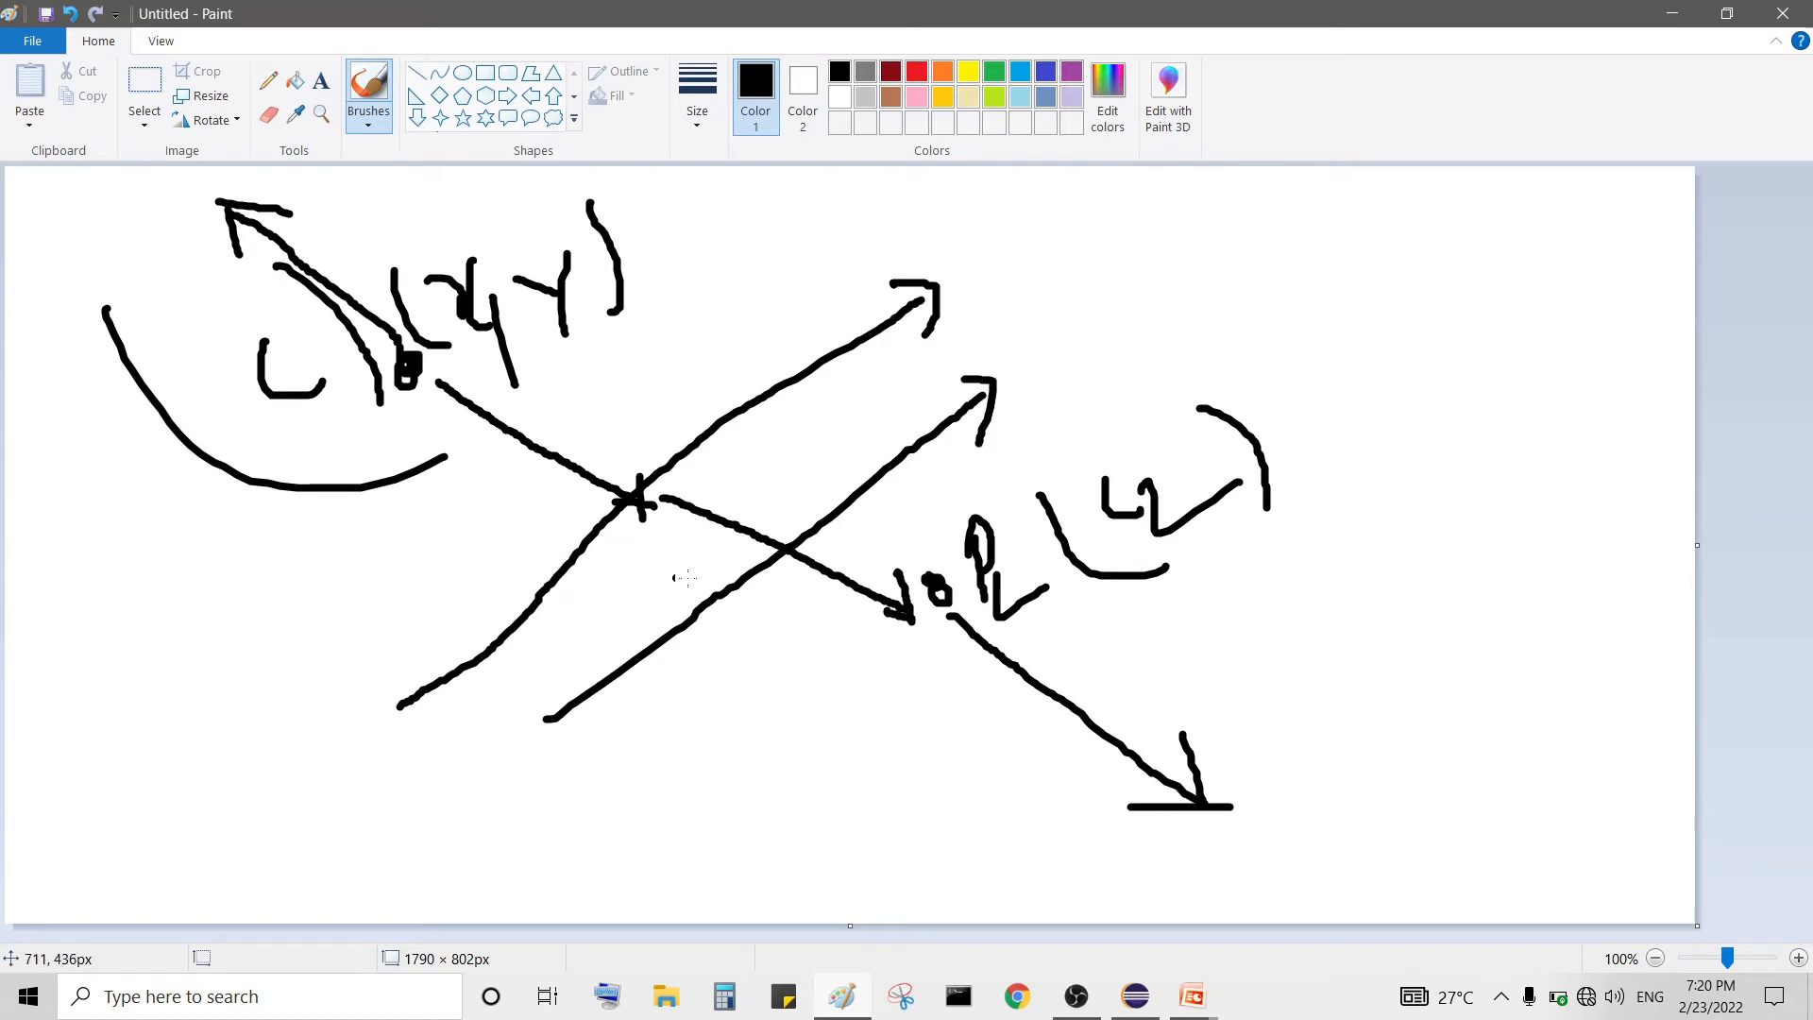
{"action": "mouse_move", "coordinate": [437, 393]}
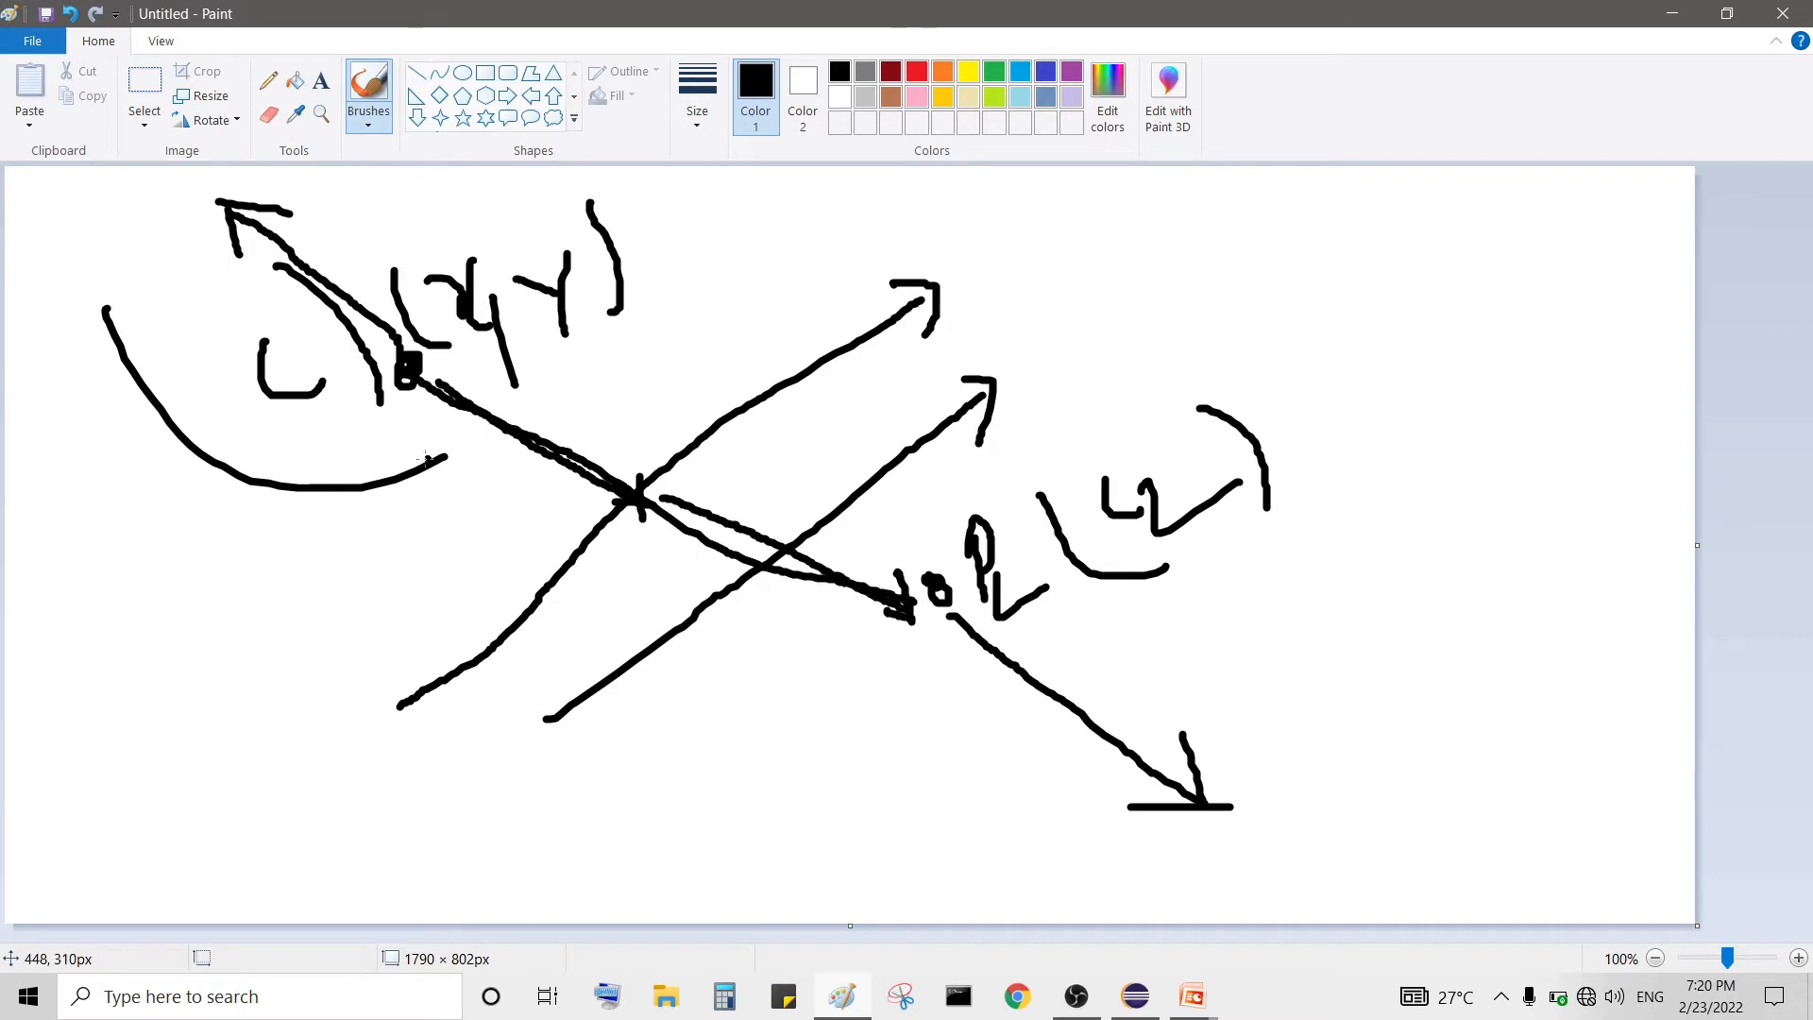
{"action": "mouse_move", "coordinate": [975, 472]}
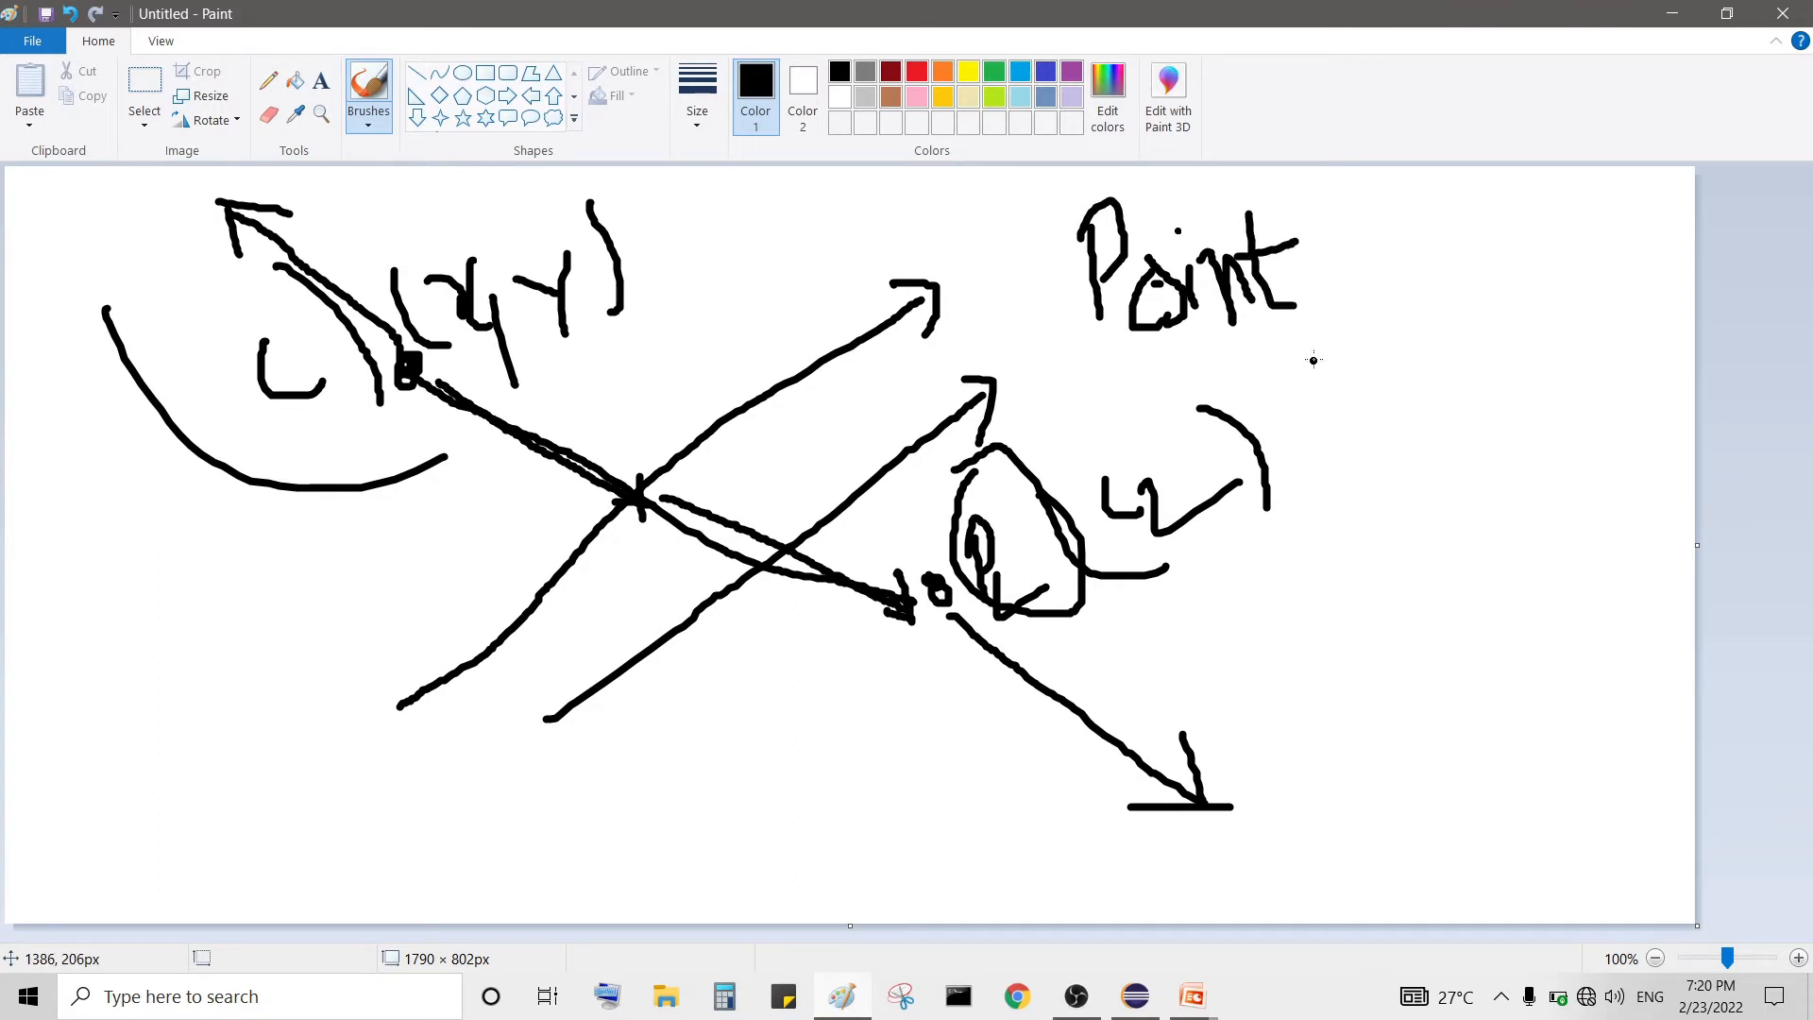
{"action": "mouse_move", "coordinate": [1313, 359]}
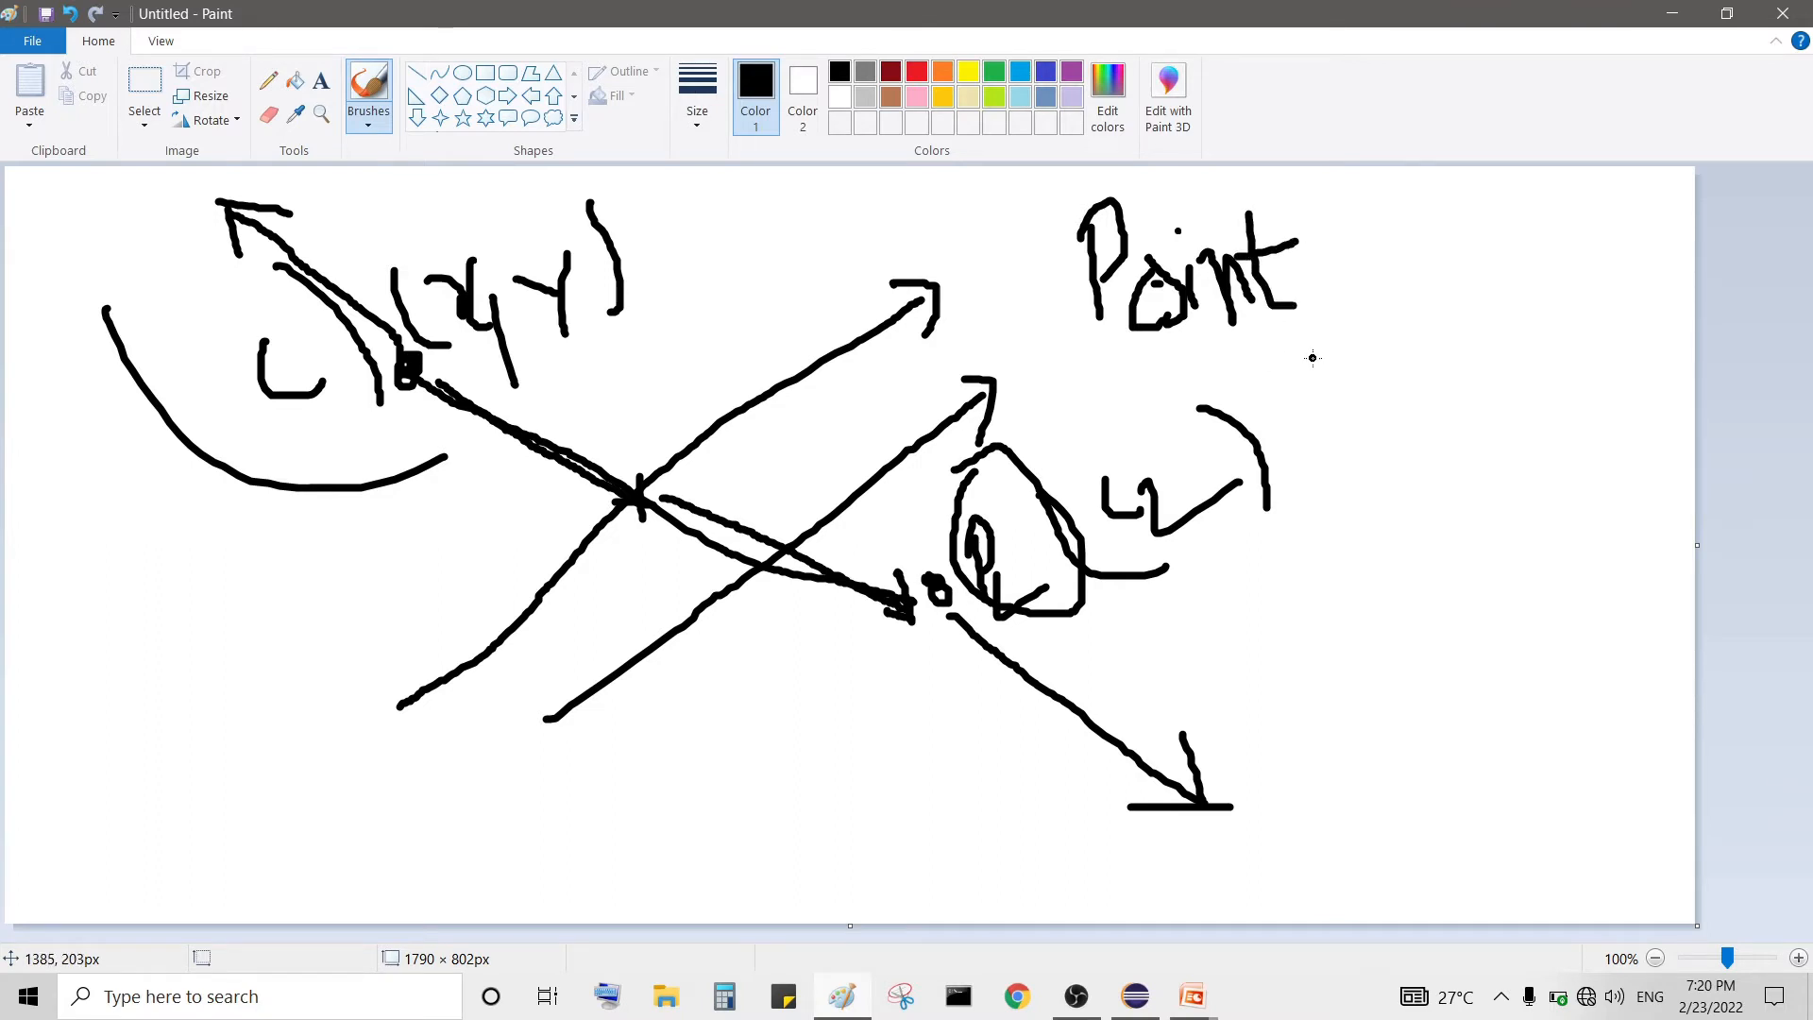
{"action": "mouse_move", "coordinate": [1328, 385]}
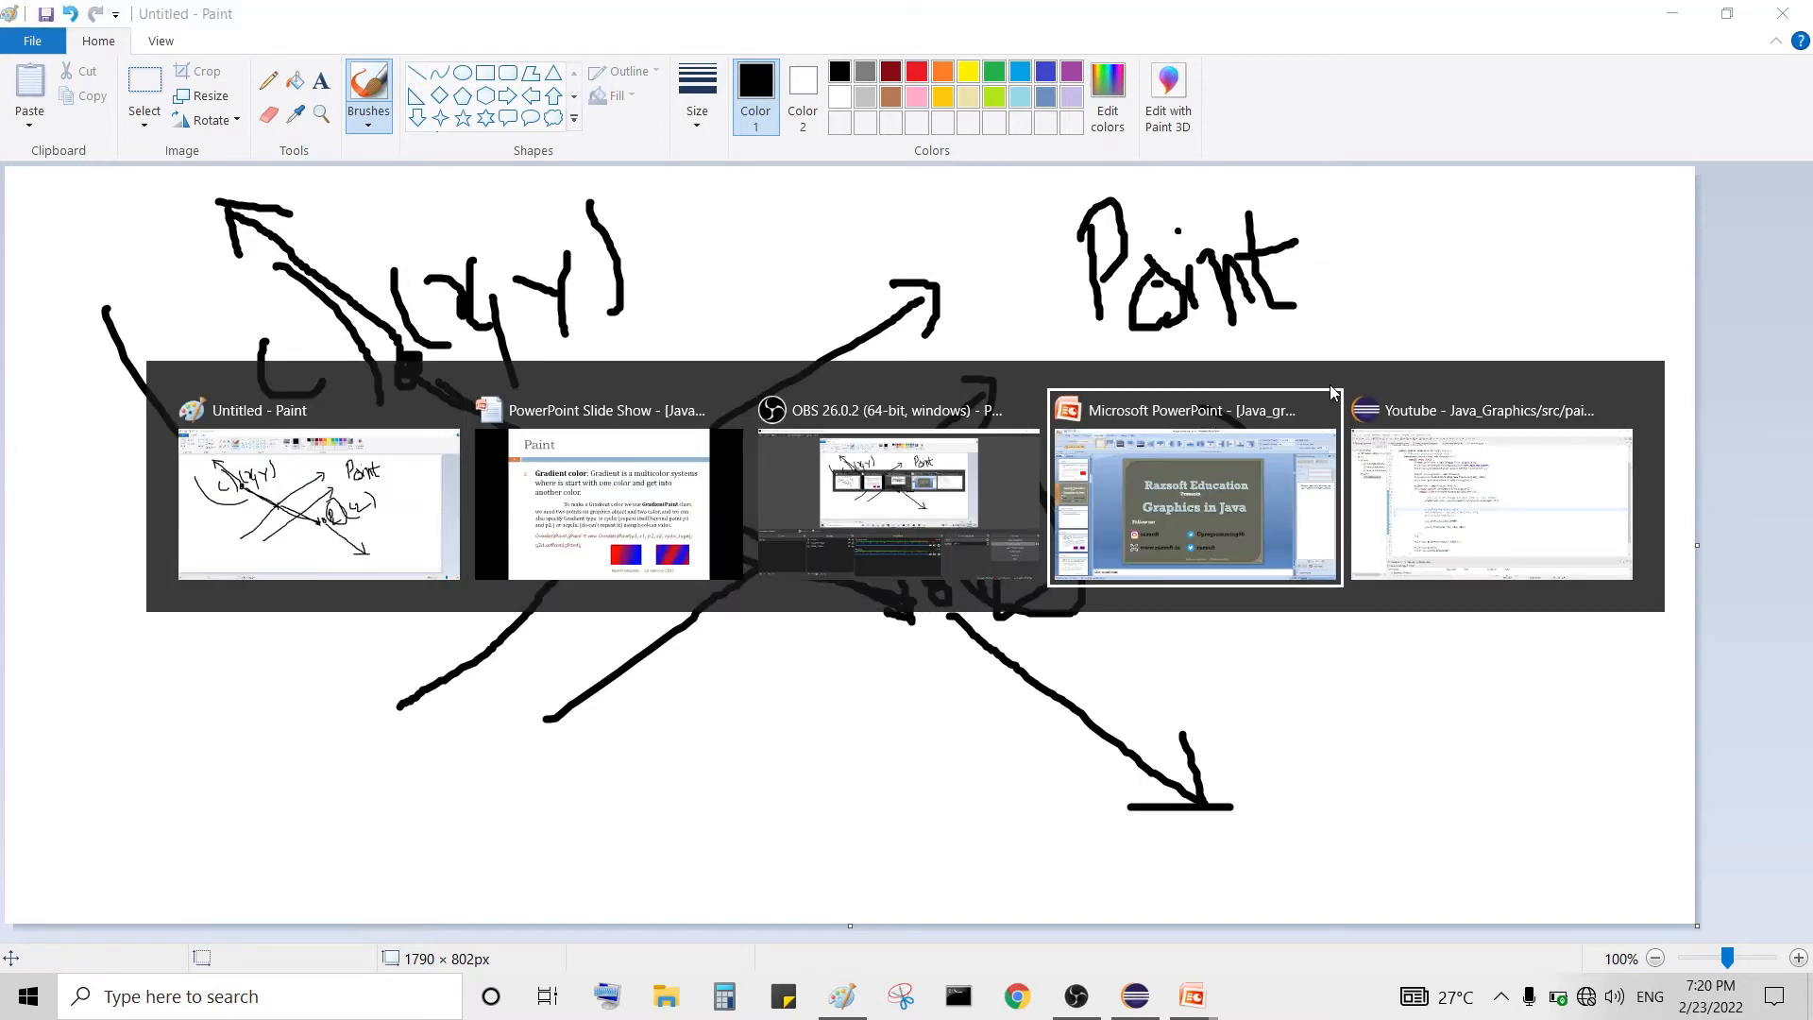
- Return from the Paint sketch to the SolidPaint.java code in Eclipse
{"action": "left_click", "coordinate": [1490, 486]}
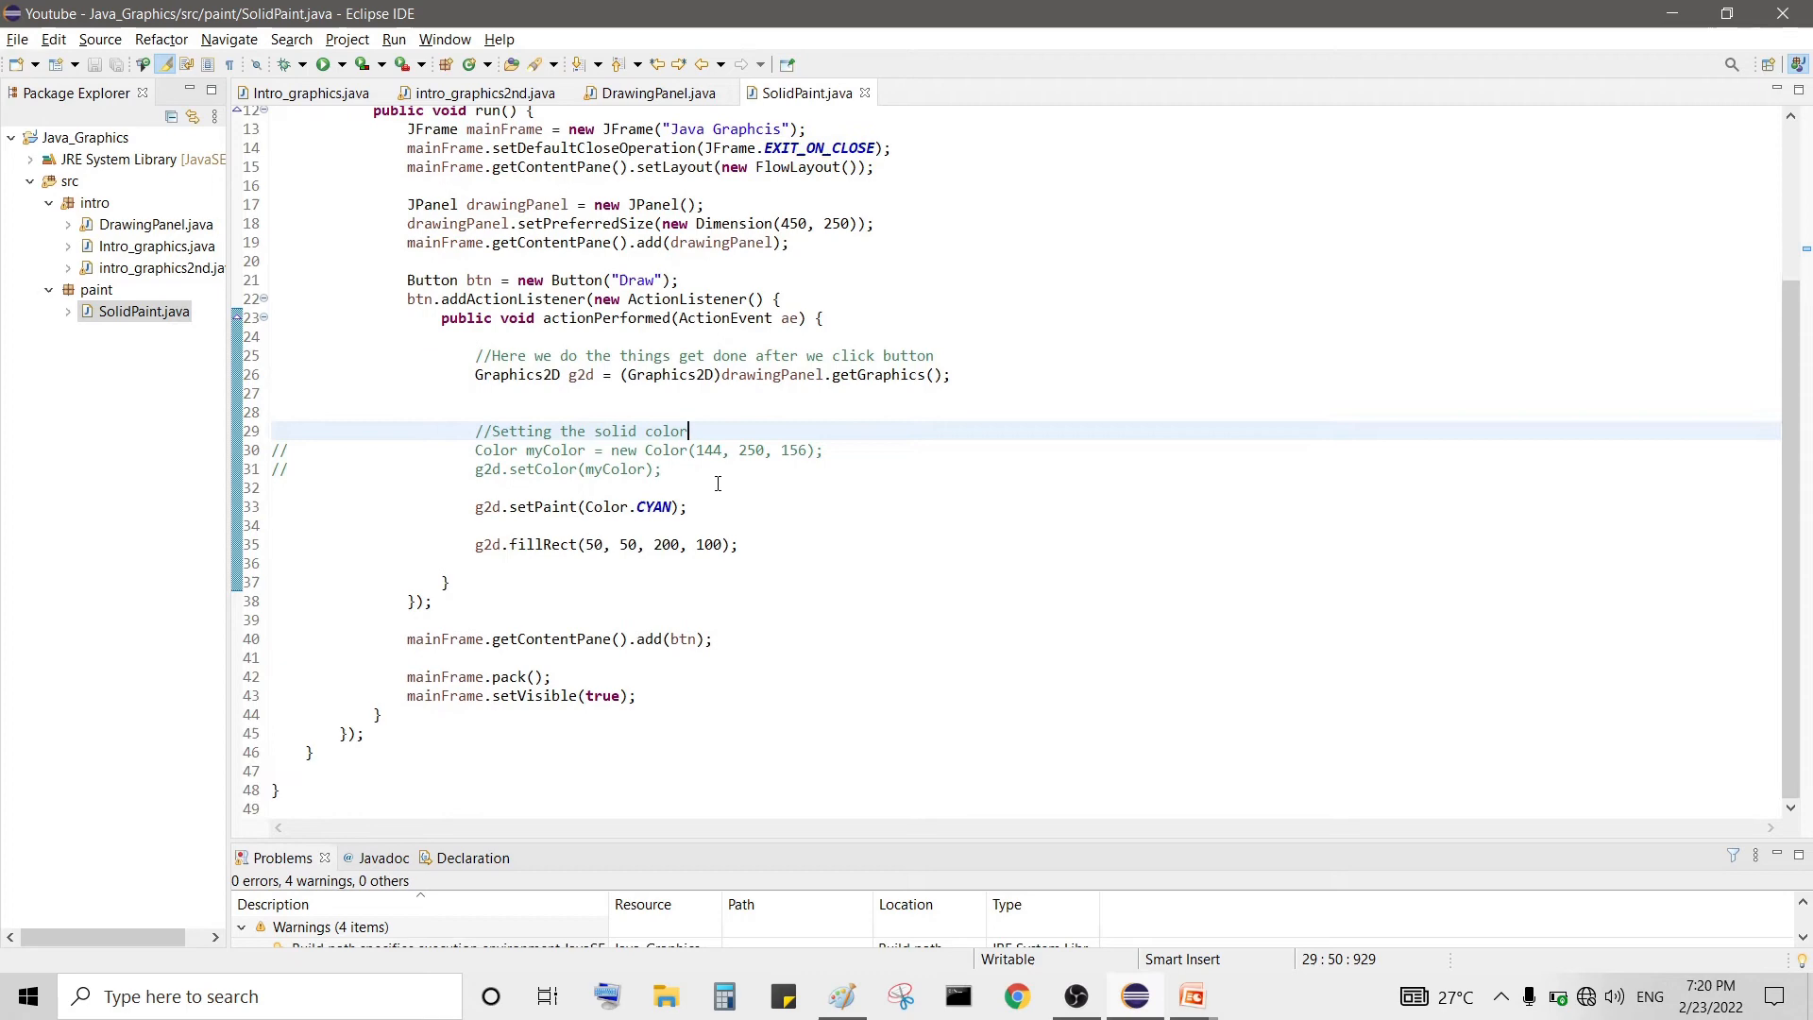
- Copy all of SolidPaint.java and create a new class GradientColor in the paint package
{"action": "key", "text": "ctrl+a"}
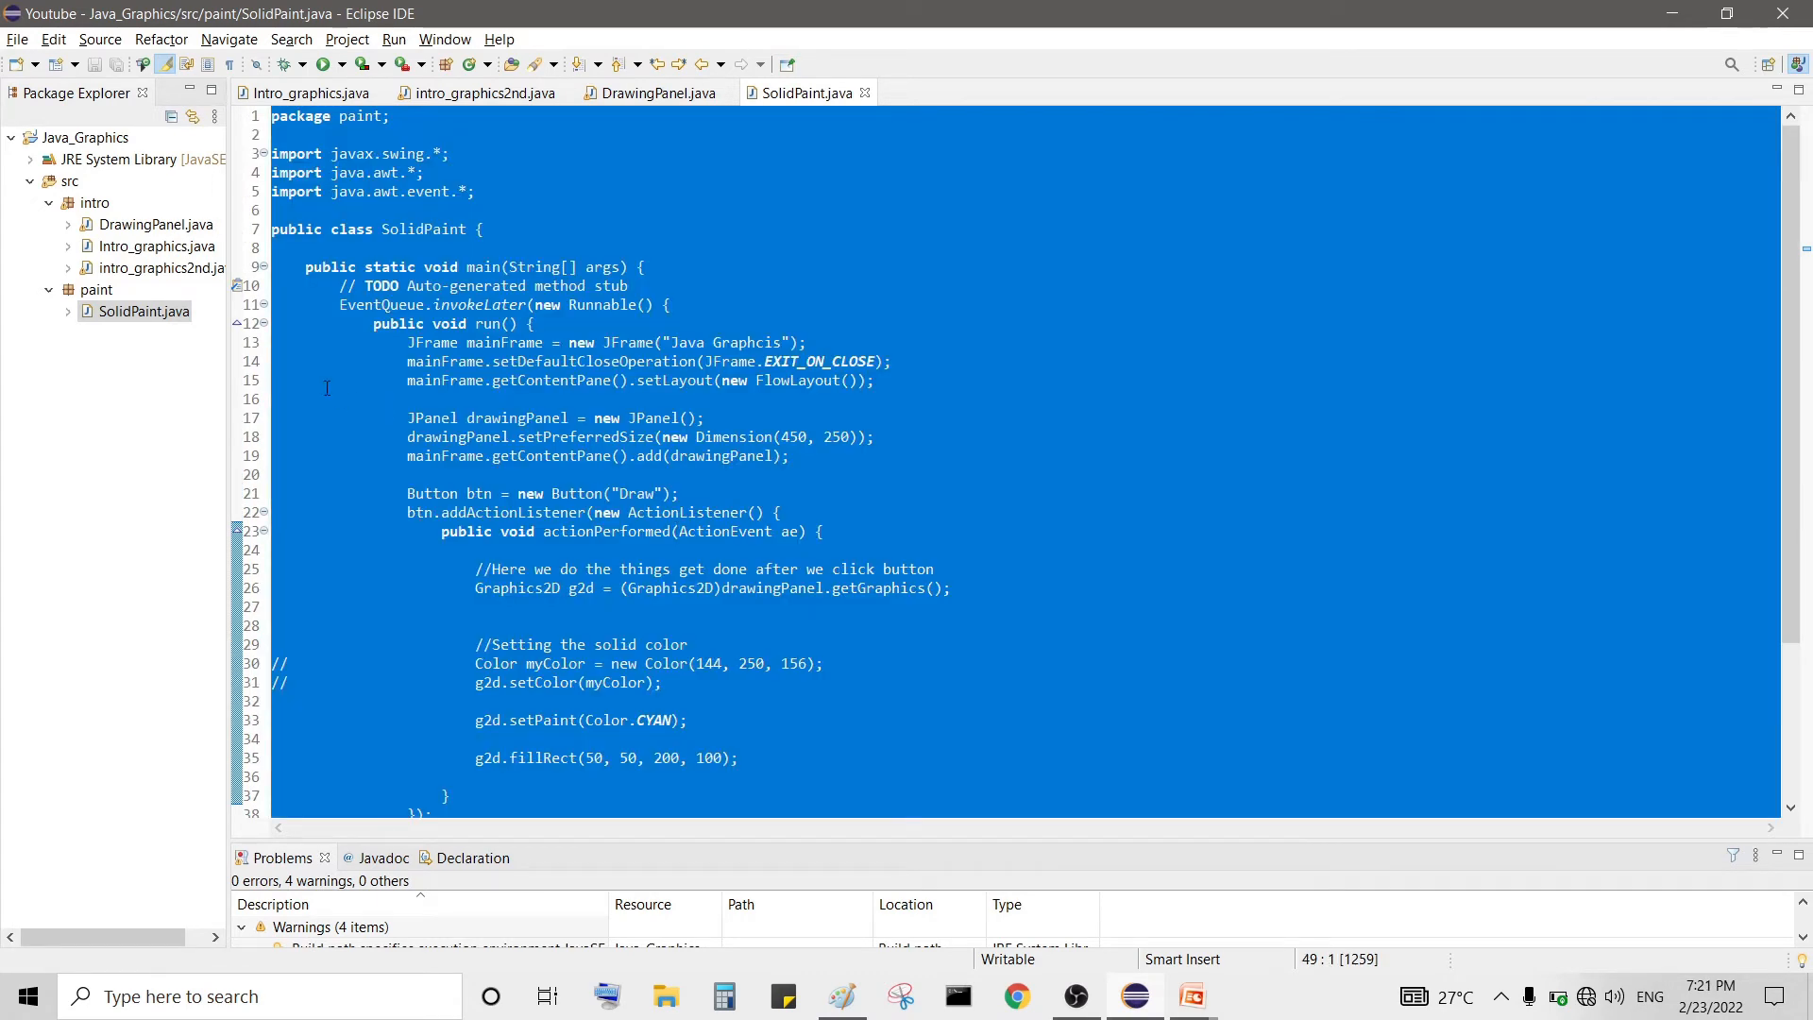
{"action": "right_click", "coordinate": [96, 289]}
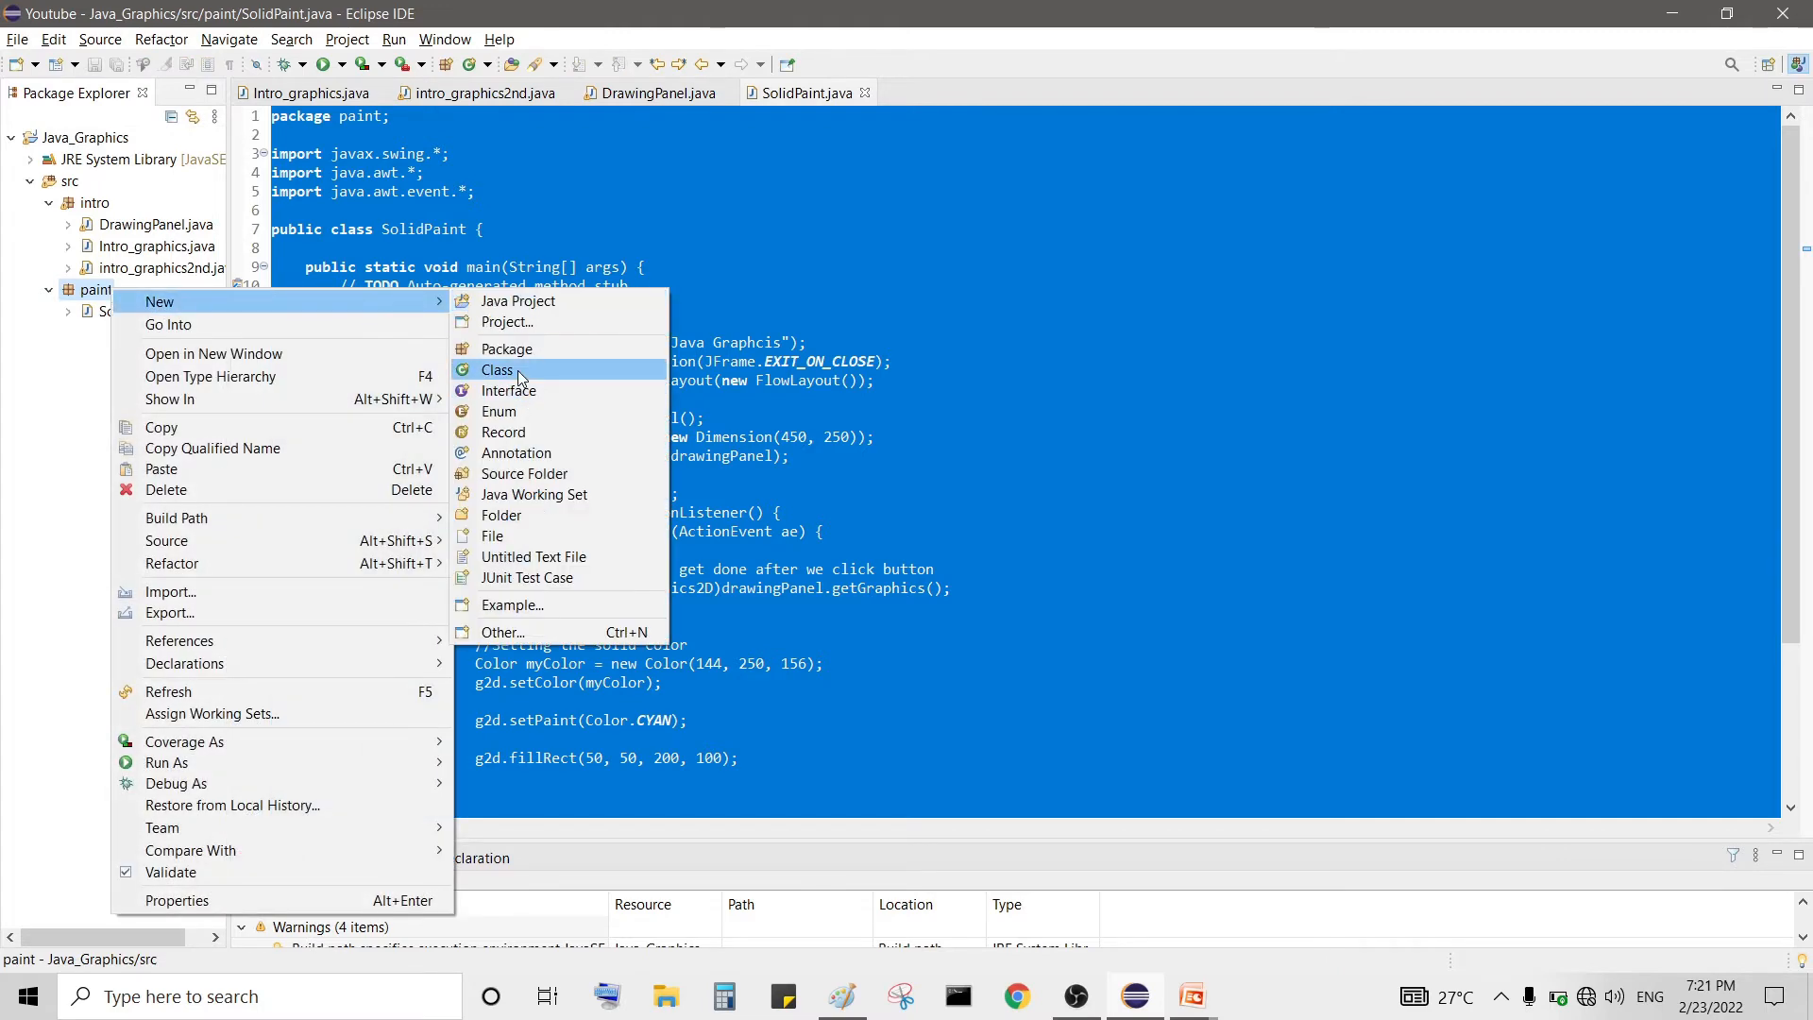
{"action": "left_click", "coordinate": [496, 370]}
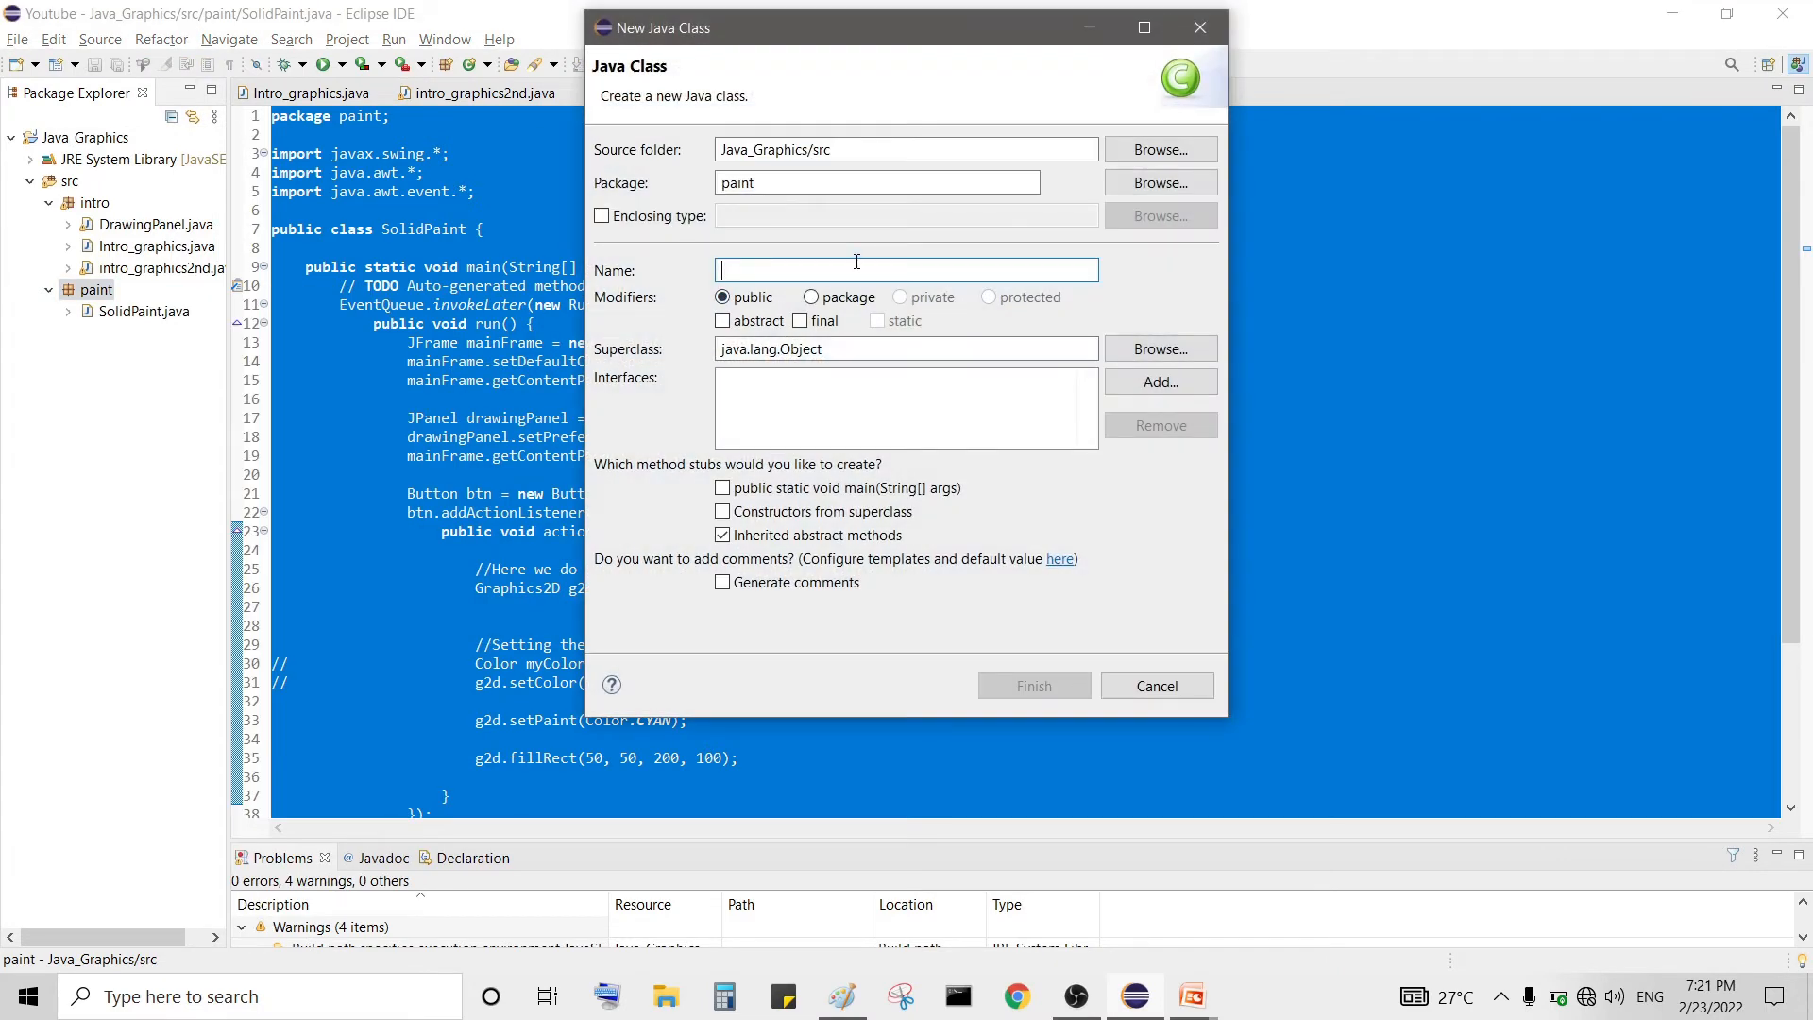
{"action": "type", "text": "Gra"}
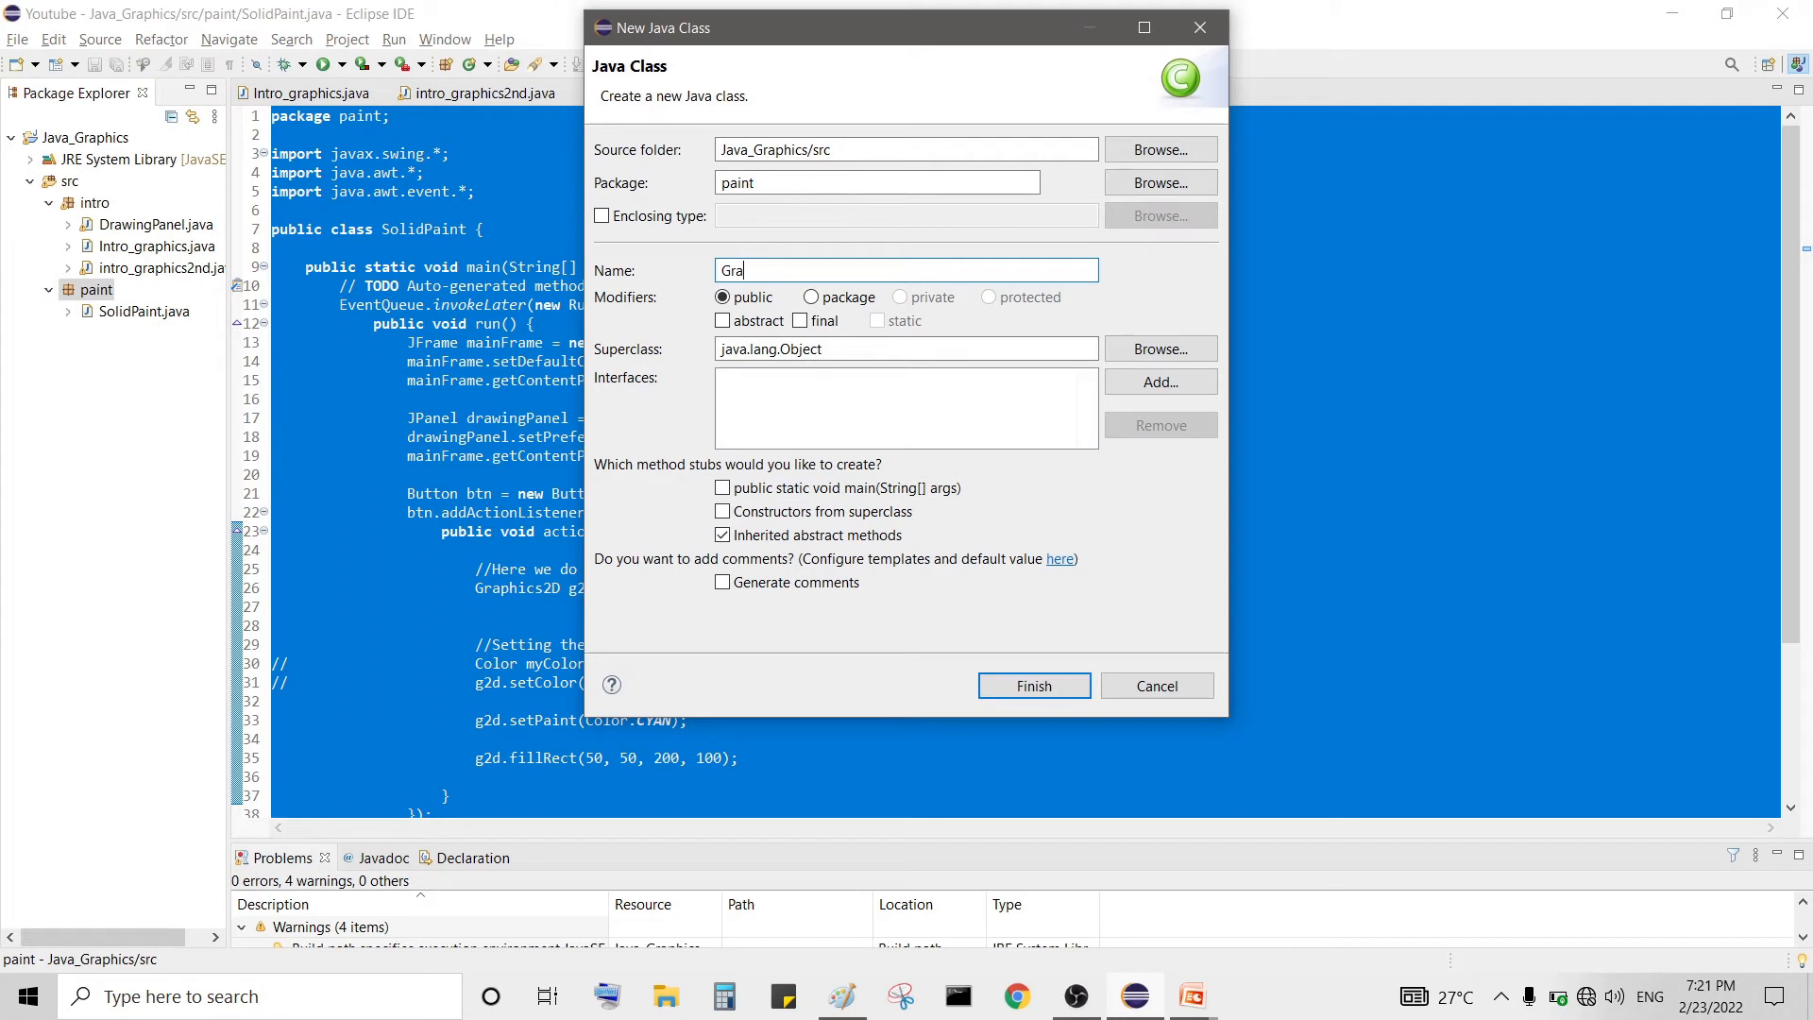
{"action": "type", "text": "din"}
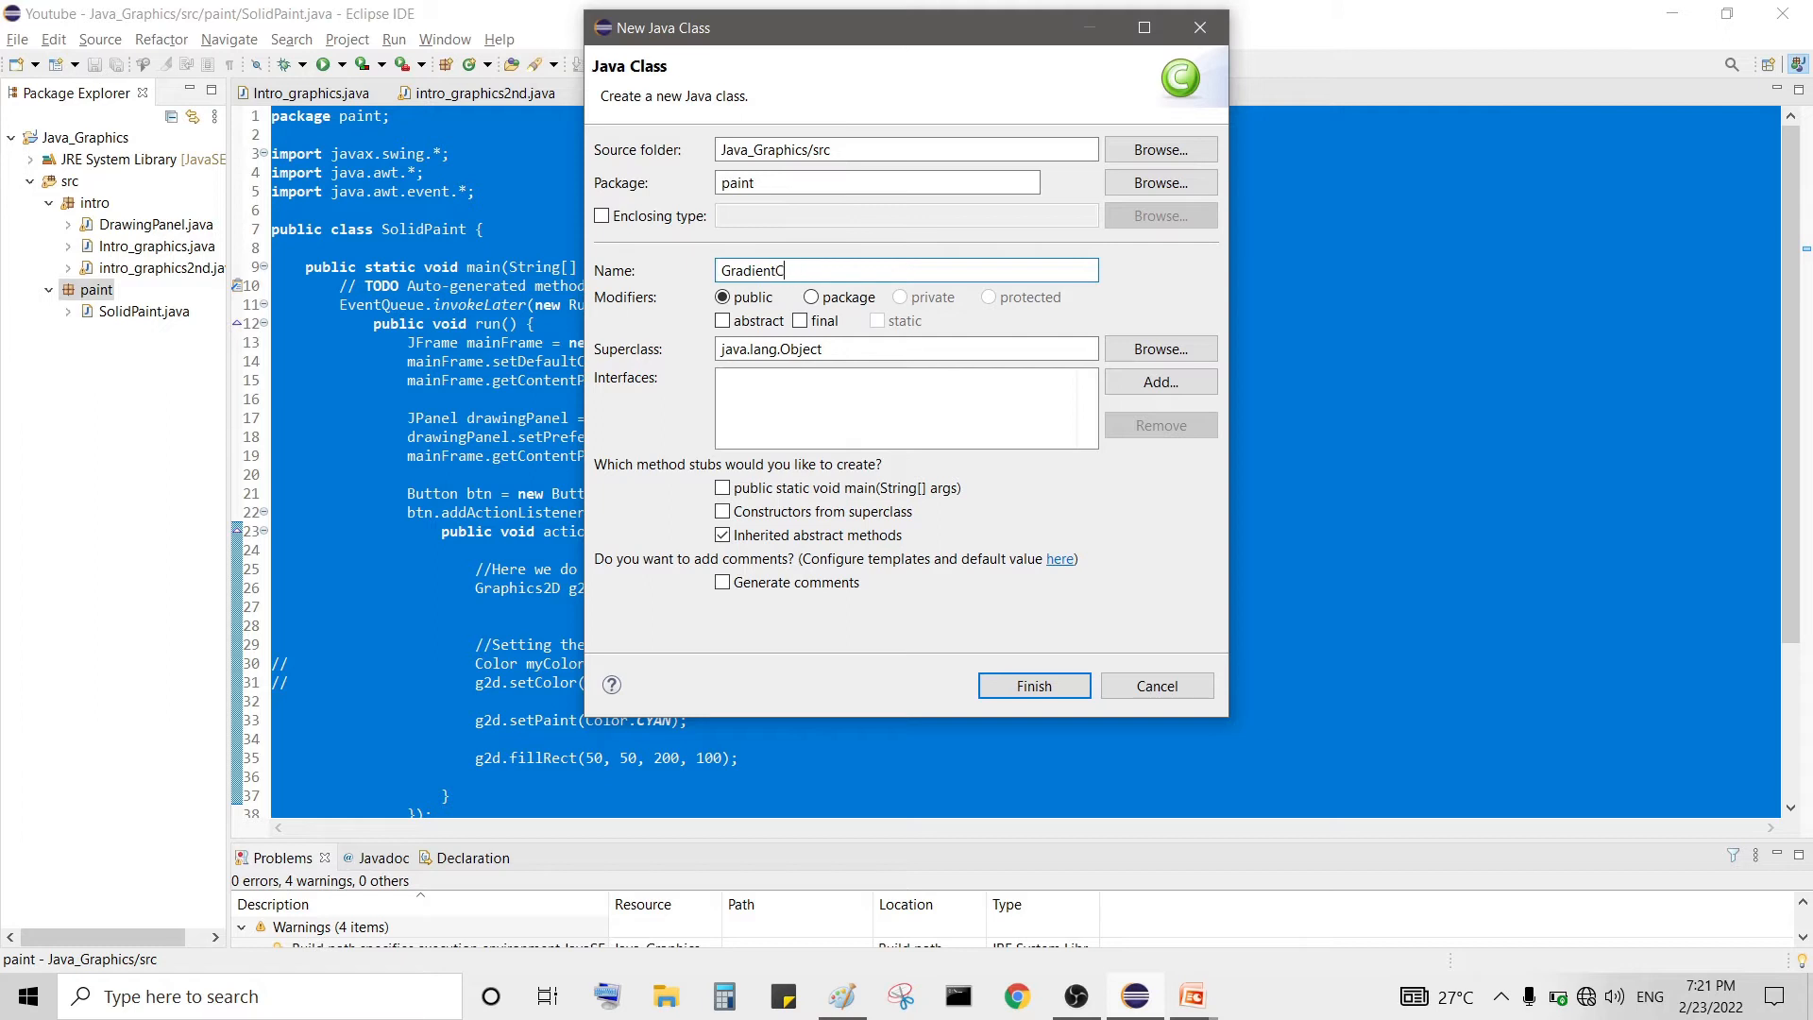
{"action": "type", "text": "olor"}
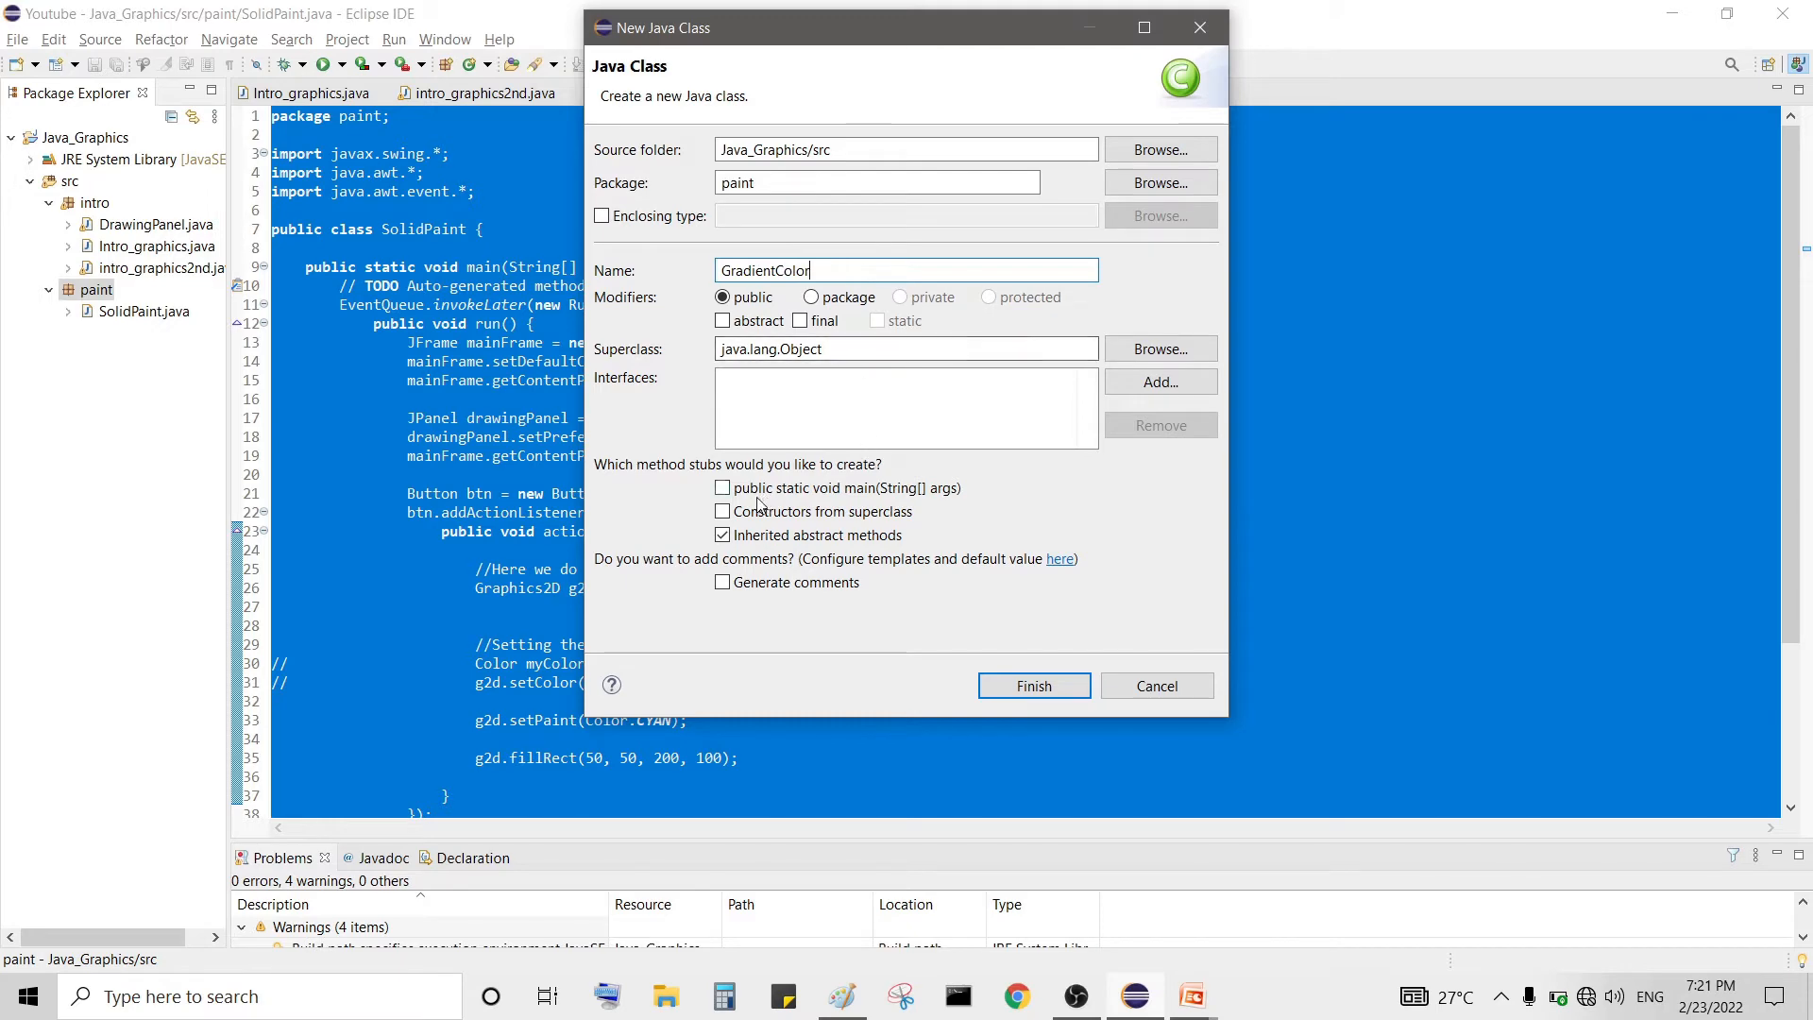
{"action": "left_click", "coordinate": [1034, 685]}
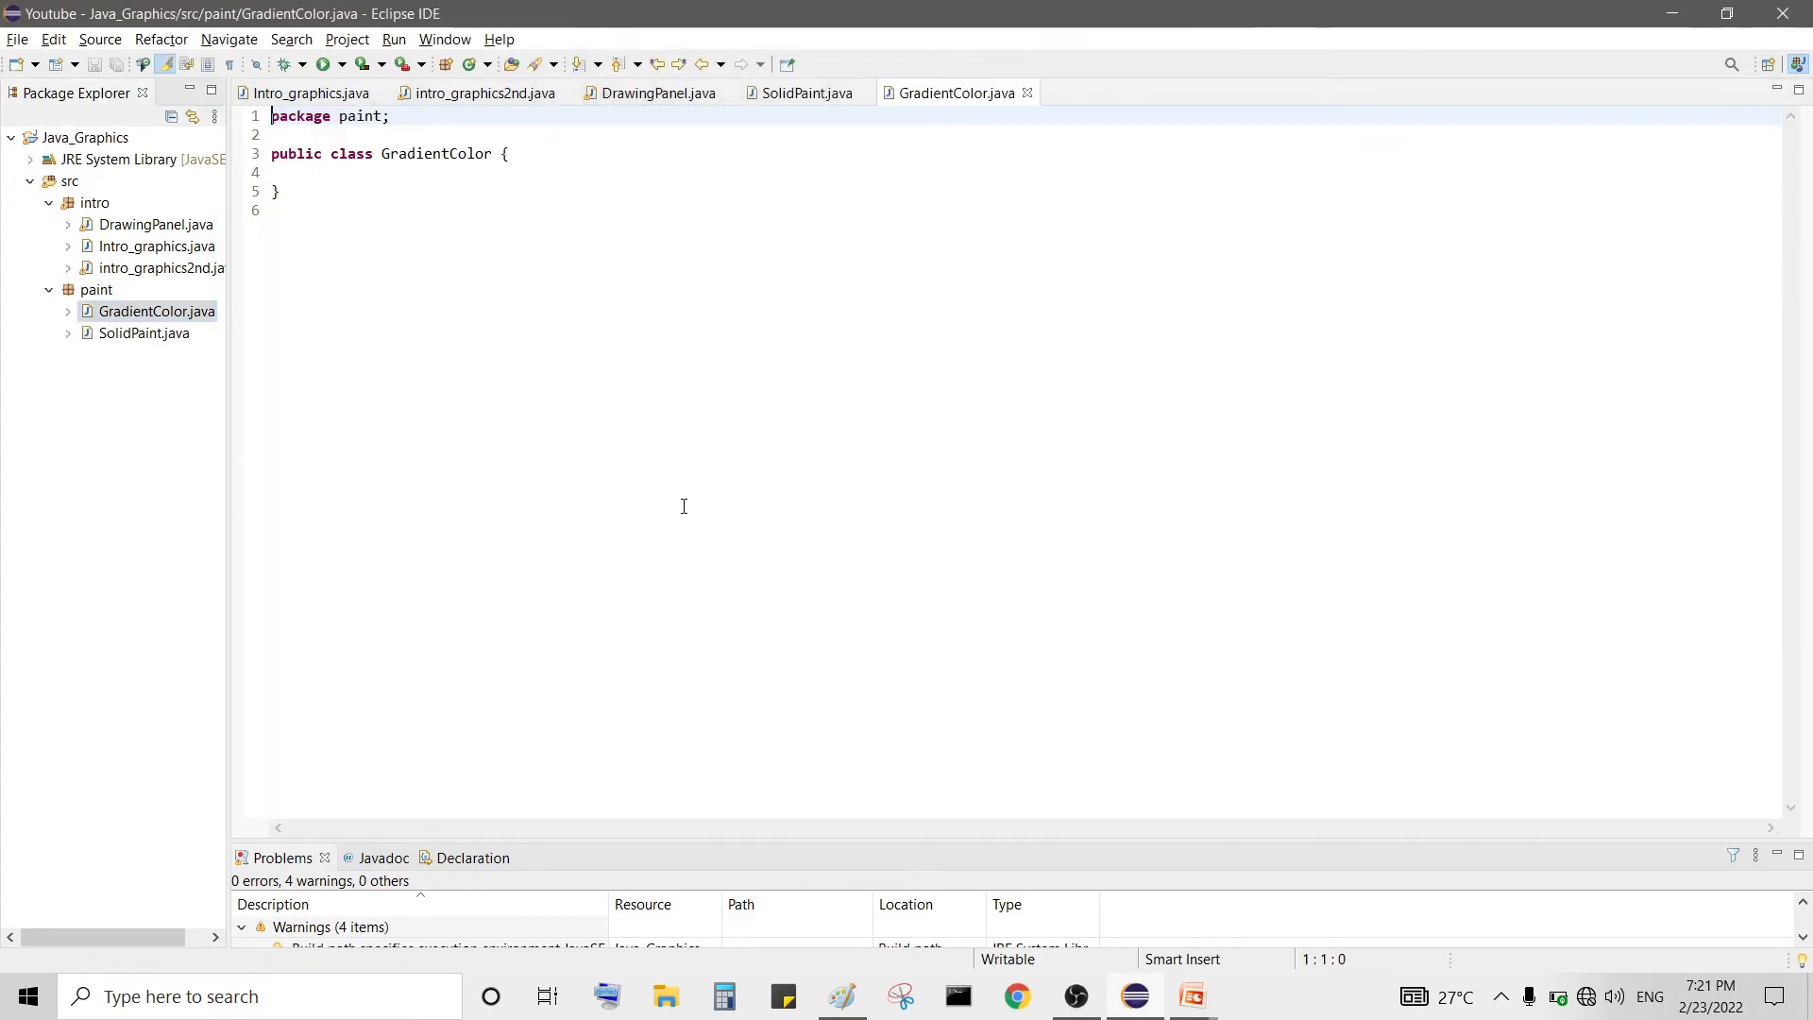
- Paste the SolidPaint code, rename the class to GradientColor, save, and delete the solid-colour drawing lines
{"action": "left_click", "coordinate": [436, 172]}
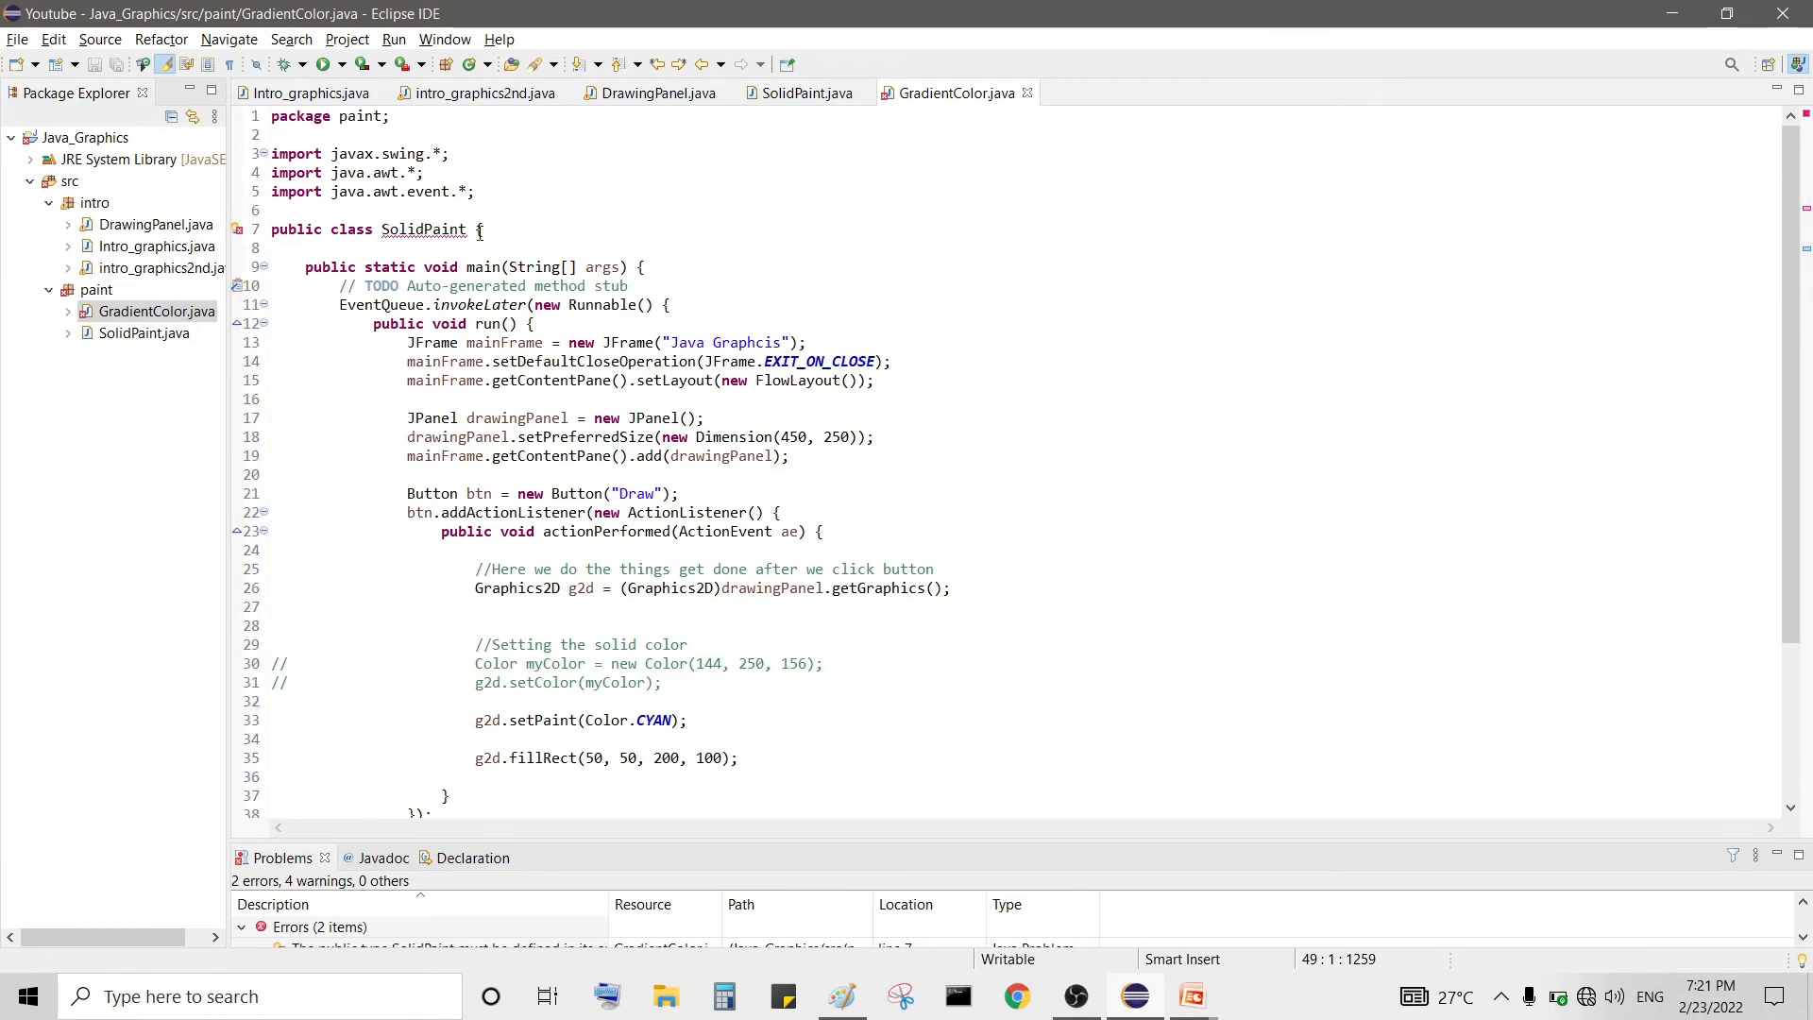
{"action": "key", "text": "BackSpace"}
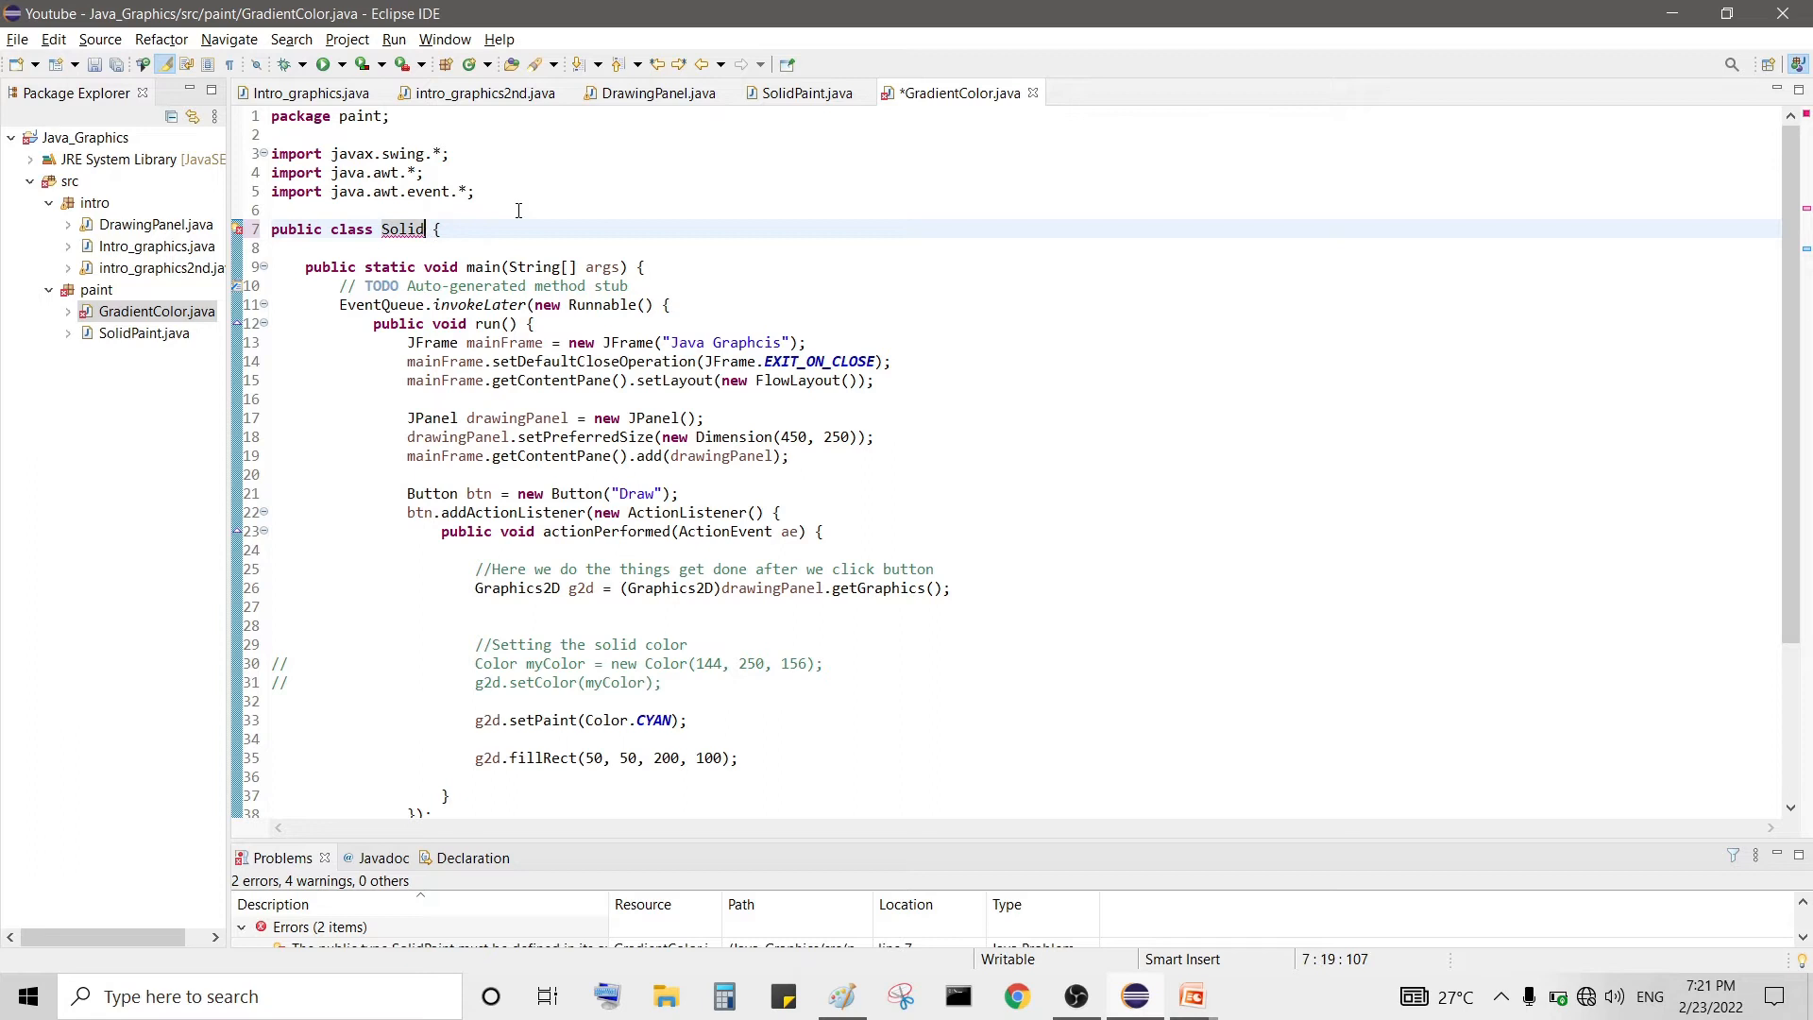
{"action": "key", "text": "Backspace"}
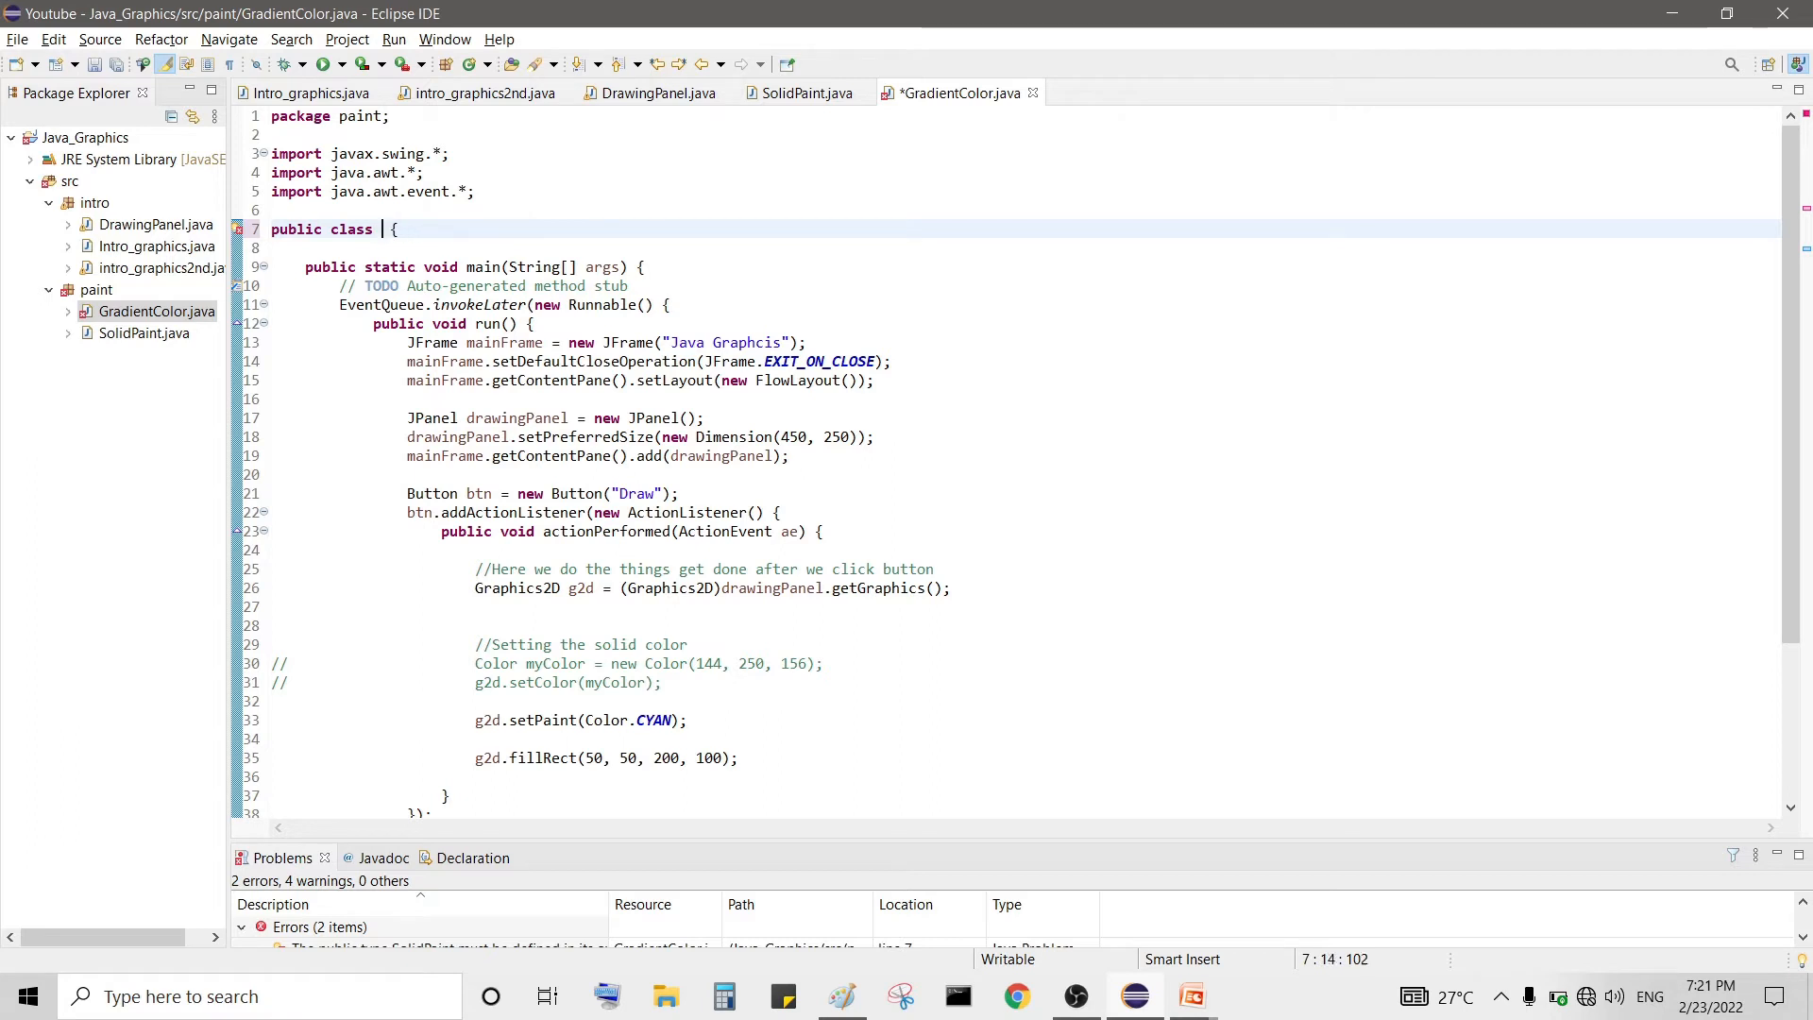
{"action": "type", "text": "Gra"}
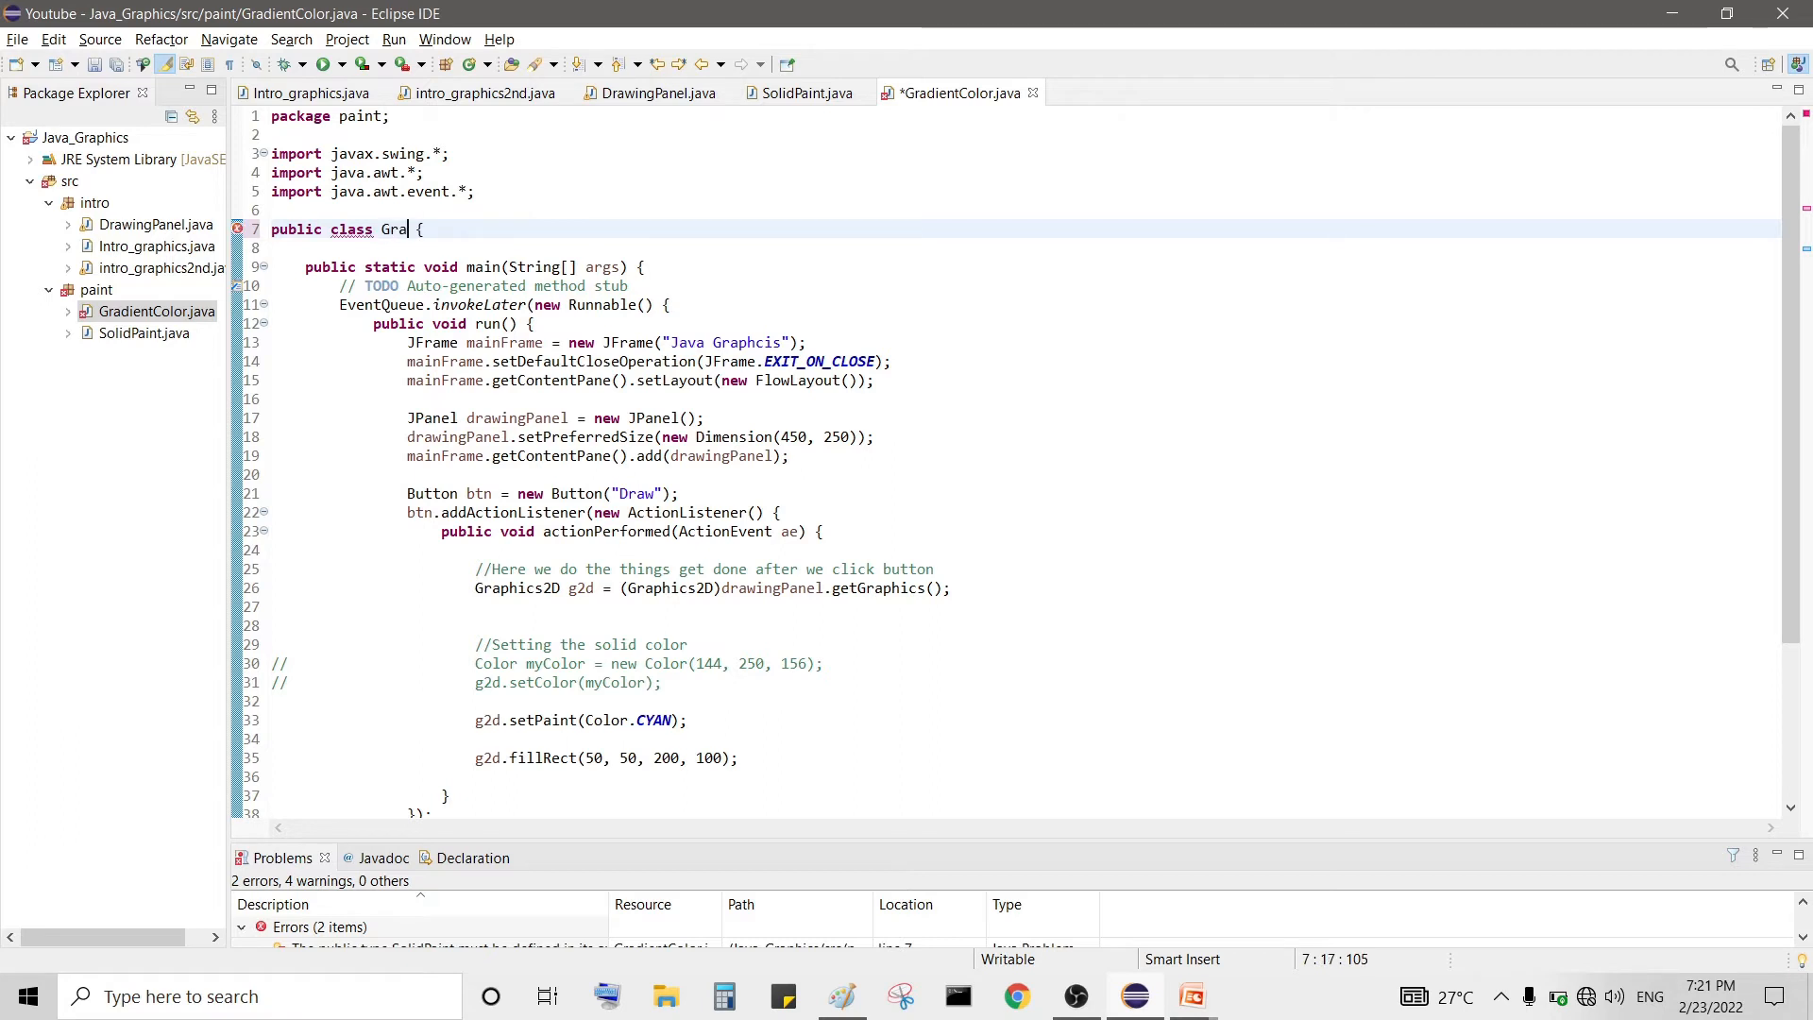
{"action": "type", "text": "dient"}
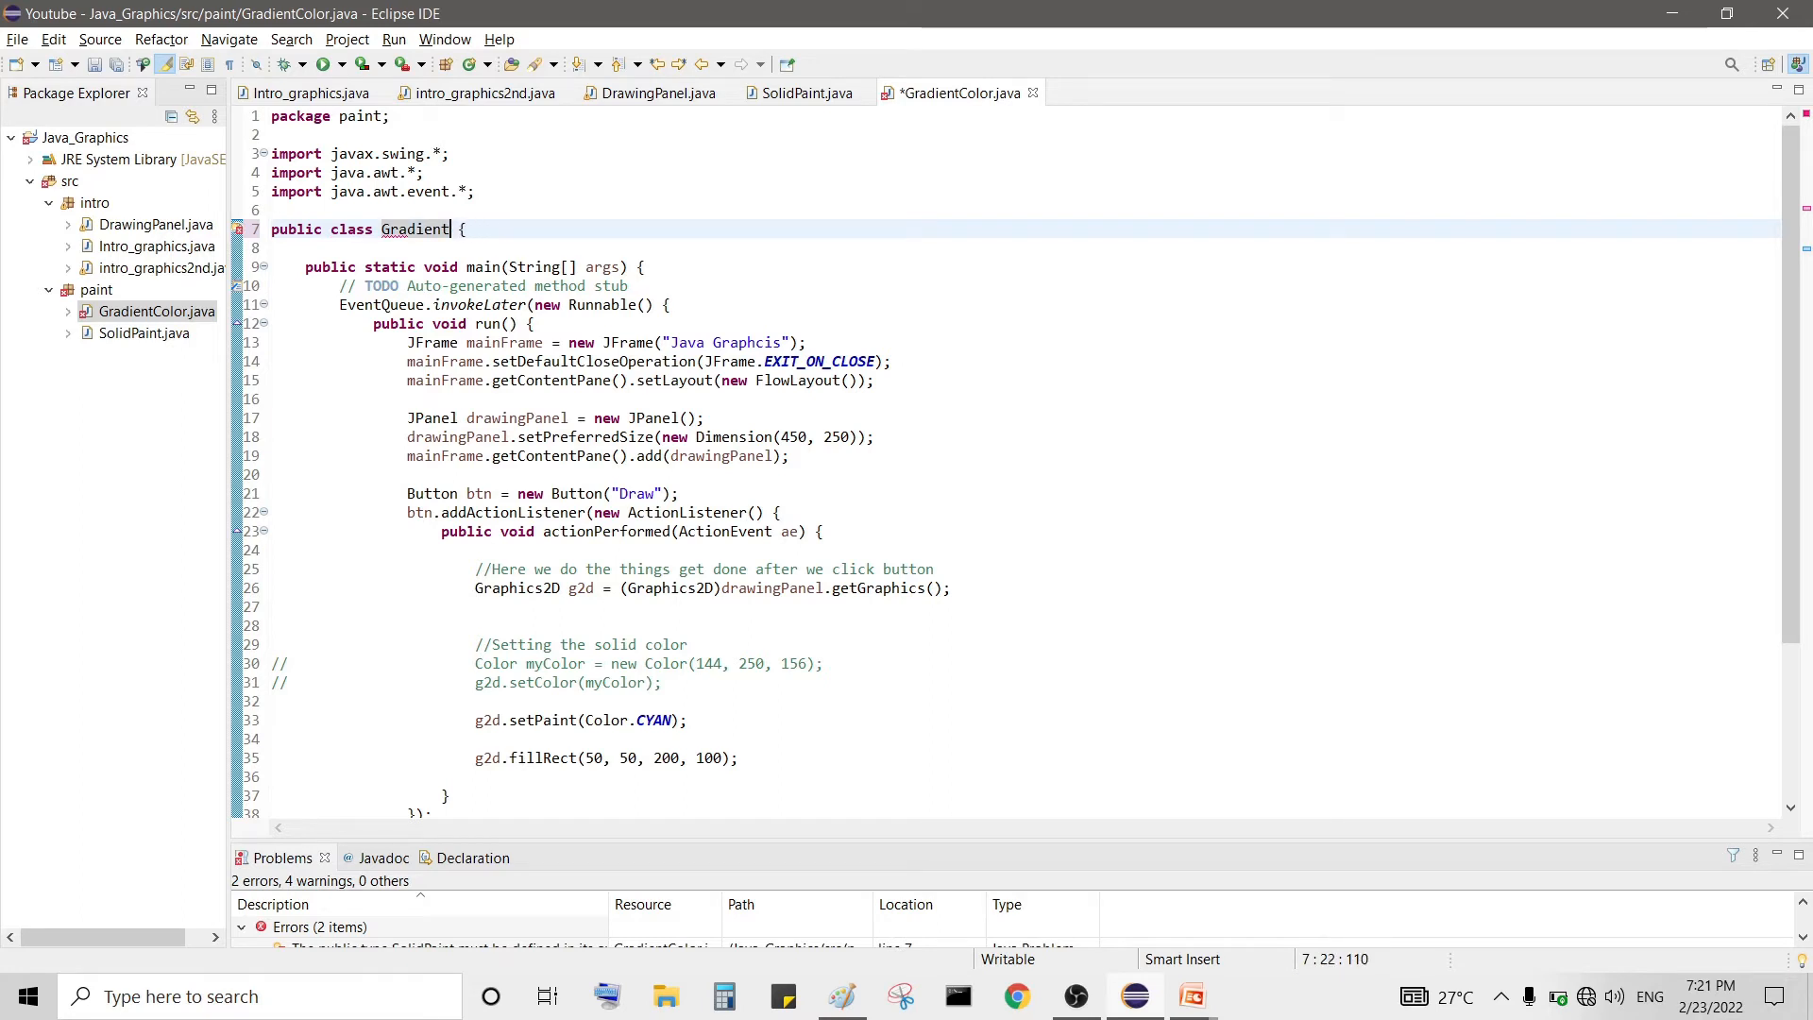
{"action": "type", "text": "Color"}
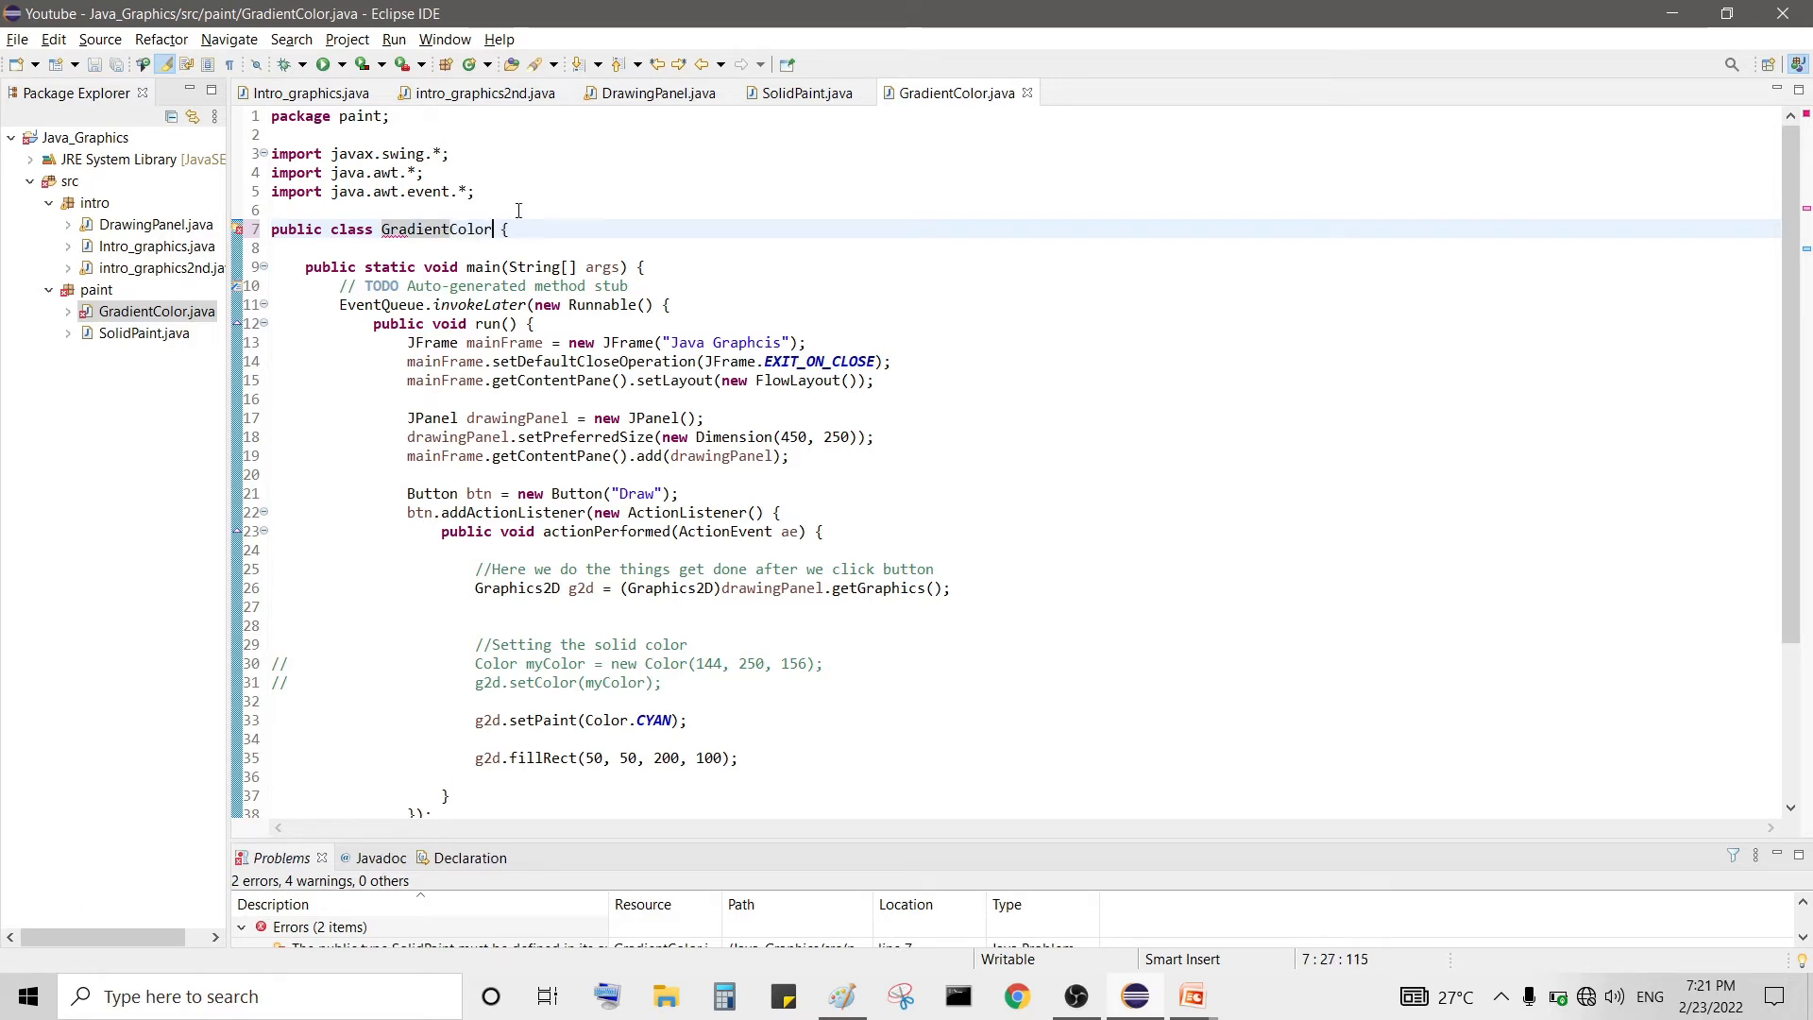
{"action": "key", "text": "ctrl+s"}
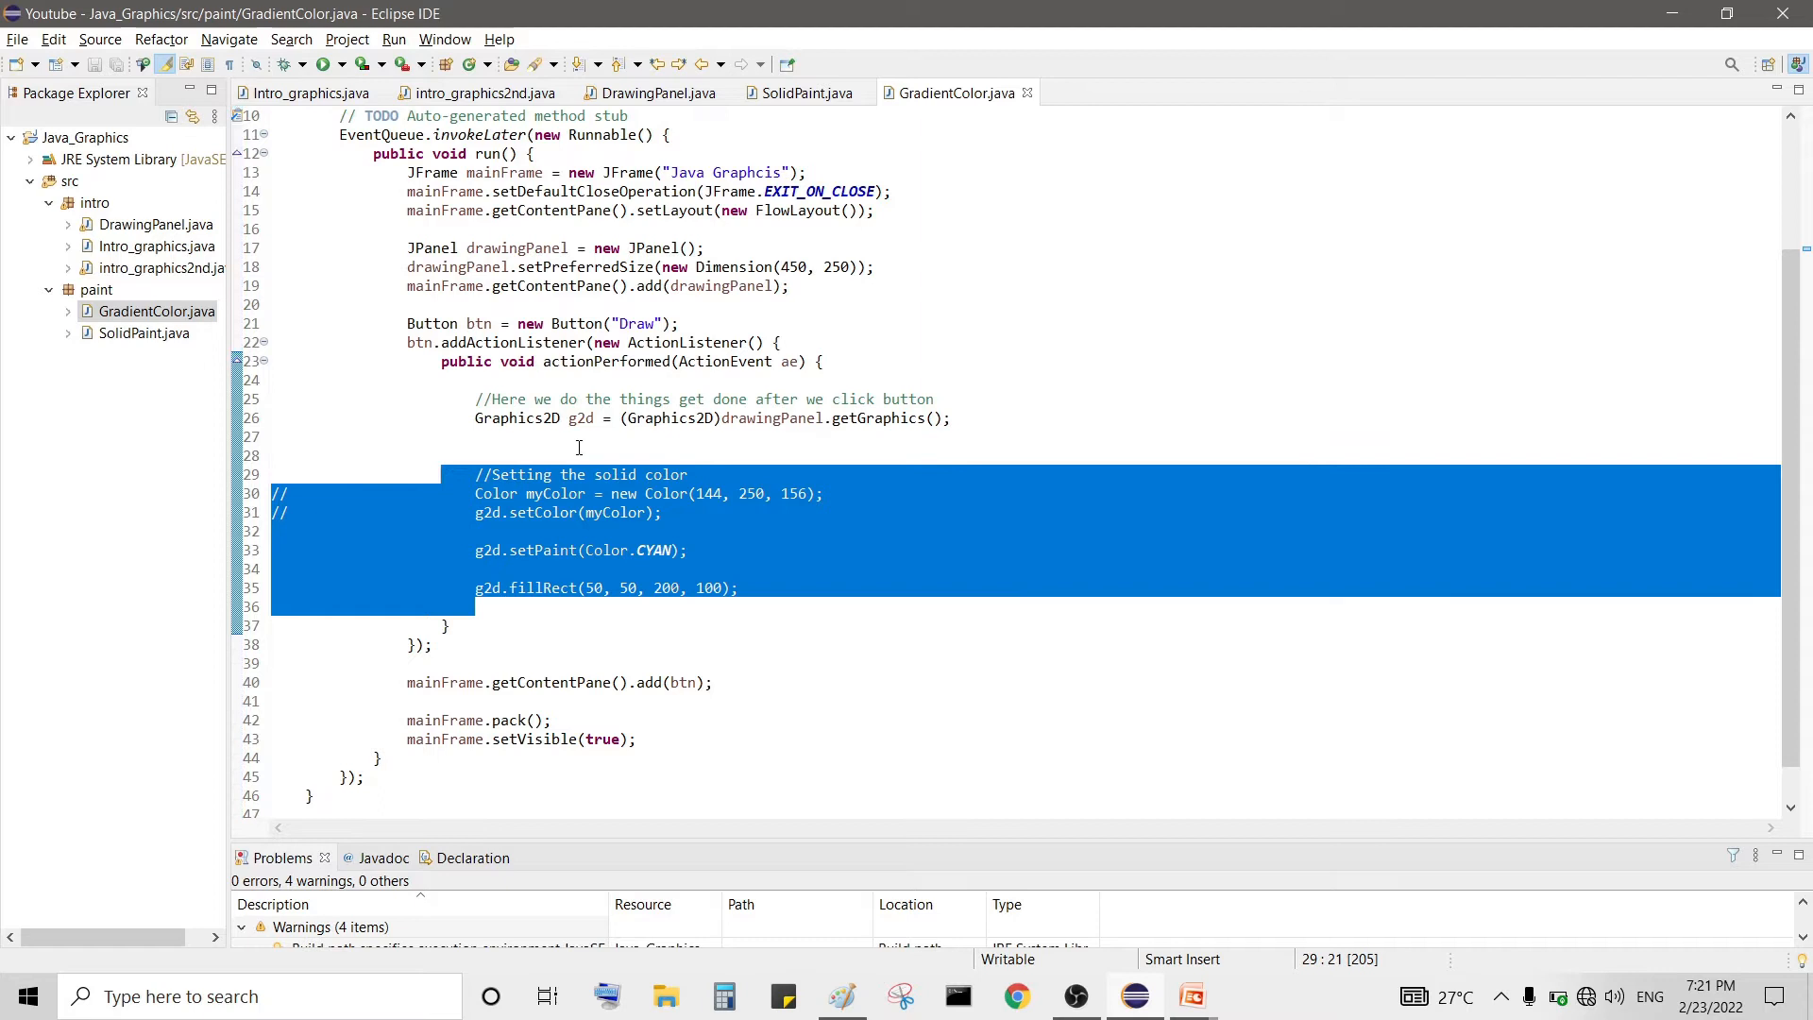
{"action": "key", "text": "Delete"}
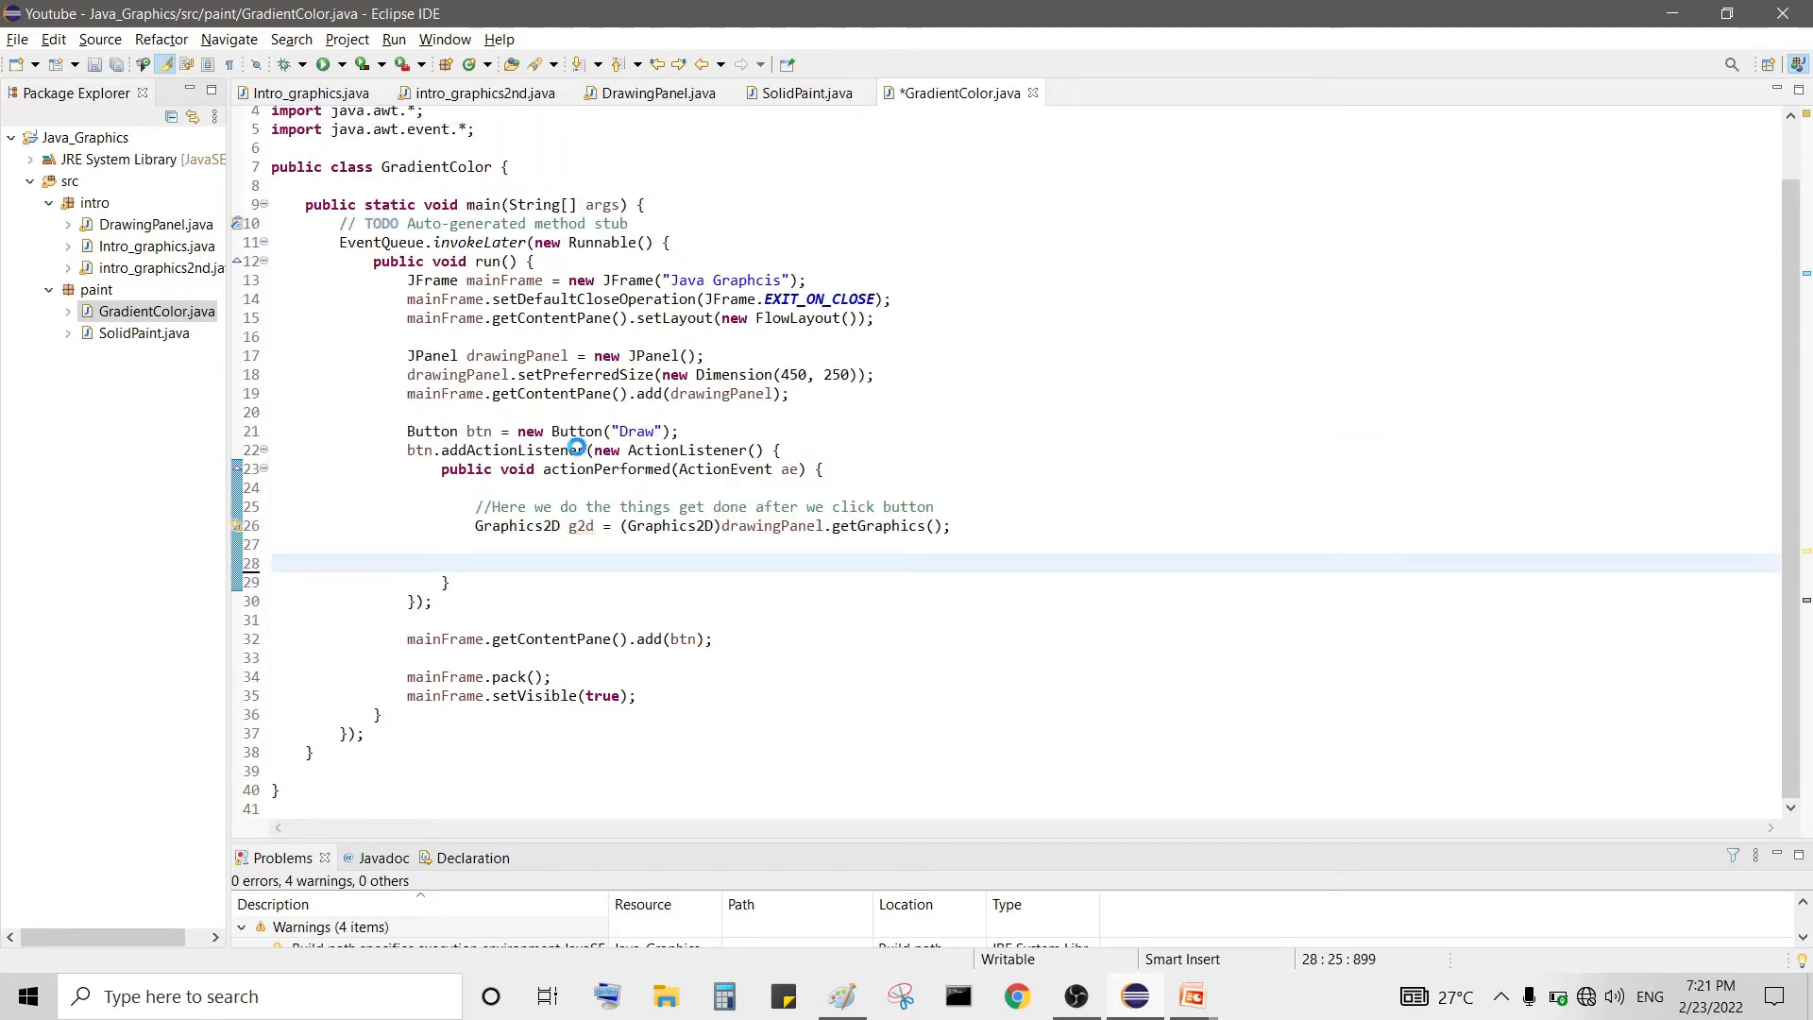
- Write the comment '//Creating a color Gradient' in the button handler and save
{"action": "type", "text": "//C"}
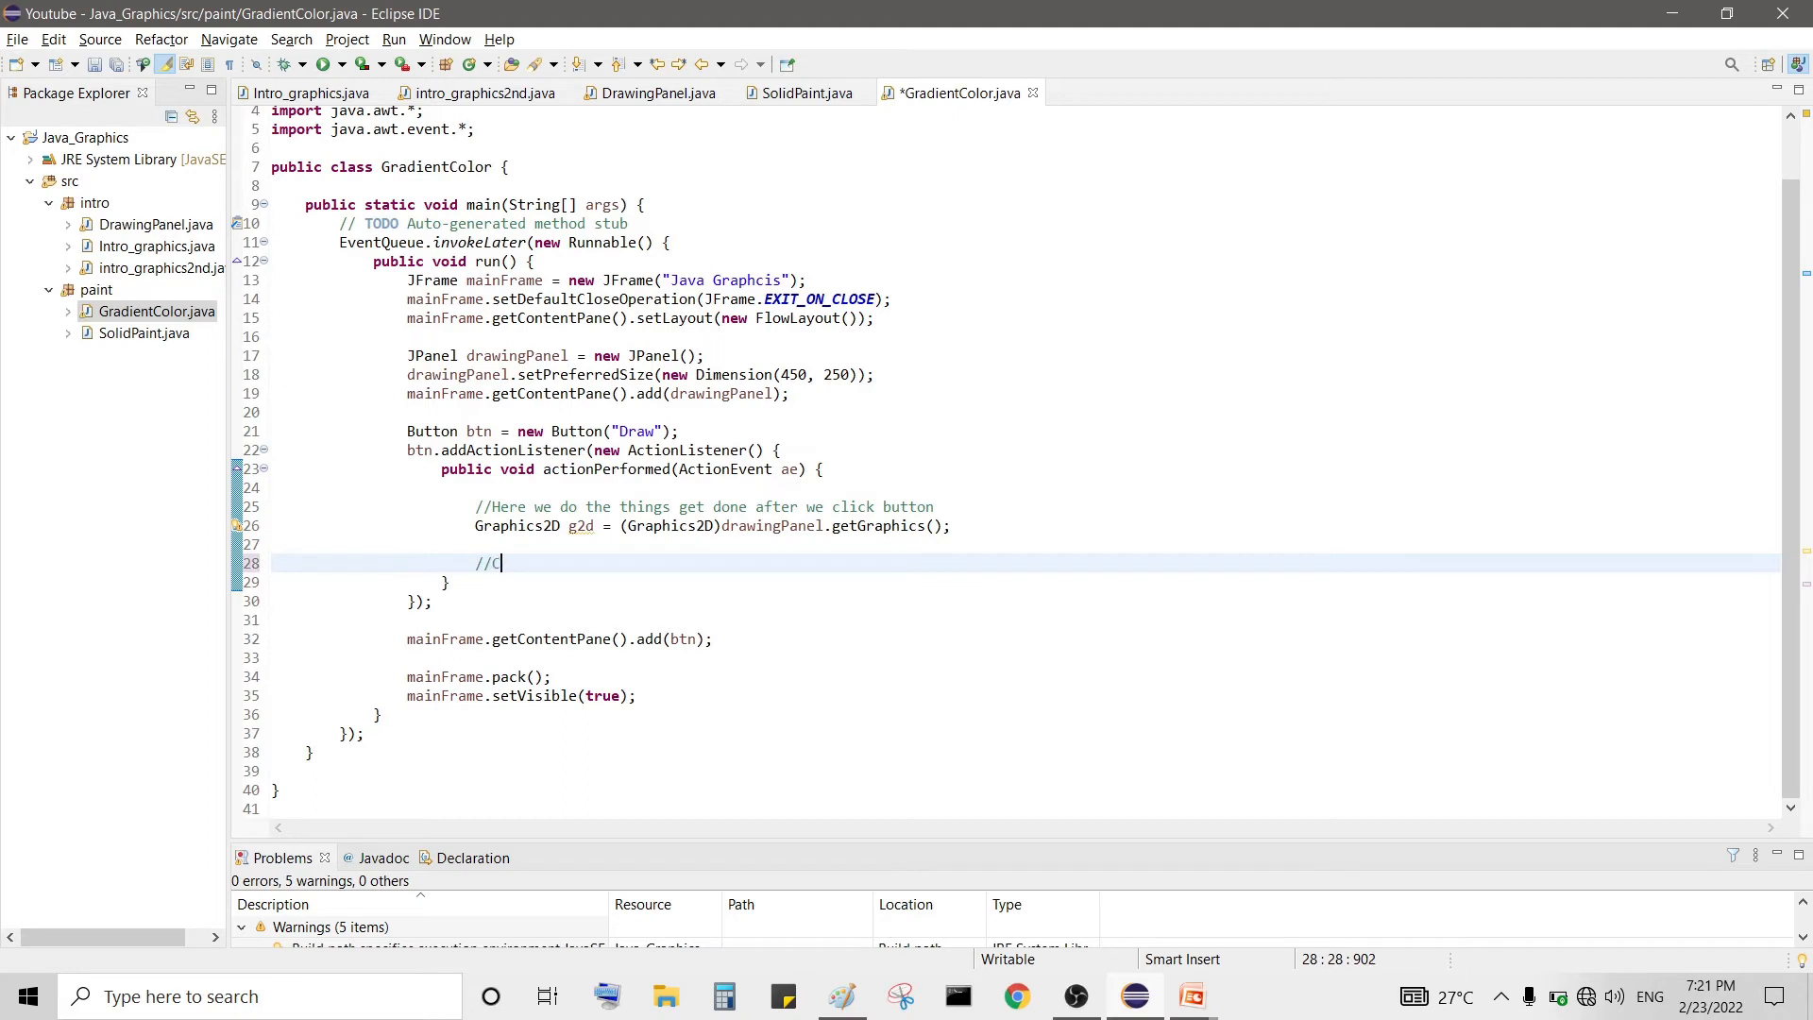
{"action": "type", "text": "reating a"}
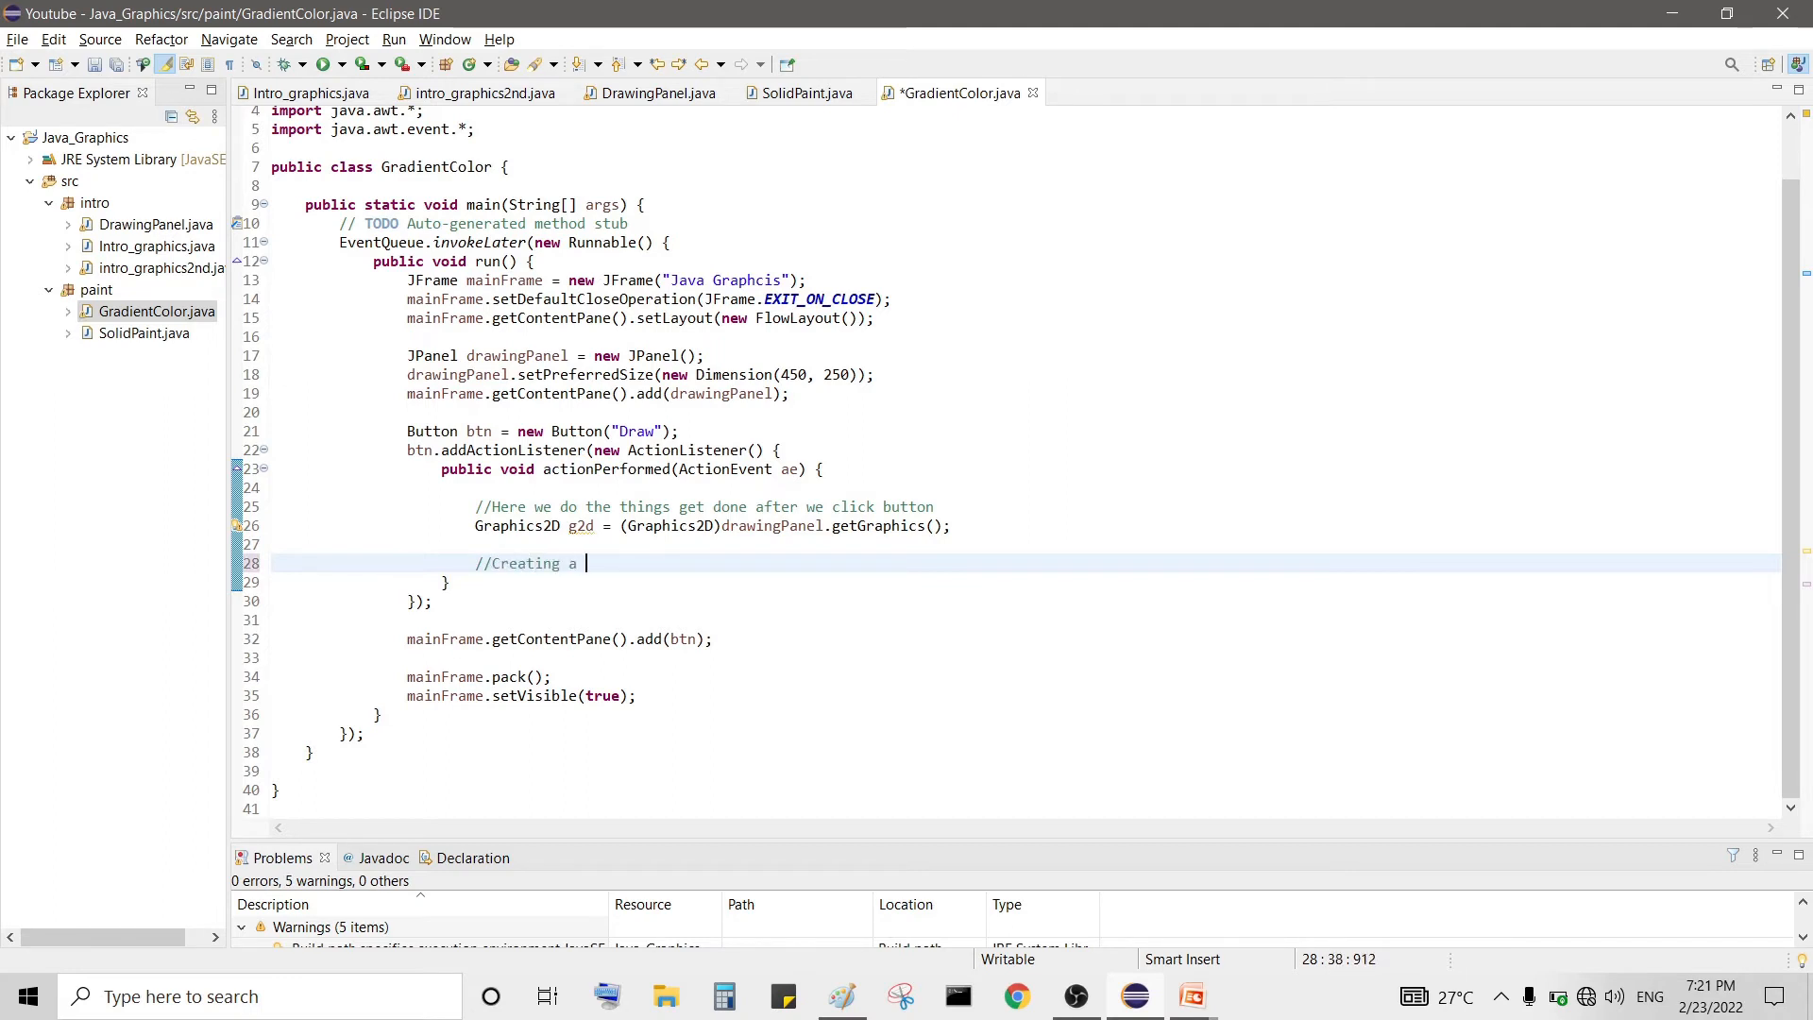
{"action": "type", "text": "color"}
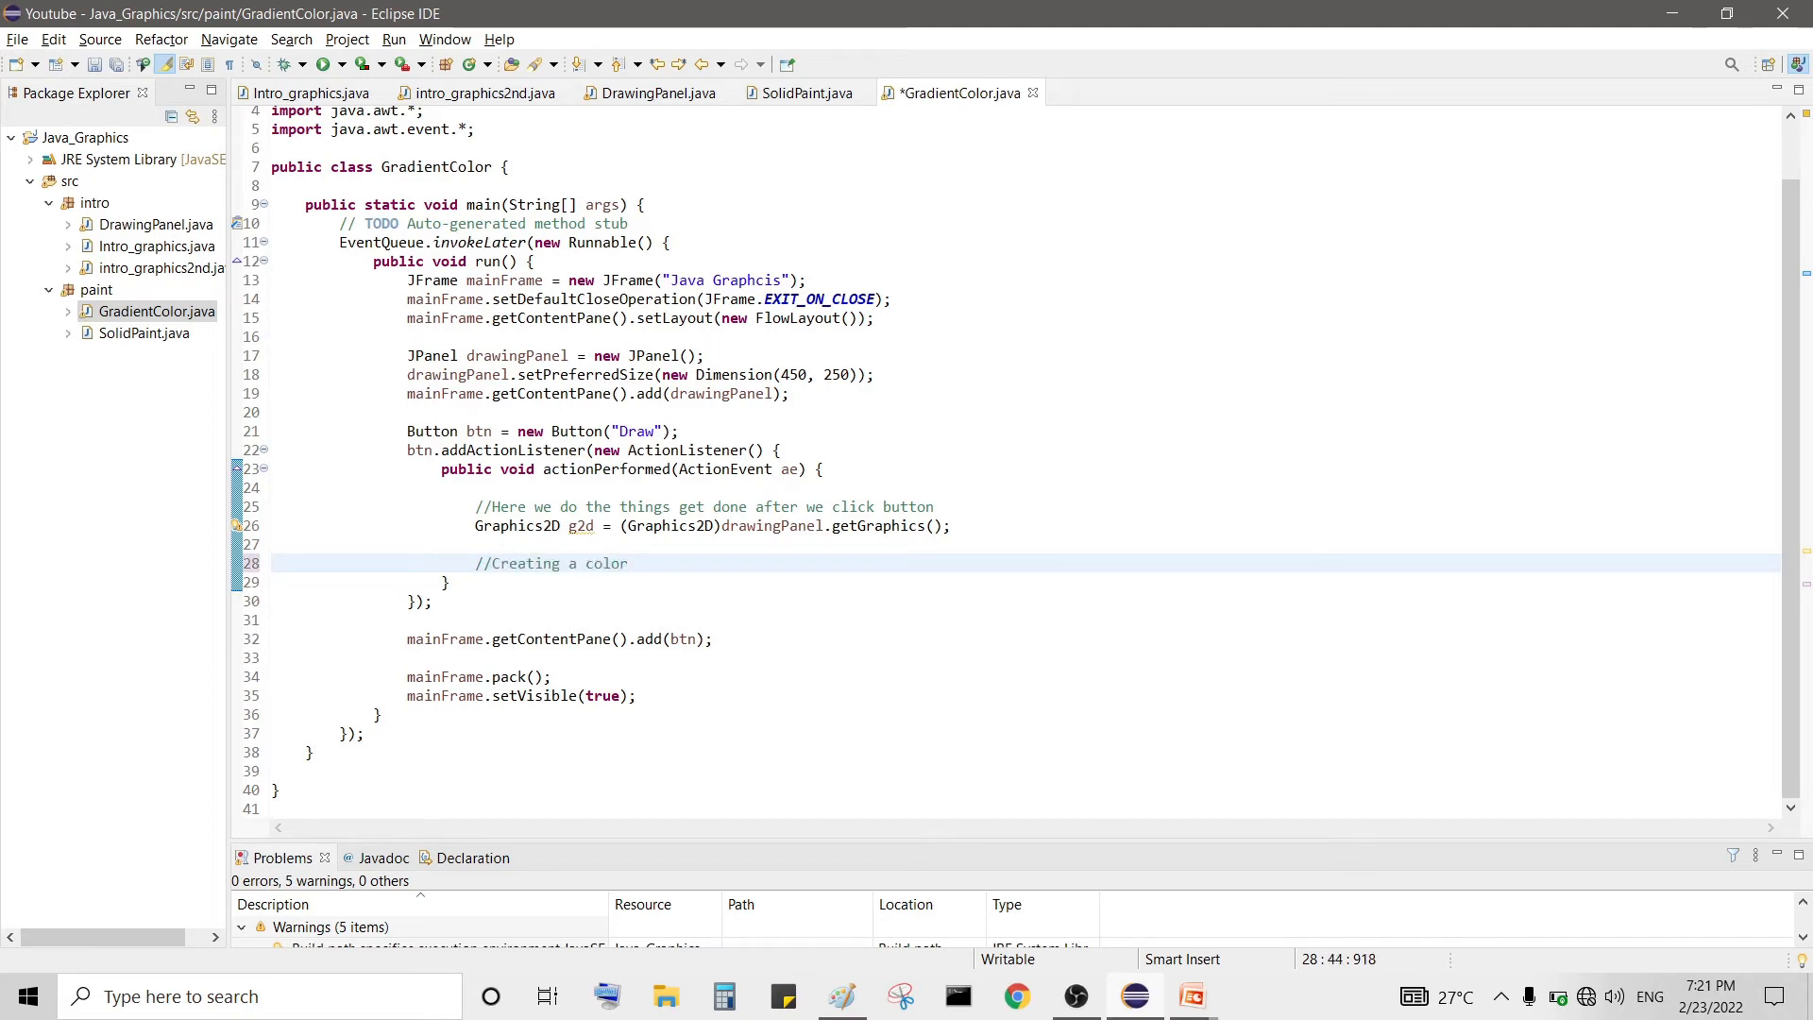
{"action": "type", "text": "Gradine"}
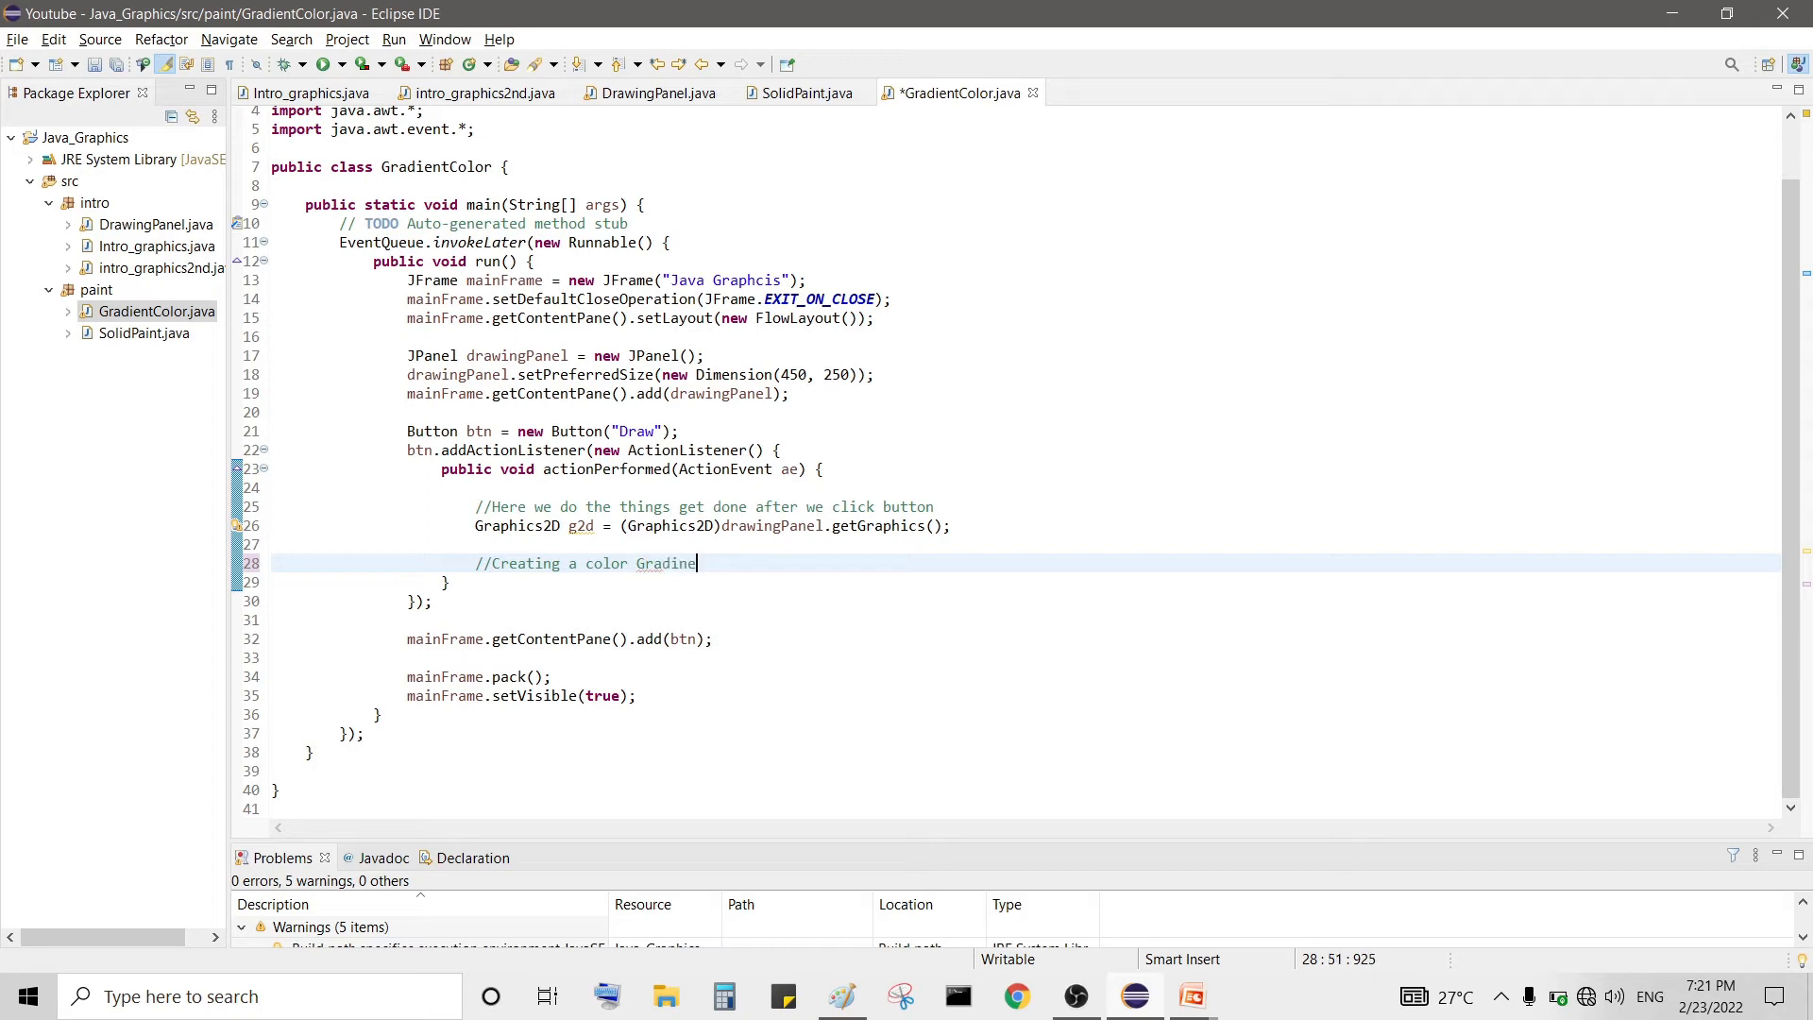
{"action": "key", "text": "BackSpace"}
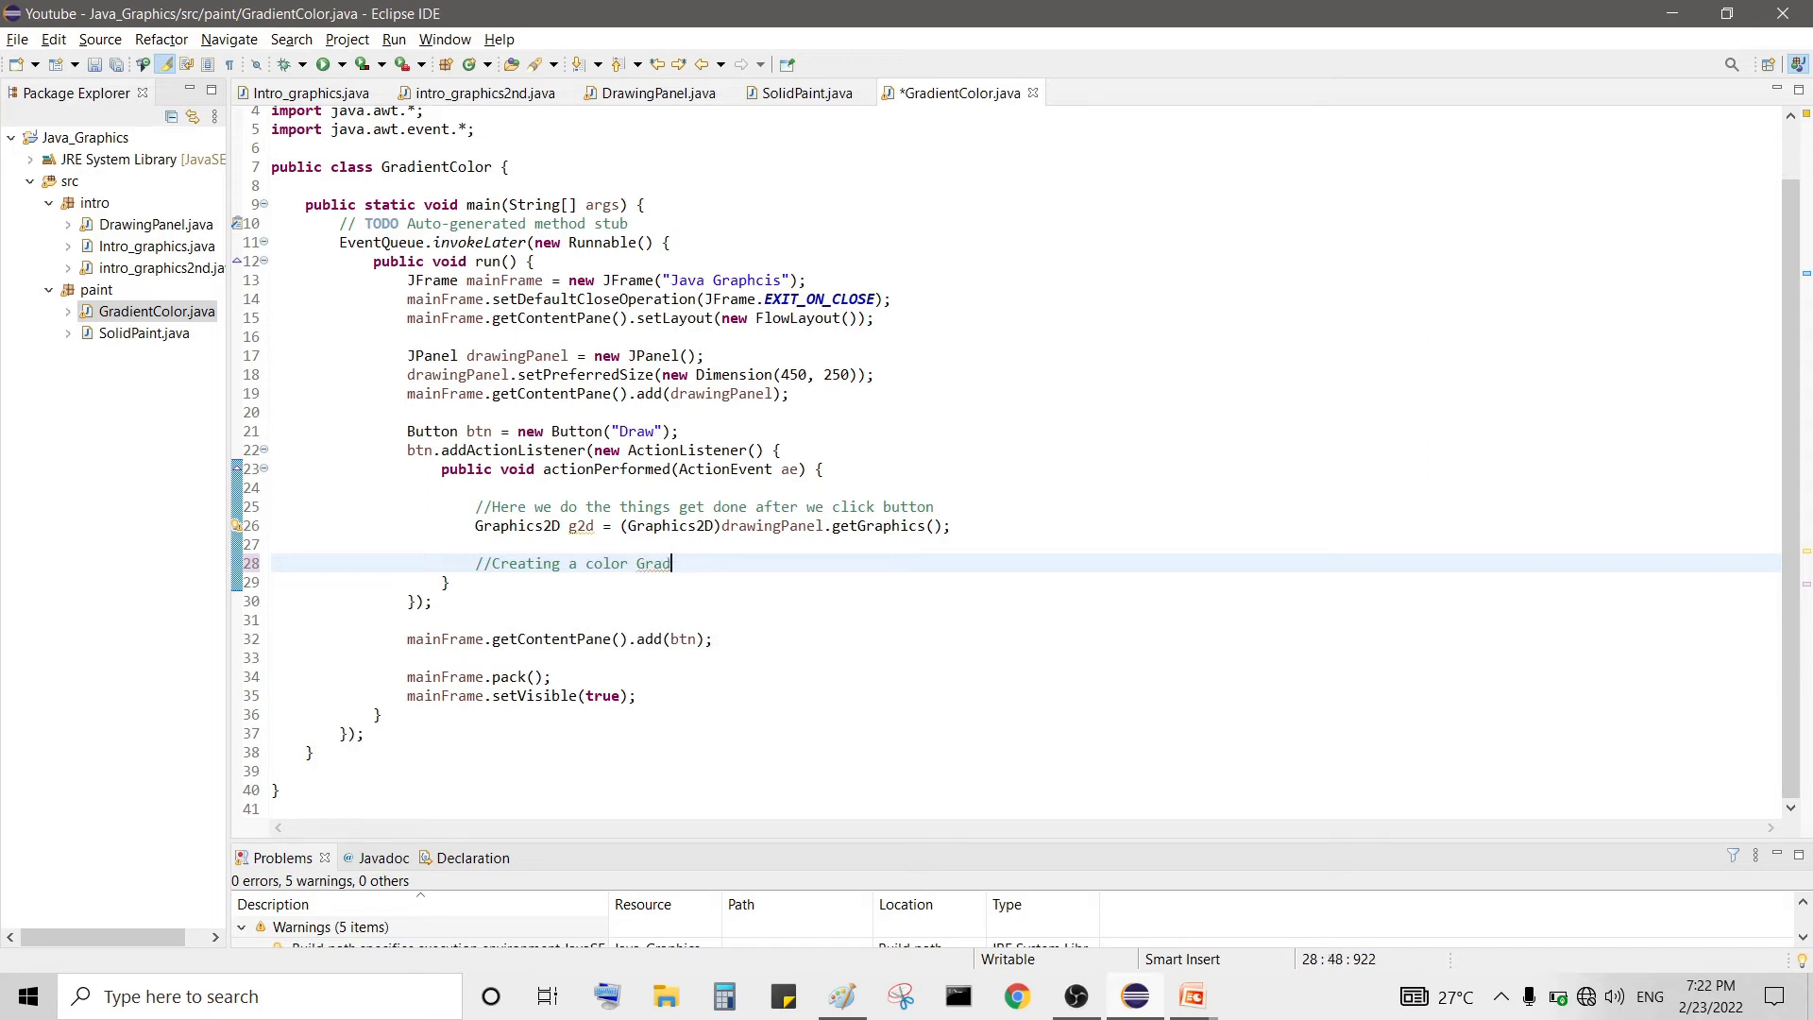
{"action": "type", "text": "ient"}
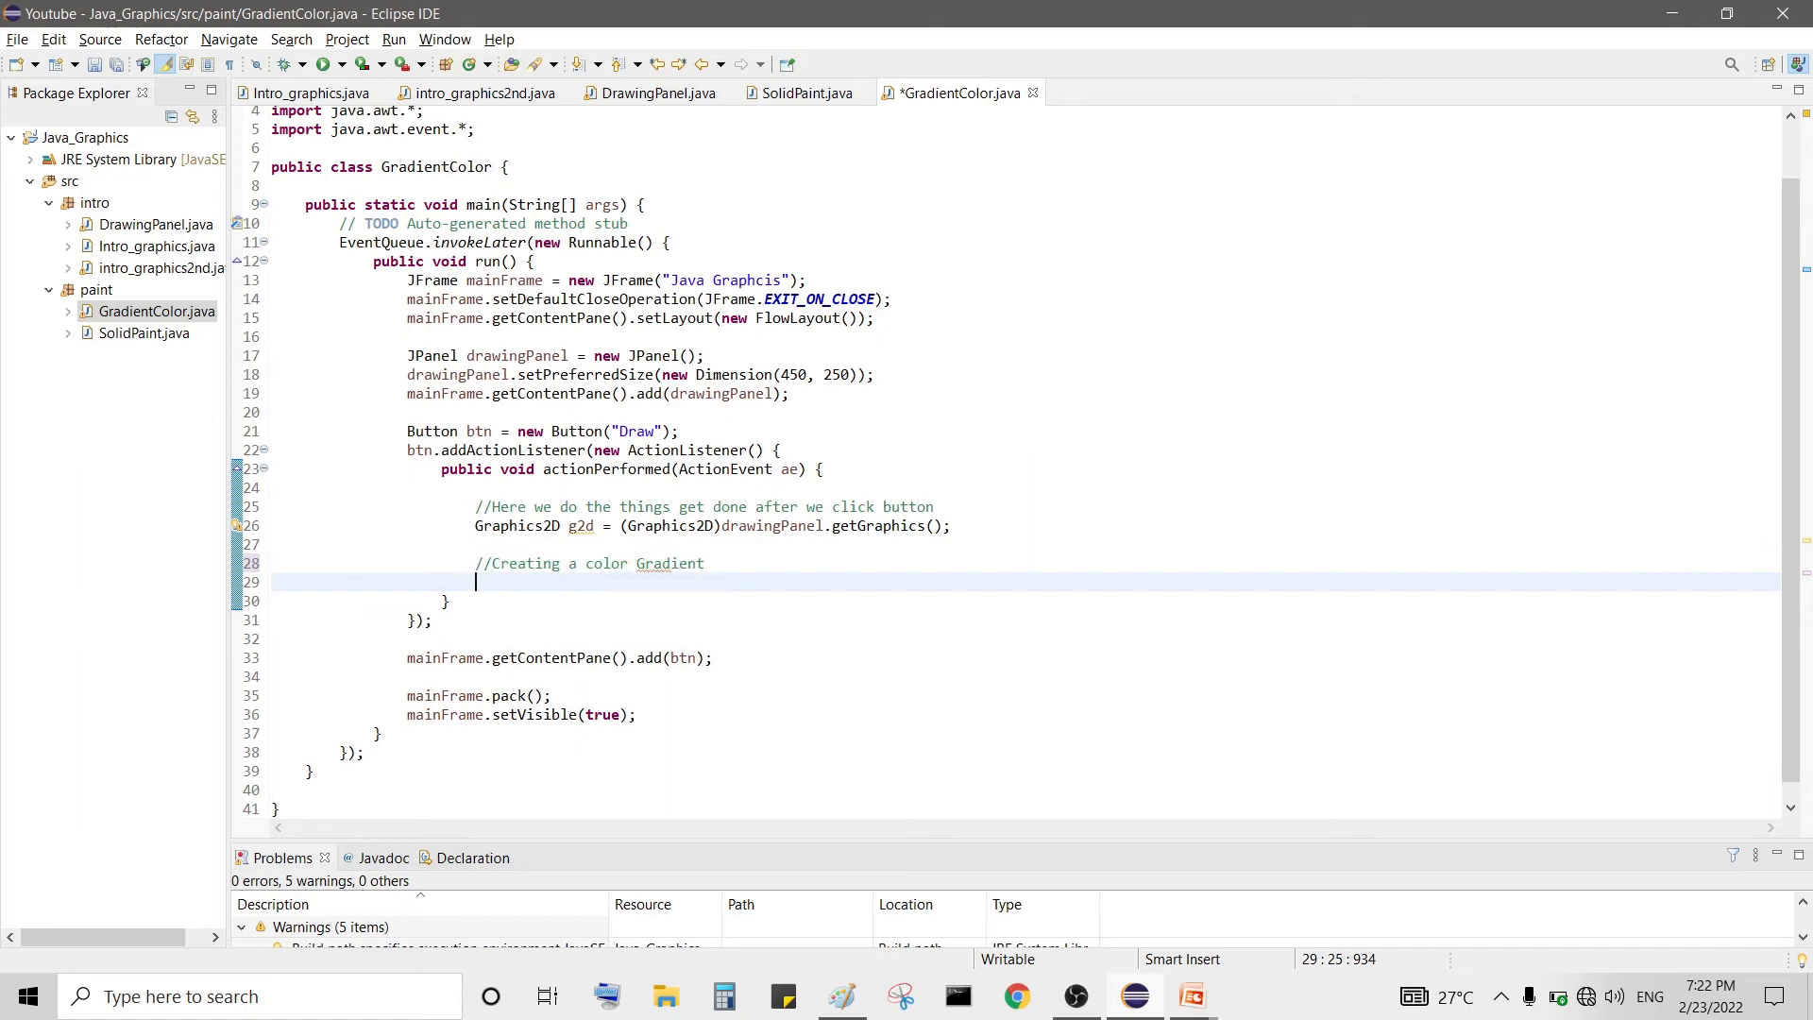
{"action": "key", "text": "ctrl+s"}
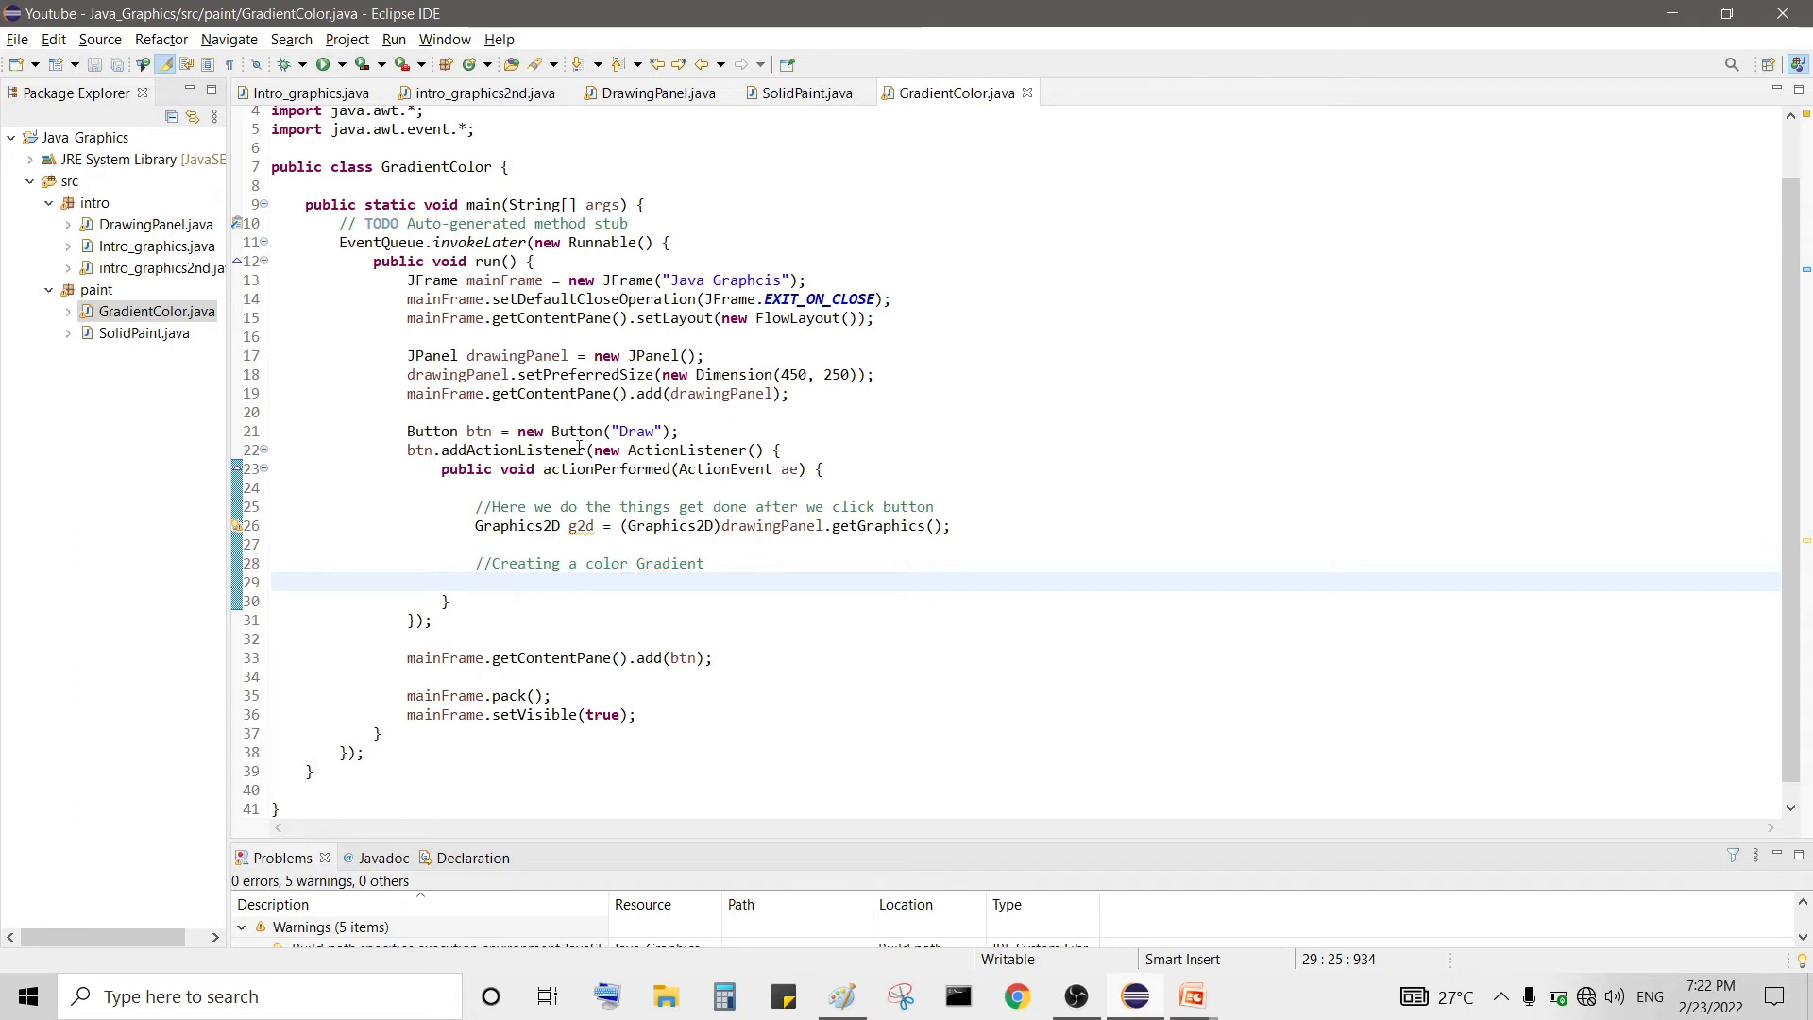
- Begin a Point2D statement below the comment, then back off to add an import first
{"action": "type", "text": "Paint"}
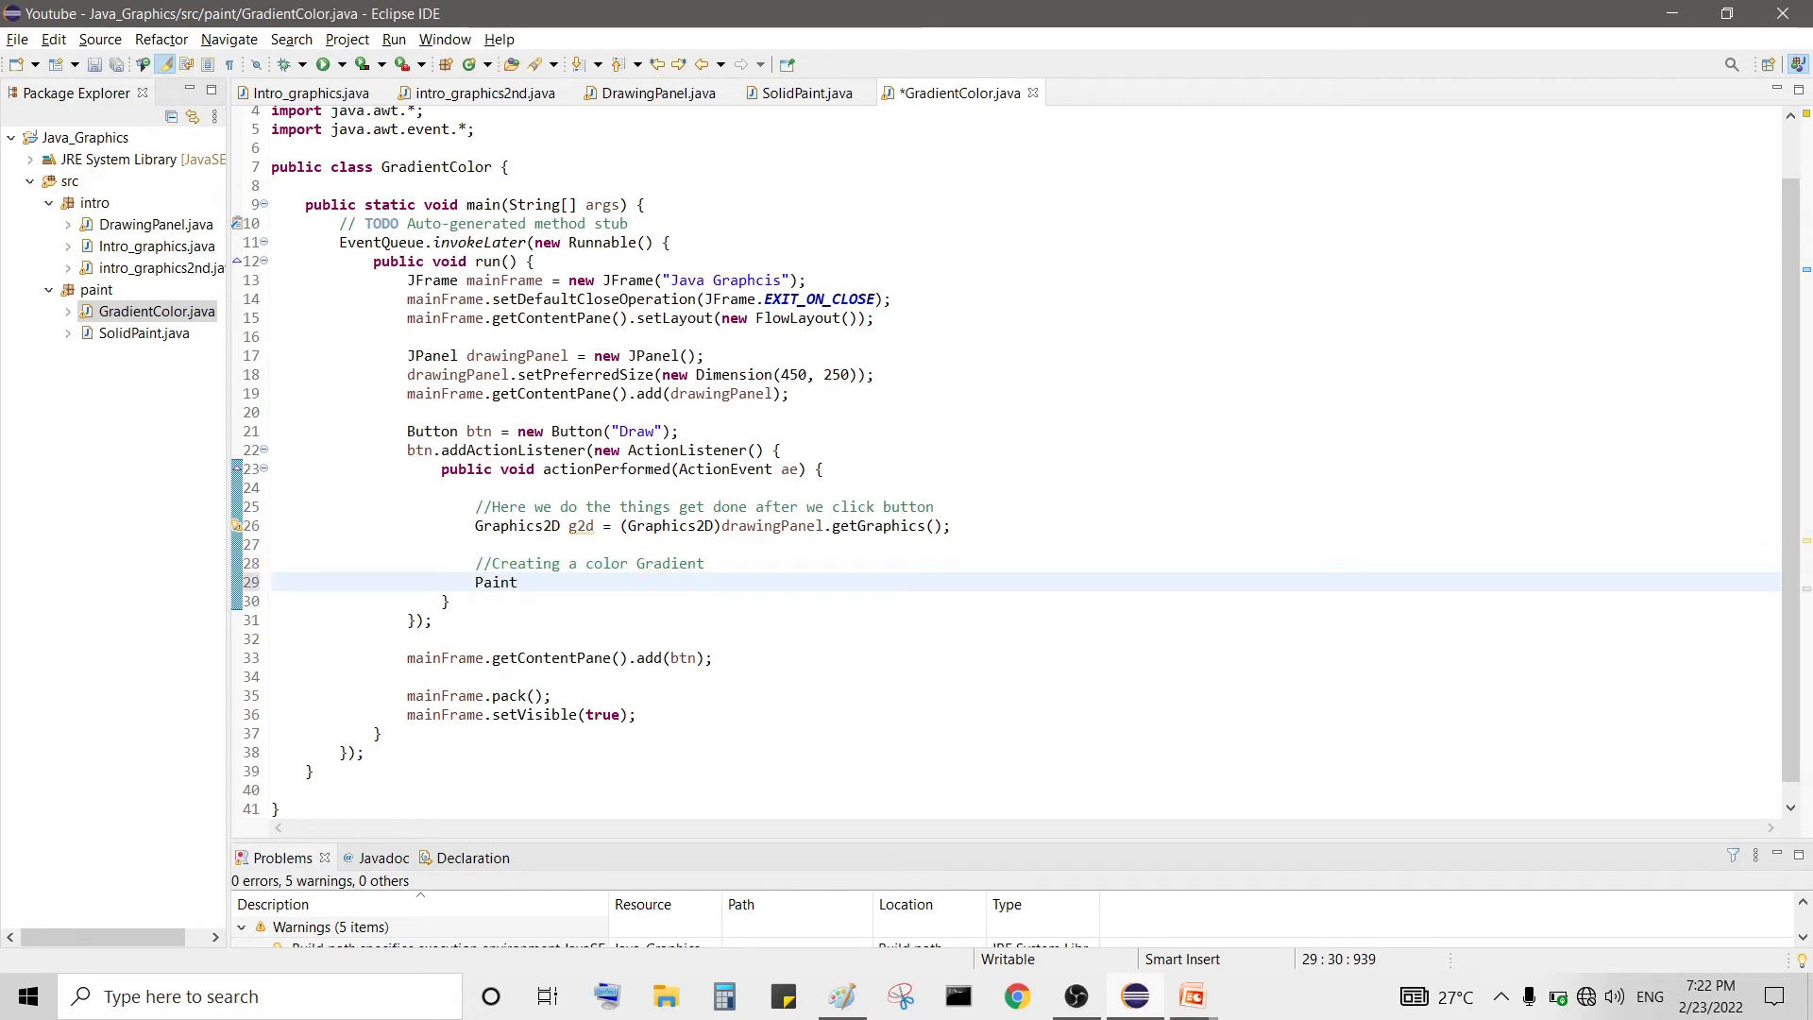
{"action": "type", "text": "2D.D"}
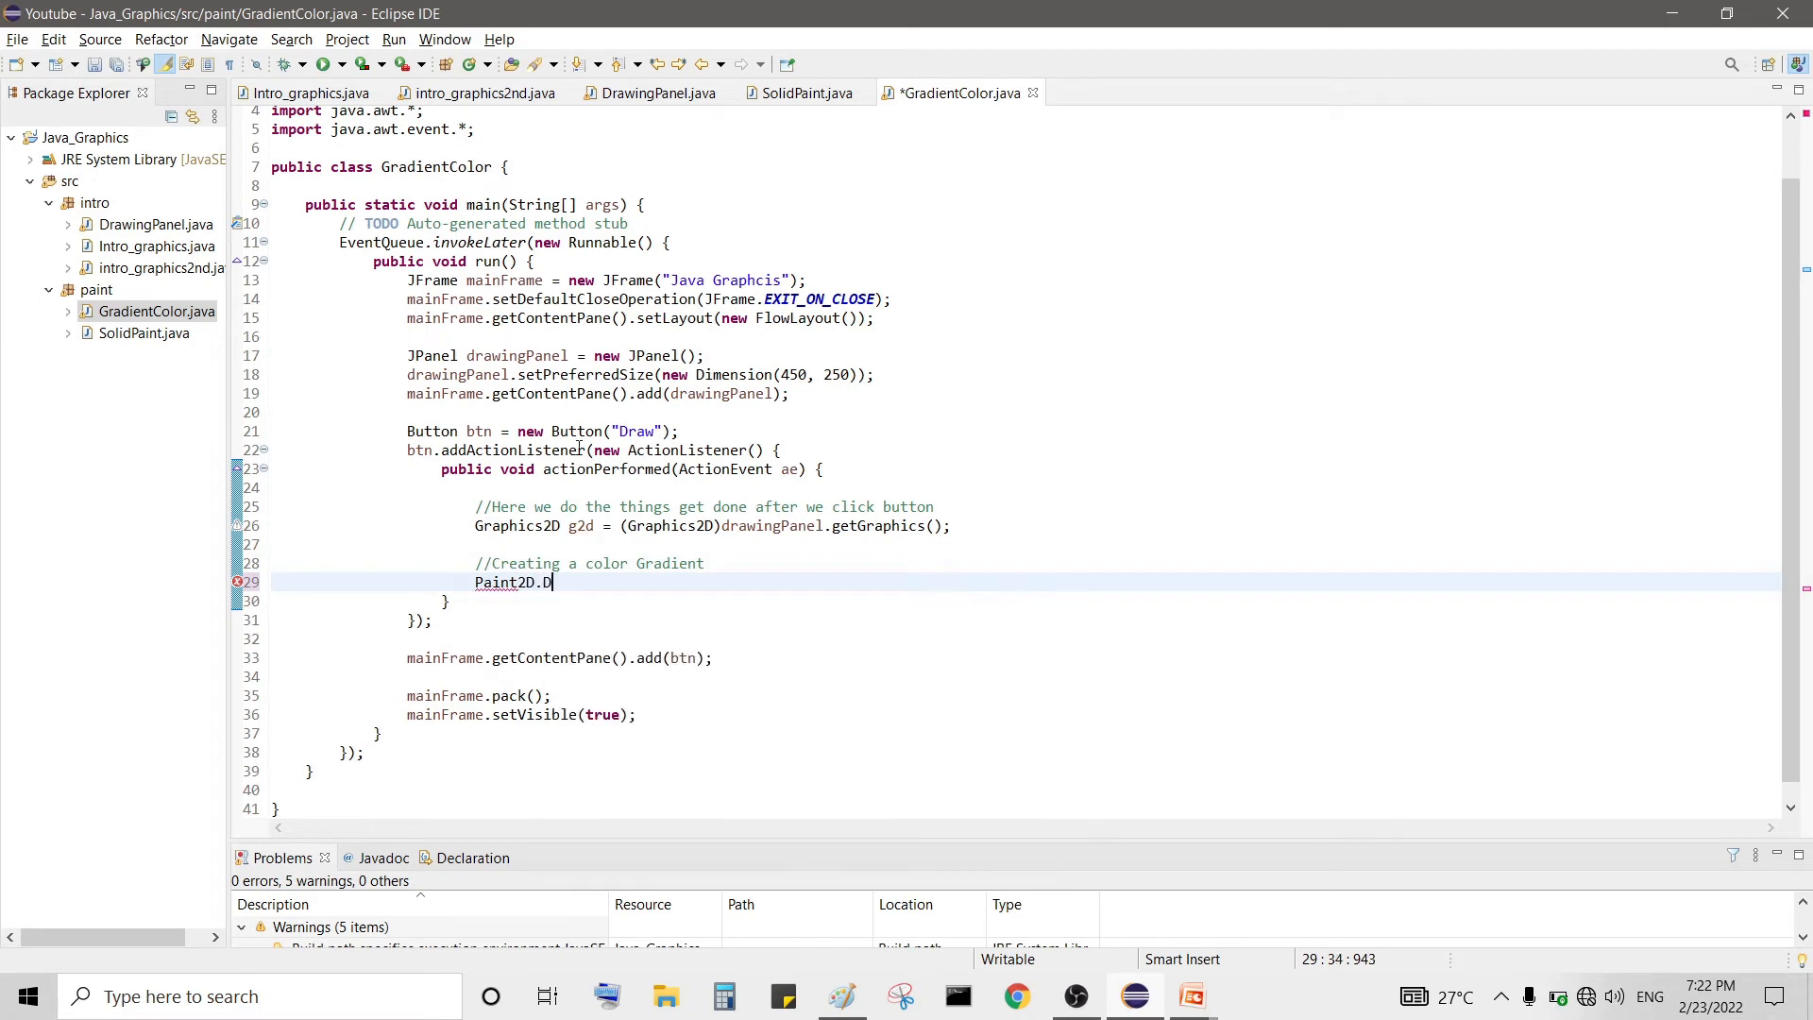
{"action": "key", "text": "BackSpace"}
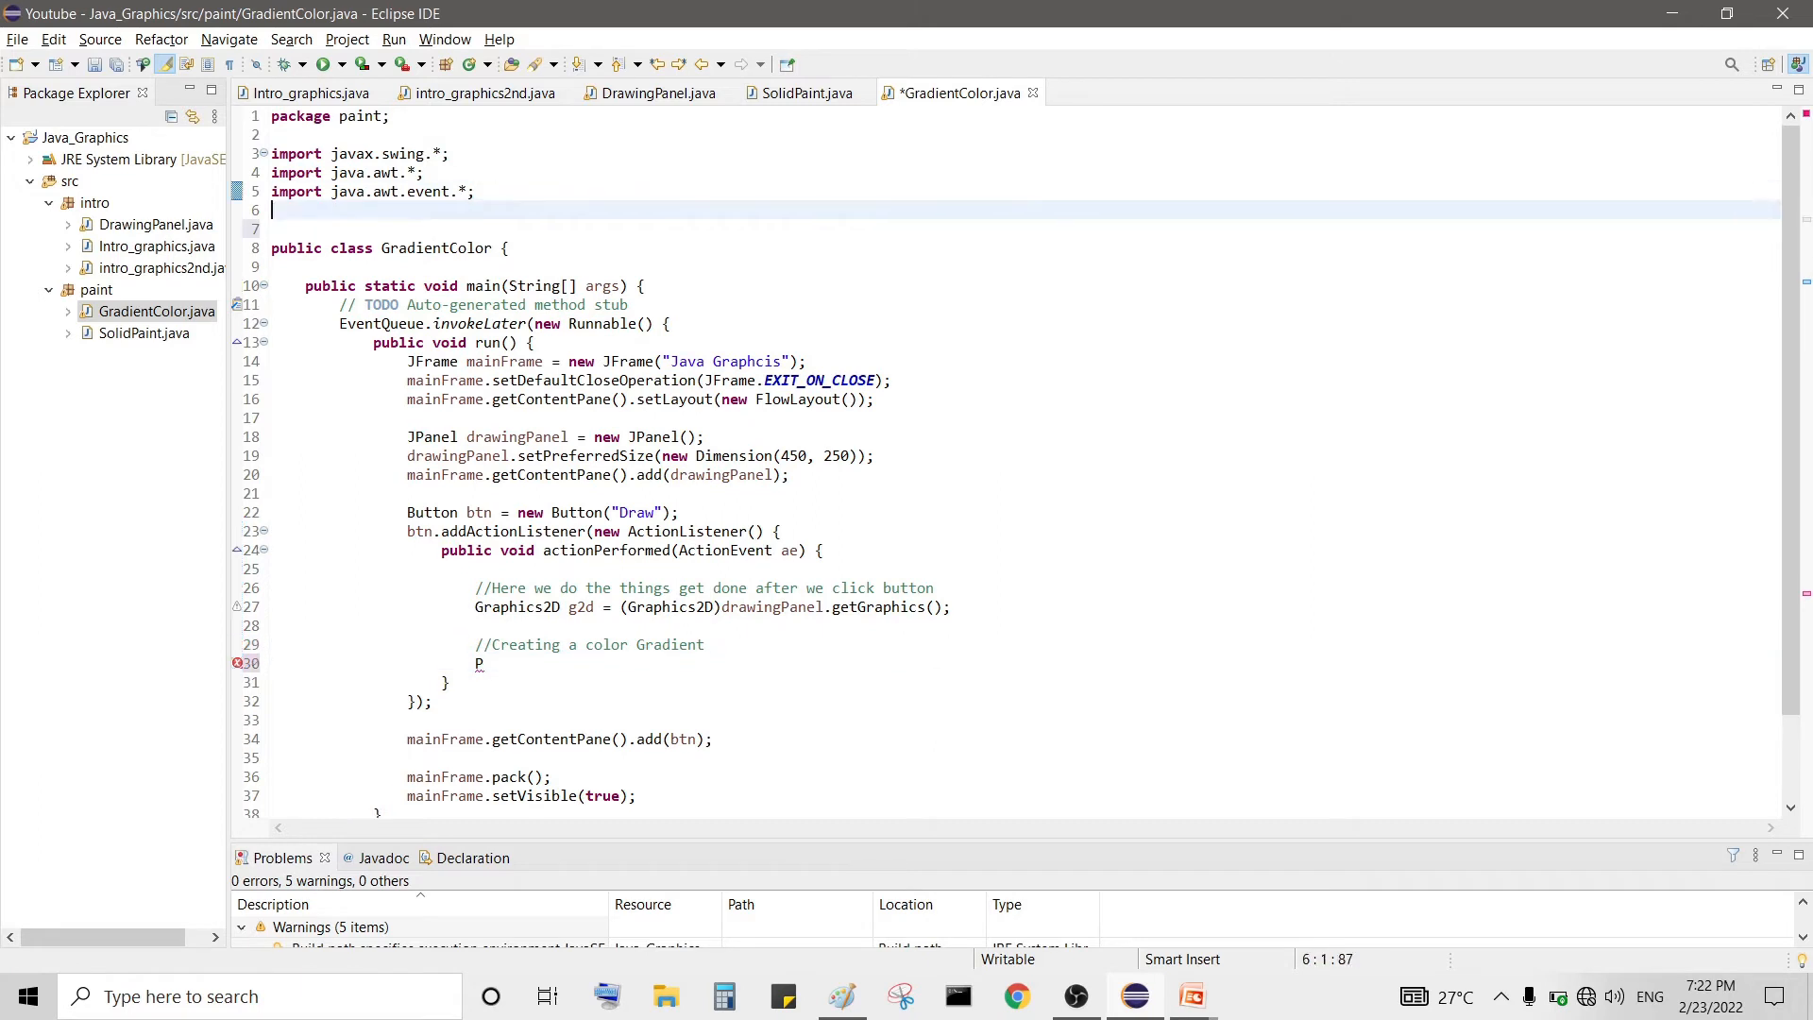
- Add import java.awt.geom.*; below the existing imports and scroll back to the handler
{"action": "type", "text": "import"}
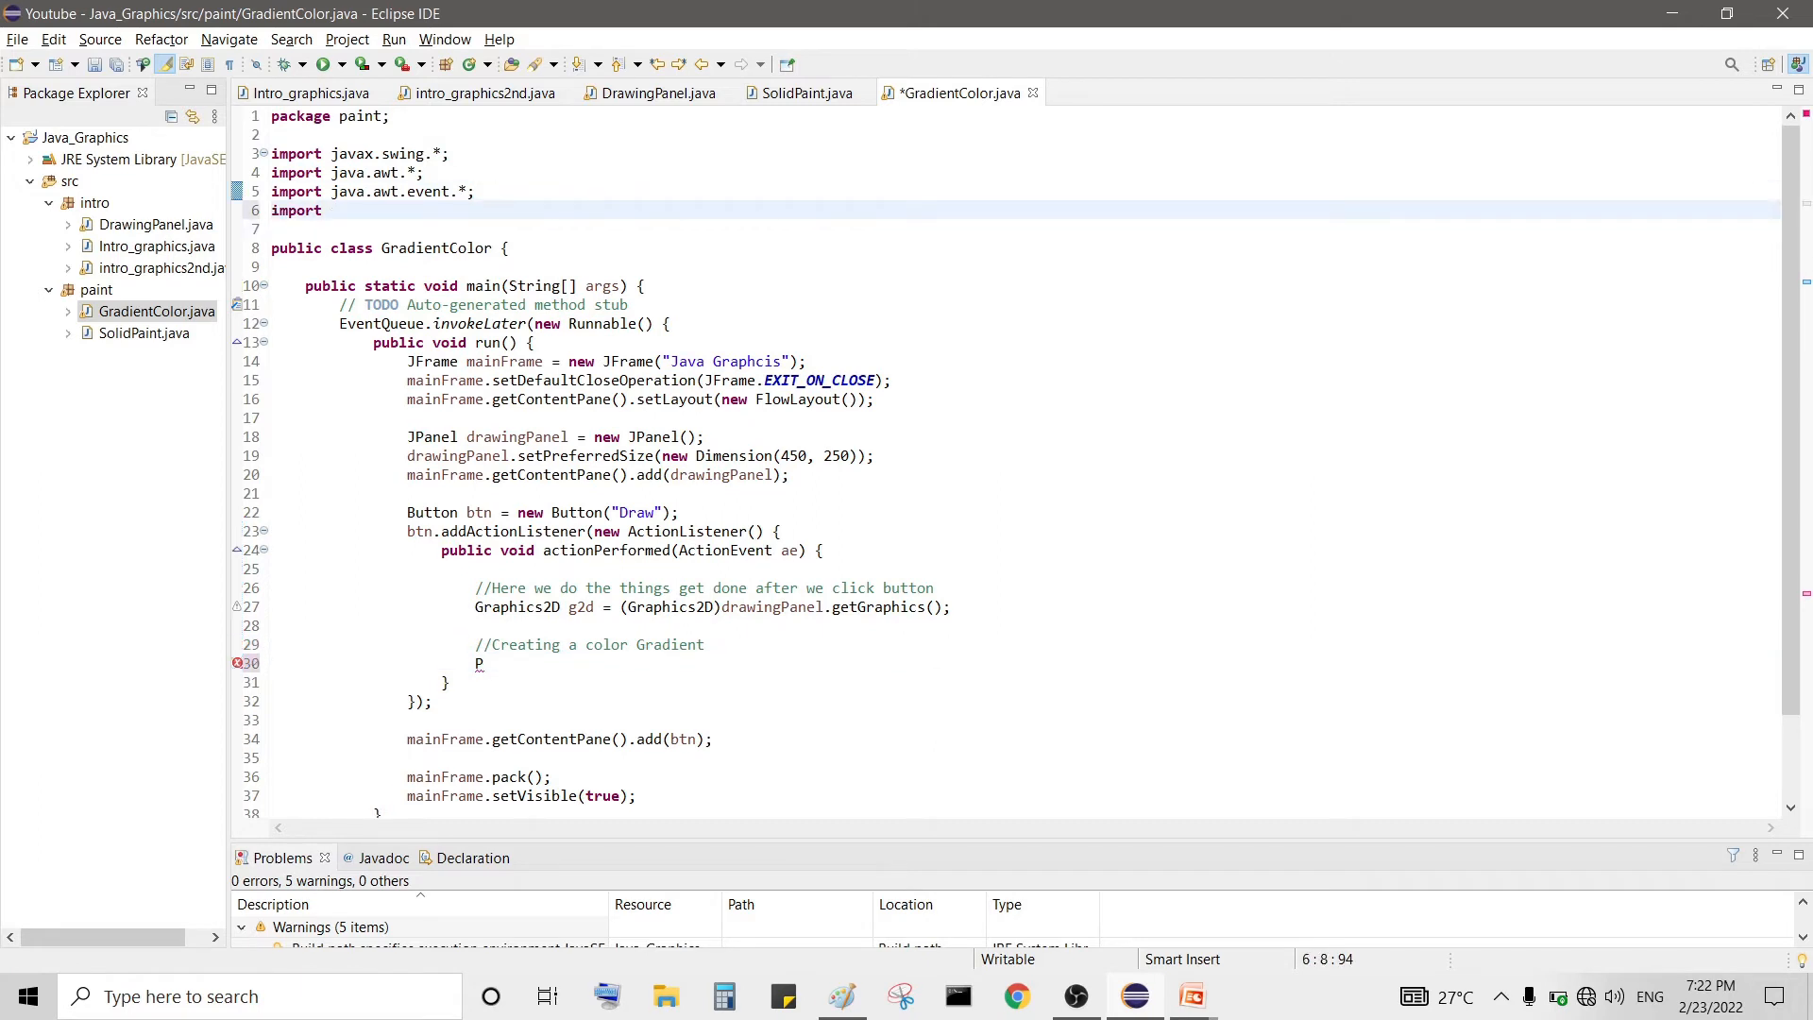
{"action": "type", "text": "java.awt.geom.*;"}
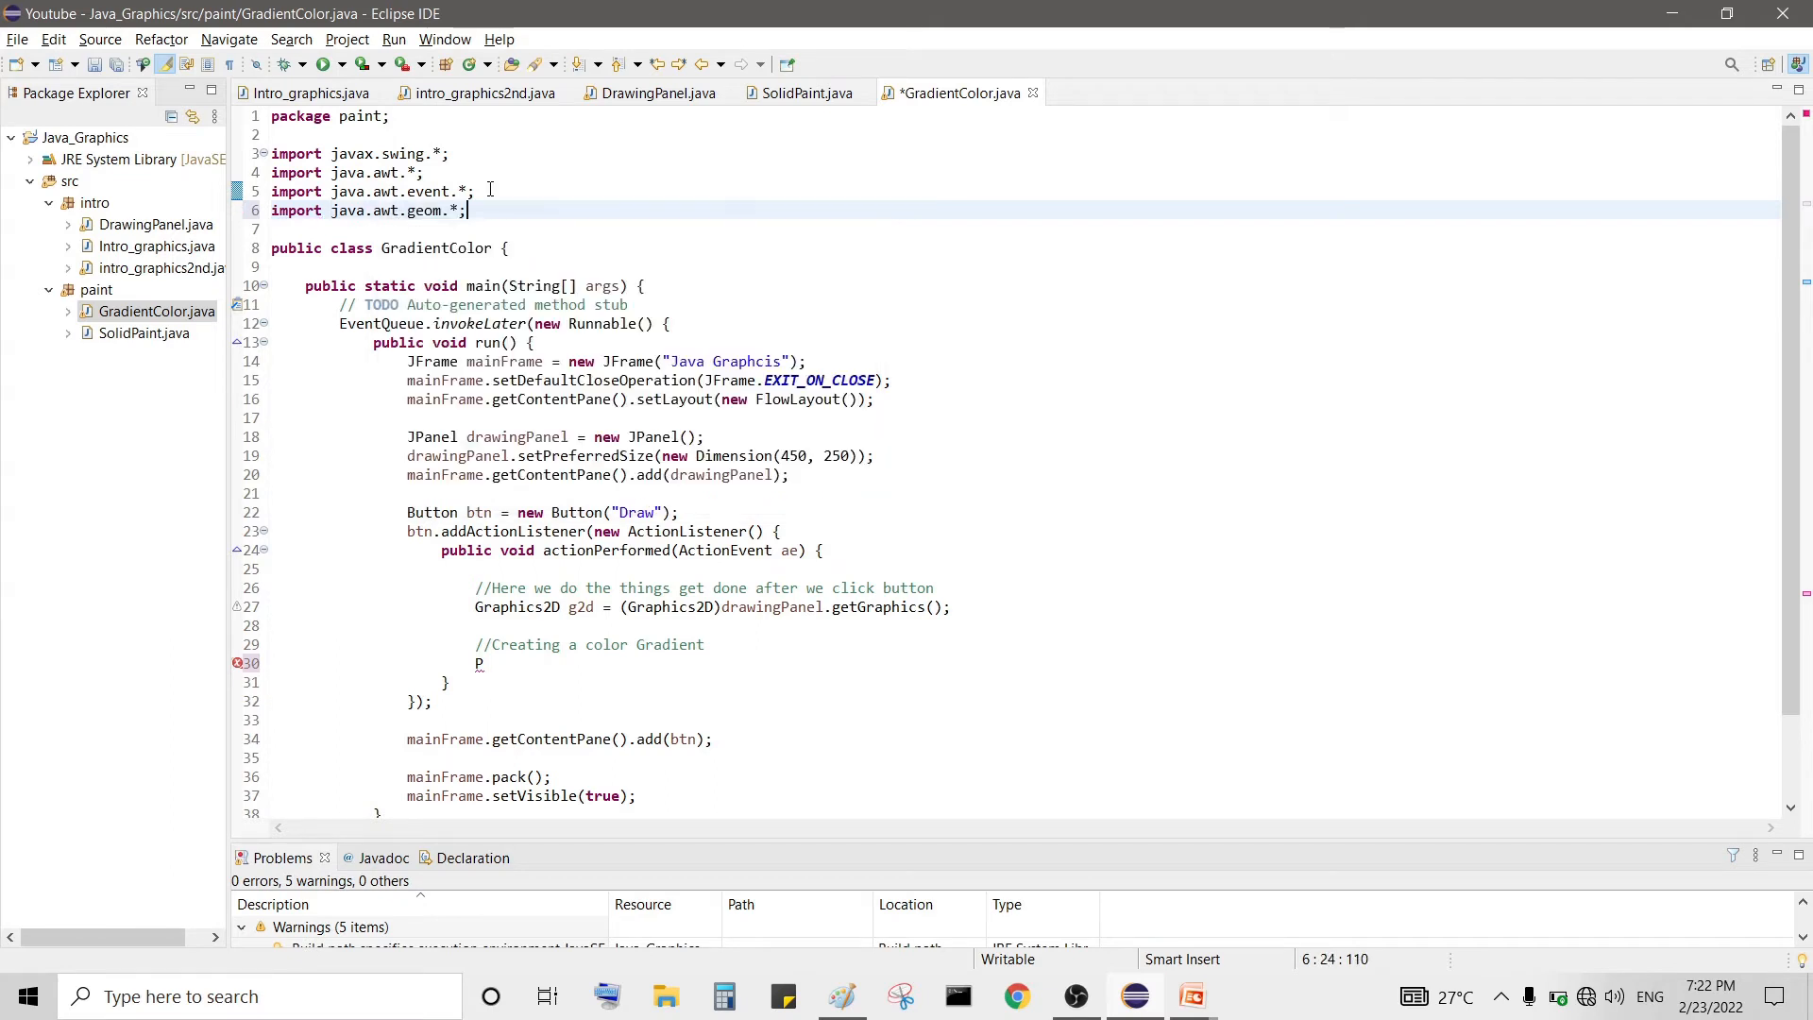
{"action": "scroll", "scroll_direction": "down", "scroll_amount": 3}
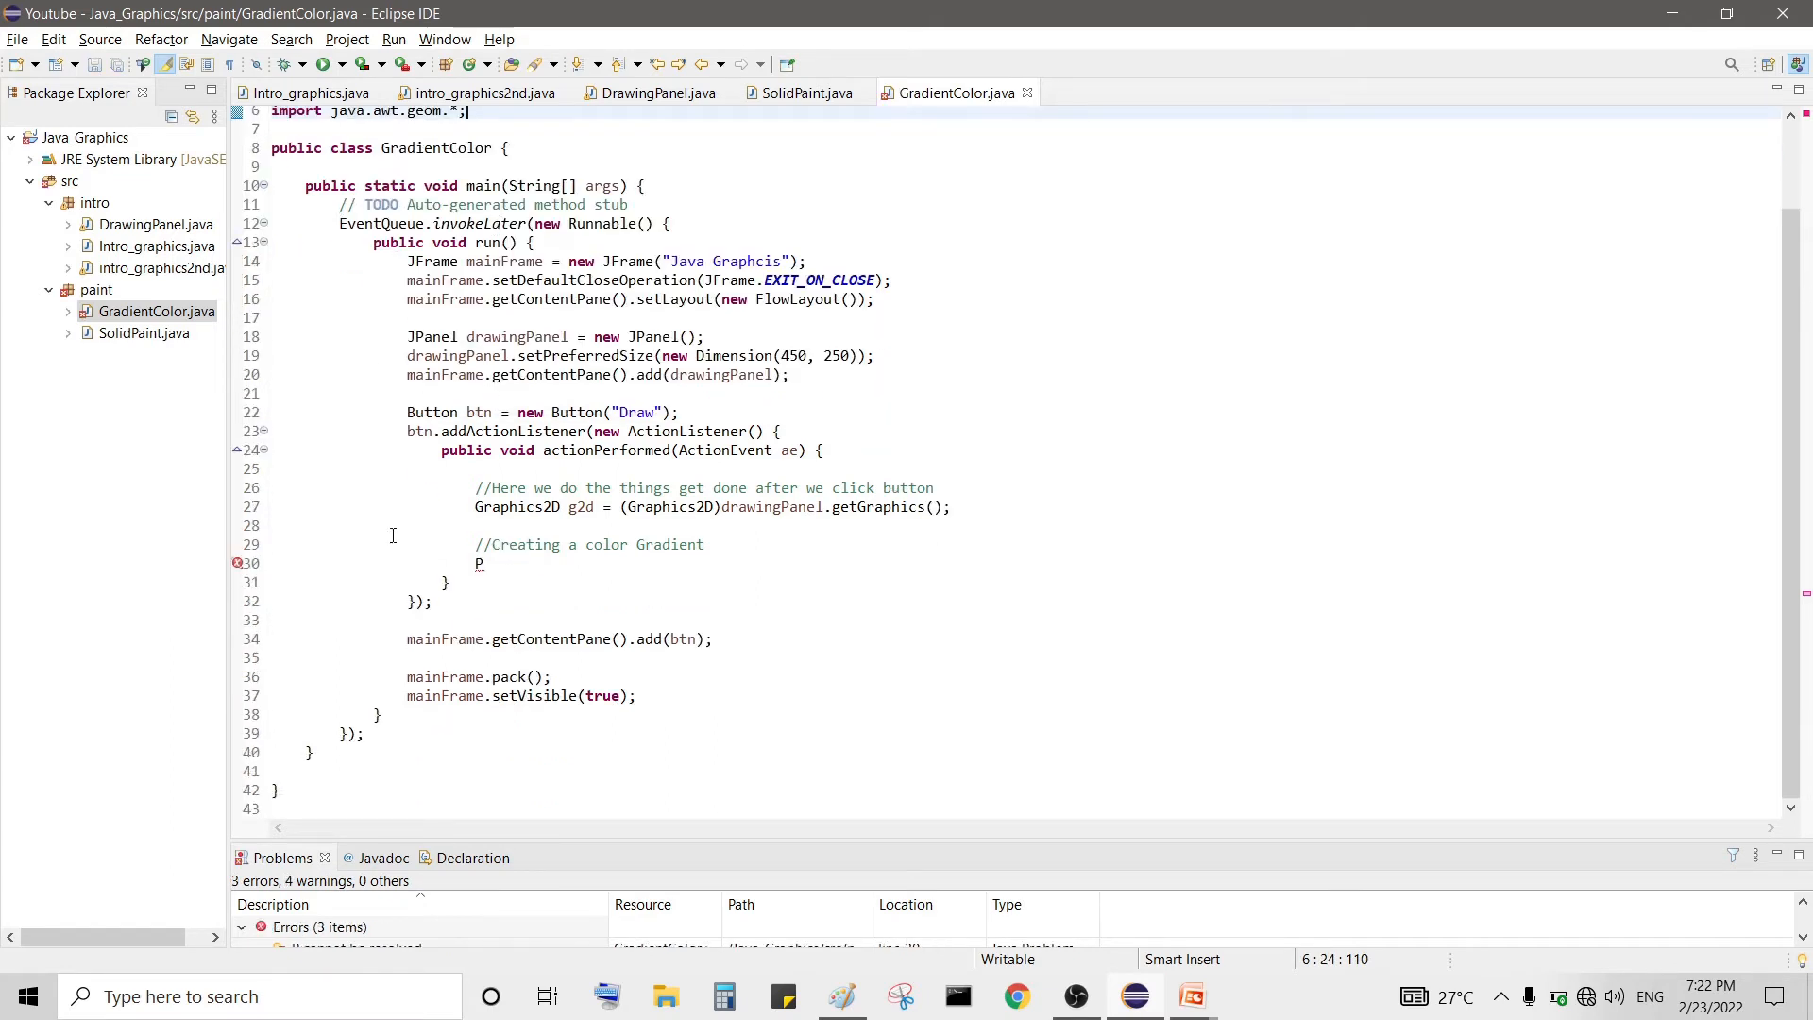
- Declare Point2D.Double p1 = new Point2D.Double(50, 50); and start the next statement
{"action": "type", "text": "oint2D."}
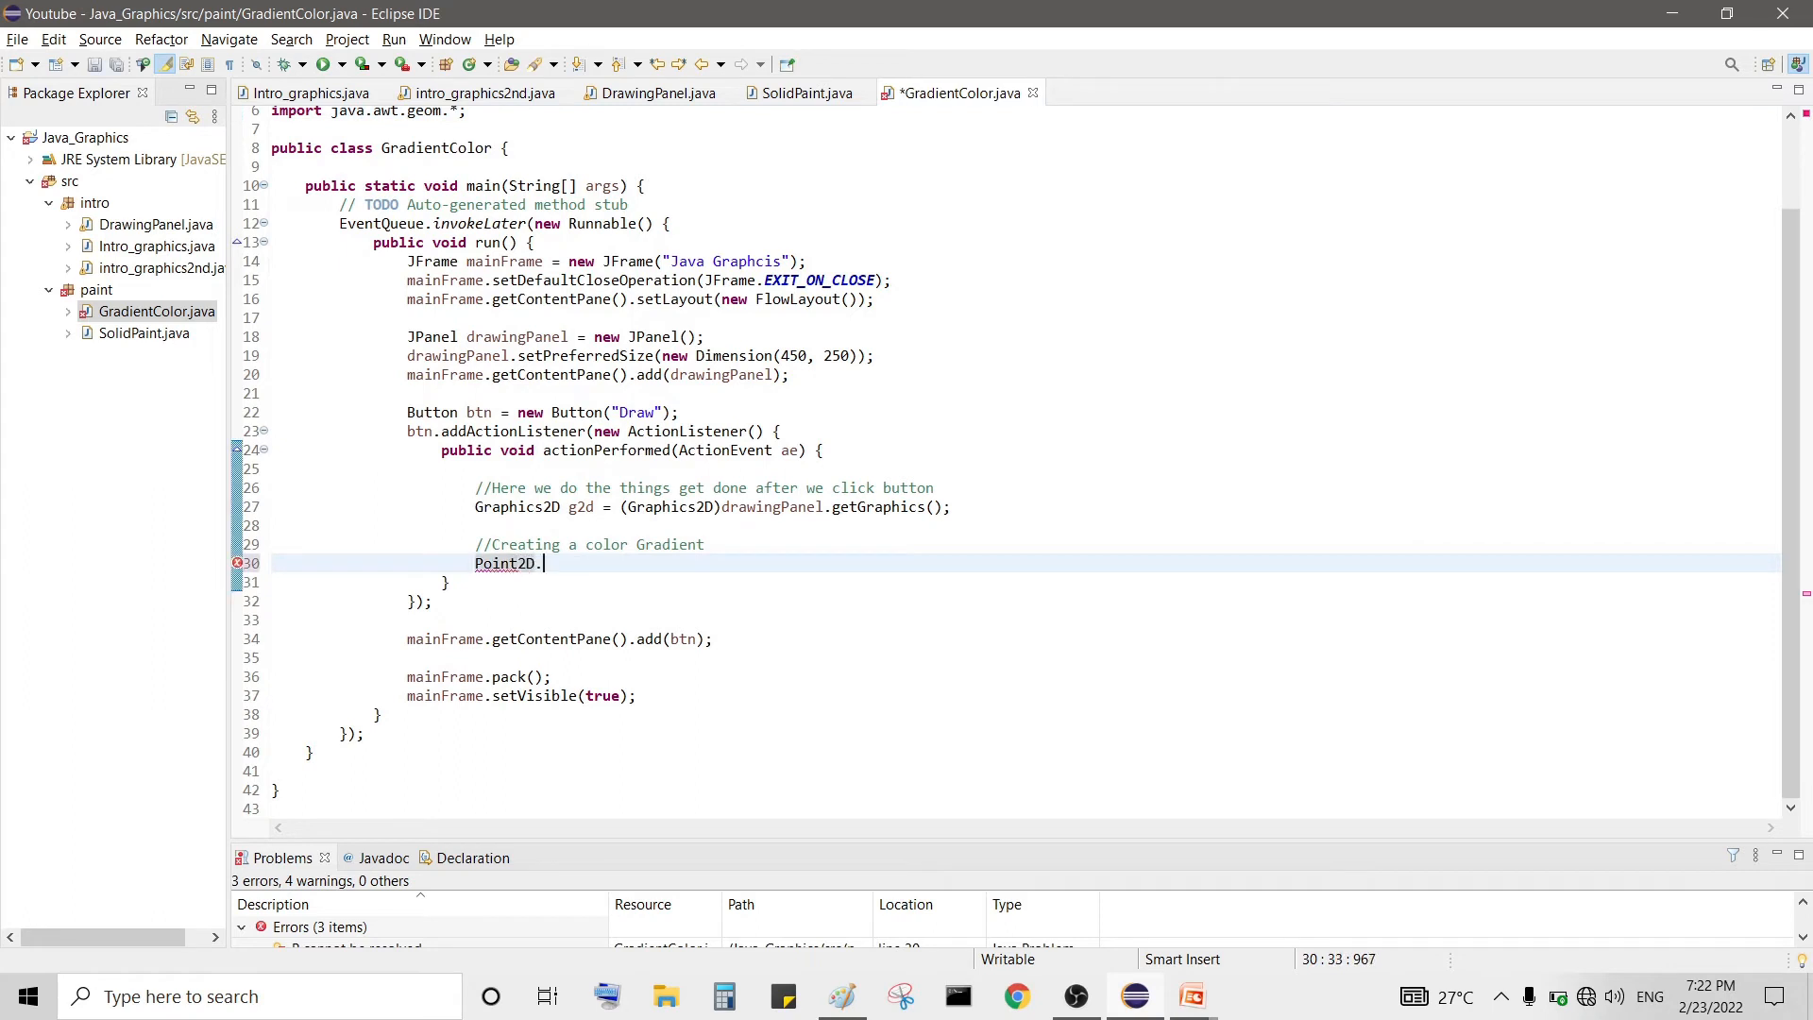
{"action": "type", "text": "Double"}
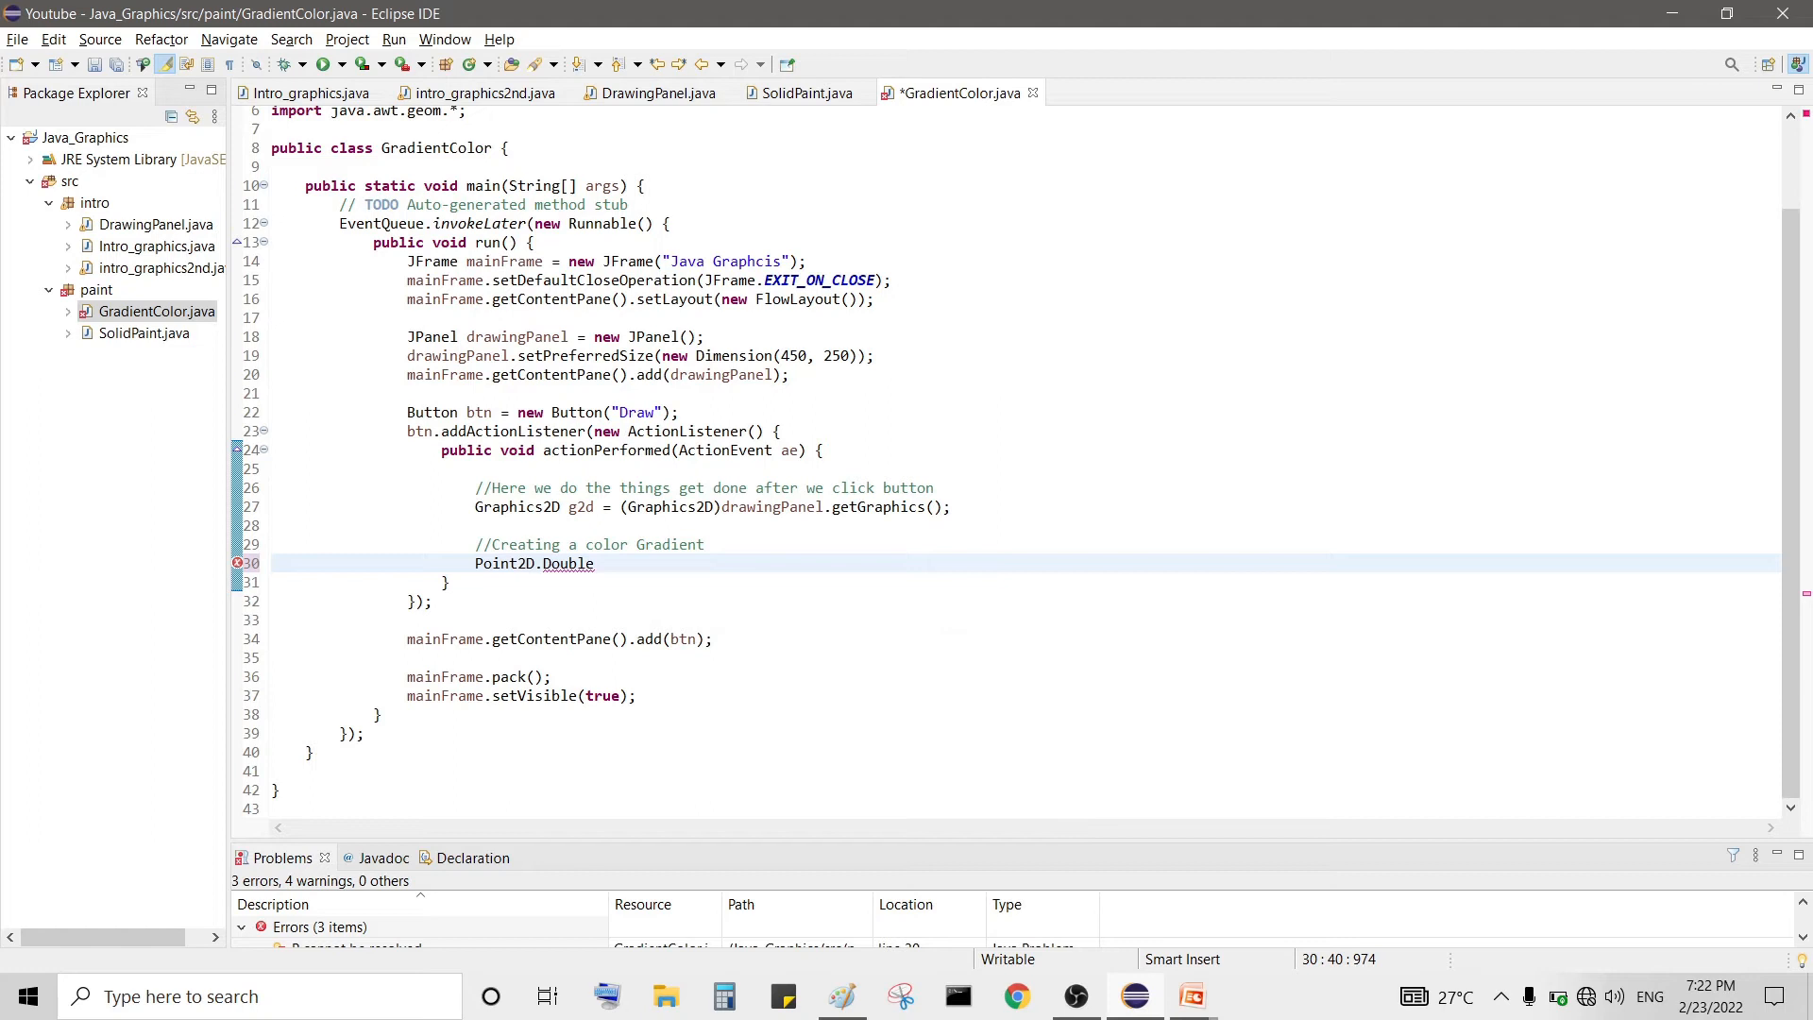
{"action": "type", "text": "p1"}
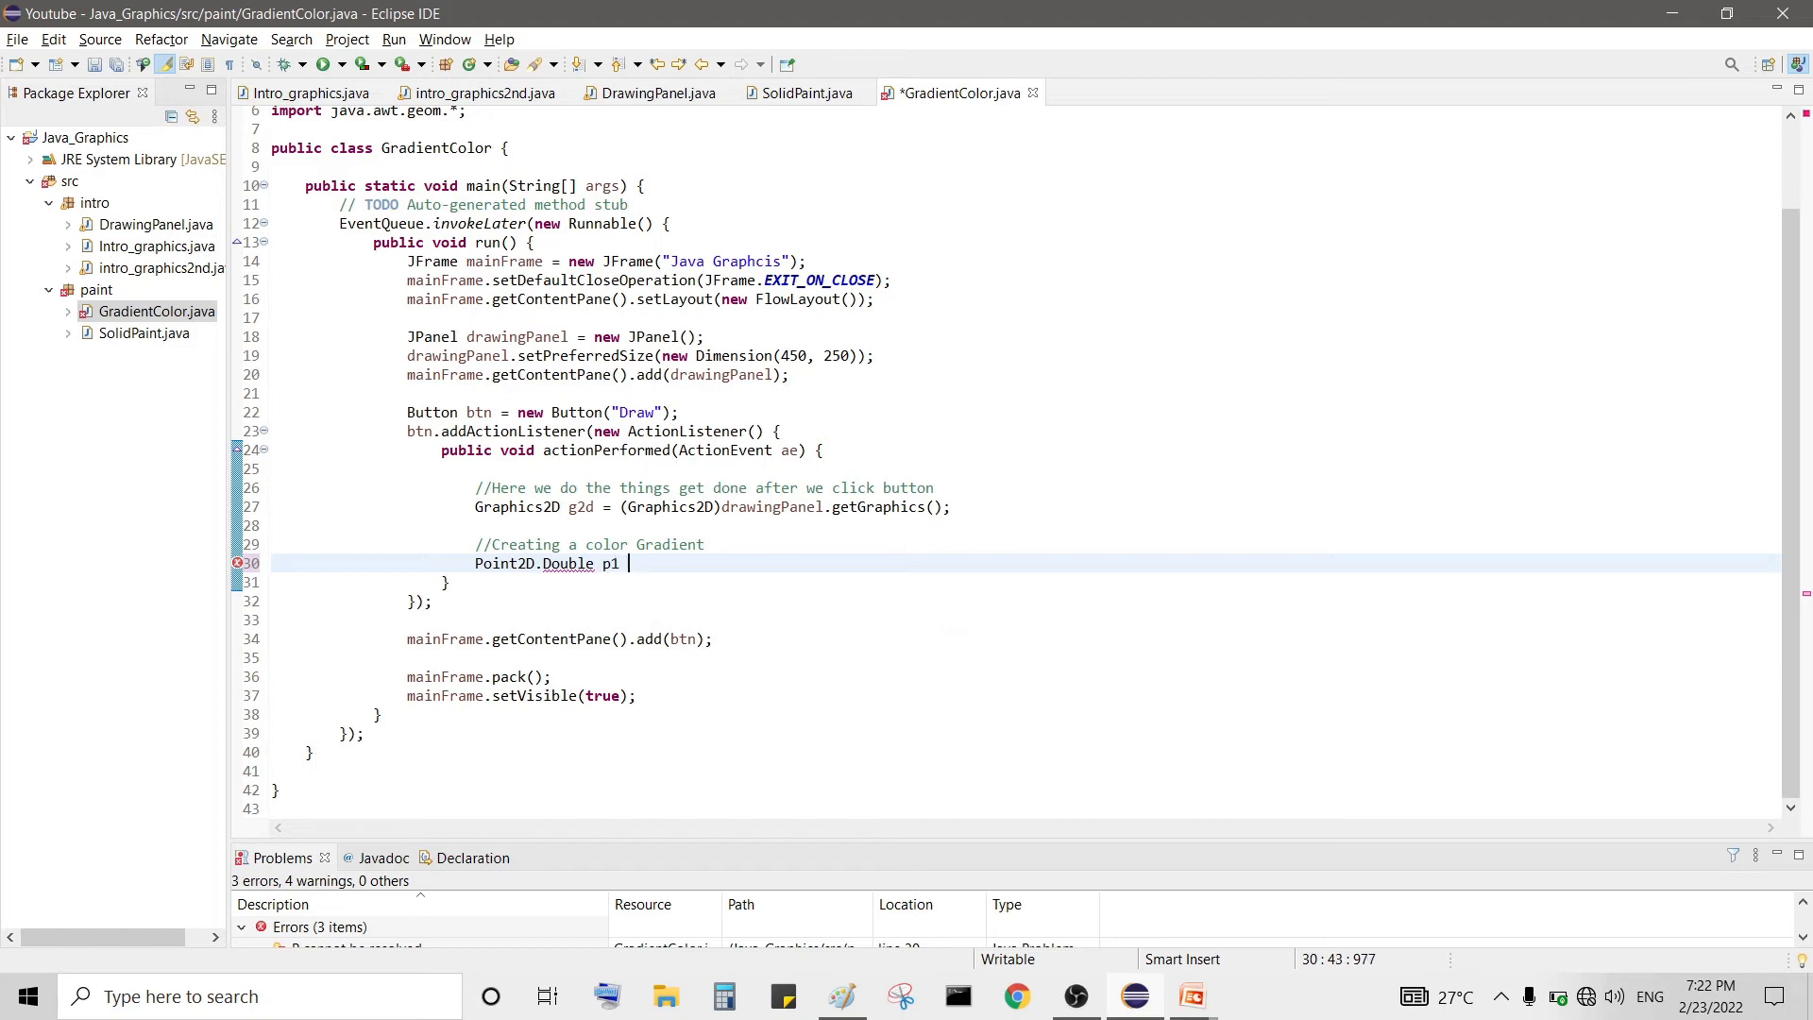
{"action": "type", "text": "= new Pa"}
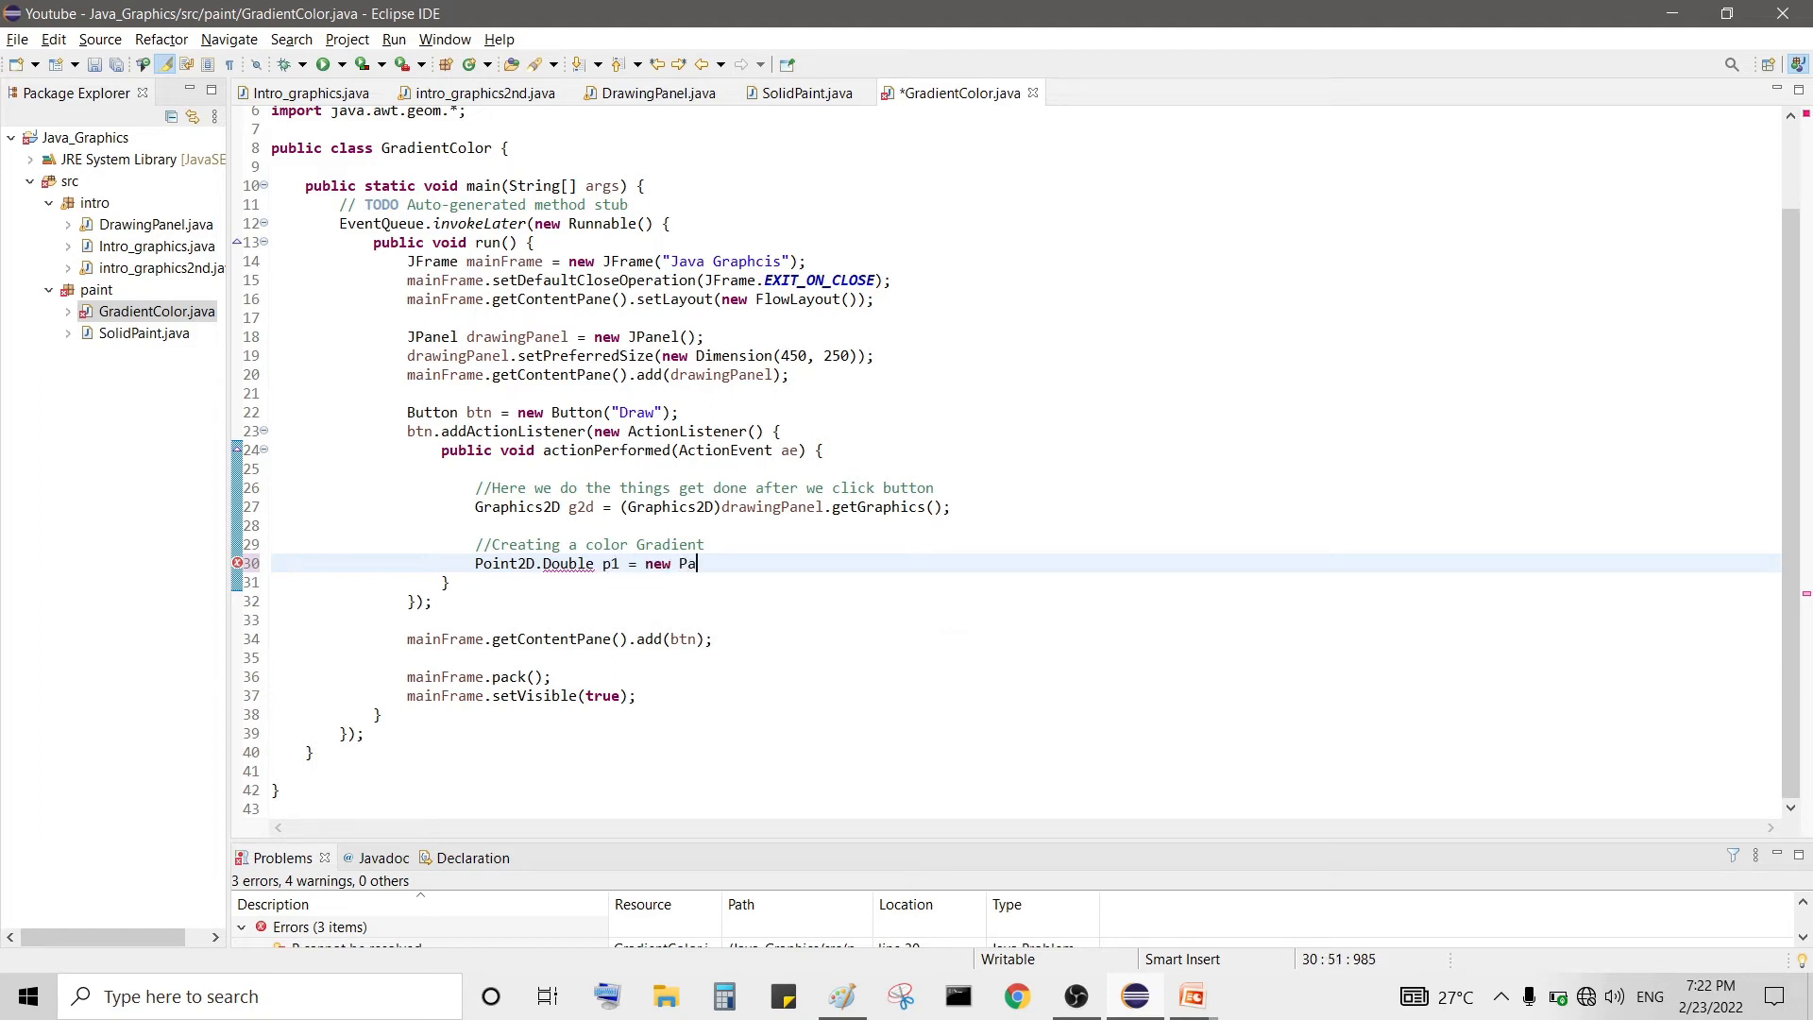
{"action": "type", "text": "int2D.Double("}
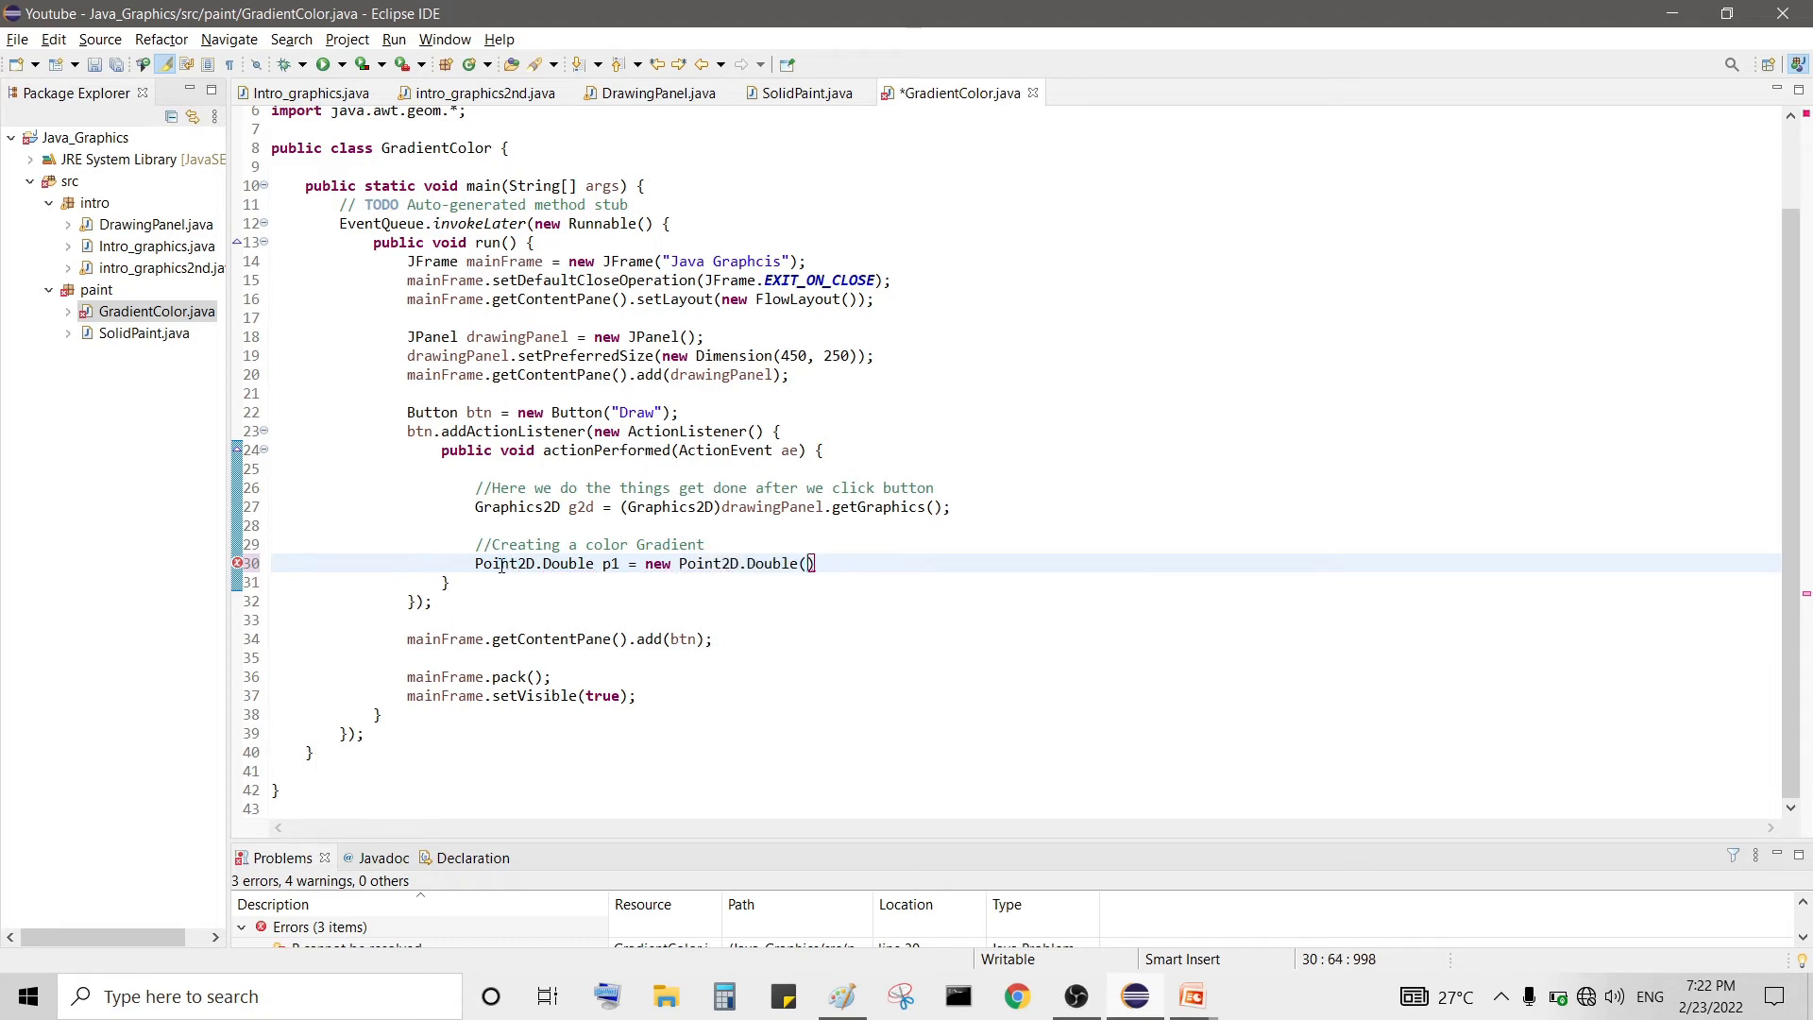
{"action": "type", "text": "50"}
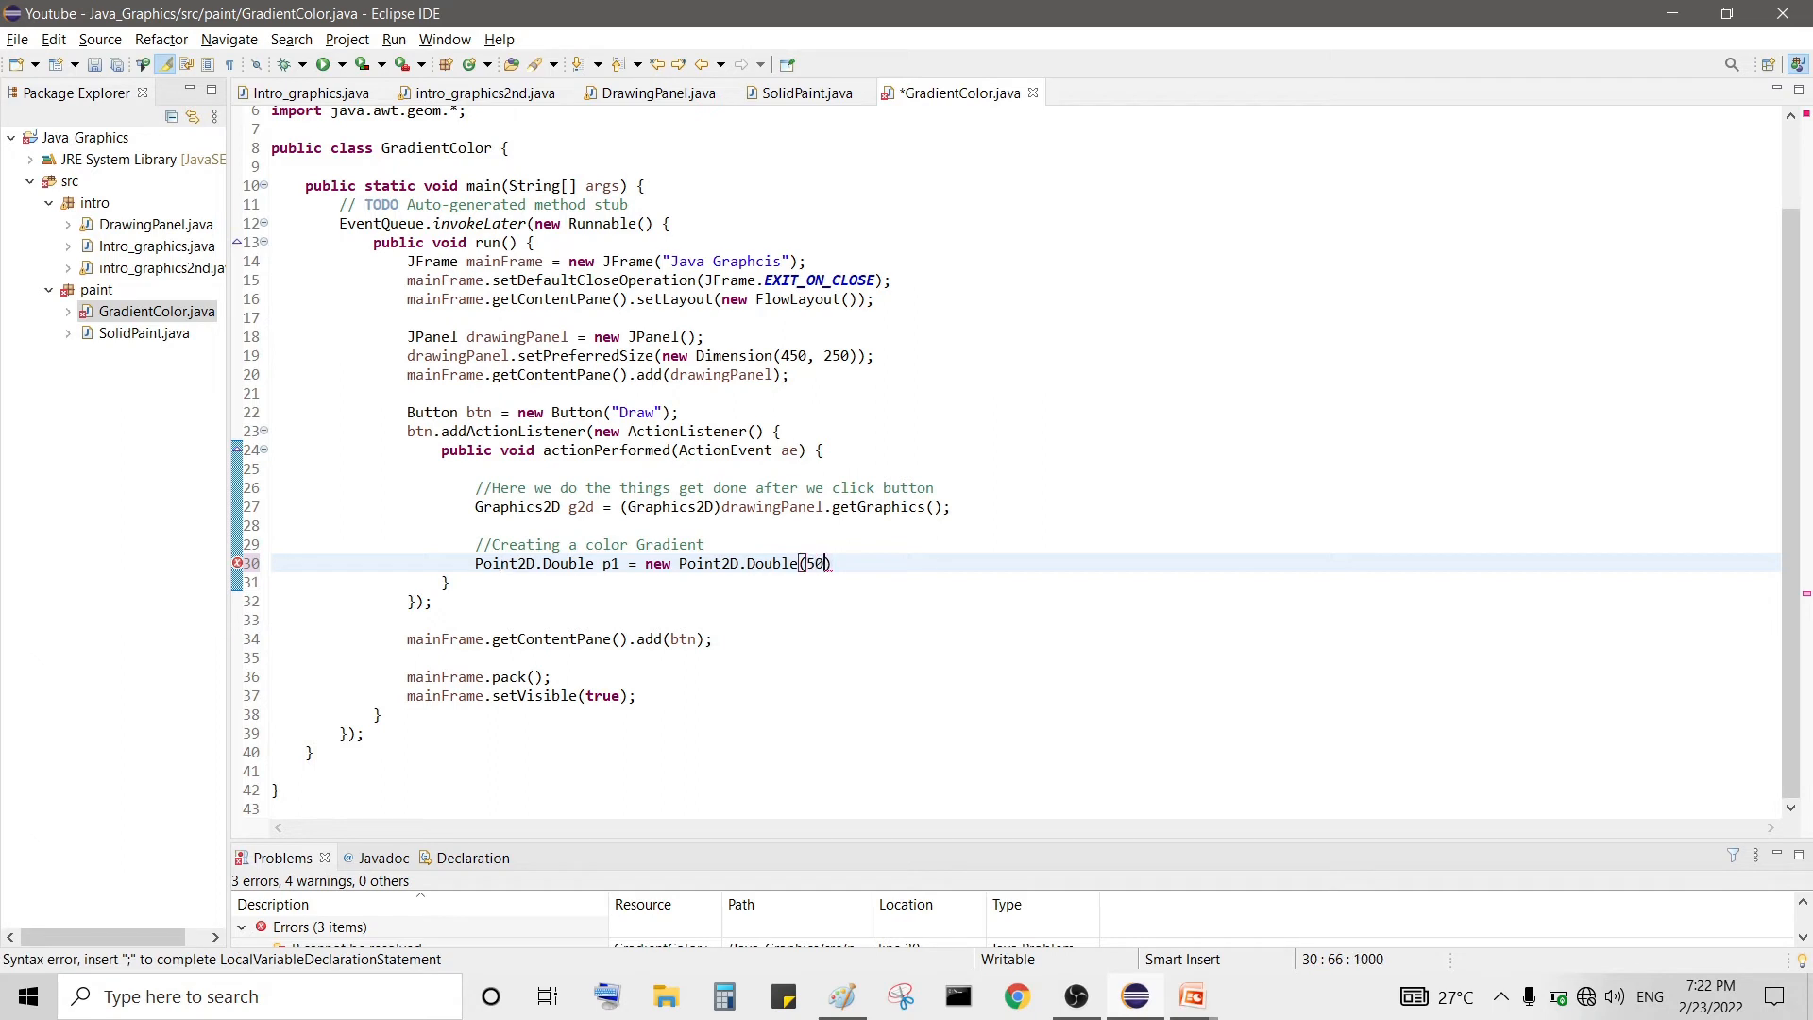
{"action": "type", "text": ", 50"}
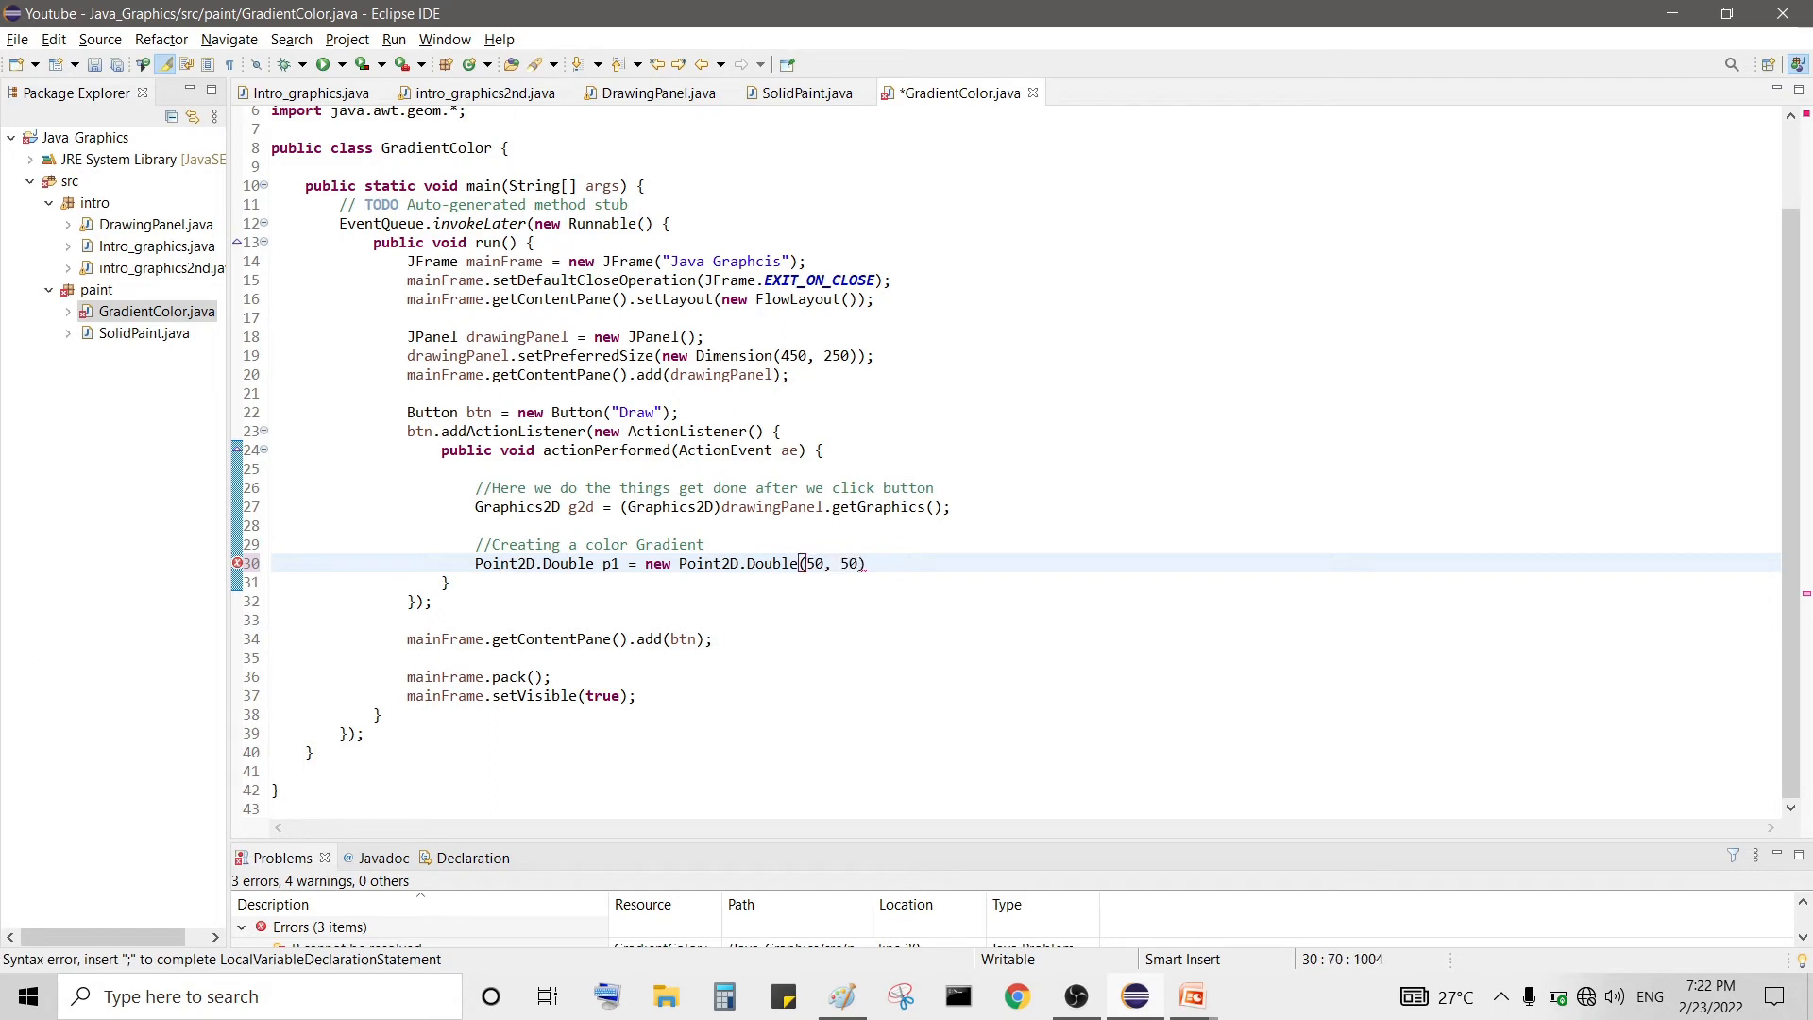
{"action": "type", "text": ";"}
{"action": "type", "text": "{"}
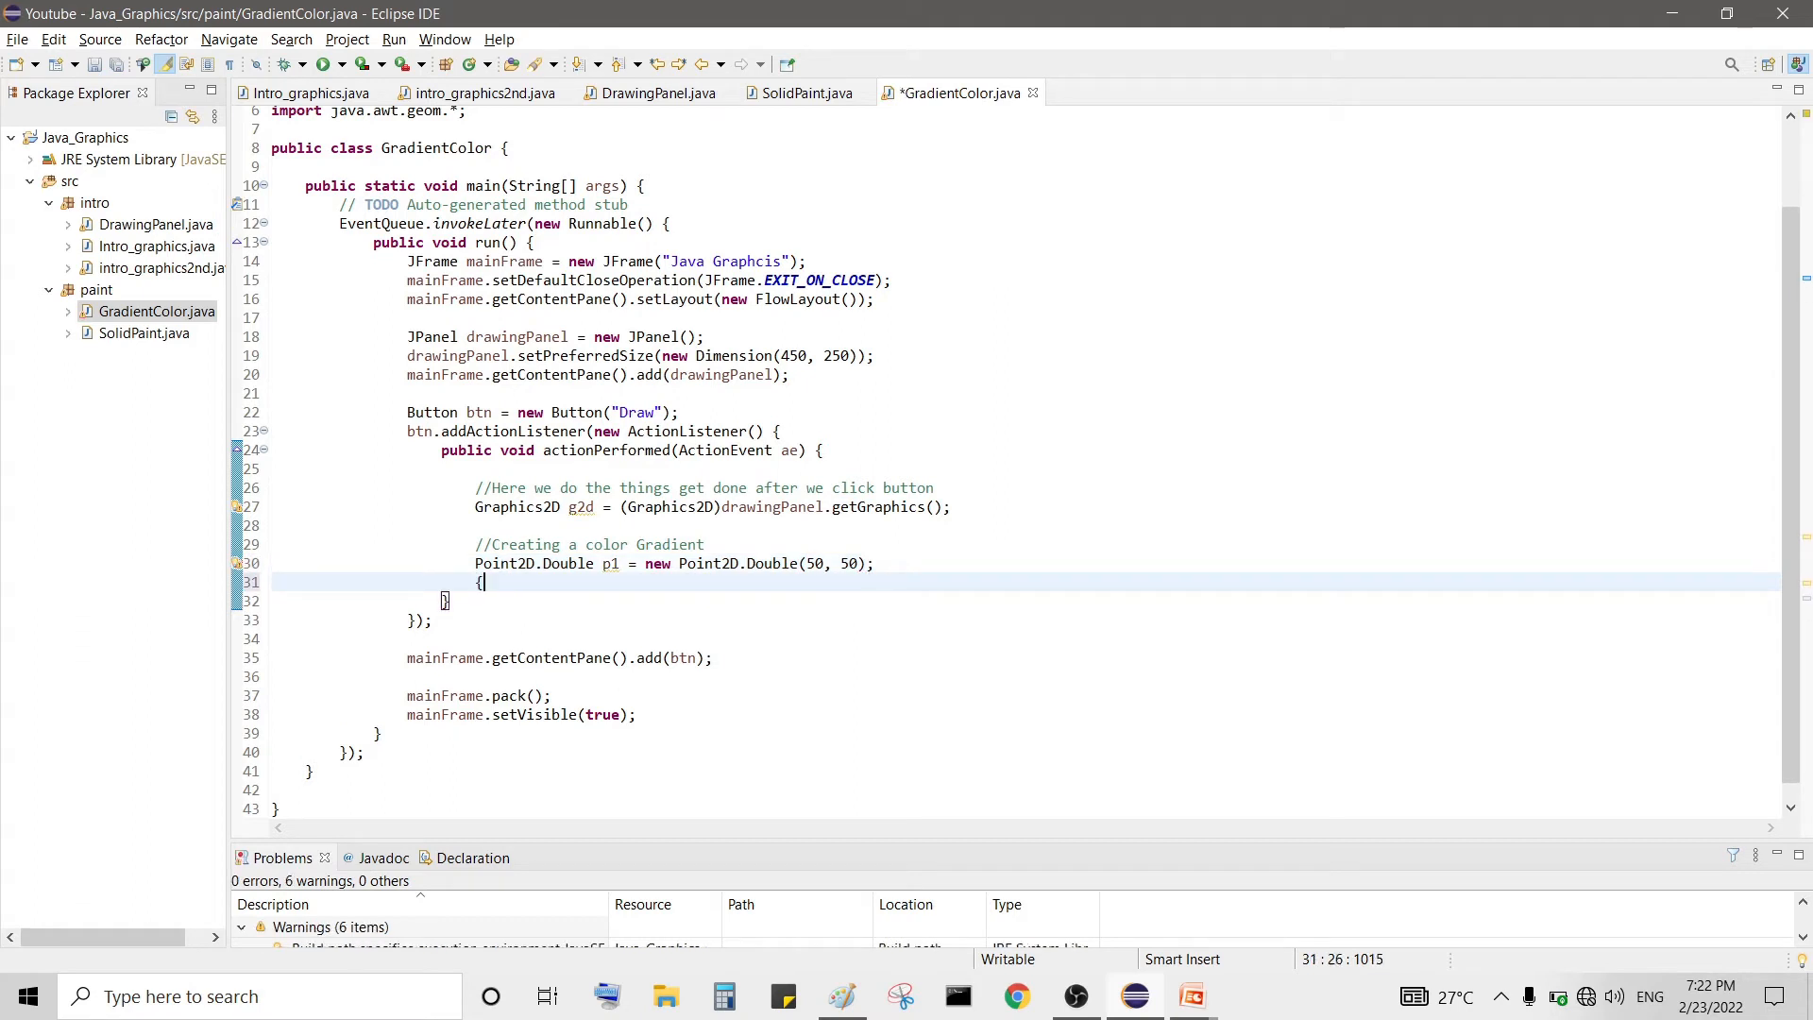
{"action": "type", "text": "P"}
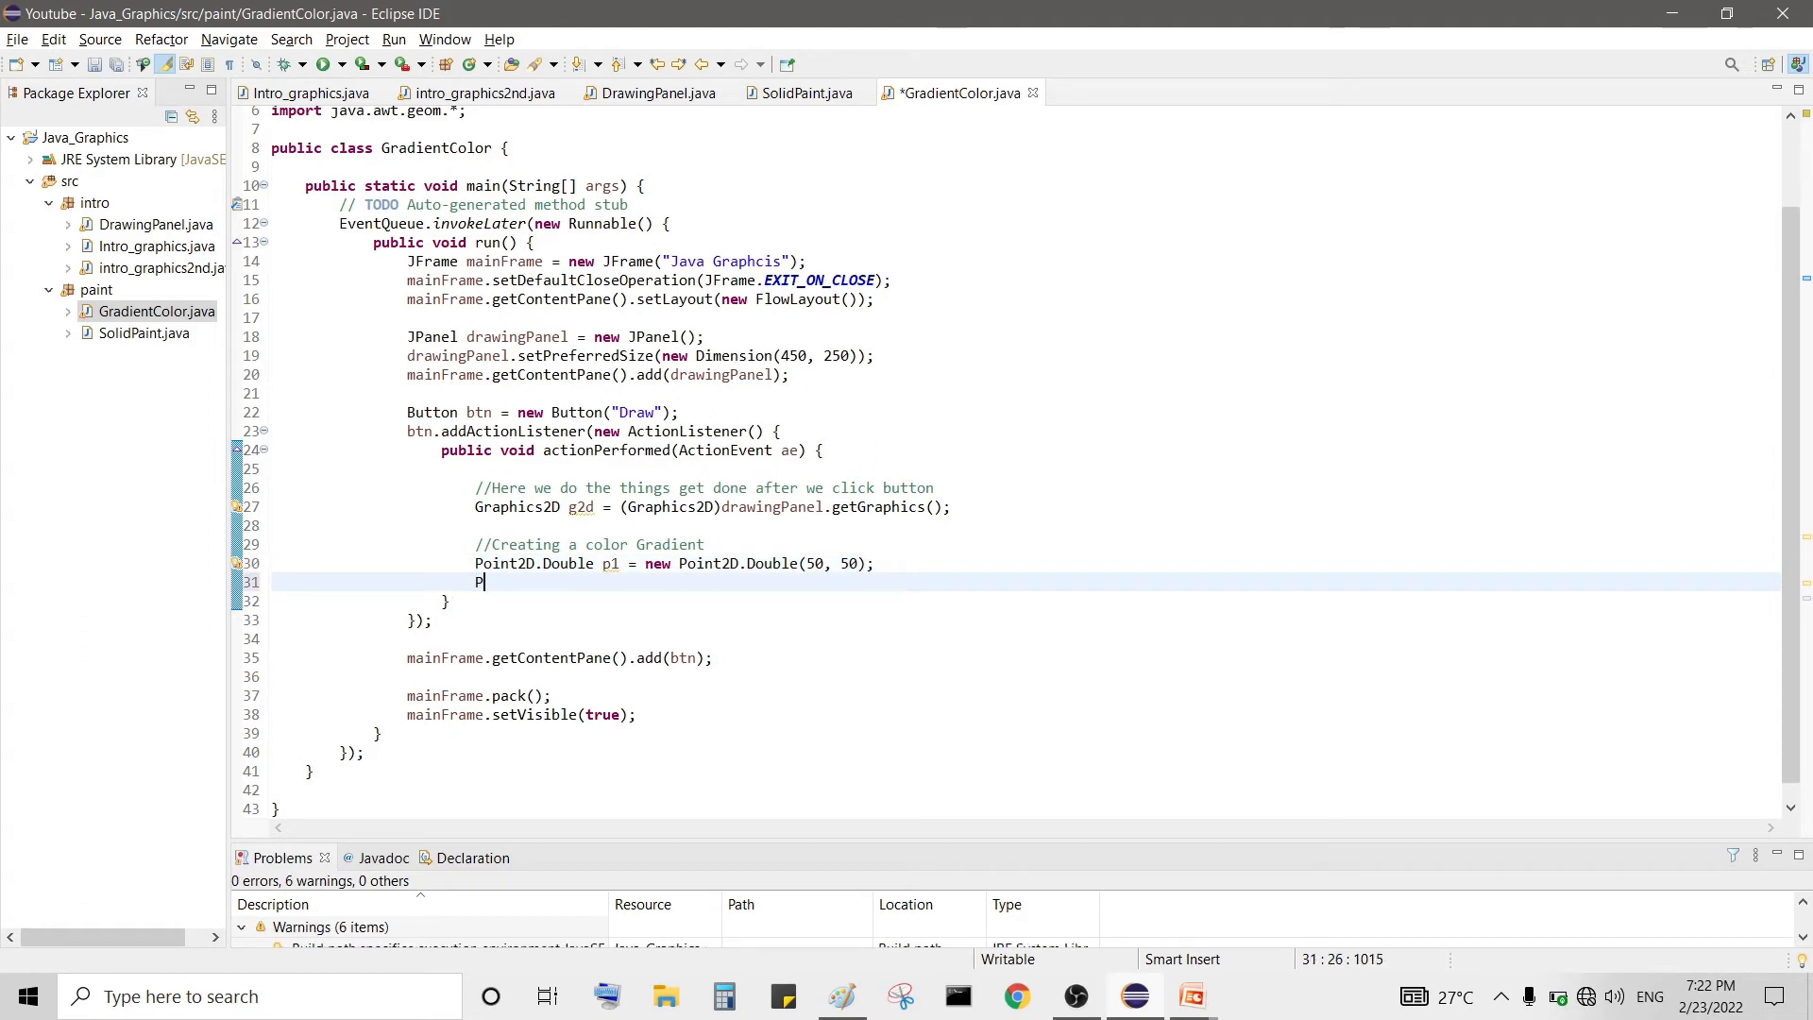
- Declare Point2D.Double p2 = new Point2D.Double(200, 100); with a blank line below
{"action": "type", "text": "oint2D"}
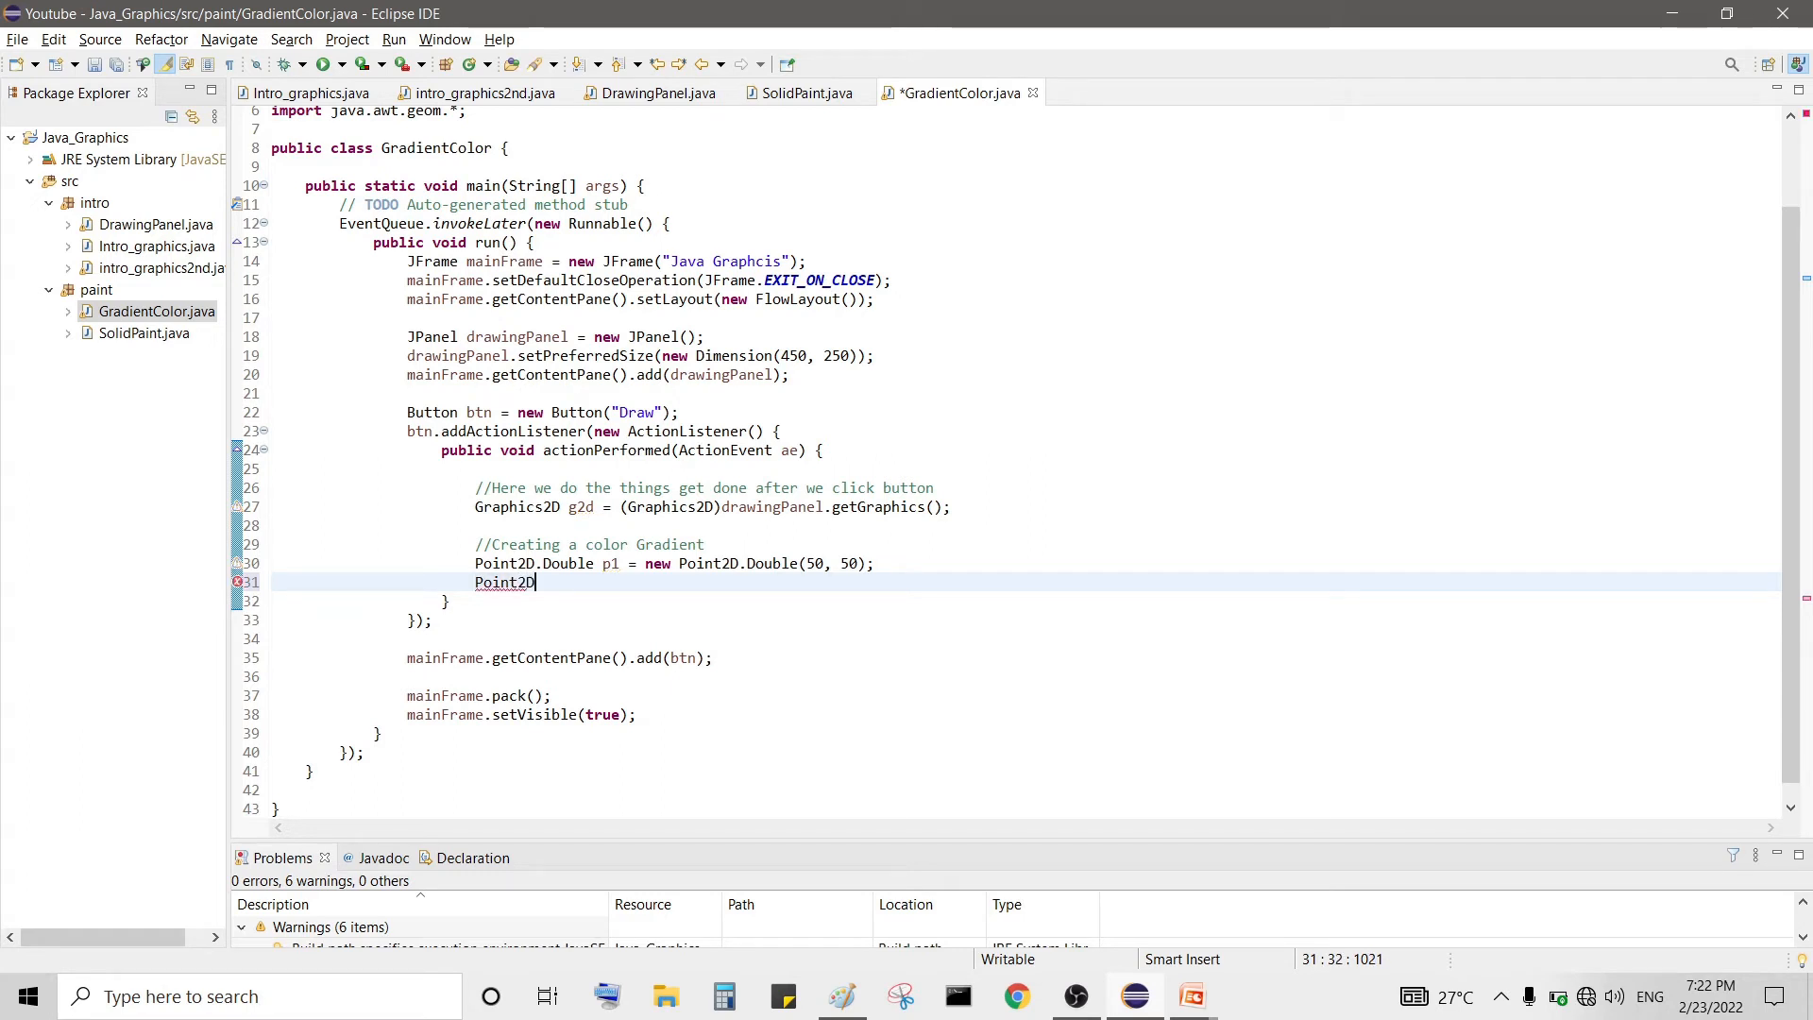
{"action": "type", "text": ".Double"}
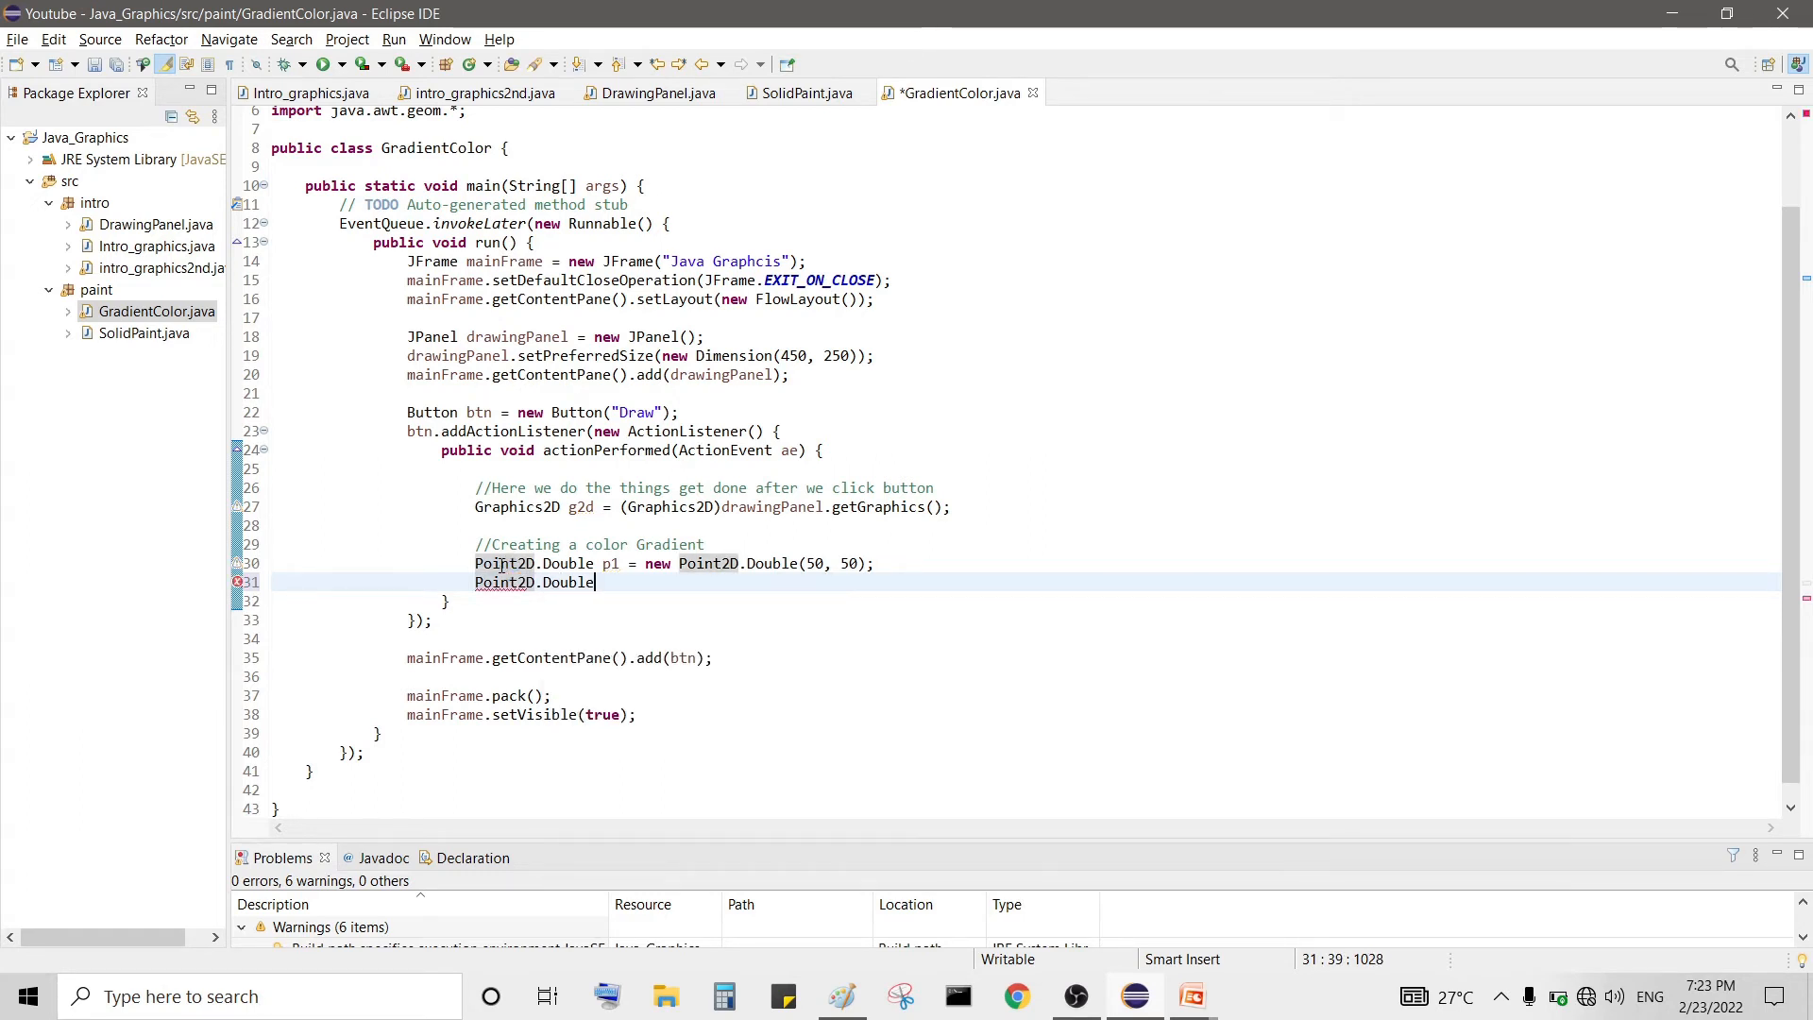
{"action": "type", "text": "p2 = new"}
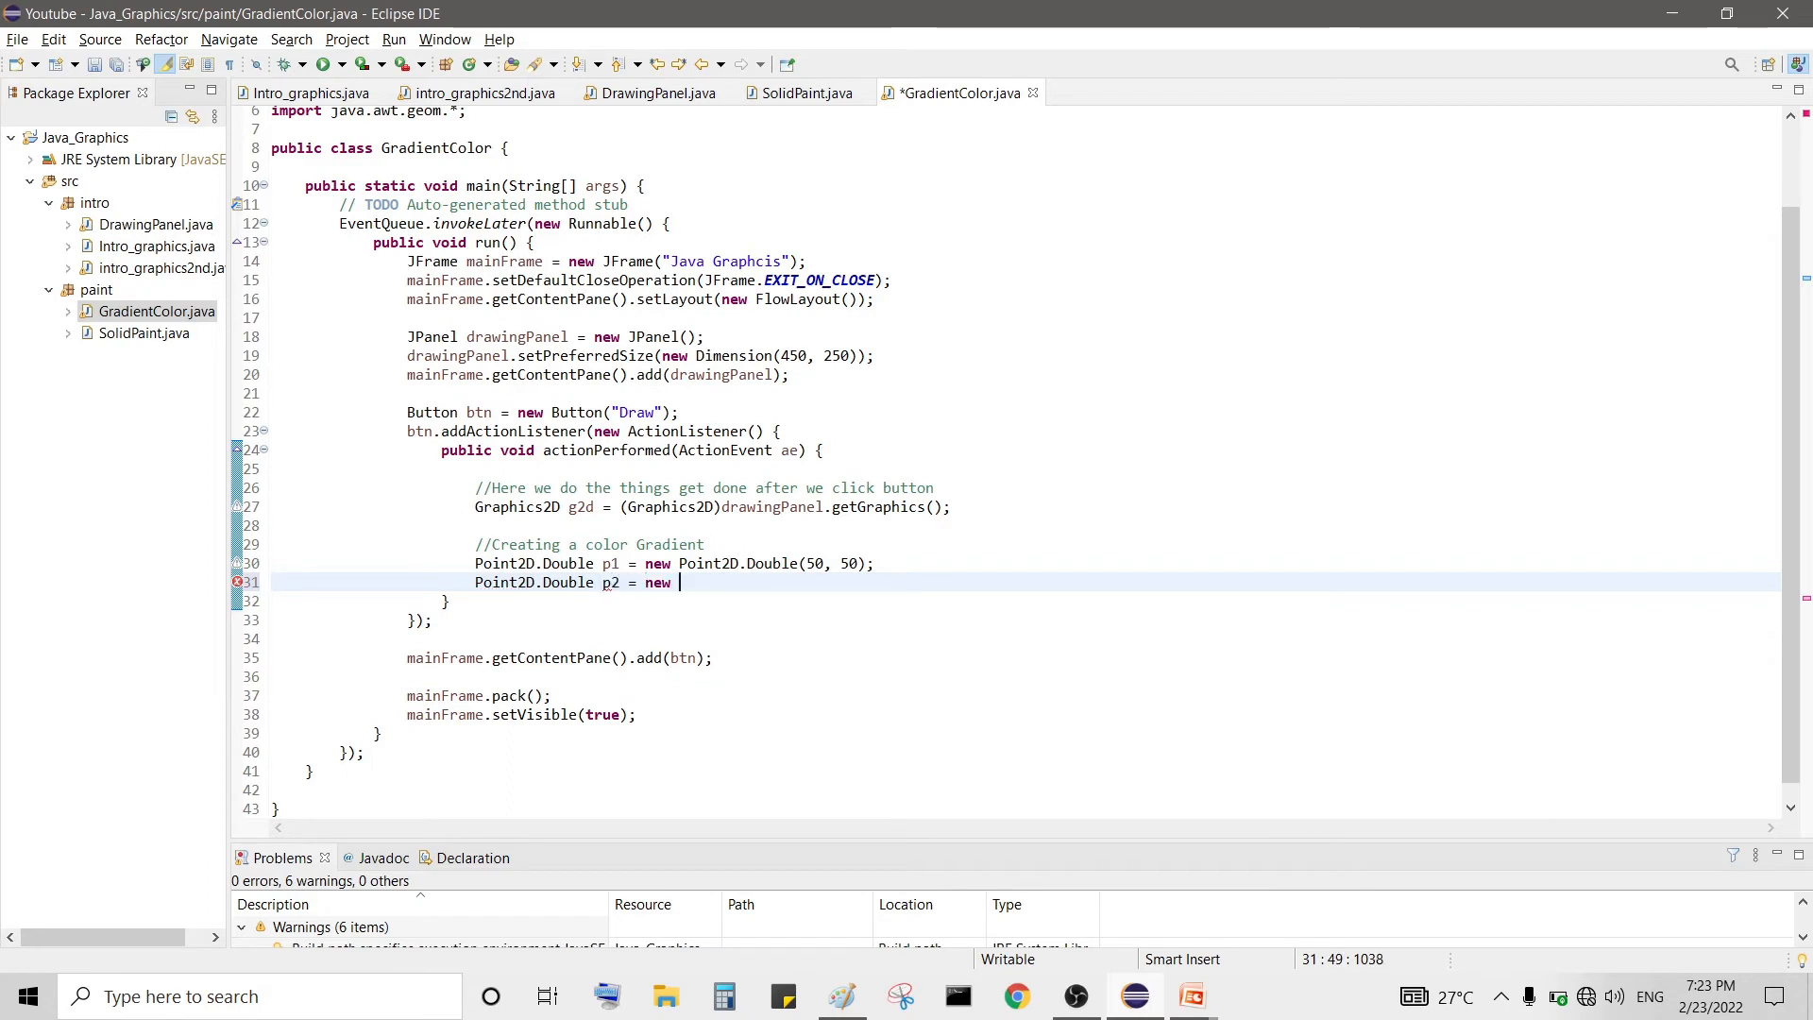
{"action": "type", "text": "Point2D.Double("}
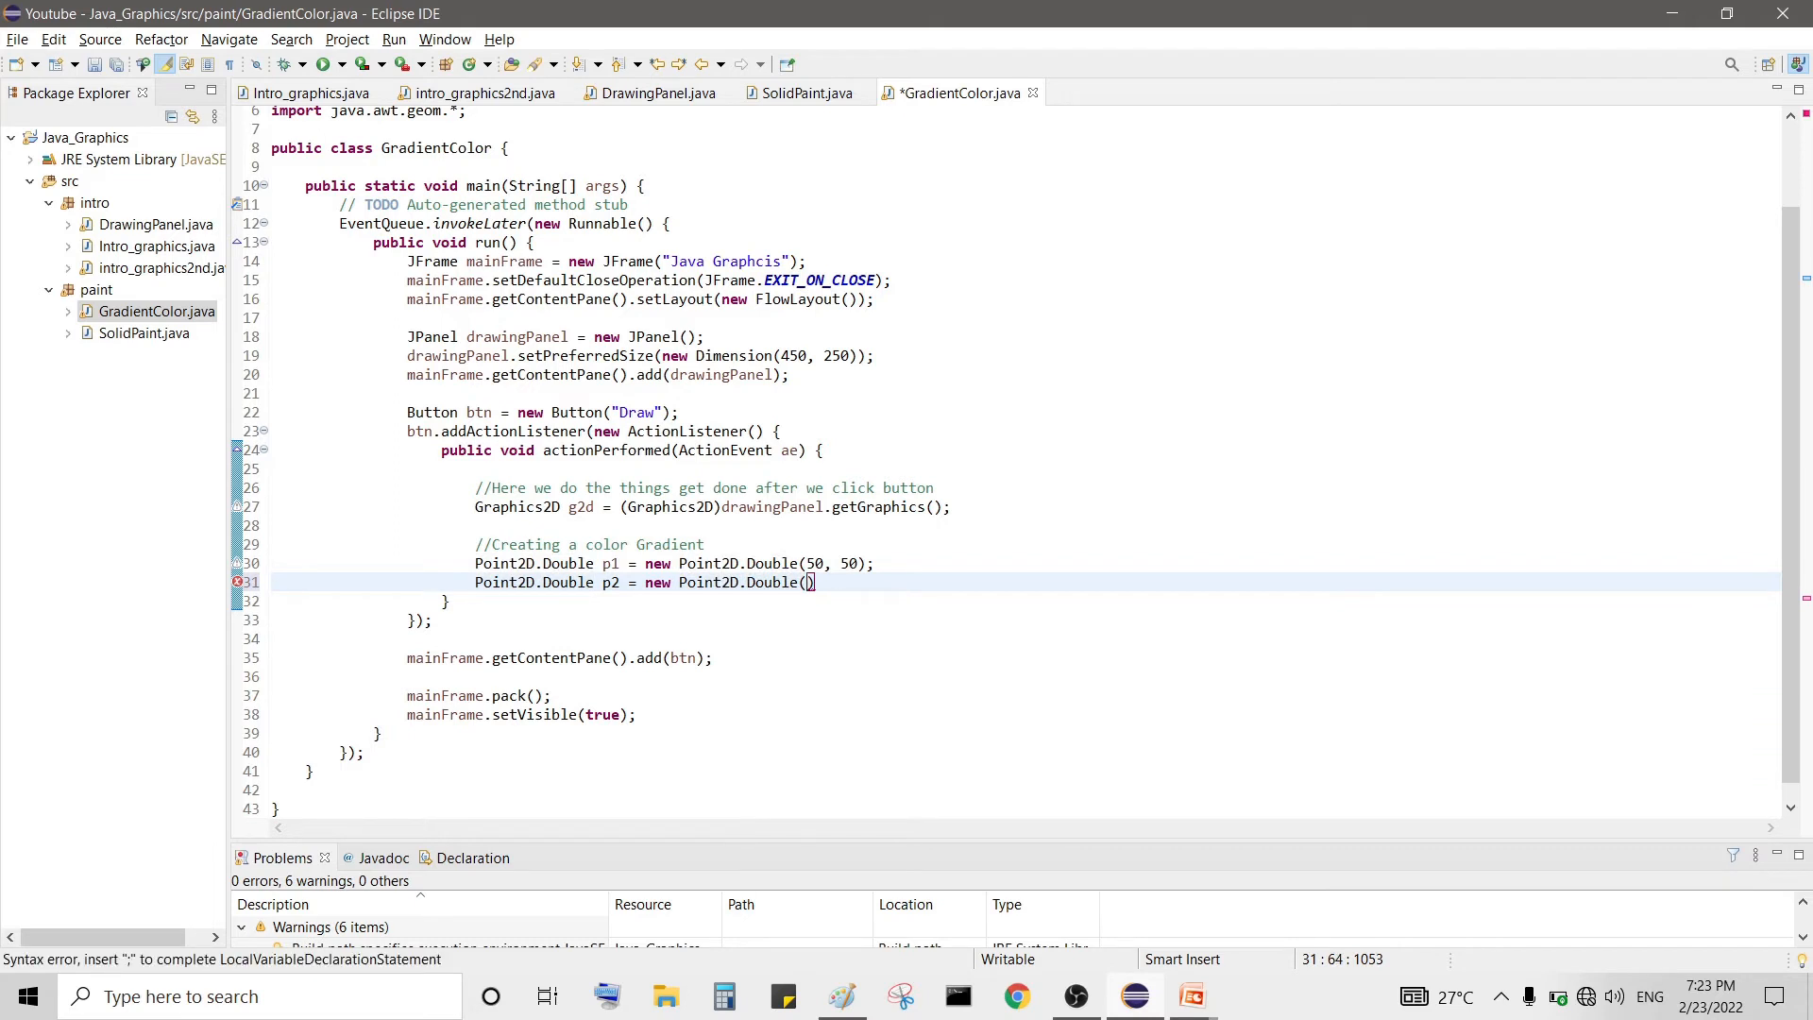
{"action": "type", "text": "200,"}
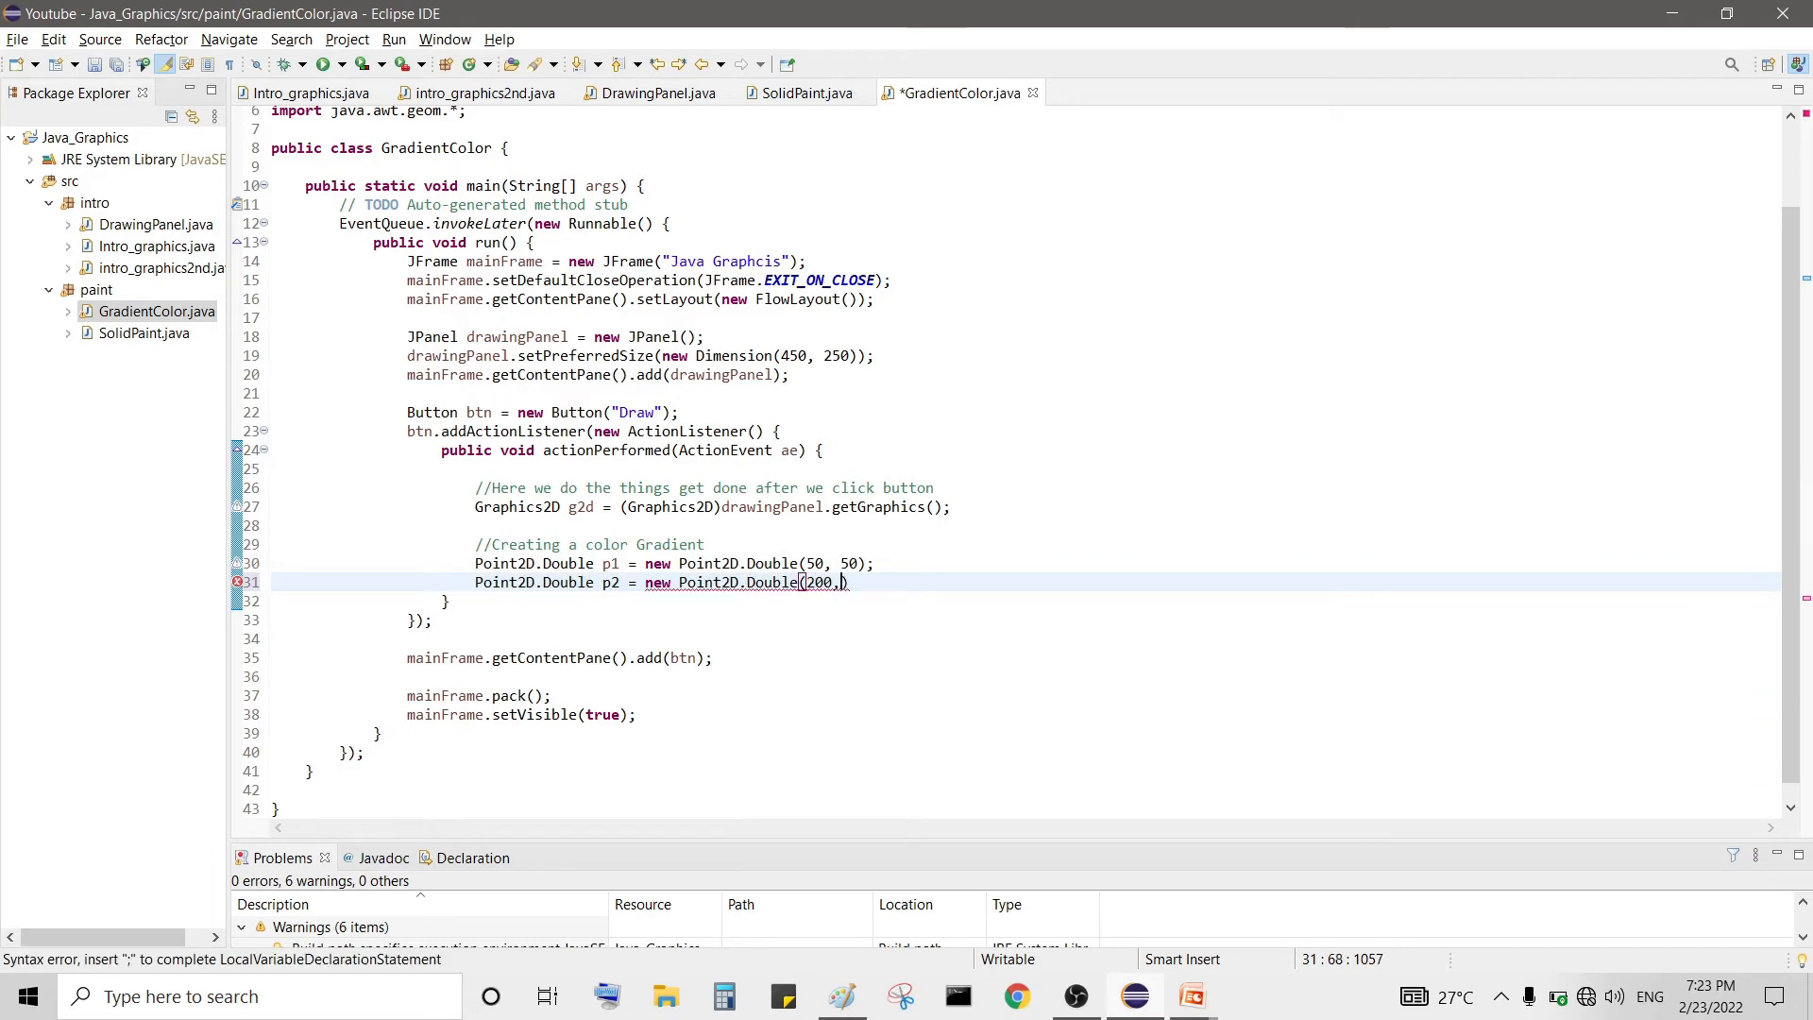
{"action": "type", "text": "200)"}
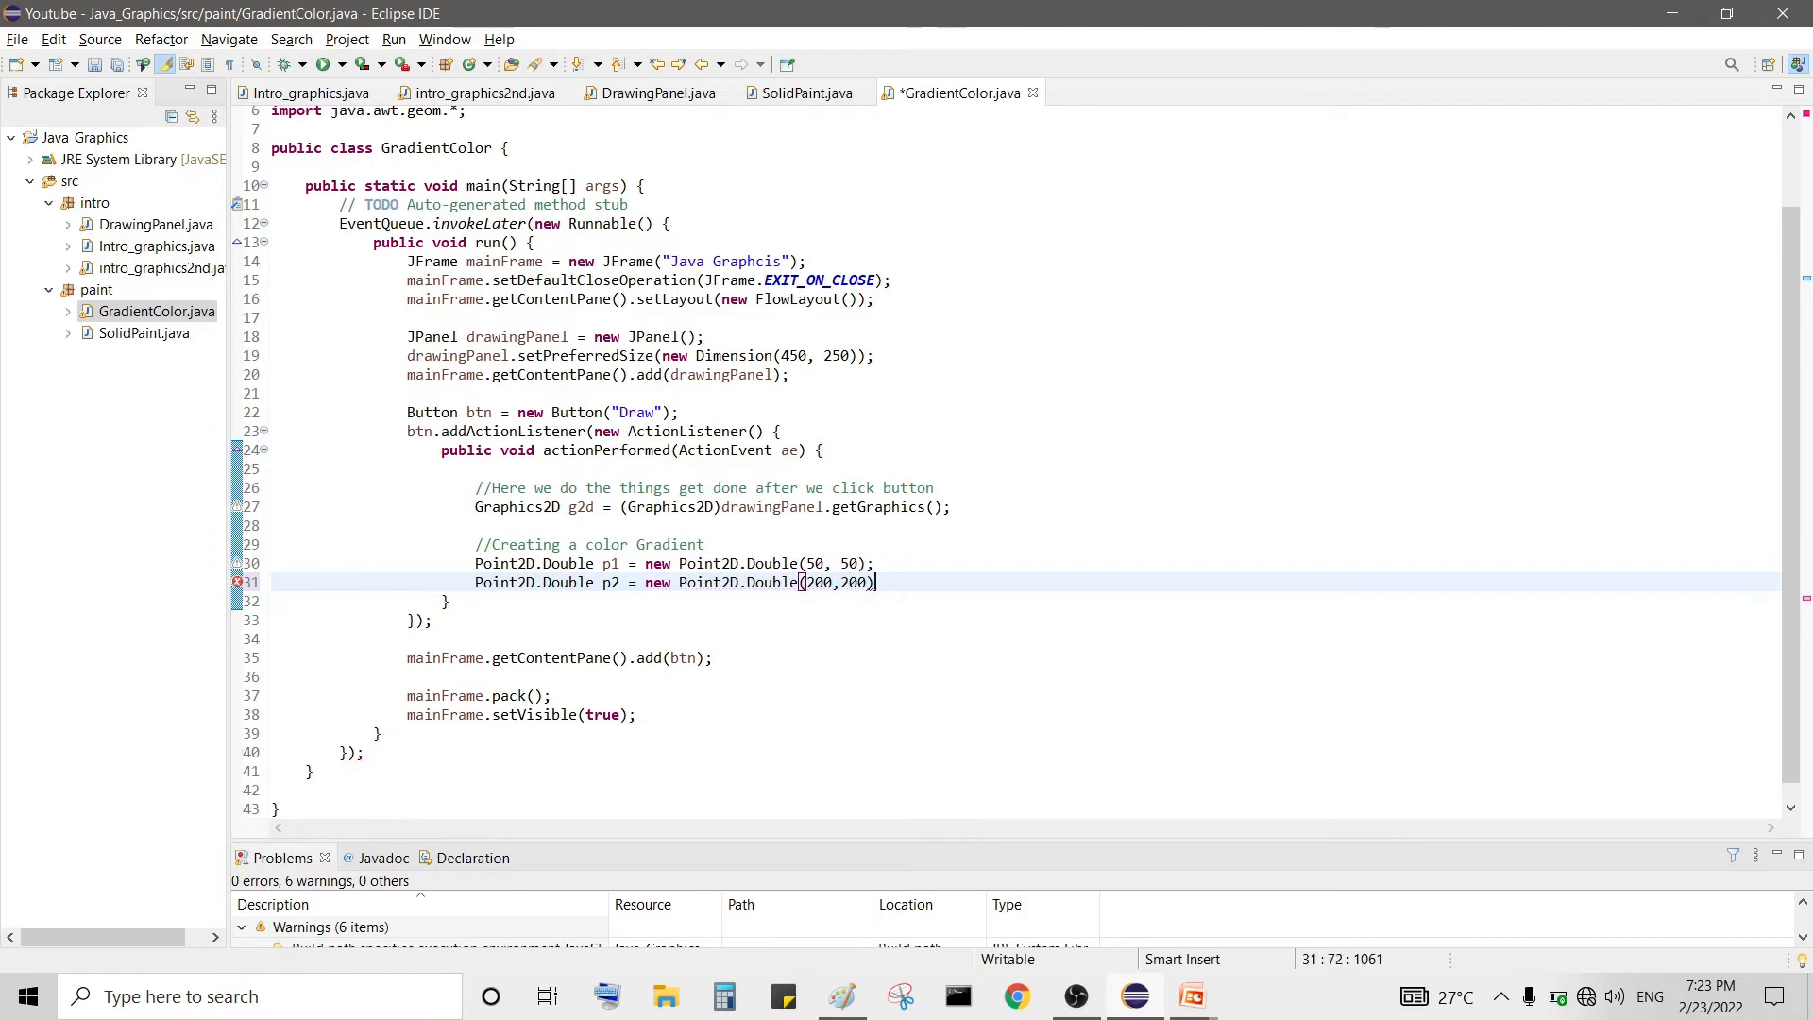
{"action": "type", "text": ";"}
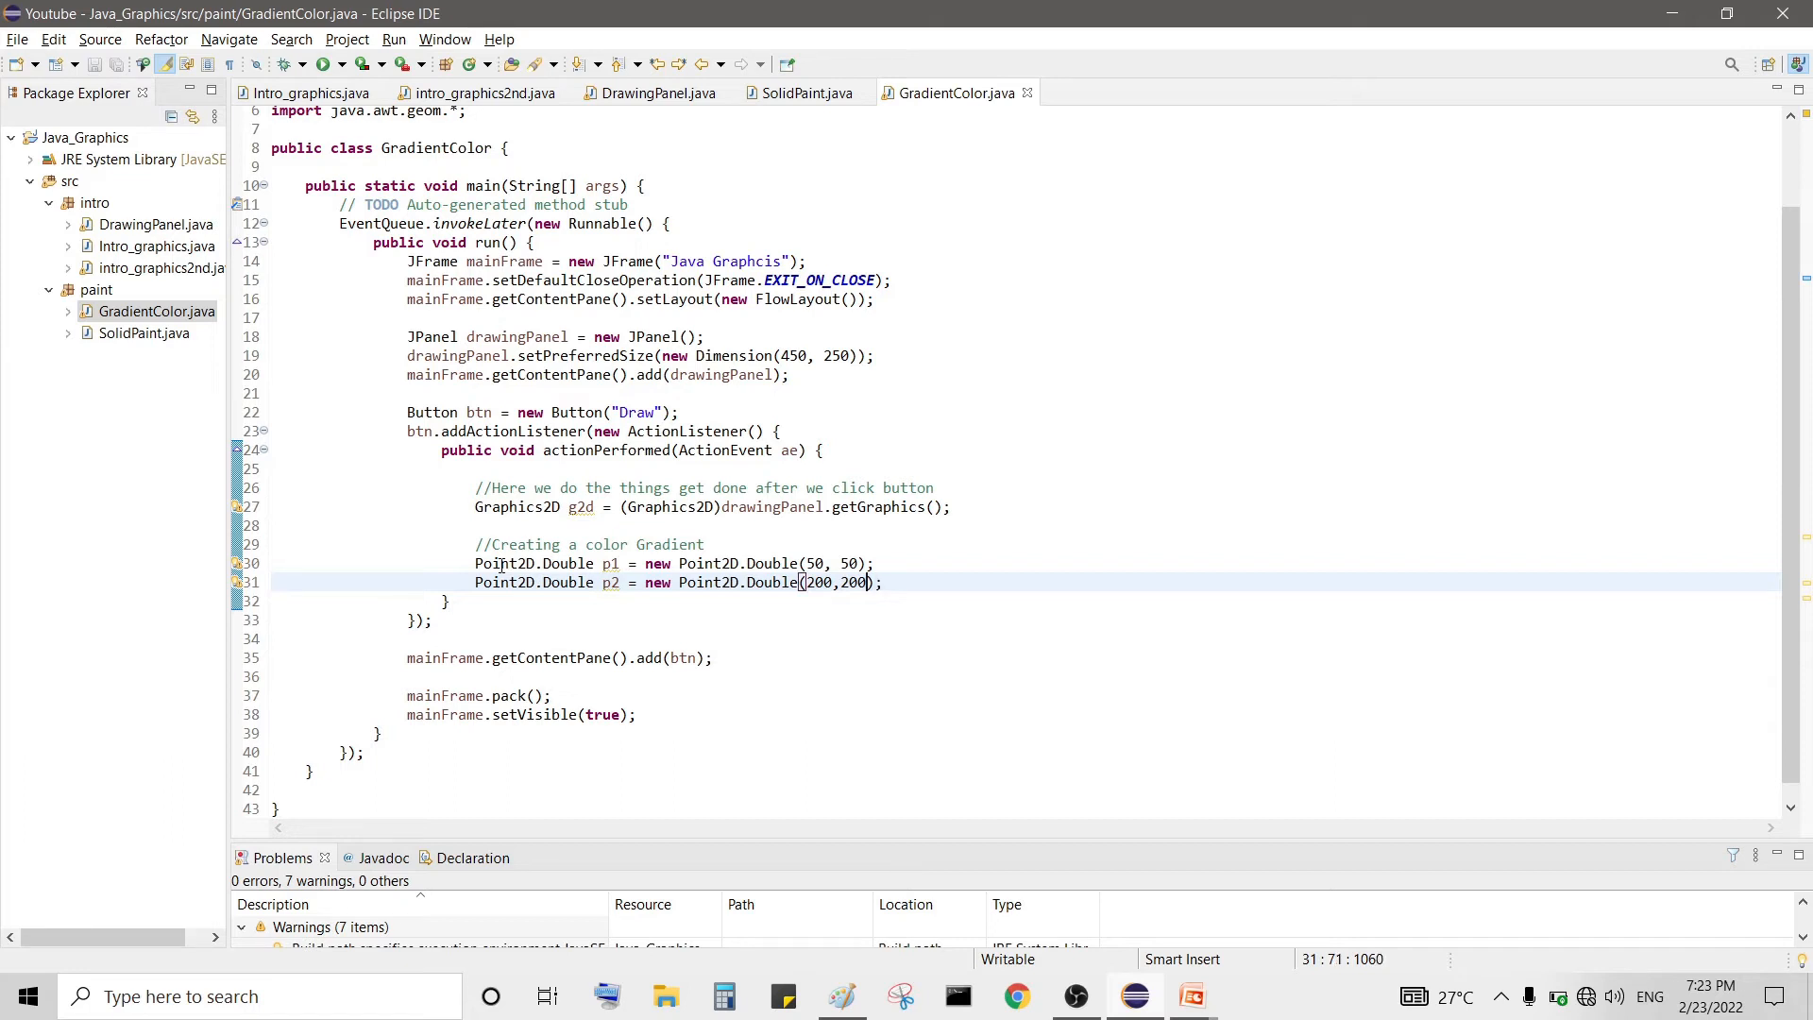
{"action": "type", "text": "100"}
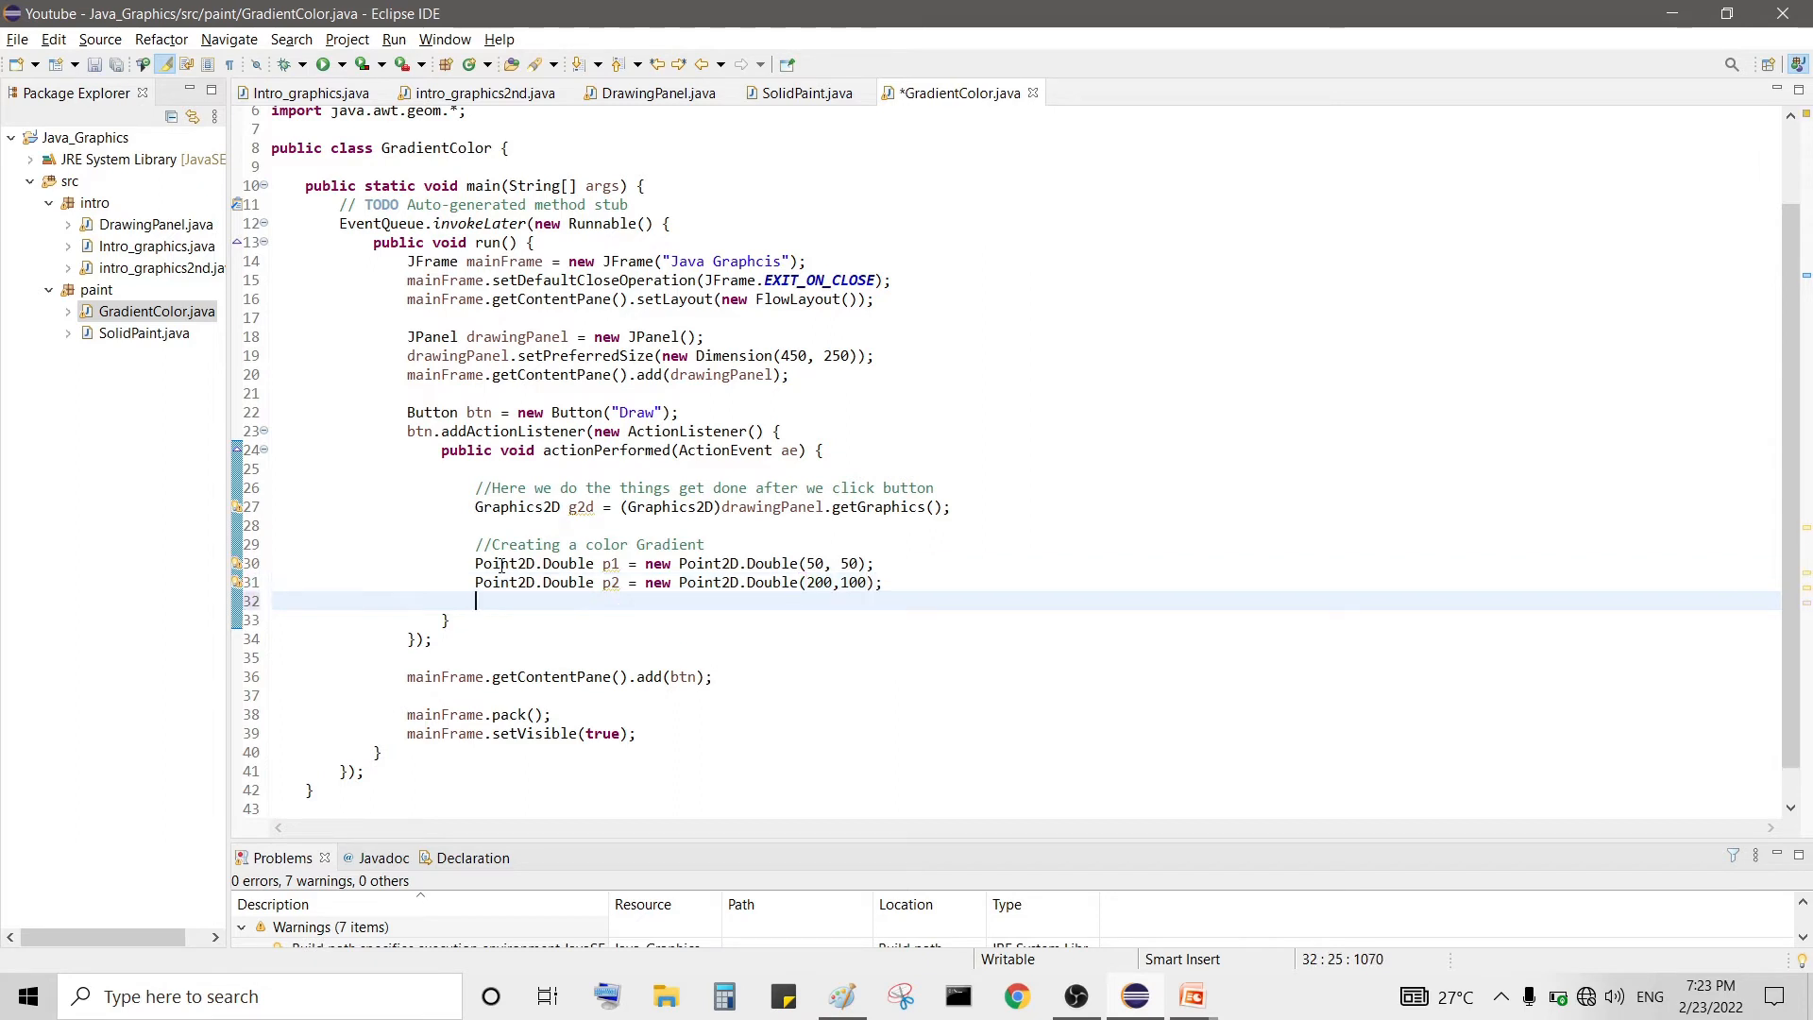
{"action": "key", "text": "Return"}
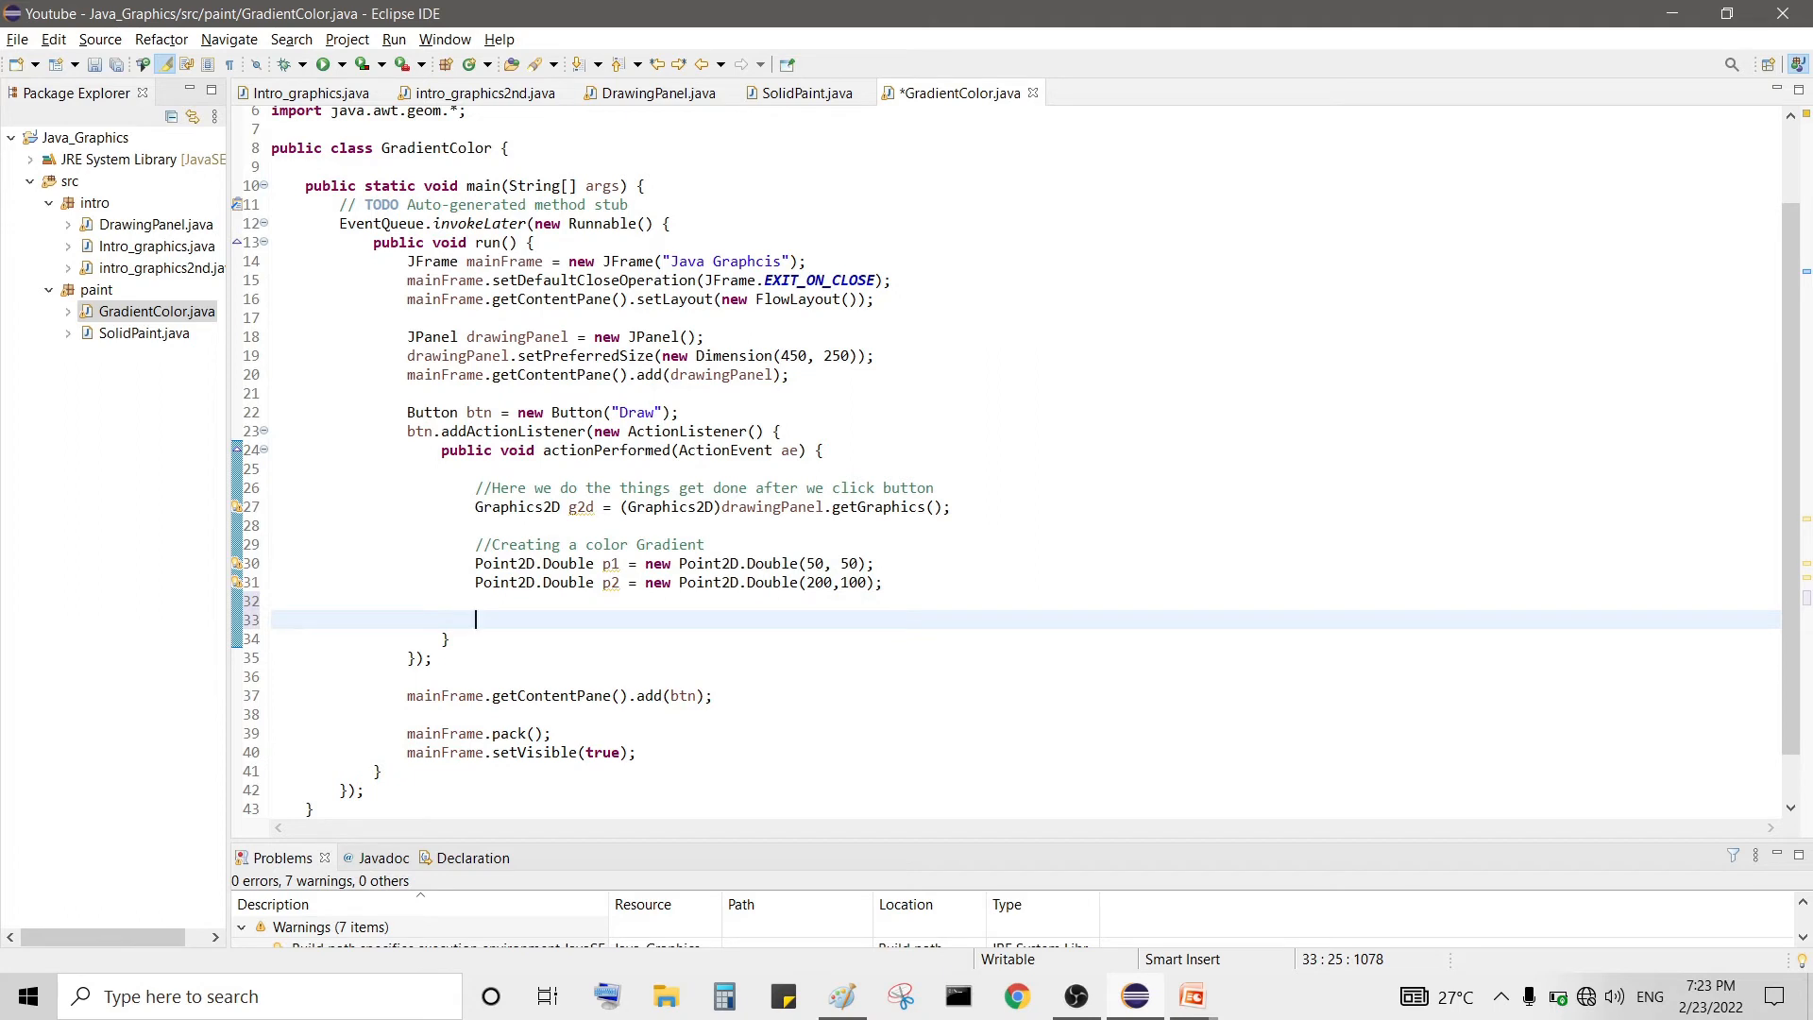
- Begin GradientPaint gPaint = new GradientPaint( ), fixing a typo in Gradient
{"action": "type", "text": "Gradi"}
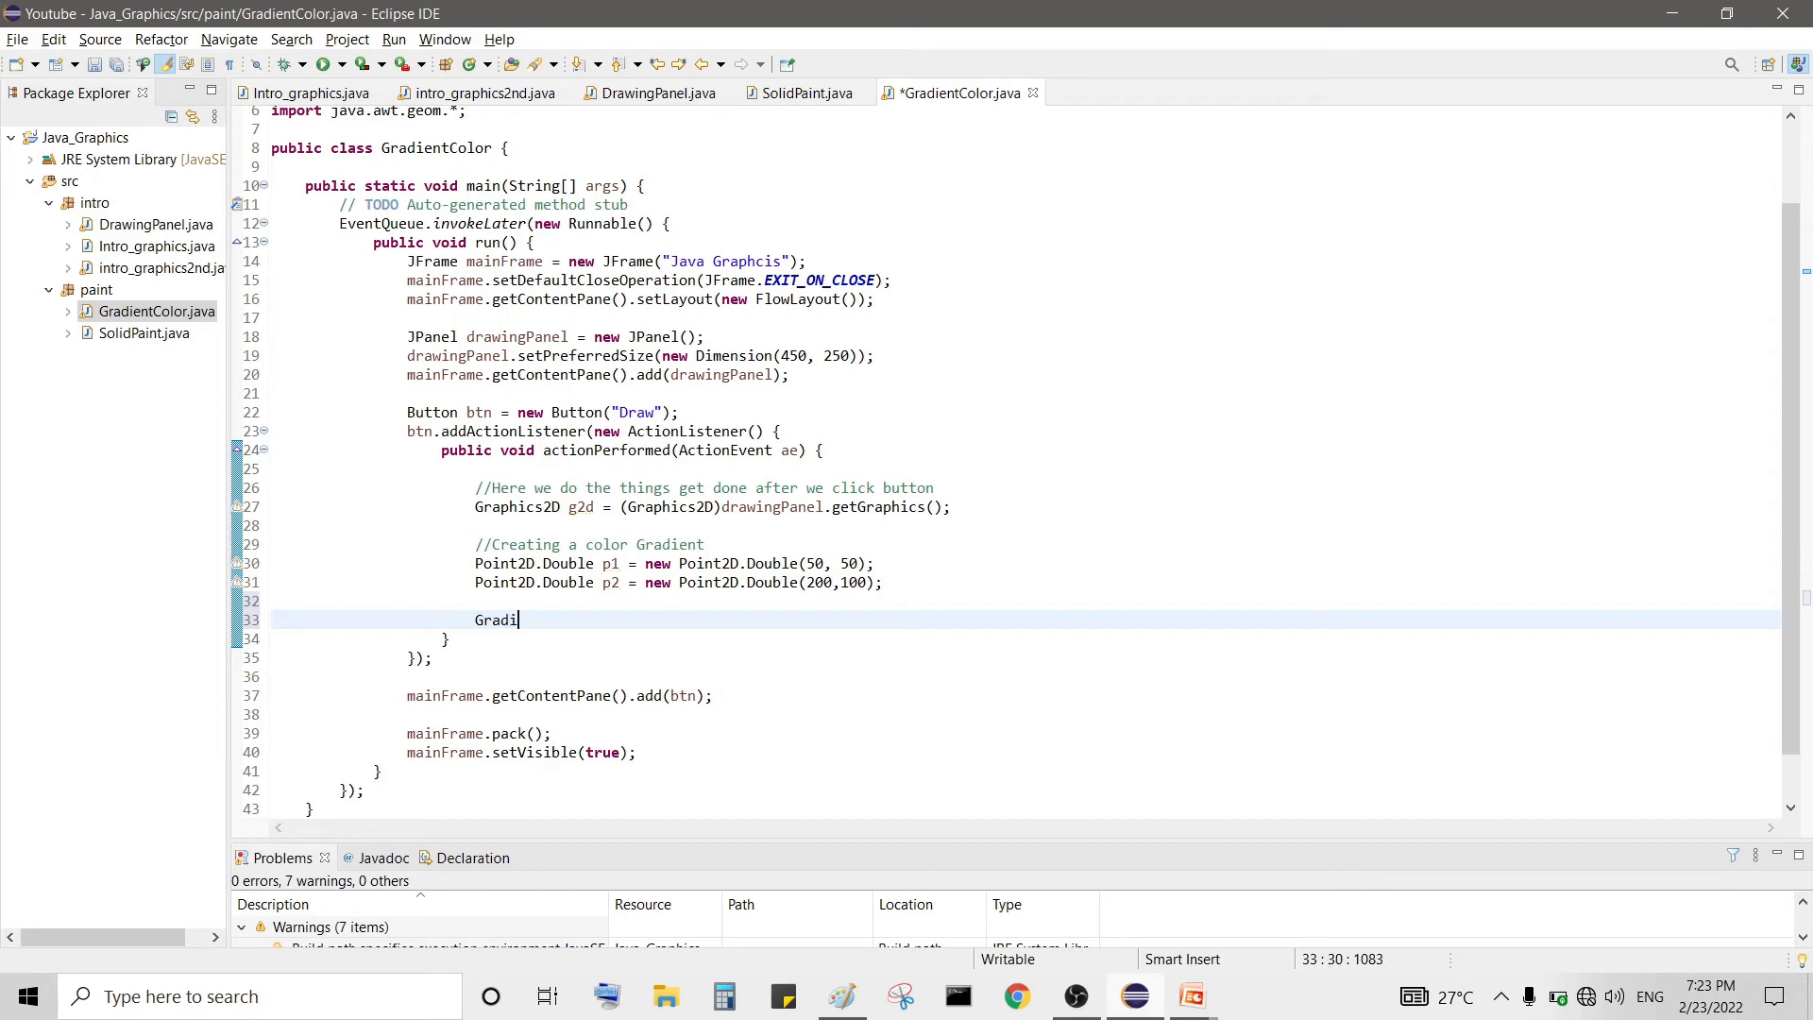
{"action": "type", "text": "entPaint g"}
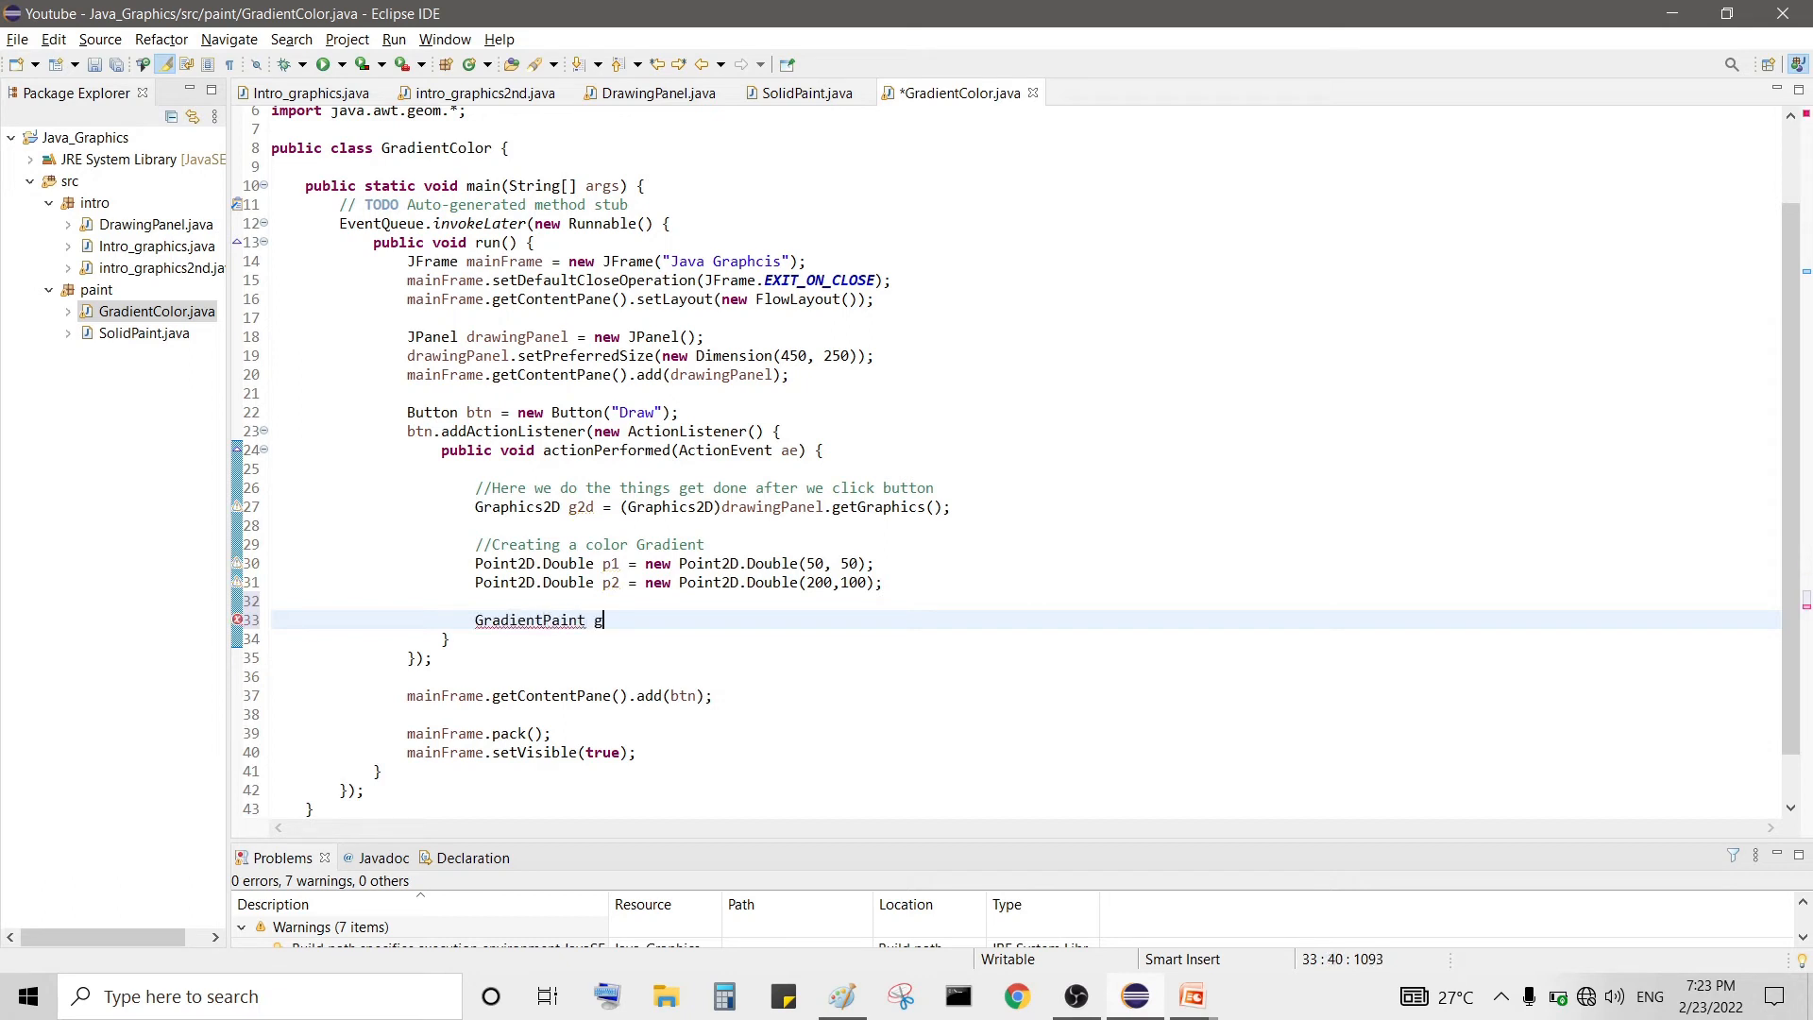
{"action": "type", "text": "Paint = new"}
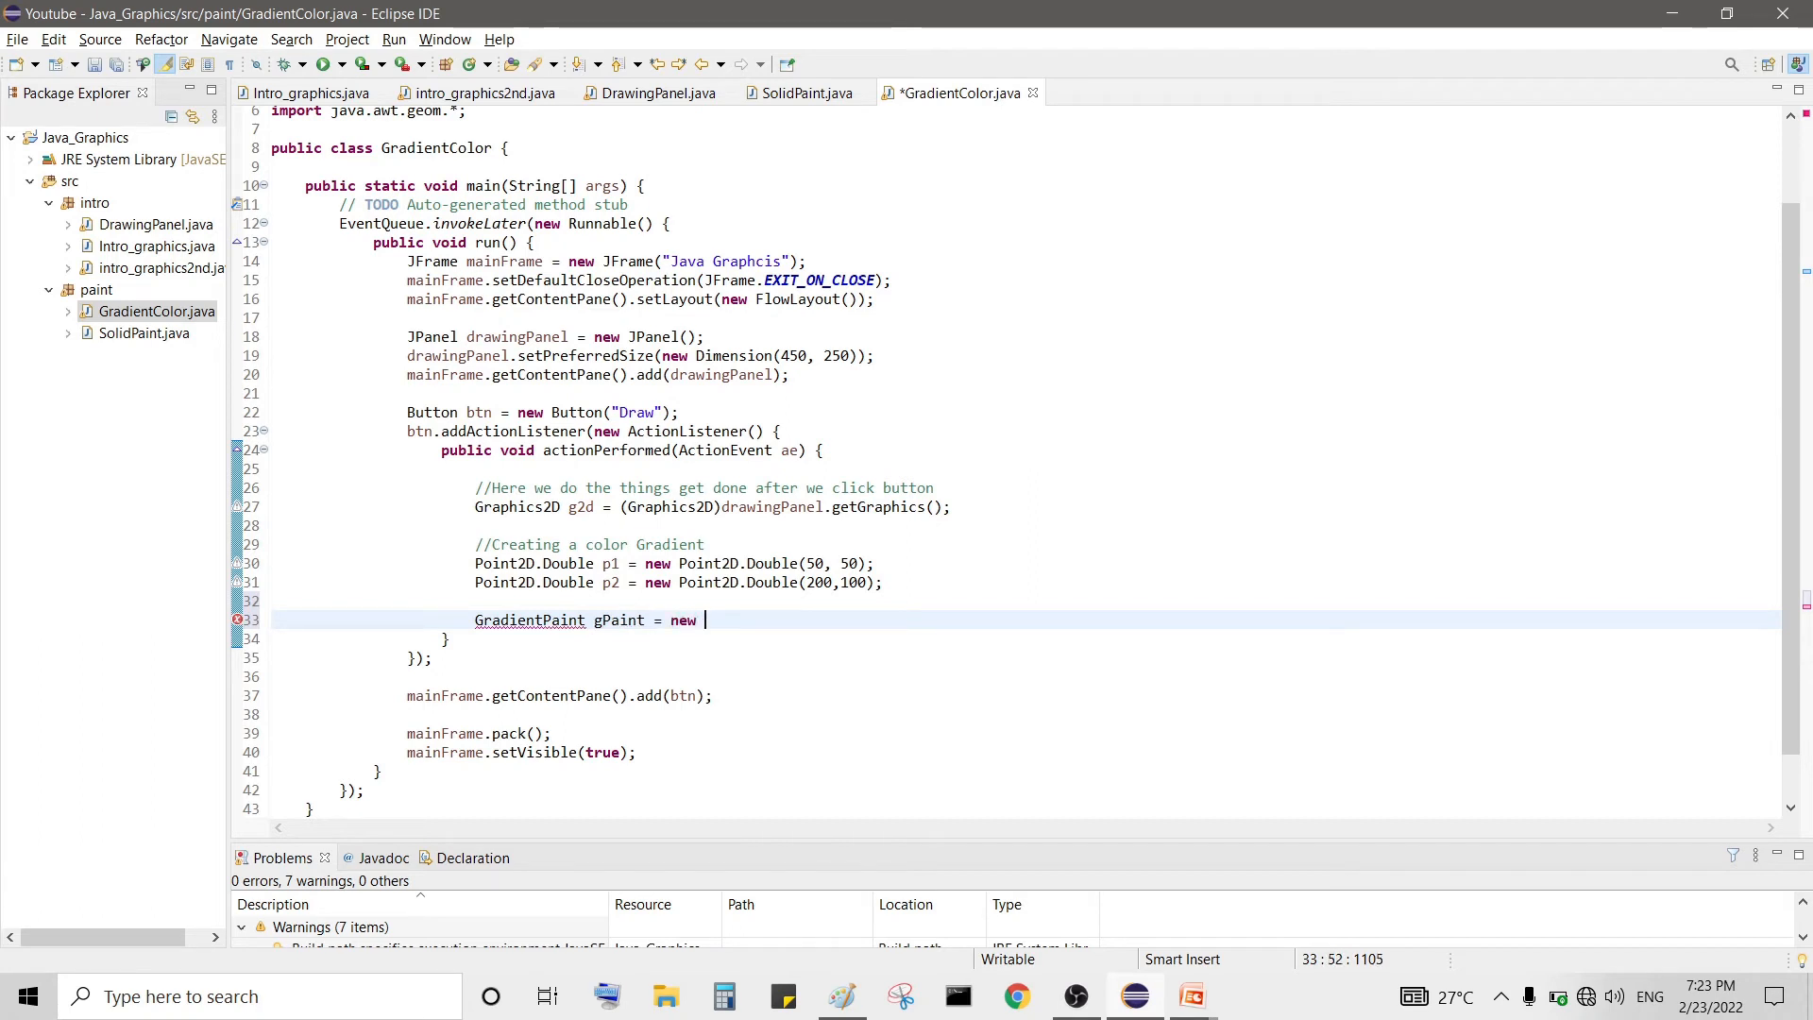
{"action": "type", "text": "Gradient{ain"}
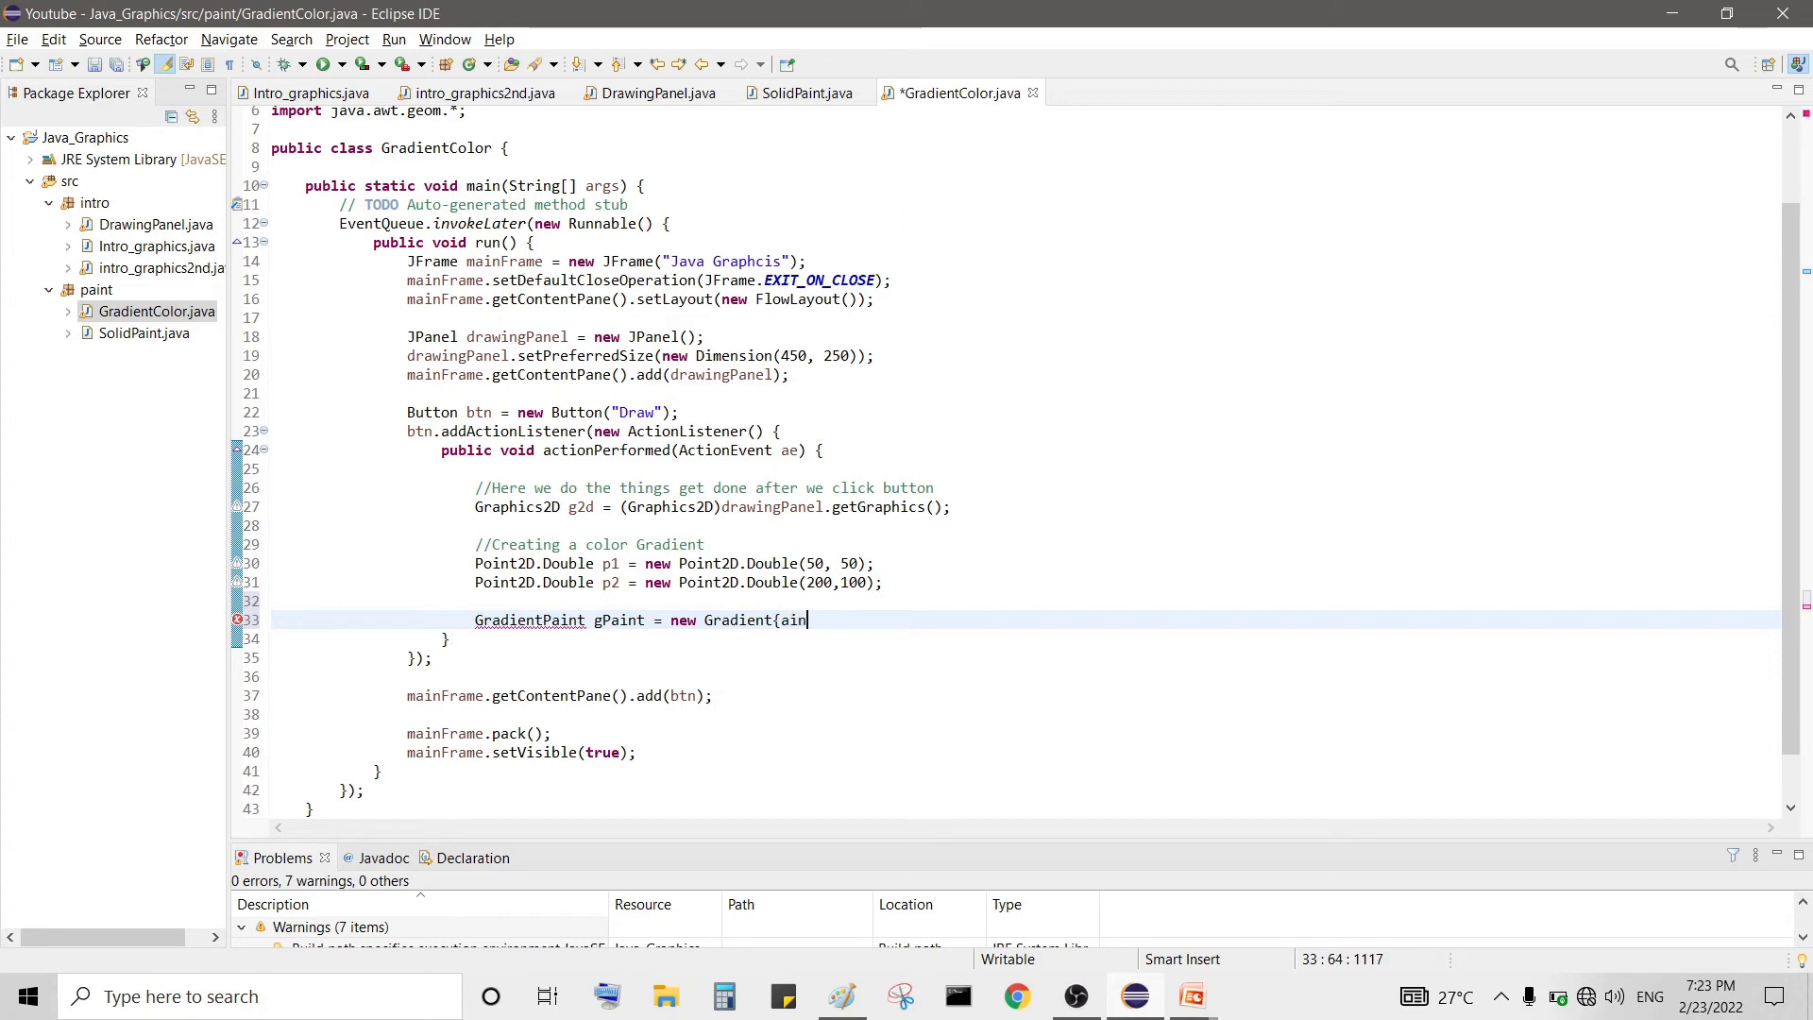
{"action": "key", "text": "BackSpace"}
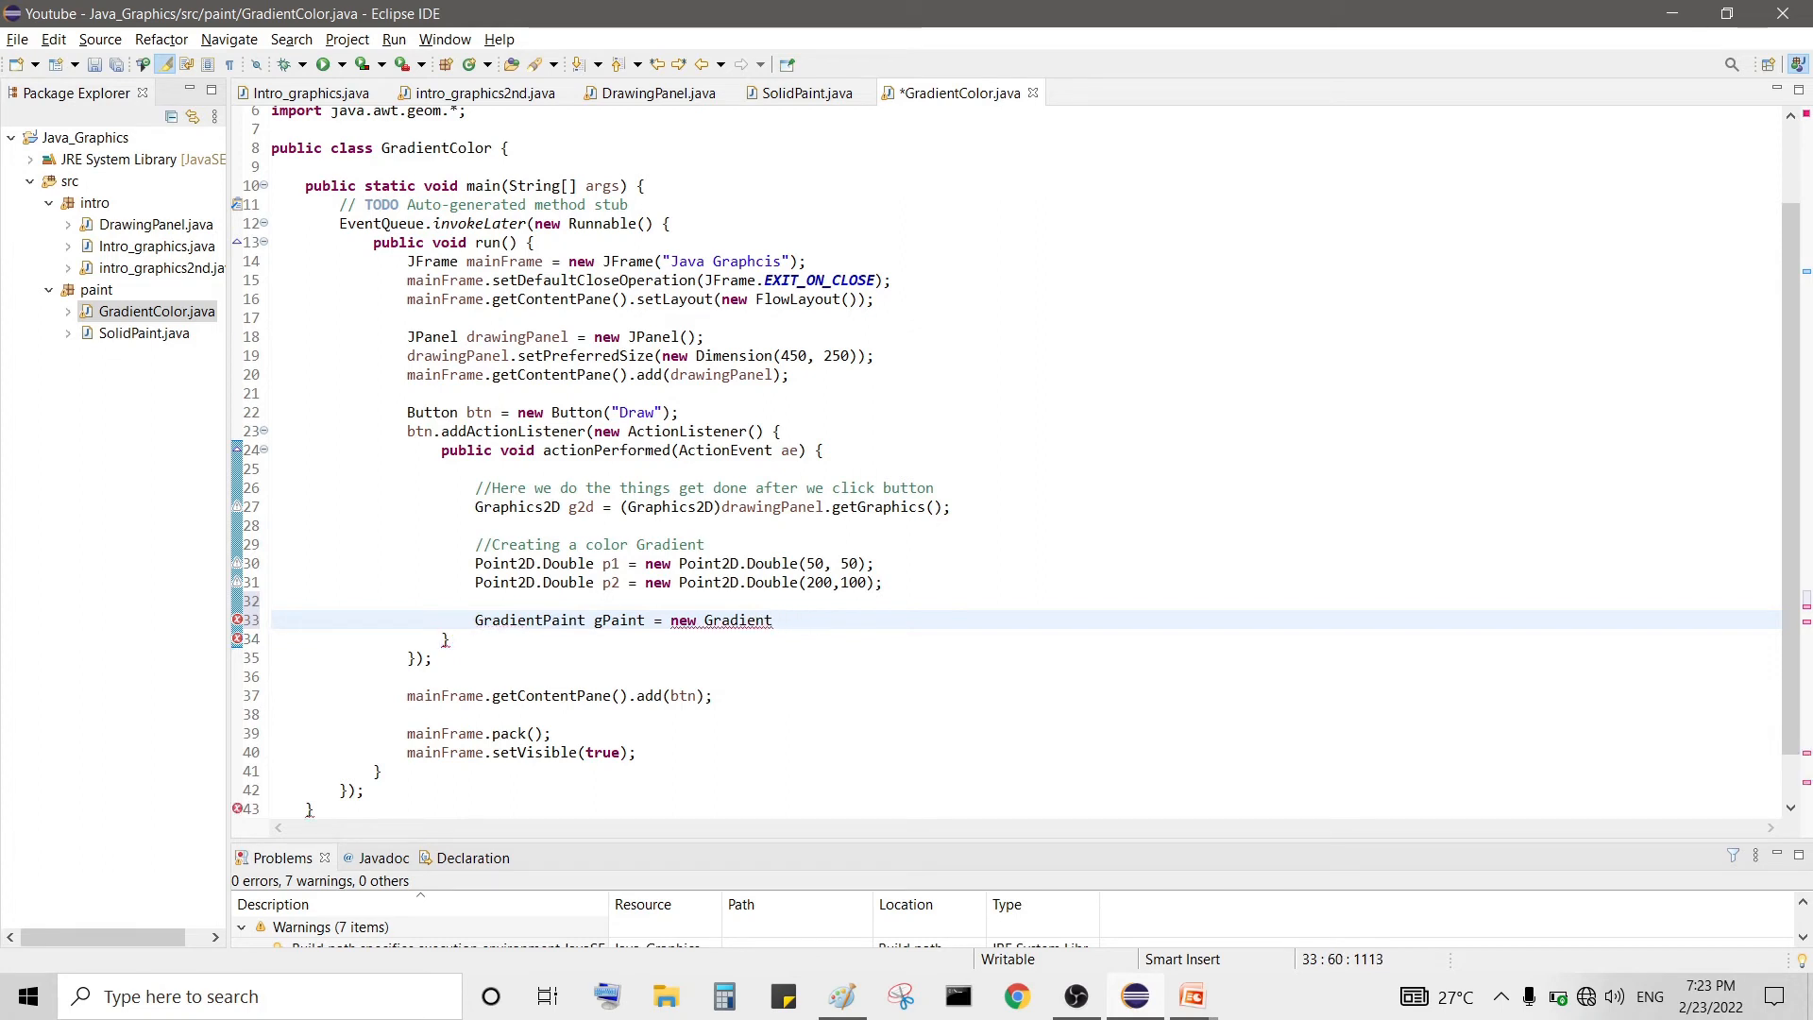
{"action": "type", "text": "Paint"}
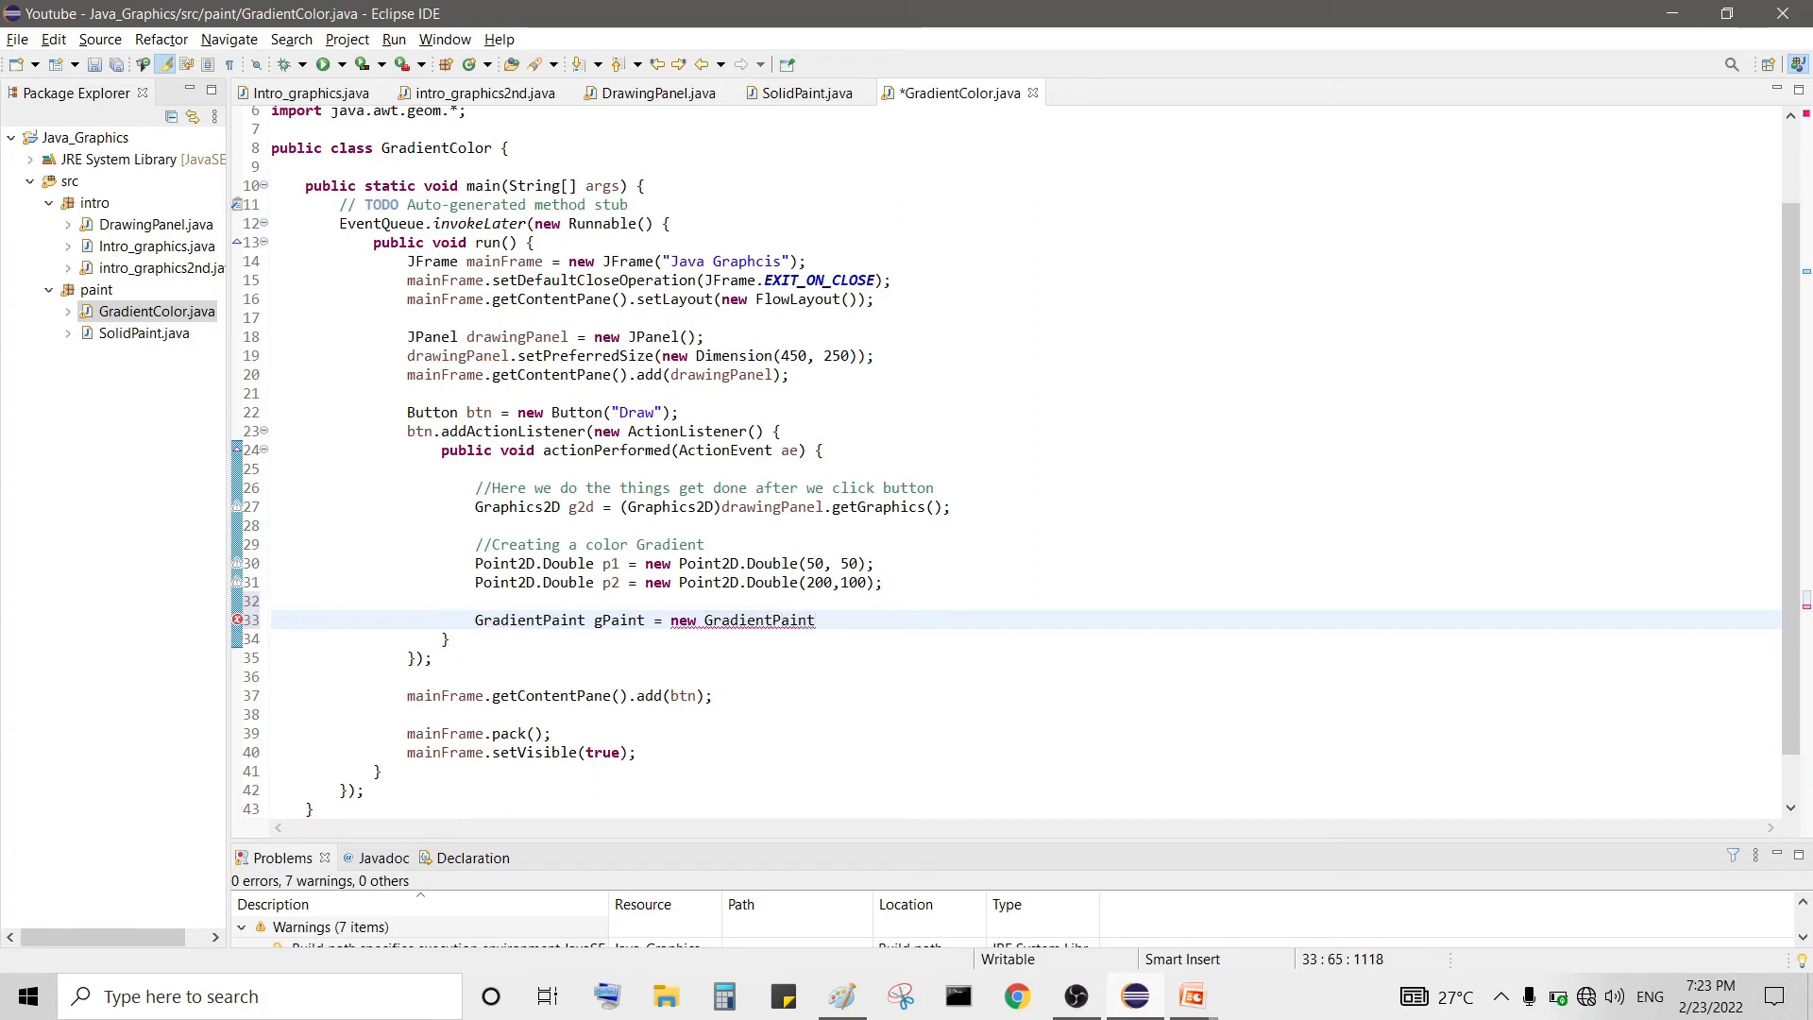
{"action": "type", "text": "()"}
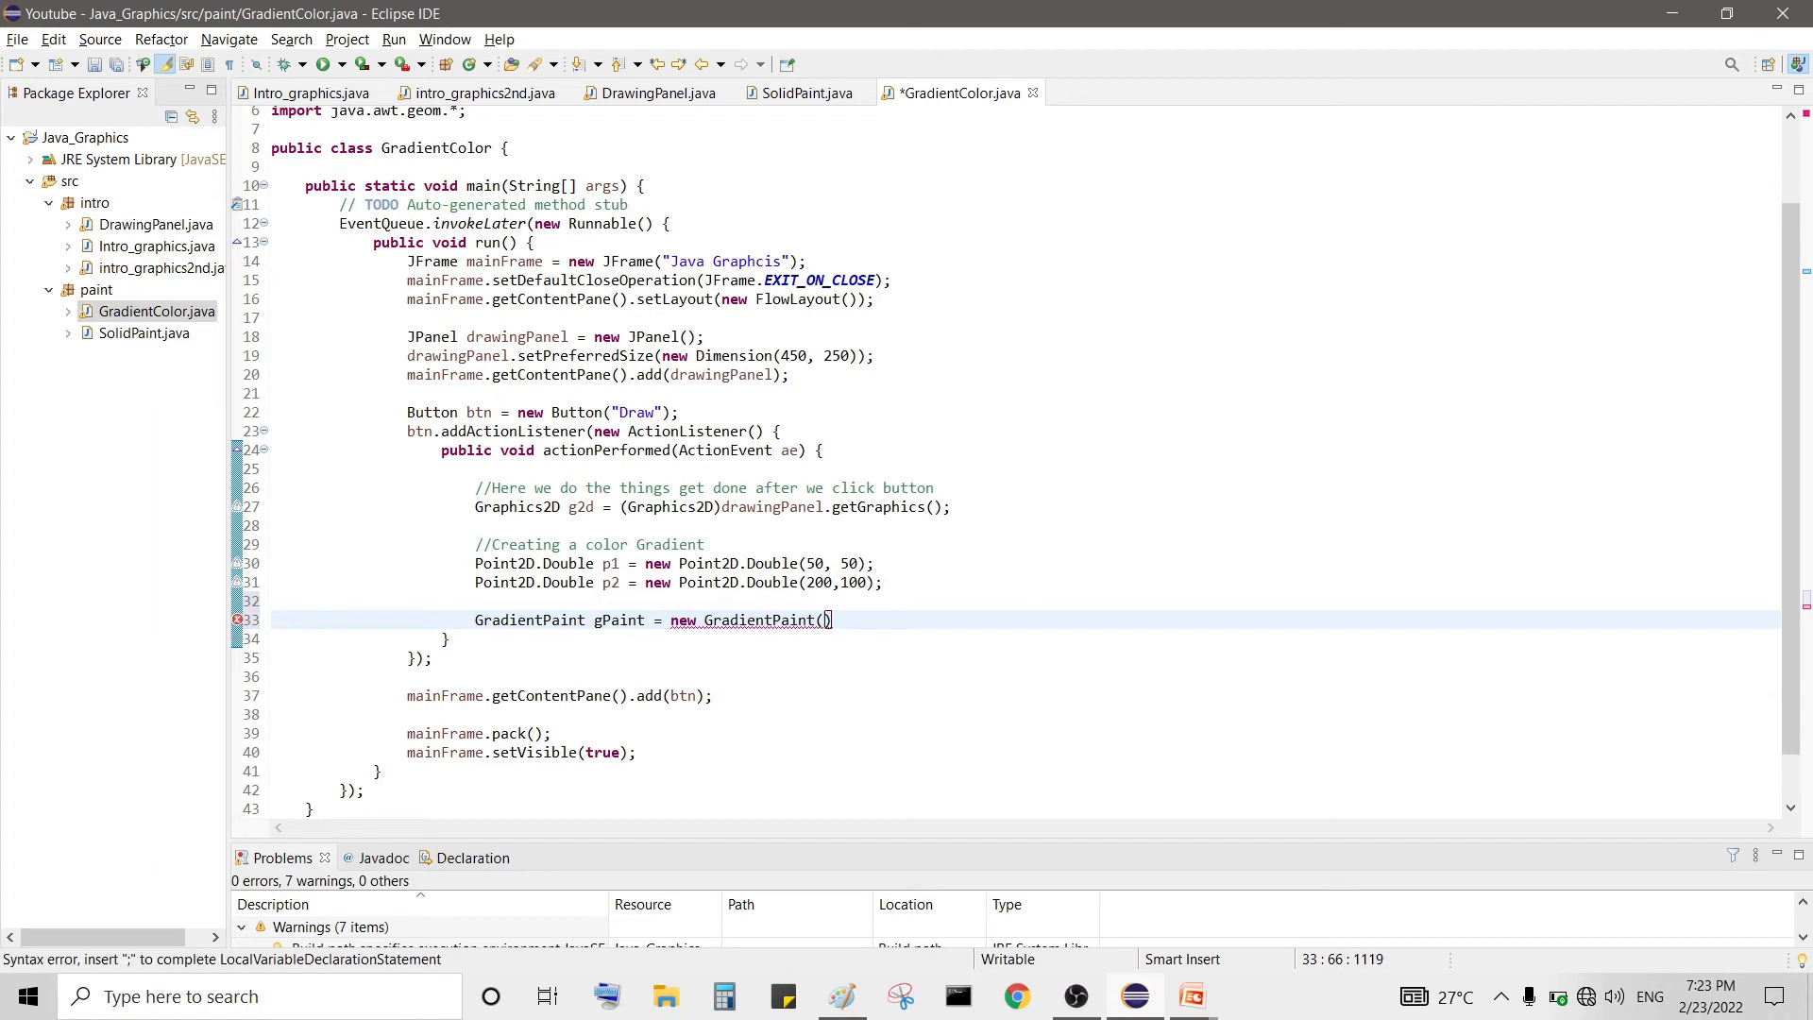
- Fill the constructor arguments as (p1, Color.BLUE, p2, Color.RED)
{"action": "type", "text": "p1"}
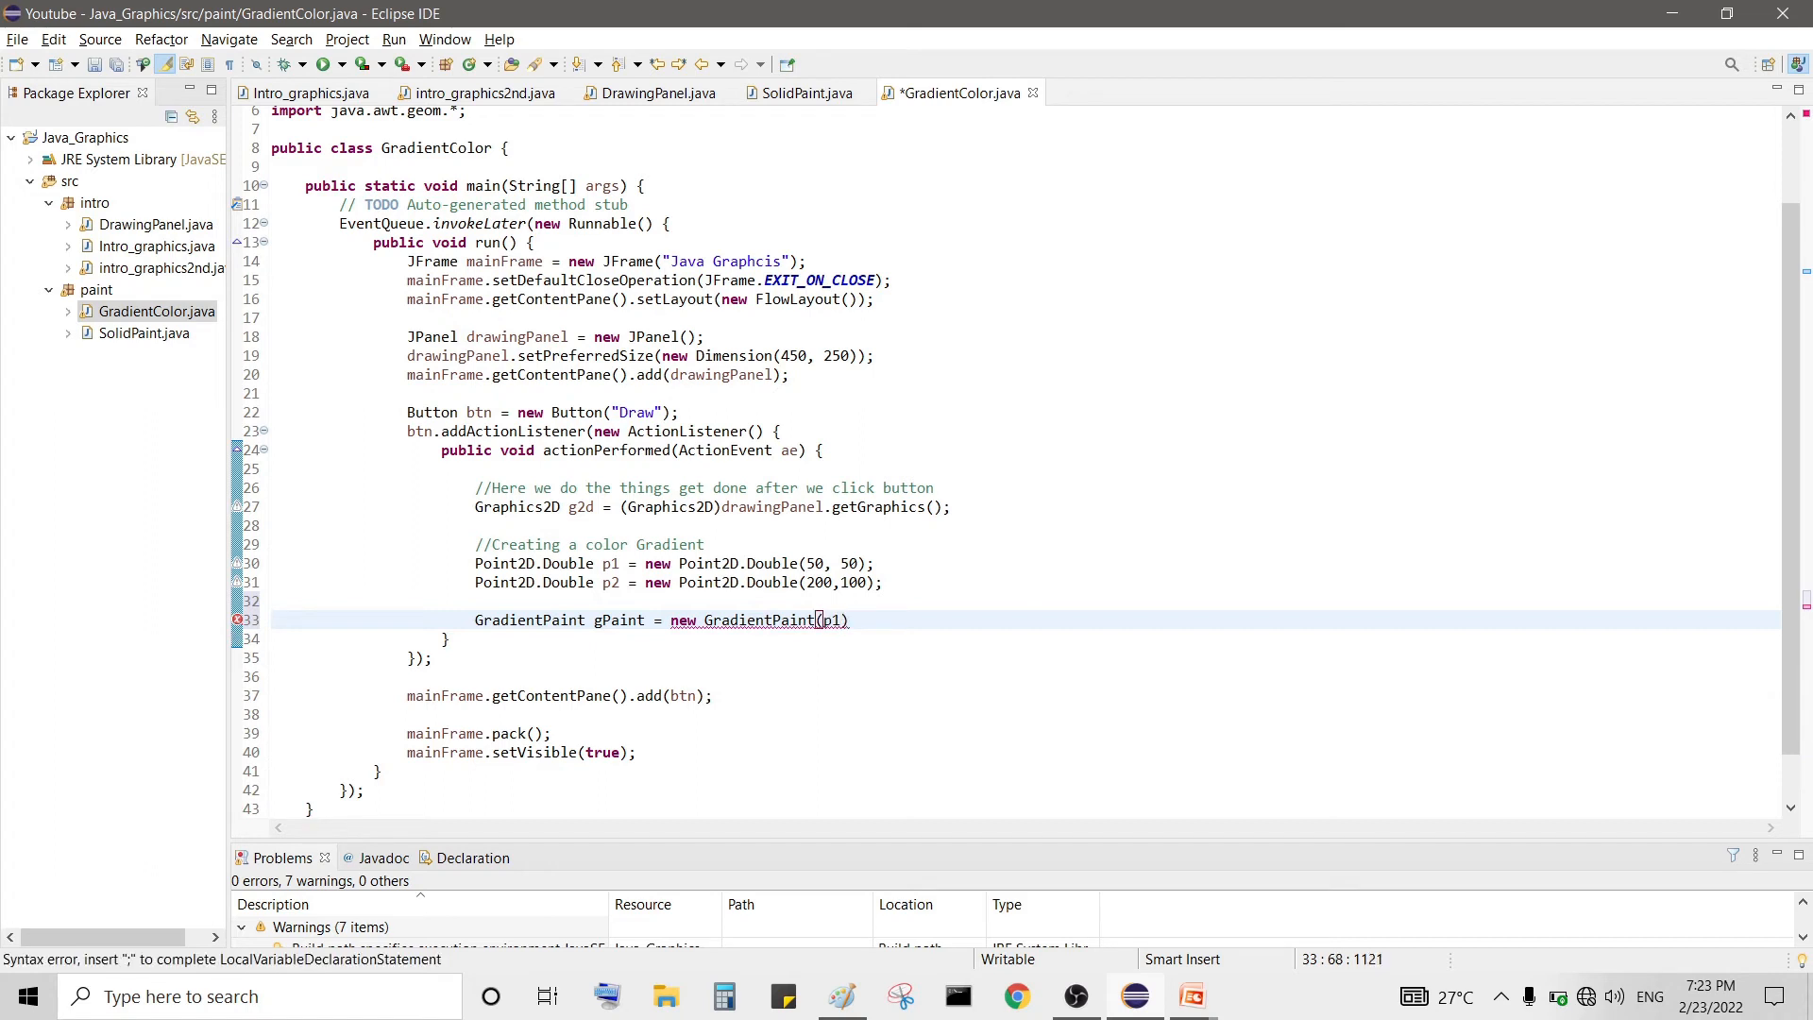
{"action": "type", "text": ", Color"}
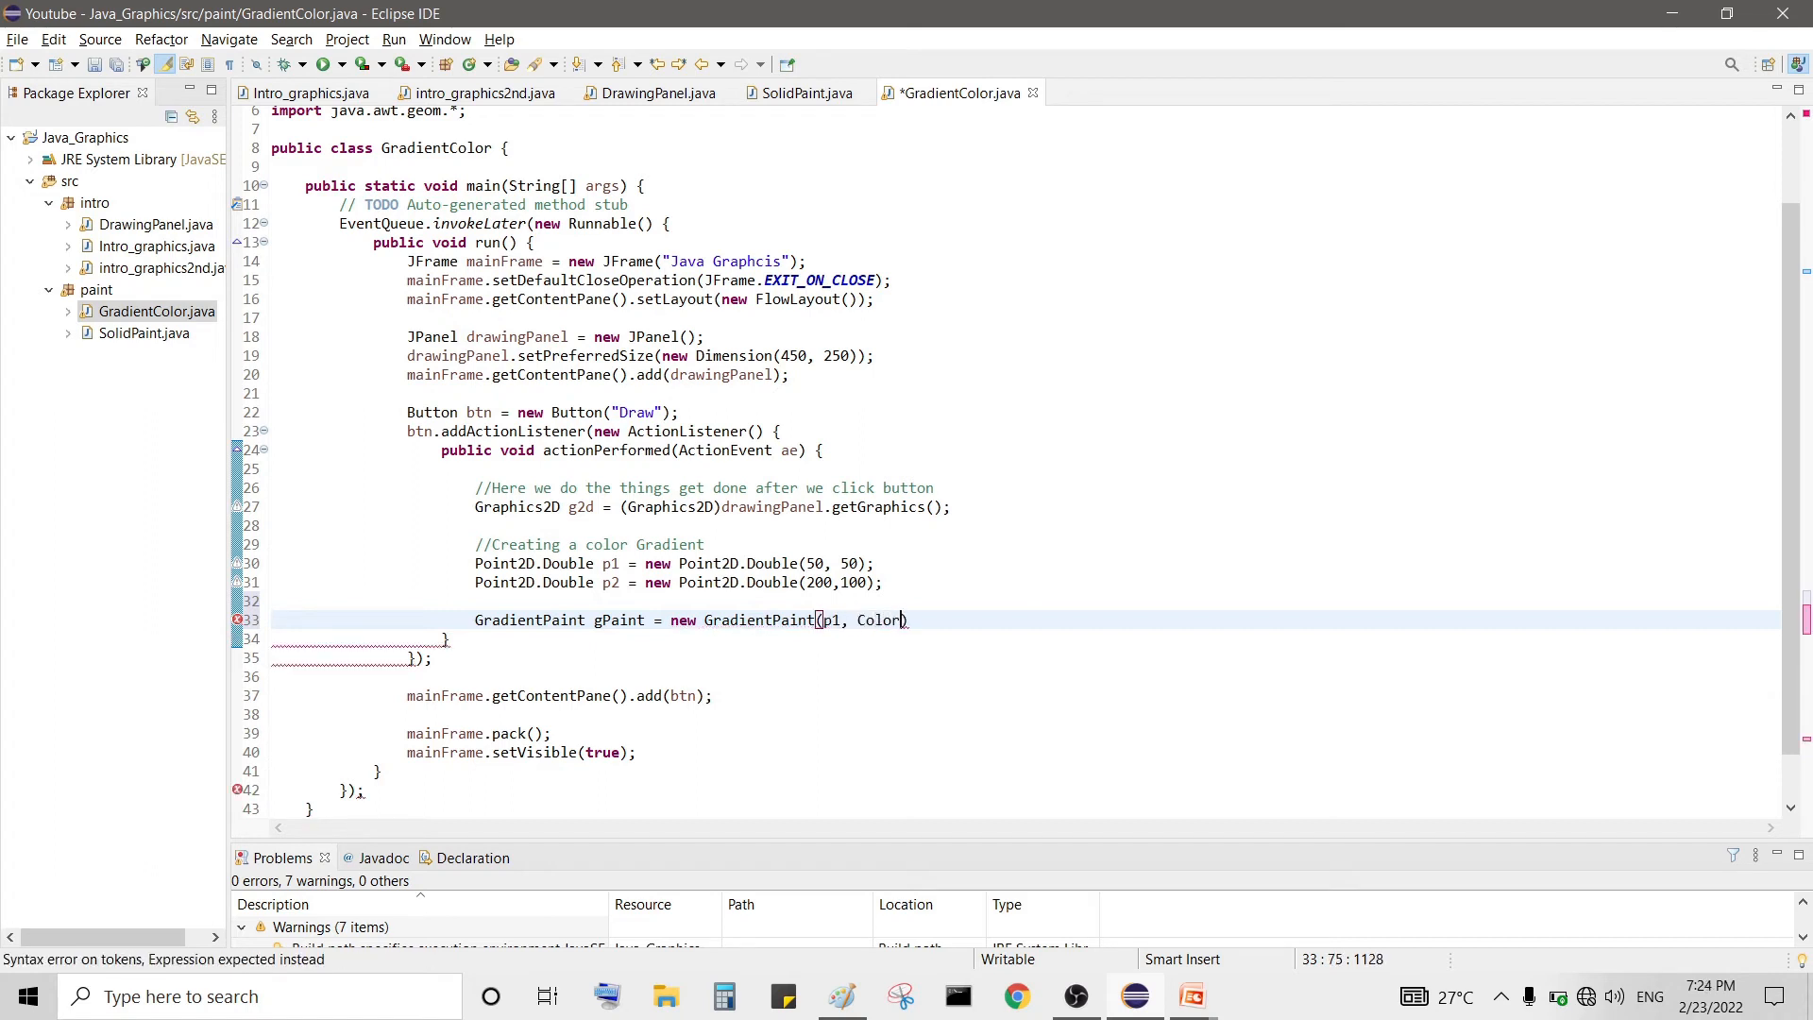
{"action": "type", "text": ".BLUE"}
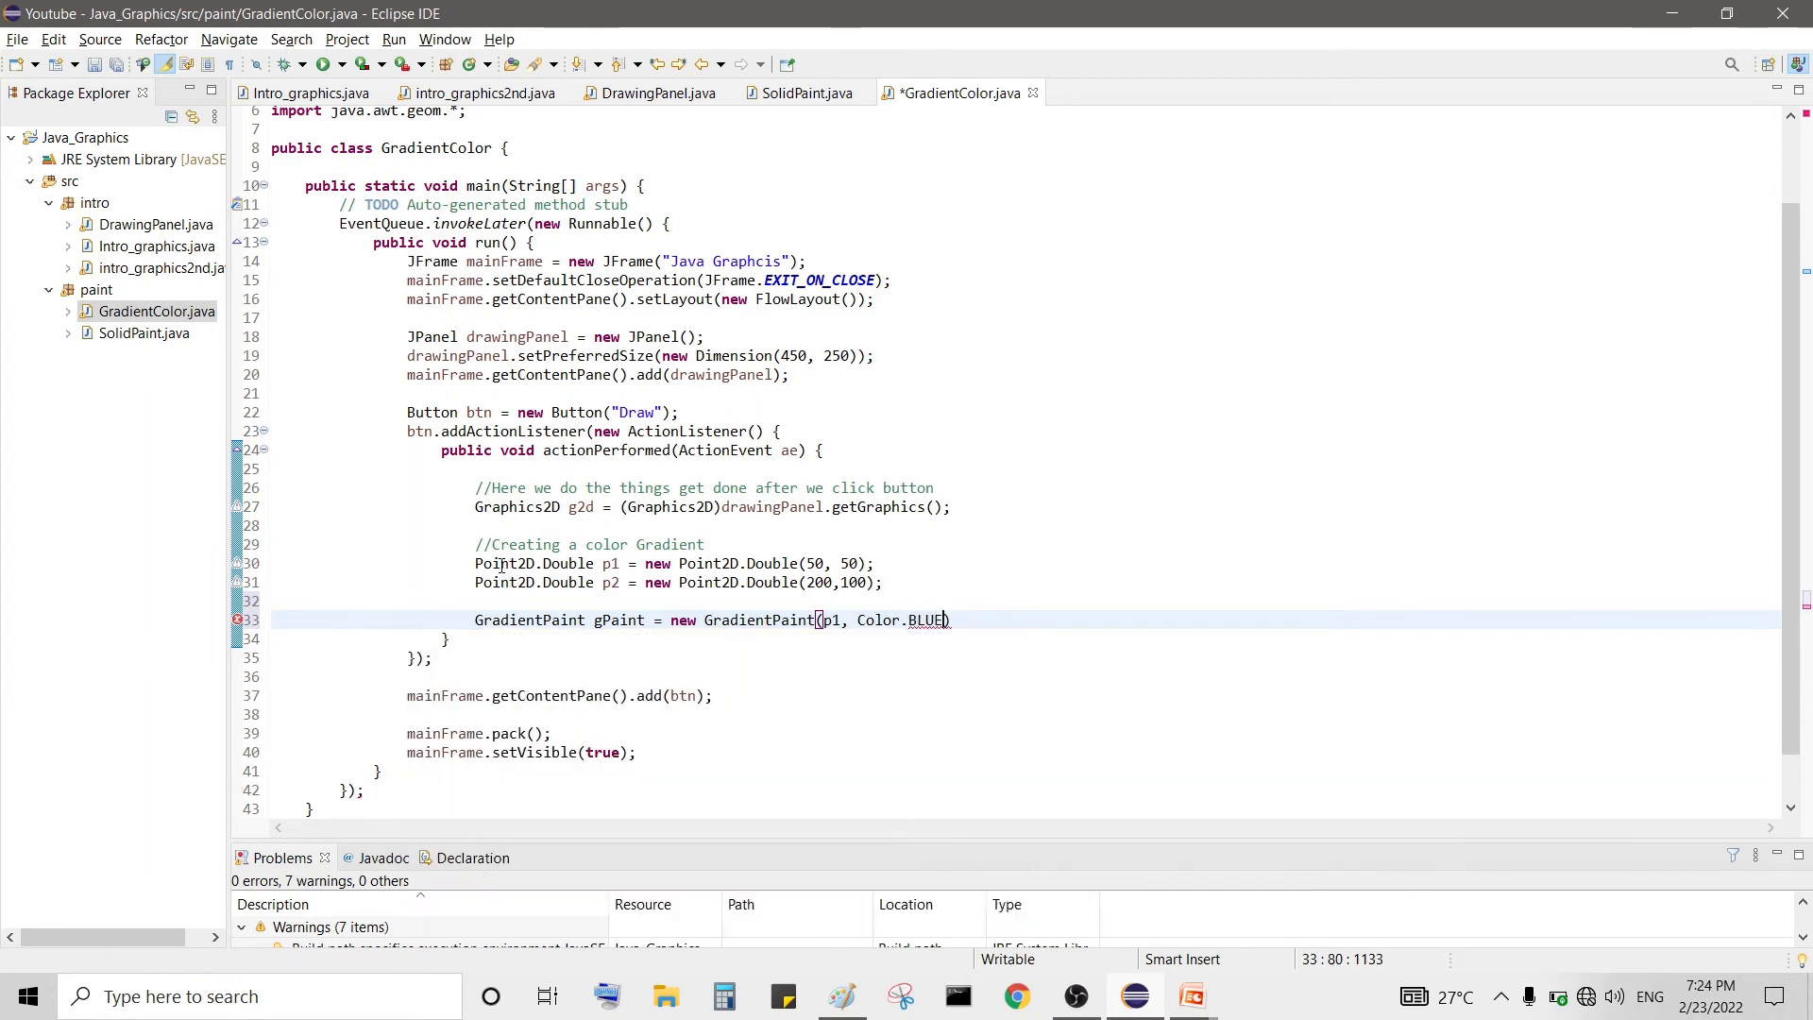
{"action": "type", "text": ", p2,"}
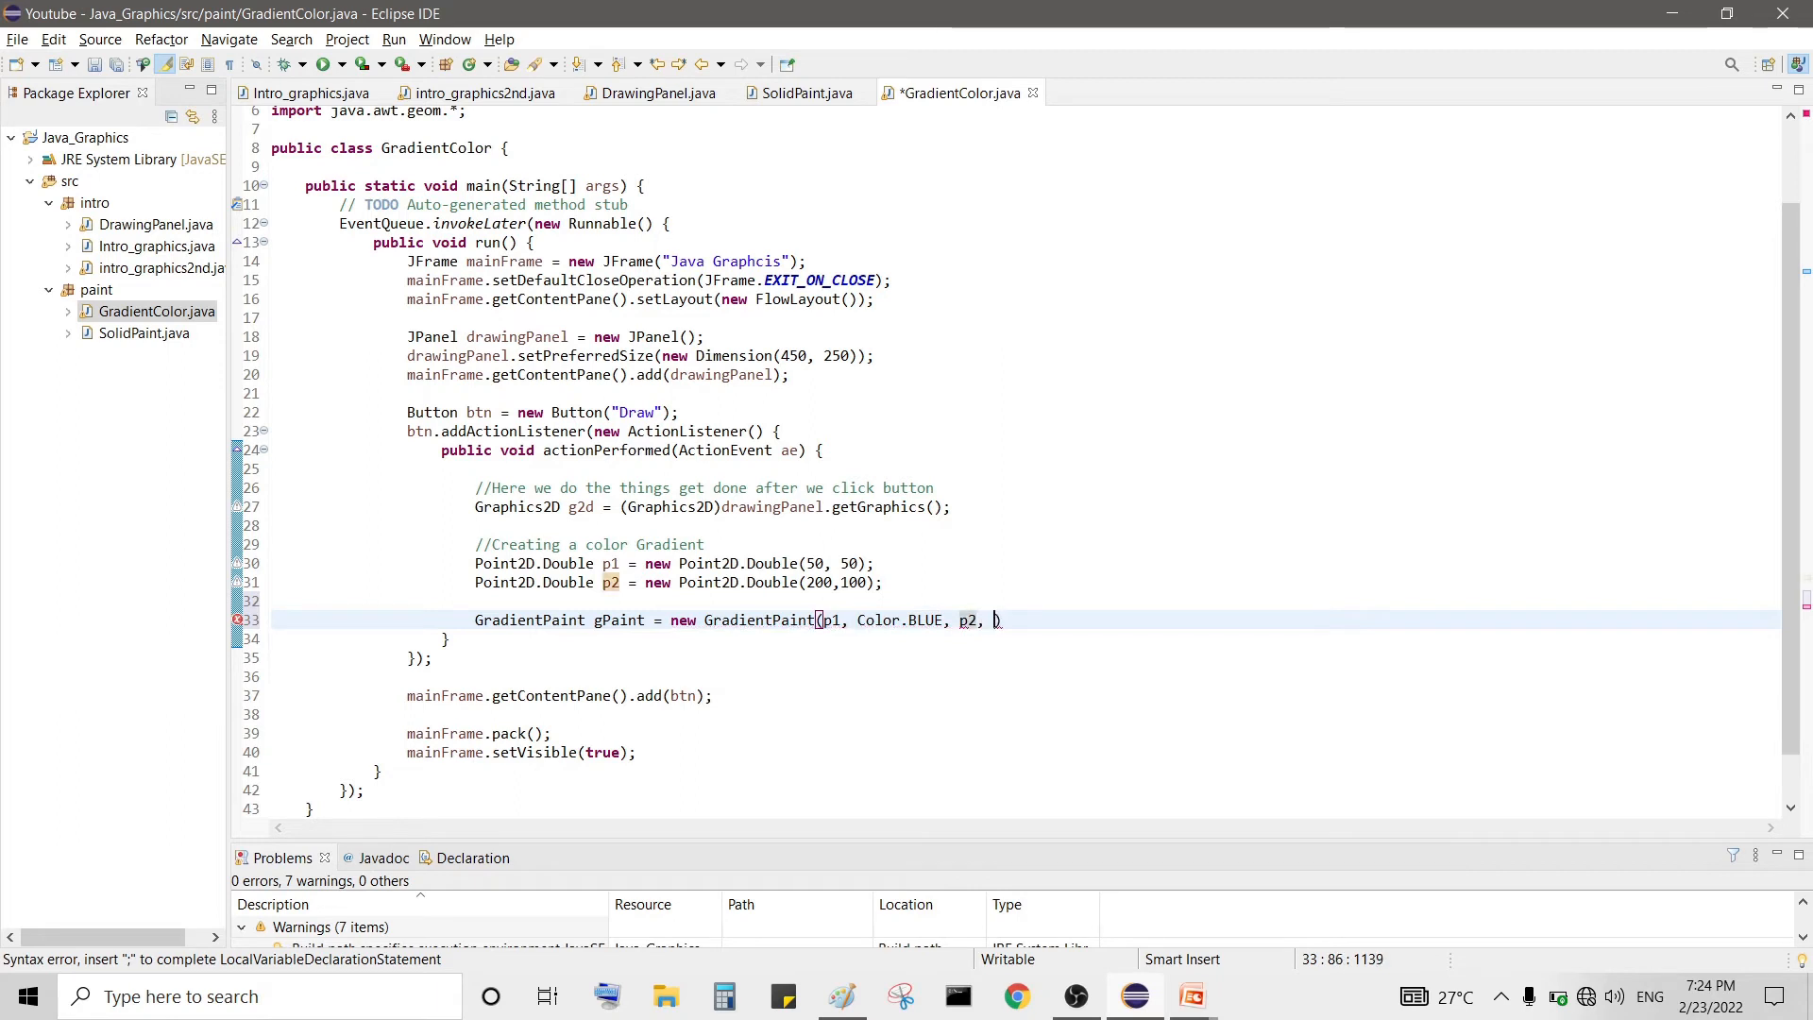
{"action": "type", "text": "Color/."}
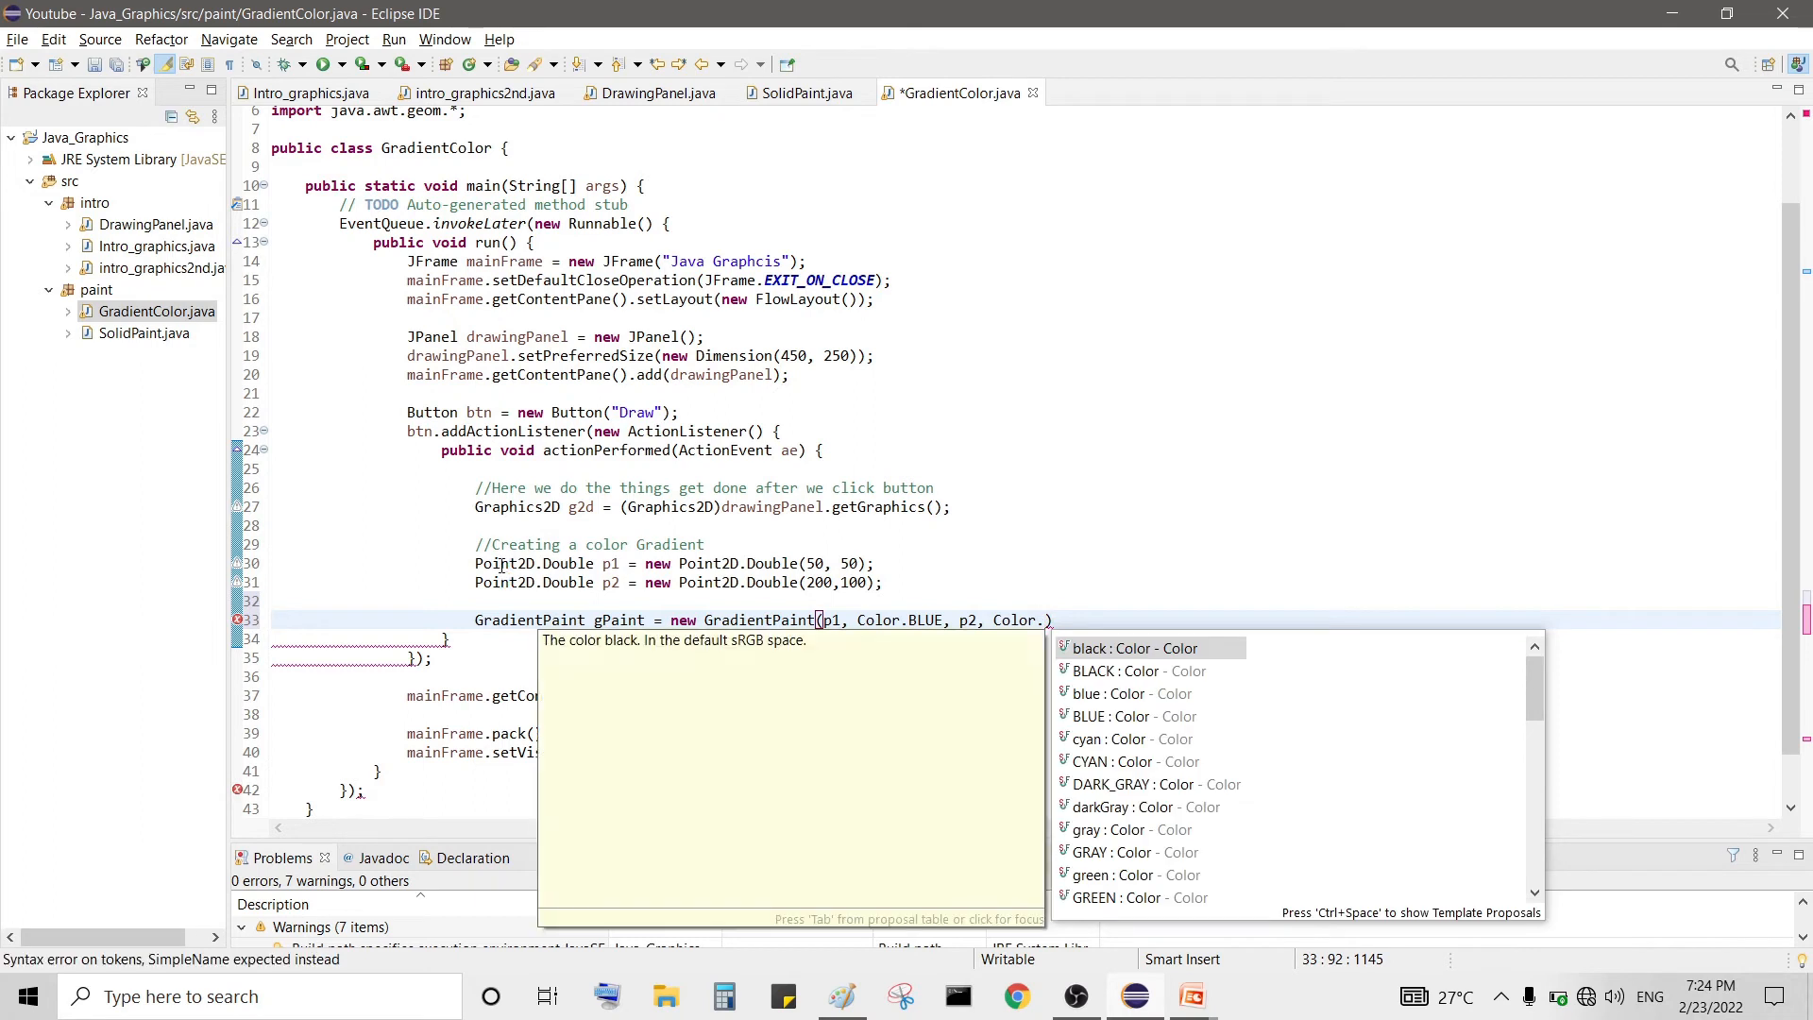
{"action": "type", "text": "RED"}
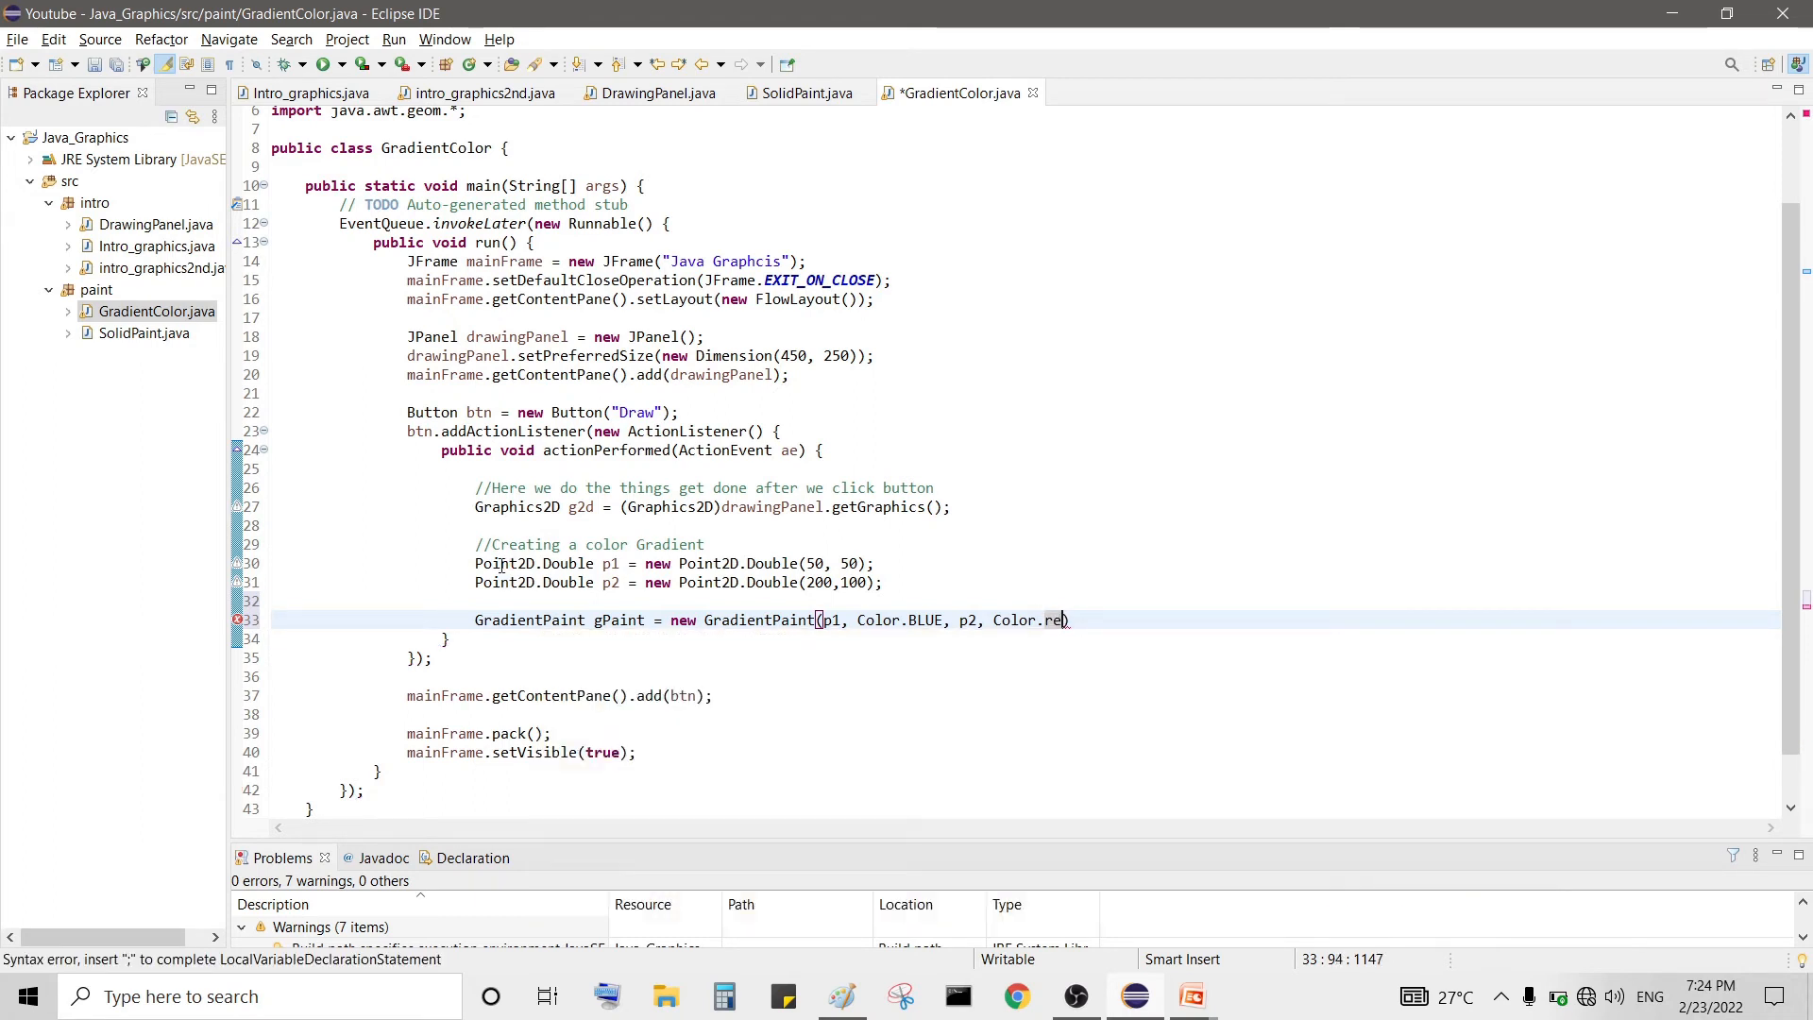
{"action": "type", "text": "D"}
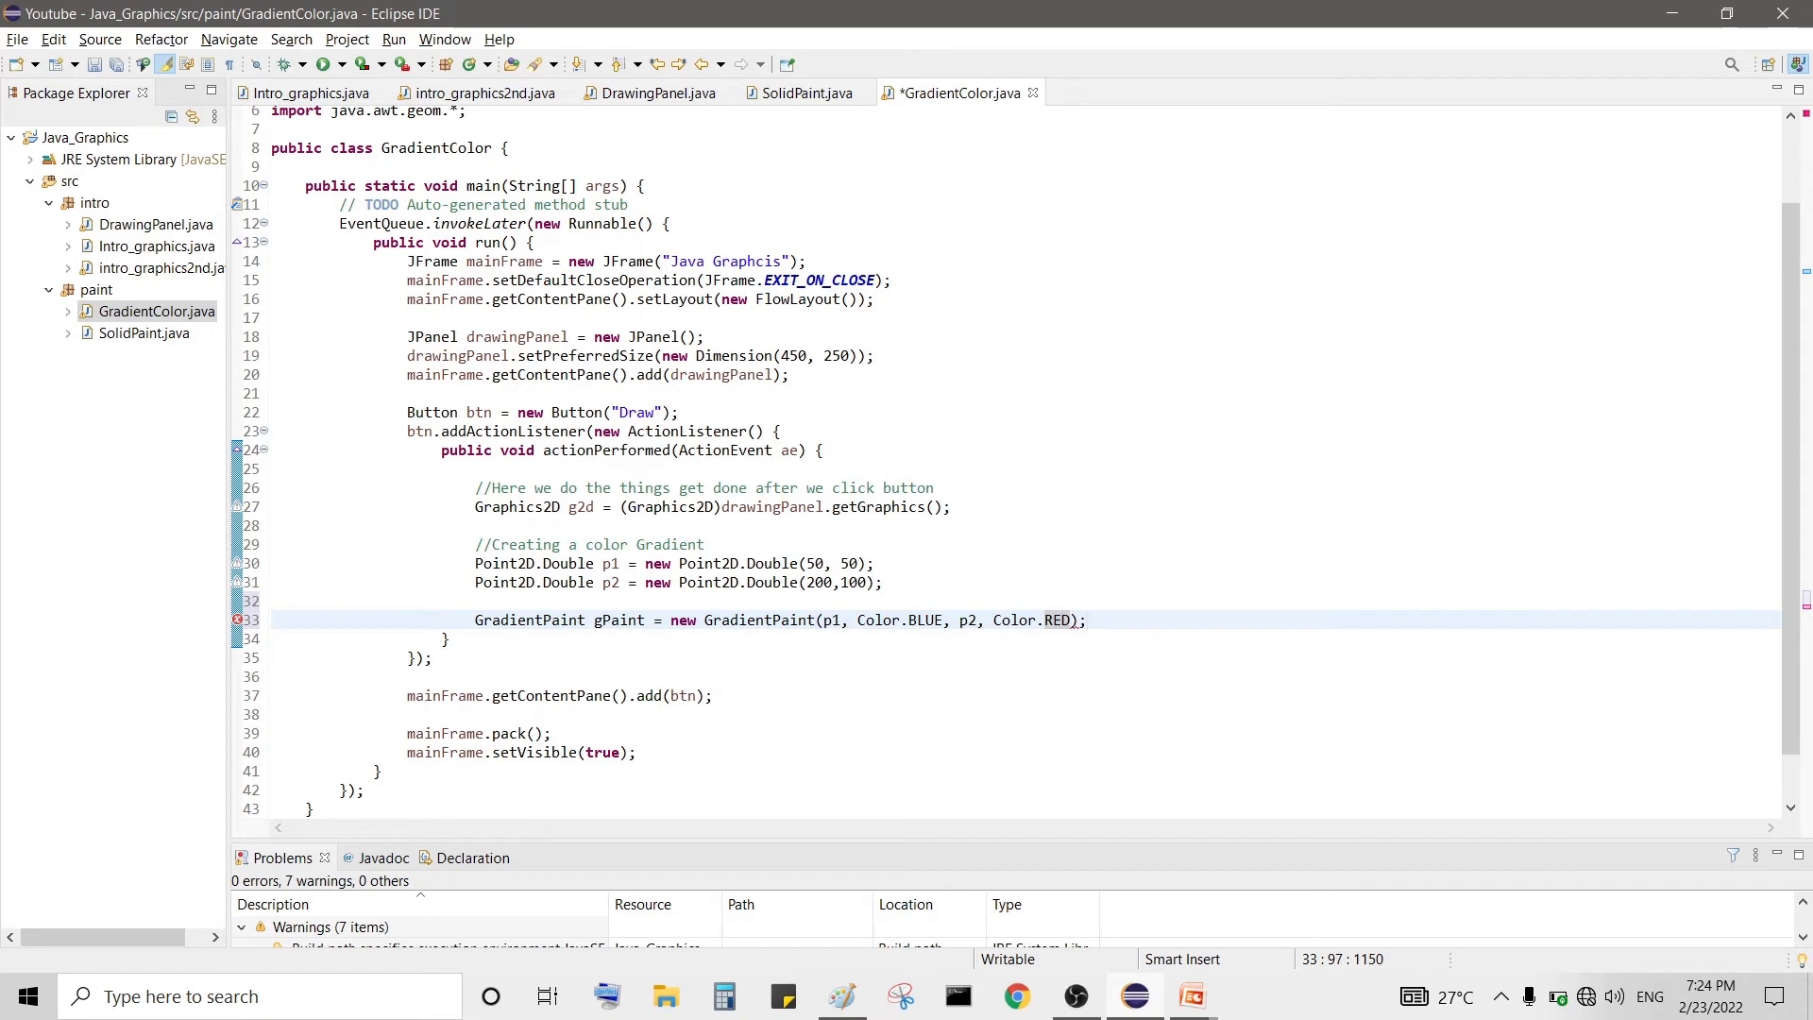
- Add g2d.fillRect(25, 25, 450, 250); below gPaint, correcting the width, and save
{"action": "key", "text": "Return"}
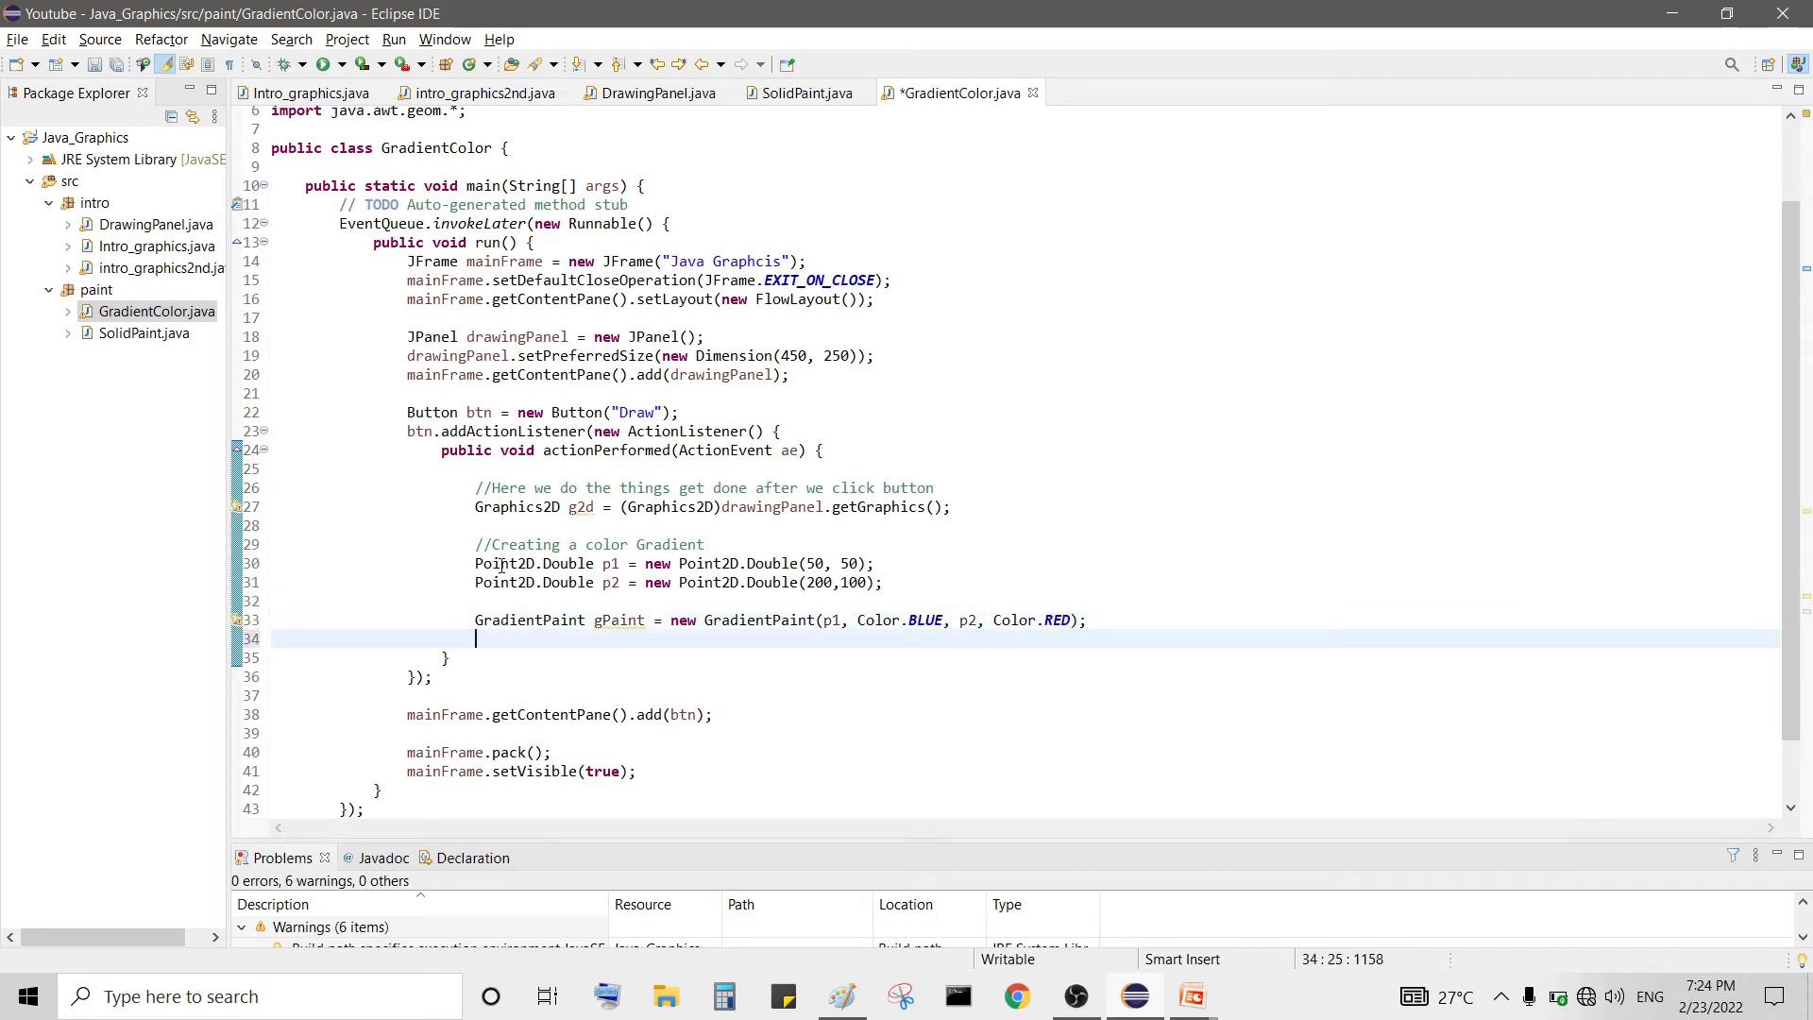
{"action": "type", "text": "g2d."}
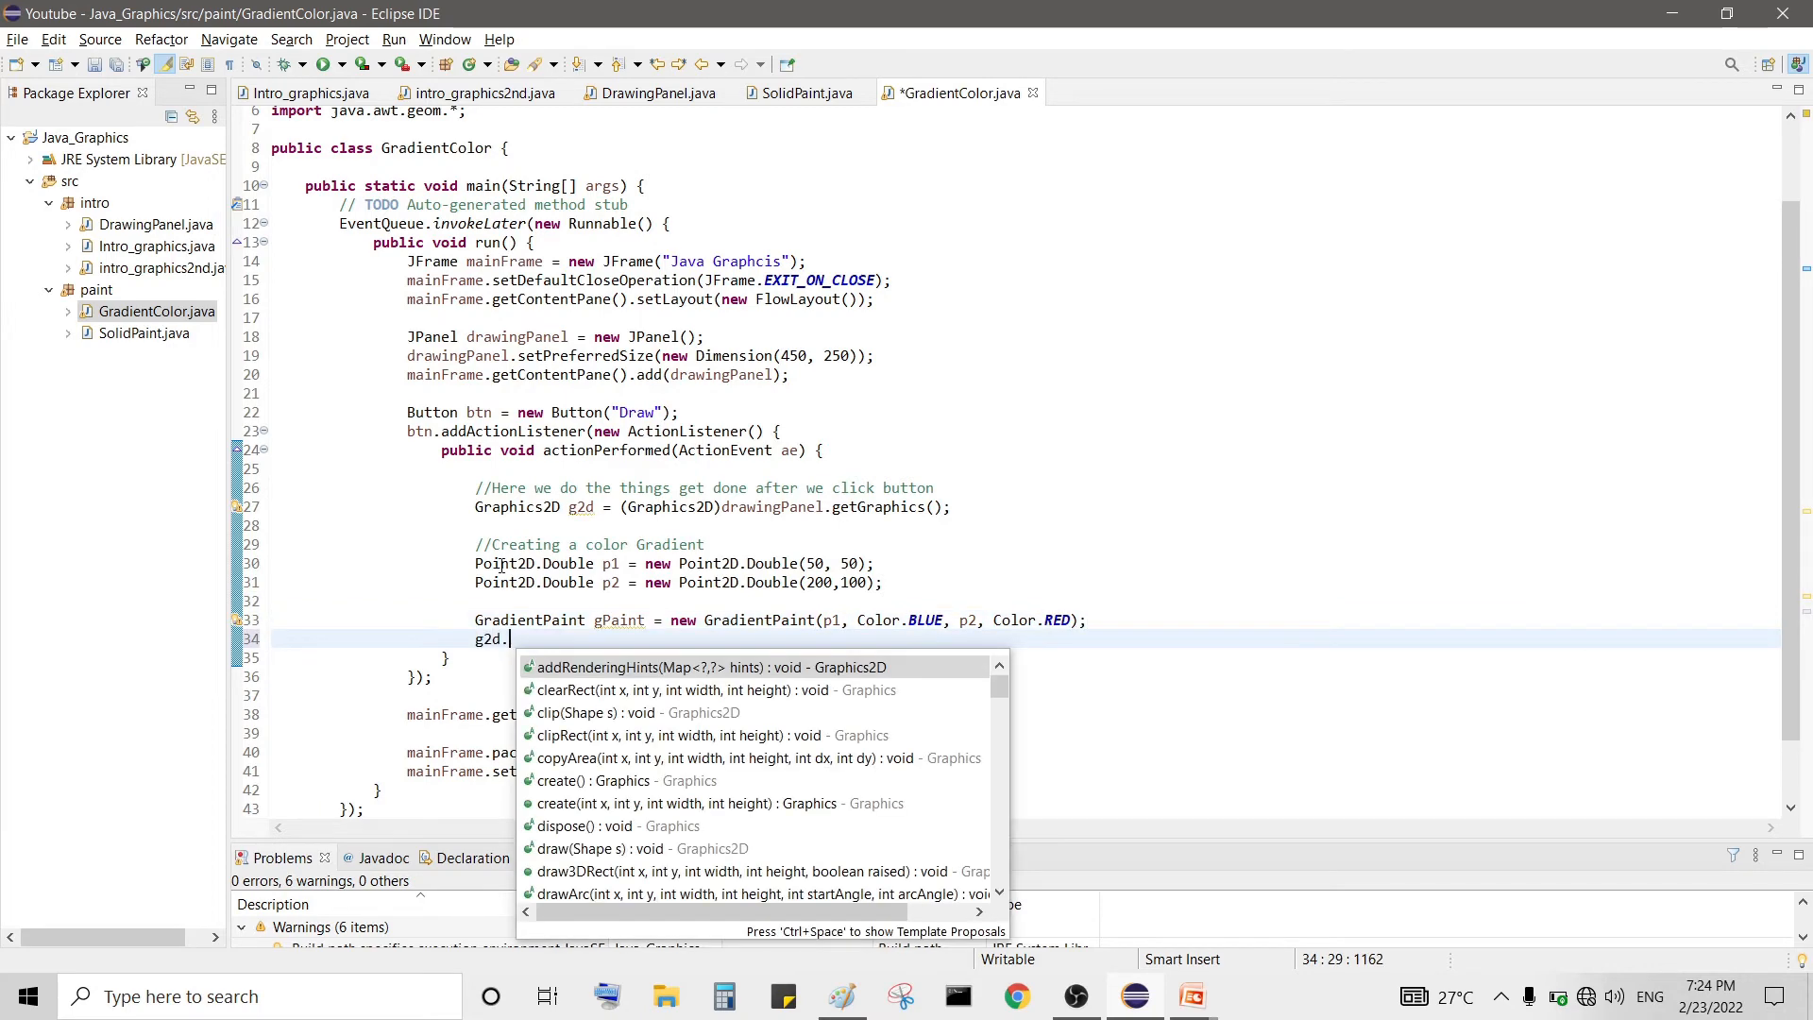
{"action": "type", "text": "fillRe"}
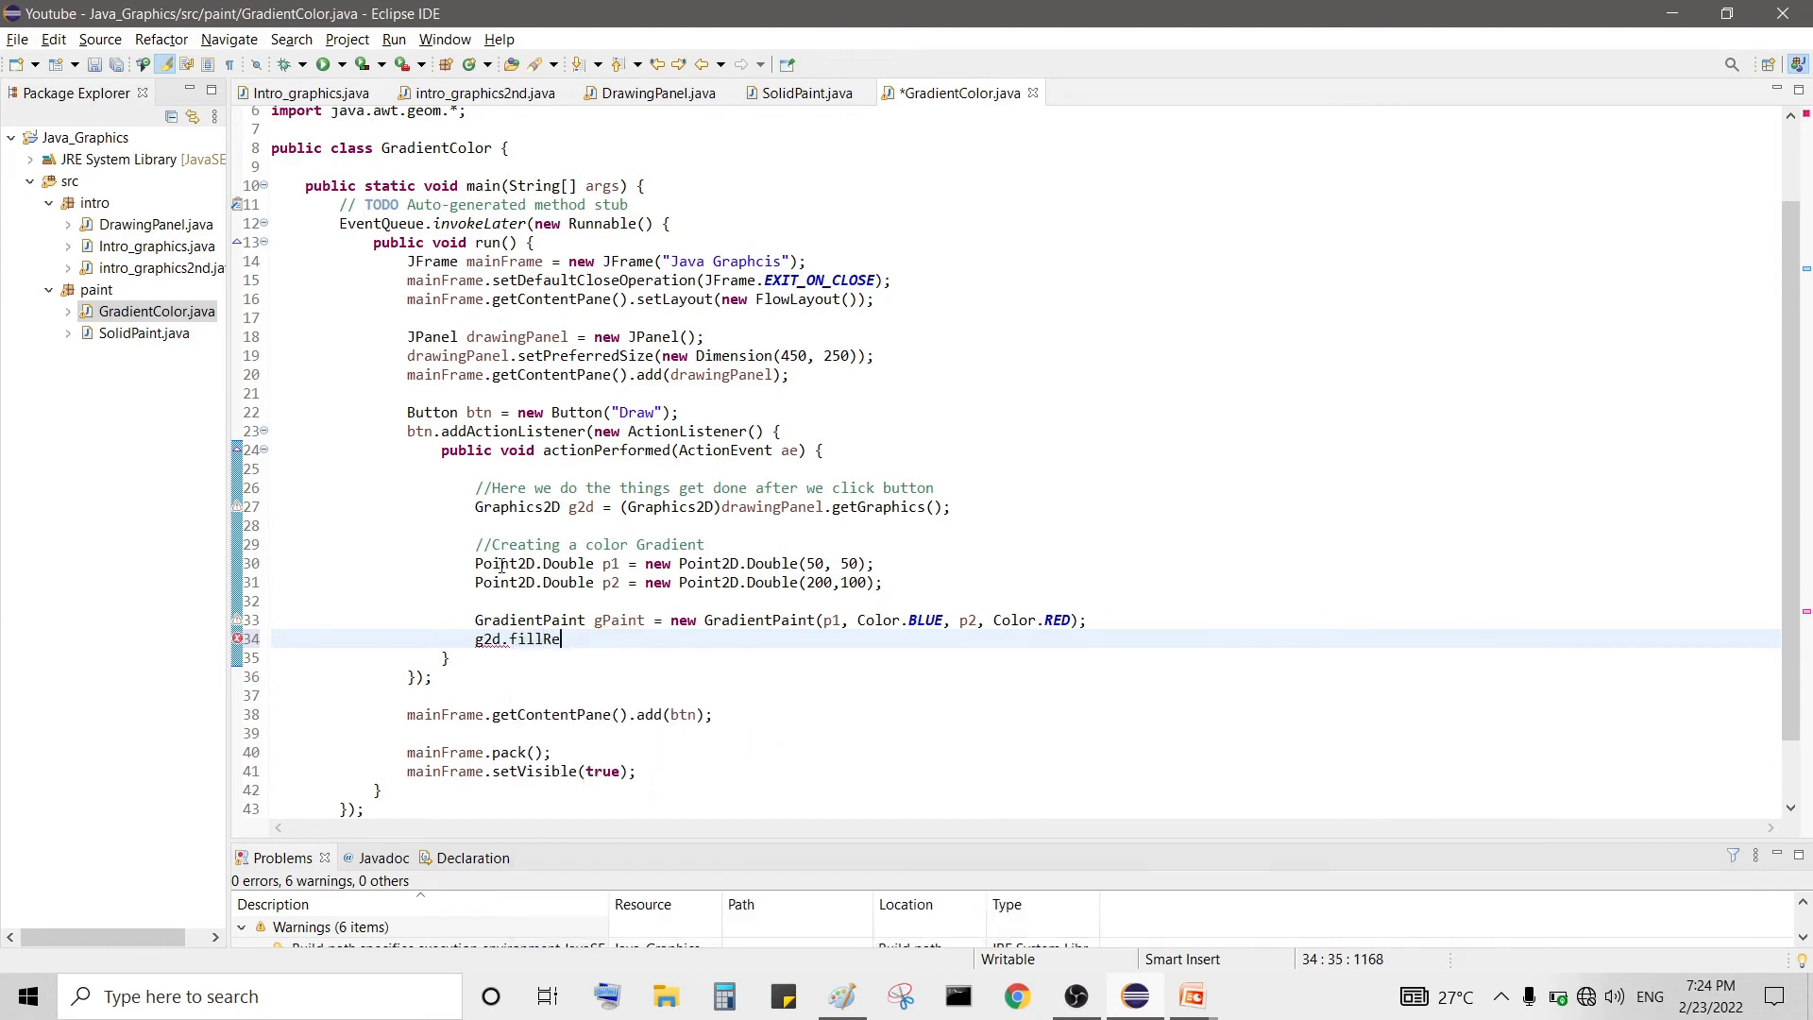
{"action": "type", "text": "ct(x, y, width, height);"}
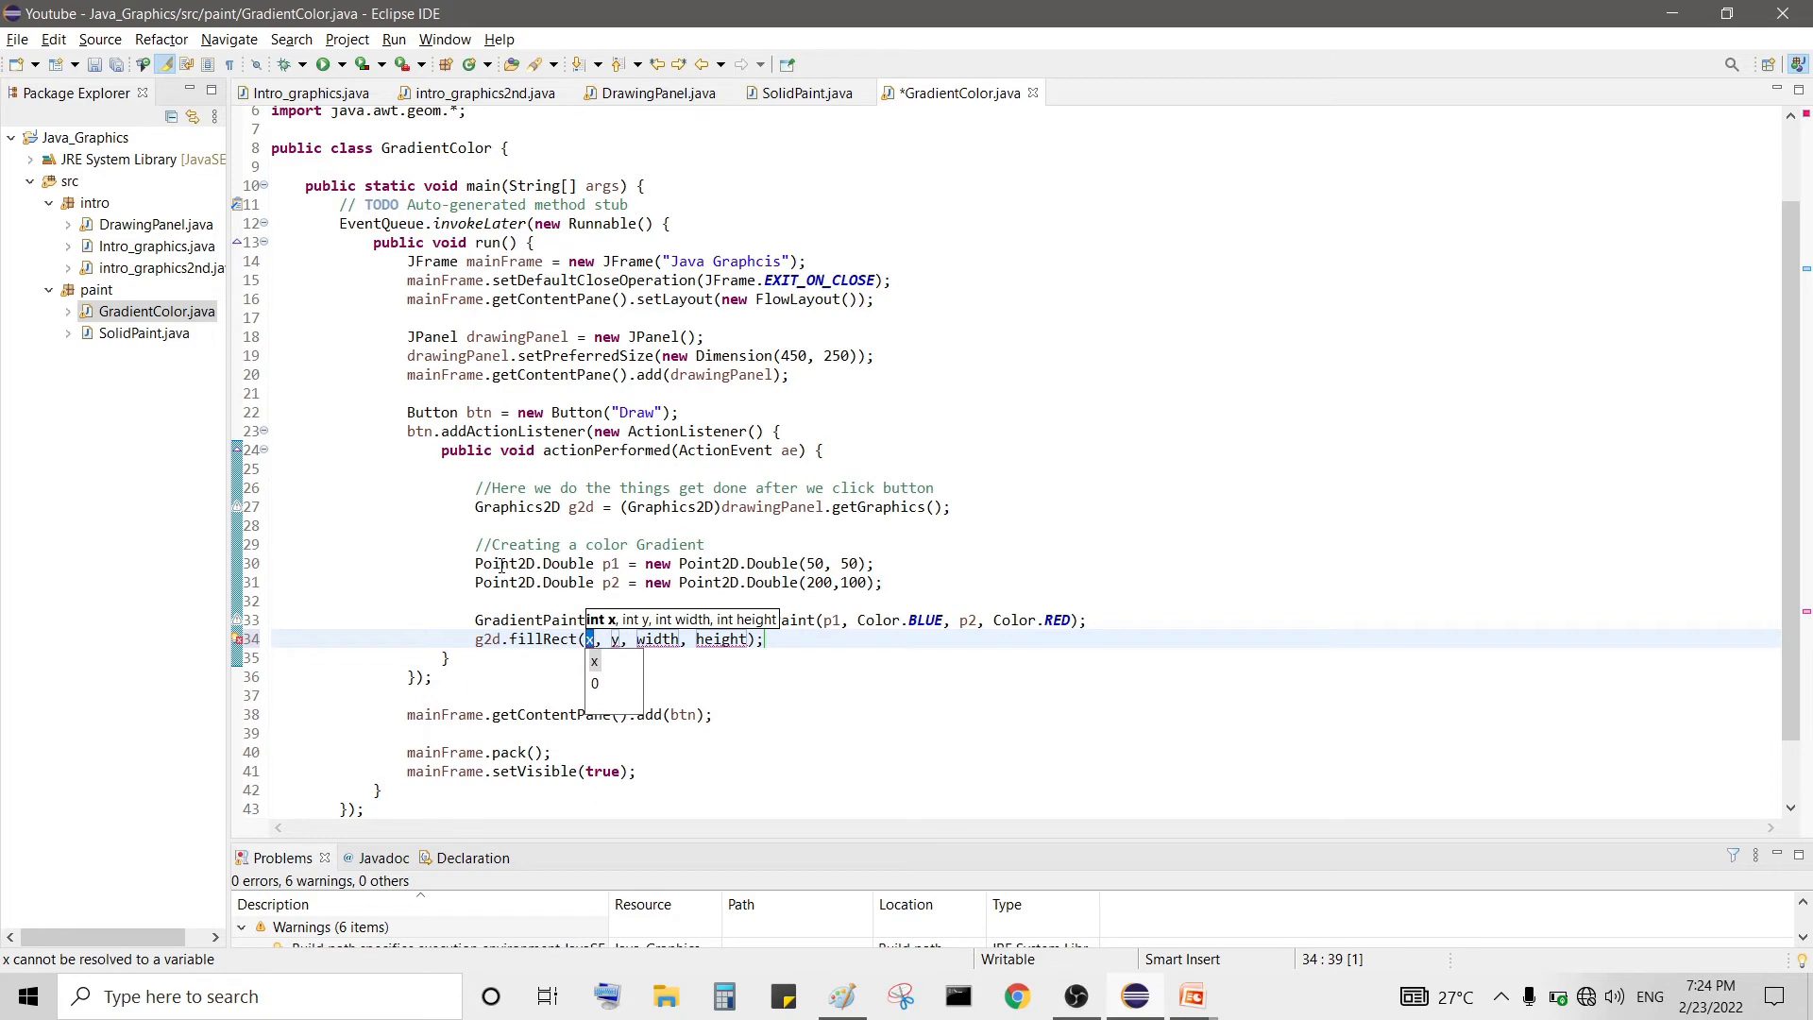
{"action": "type", "text": "50"}
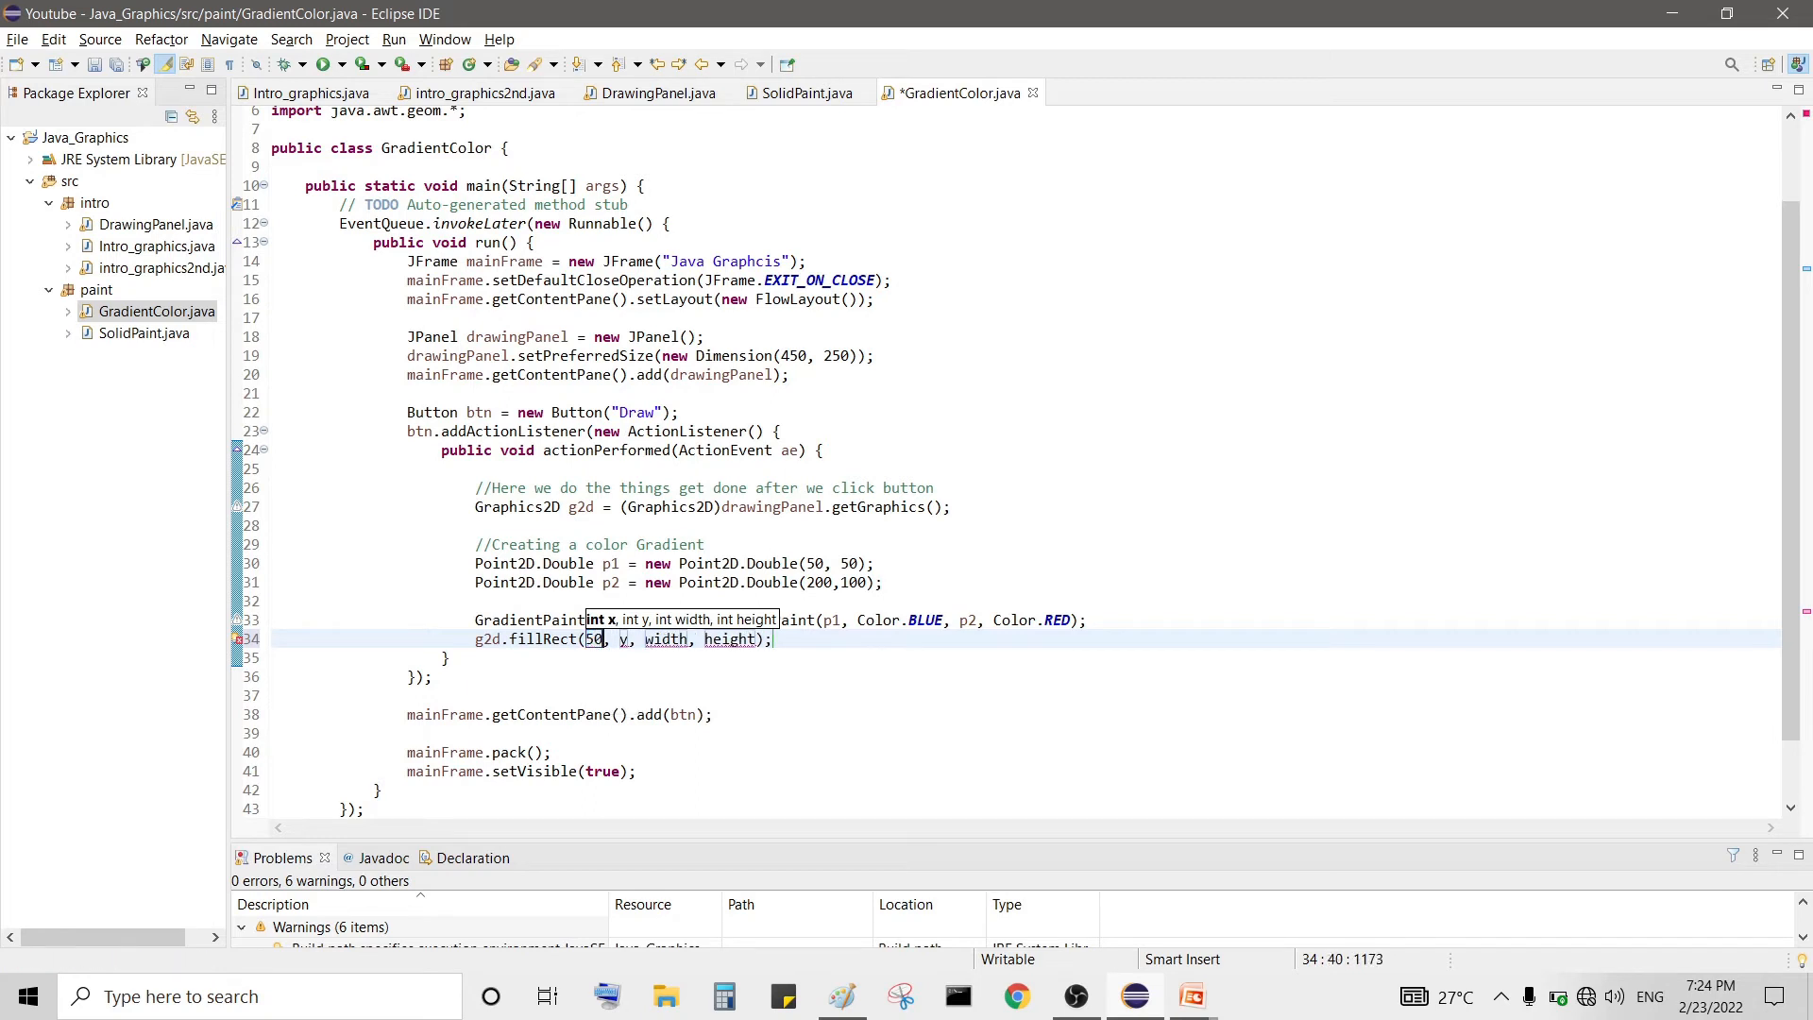
{"action": "type", "text": "25"}
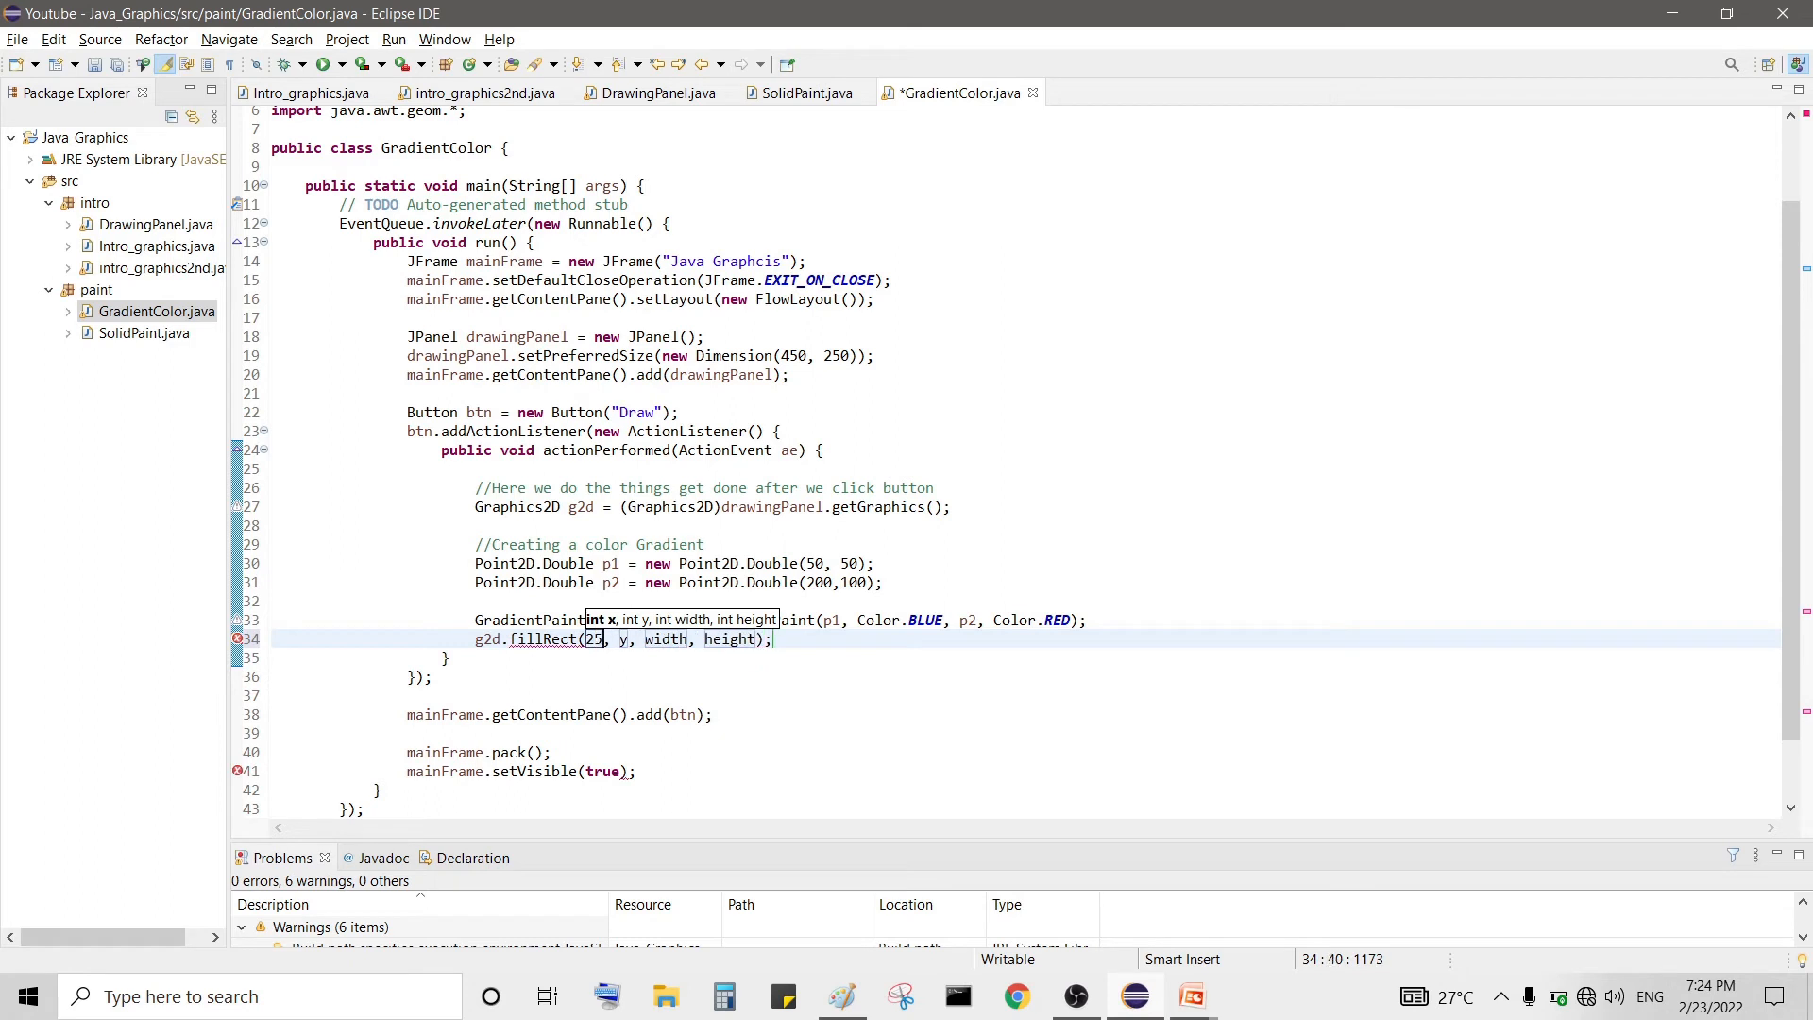
{"action": "type", "text": "25"}
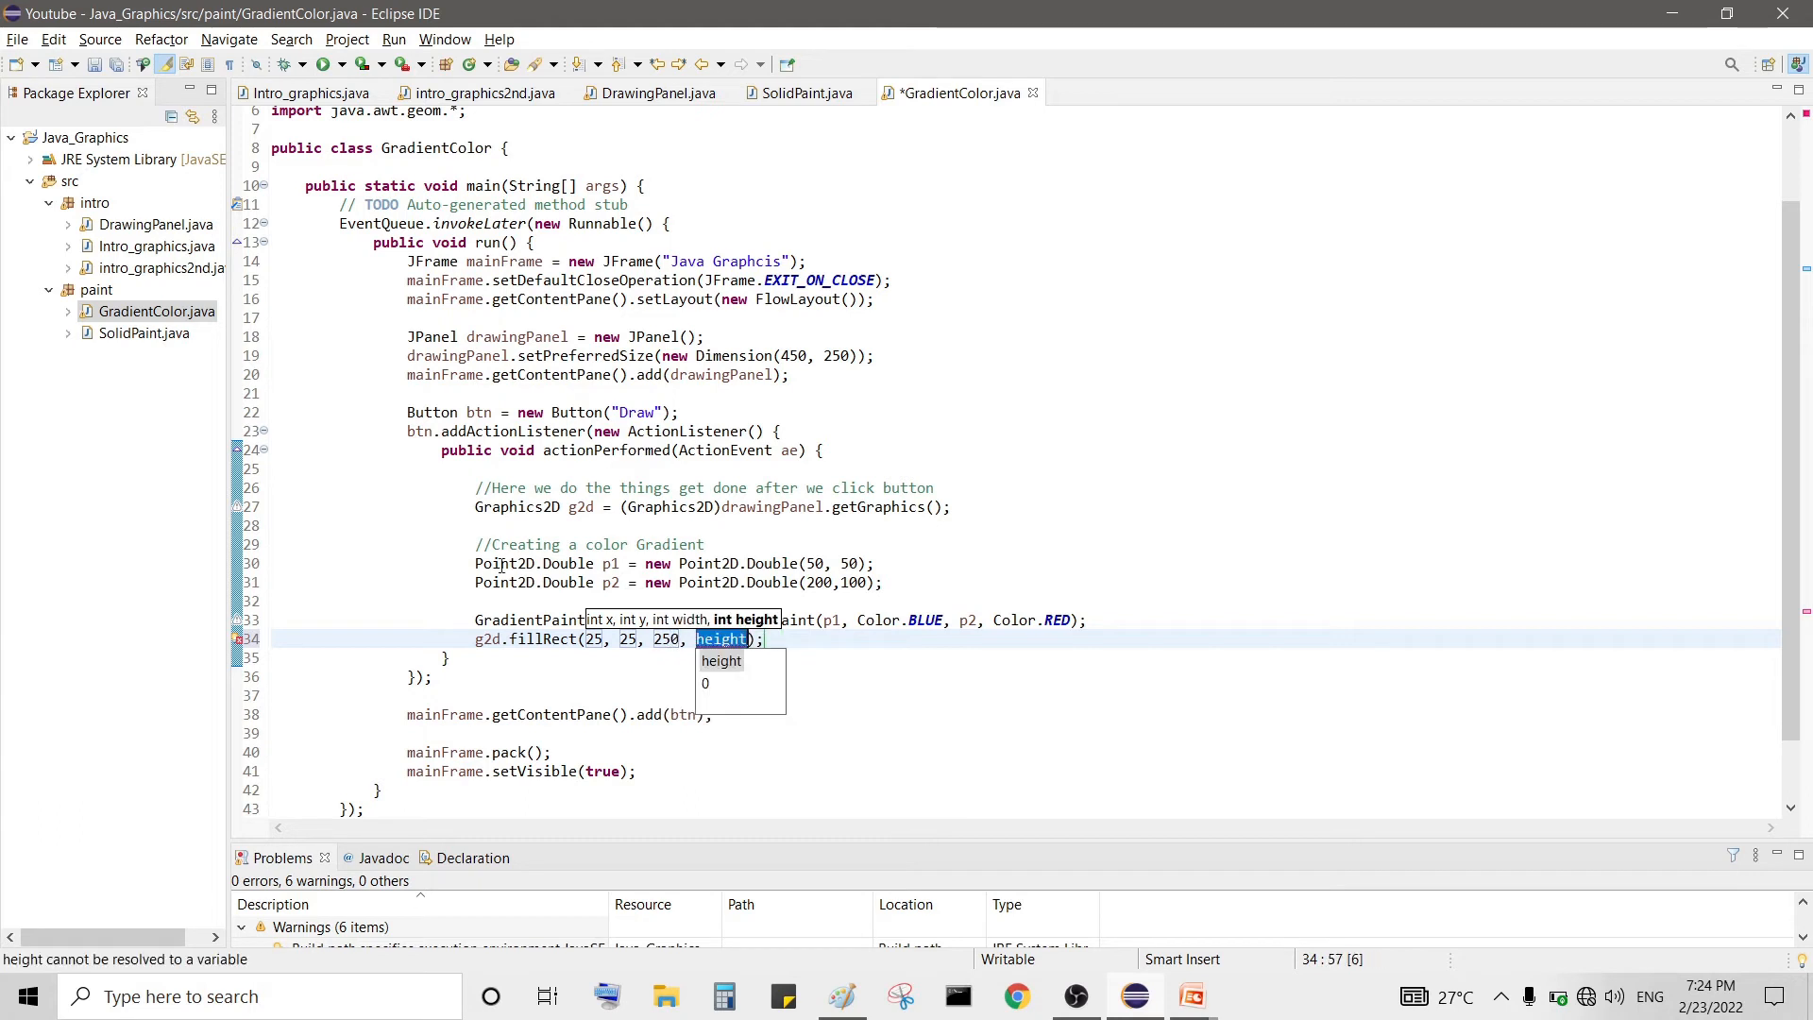
{"action": "left_click", "coordinate": [720, 639]}
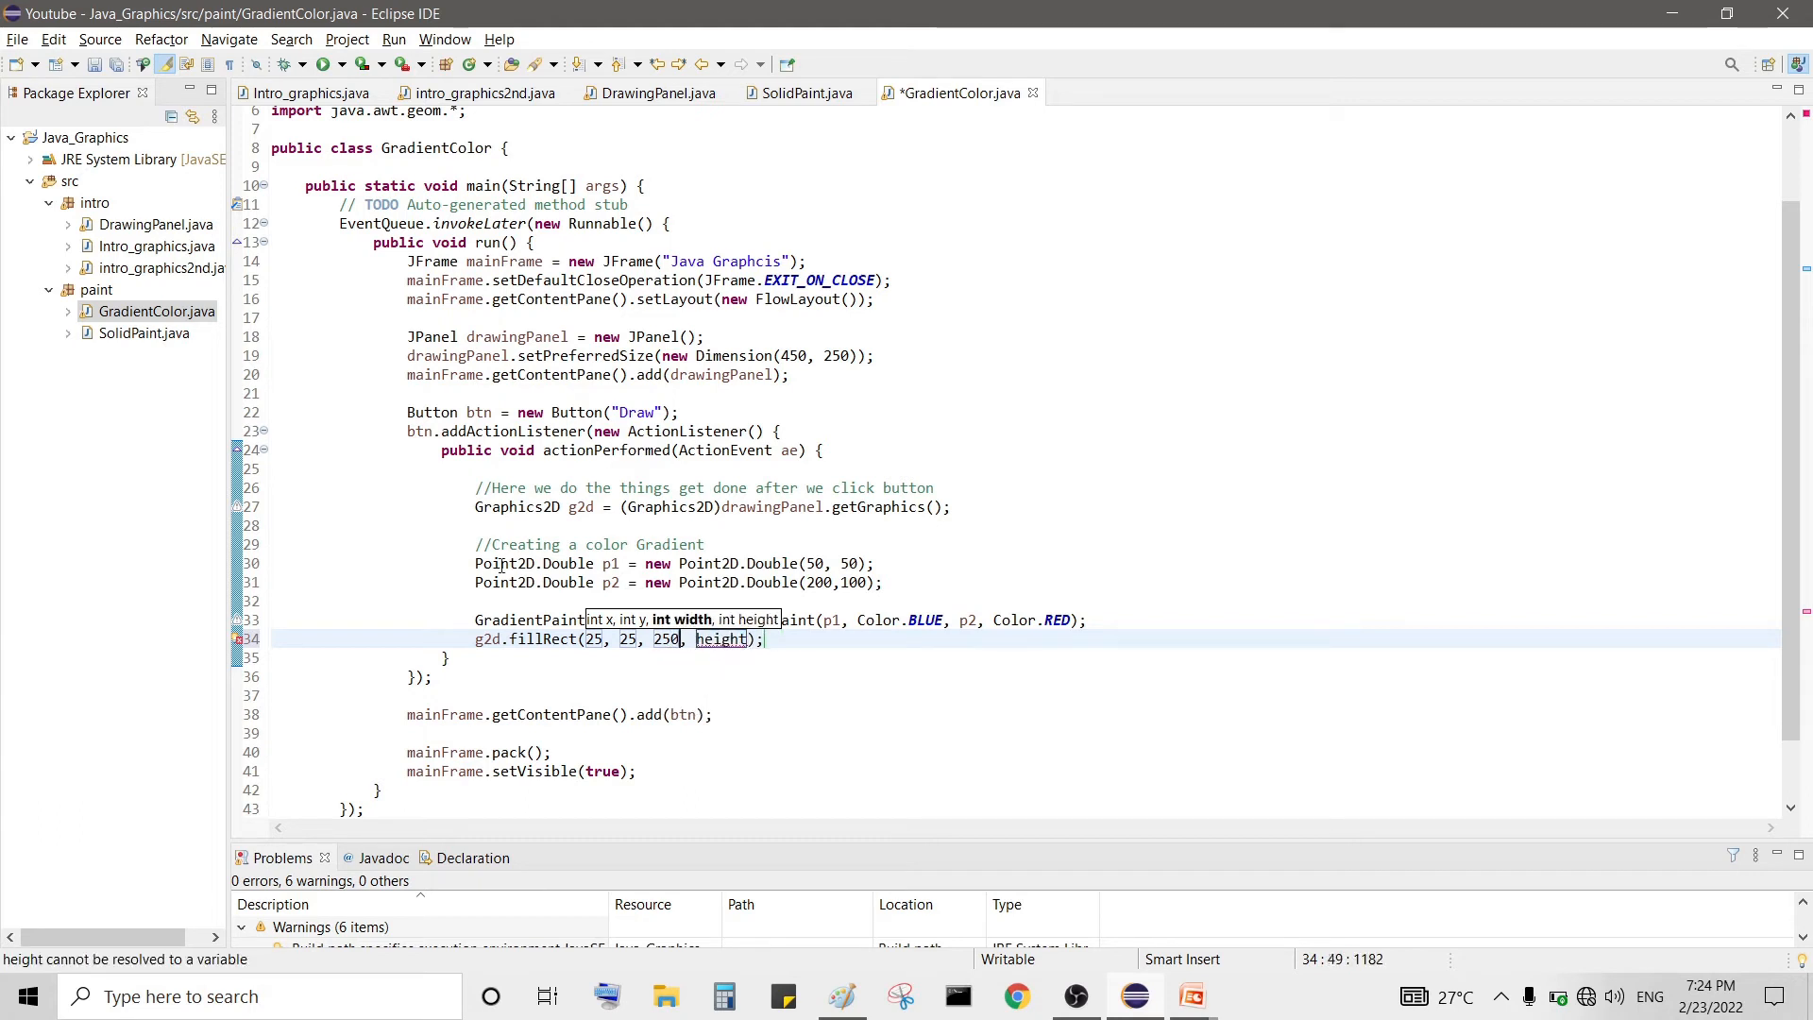
{"action": "type", "text": "450"}
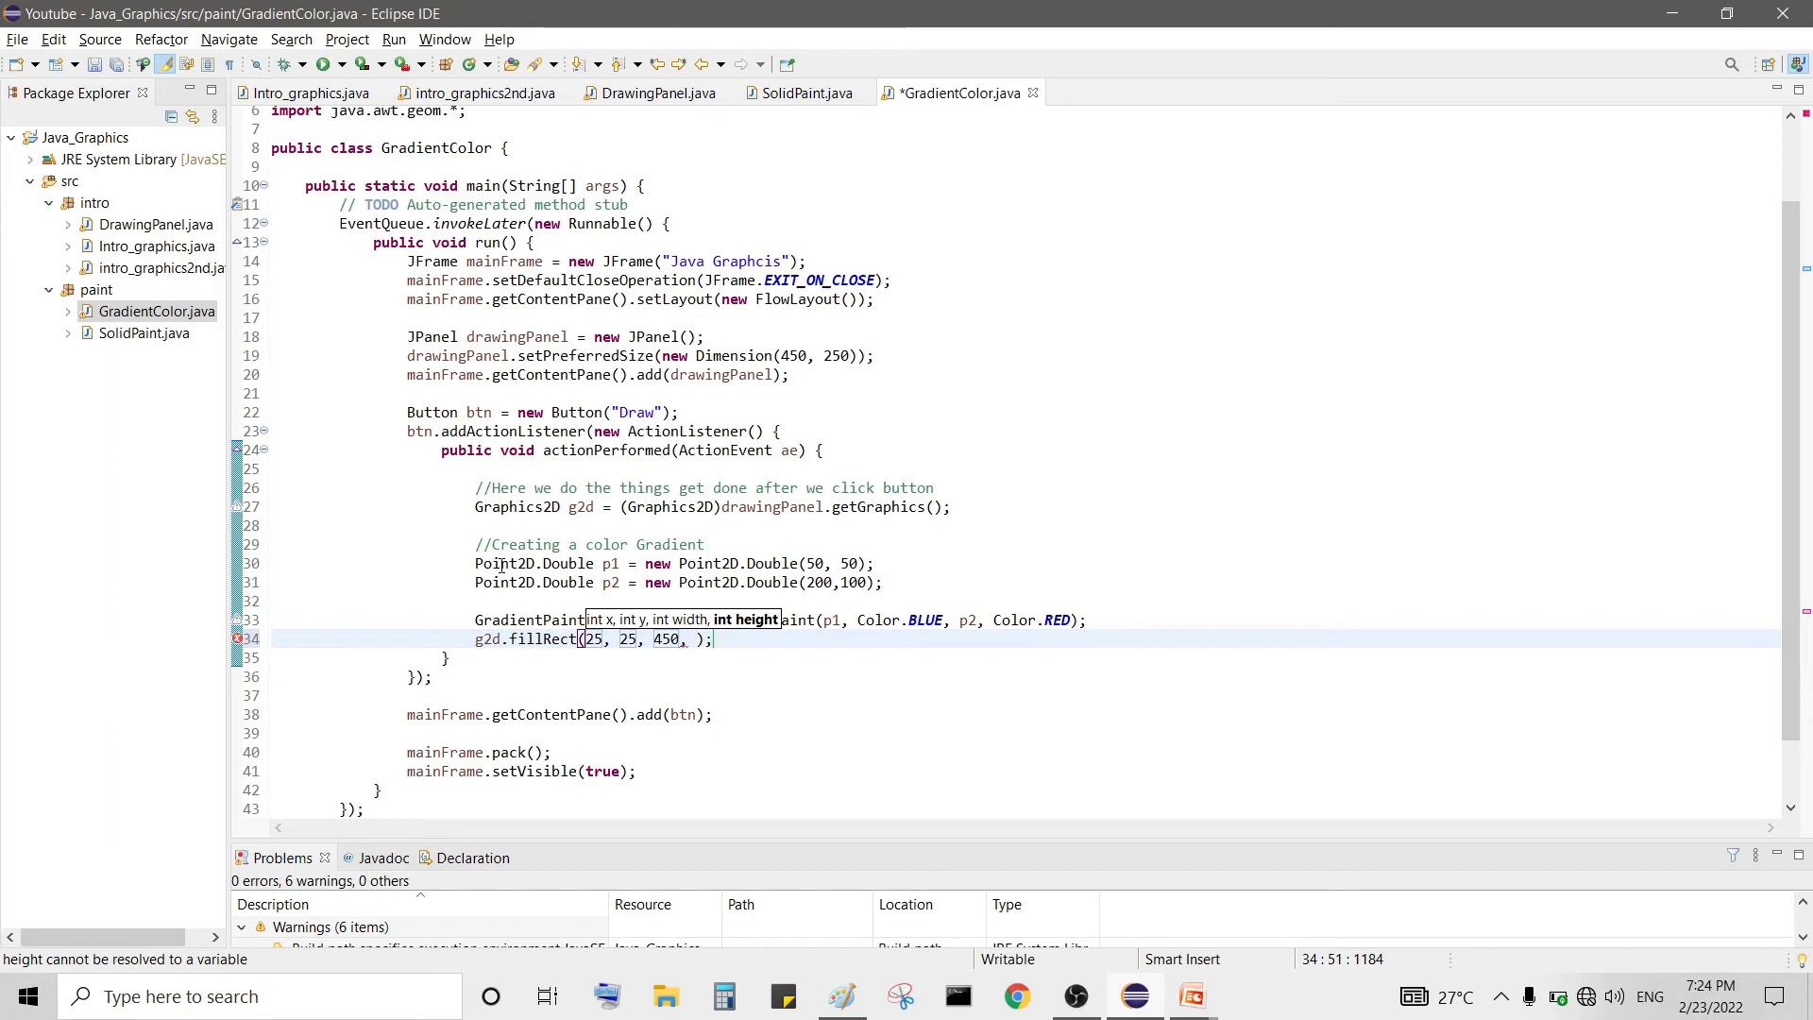
{"action": "type", "text": "250"}
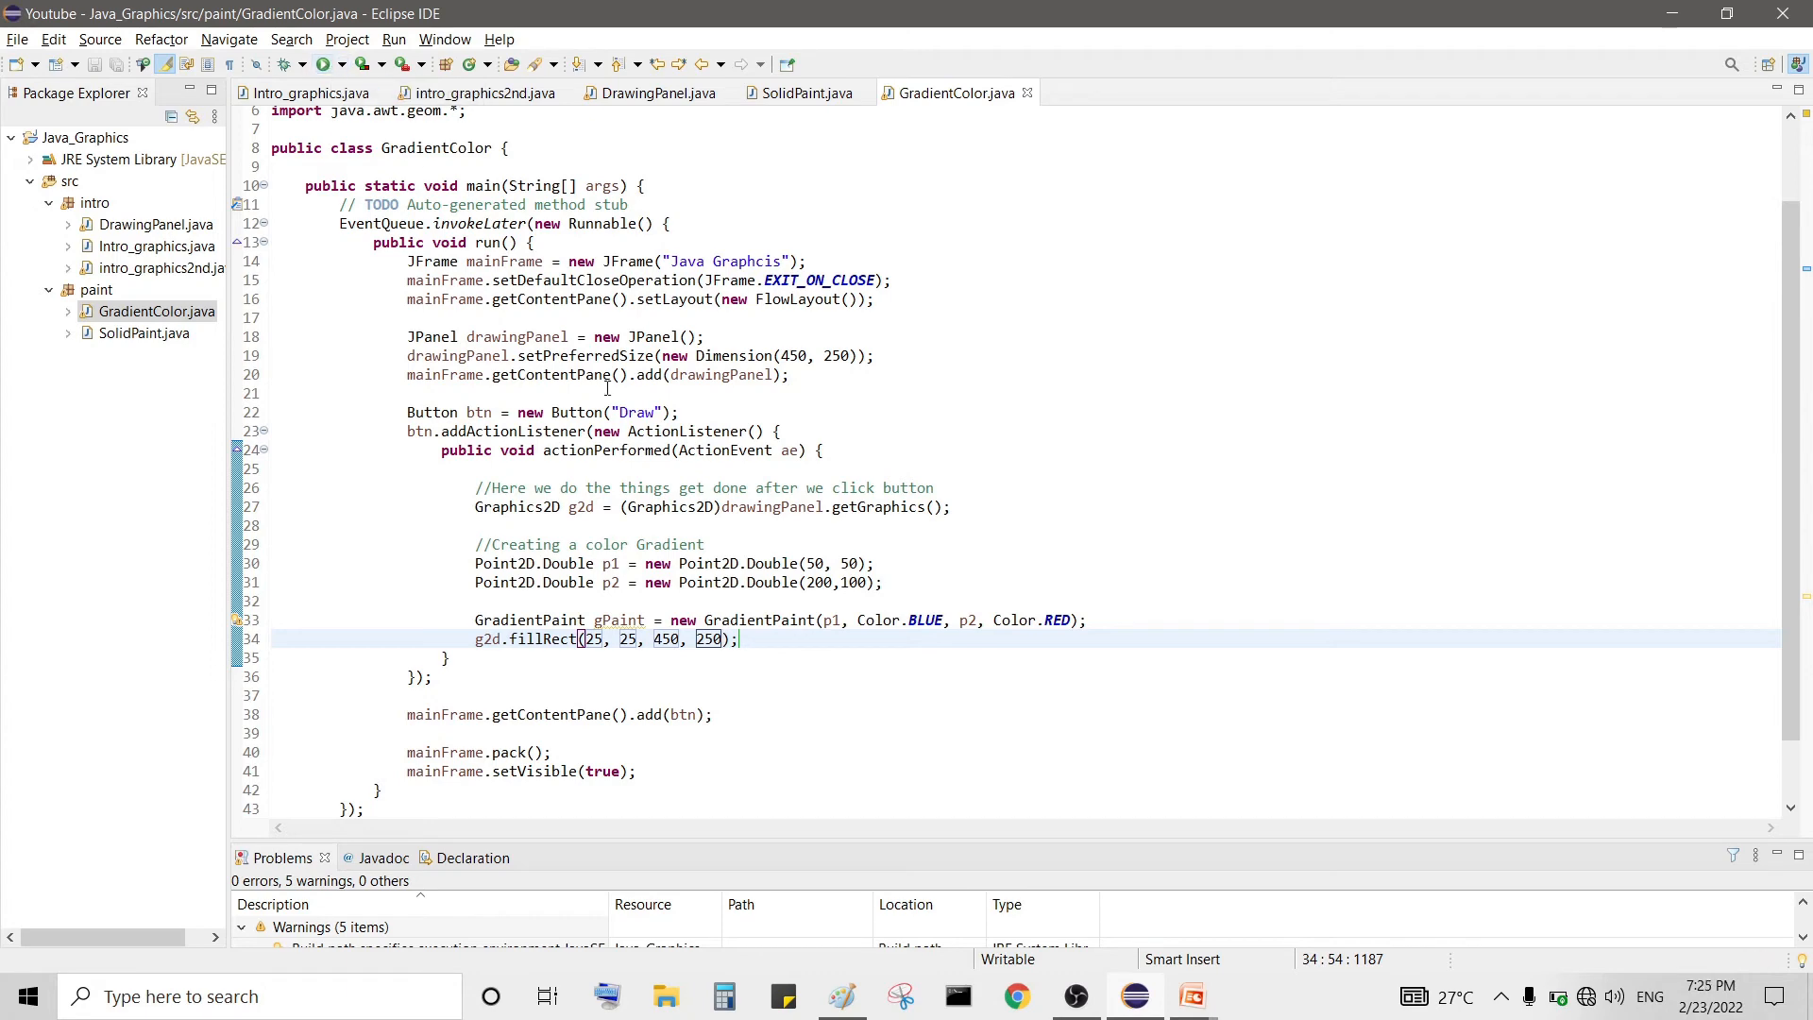
- Run GradientColor and draw, getting a plain black rectangle
{"action": "left_click", "coordinate": [327, 64]}
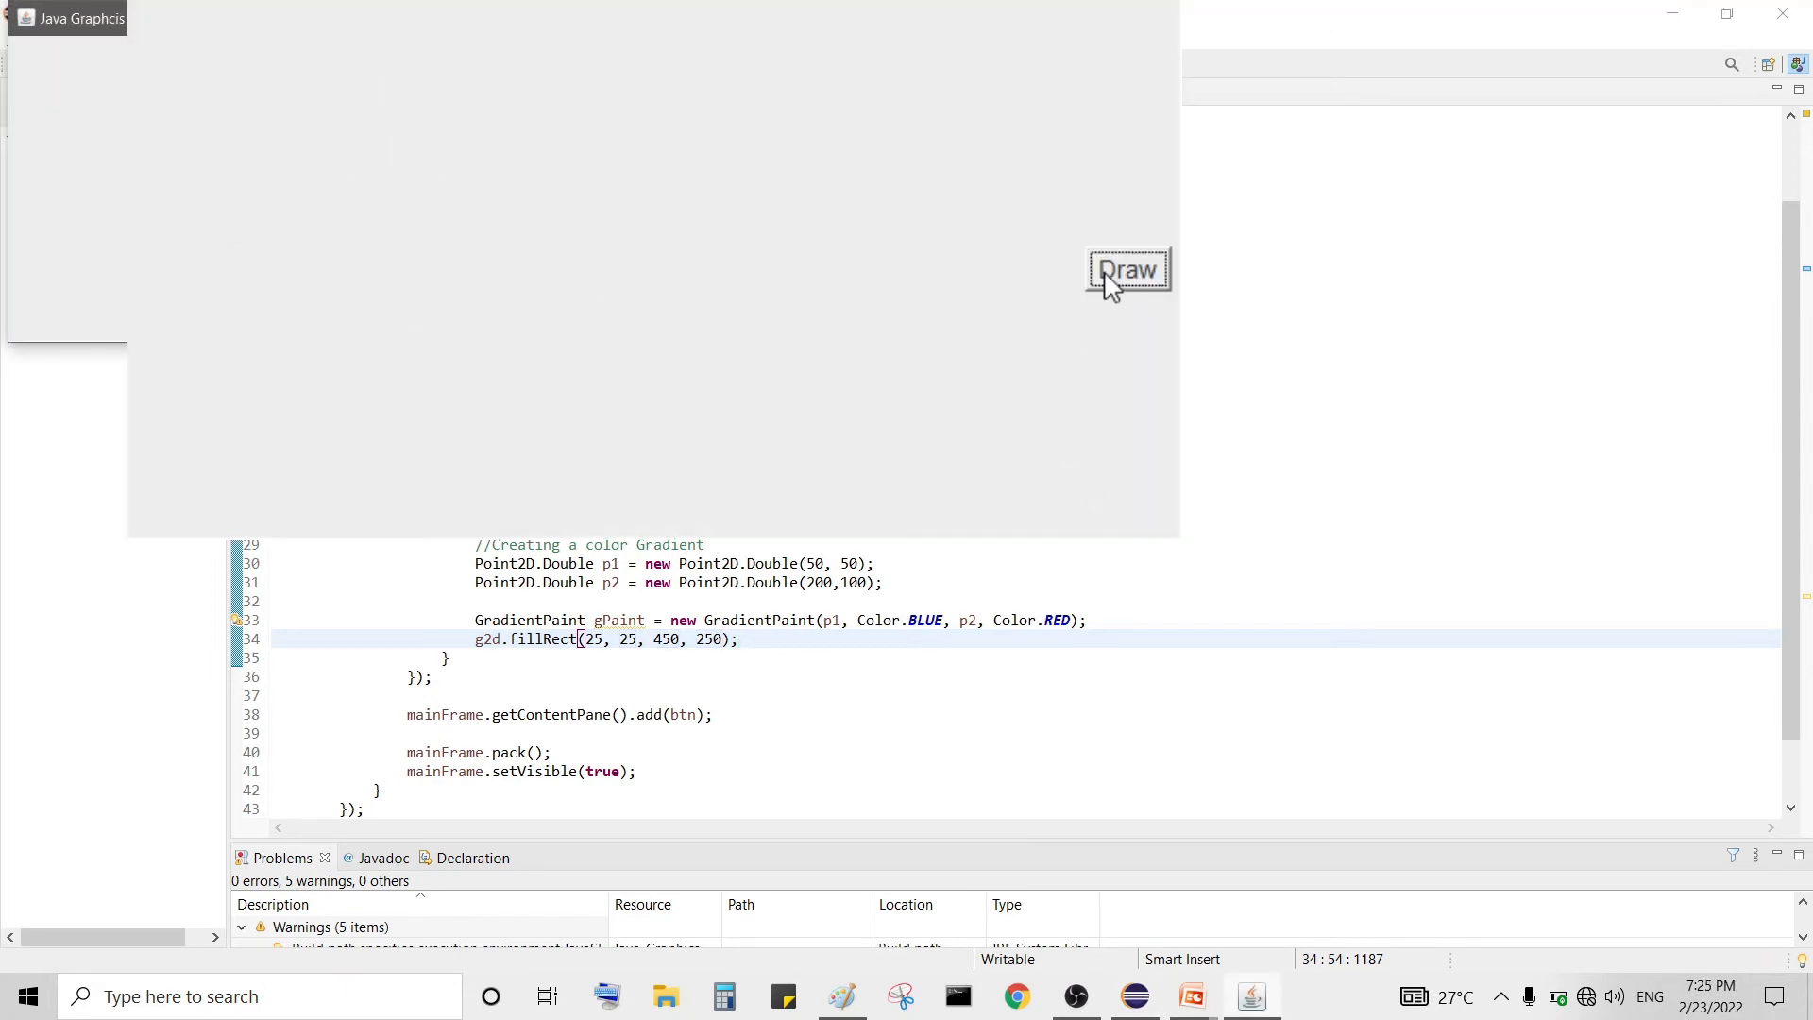
{"action": "left_click", "coordinate": [1126, 268]}
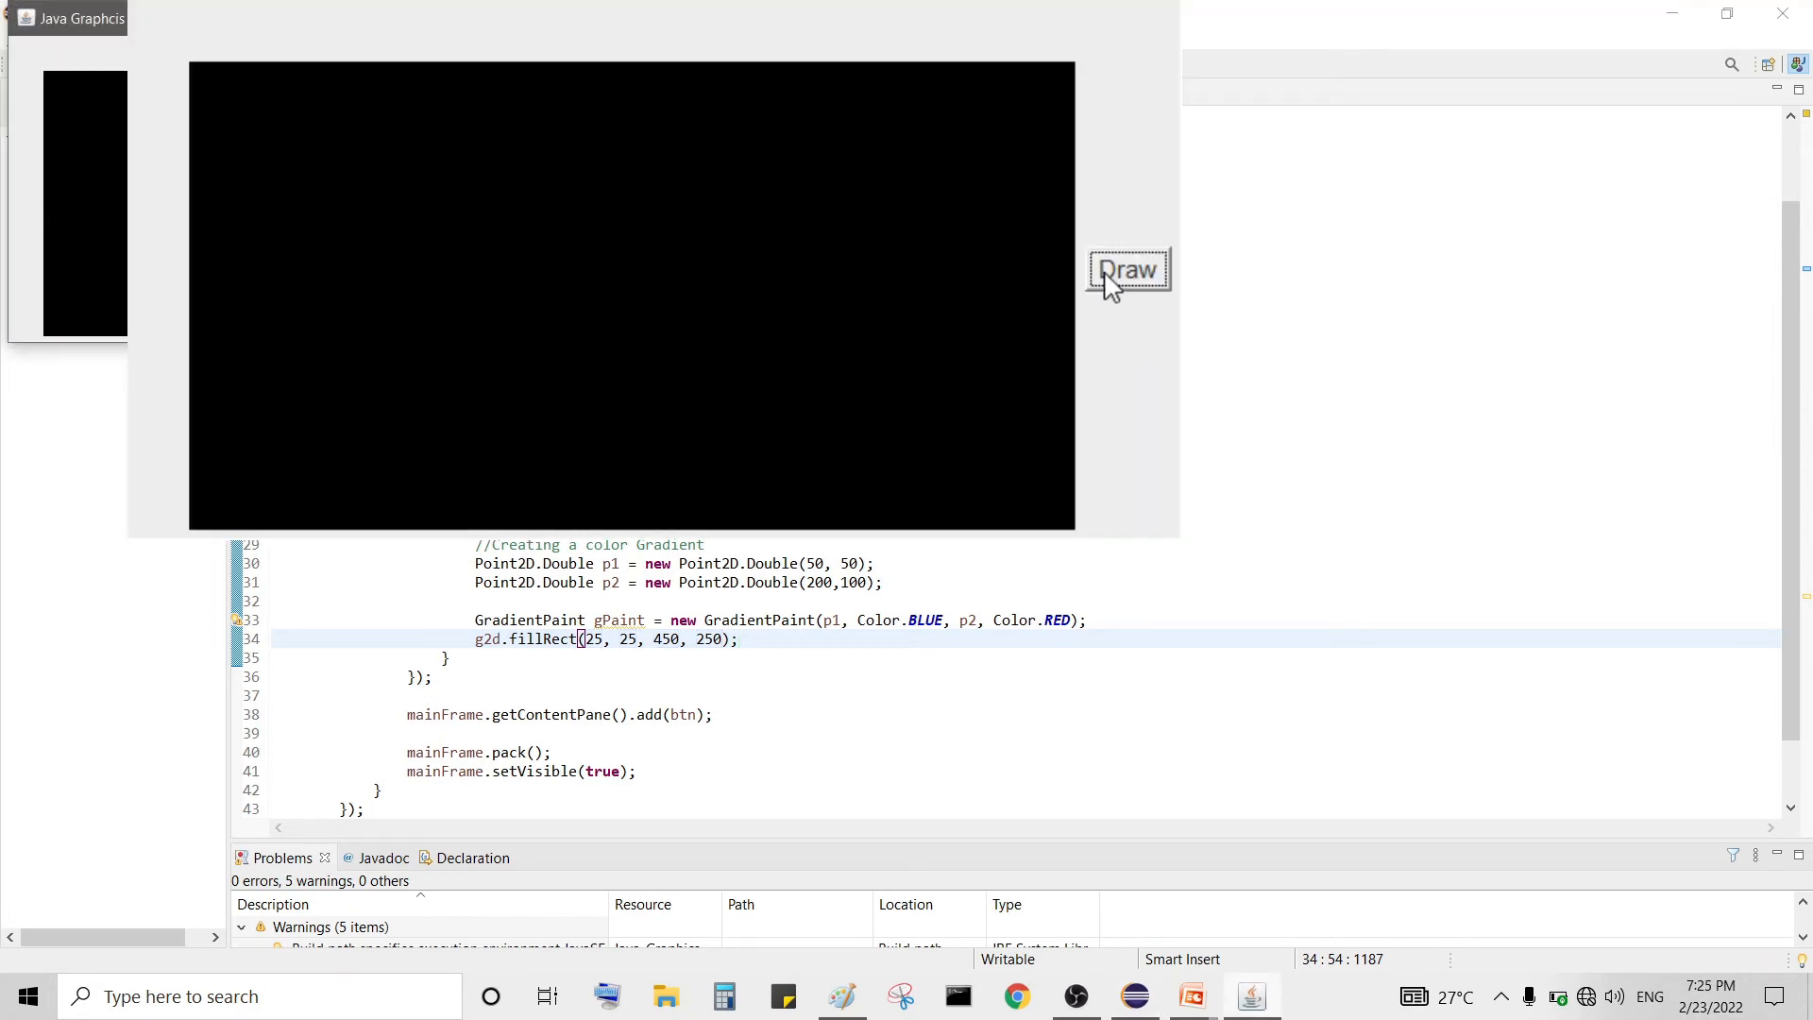
{"action": "mouse_move", "coordinate": [1145, 9]}
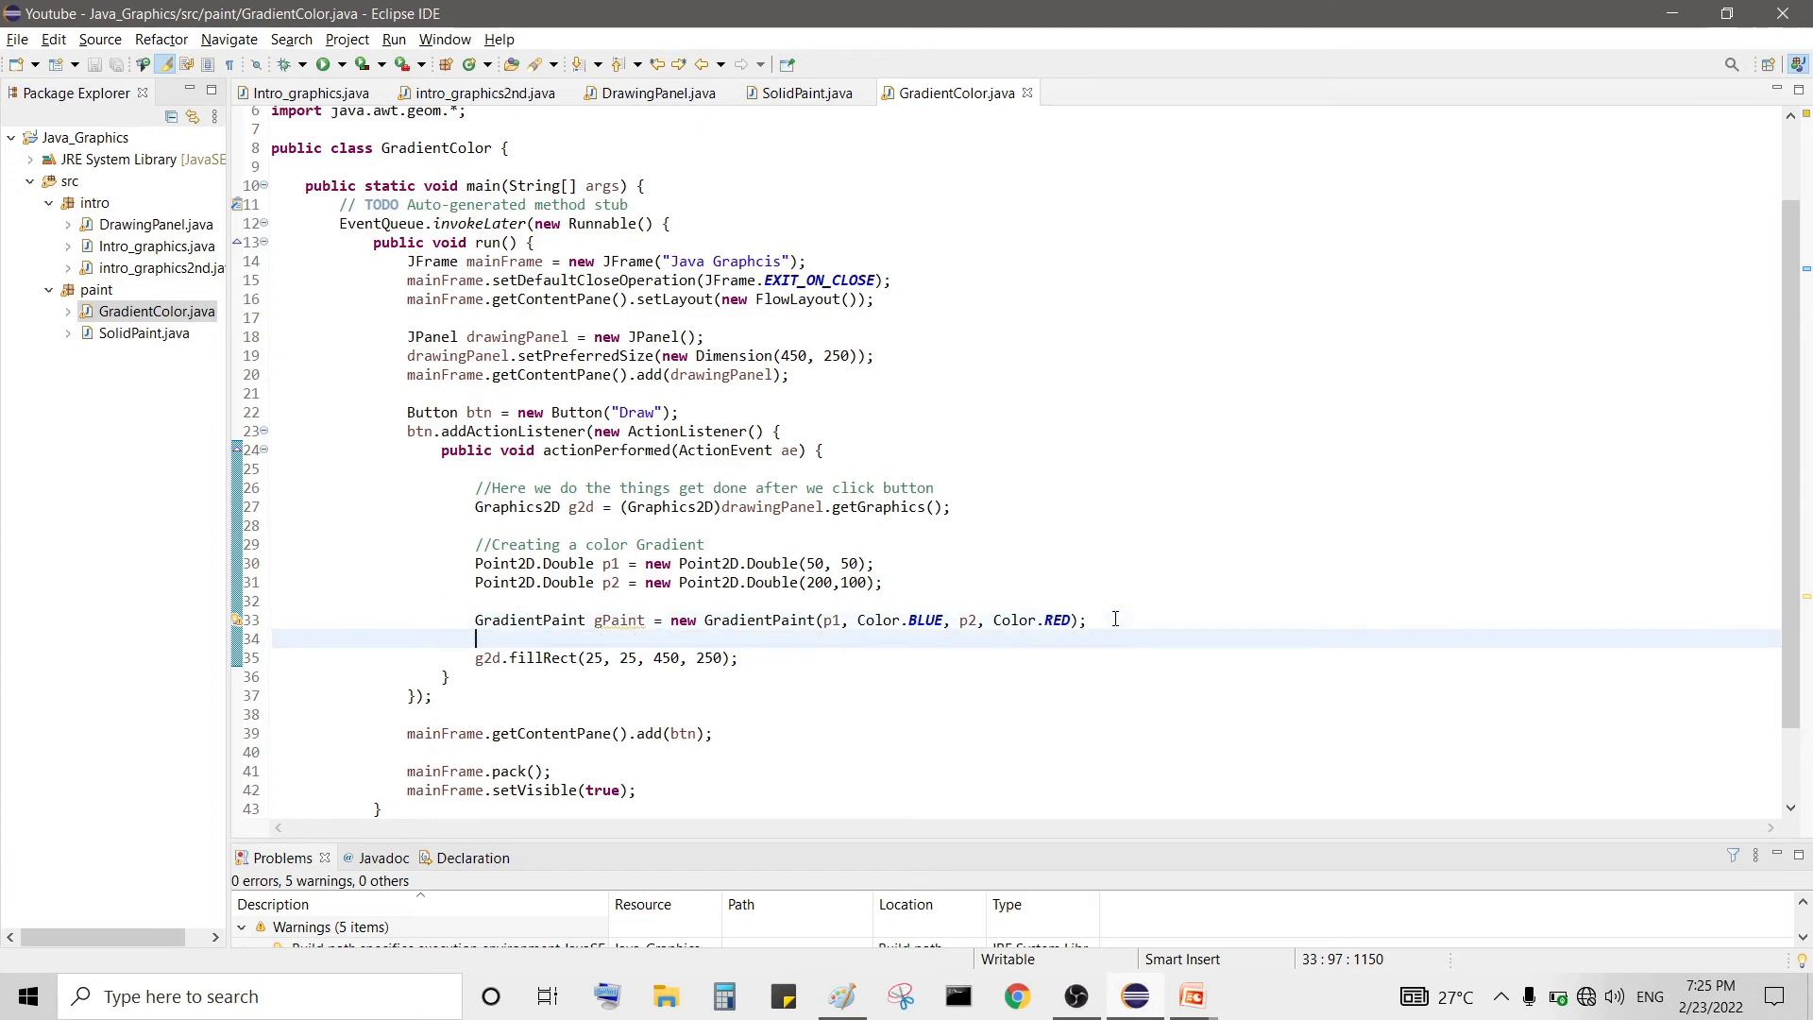
- Add g2d.setPaint(gPaint) before the fillRect call and save the file
{"action": "type", "text": "g2d.setPaint(gPaint);"}
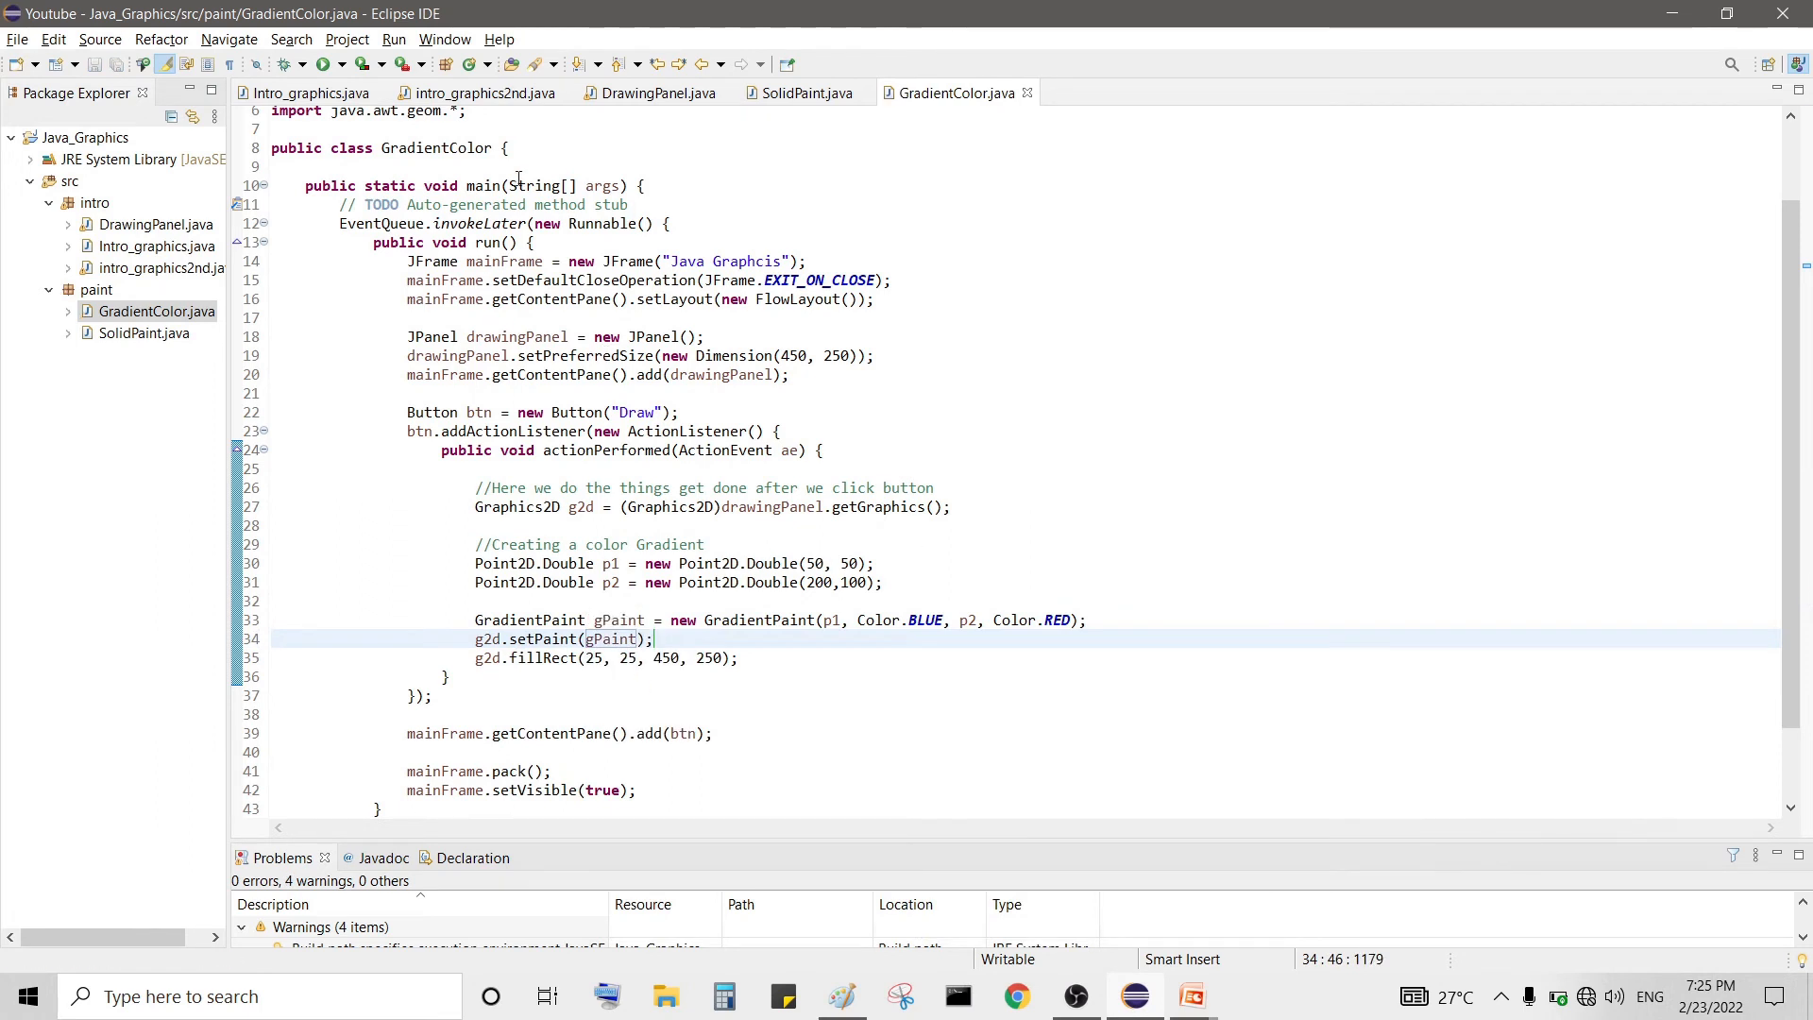
{"action": "mouse_move", "coordinate": [329, 64]}
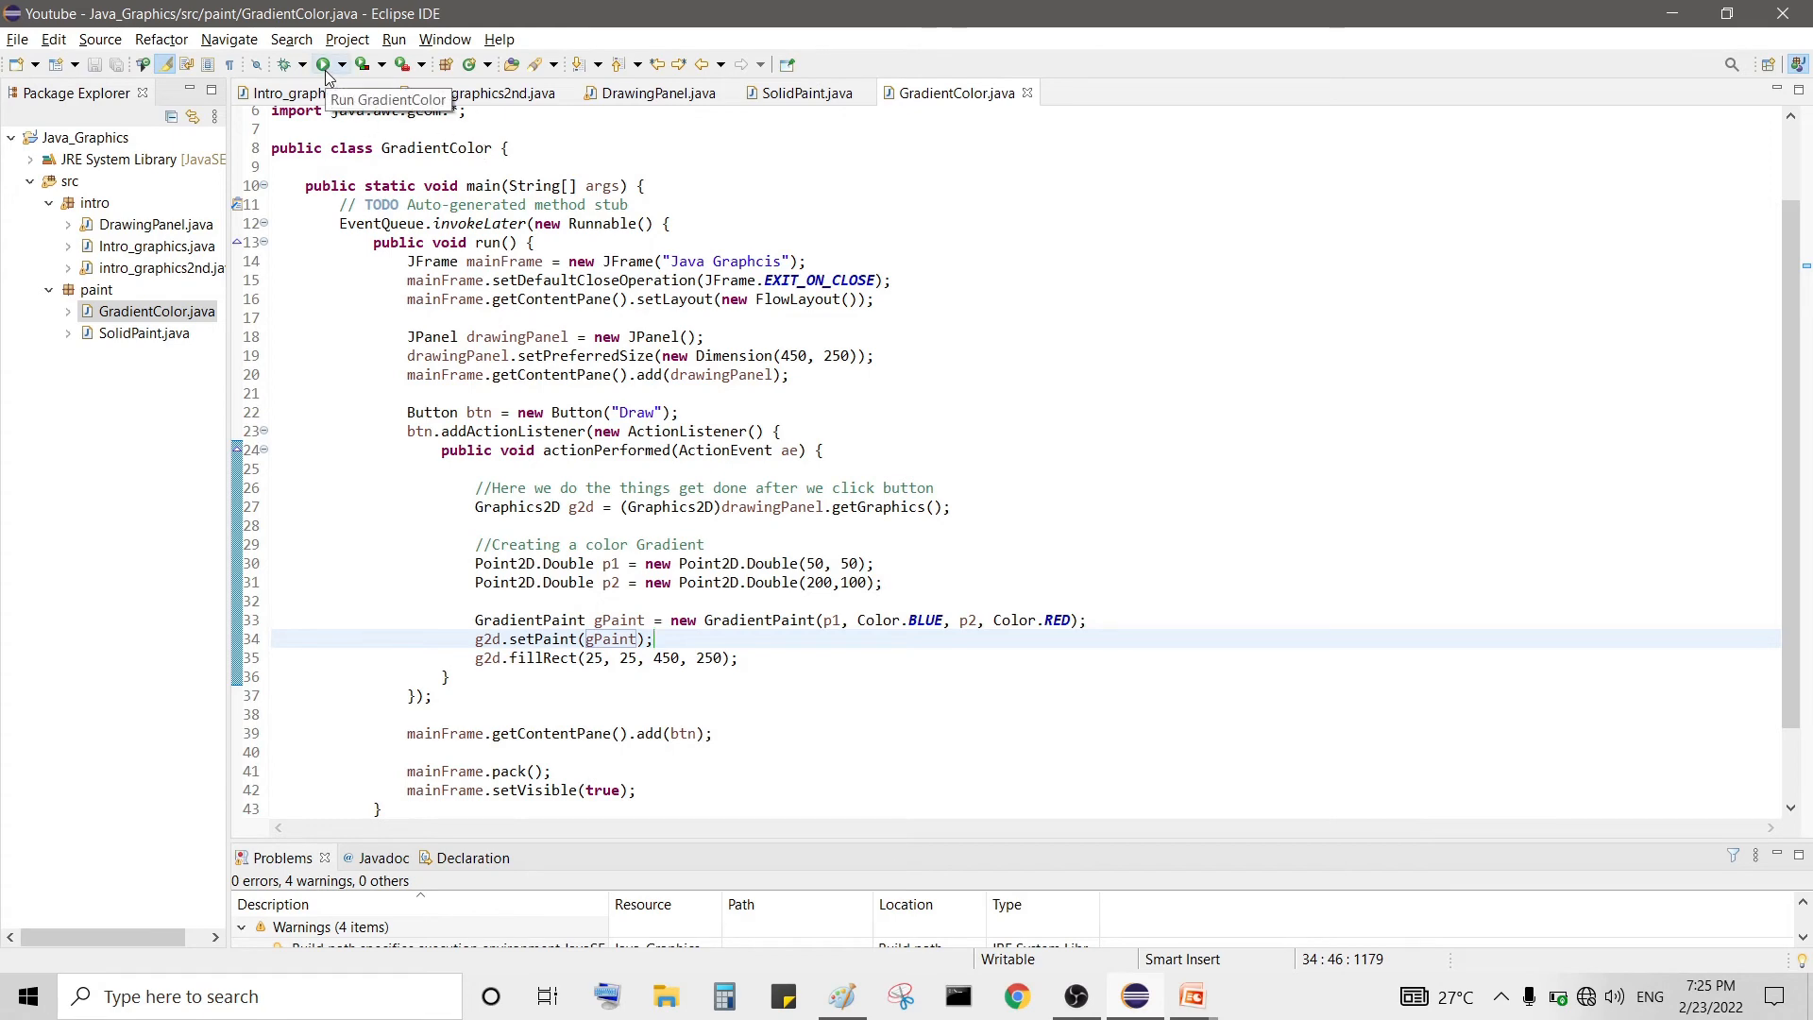
- Rerun the program and draw the blue-to-red gradient rectangle
{"action": "left_click", "coordinate": [325, 64]}
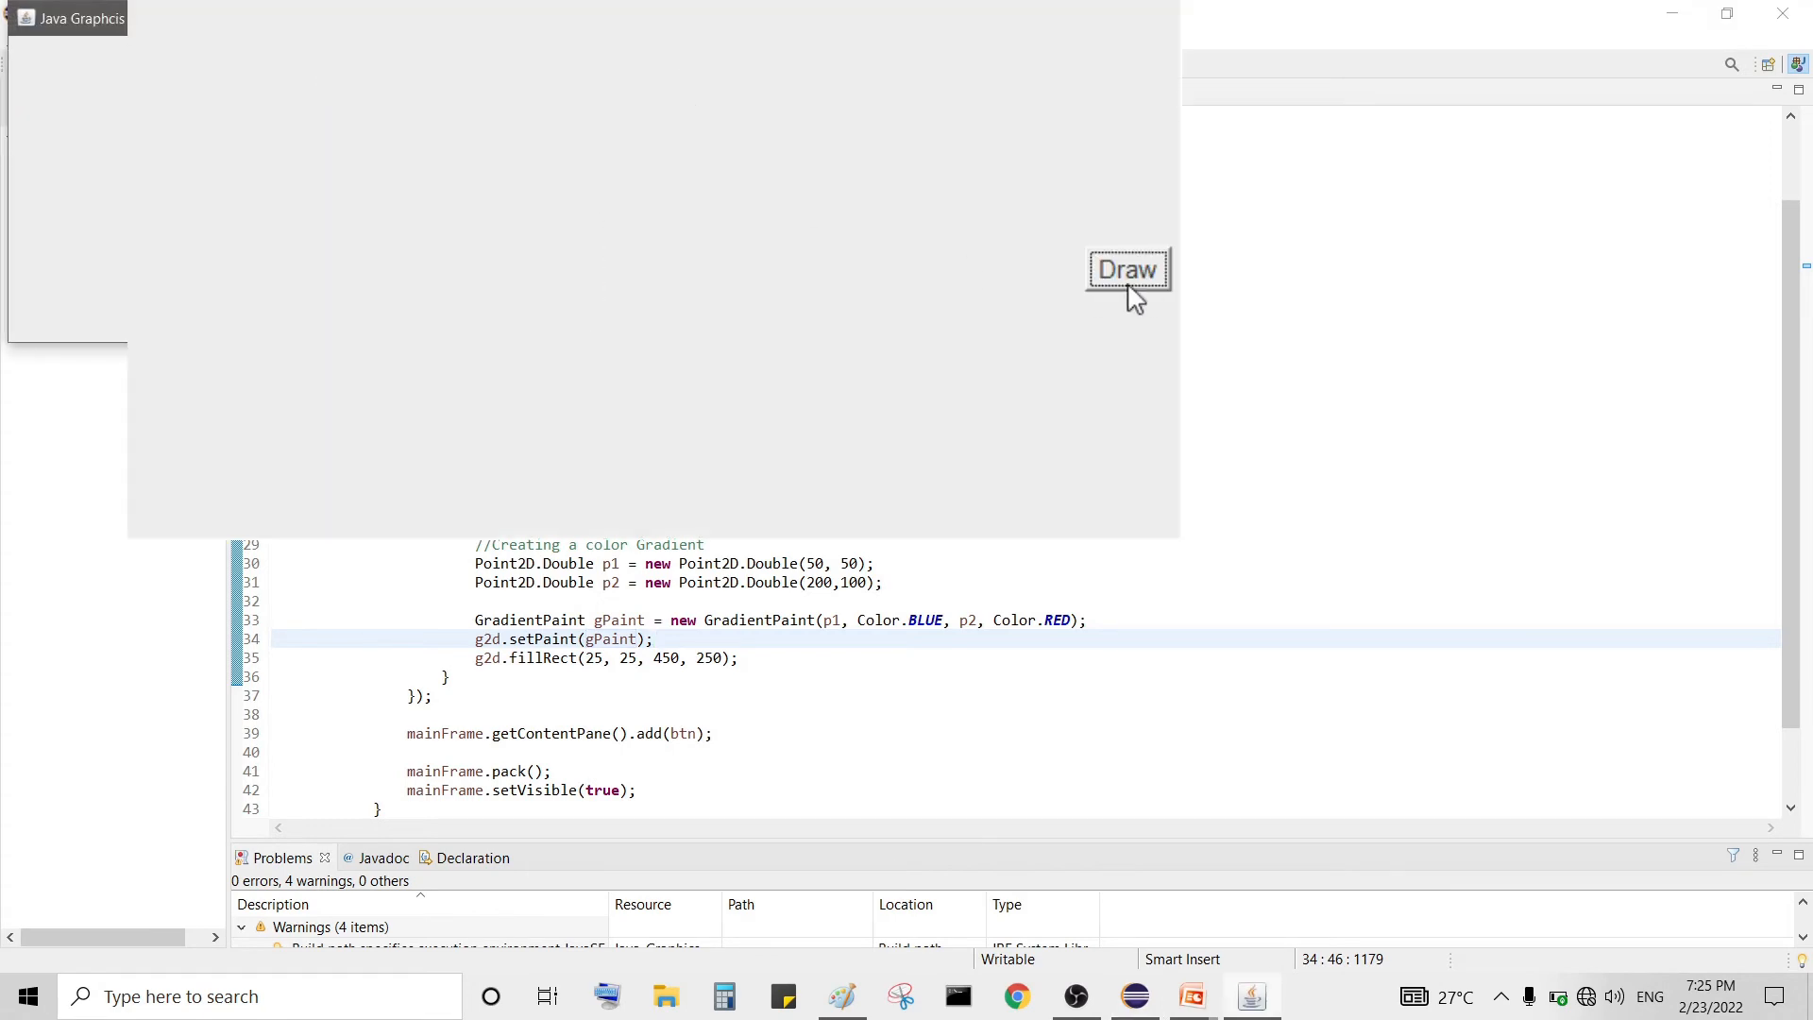
{"action": "left_click", "coordinate": [1126, 270]}
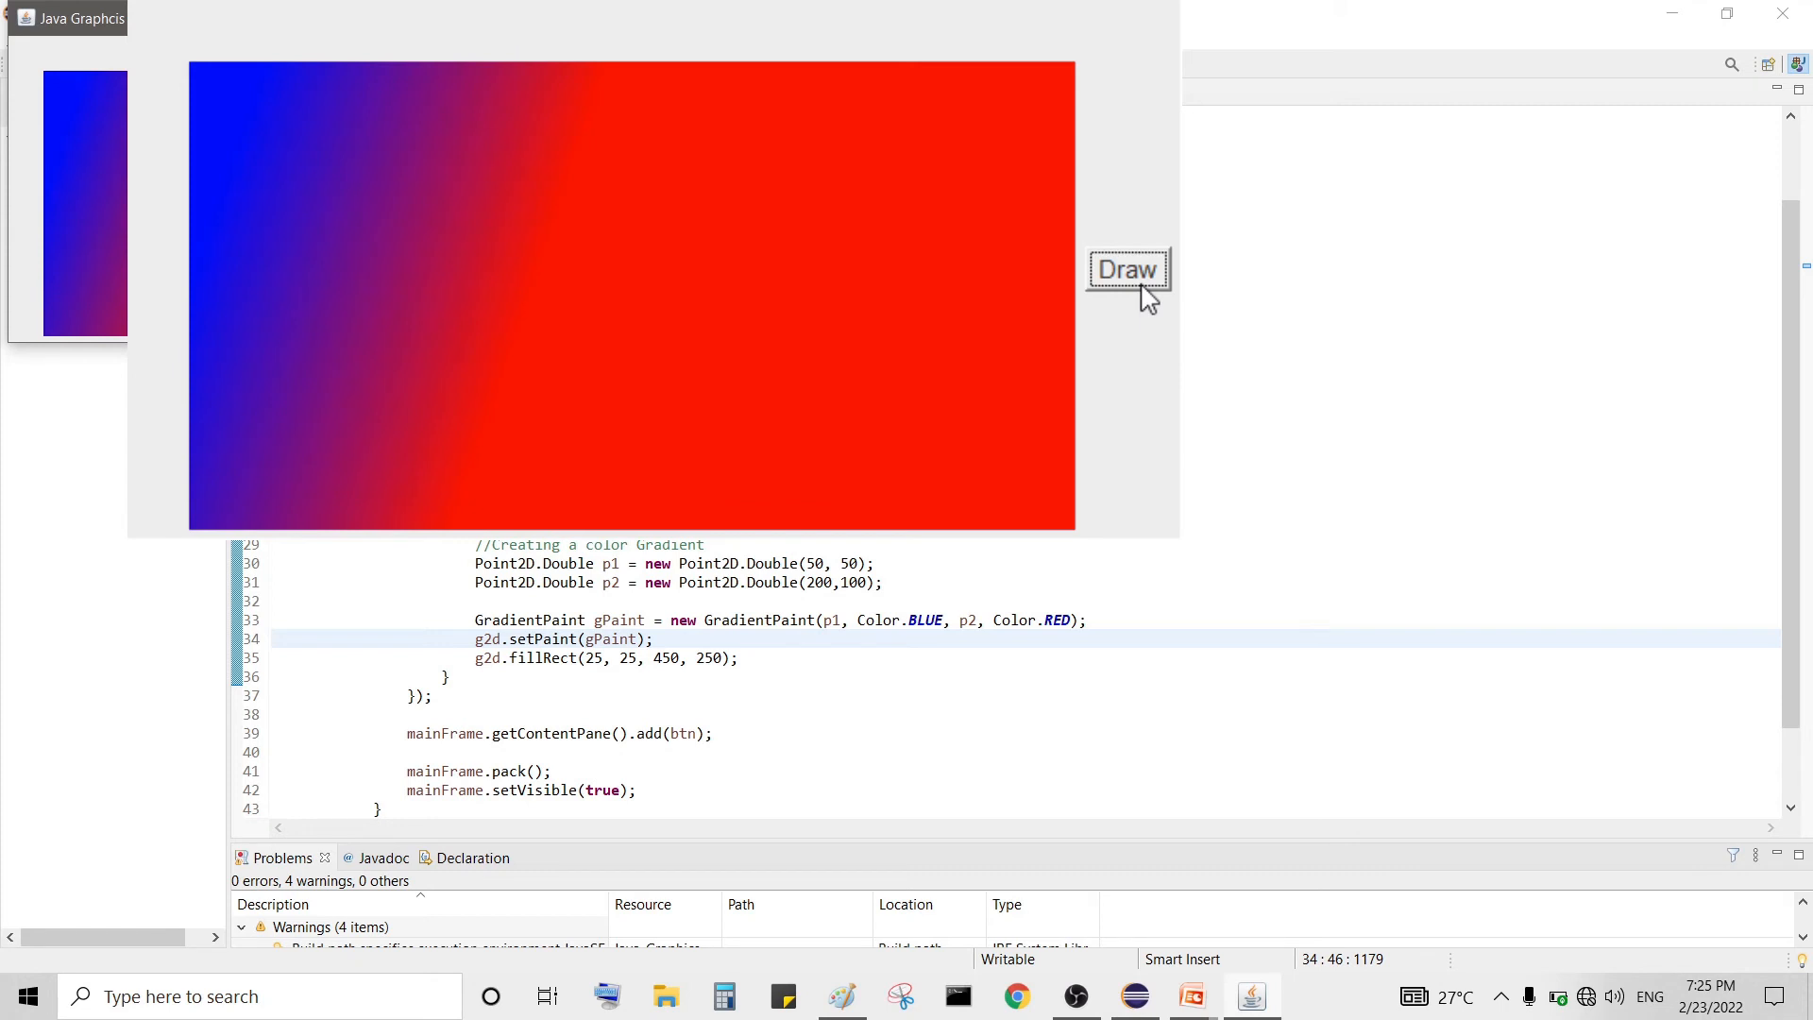
{"action": "mouse_move", "coordinate": [348, 159]}
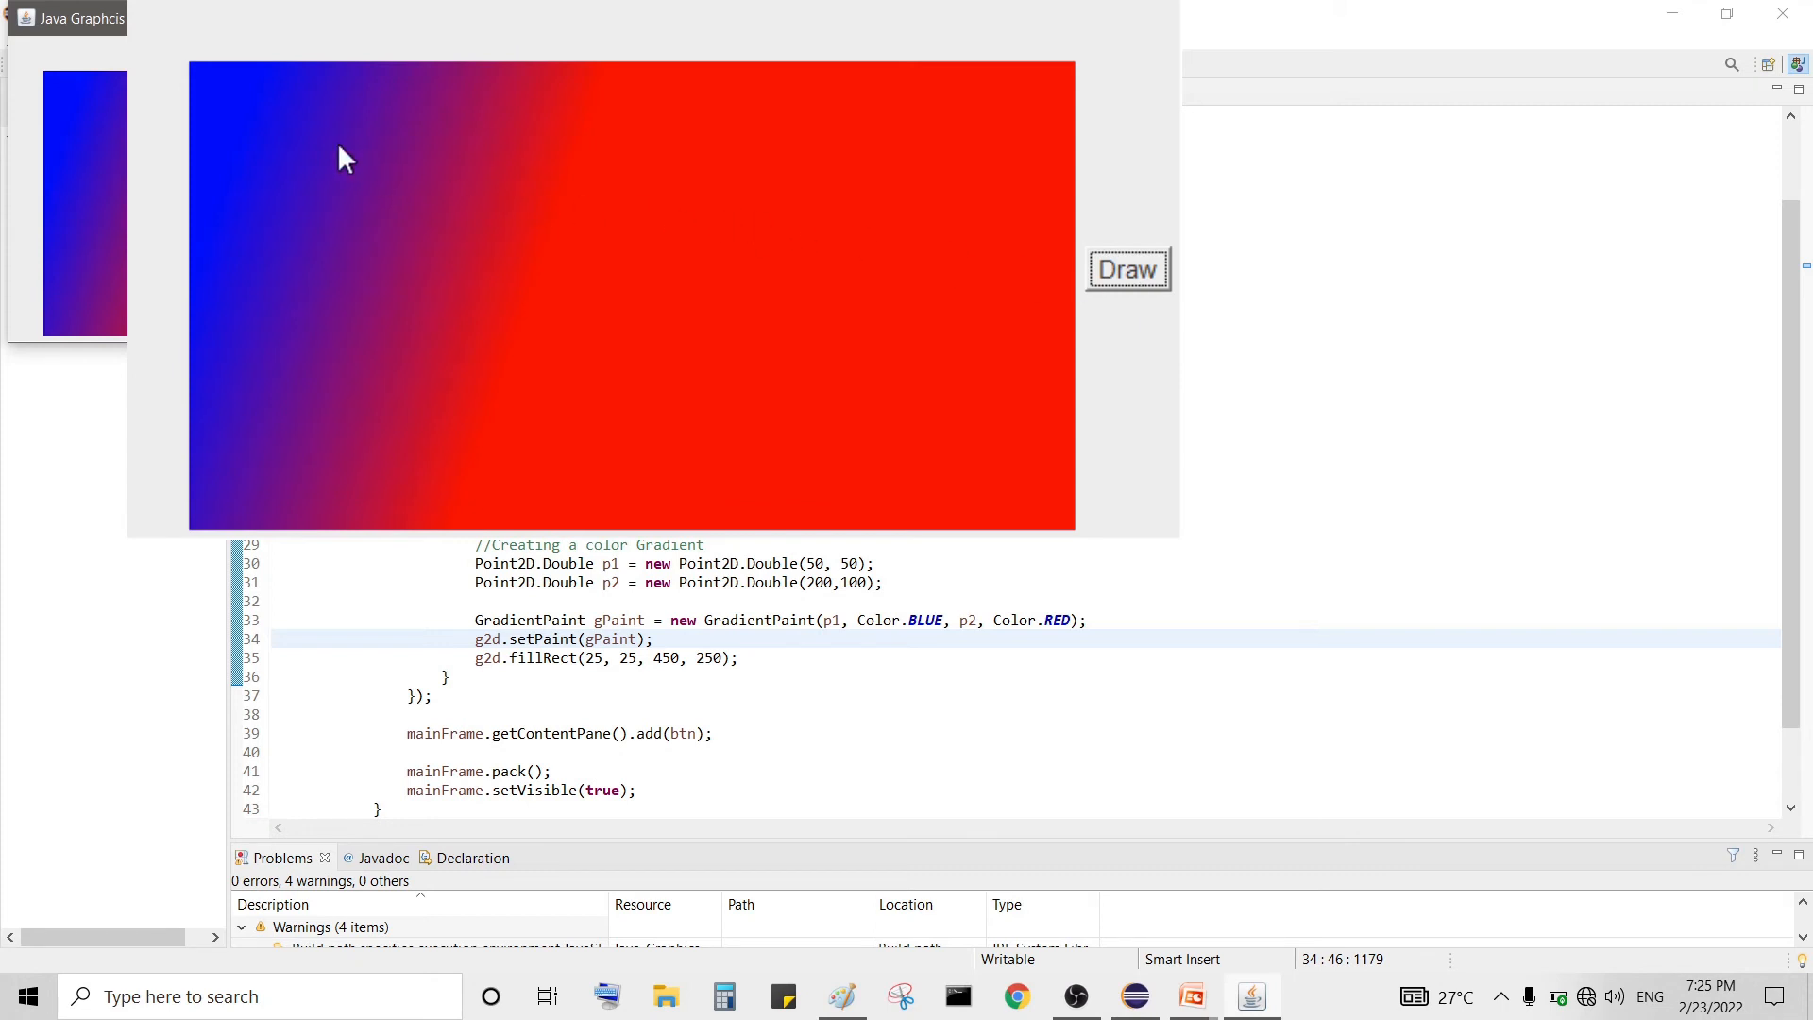
{"action": "mouse_move", "coordinate": [219, 96]}
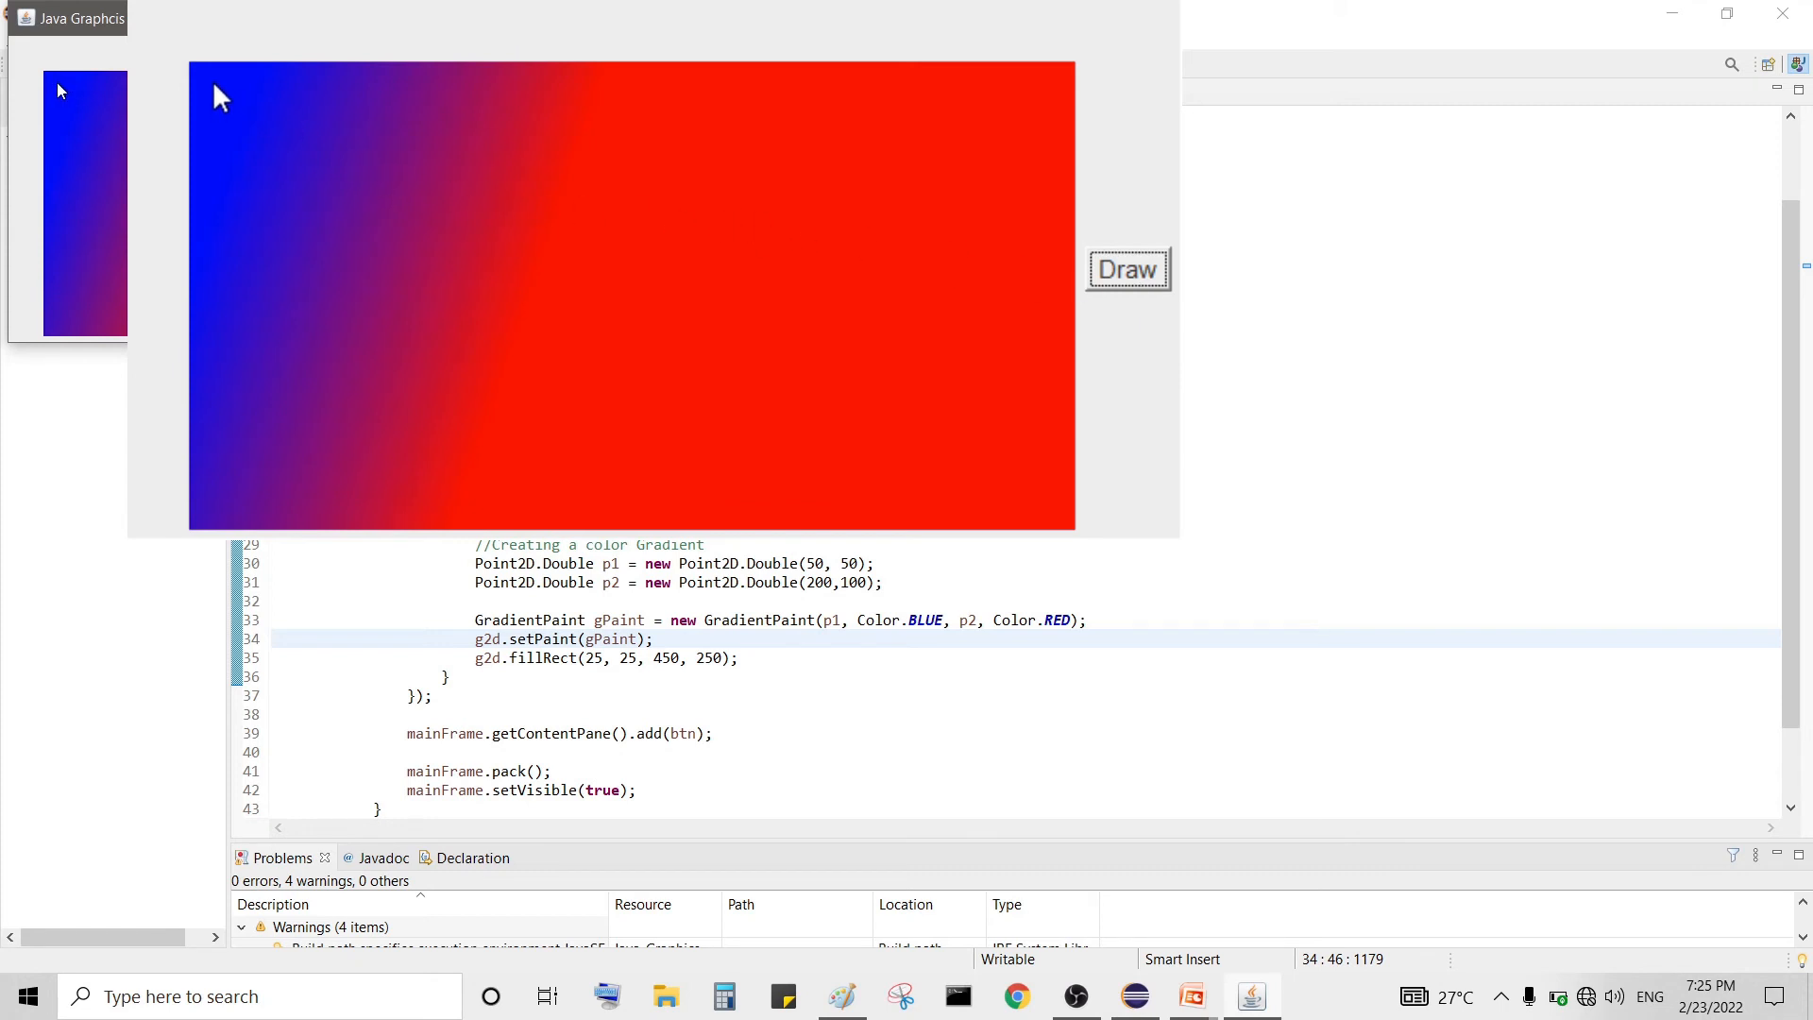
{"action": "mouse_move", "coordinate": [243, 142]}
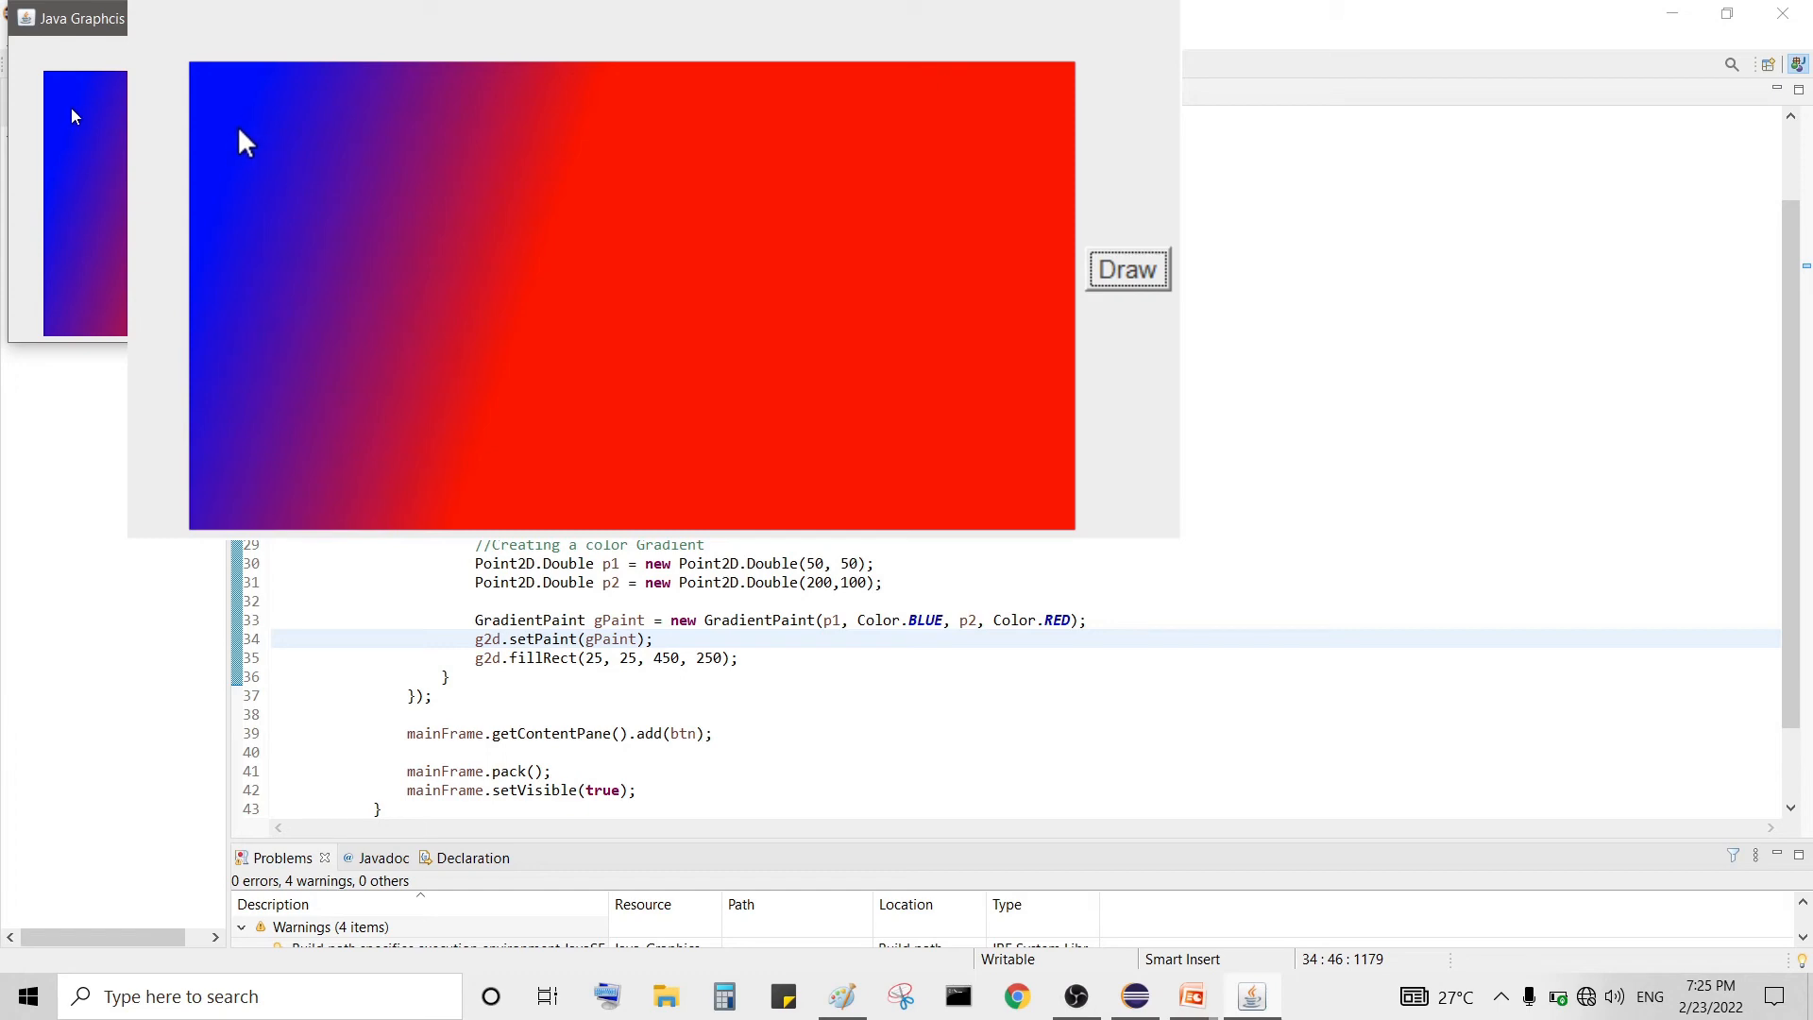
{"action": "mouse_move", "coordinate": [532, 291]}
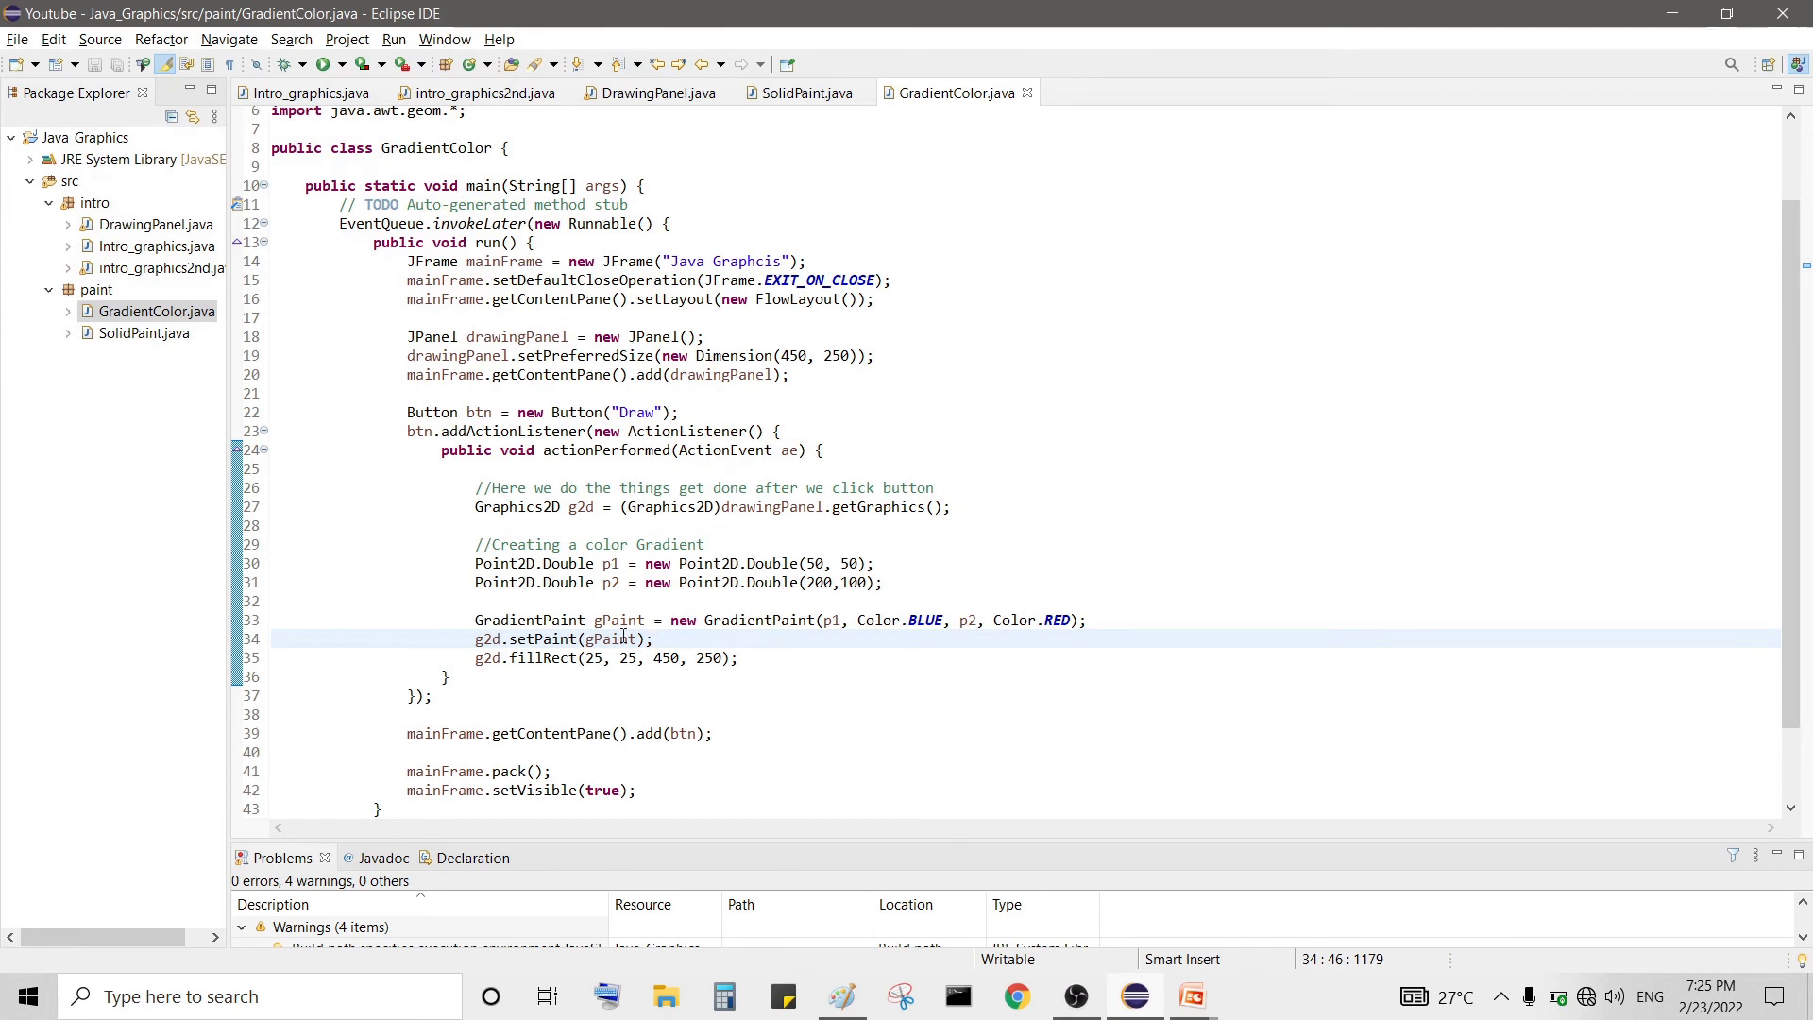
- After the gradient fill, set the paint to Color.black
{"action": "left_click", "coordinate": [736, 657]}
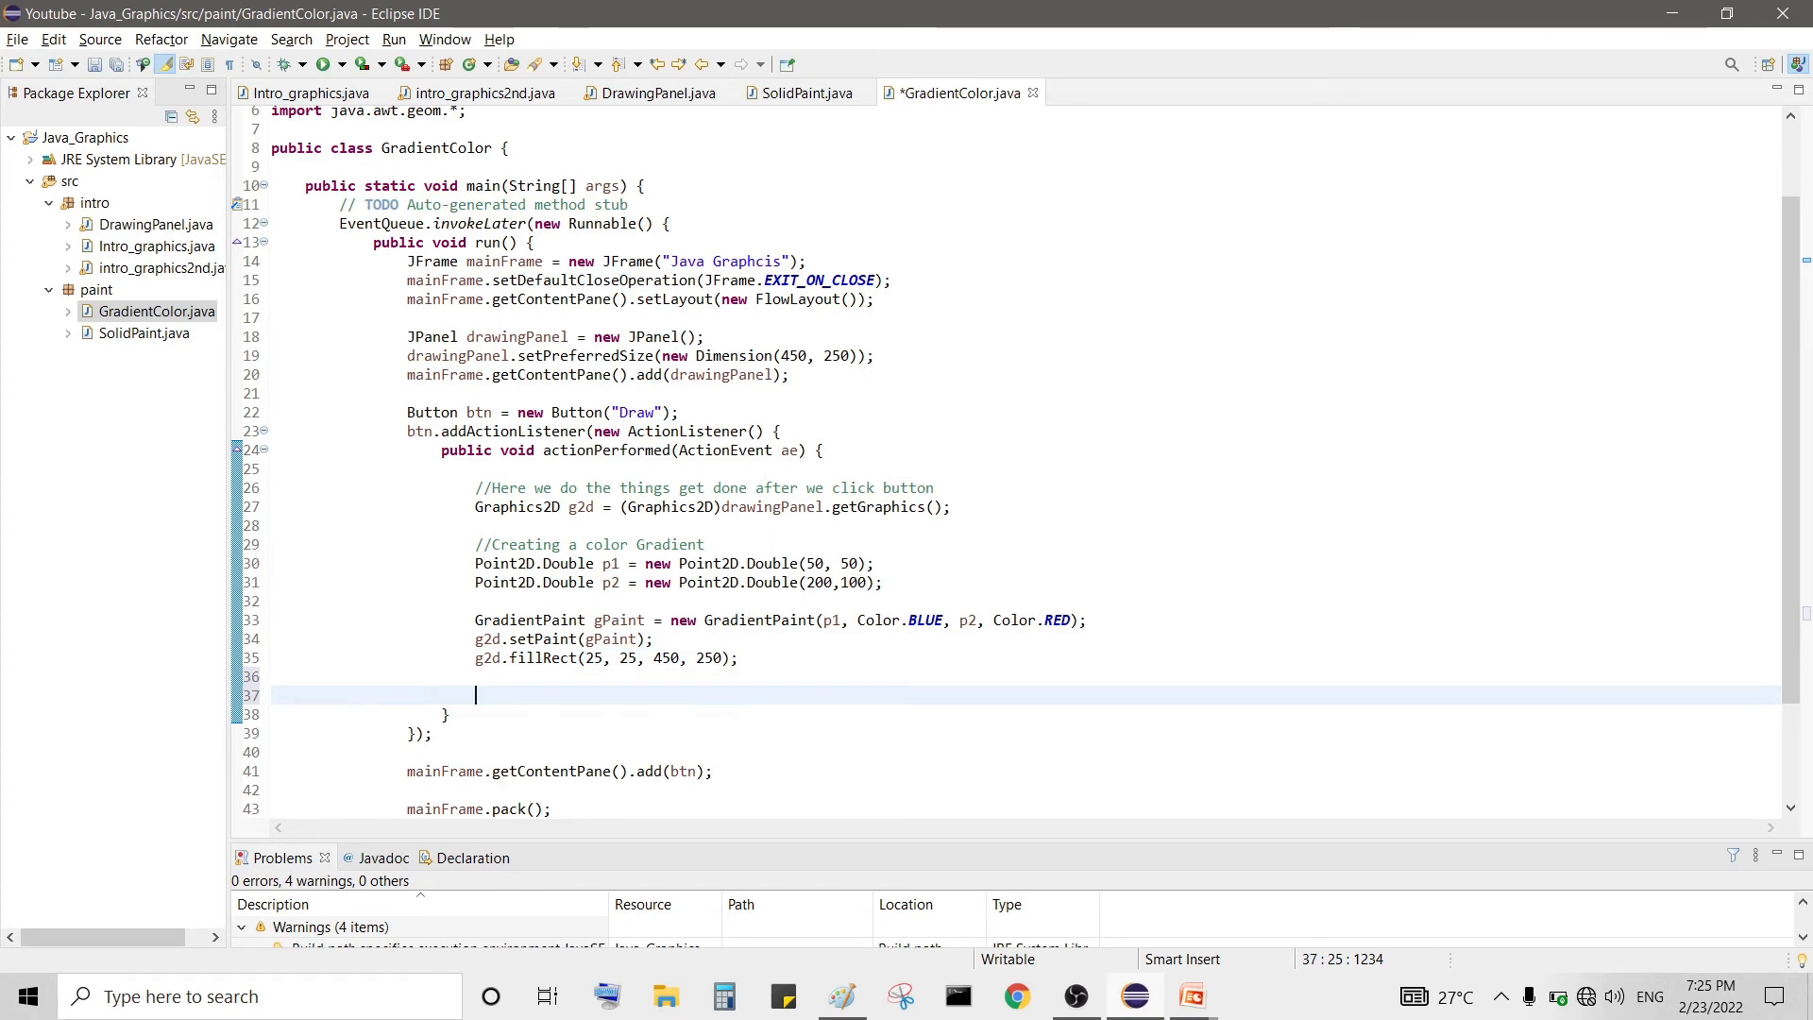
{"action": "type", "text": "g2sd"}
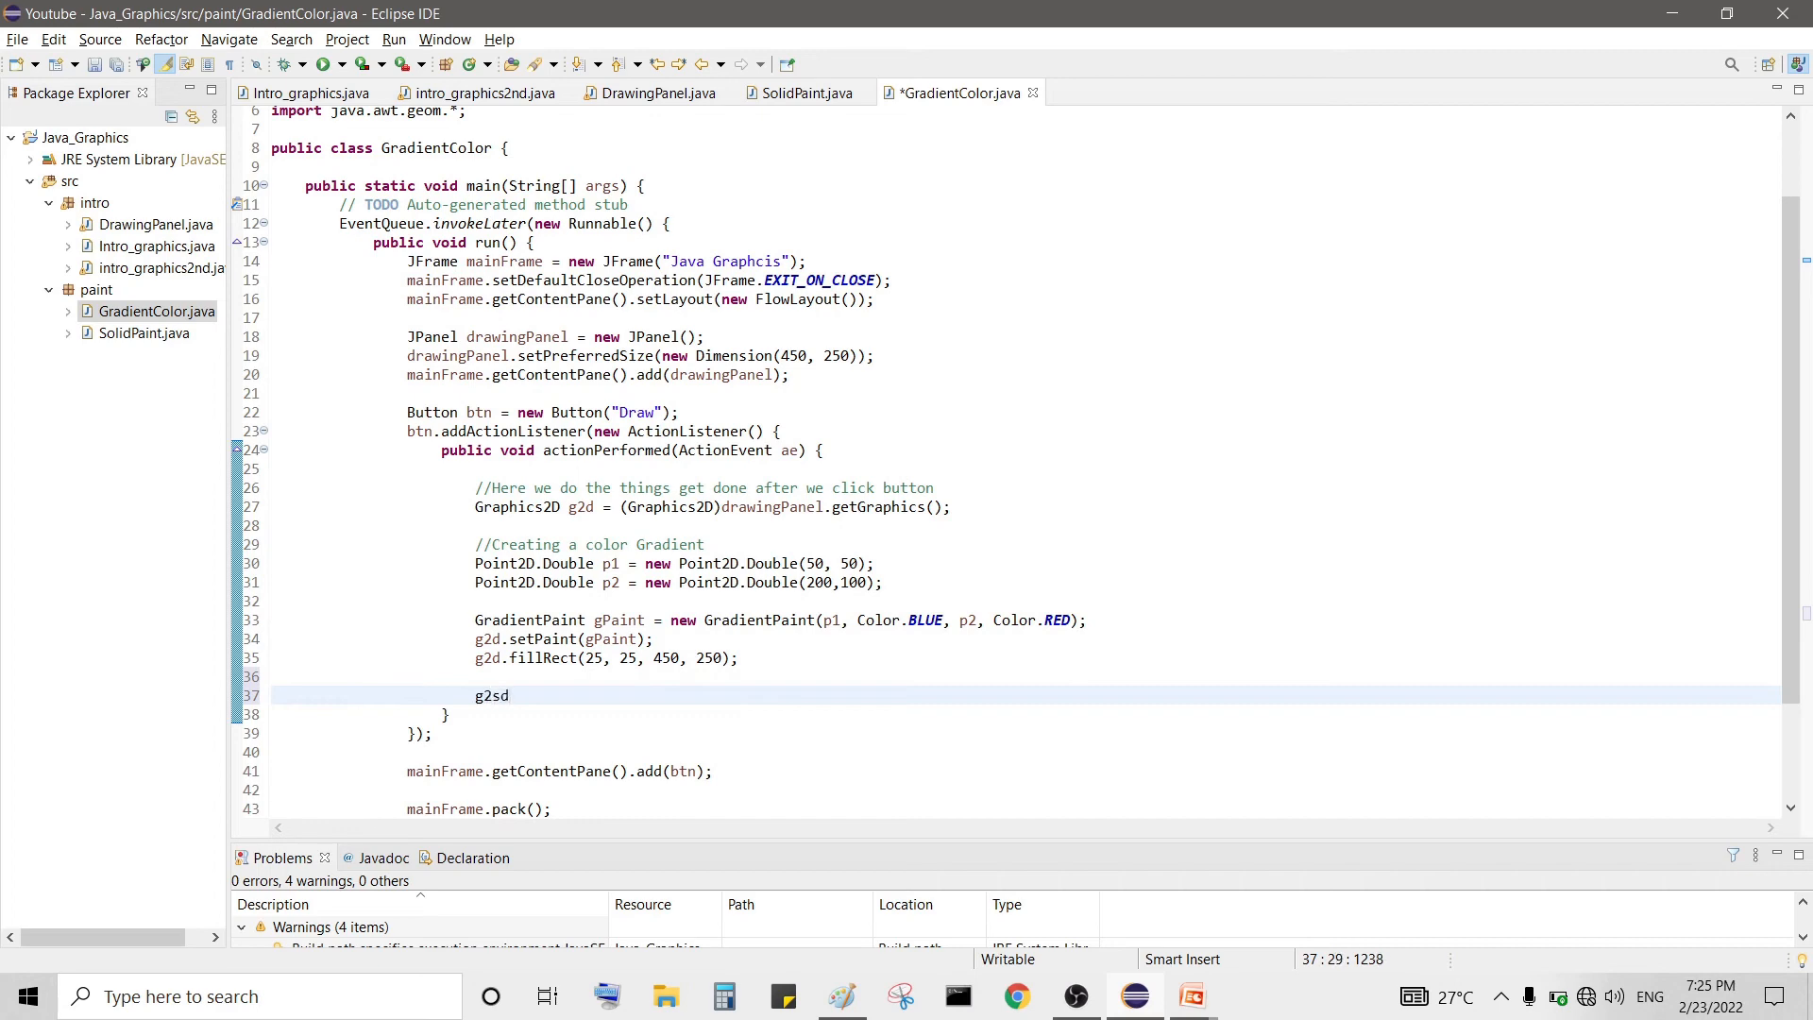
{"action": "type", "text": ".se"}
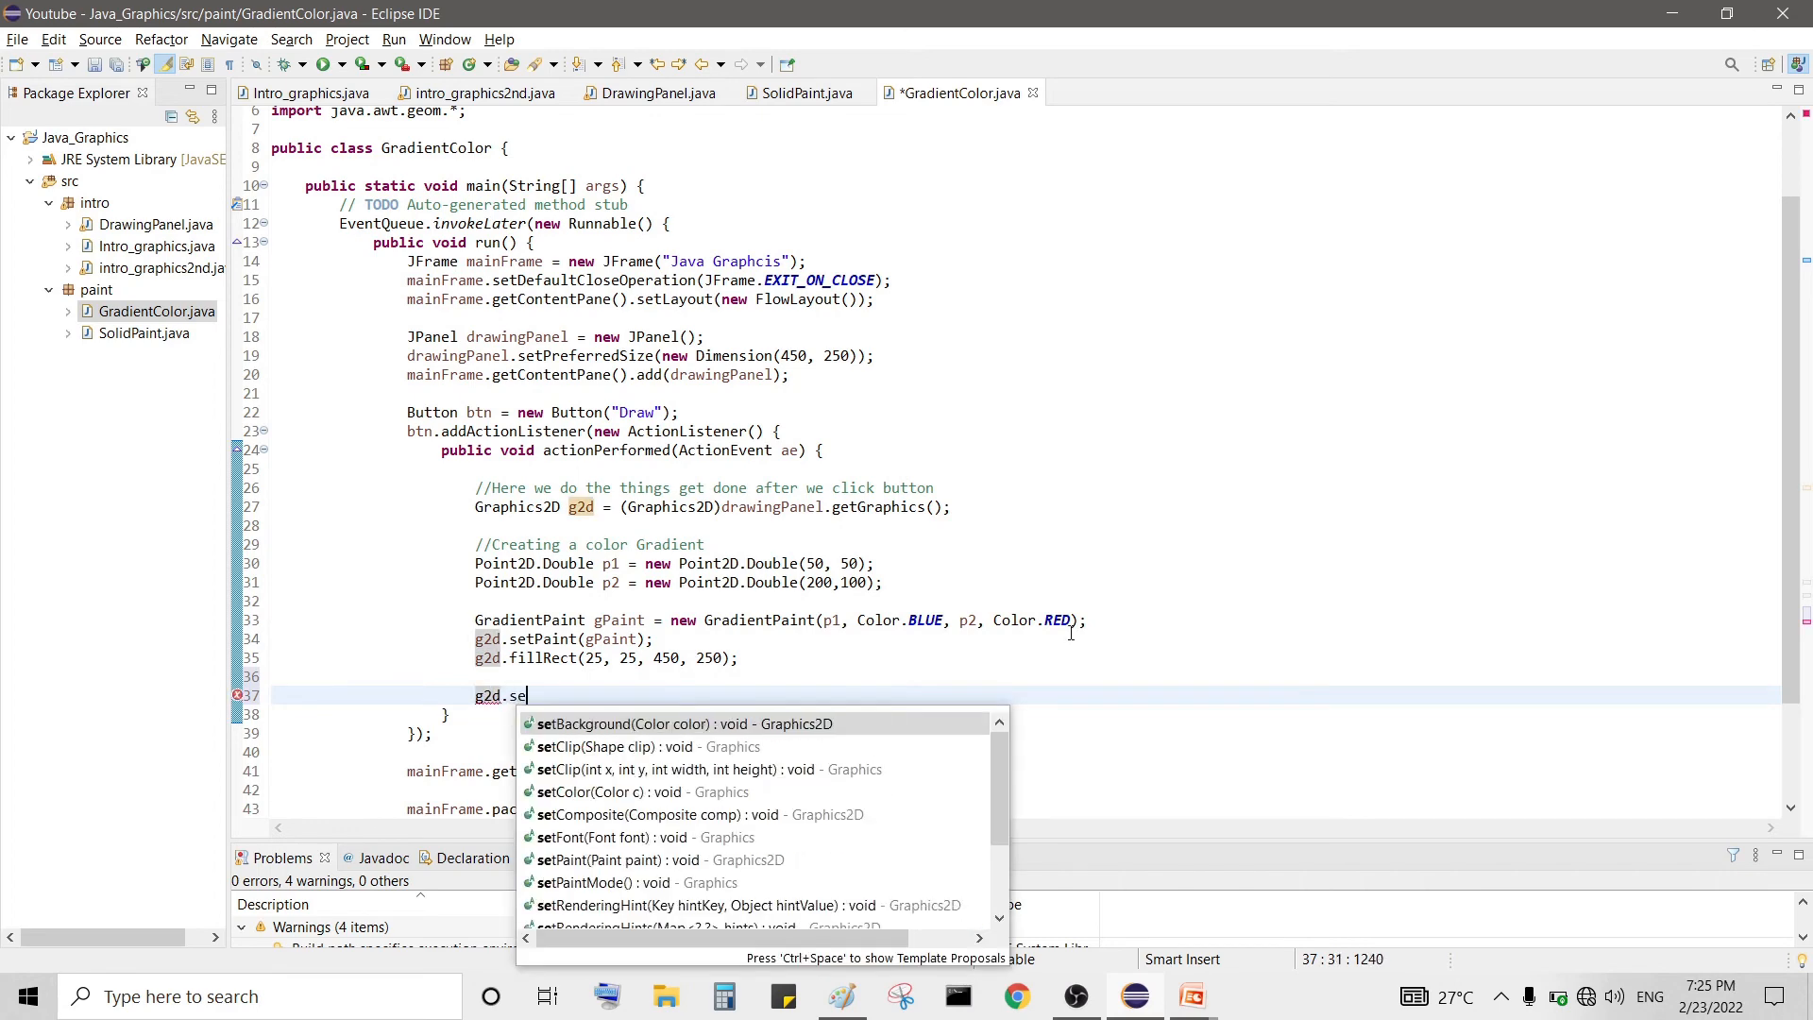
{"action": "type", "text": "pain"}
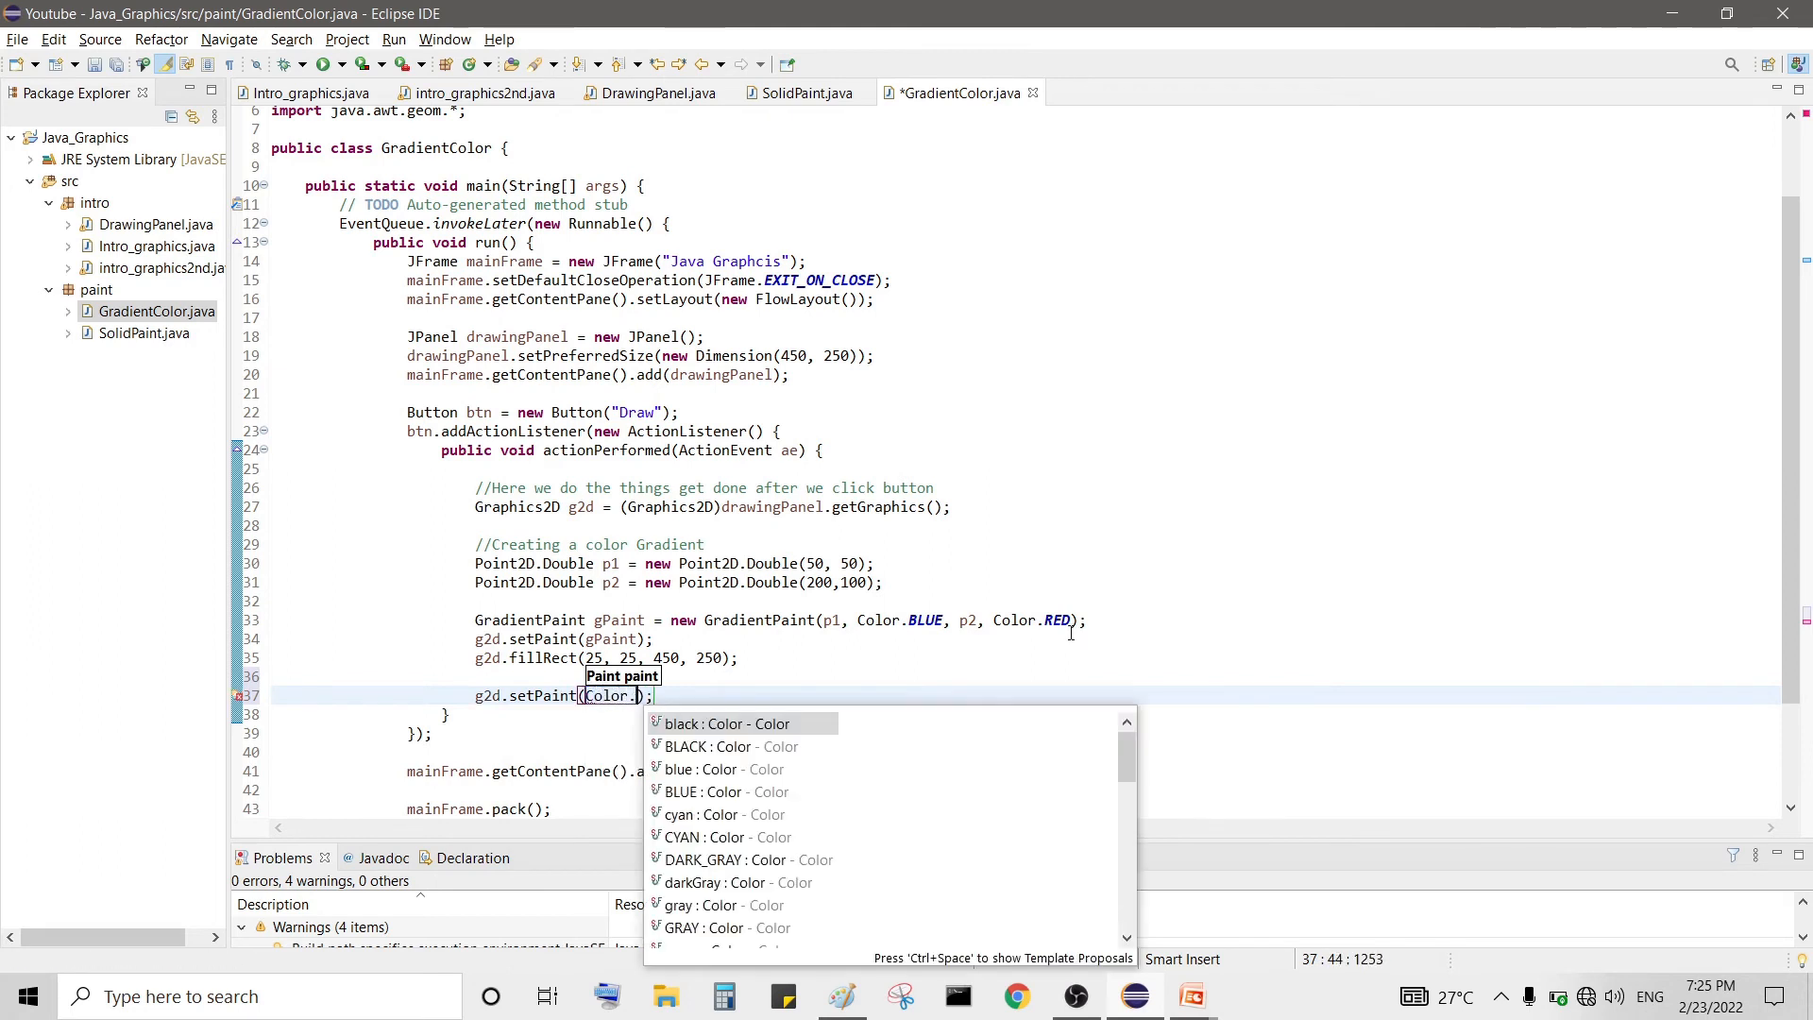
{"action": "left_click", "coordinate": [725, 723]}
{"action": "type", "text": "g2d."}
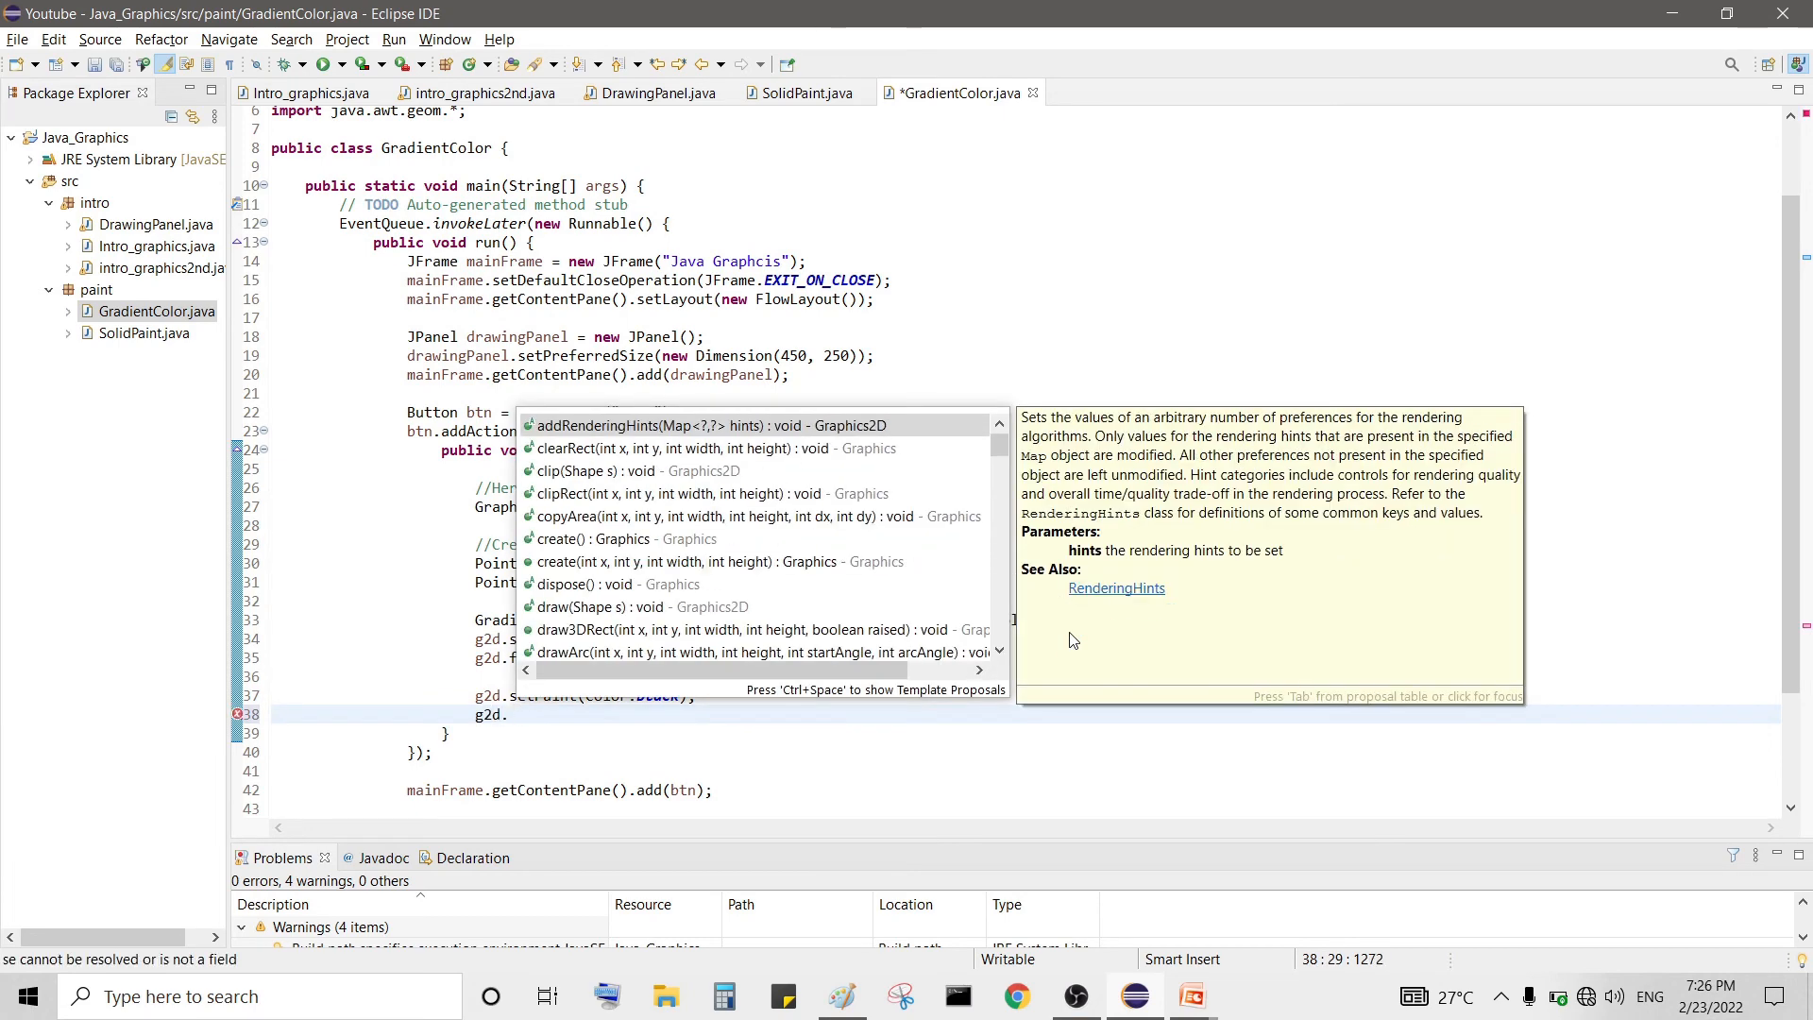
- Add a 2-by-2 fillRect marker square at (50, 50)
{"action": "type", "text": "fillRect(, y, width, height);"}
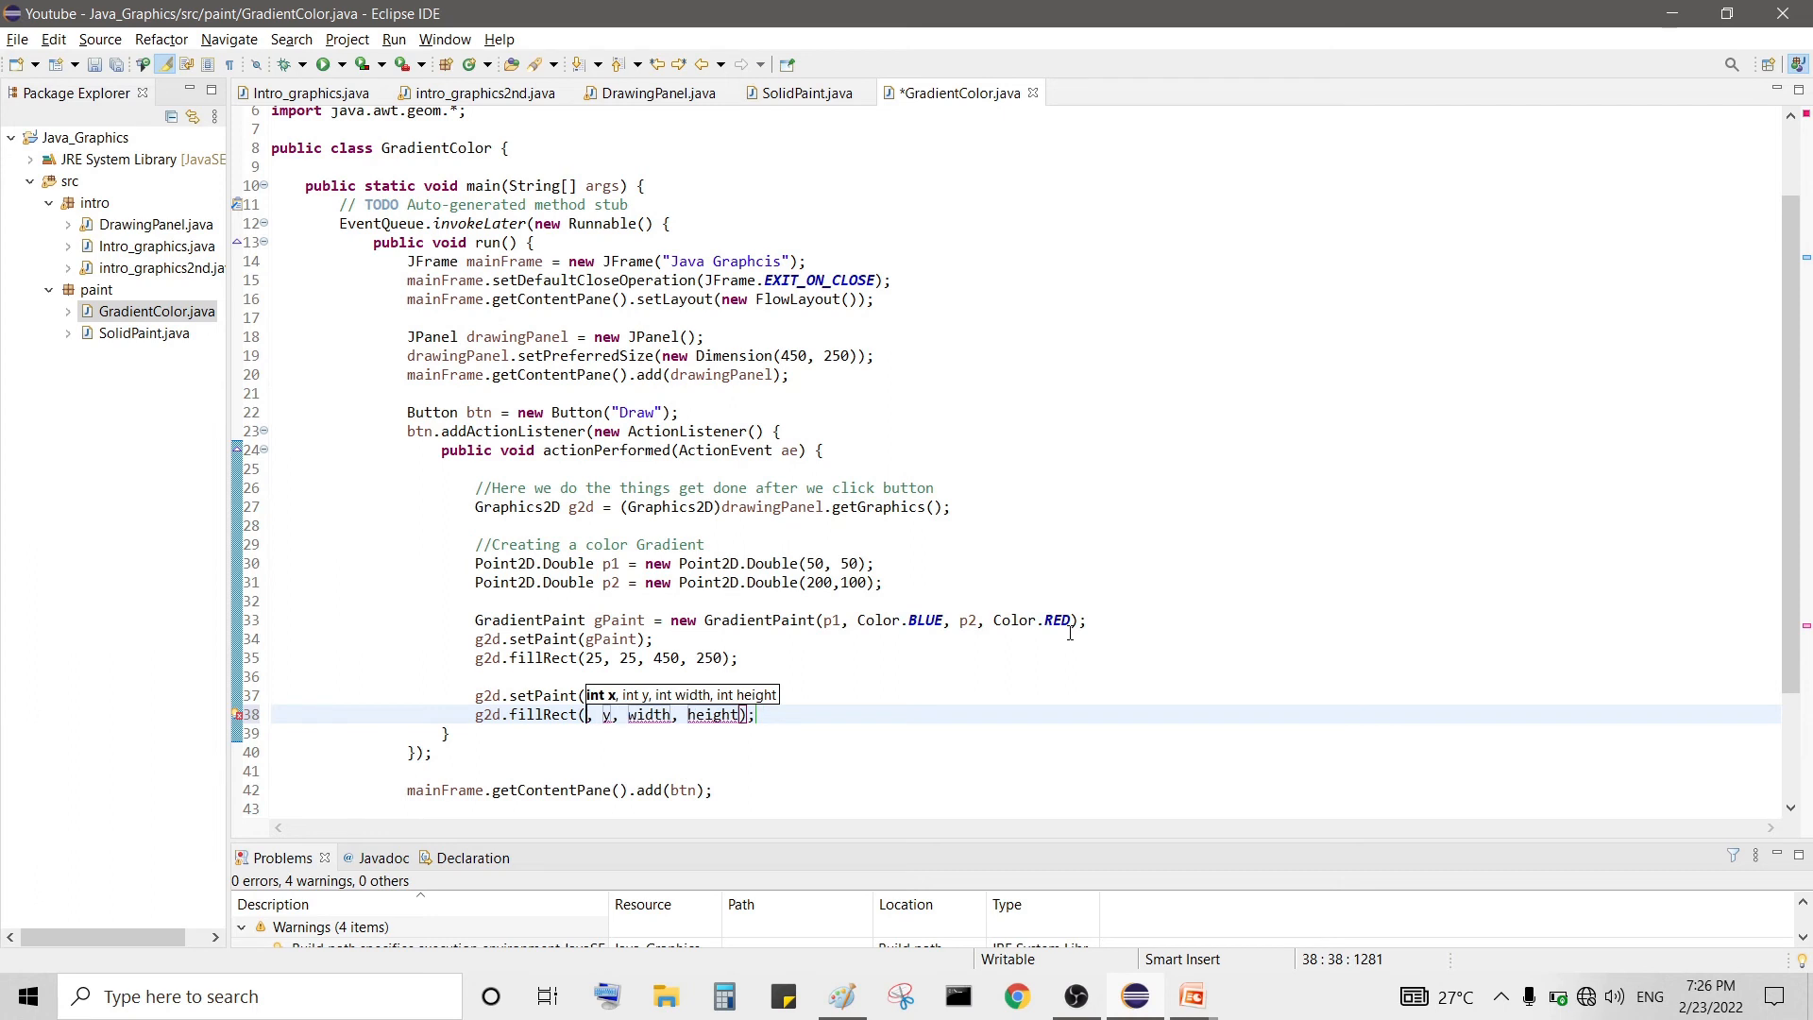
{"action": "type", "text": "50"}
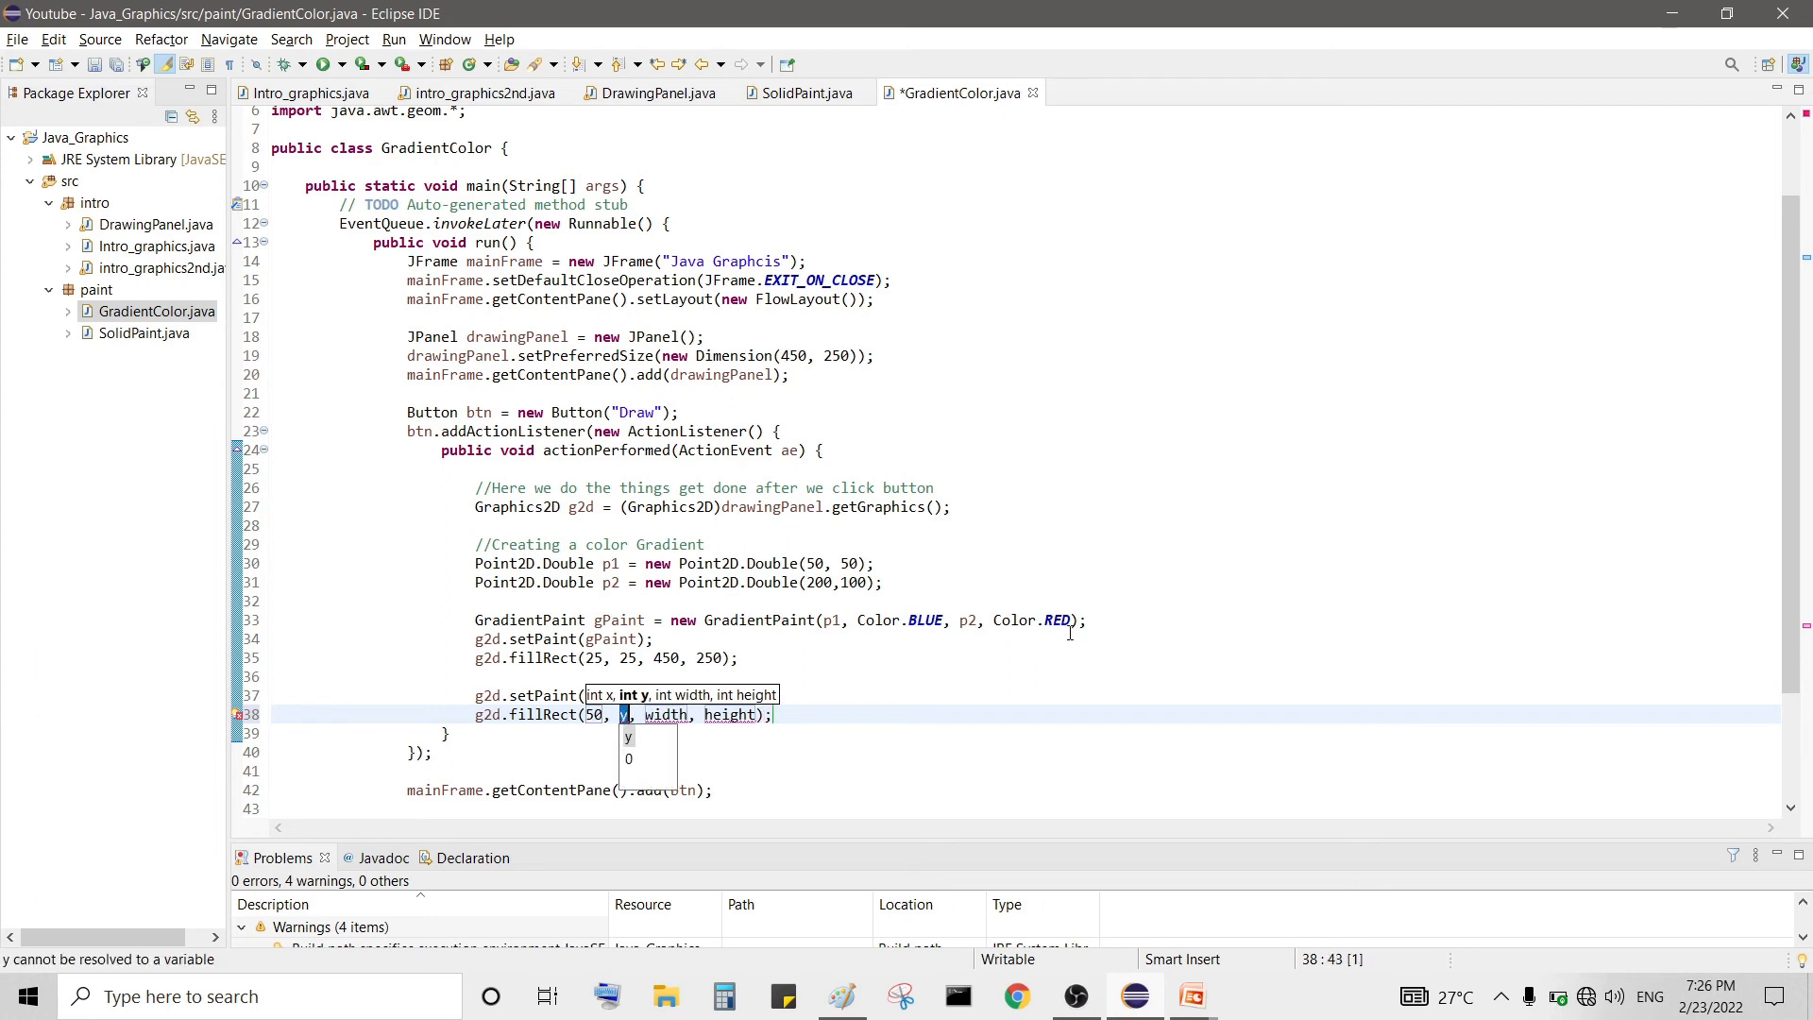
{"action": "type", "text": "50"}
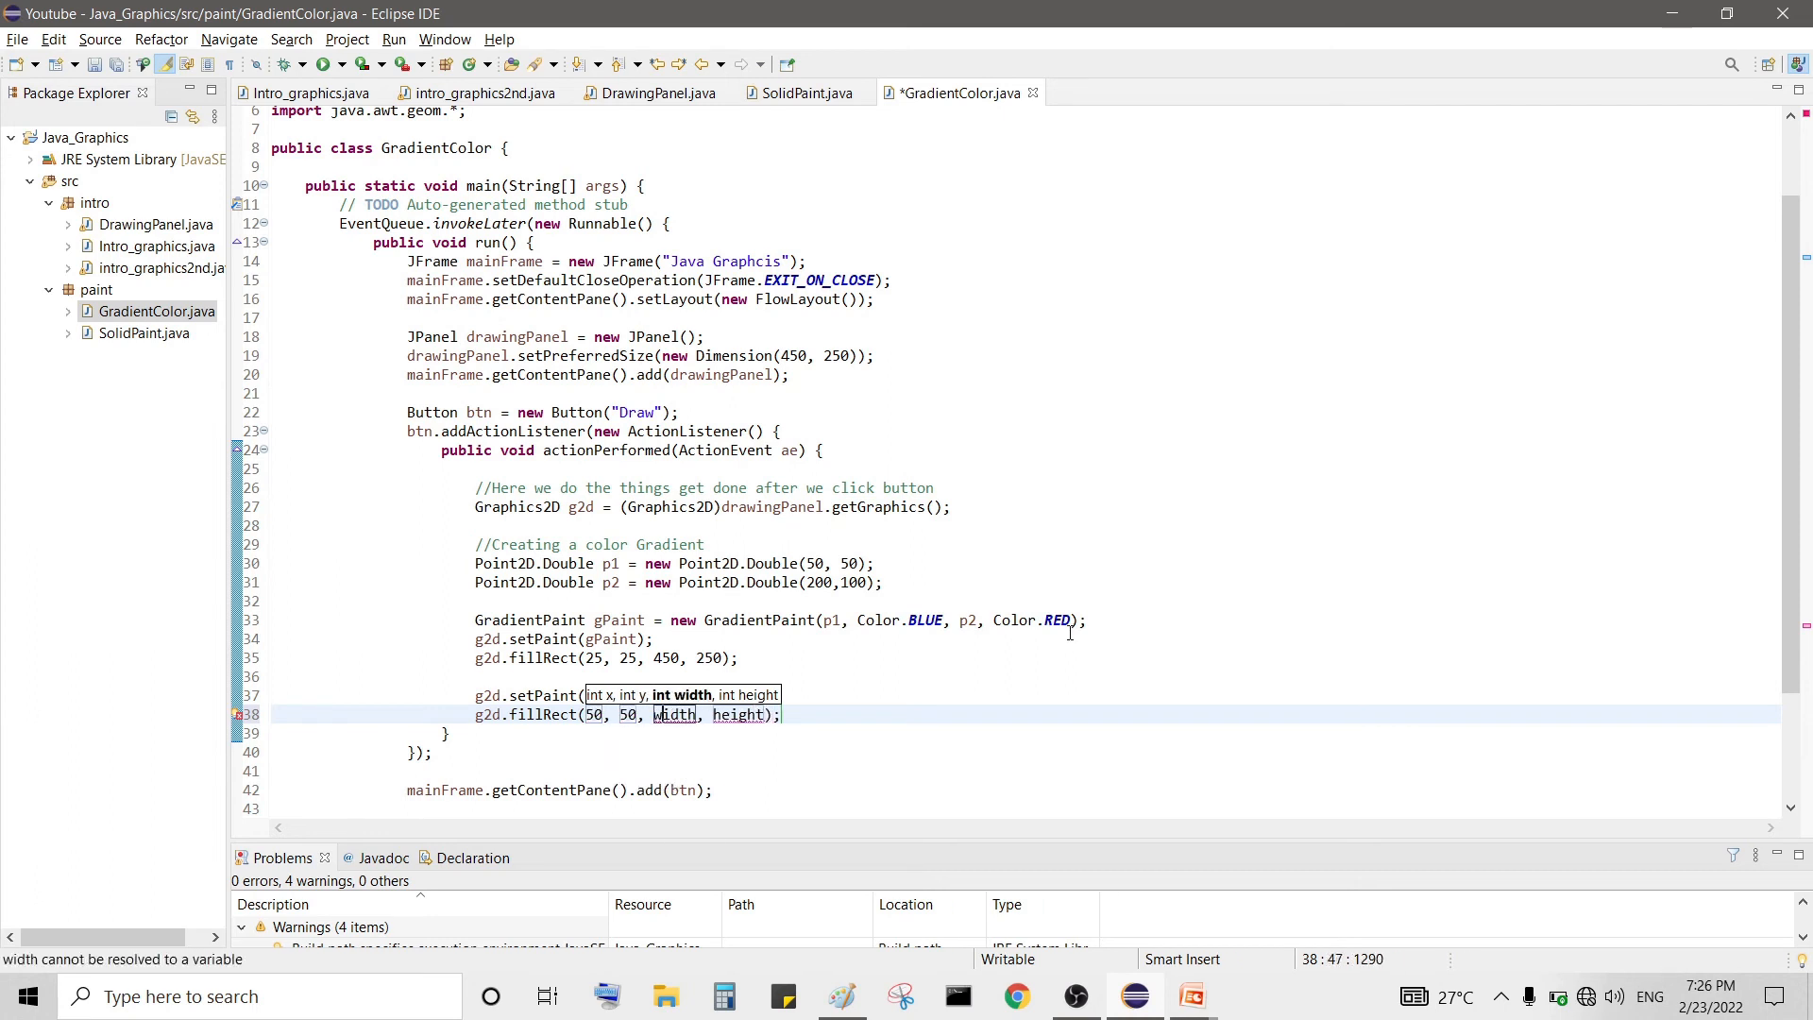
{"action": "key", "text": "BackSpace"}
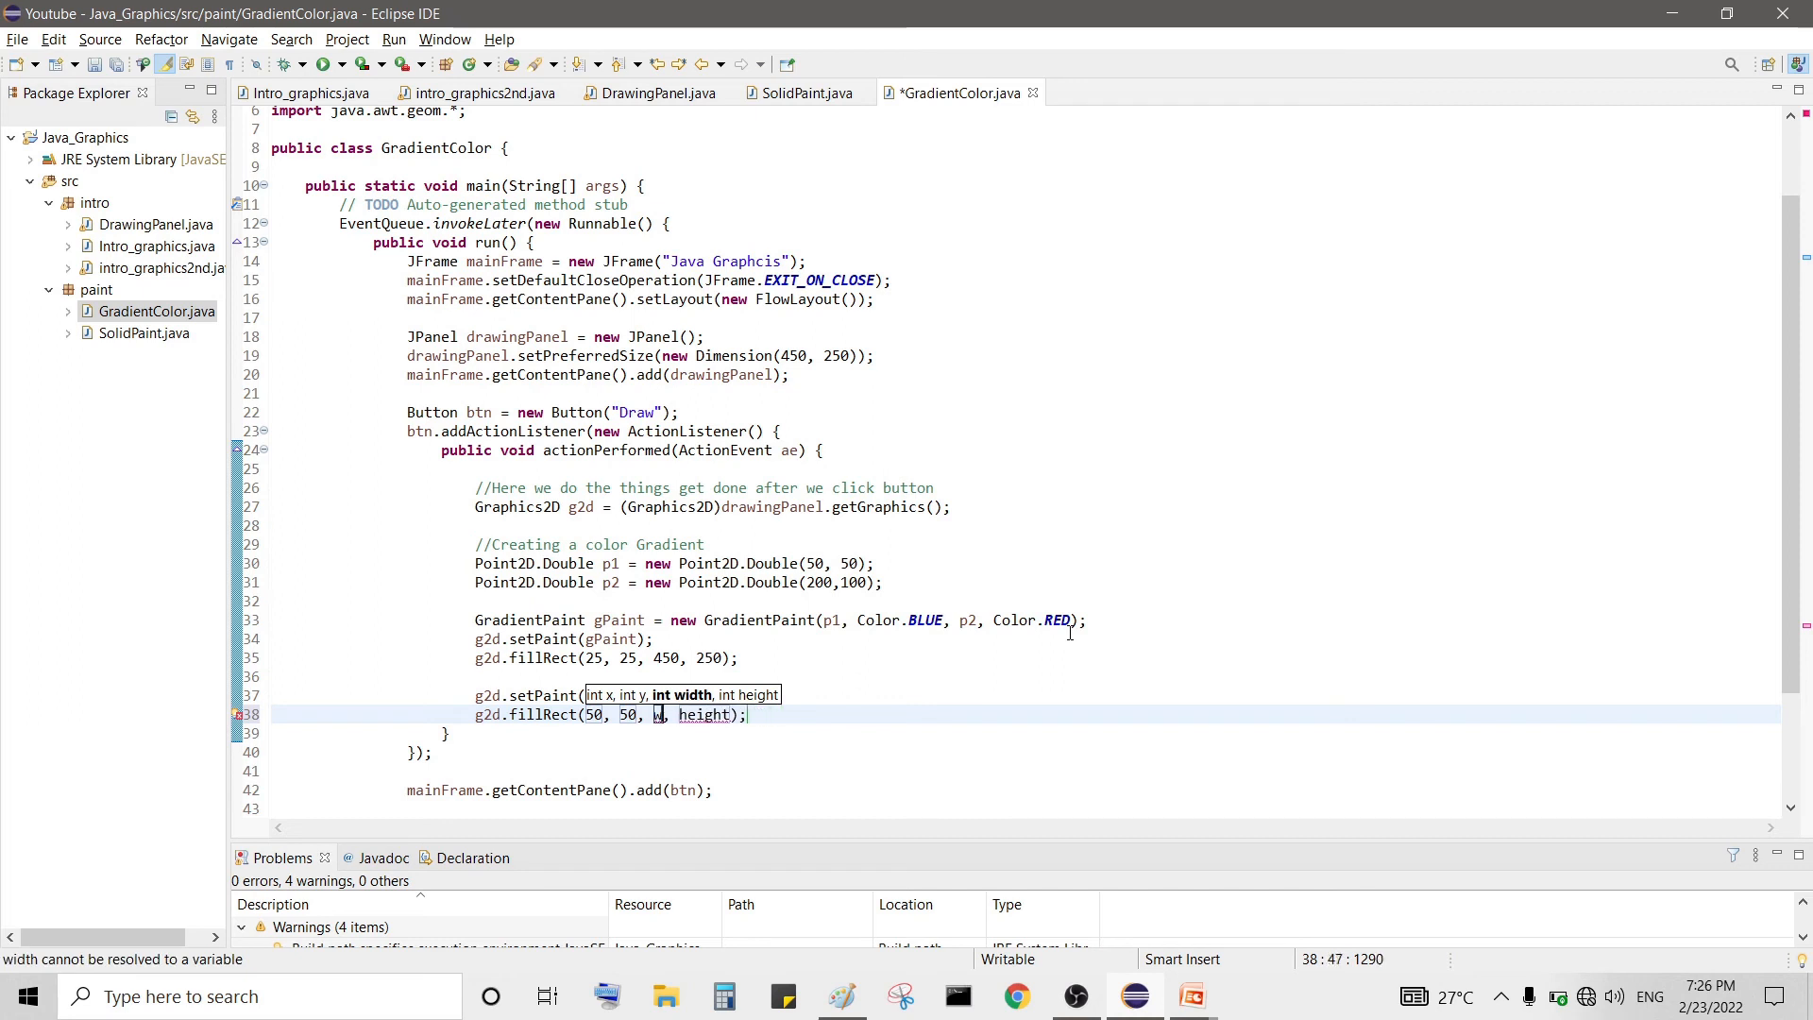
{"action": "type", "text": "2"}
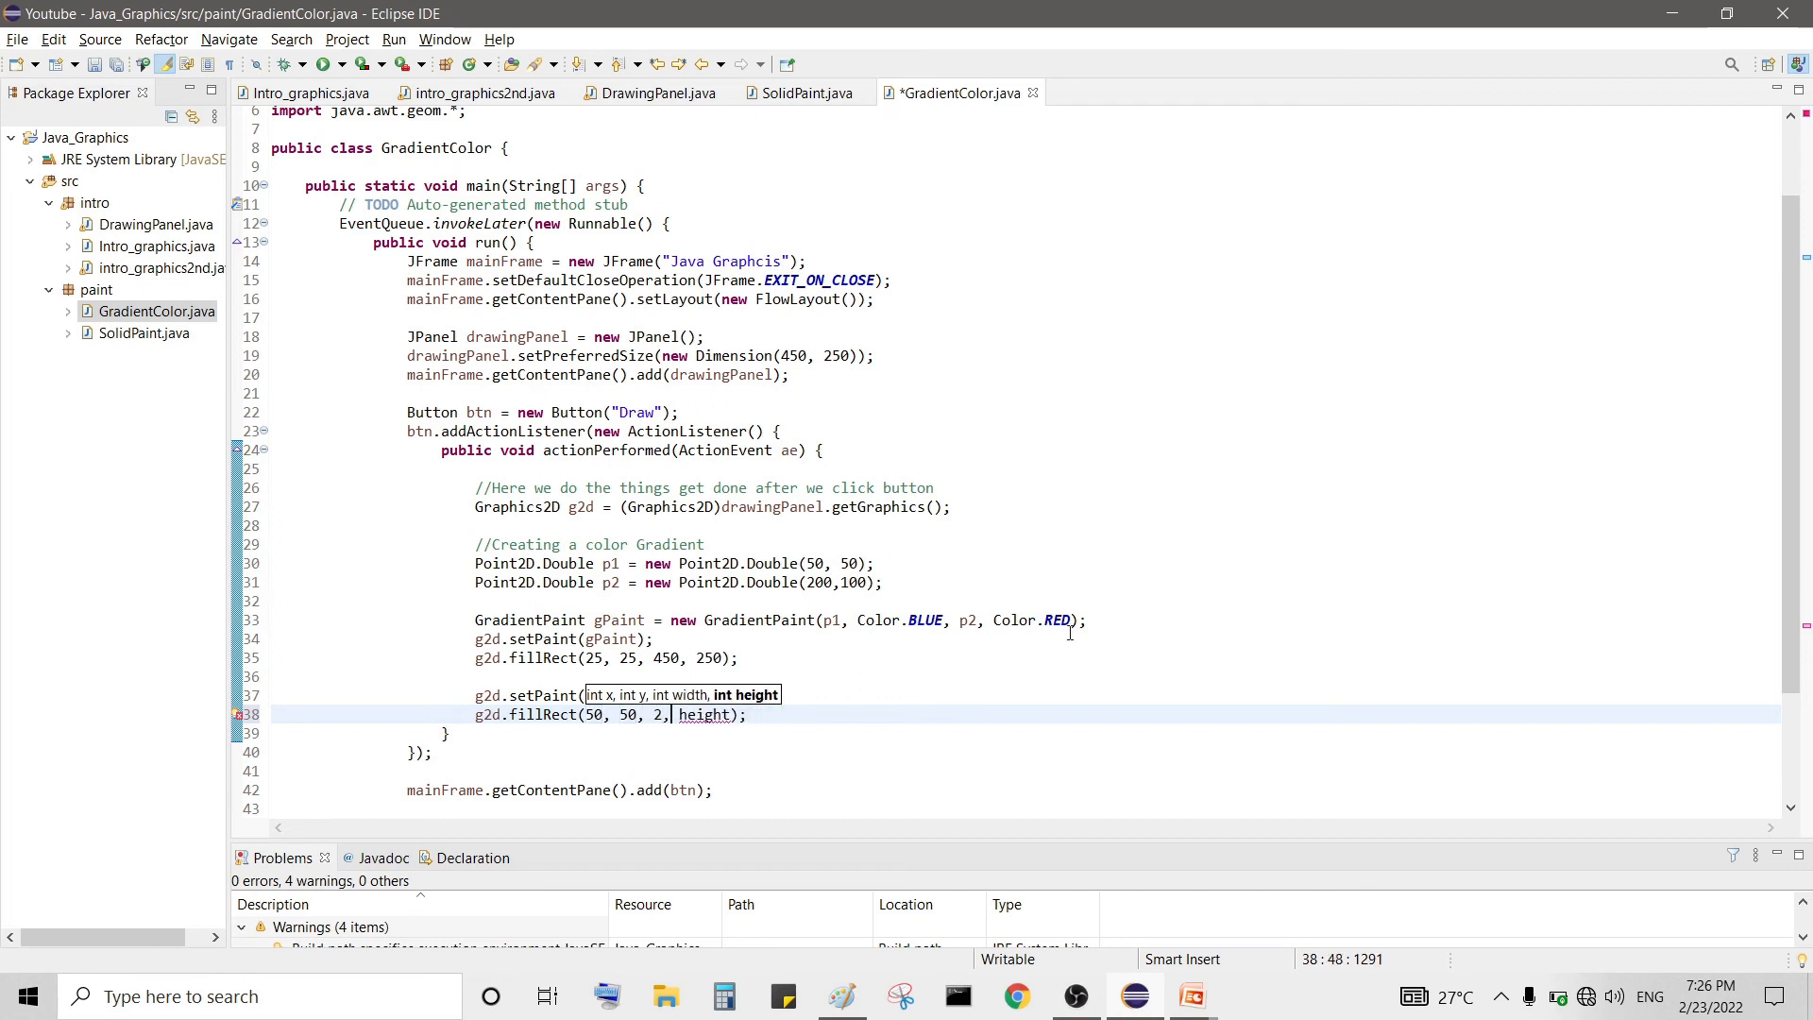
{"action": "double_click", "coordinate": [705, 714]}
{"action": "type", "text": "2"}
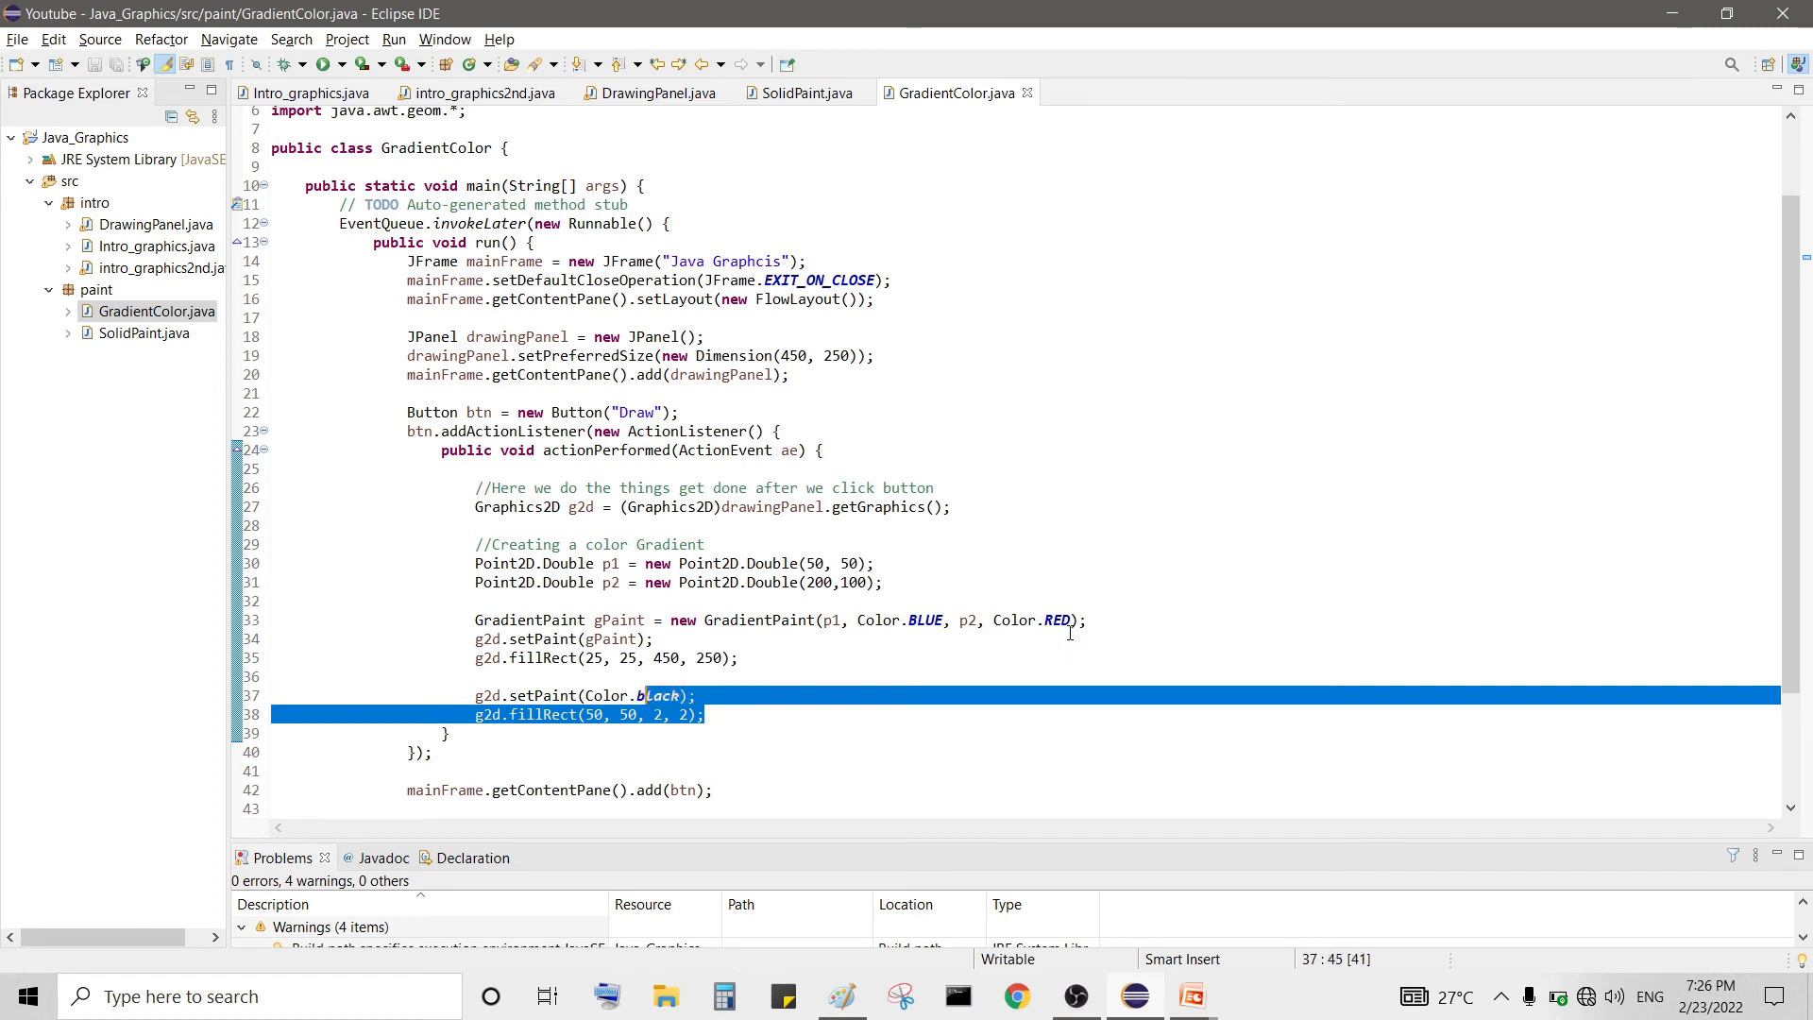
- Add a second 2-by-2 marker square at (200, 100) and save GradientColor.java
{"action": "left_click", "coordinate": [486, 714]}
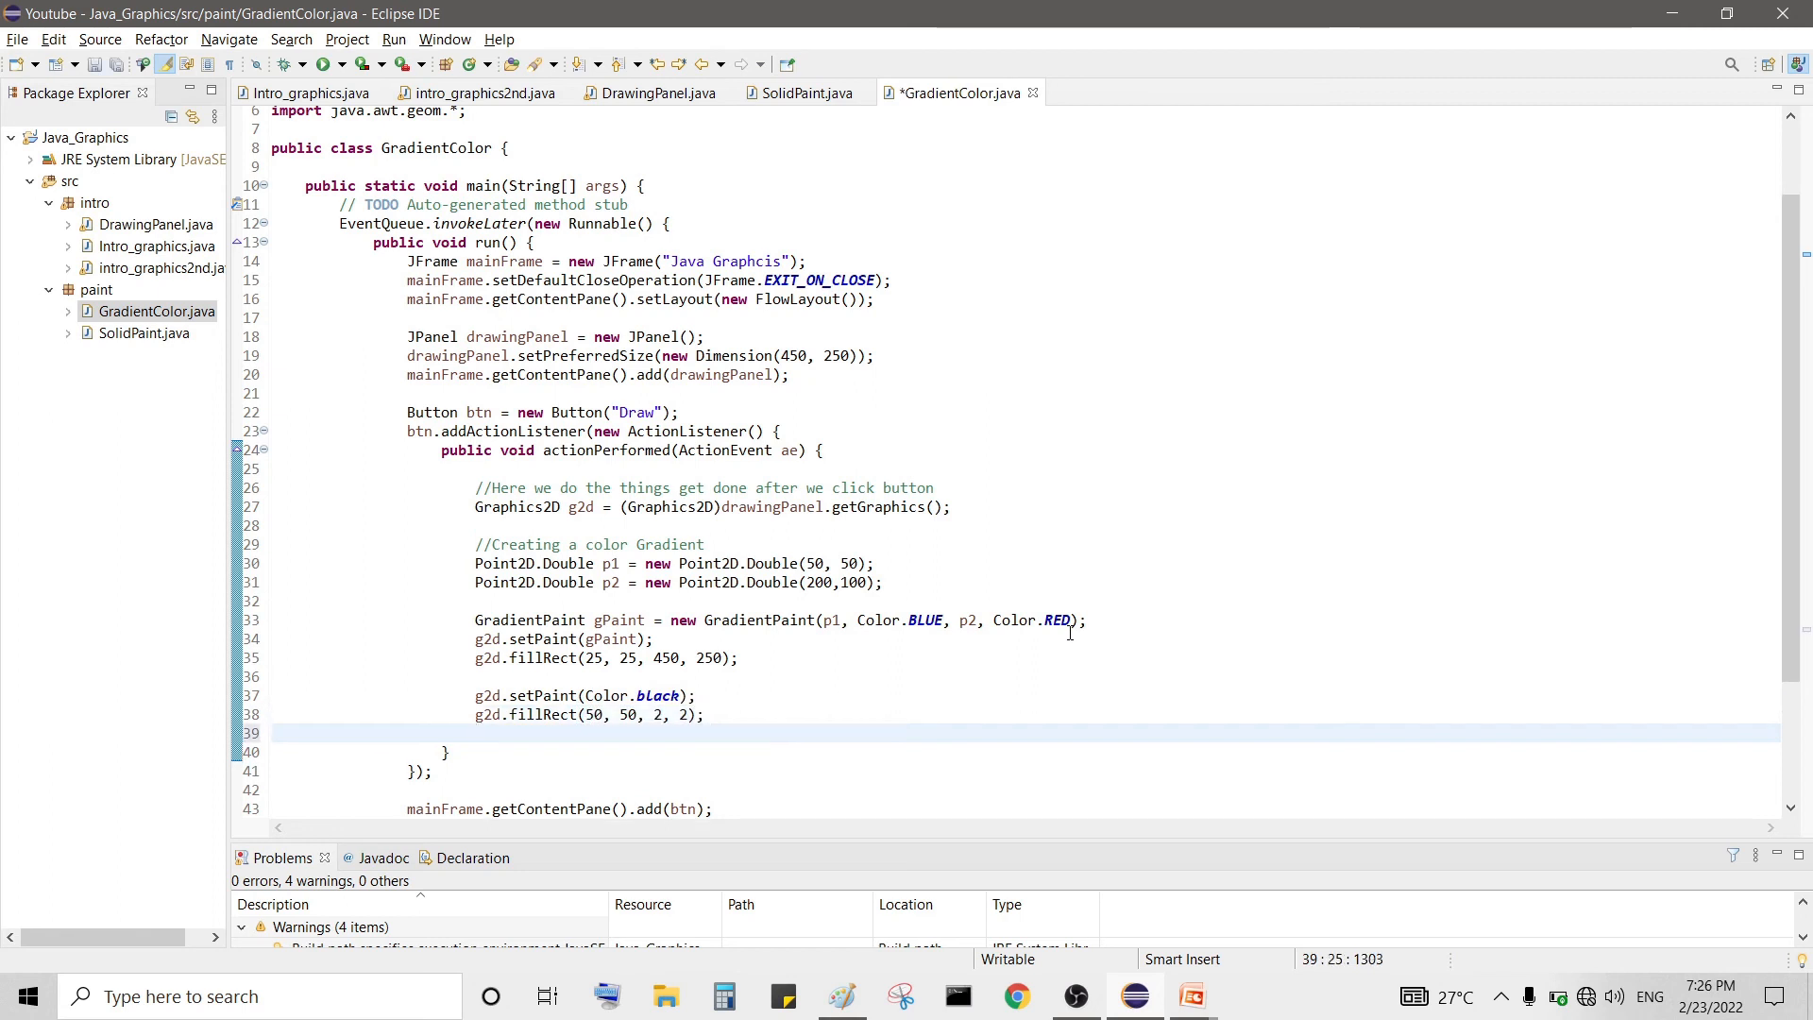
{"action": "type", "text": "g2d.fillRect(50, 50, 2, 2);"}
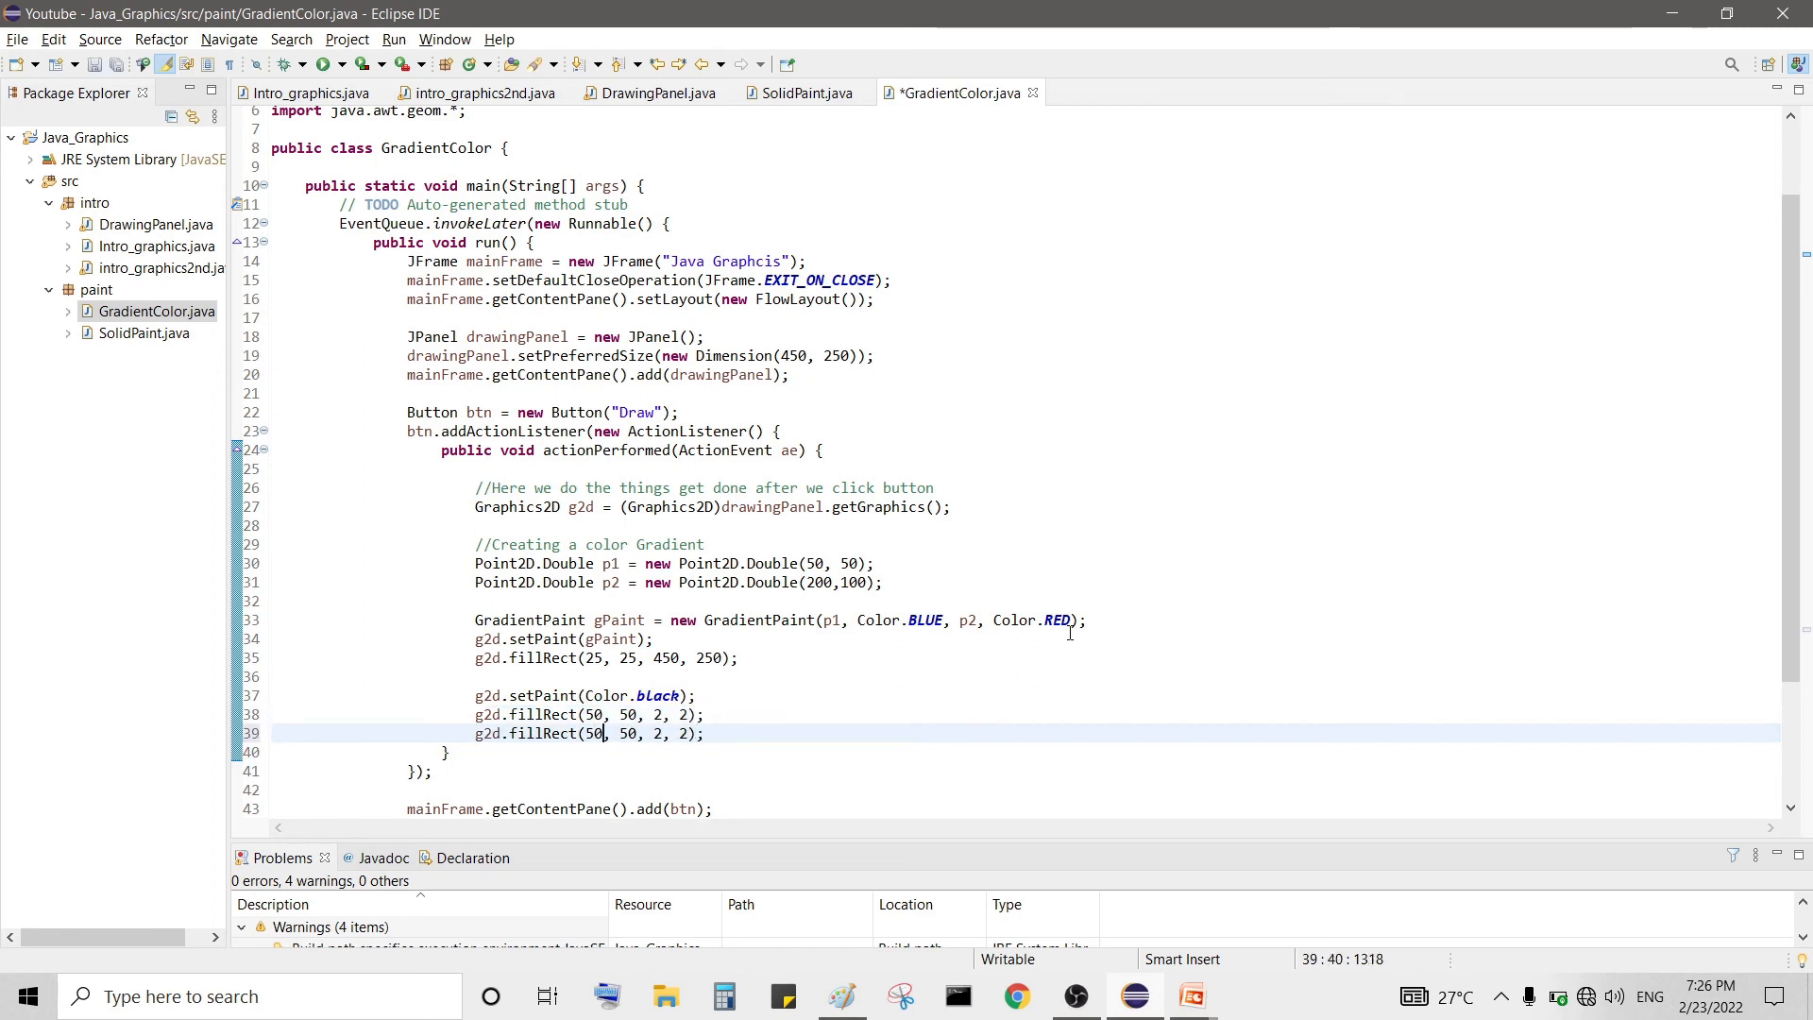
{"action": "key", "text": "Backspace"}
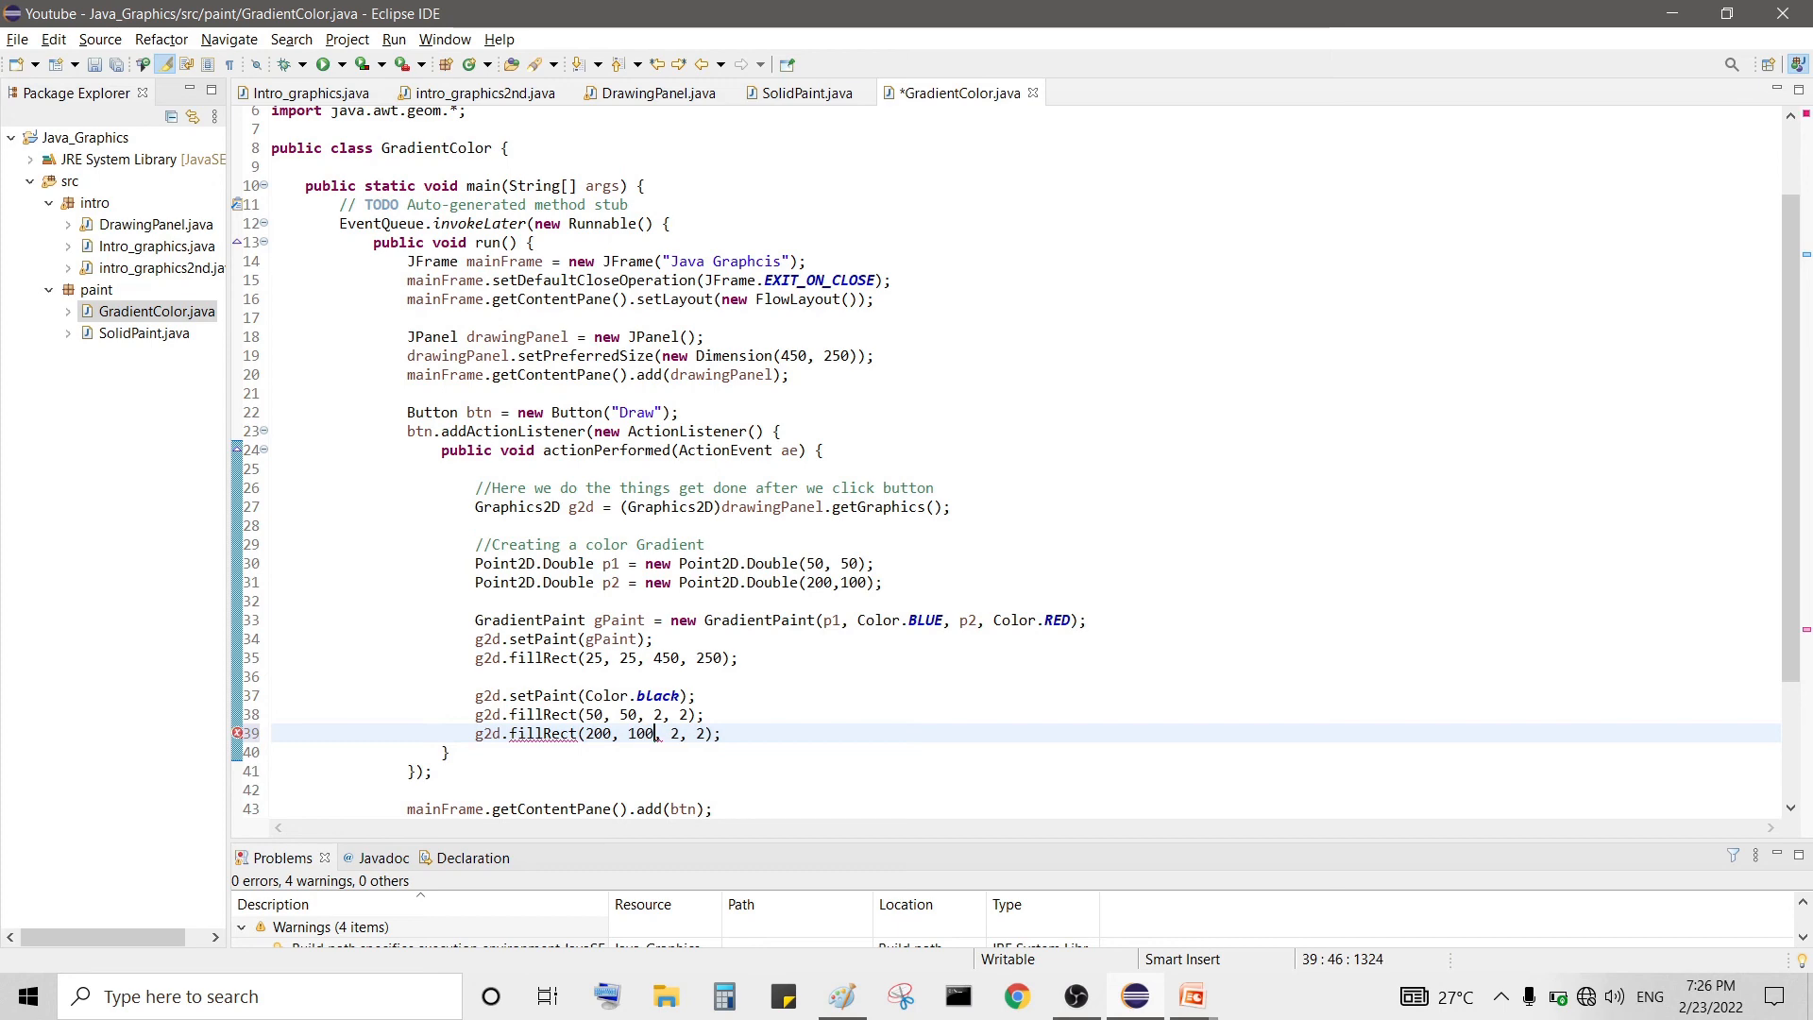
{"action": "key", "text": "ctrl+s"}
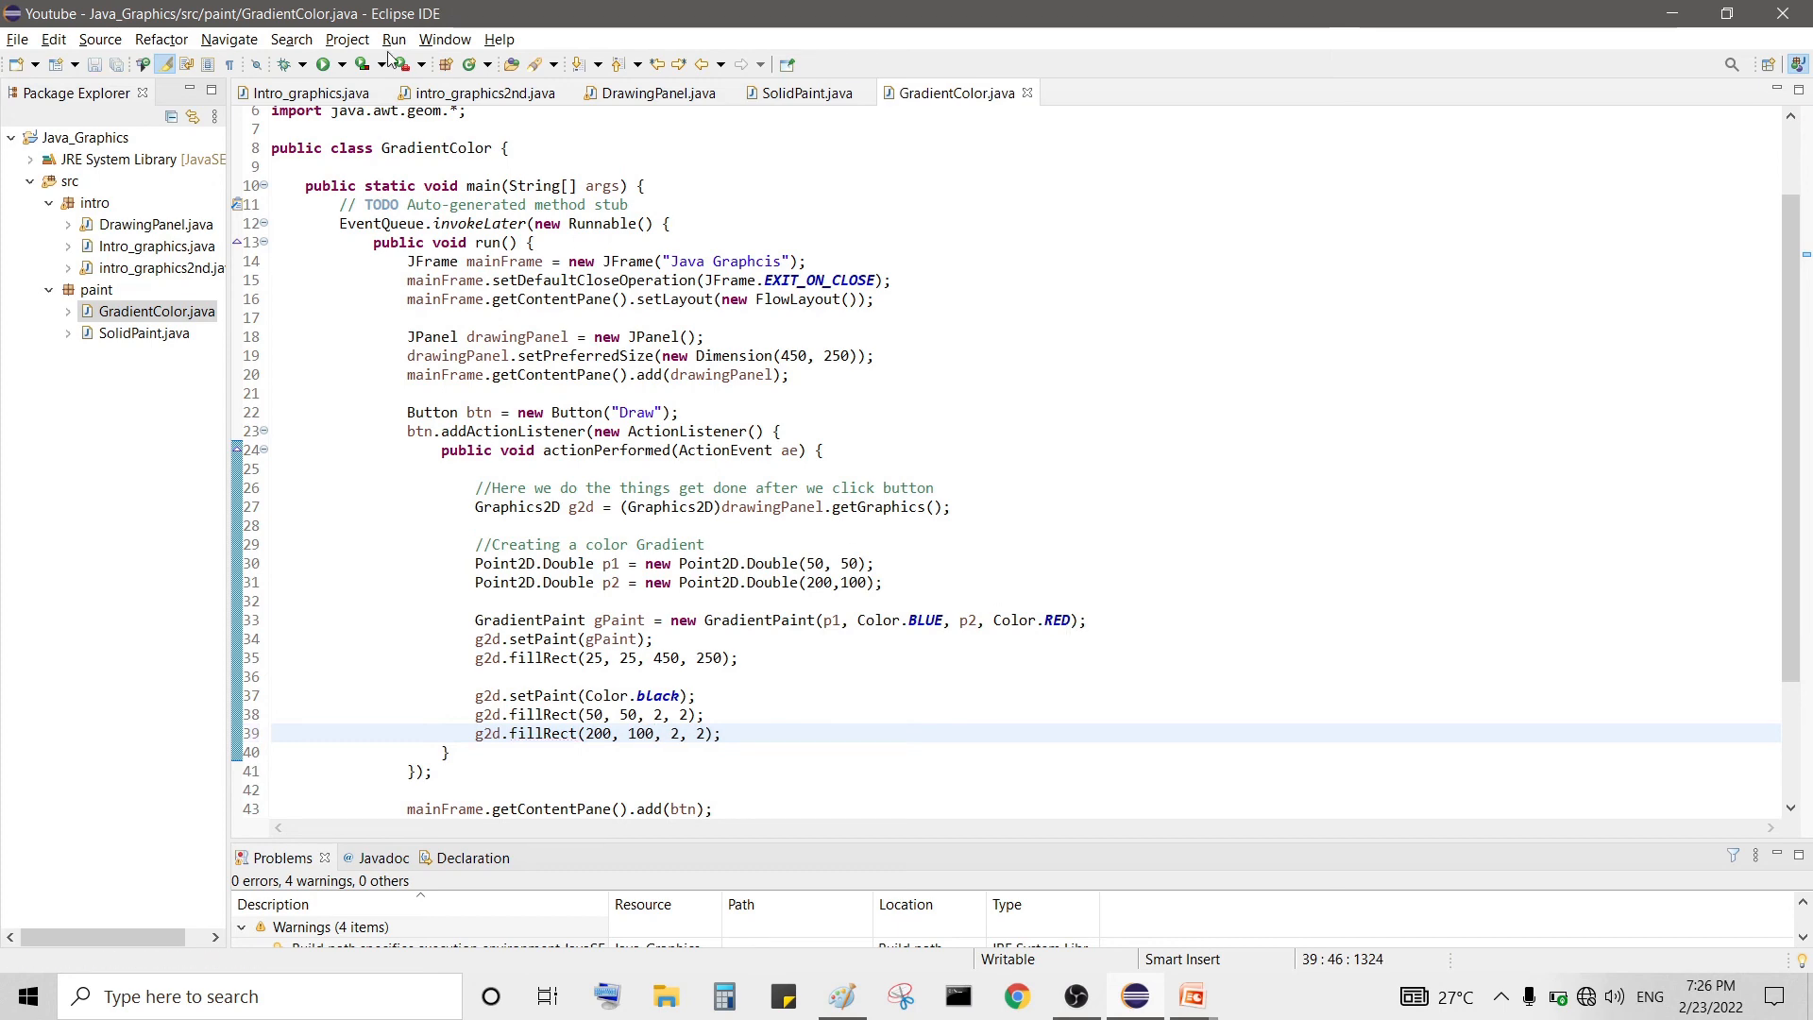
- Test the marker dots, then add a true cyclic flag to GradientPaint and save
{"action": "left_click", "coordinate": [329, 64]}
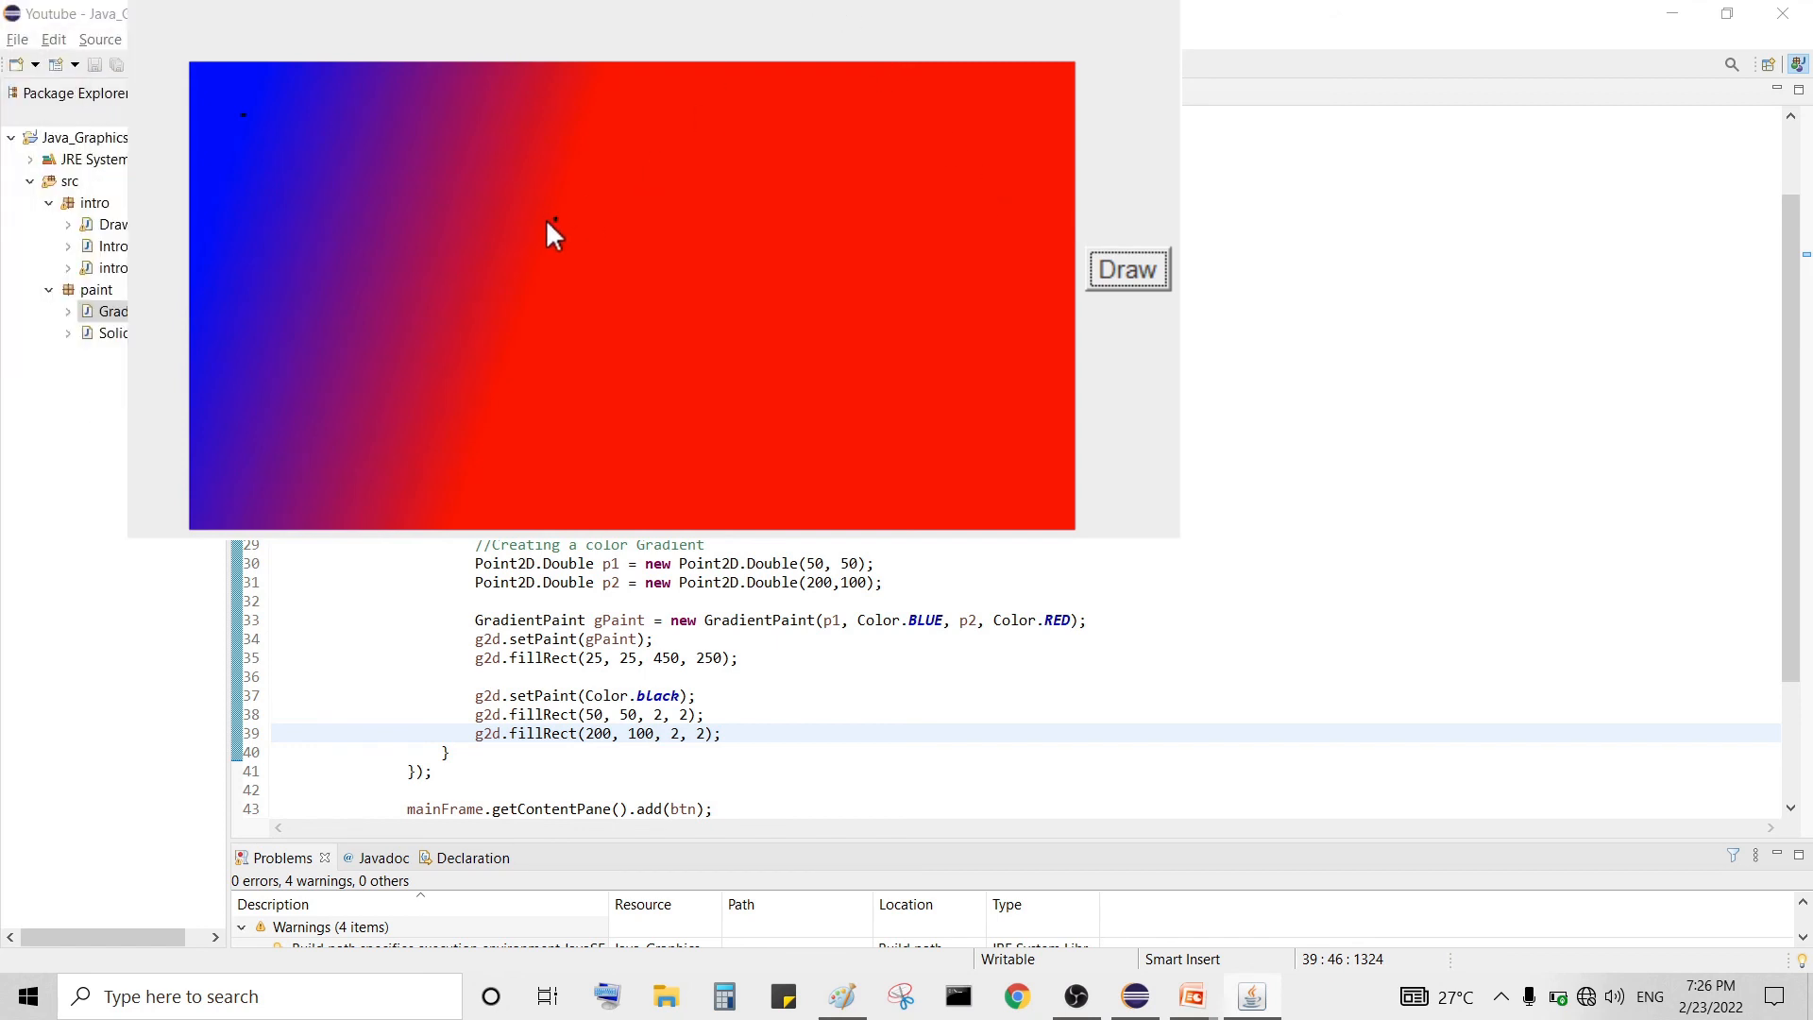
{"action": "mouse_move", "coordinate": [268, 136]}
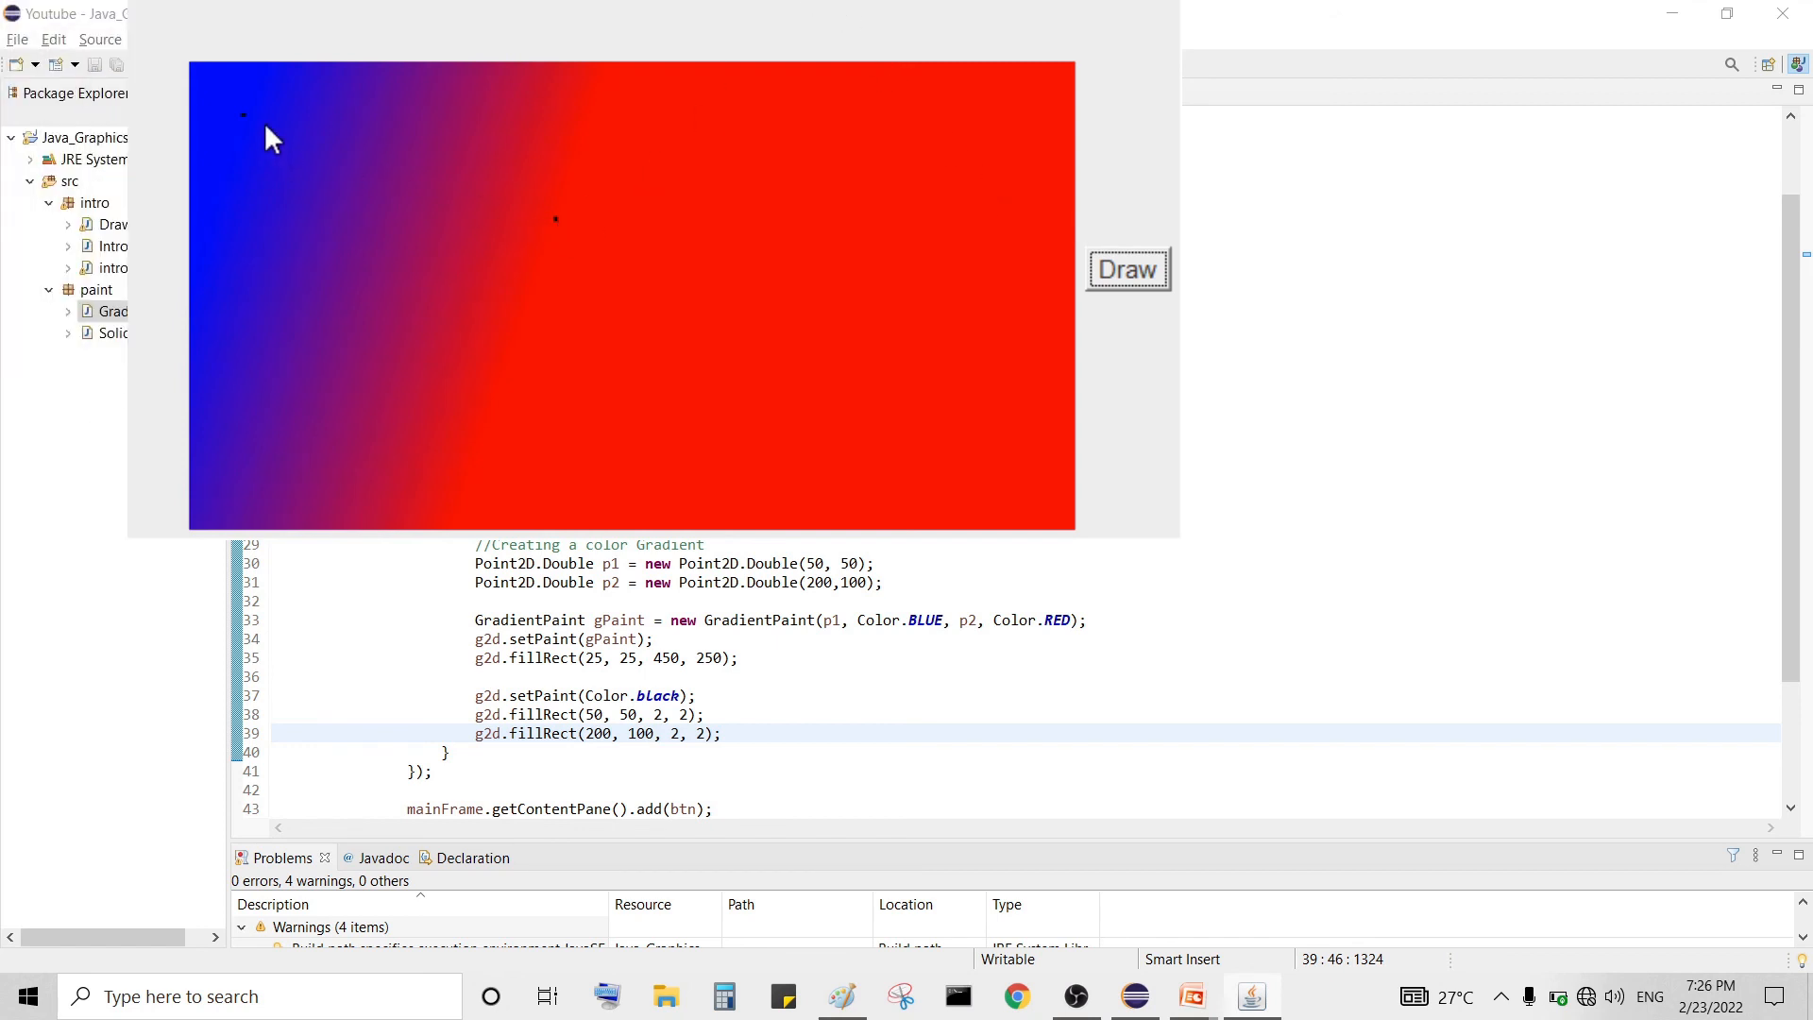
{"action": "mouse_move", "coordinate": [243, 108]}
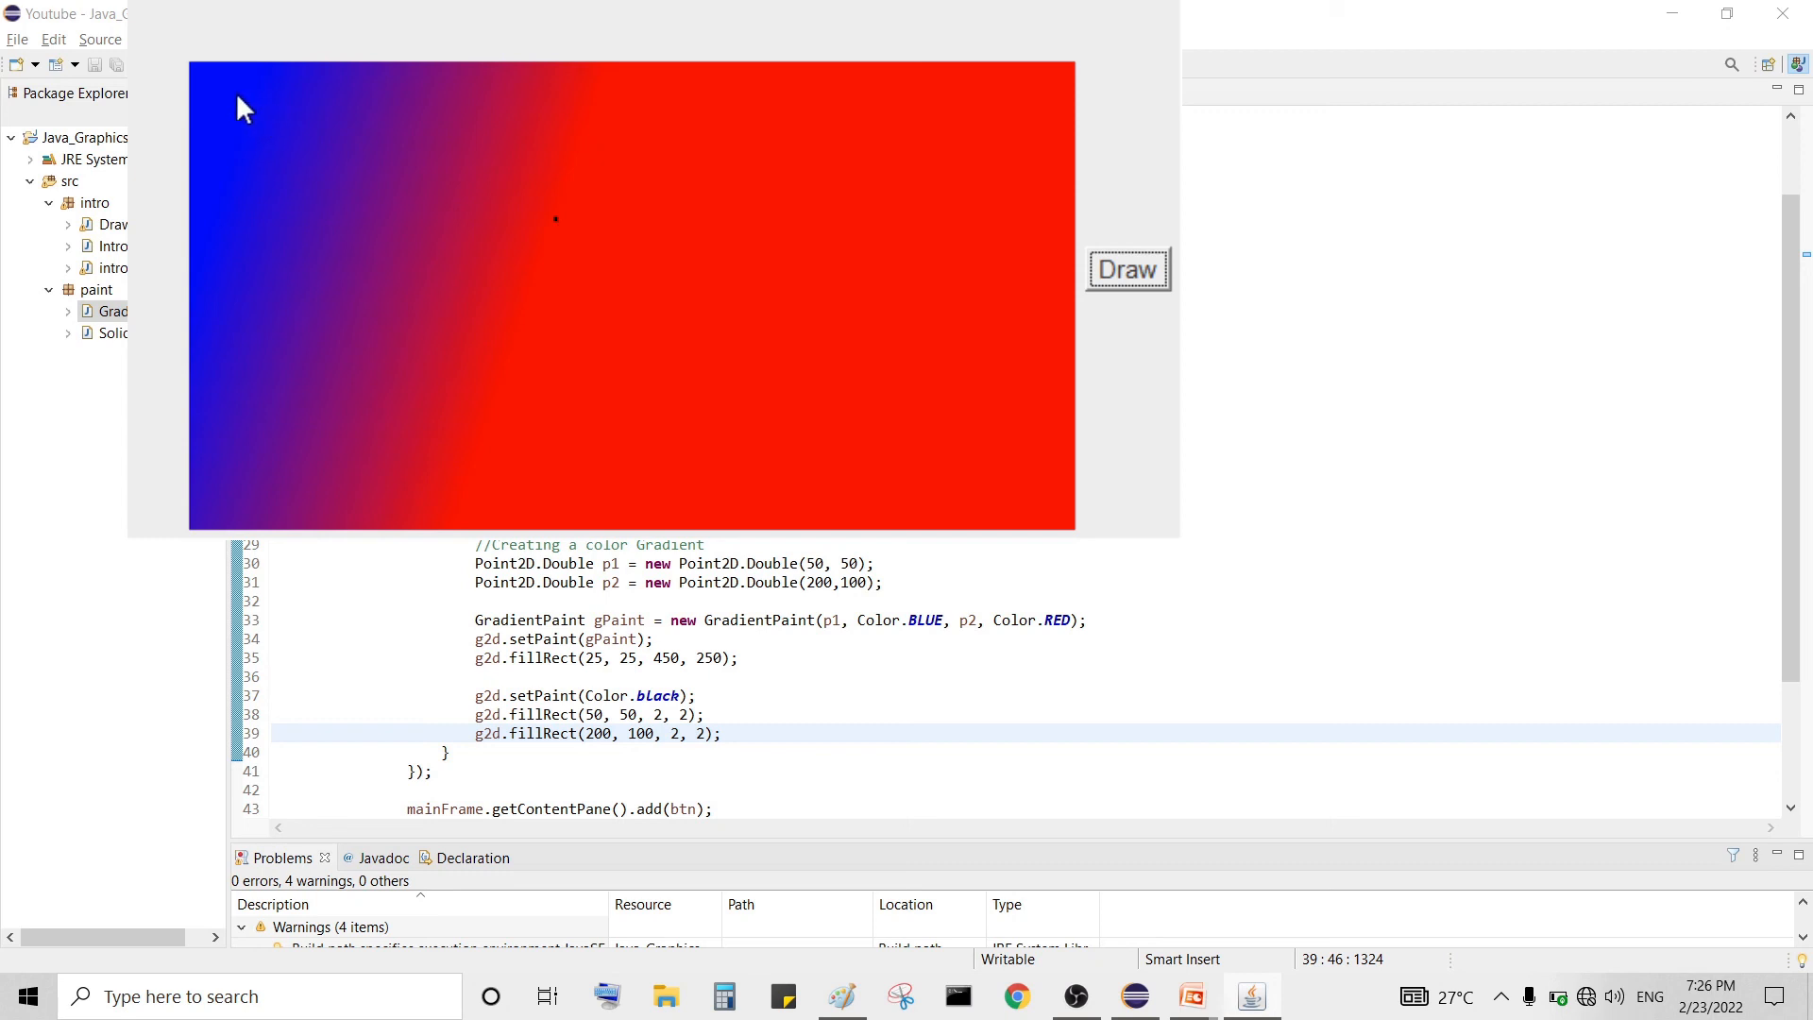
{"action": "mouse_move", "coordinate": [595, 251]}
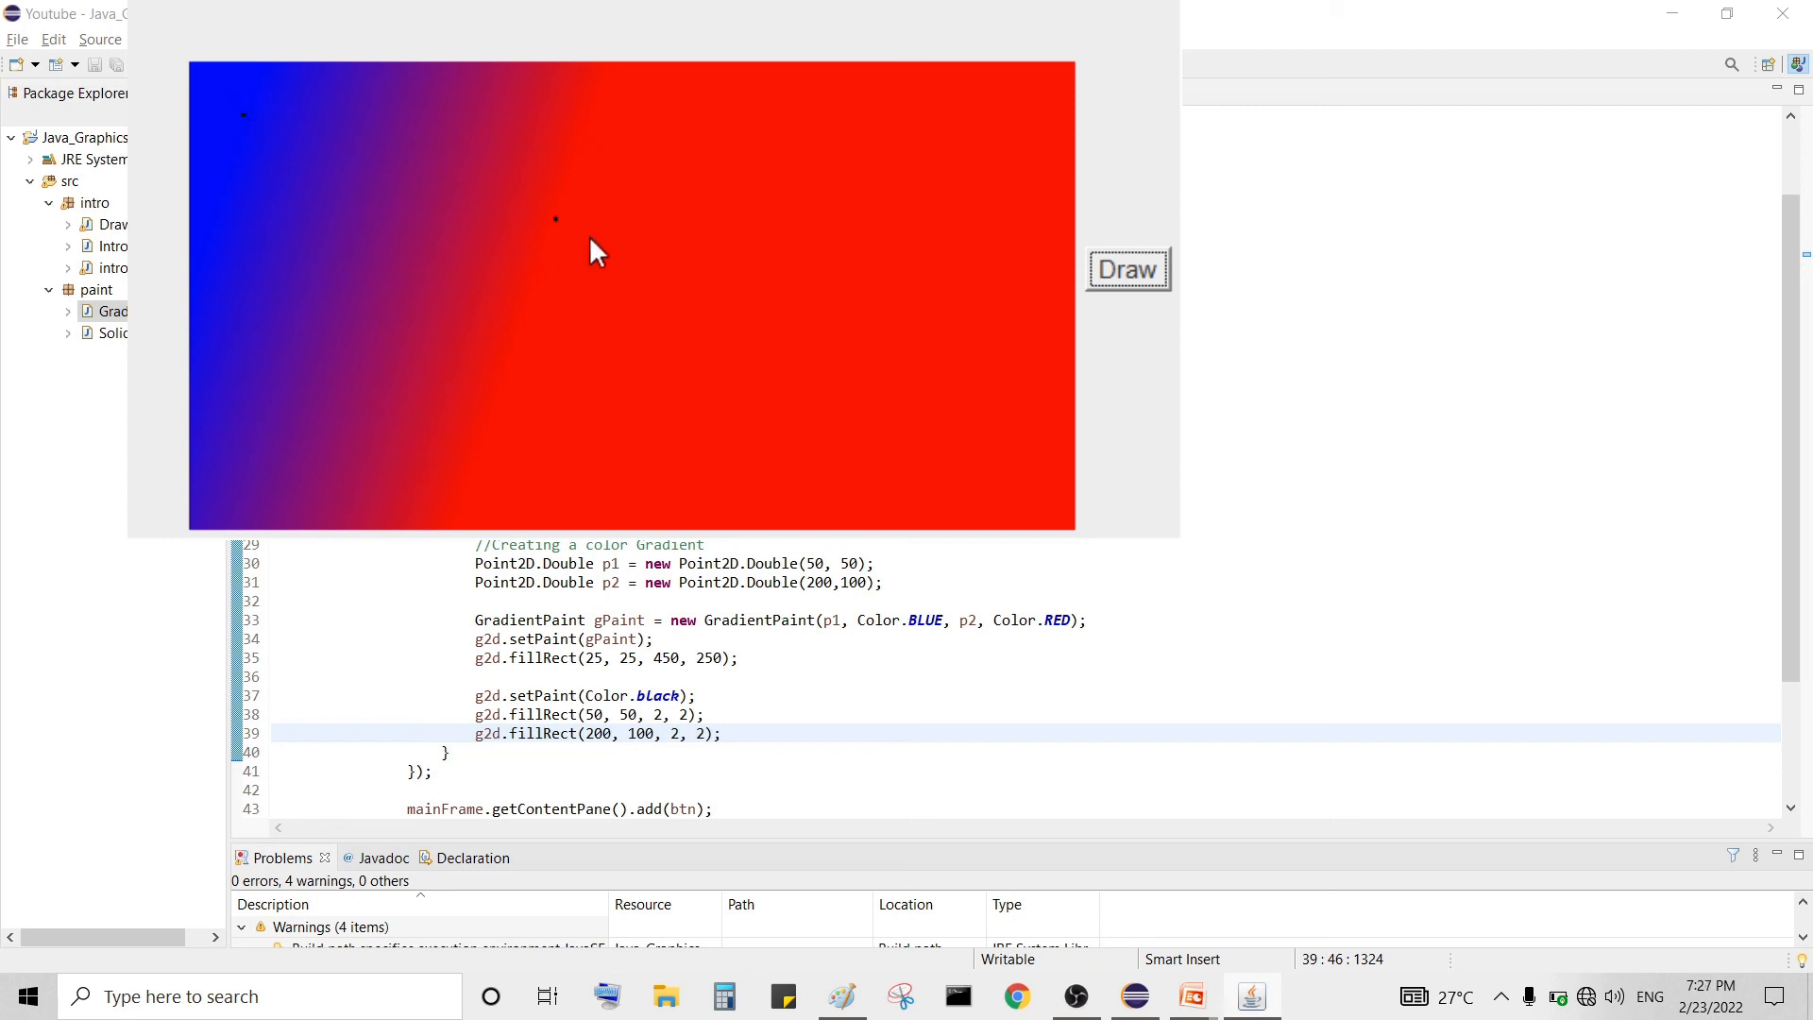
{"action": "mouse_move", "coordinate": [590, 244]}
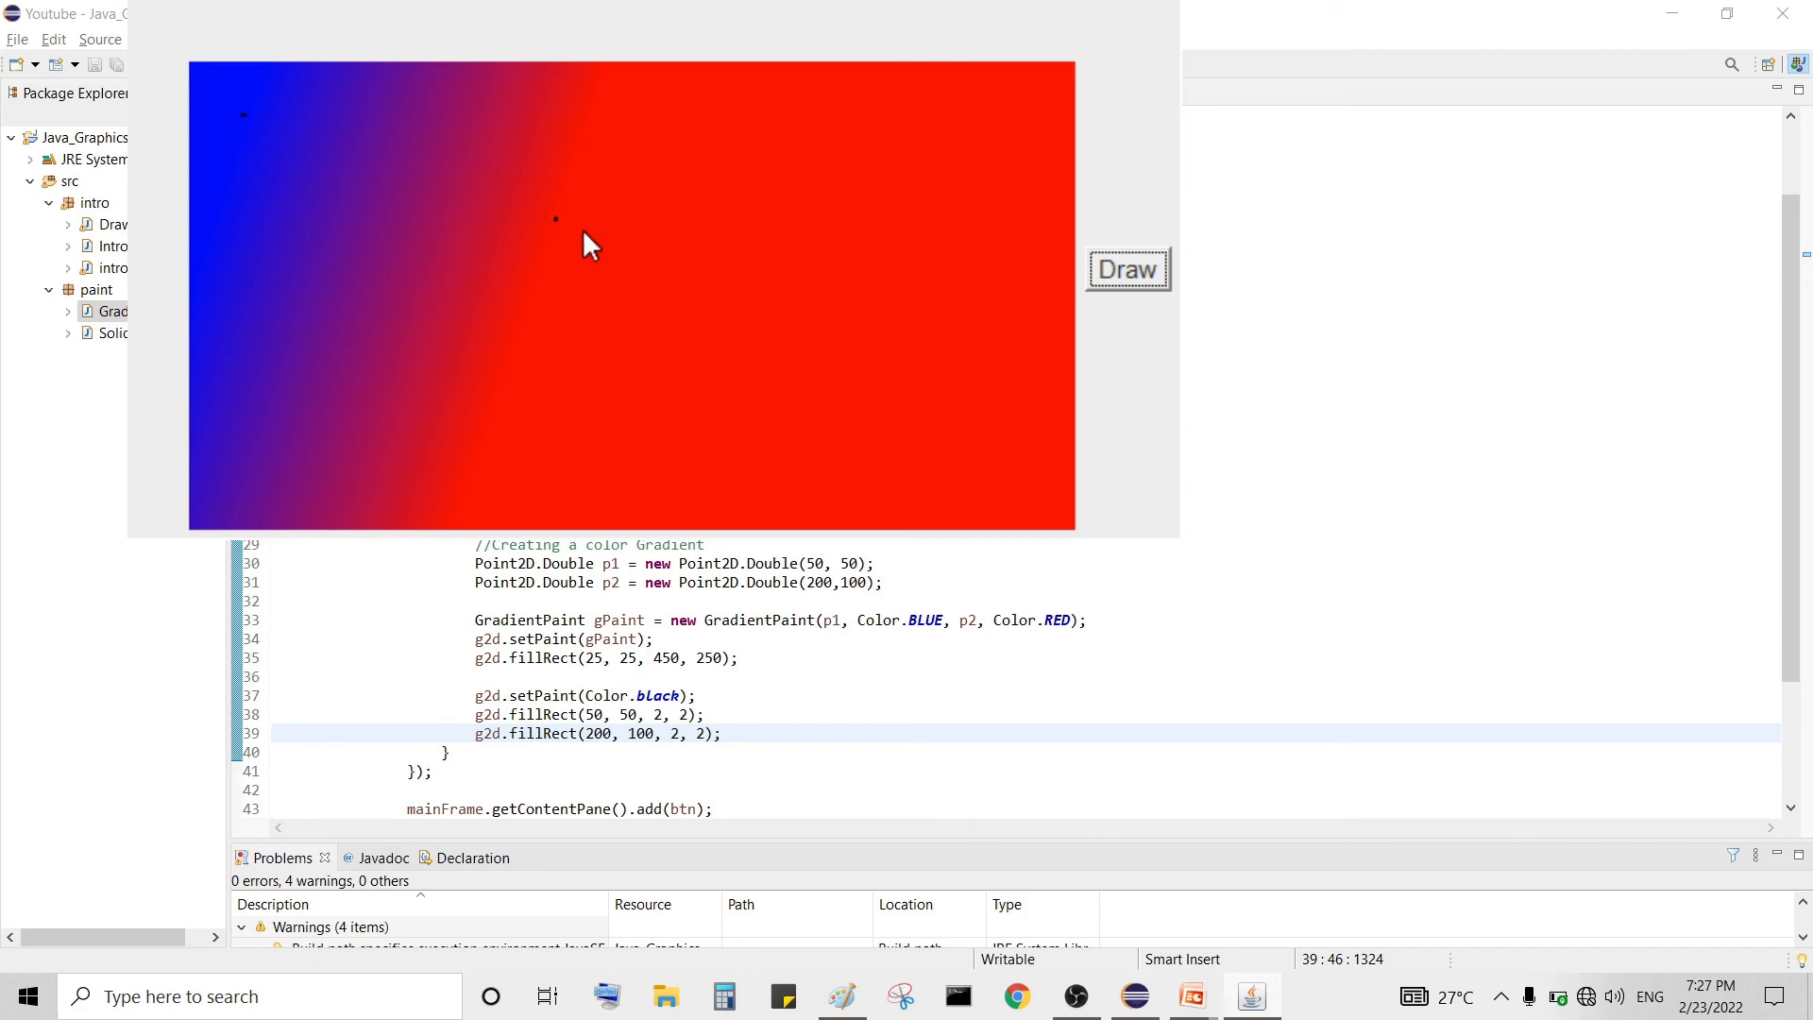
{"action": "mouse_move", "coordinate": [589, 244]}
{"action": "type", "text": ", "}
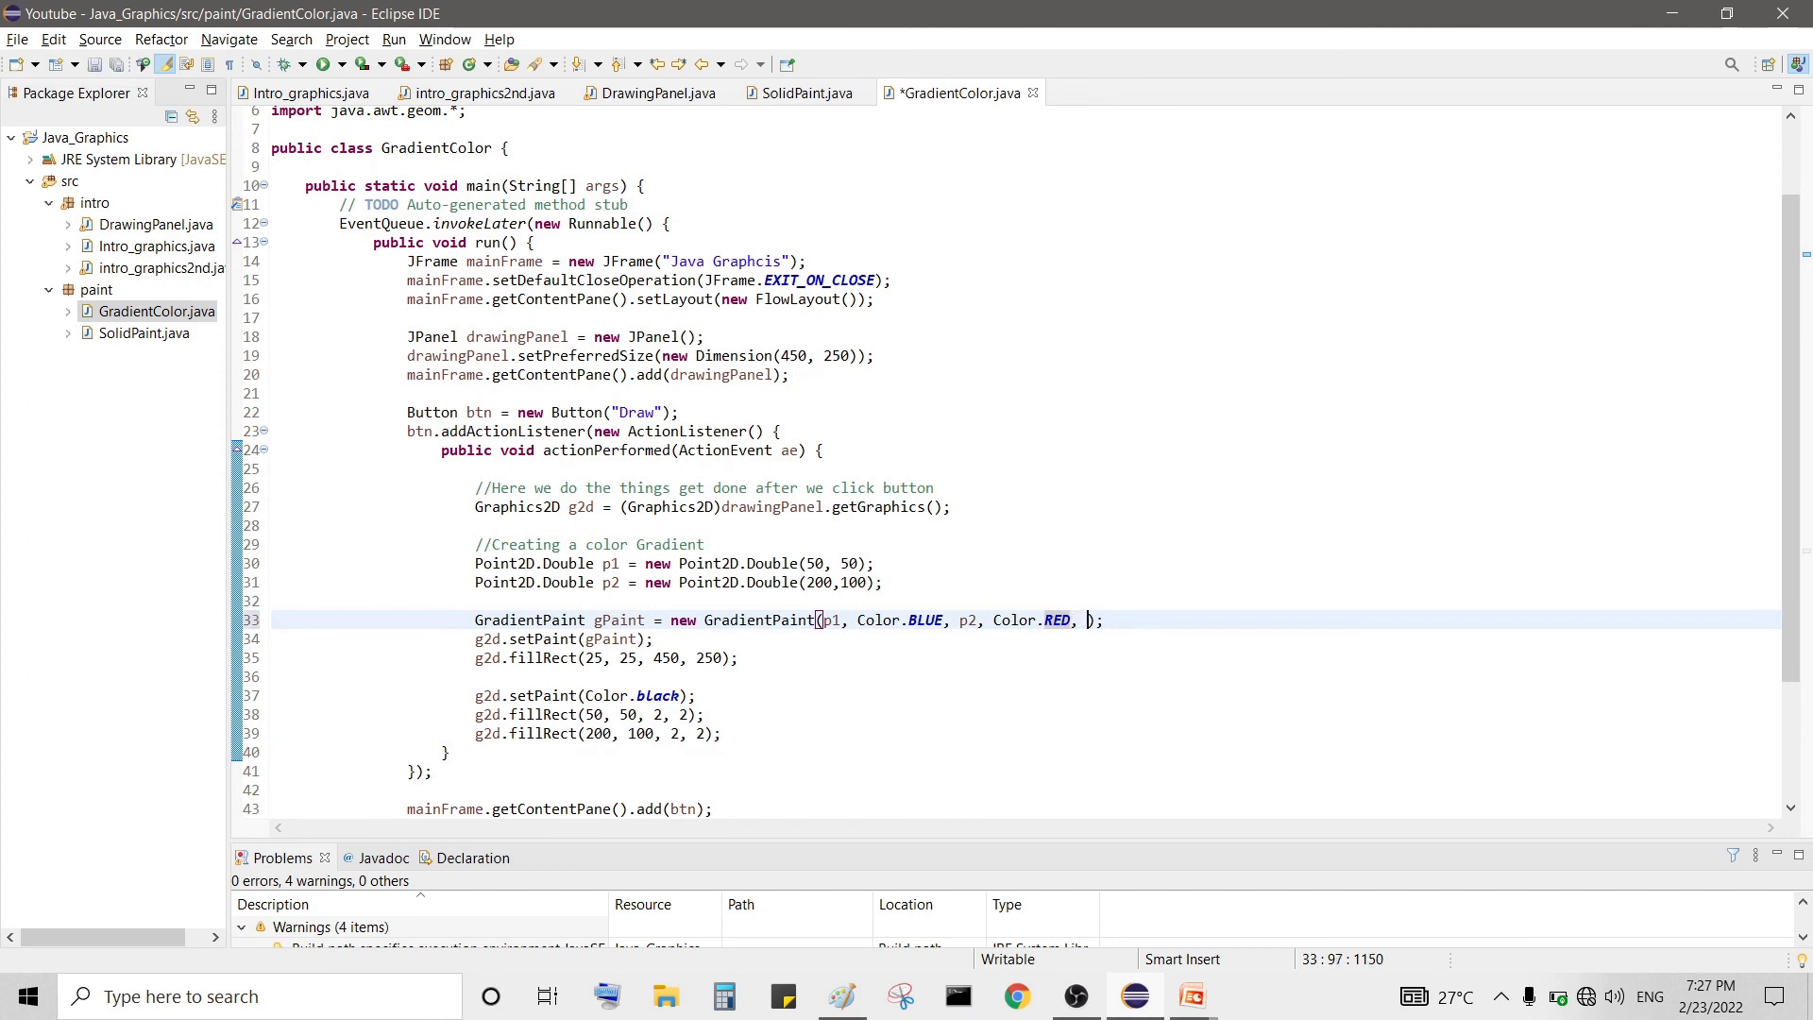
{"action": "type", "text": "true"}
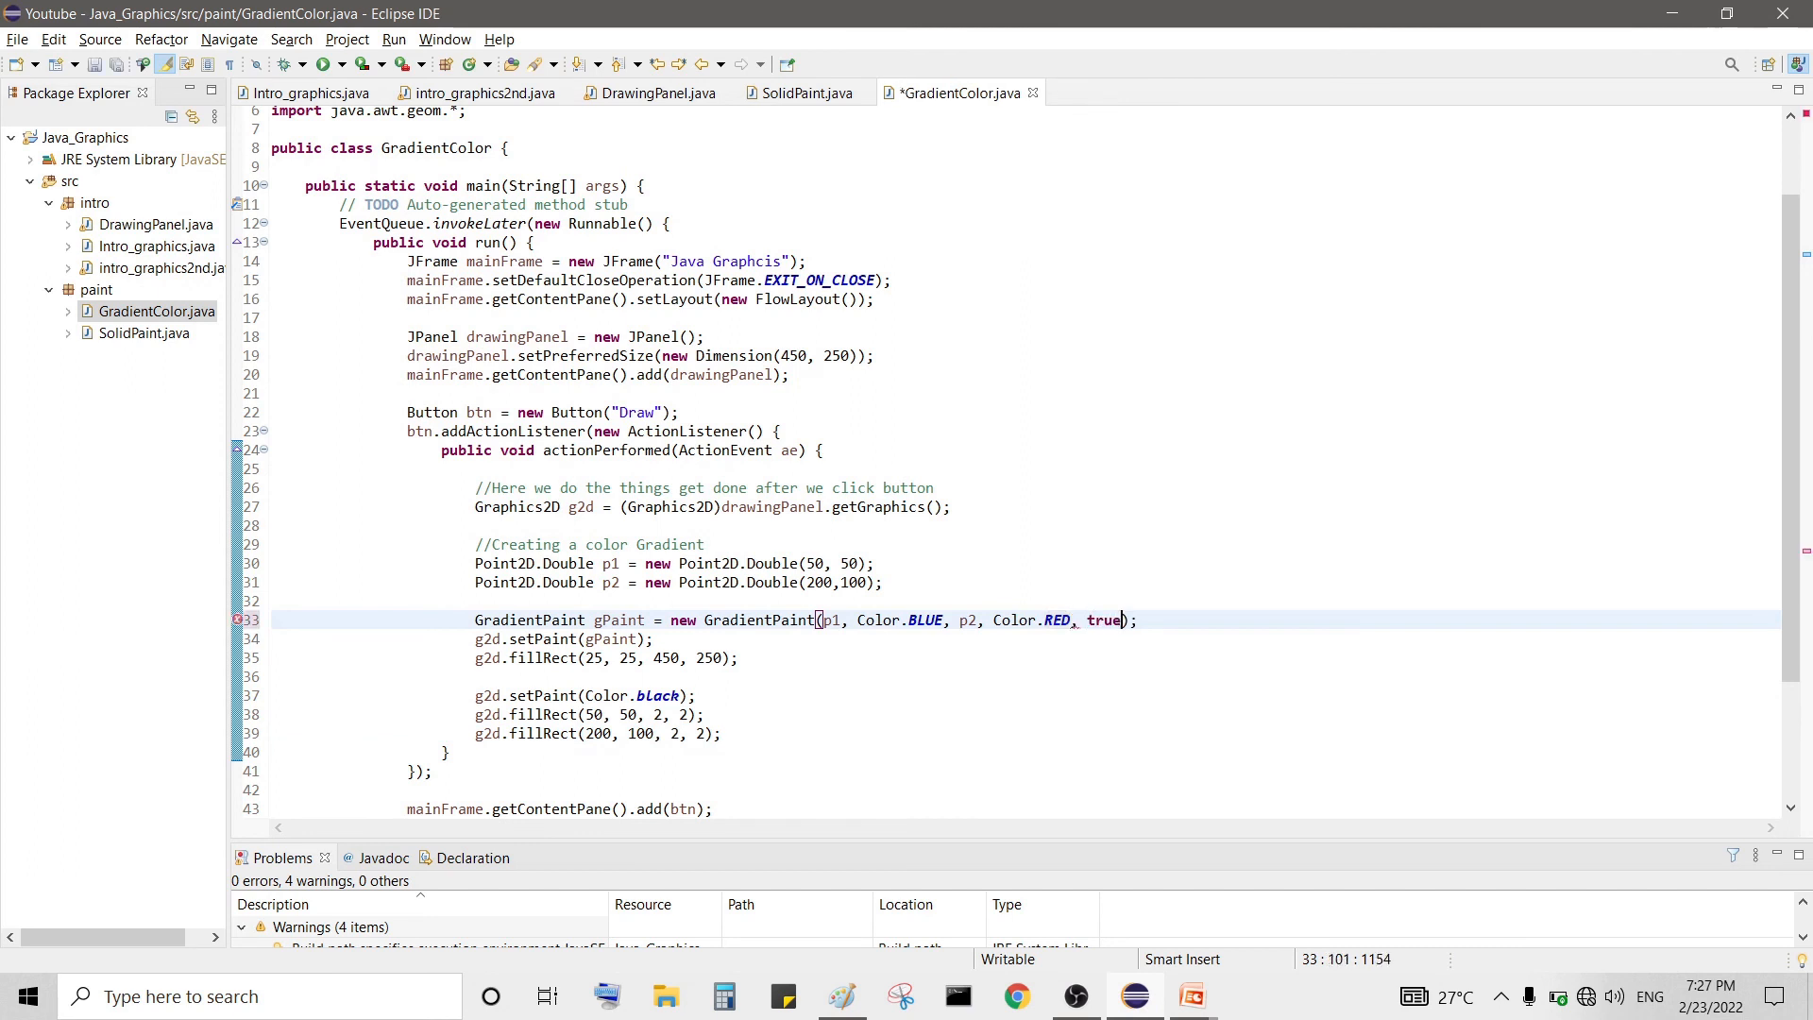
{"action": "key", "text": "ctrl+s"}
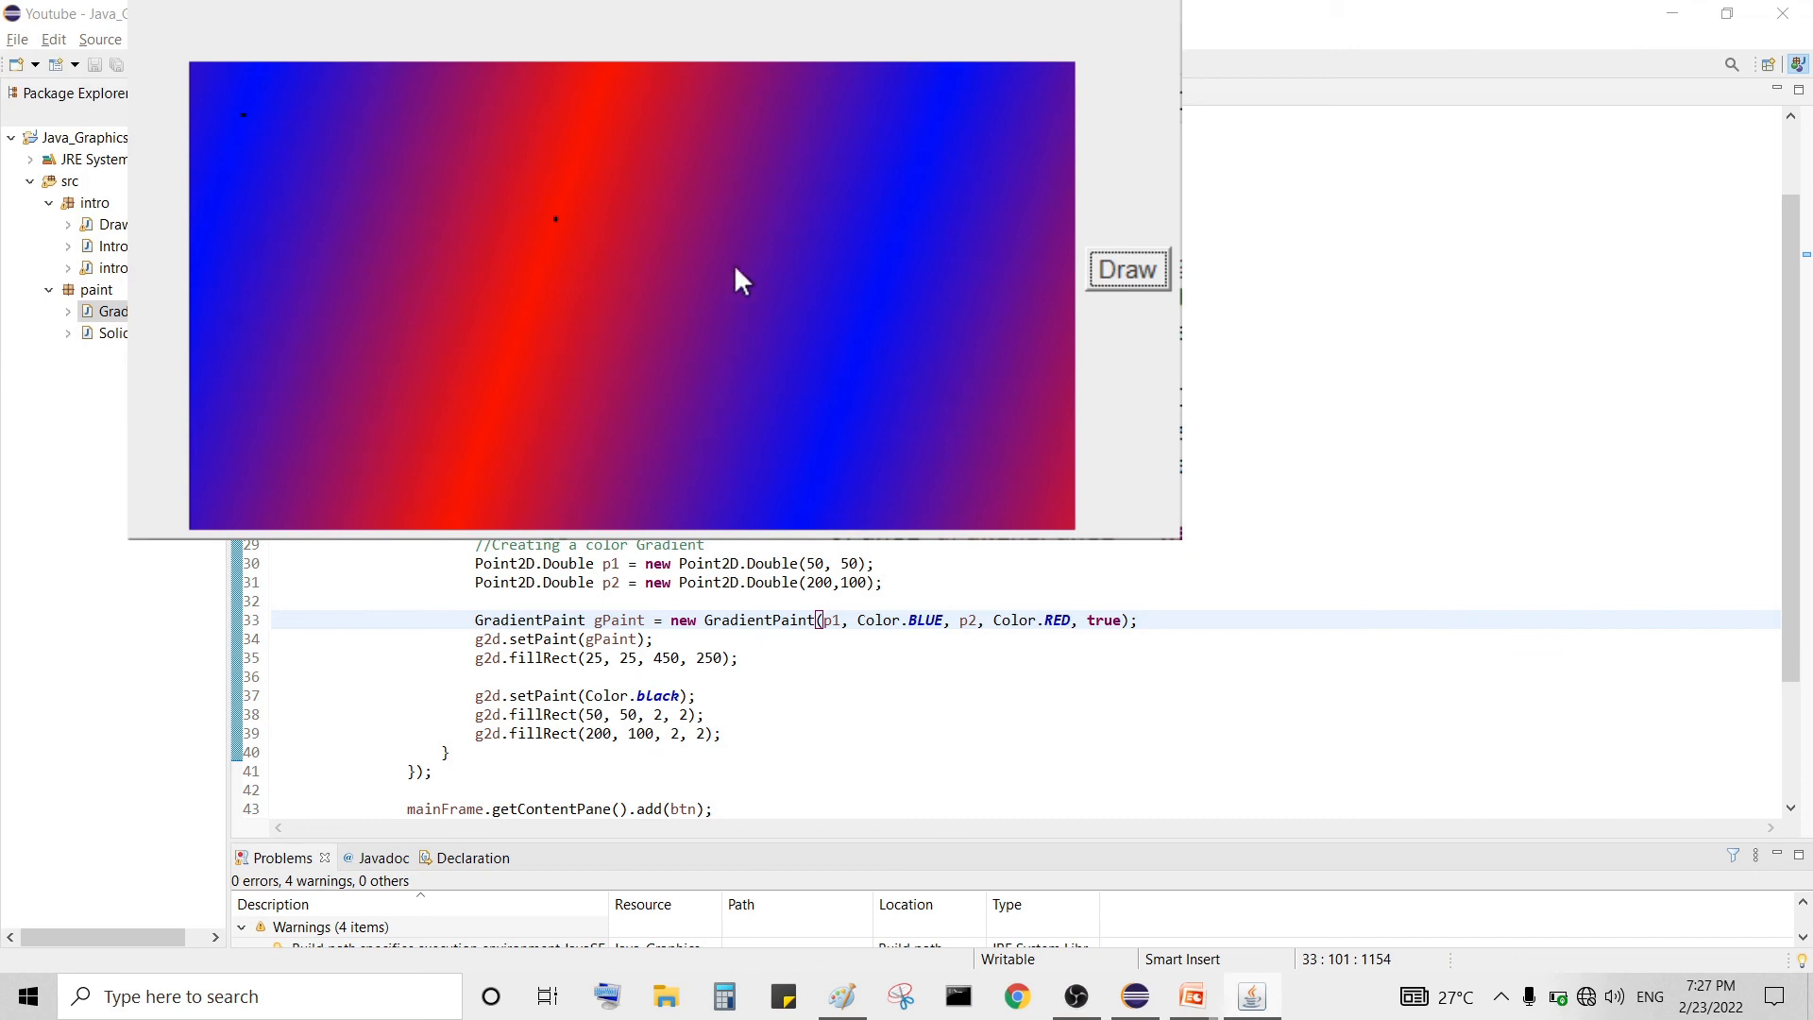
{"action": "mouse_move", "coordinate": [271, 127]}
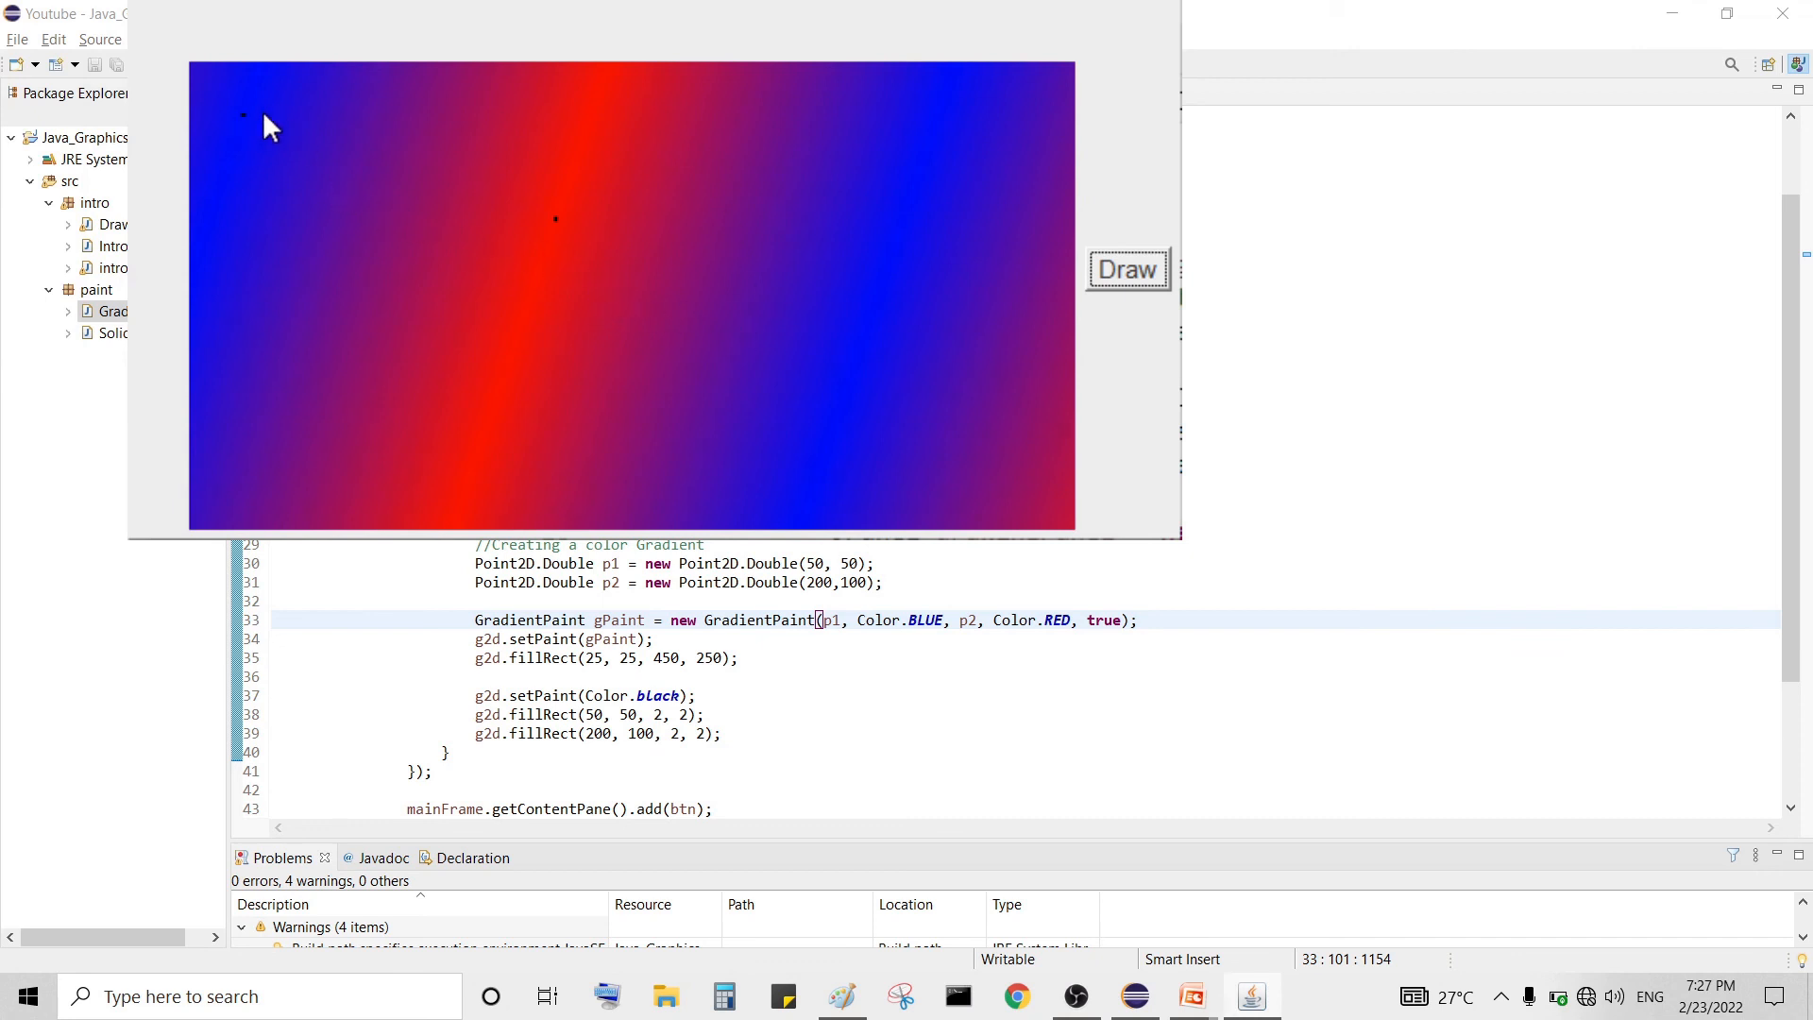
{"action": "mouse_move", "coordinate": [247, 127]}
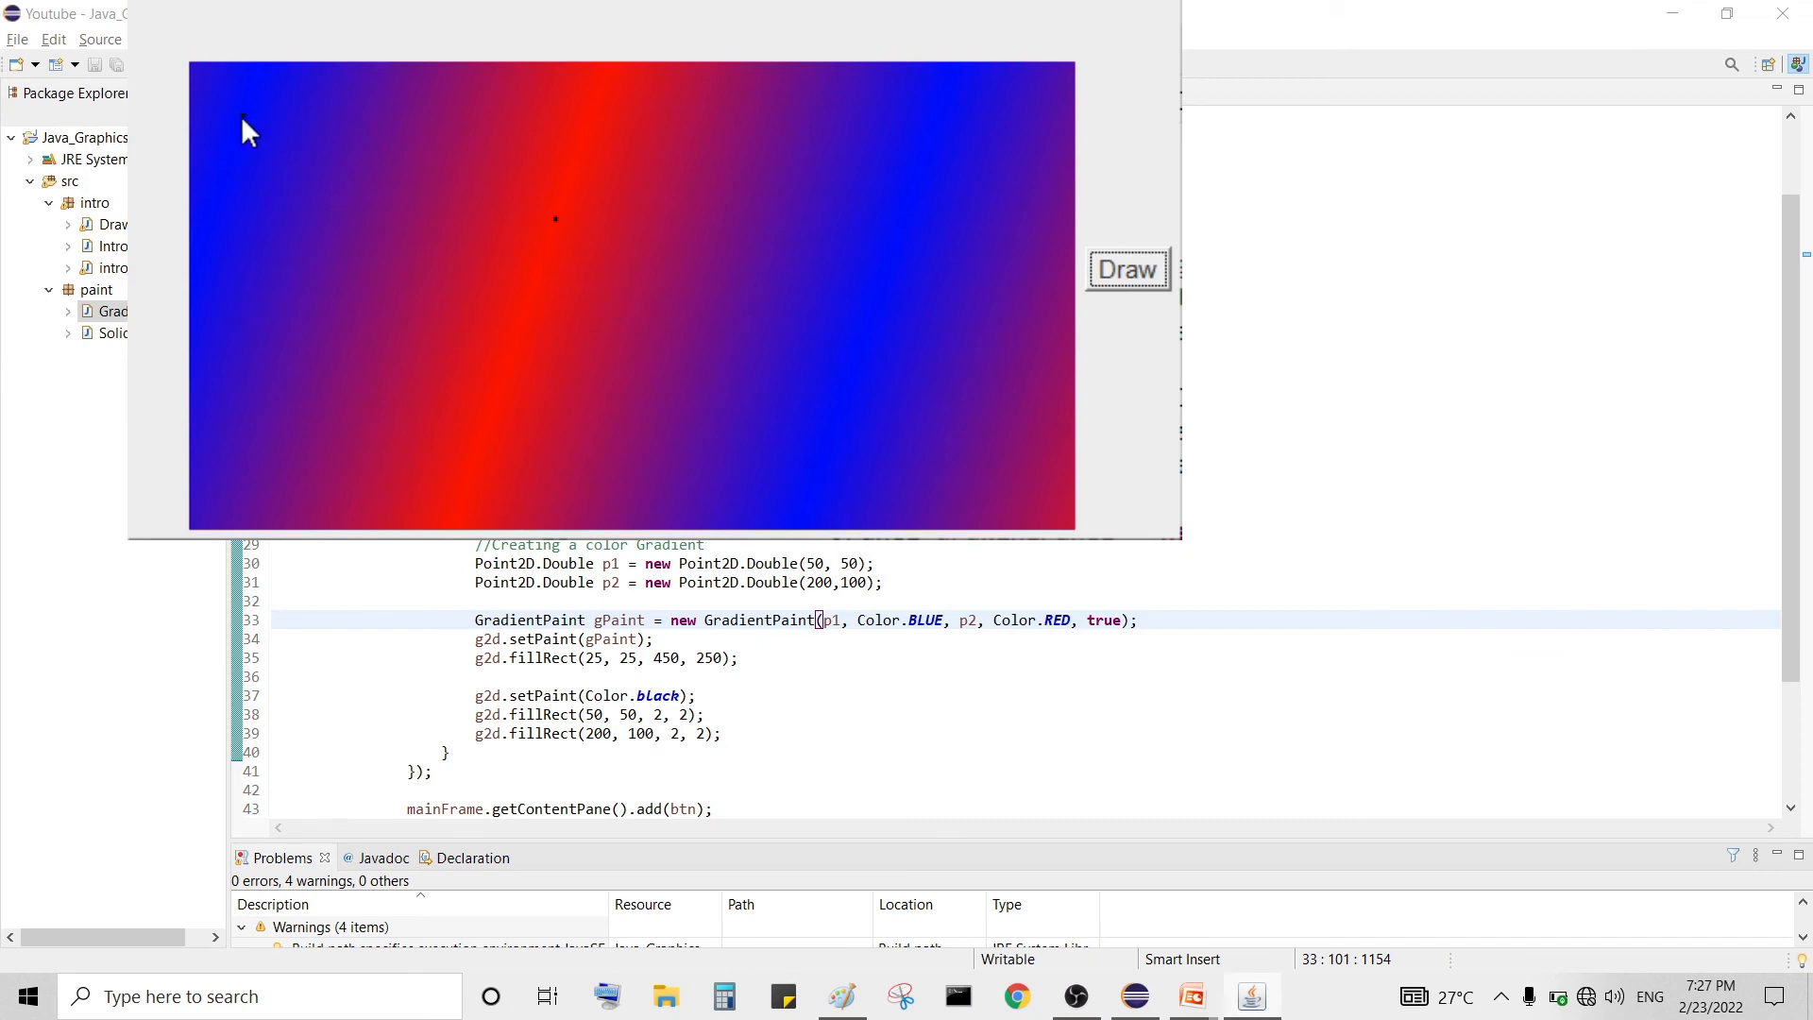
{"action": "mouse_move", "coordinate": [567, 227]}
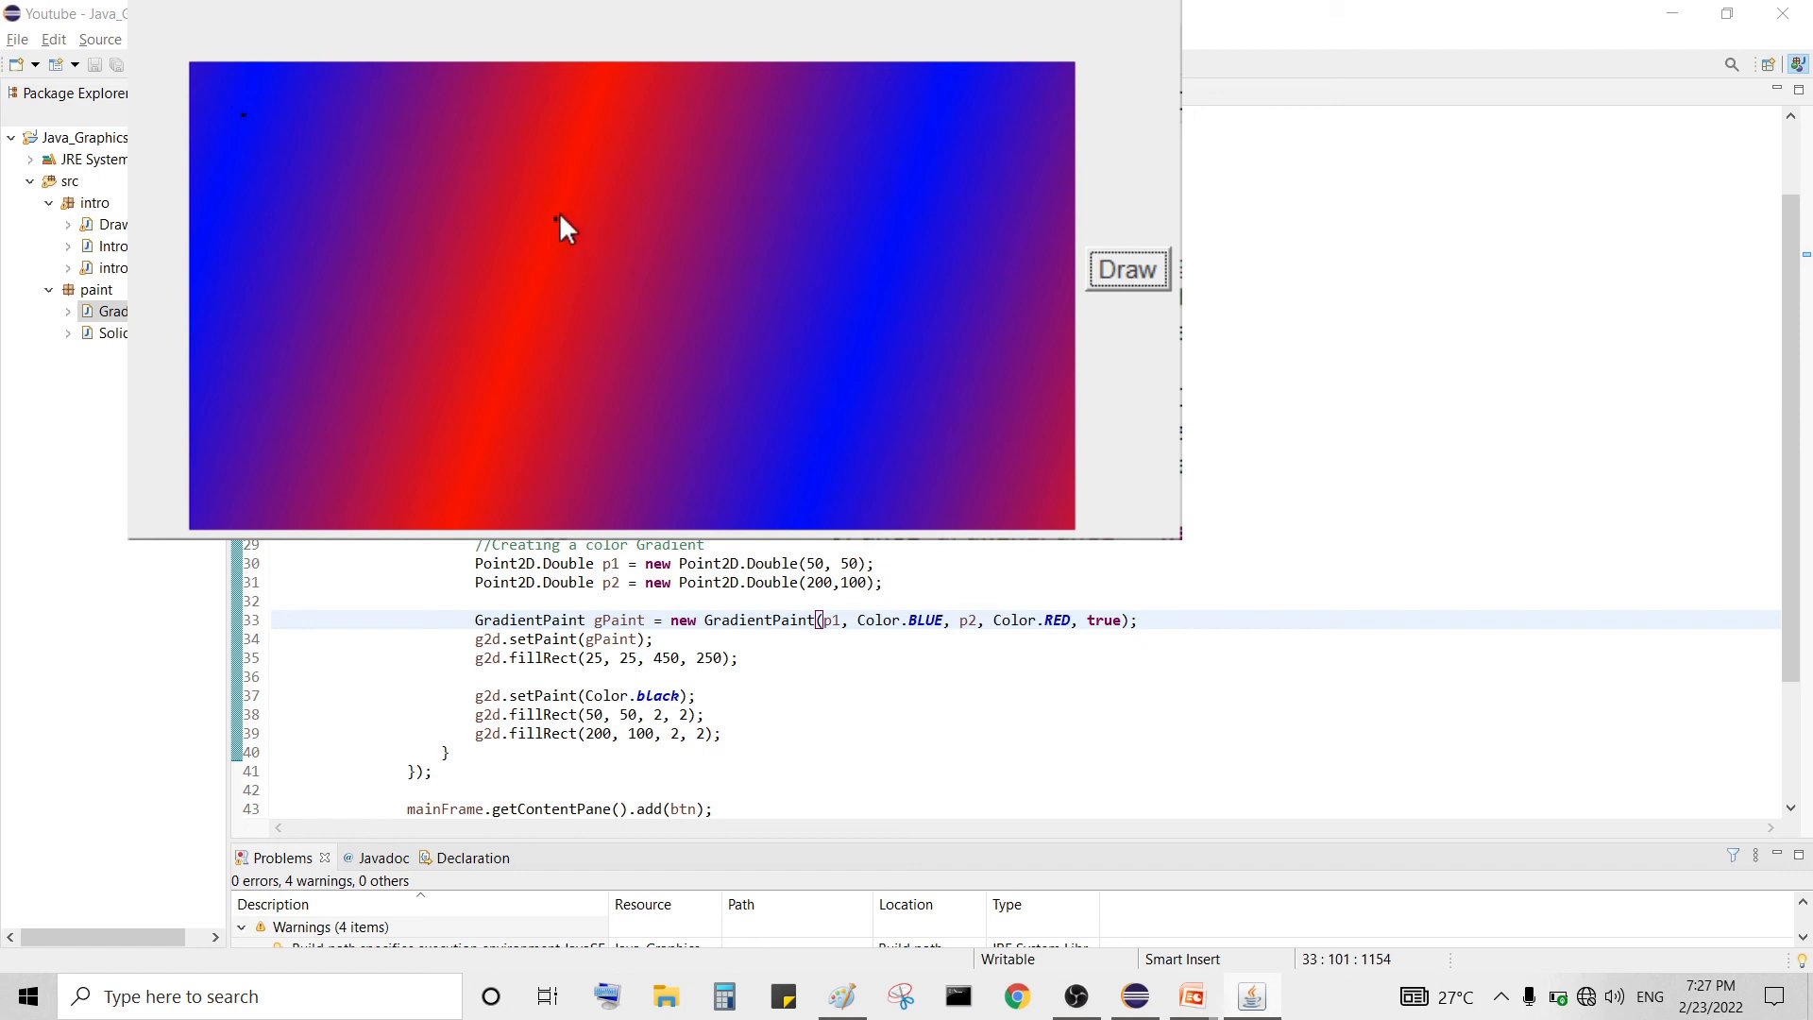
{"action": "mouse_move", "coordinate": [565, 234]}
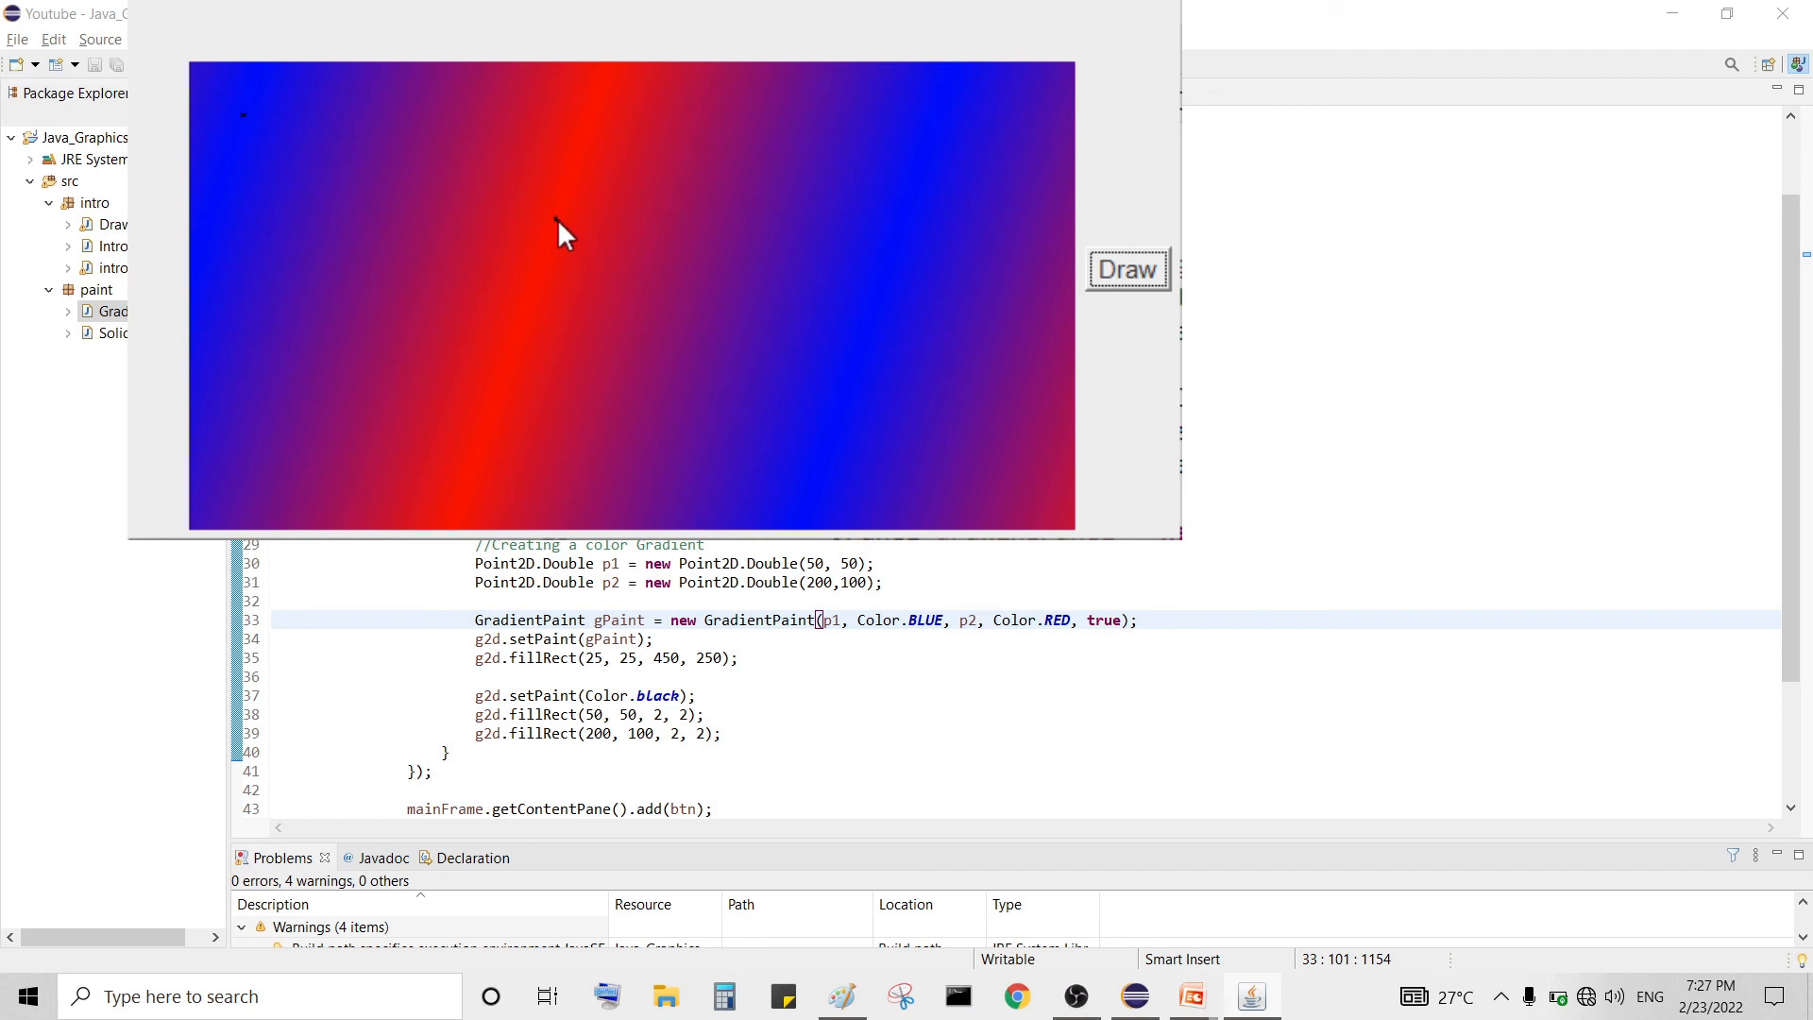
{"action": "mouse_move", "coordinate": [955, 359]}
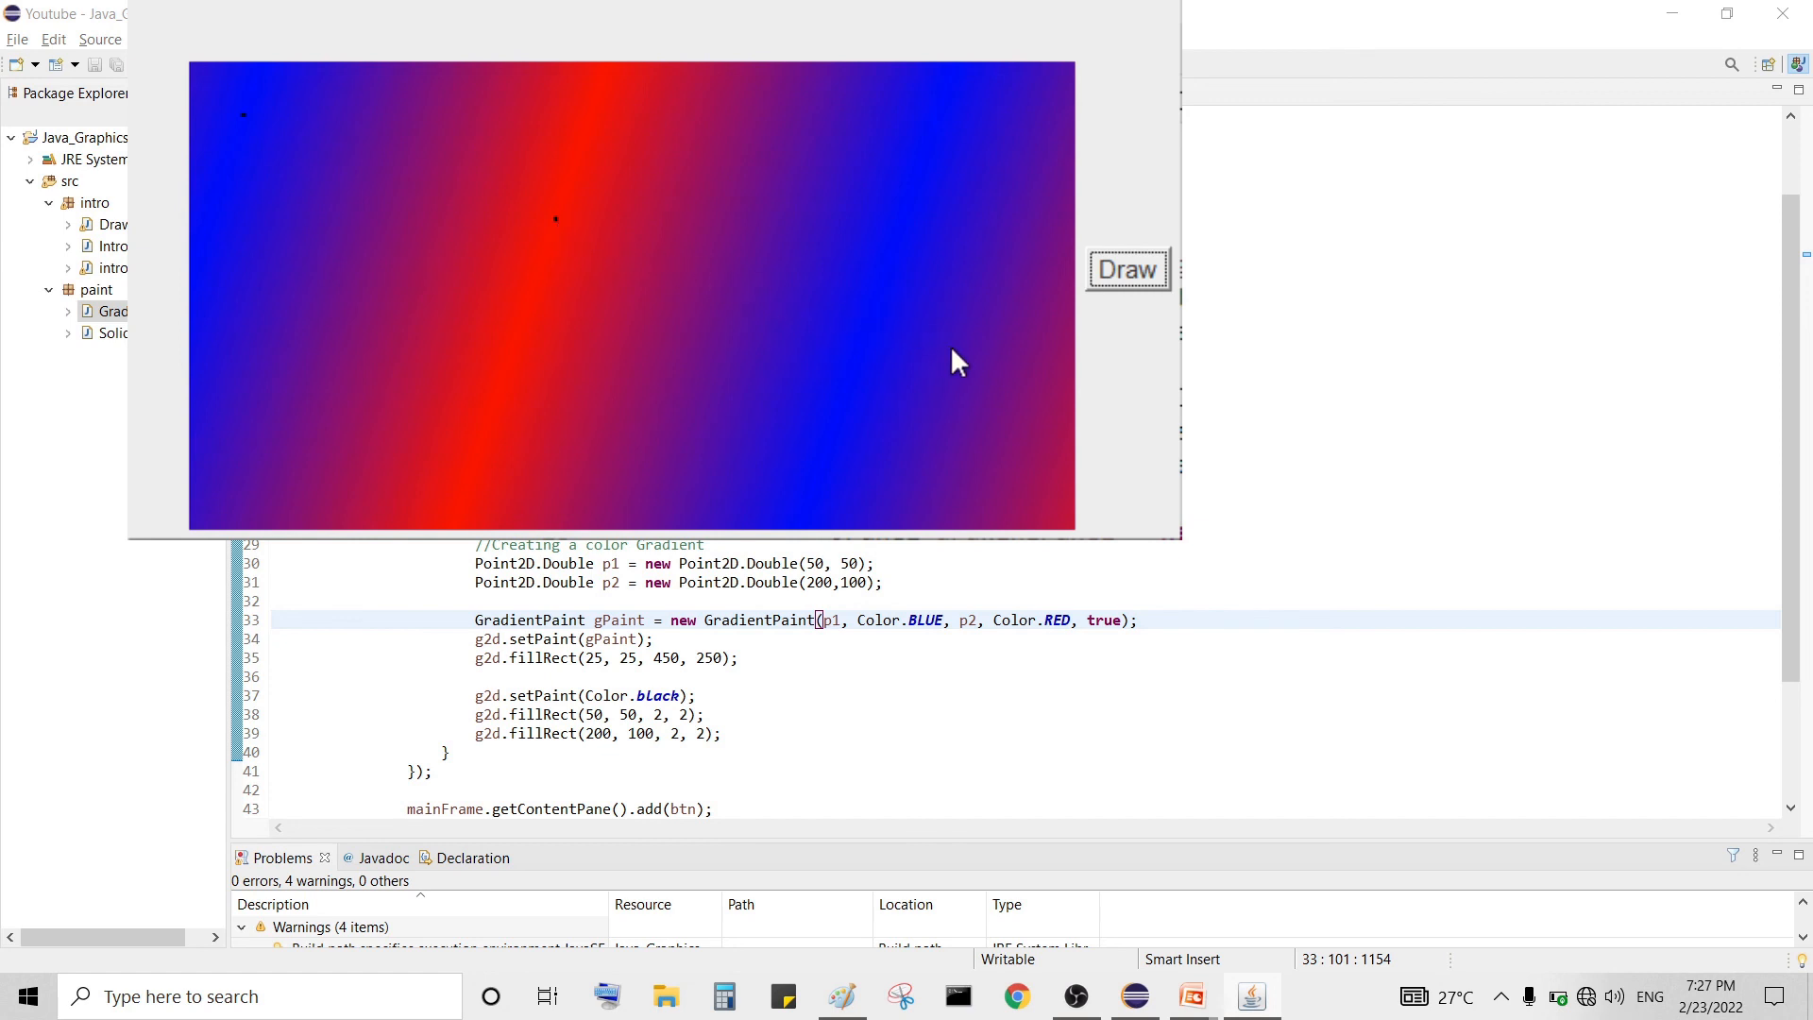
{"action": "mouse_move", "coordinate": [882, 243]}
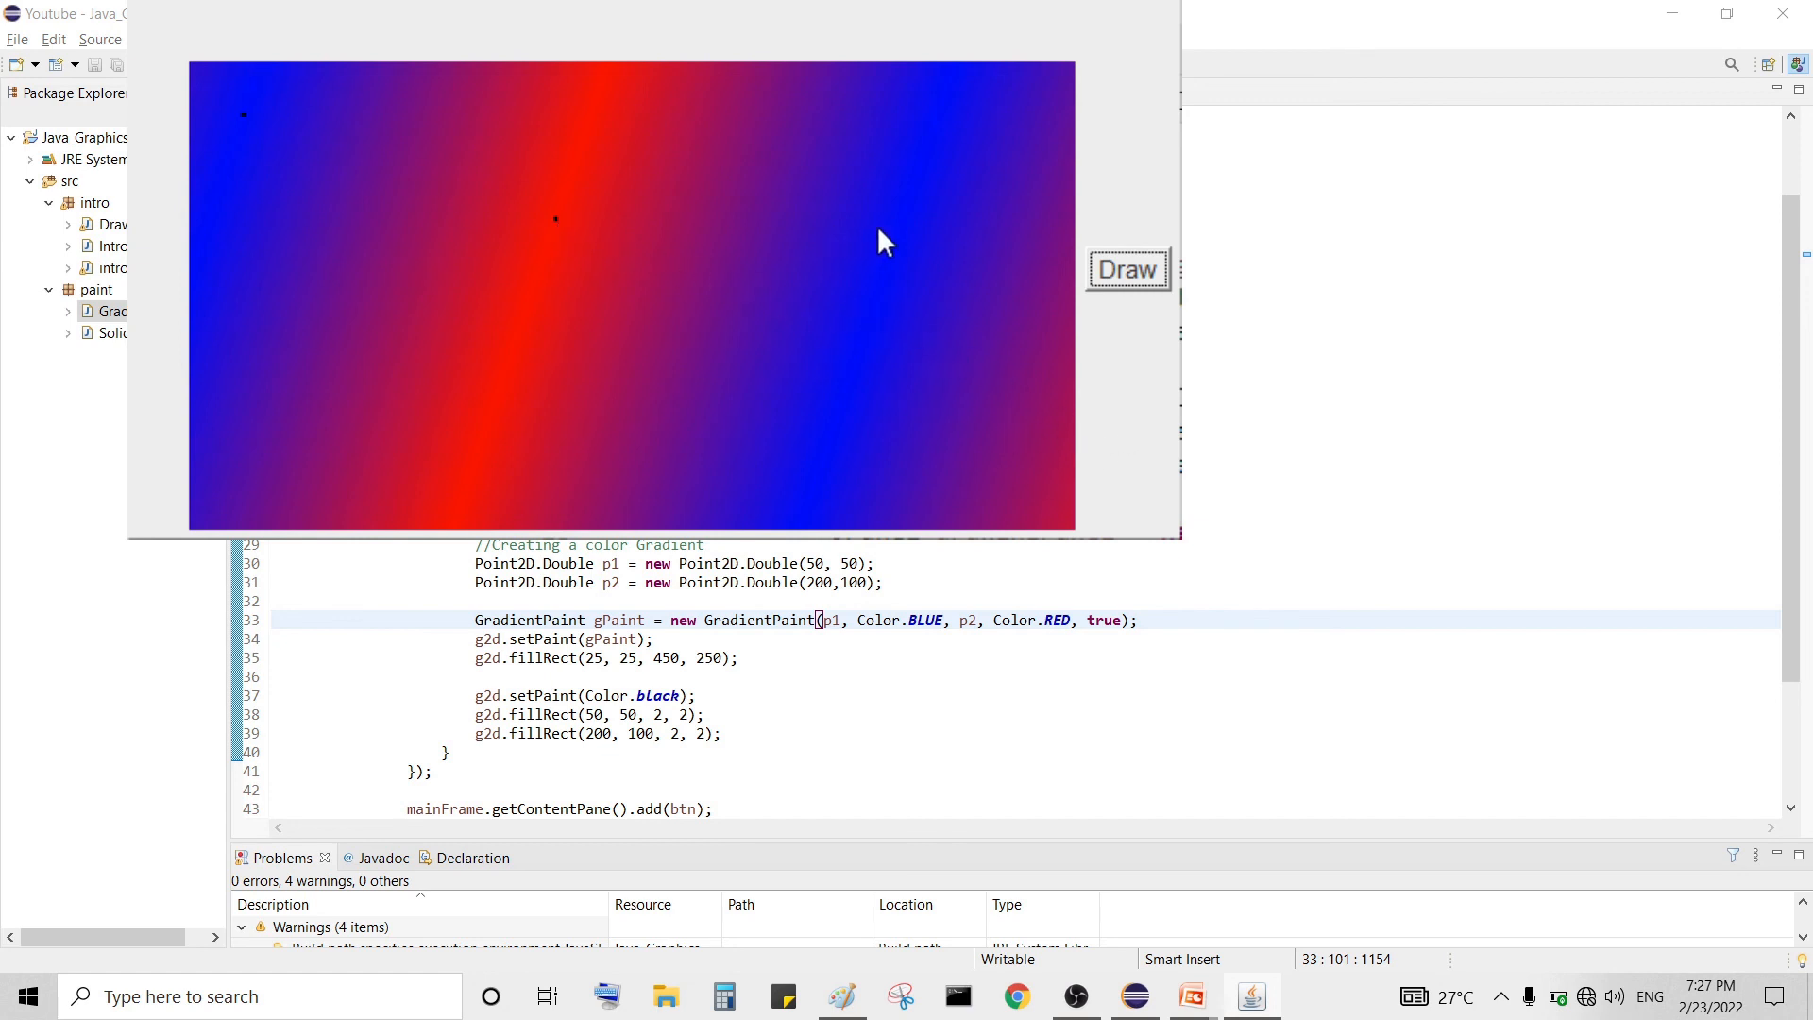
{"action": "mouse_move", "coordinate": [926, 285]}
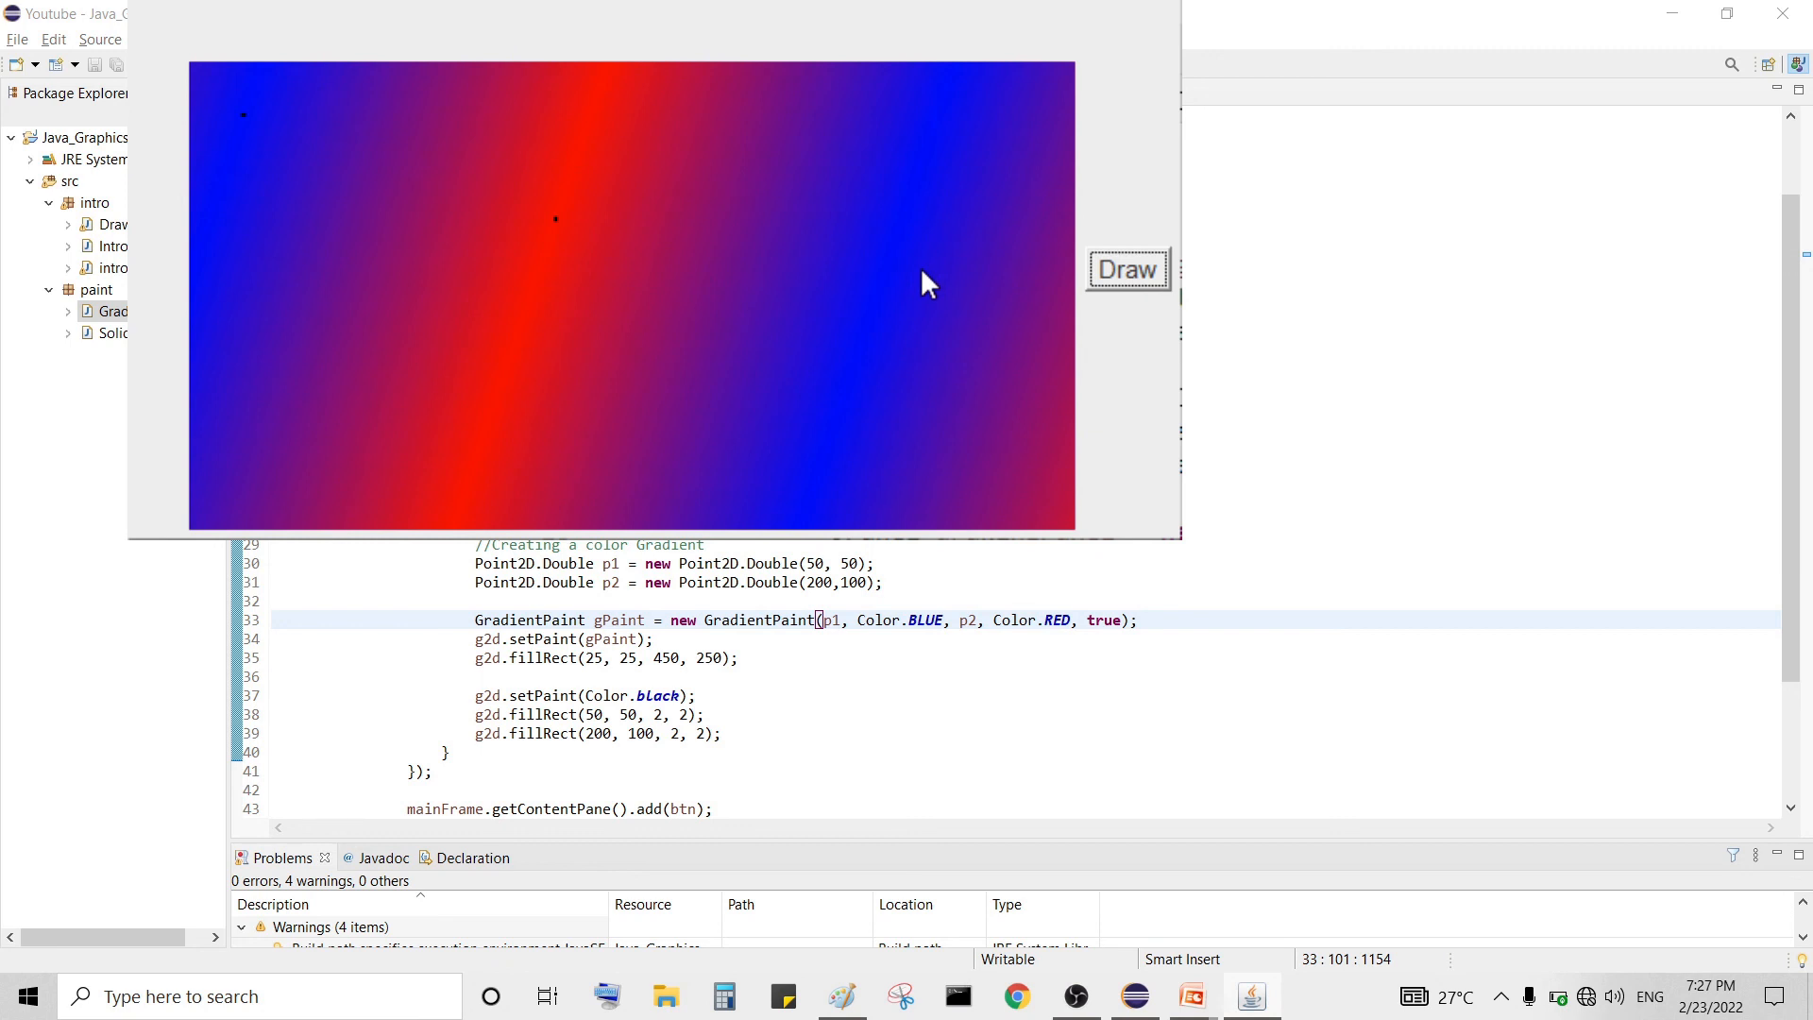
{"action": "mouse_move", "coordinate": [903, 265]}
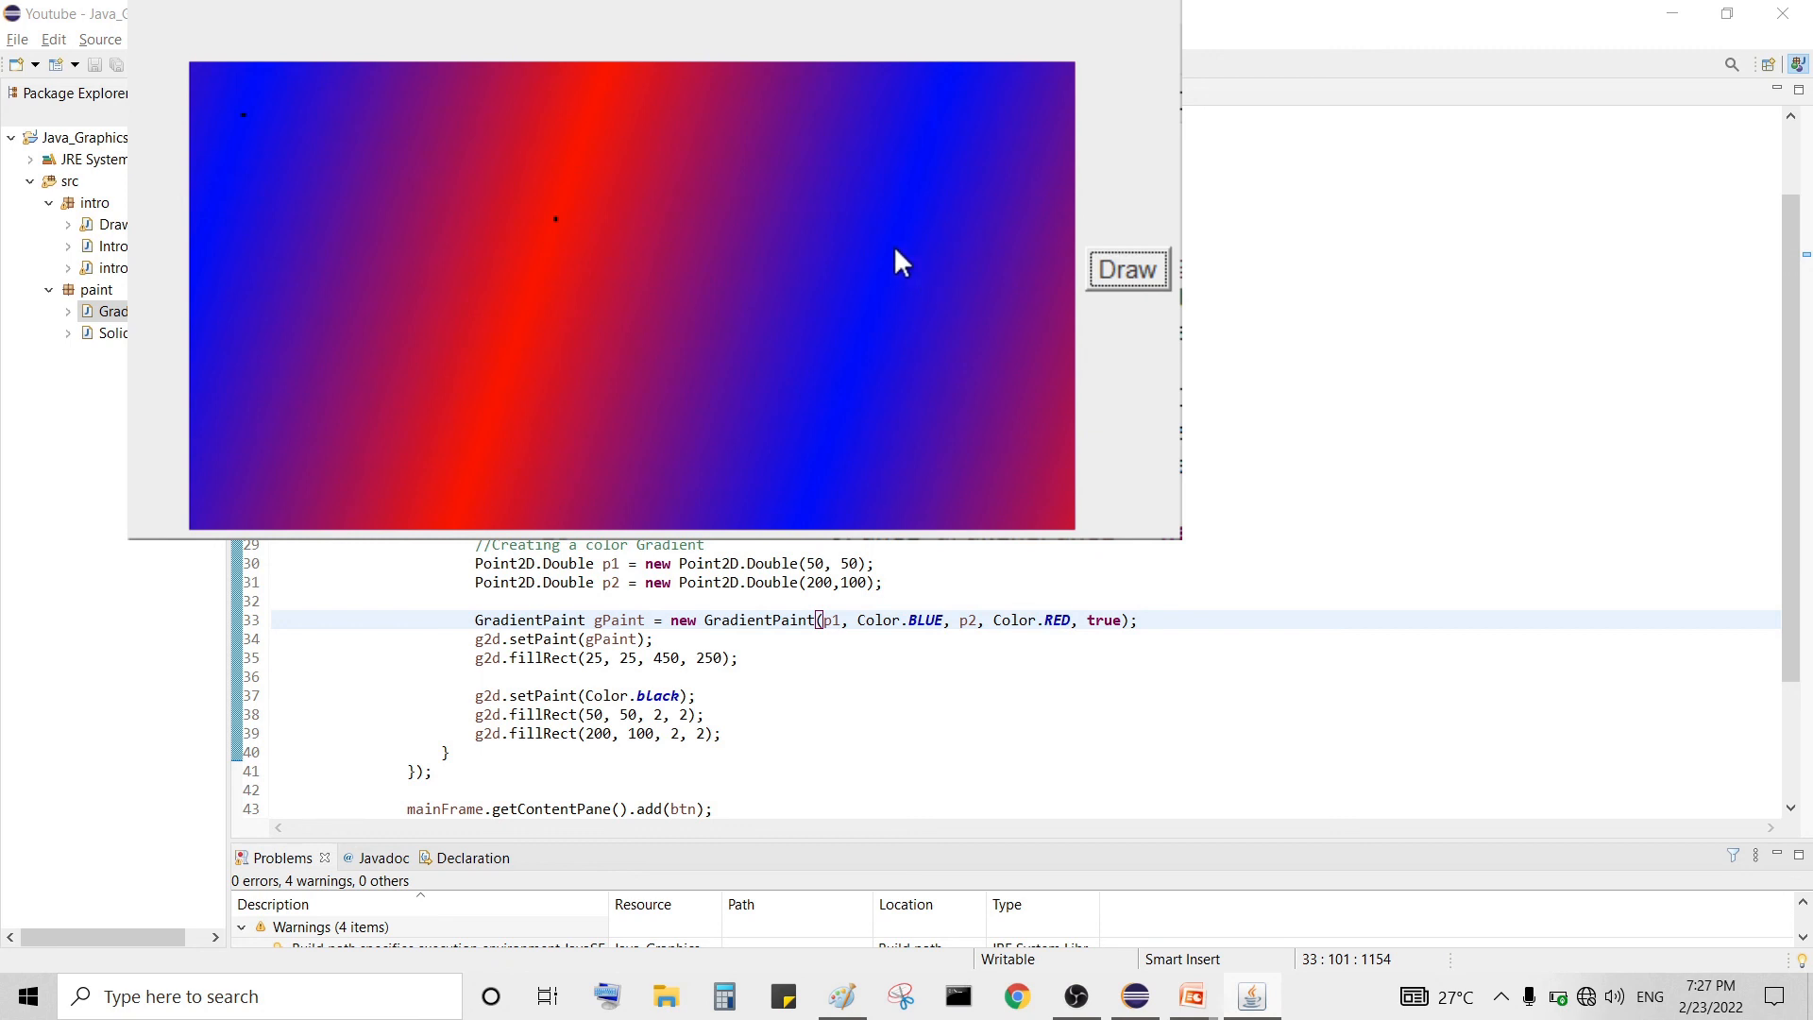
{"action": "mouse_move", "coordinate": [1034, 145]}
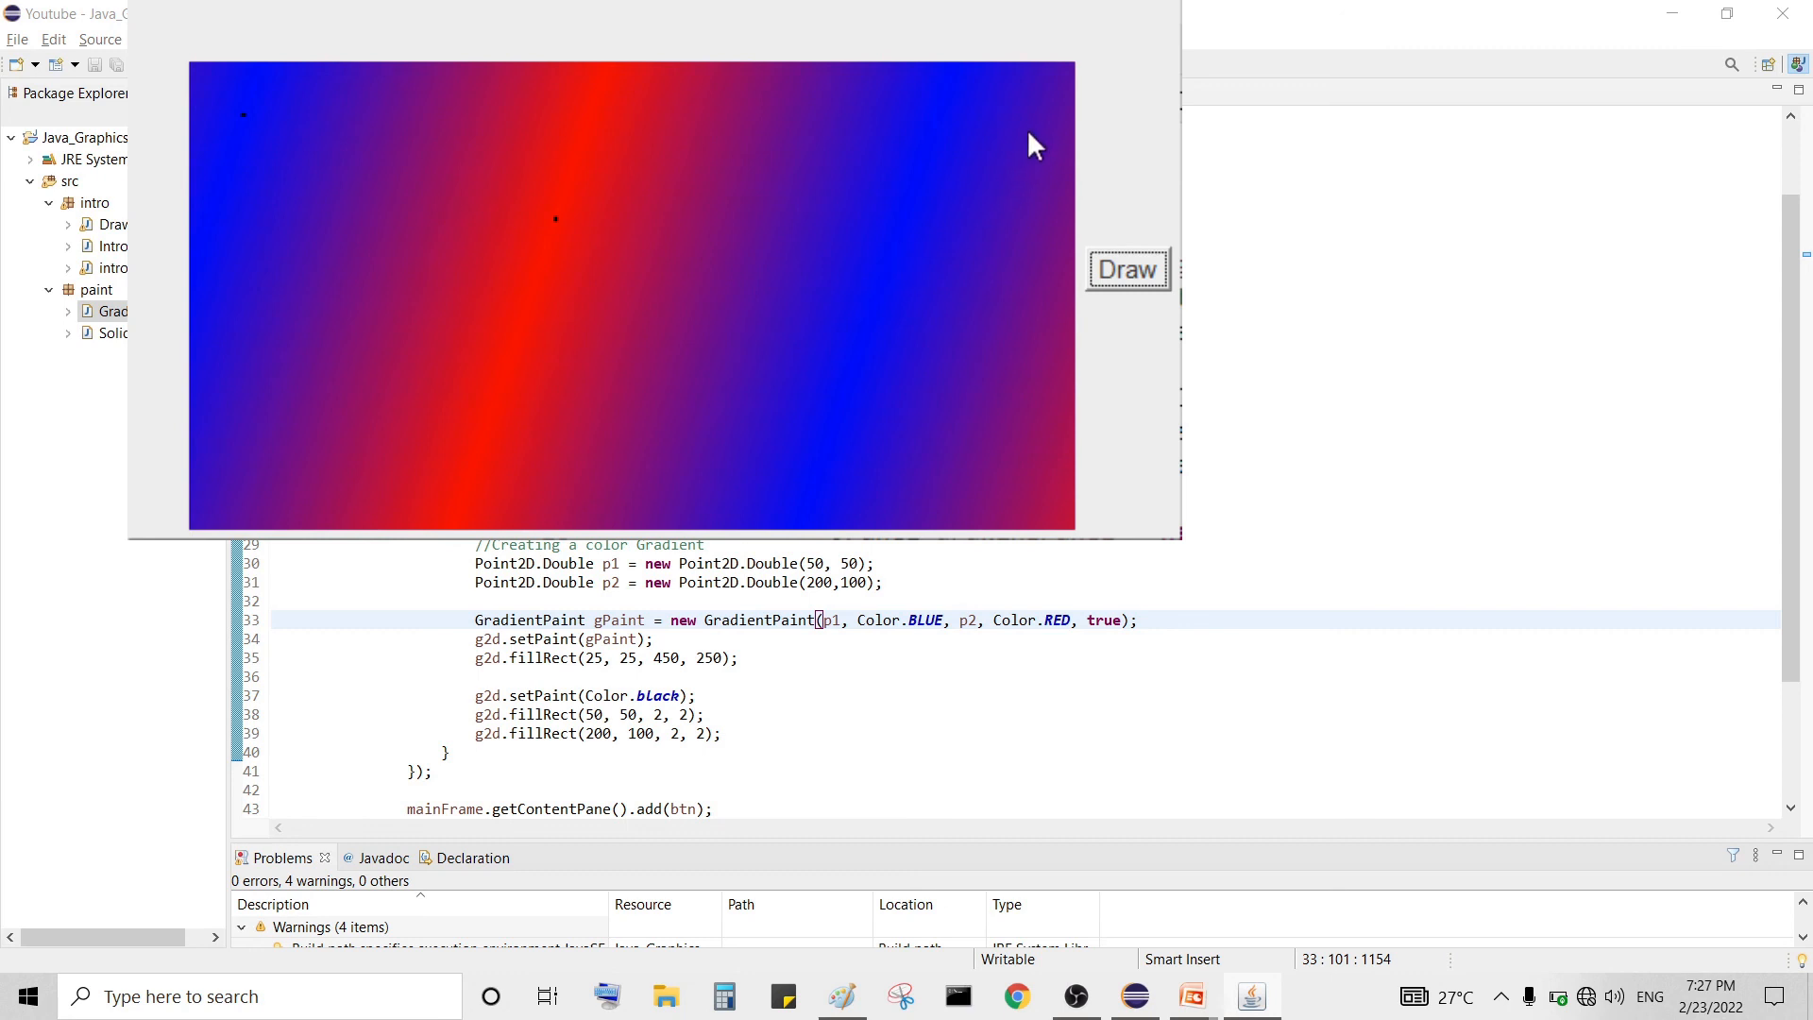
{"action": "mouse_move", "coordinate": [557, 244]}
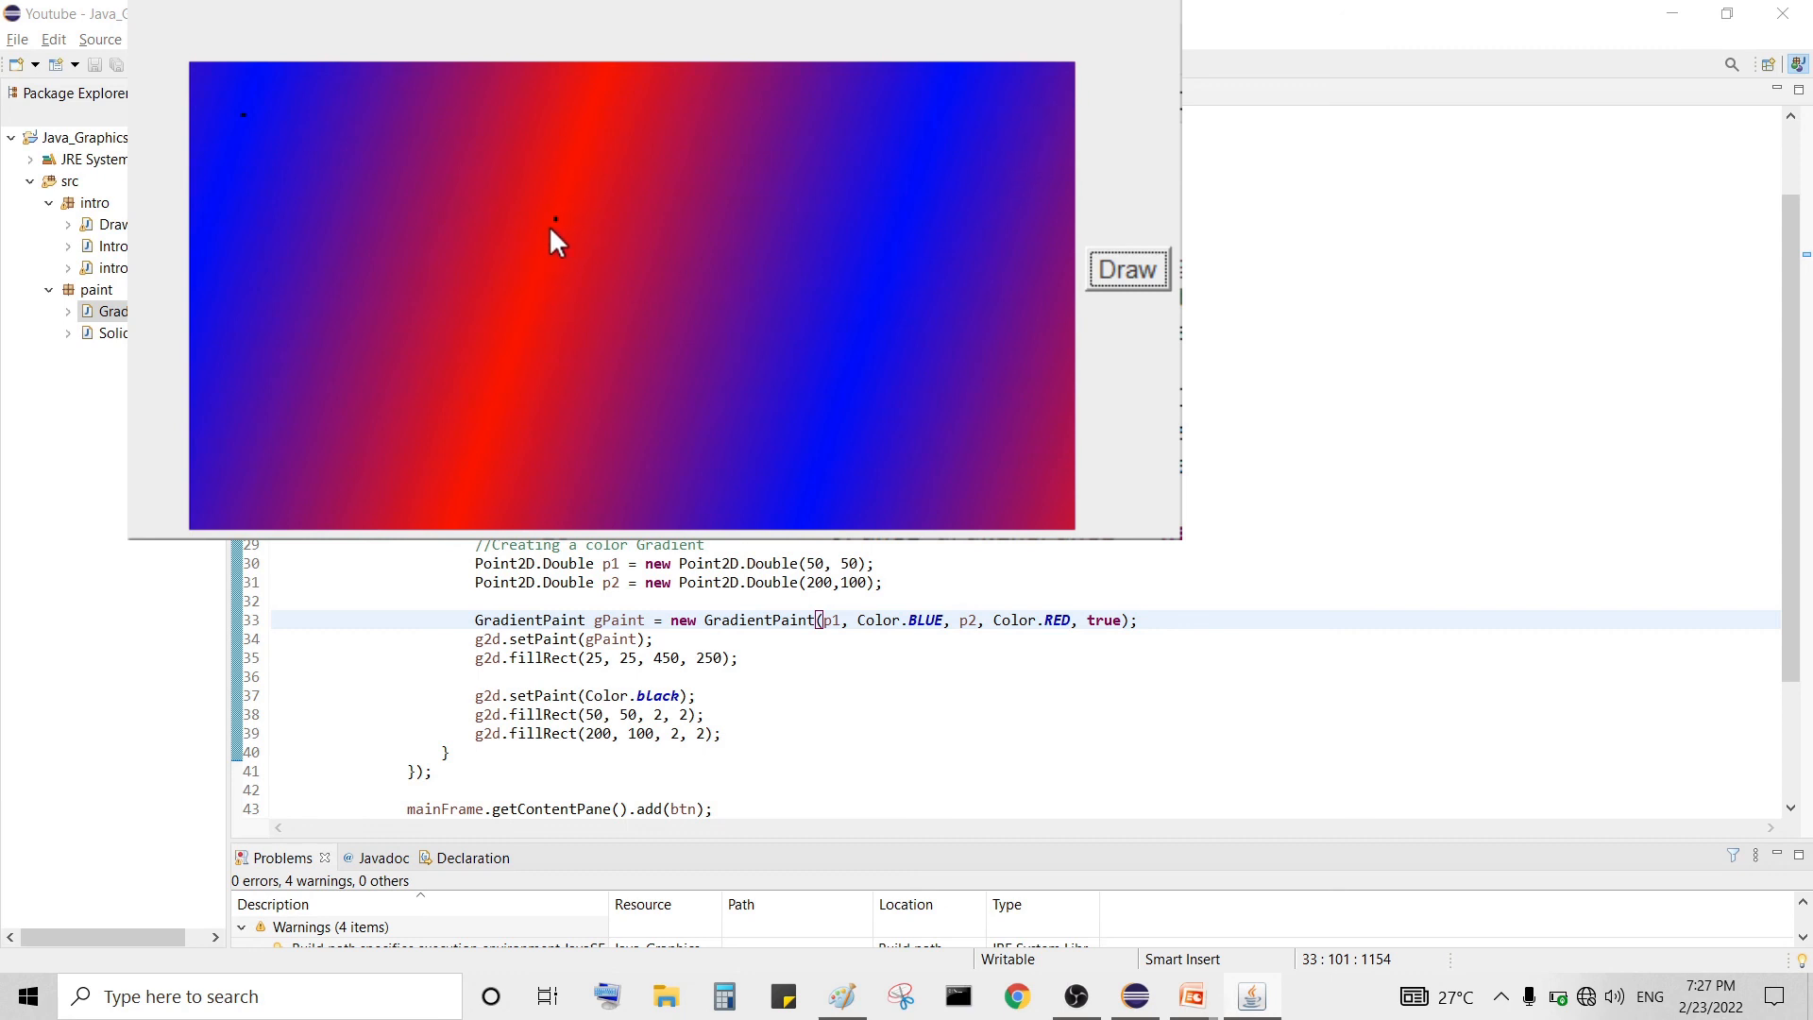
{"action": "mouse_move", "coordinate": [597, 126]}
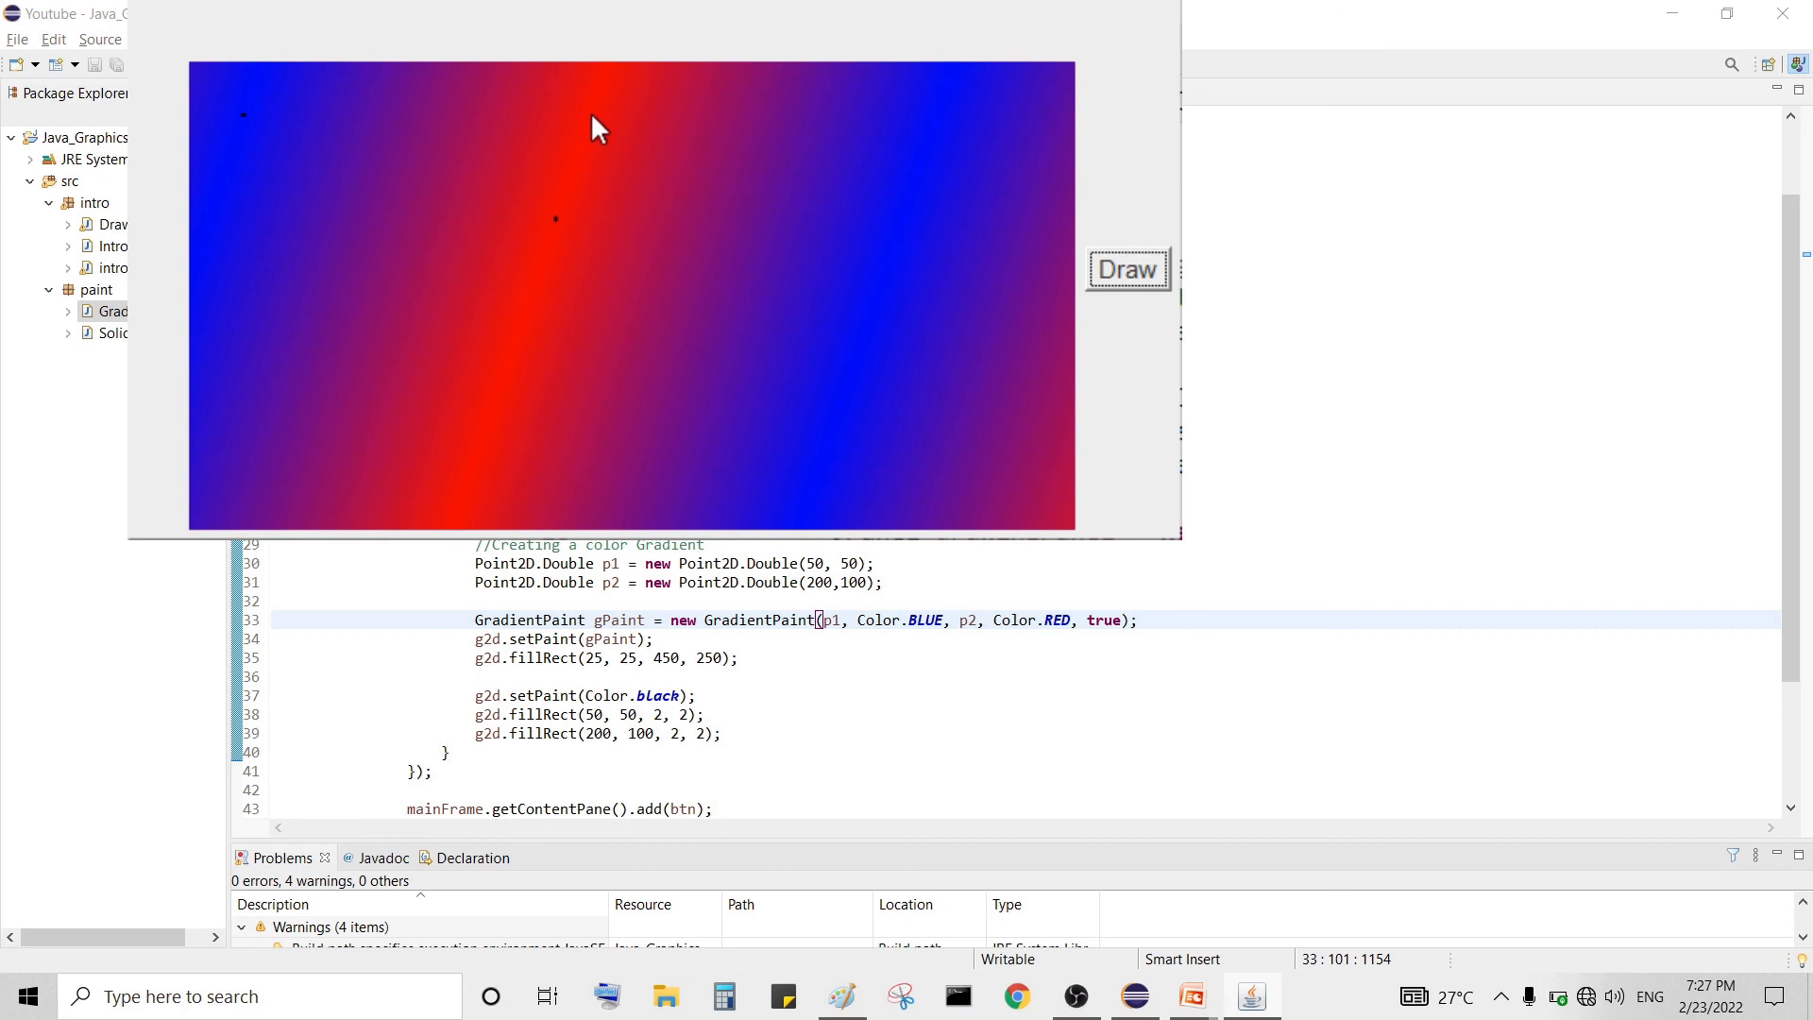
{"action": "mouse_move", "coordinate": [251, 130]}
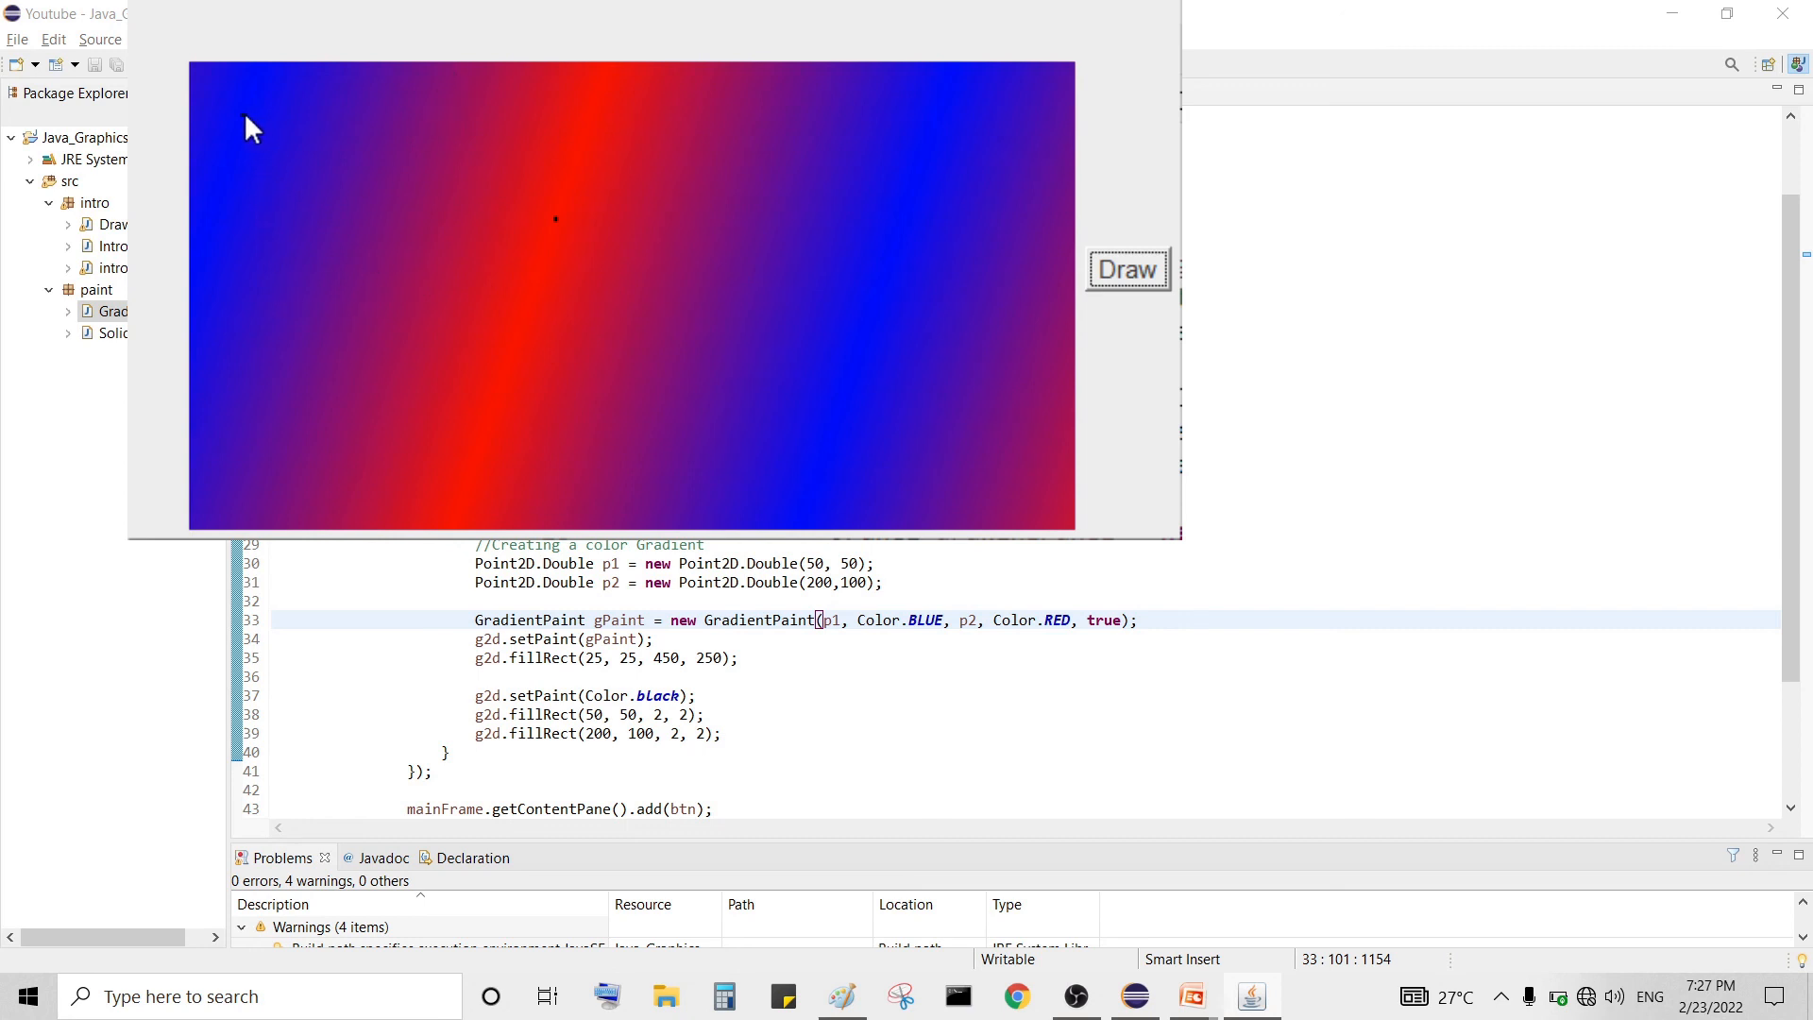
{"action": "mouse_move", "coordinate": [552, 224]}
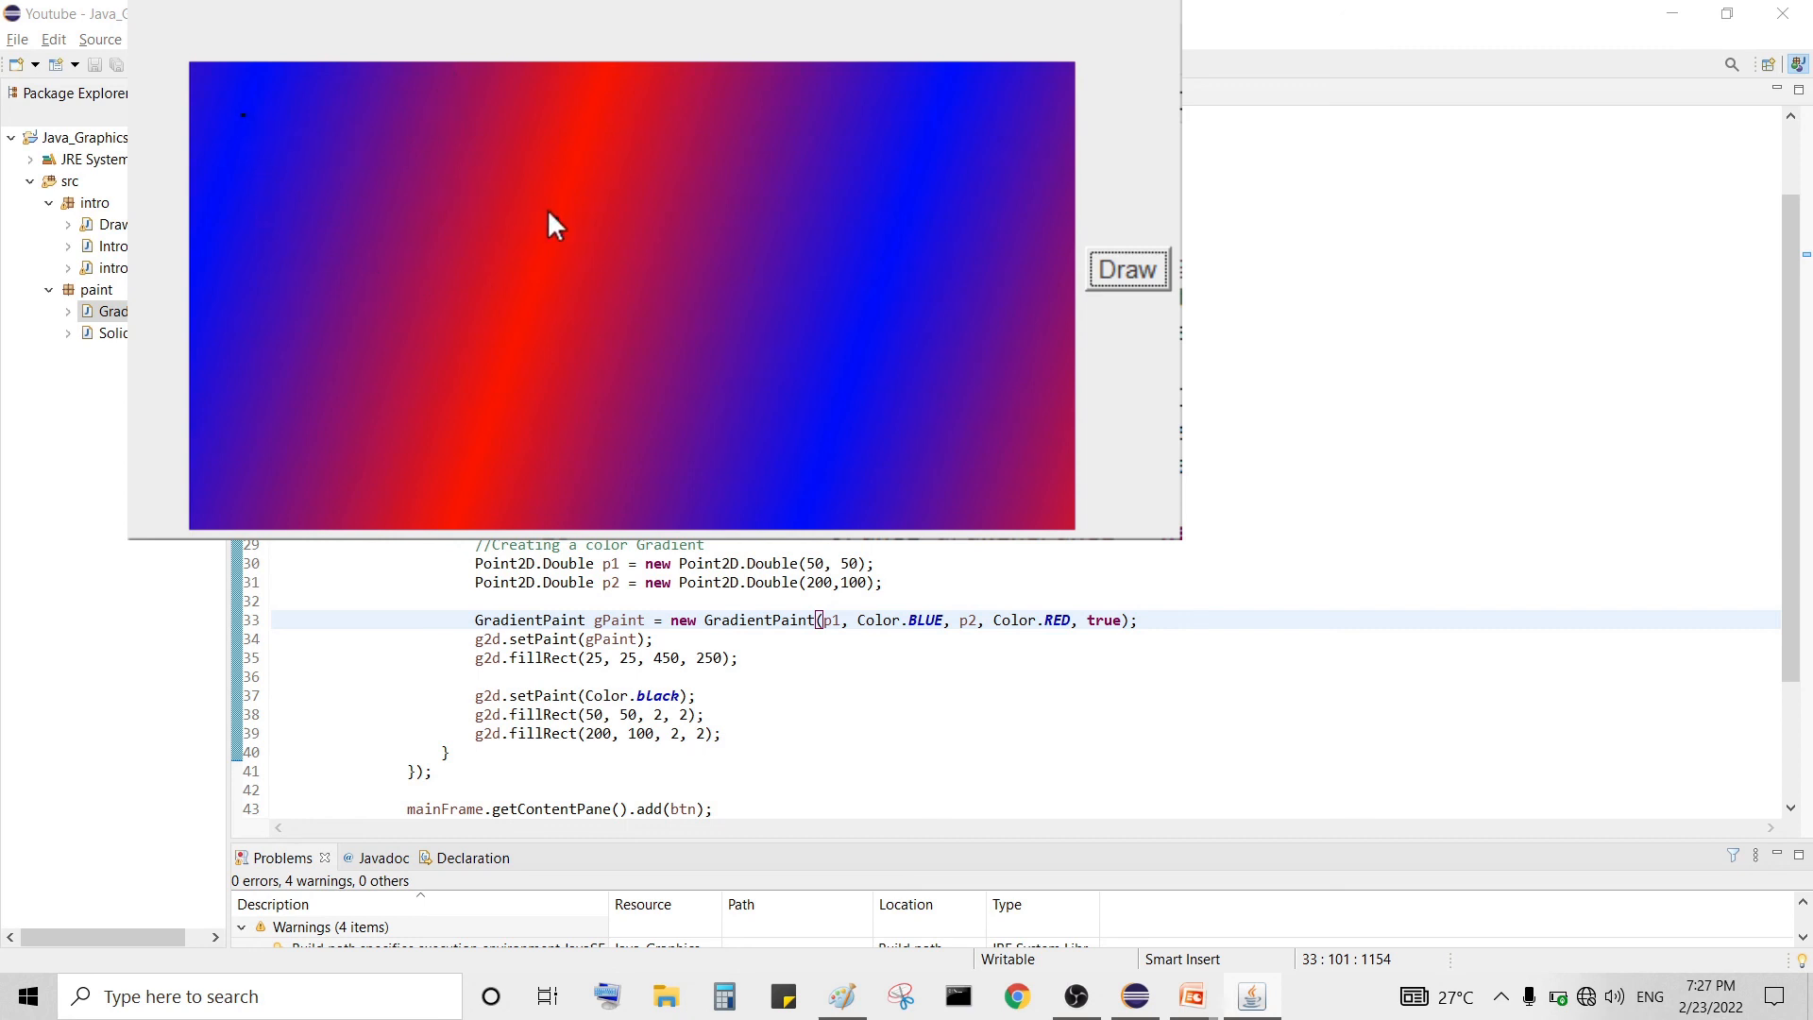
{"action": "mouse_move", "coordinate": [595, 179]}
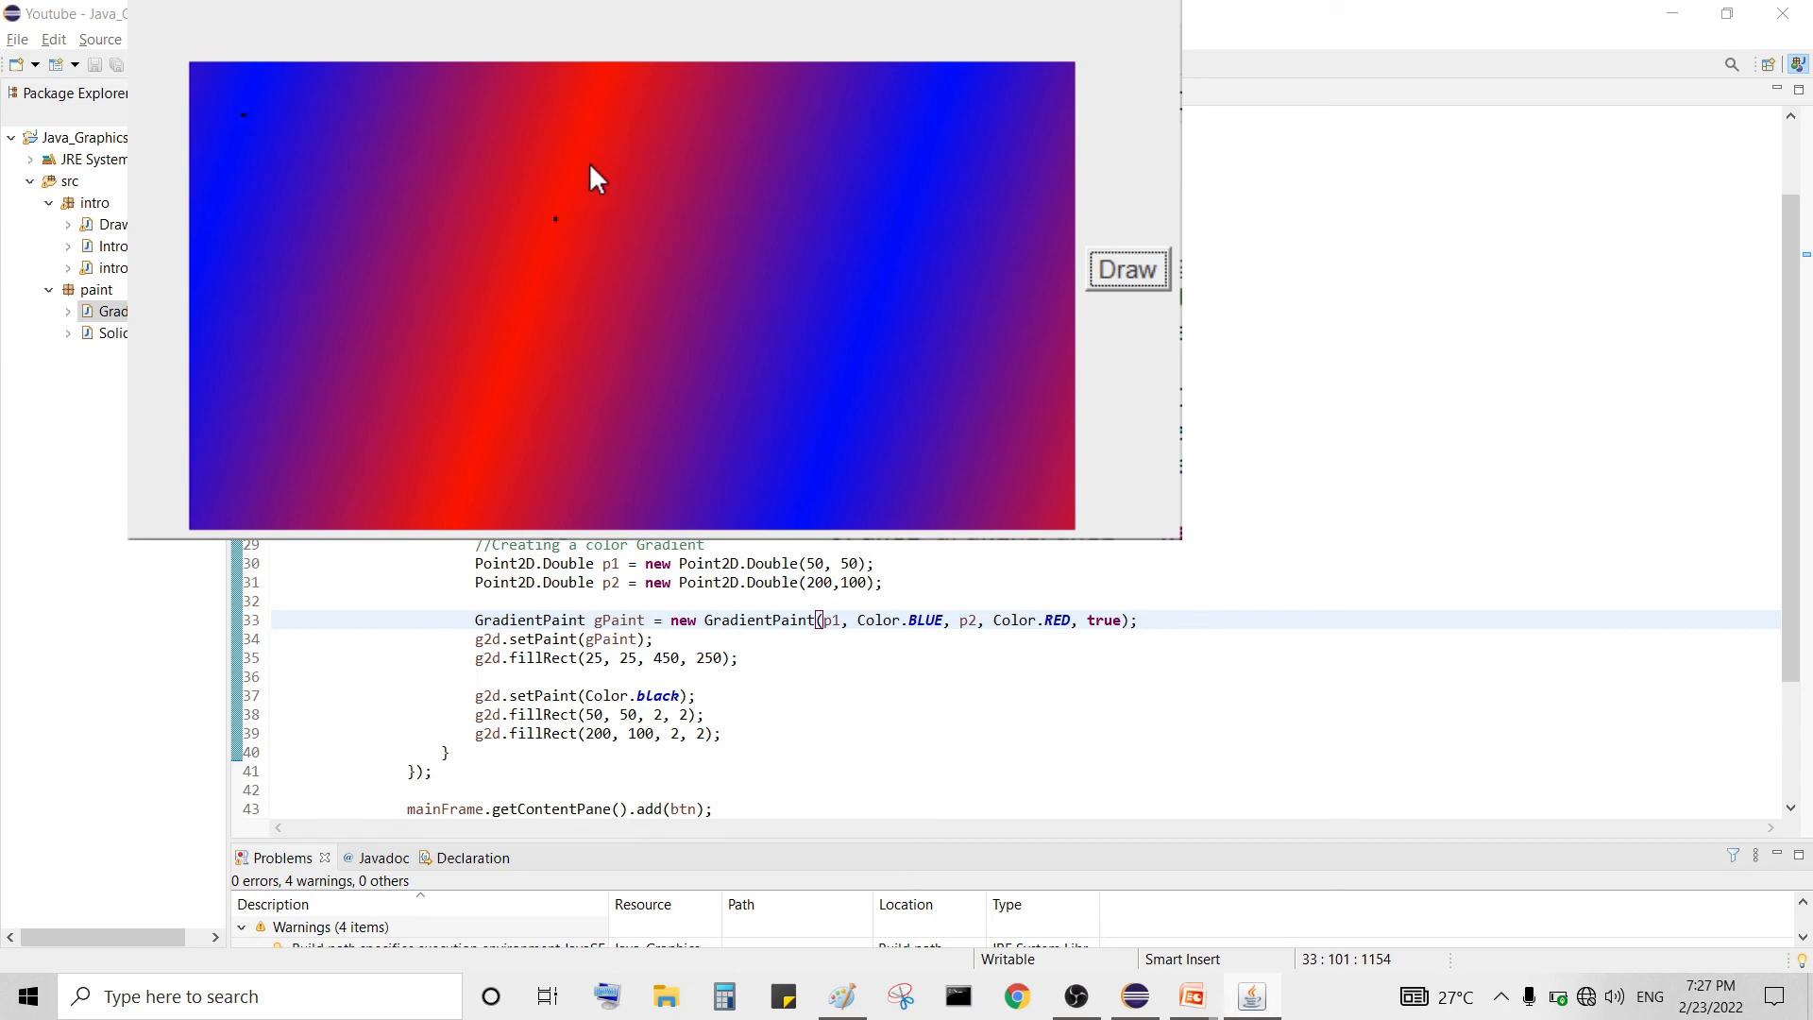
{"action": "mouse_move", "coordinate": [948, 99]}
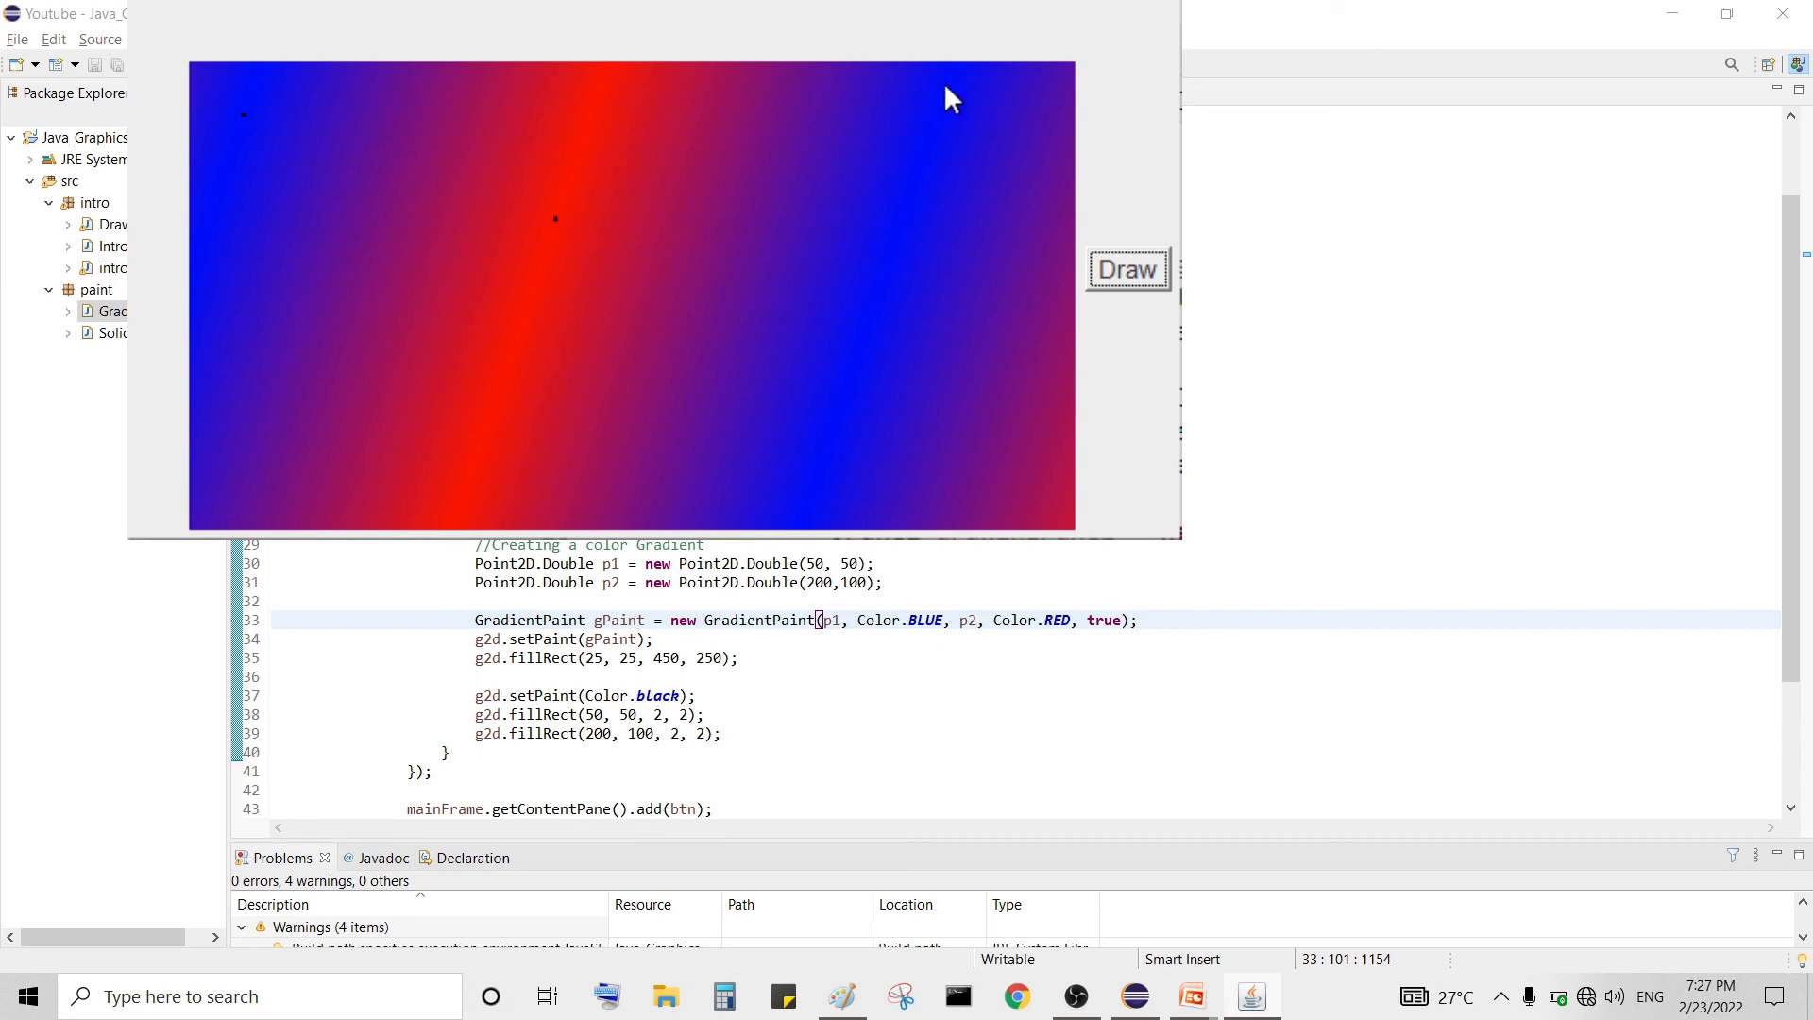
{"action": "mouse_move", "coordinate": [948, 94]}
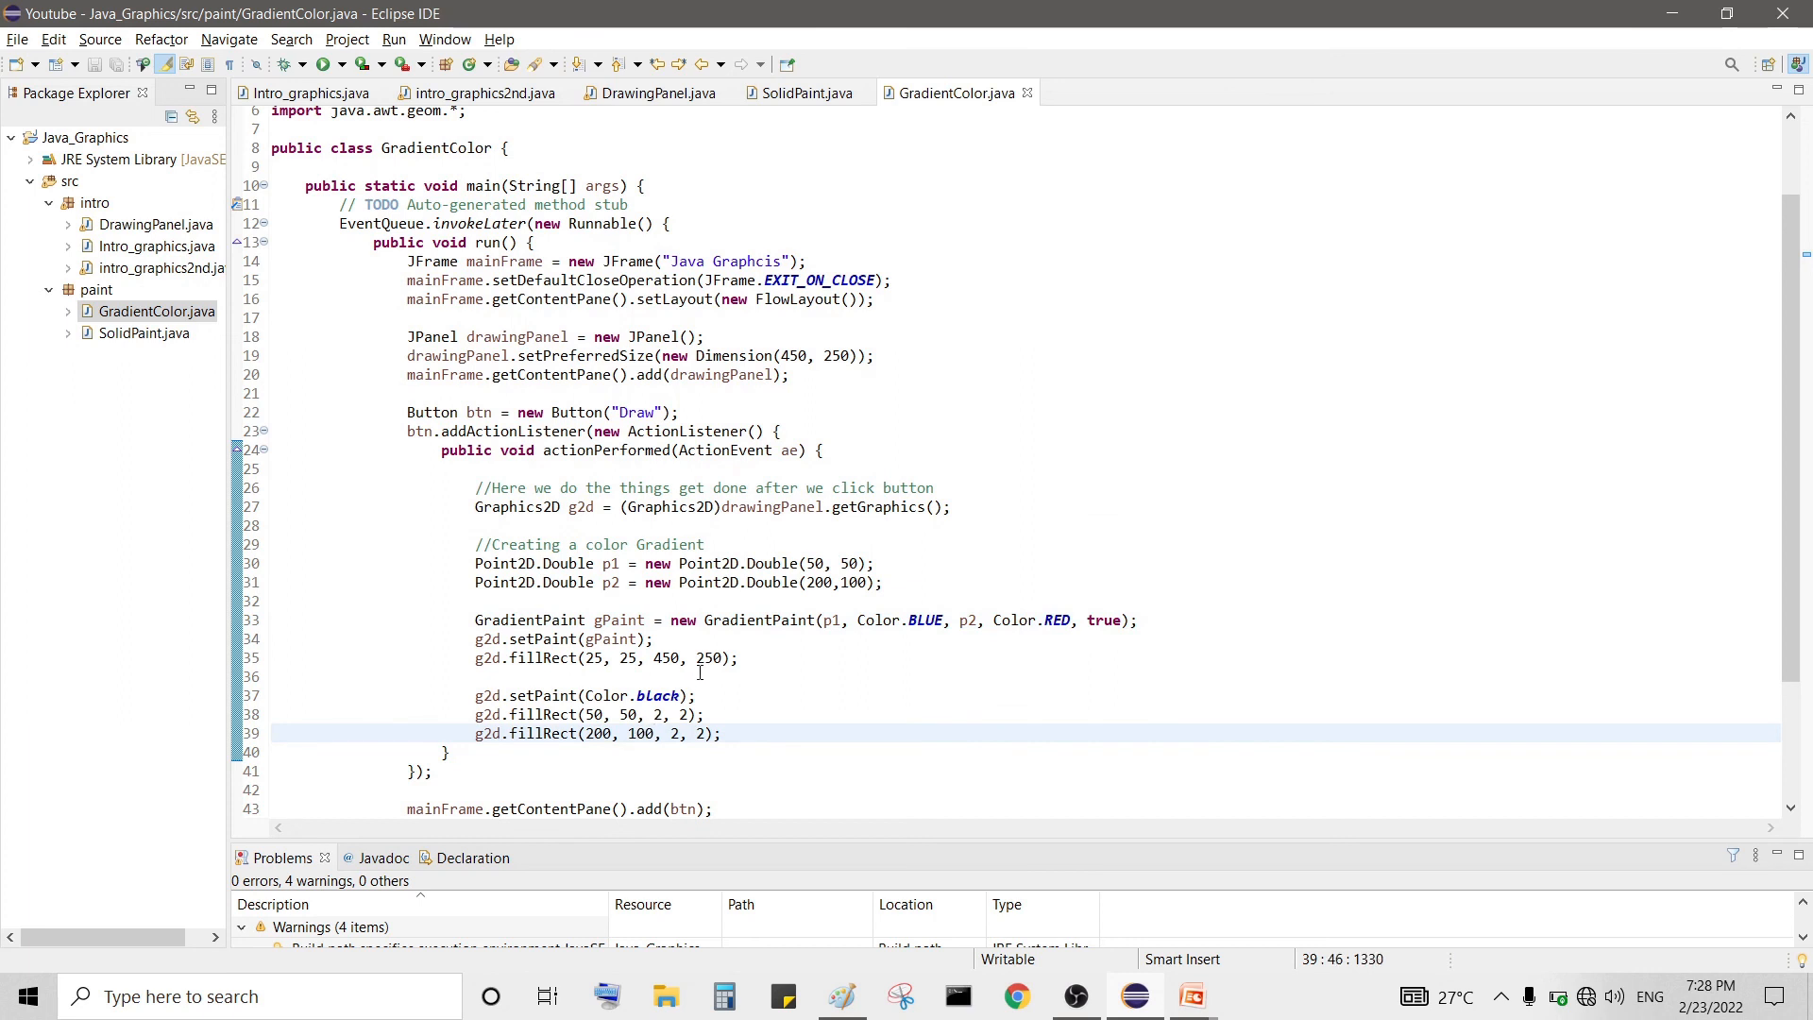
- Move the second marker square and point p2 to (200, 50), then save and run
{"action": "type", "text": "50"}
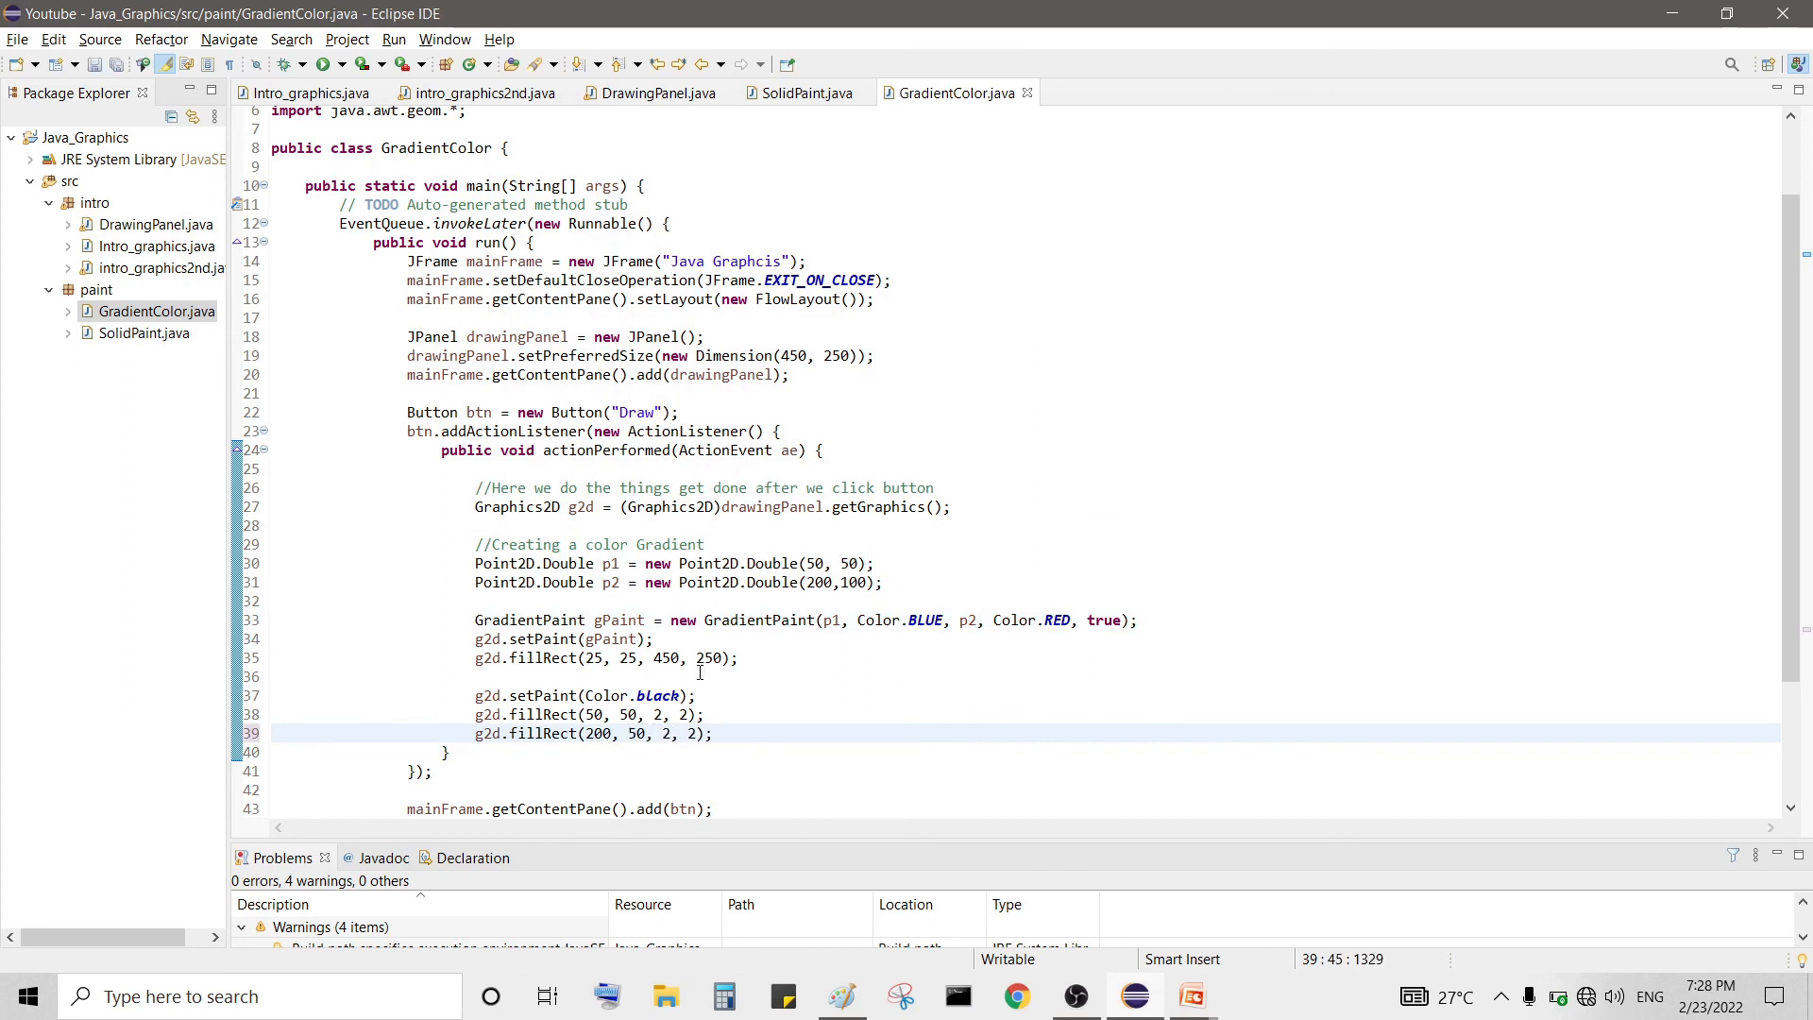
{"action": "left_click", "coordinate": [862, 582]}
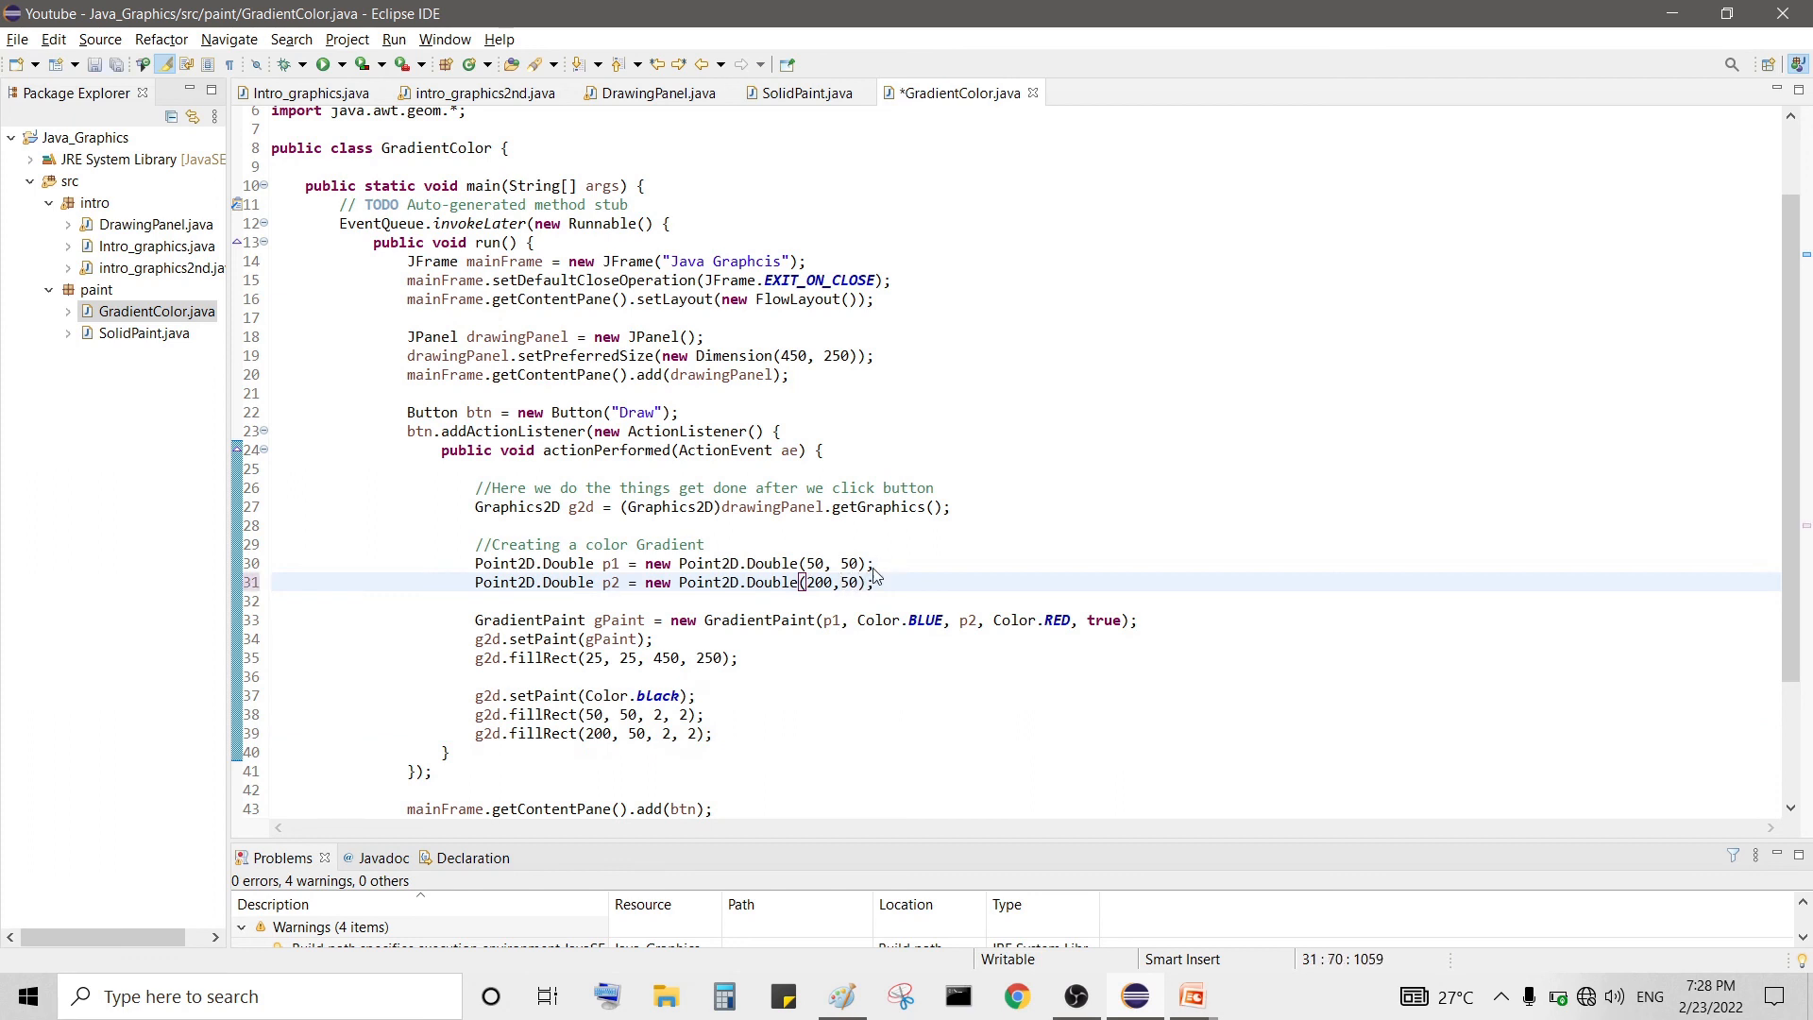
{"action": "key", "text": "ctrl+s"}
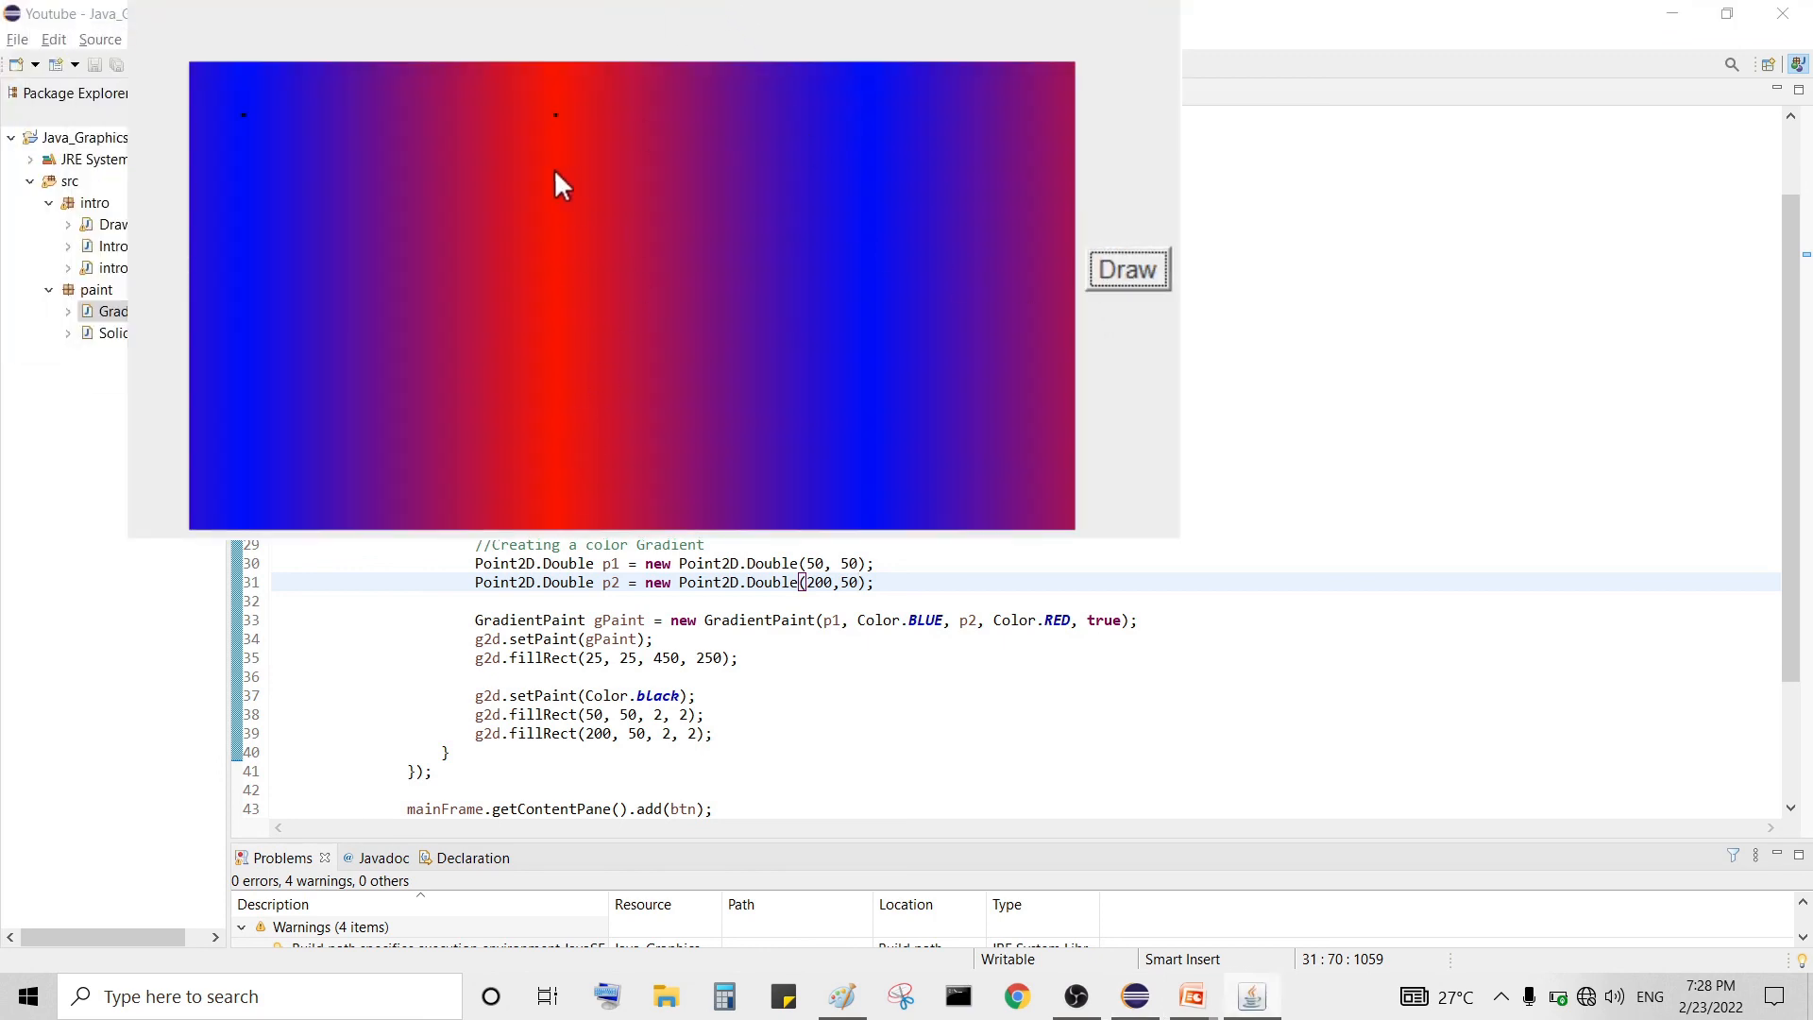
{"action": "mouse_move", "coordinate": [517, 219]}
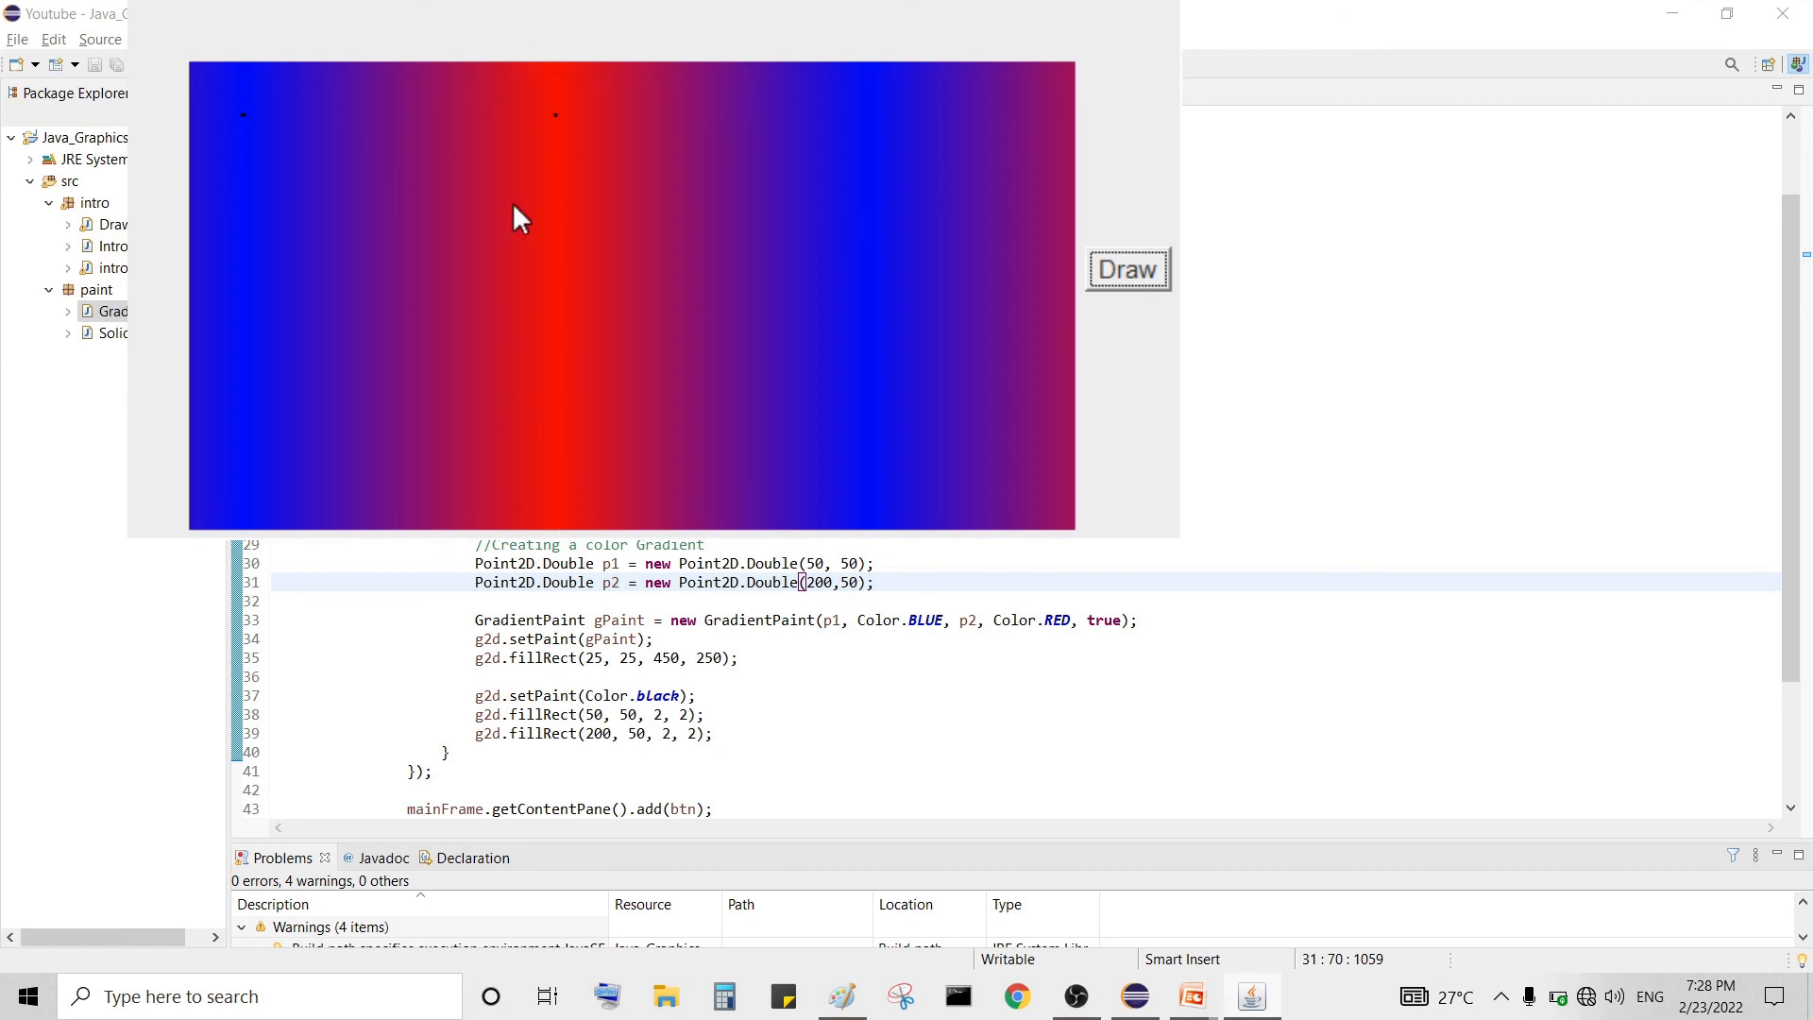
{"action": "mouse_move", "coordinate": [556, 159]}
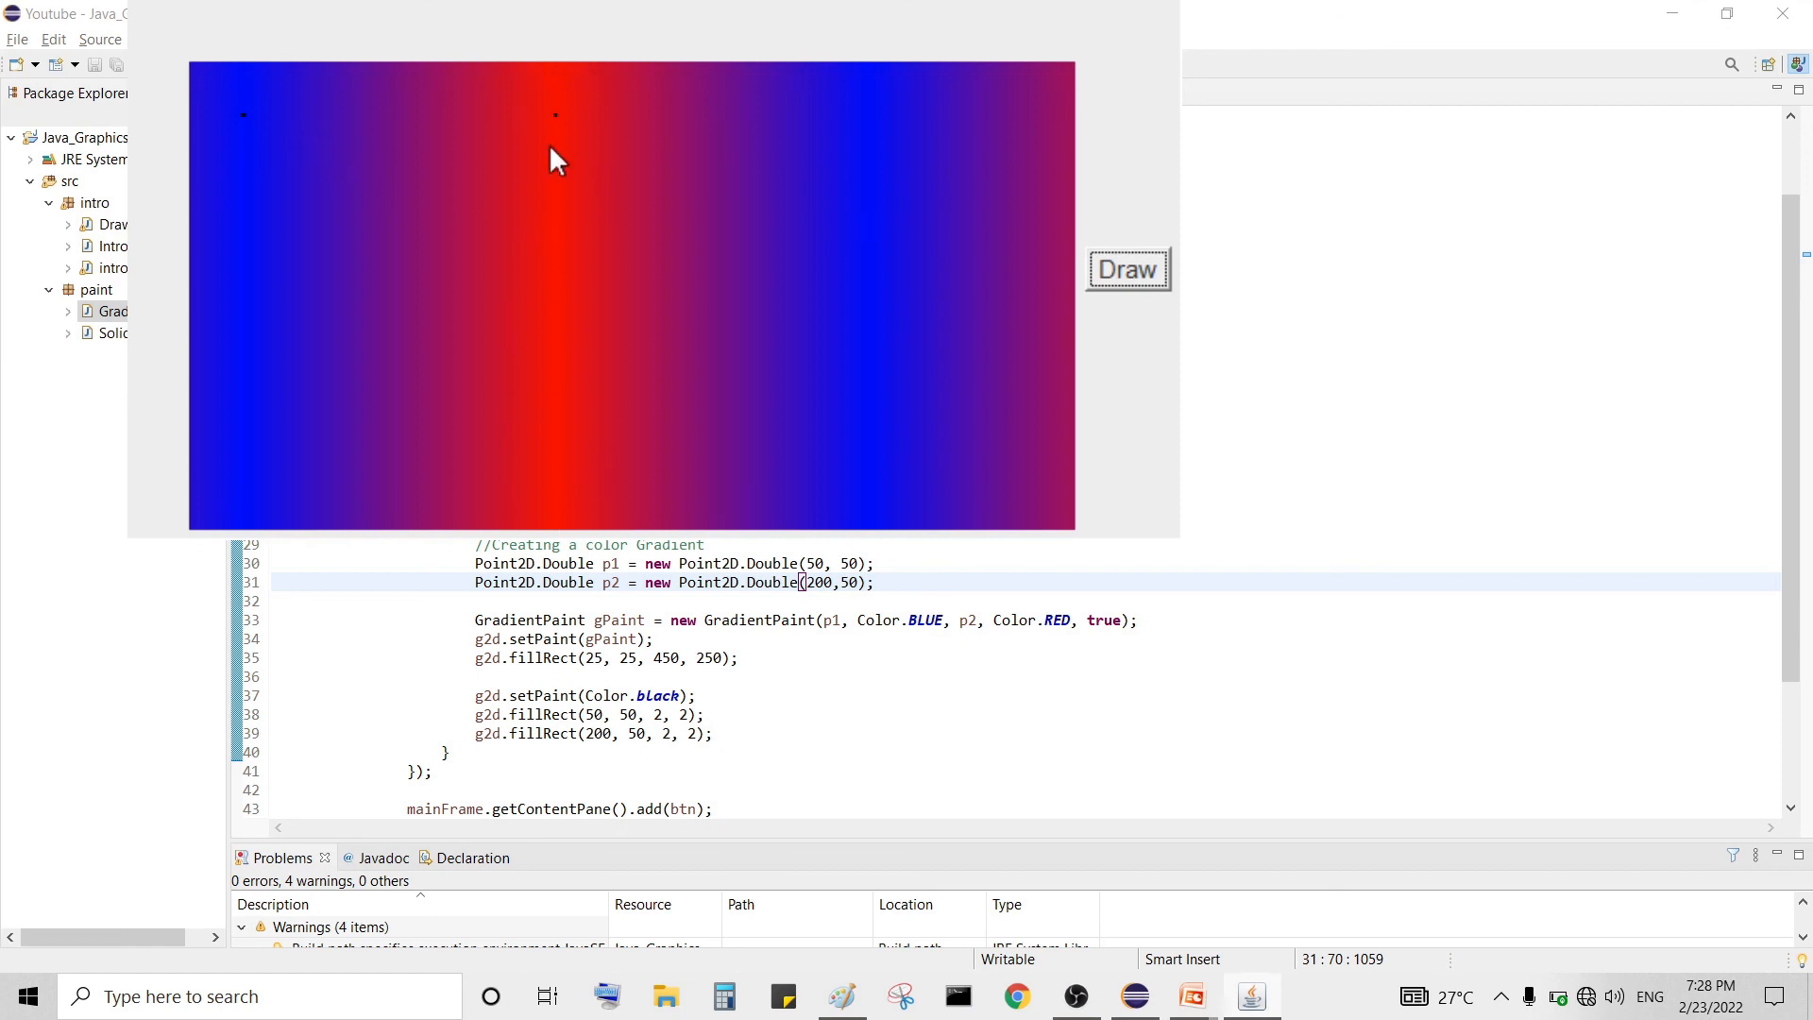
{"action": "mouse_move", "coordinate": [300, 131]}
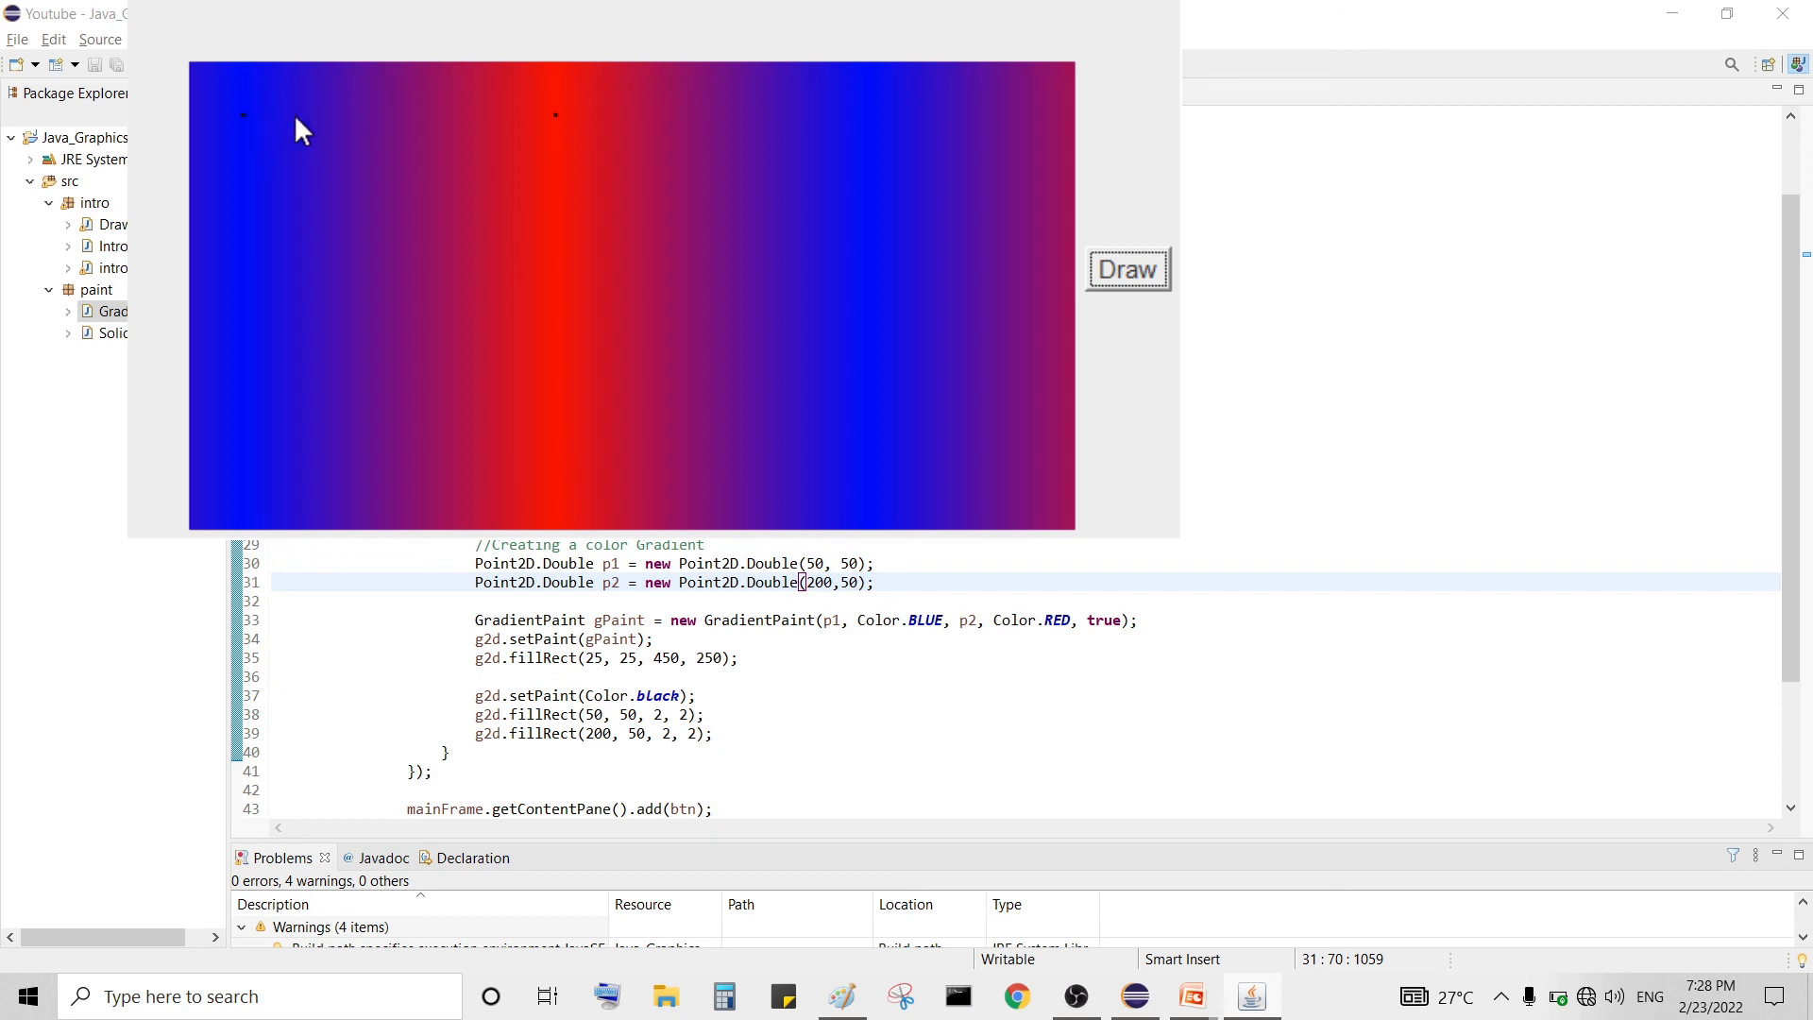
{"action": "mouse_move", "coordinate": [243, 125]}
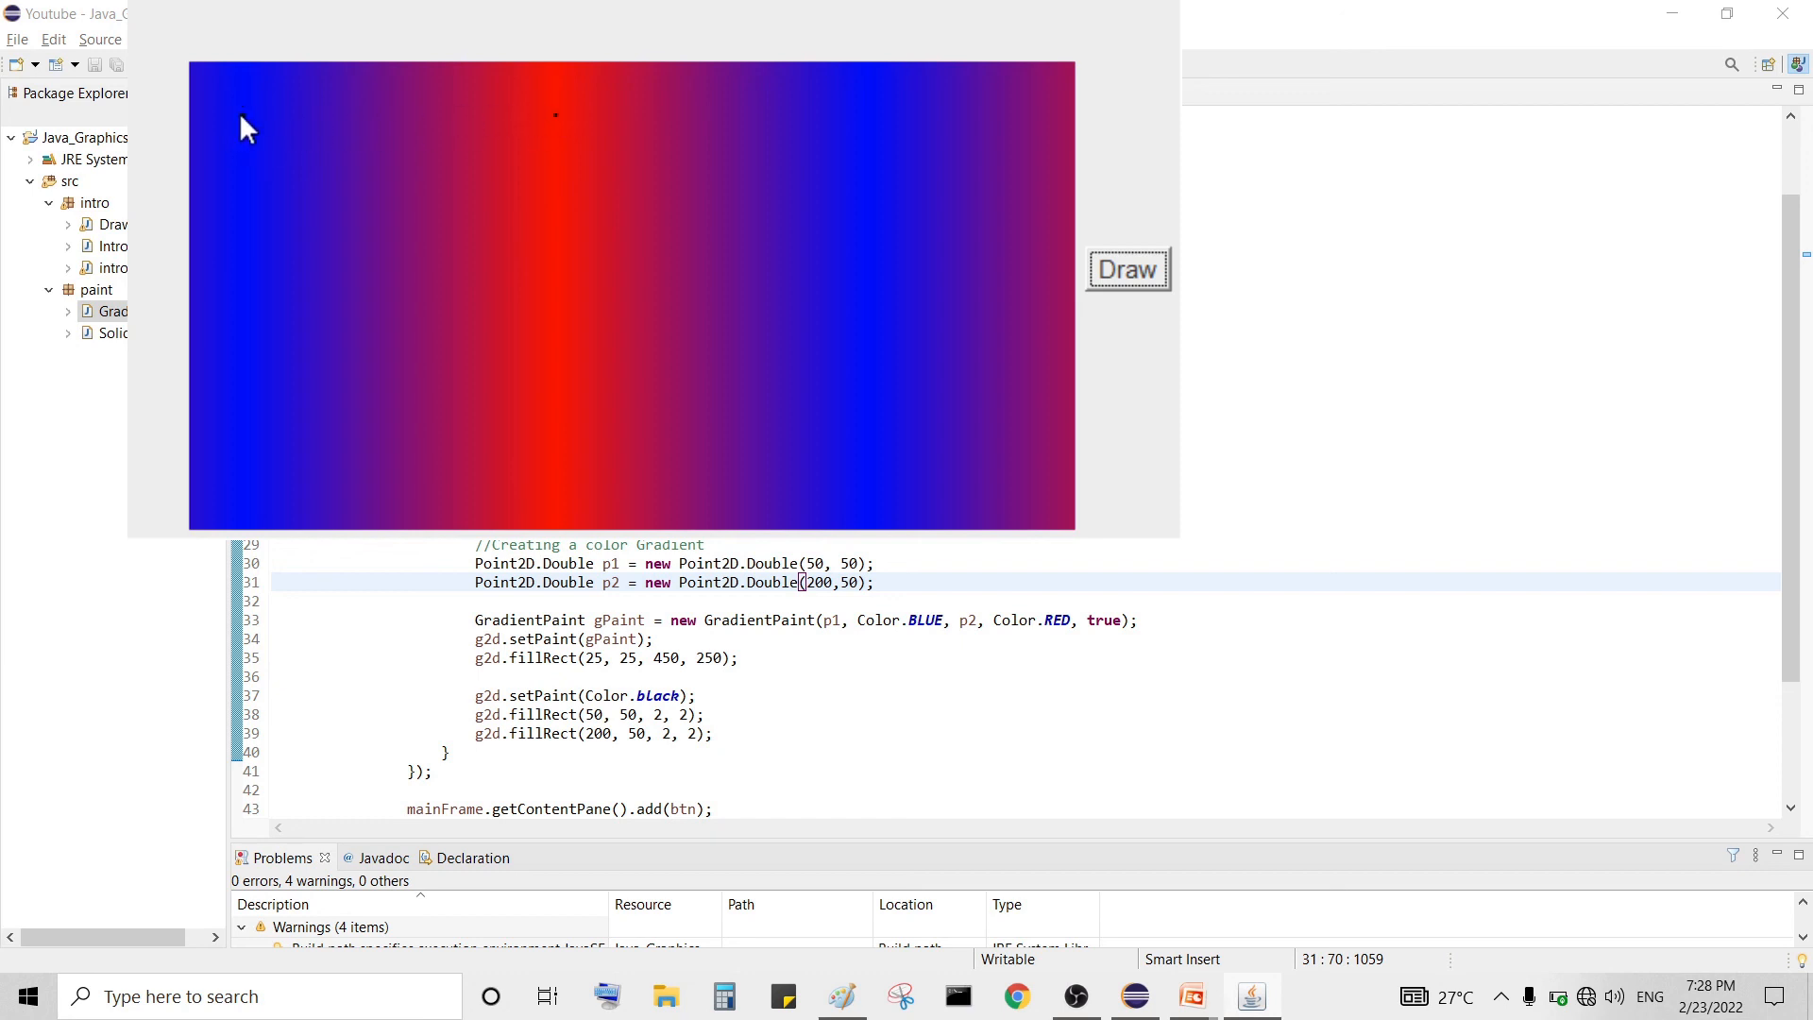
{"action": "mouse_move", "coordinate": [785, 83]}
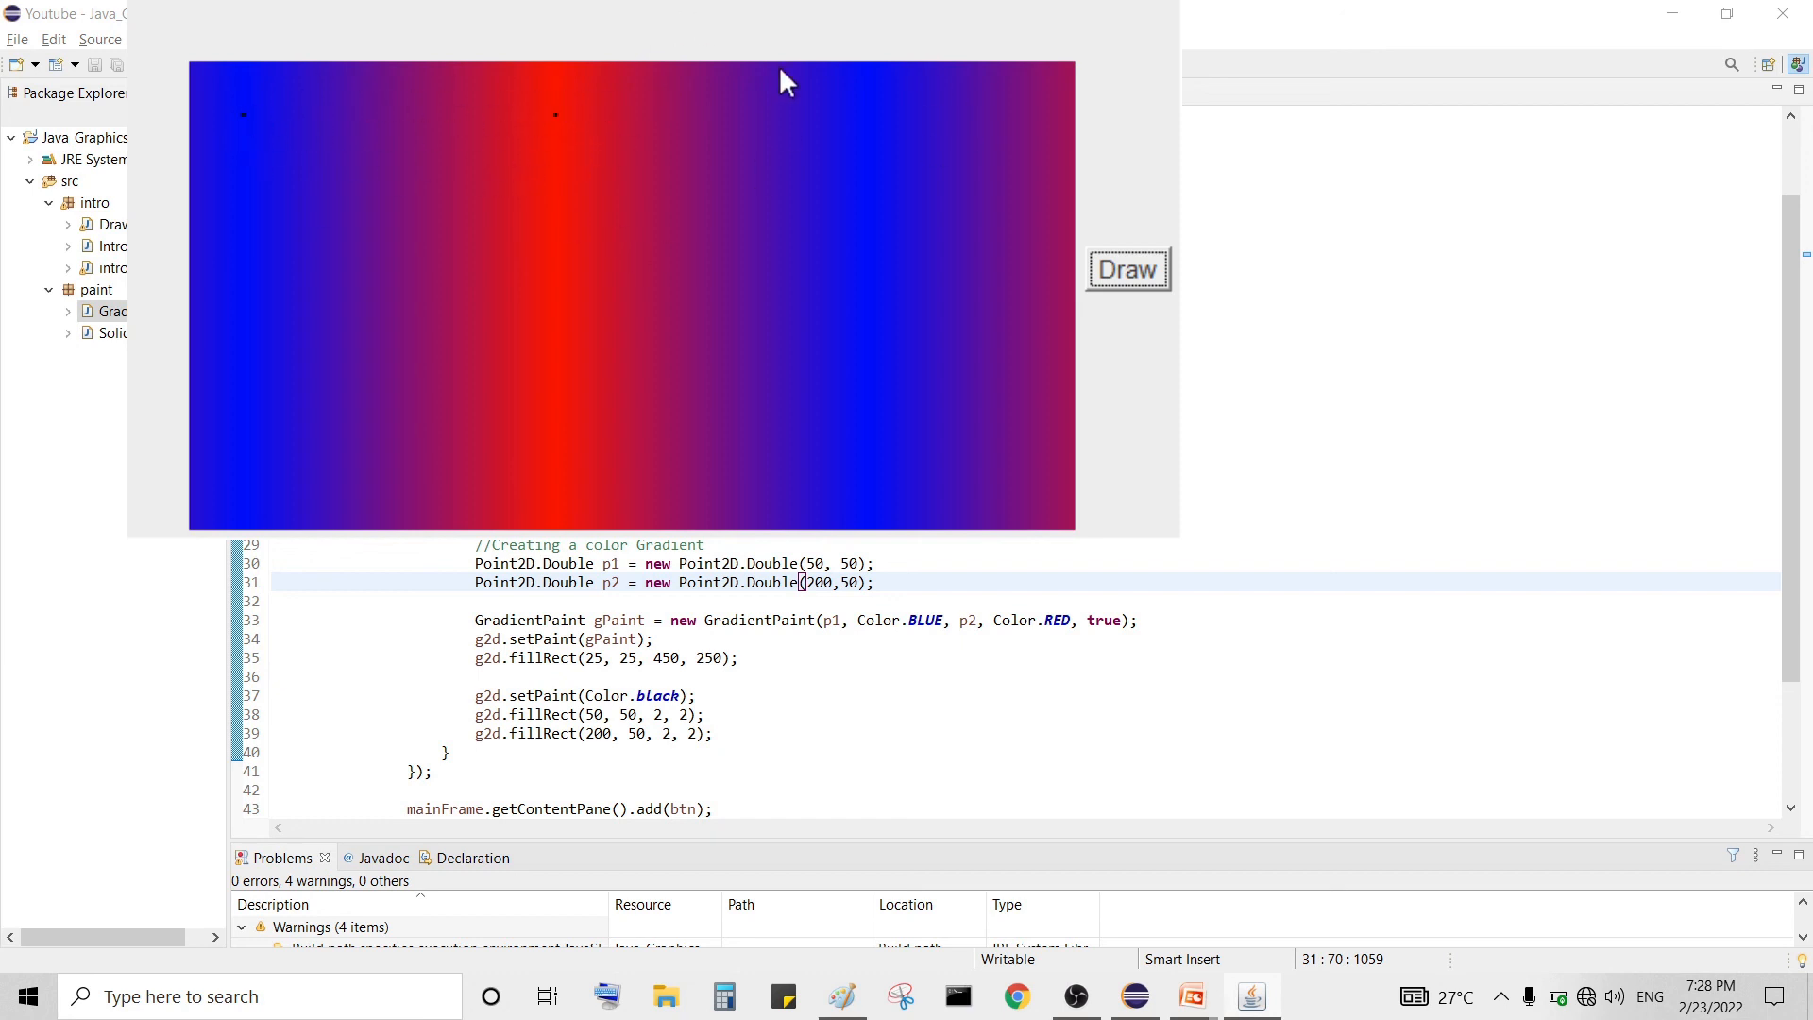
- Draw the vertical blue-red bands, then close the Java Graphics window
{"action": "left_click", "coordinate": [1126, 268]}
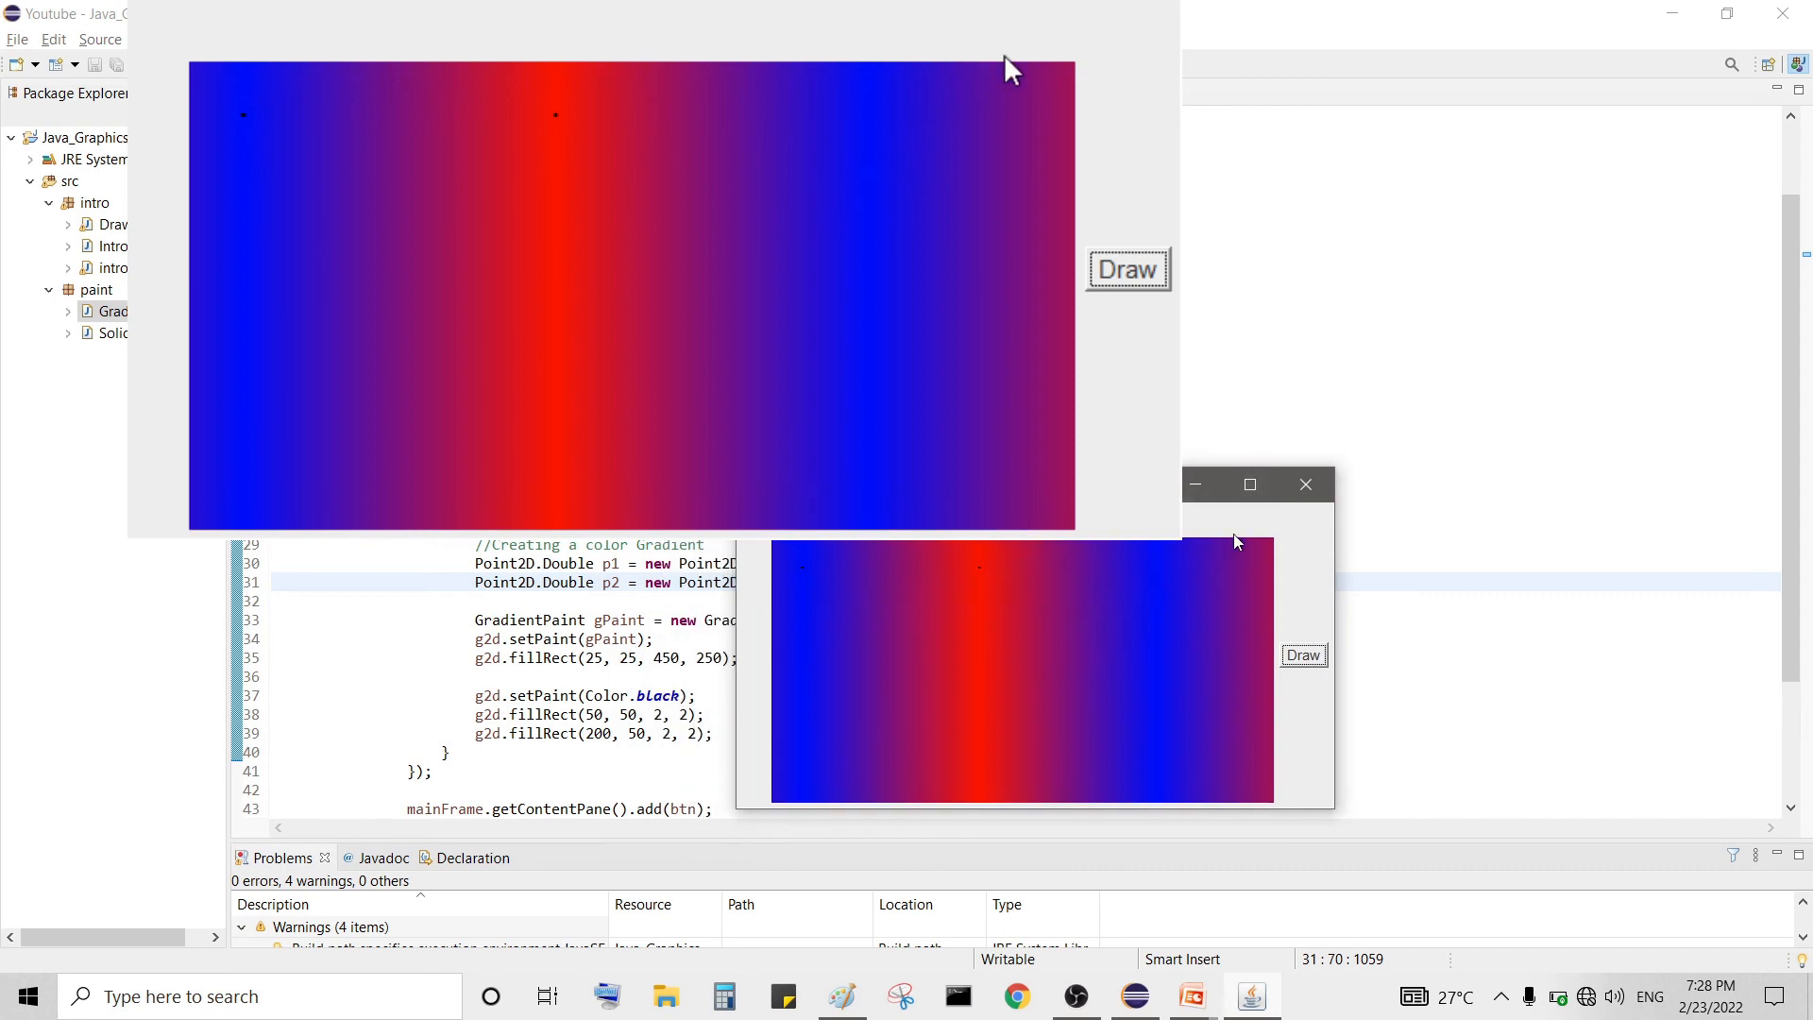
{"action": "left_click", "coordinate": [1306, 484]}
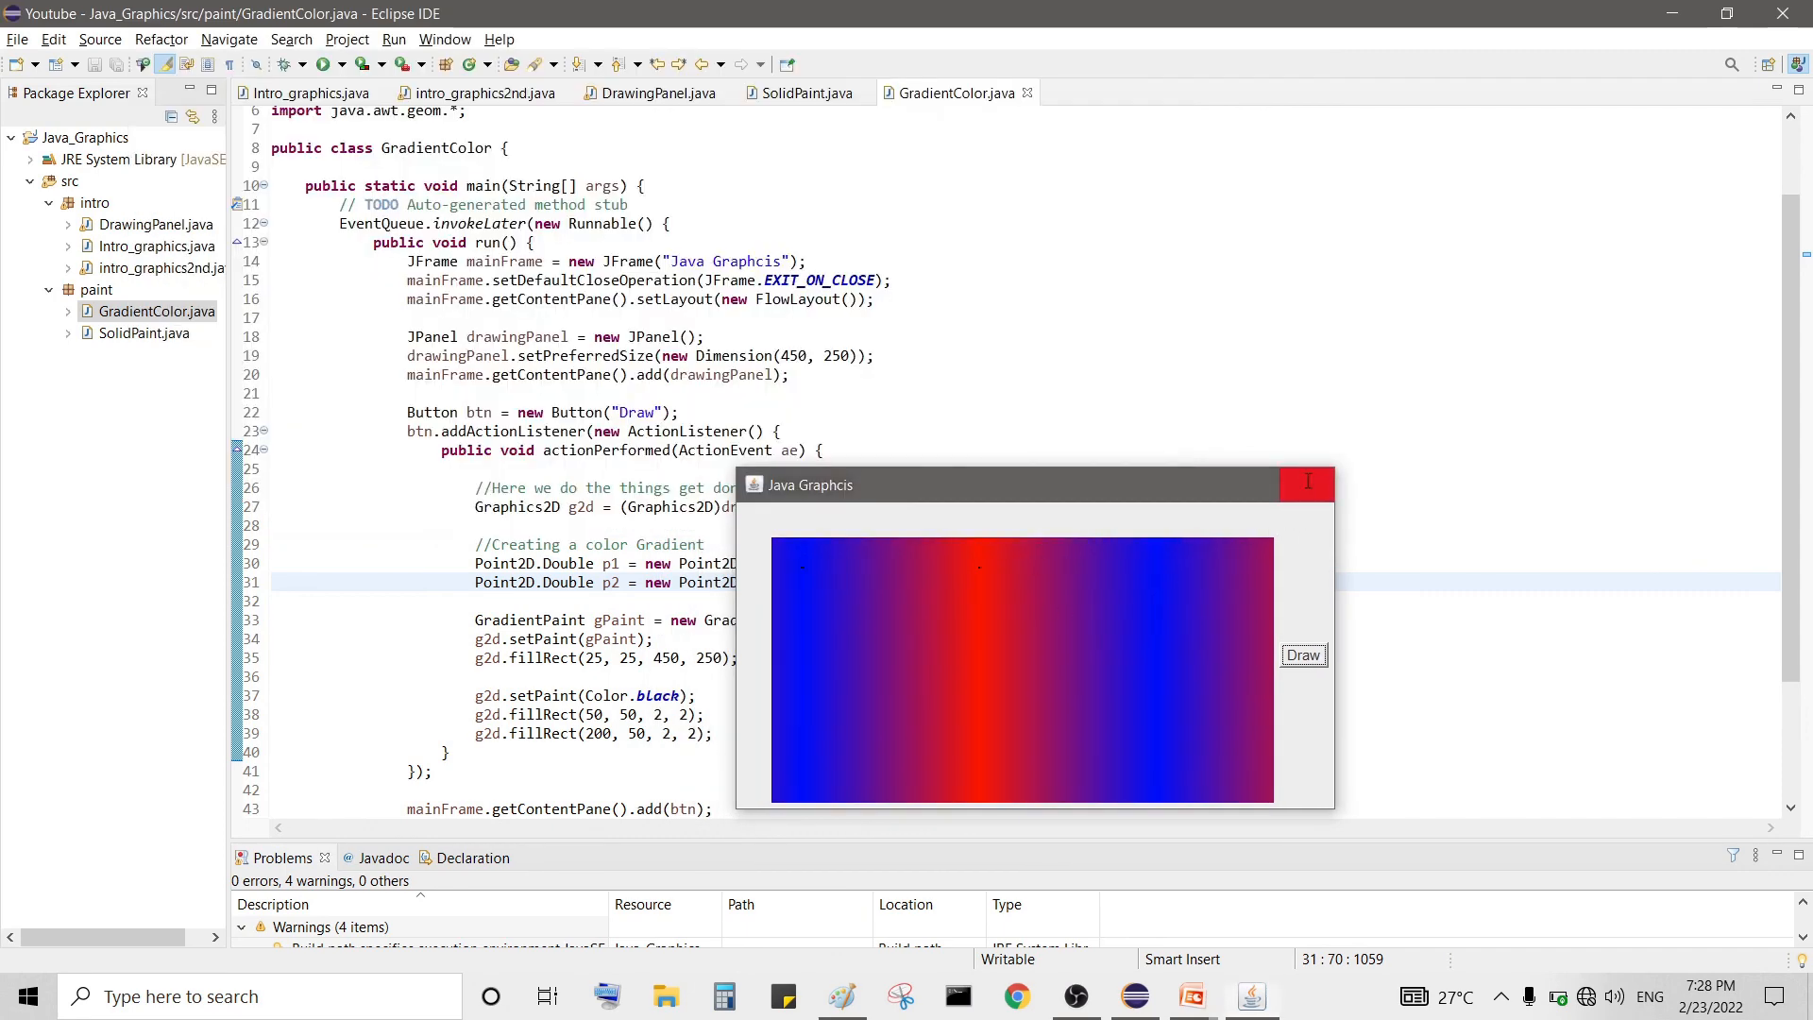
{"action": "left_click", "coordinate": [1308, 484]}
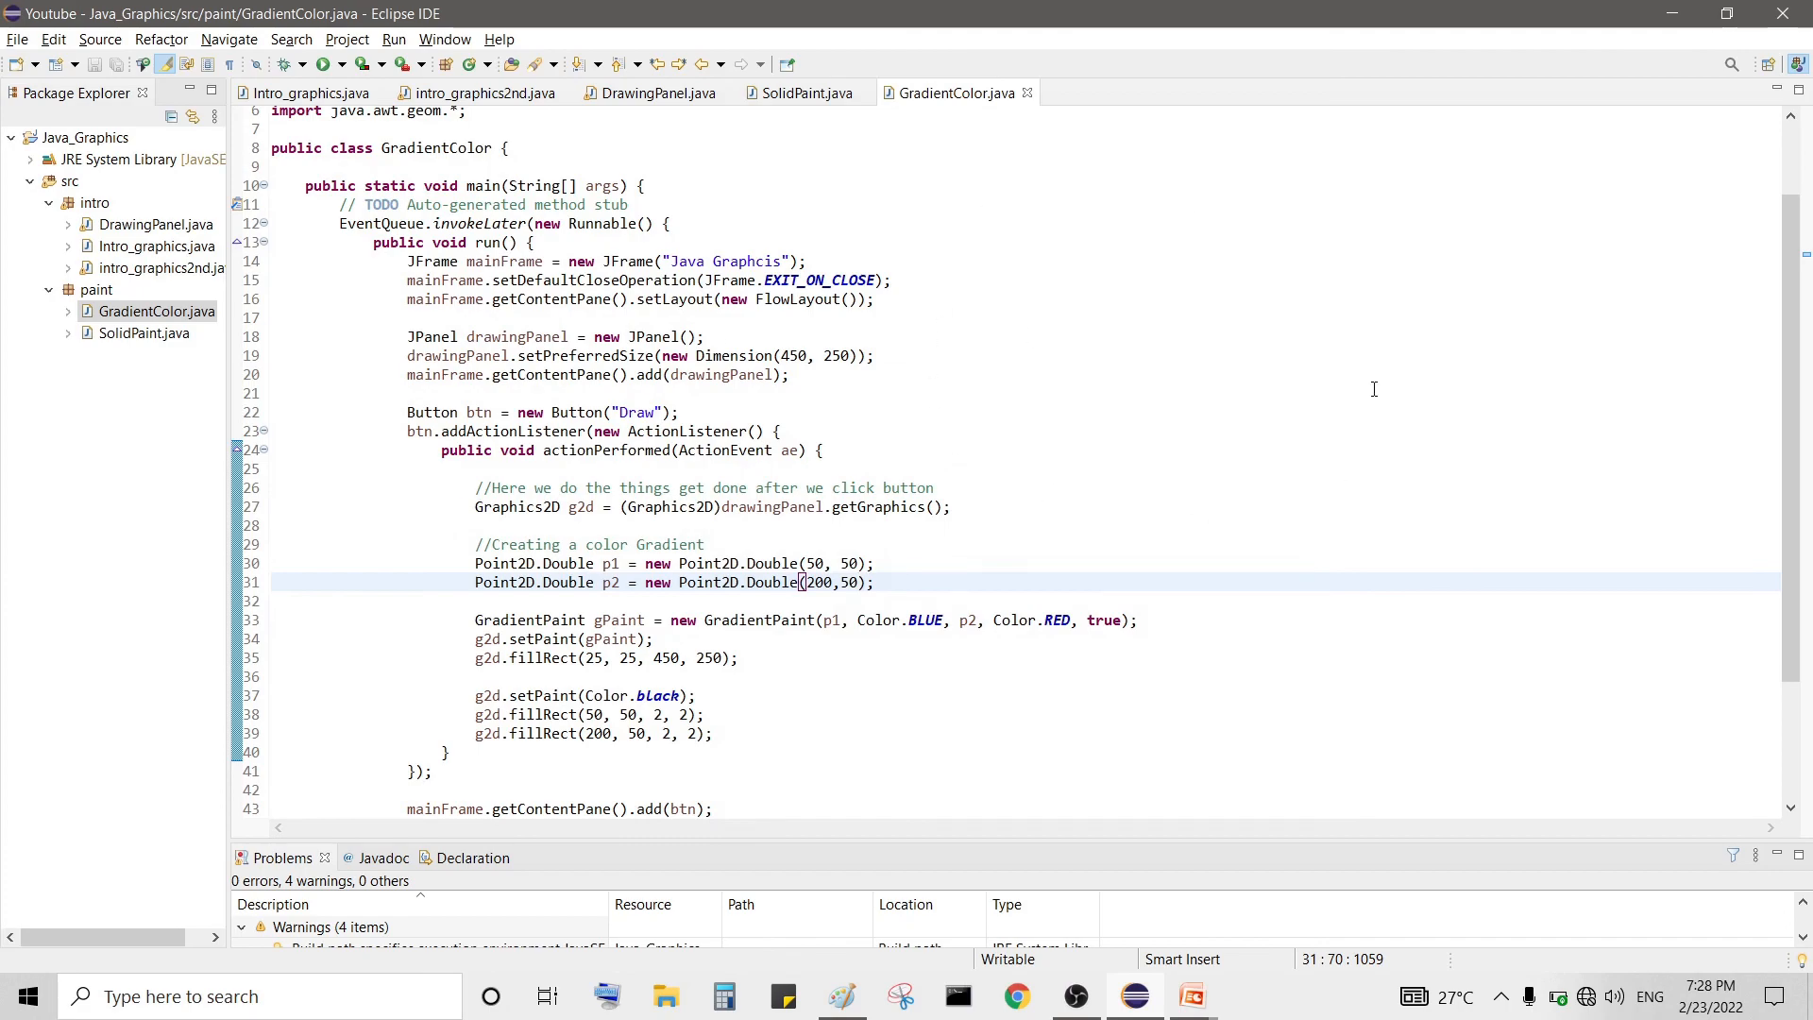